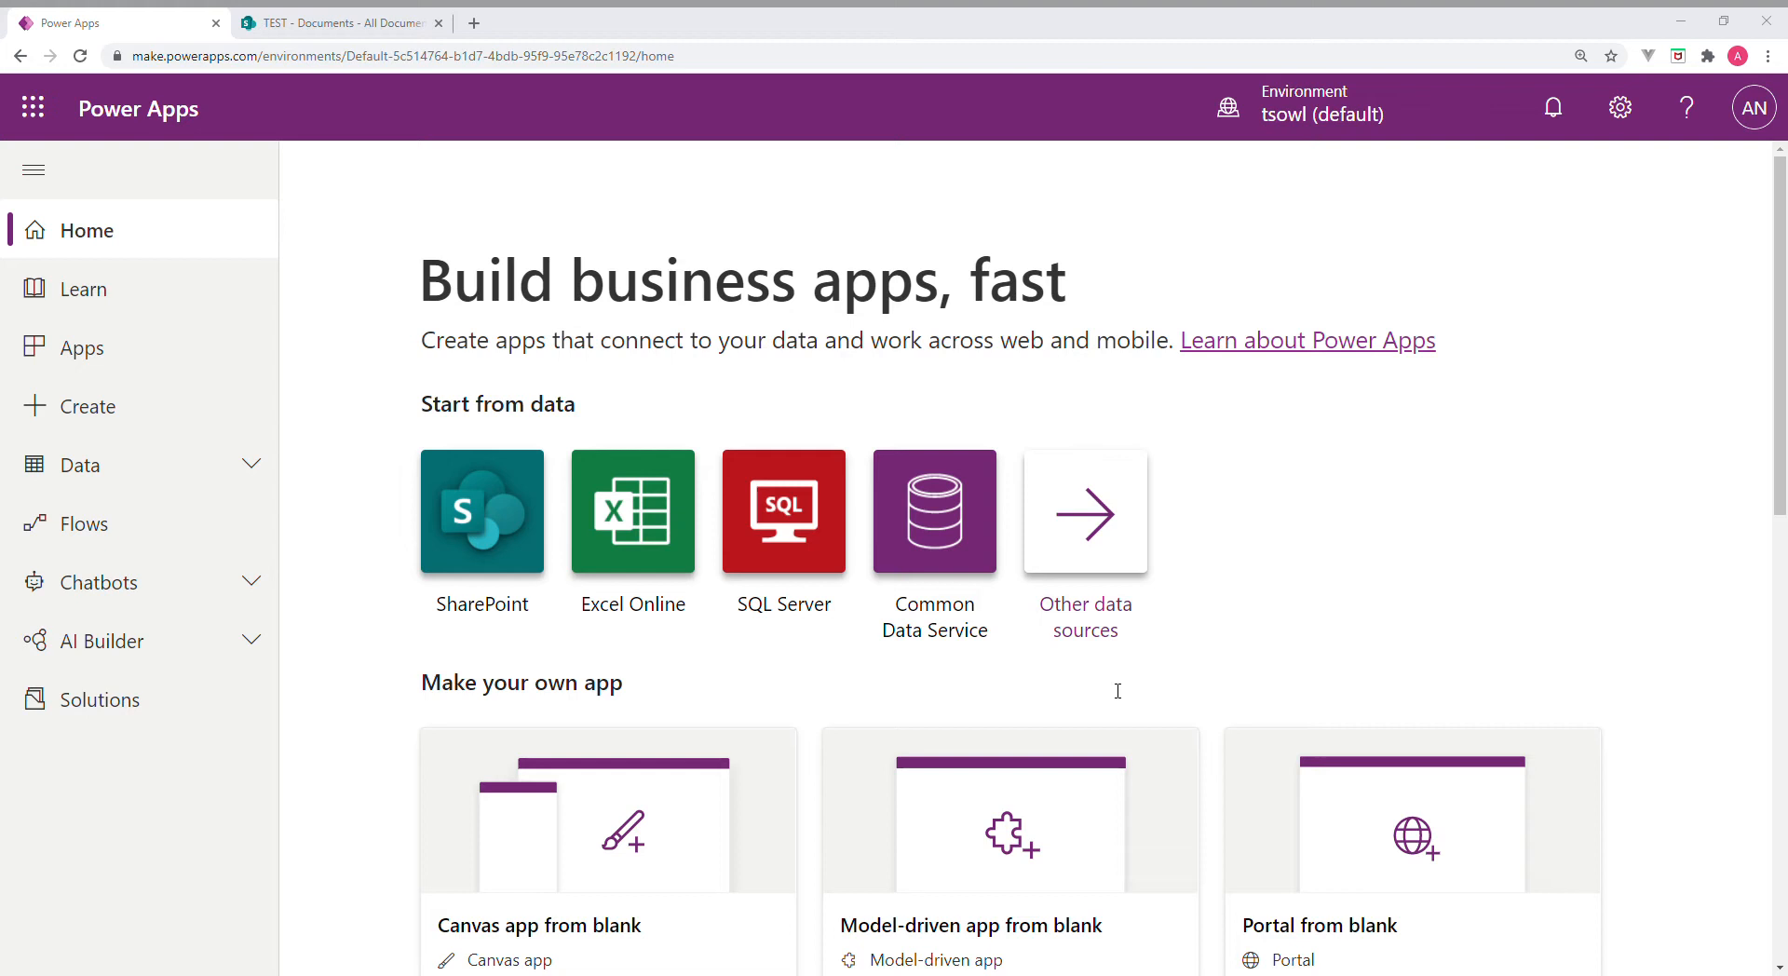
{"action": "mouse_move", "coordinate": [1001, 629]}
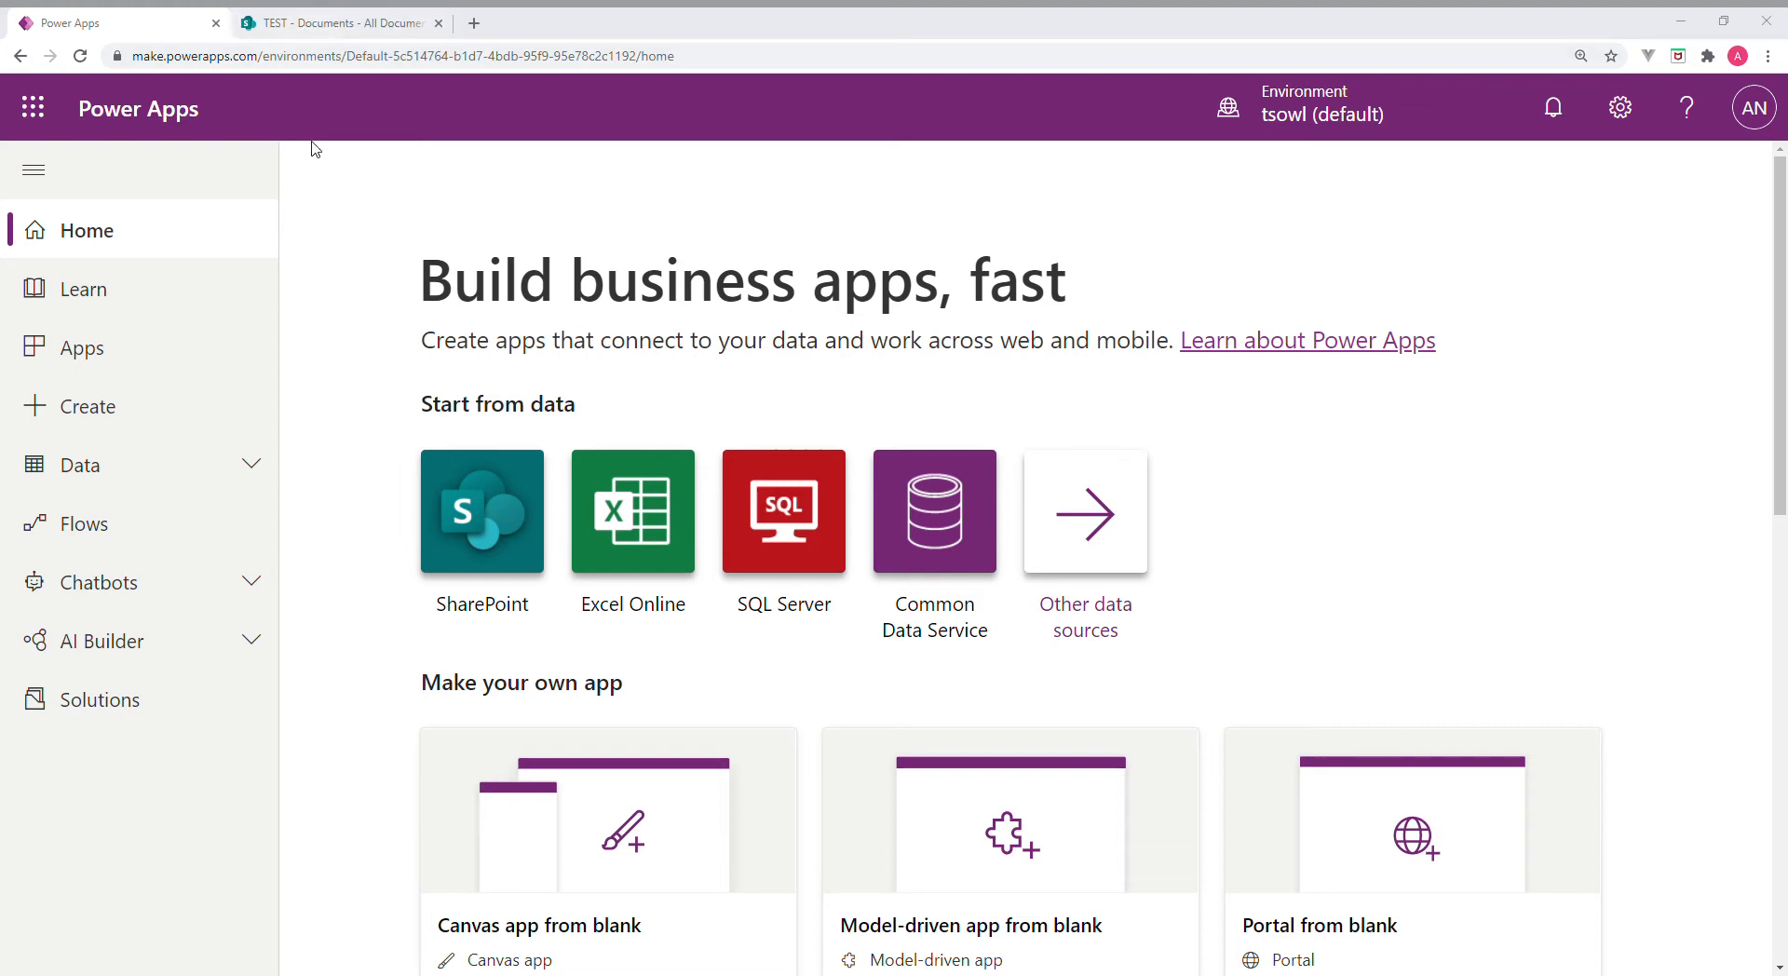
{"action": "mouse_move", "coordinate": [301, 308]}
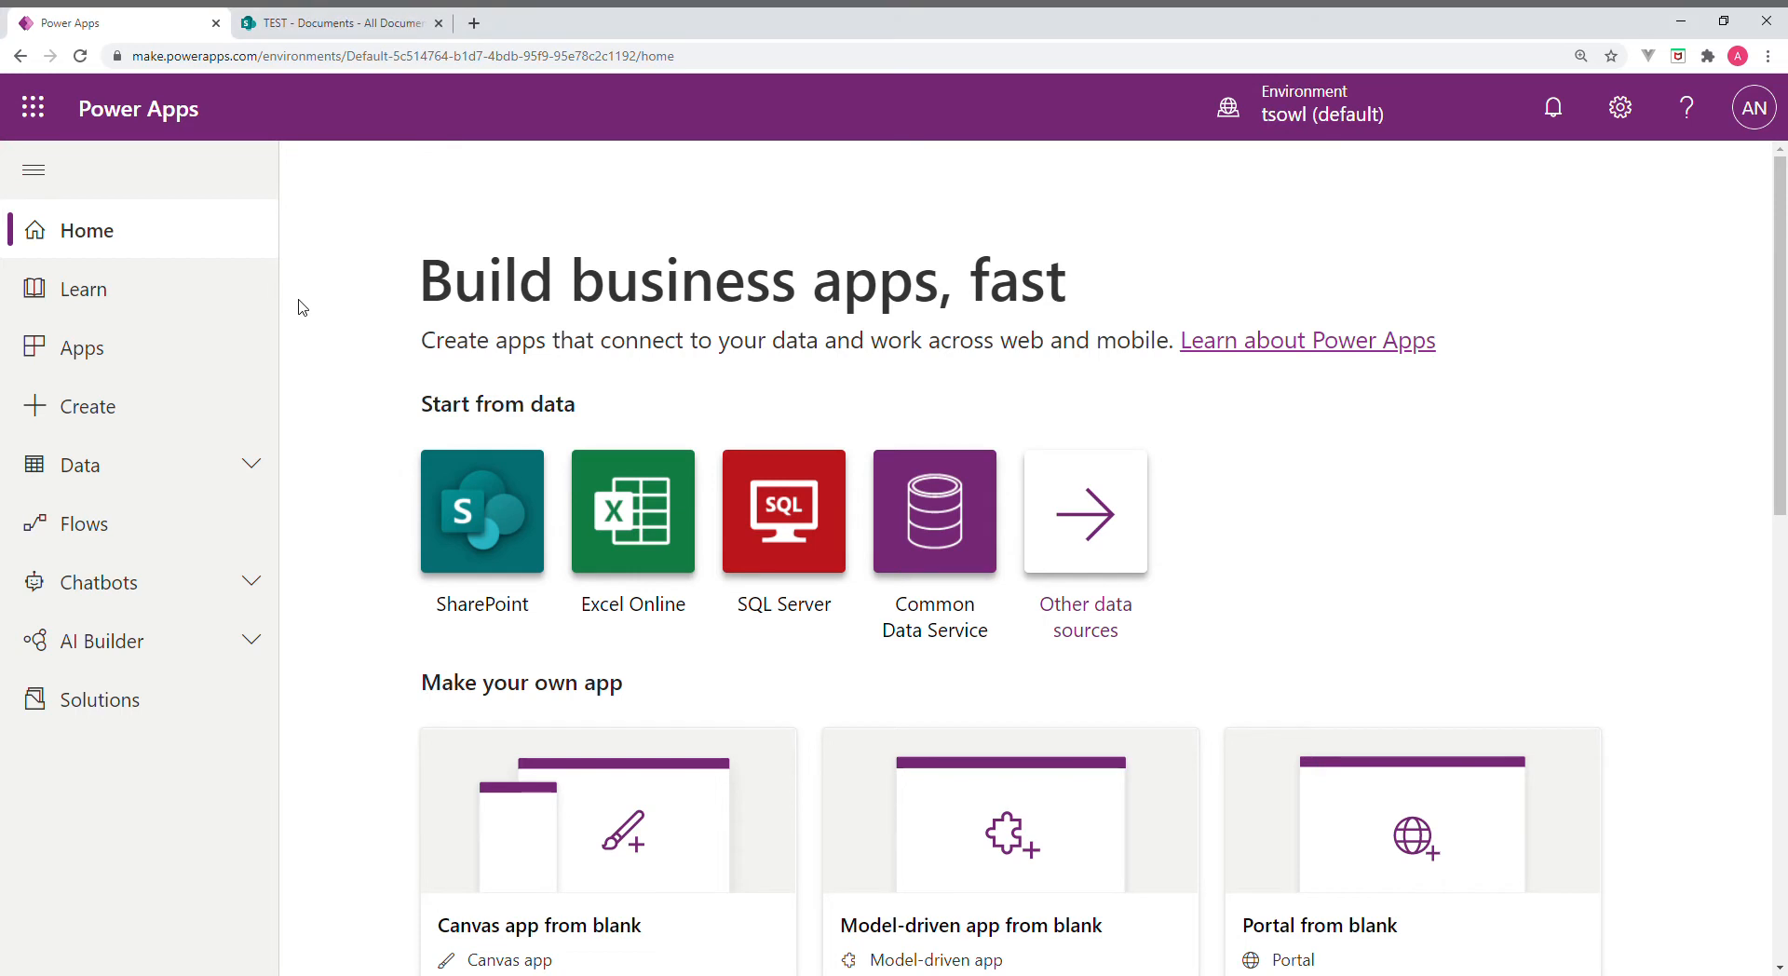
{"action": "mouse_move", "coordinate": [220, 348]}
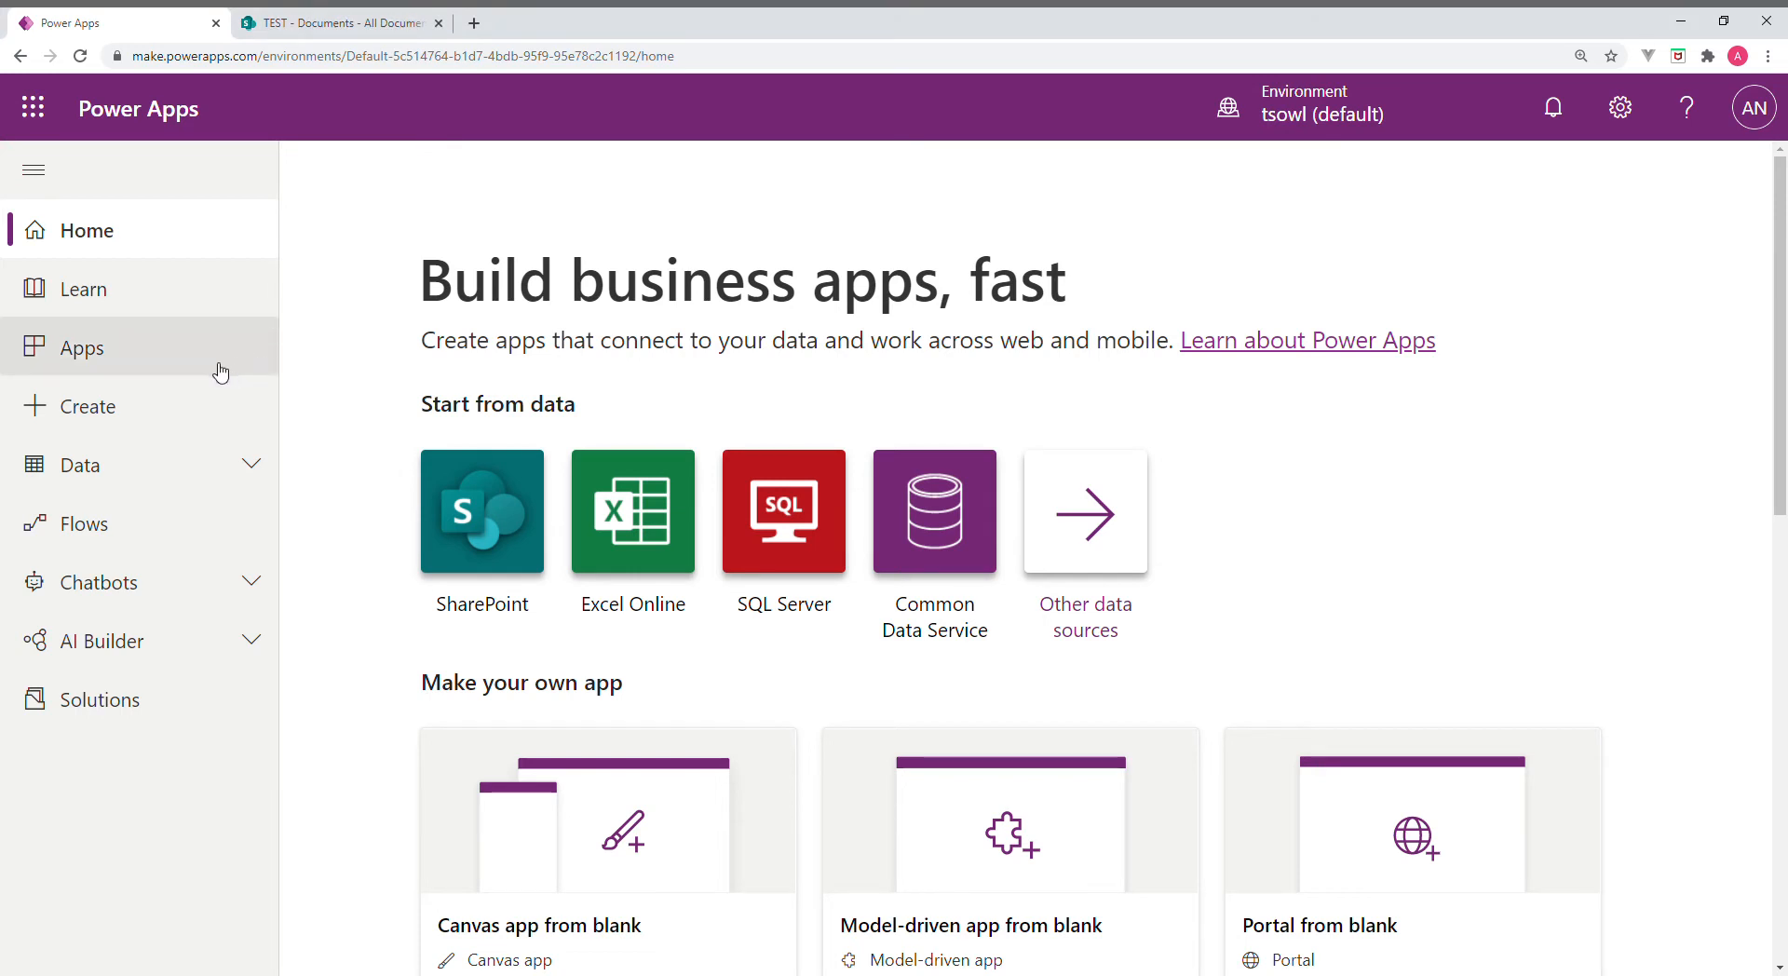
{"action": "mouse_move", "coordinate": [127, 523]}
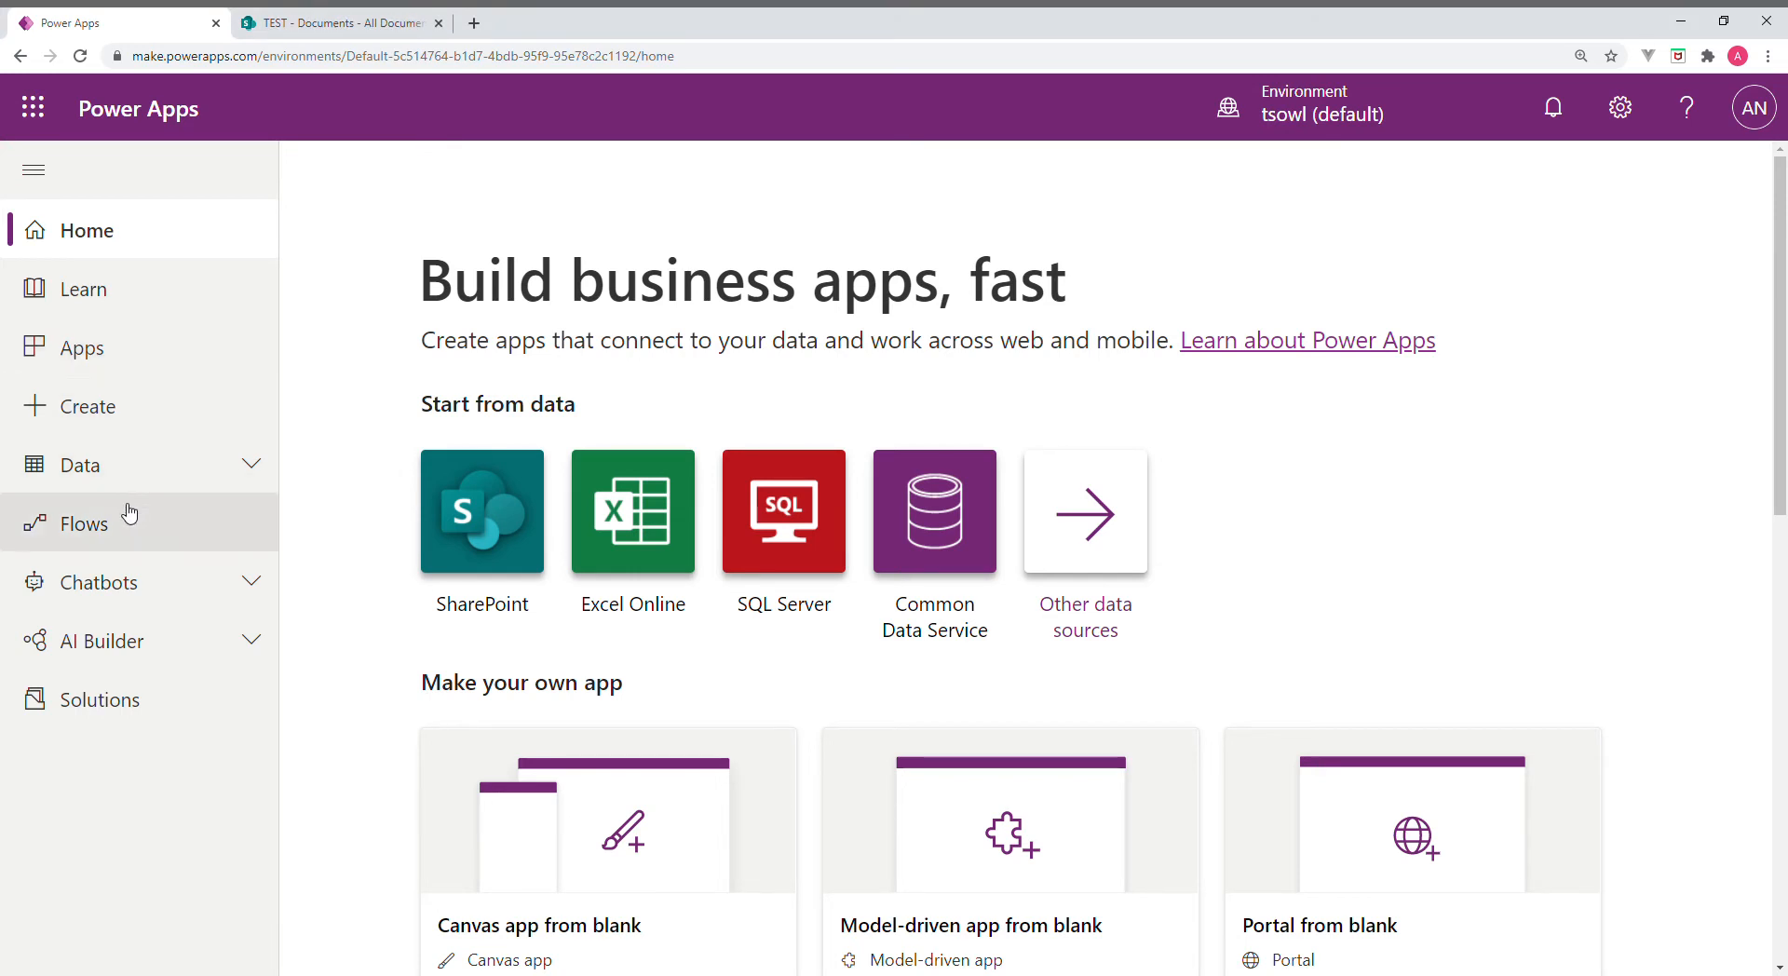
Show the Flows list, glance at the SharePoint tab, and select SPContent Search
{"action": "left_click", "coordinate": [85, 523]}
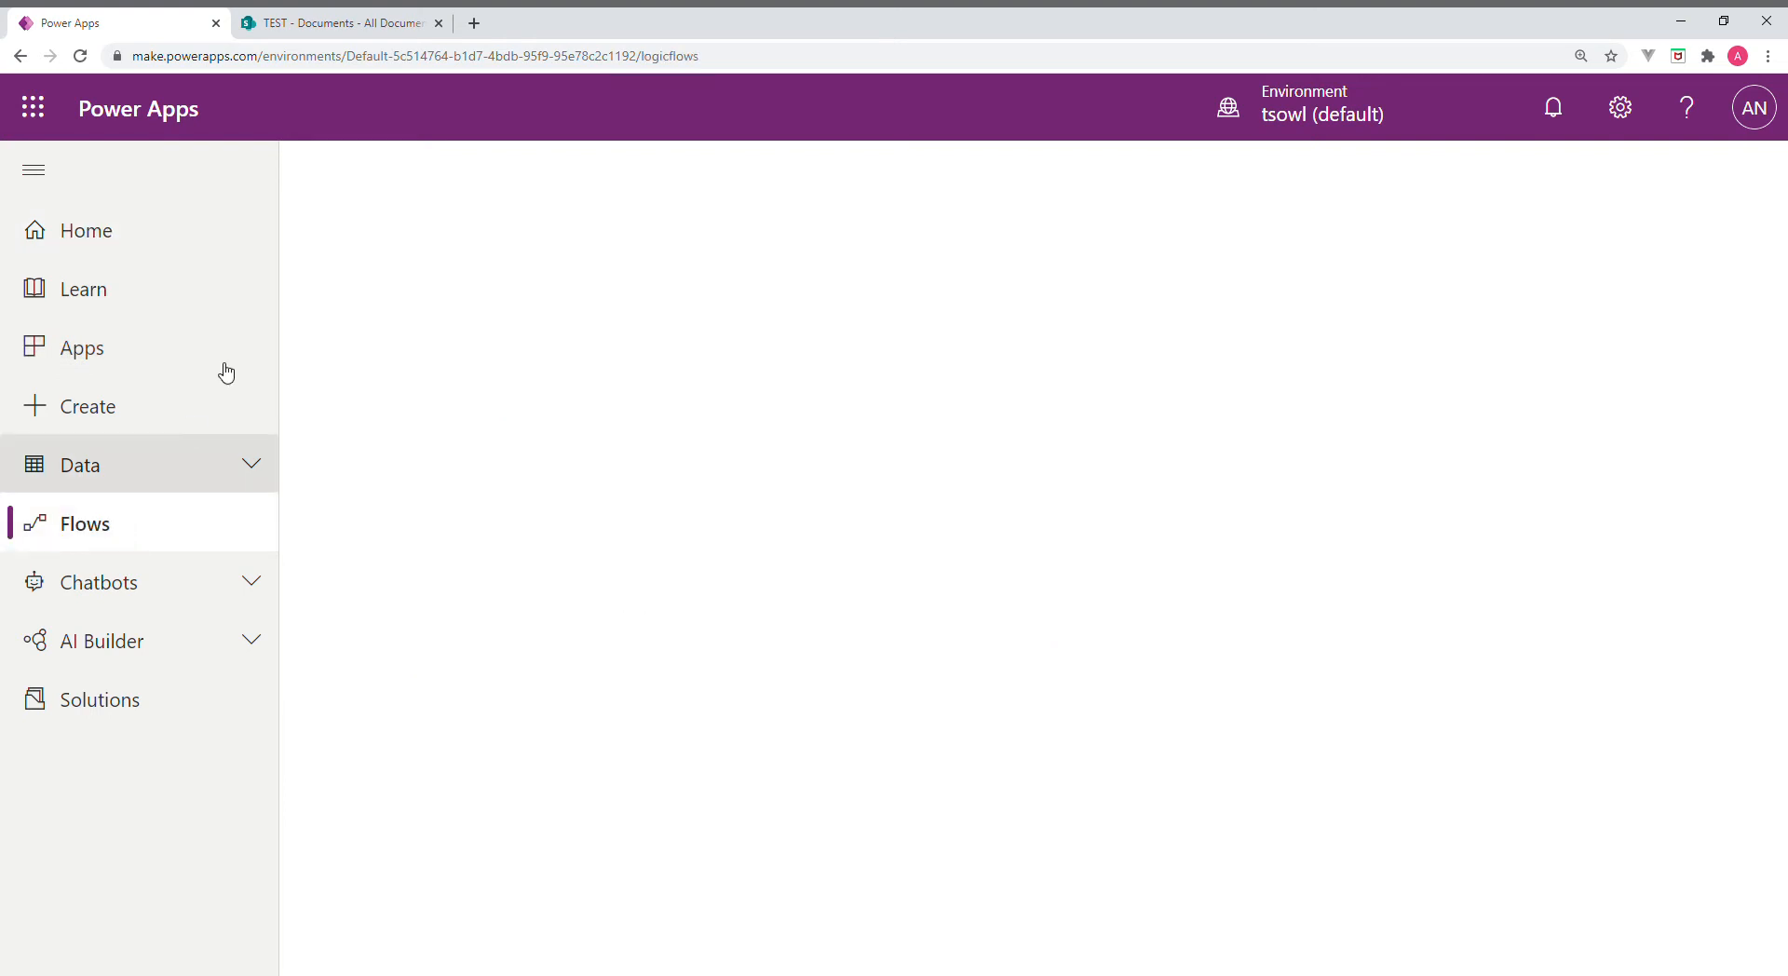
{"action": "left_click", "coordinate": [339, 22]}
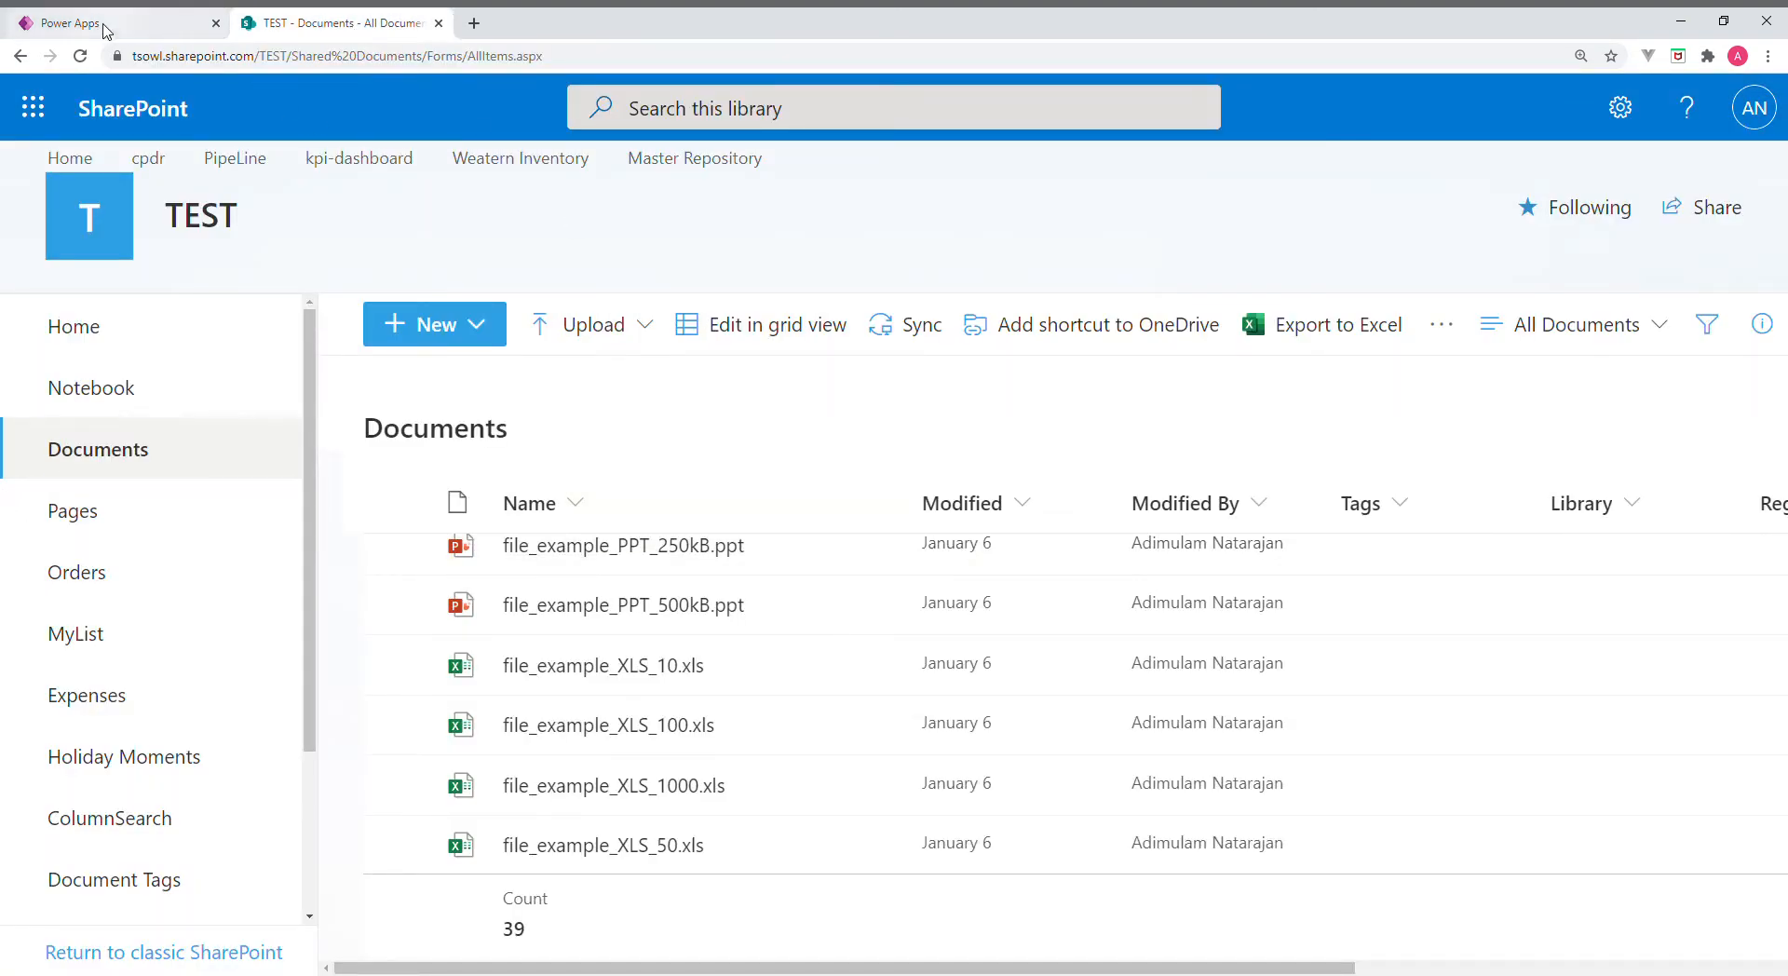
{"action": "left_click", "coordinate": [91, 23]}
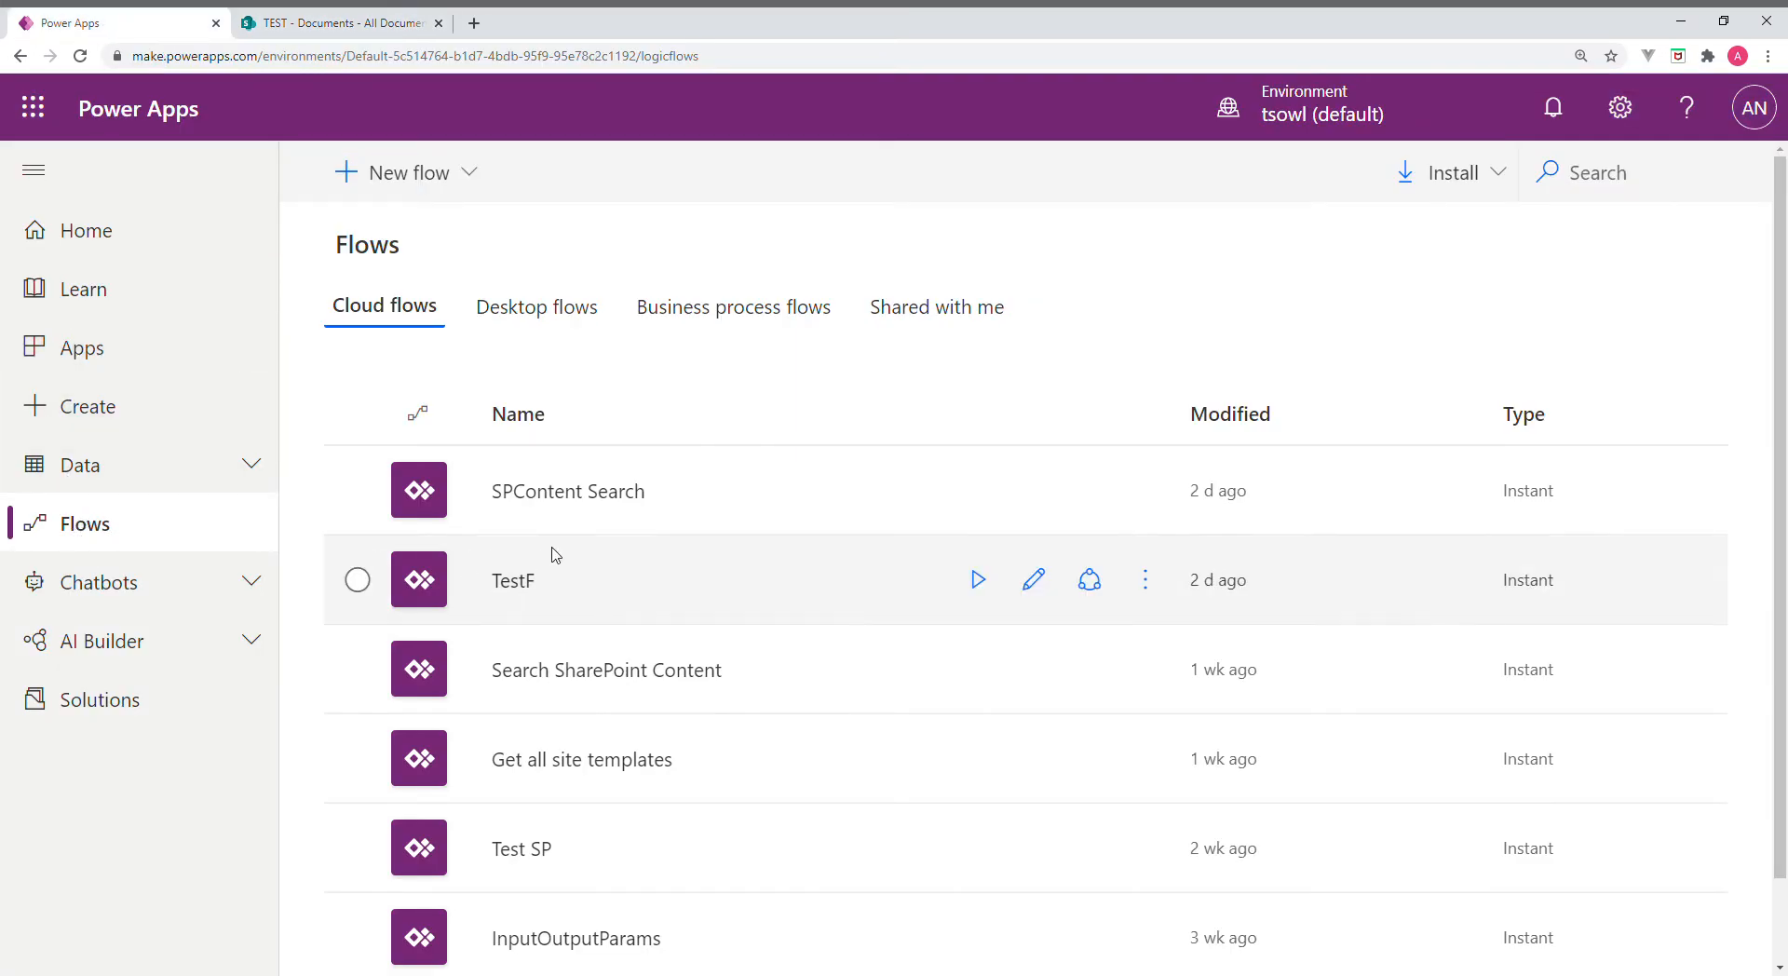
{"action": "mouse_move", "coordinate": [689, 502]}
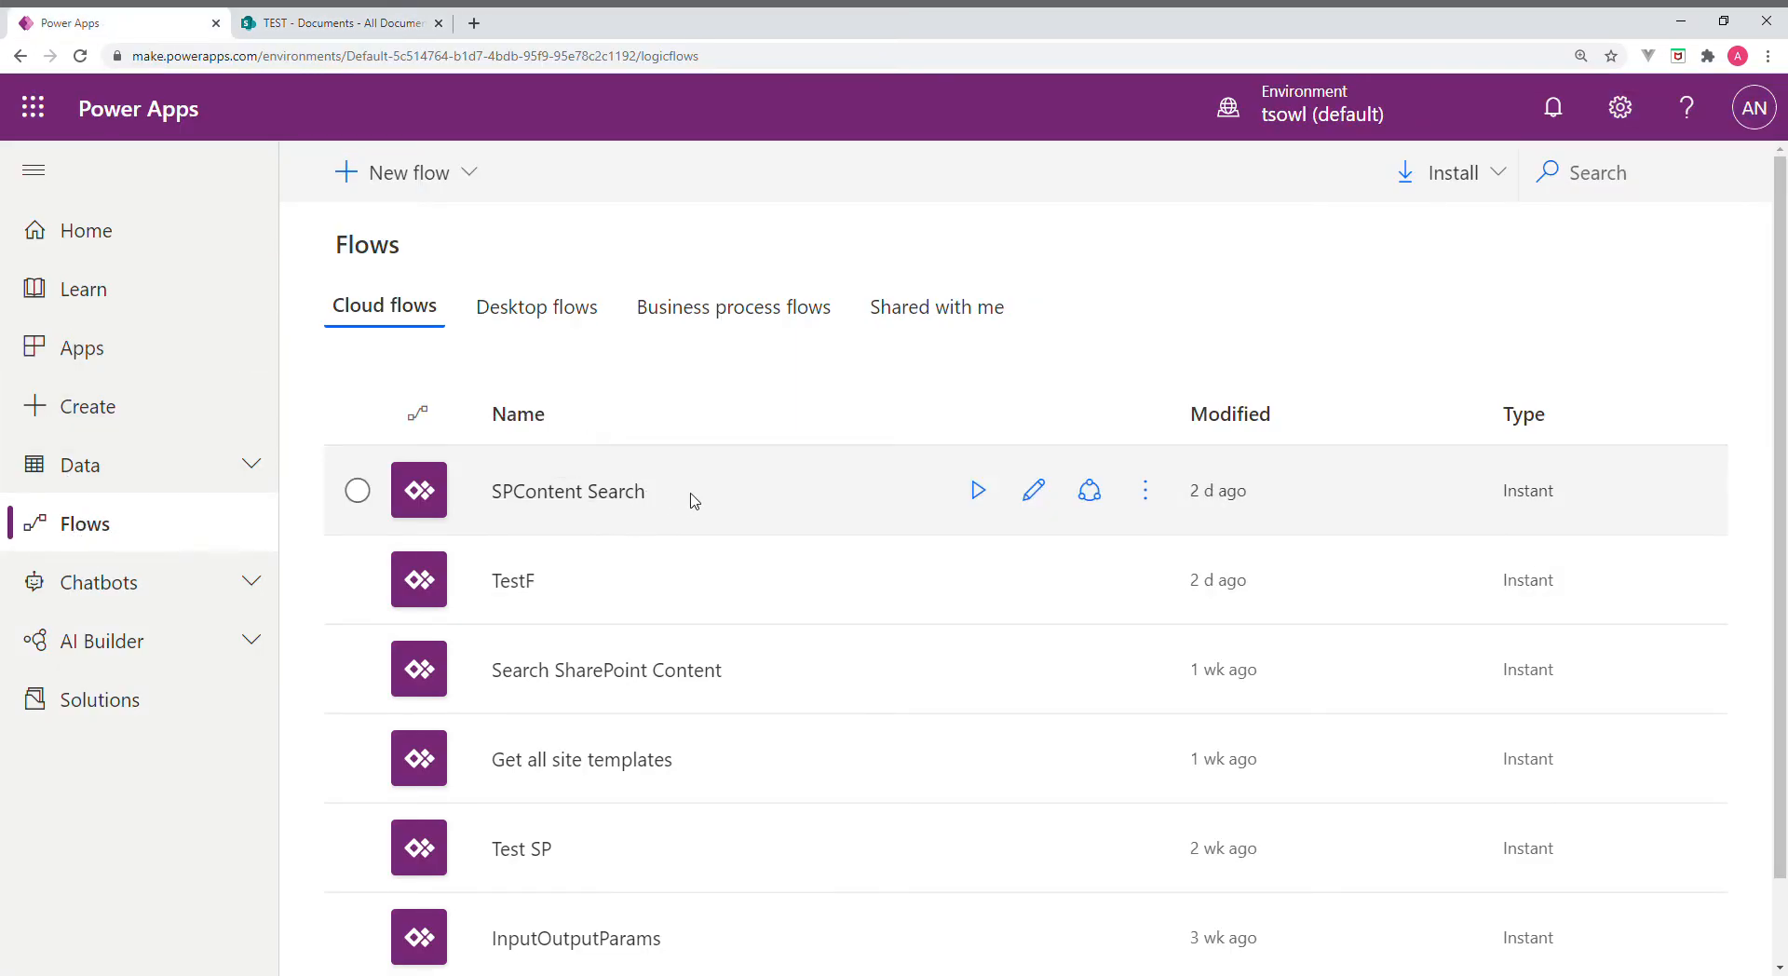
{"action": "left_click", "coordinate": [357, 489]}
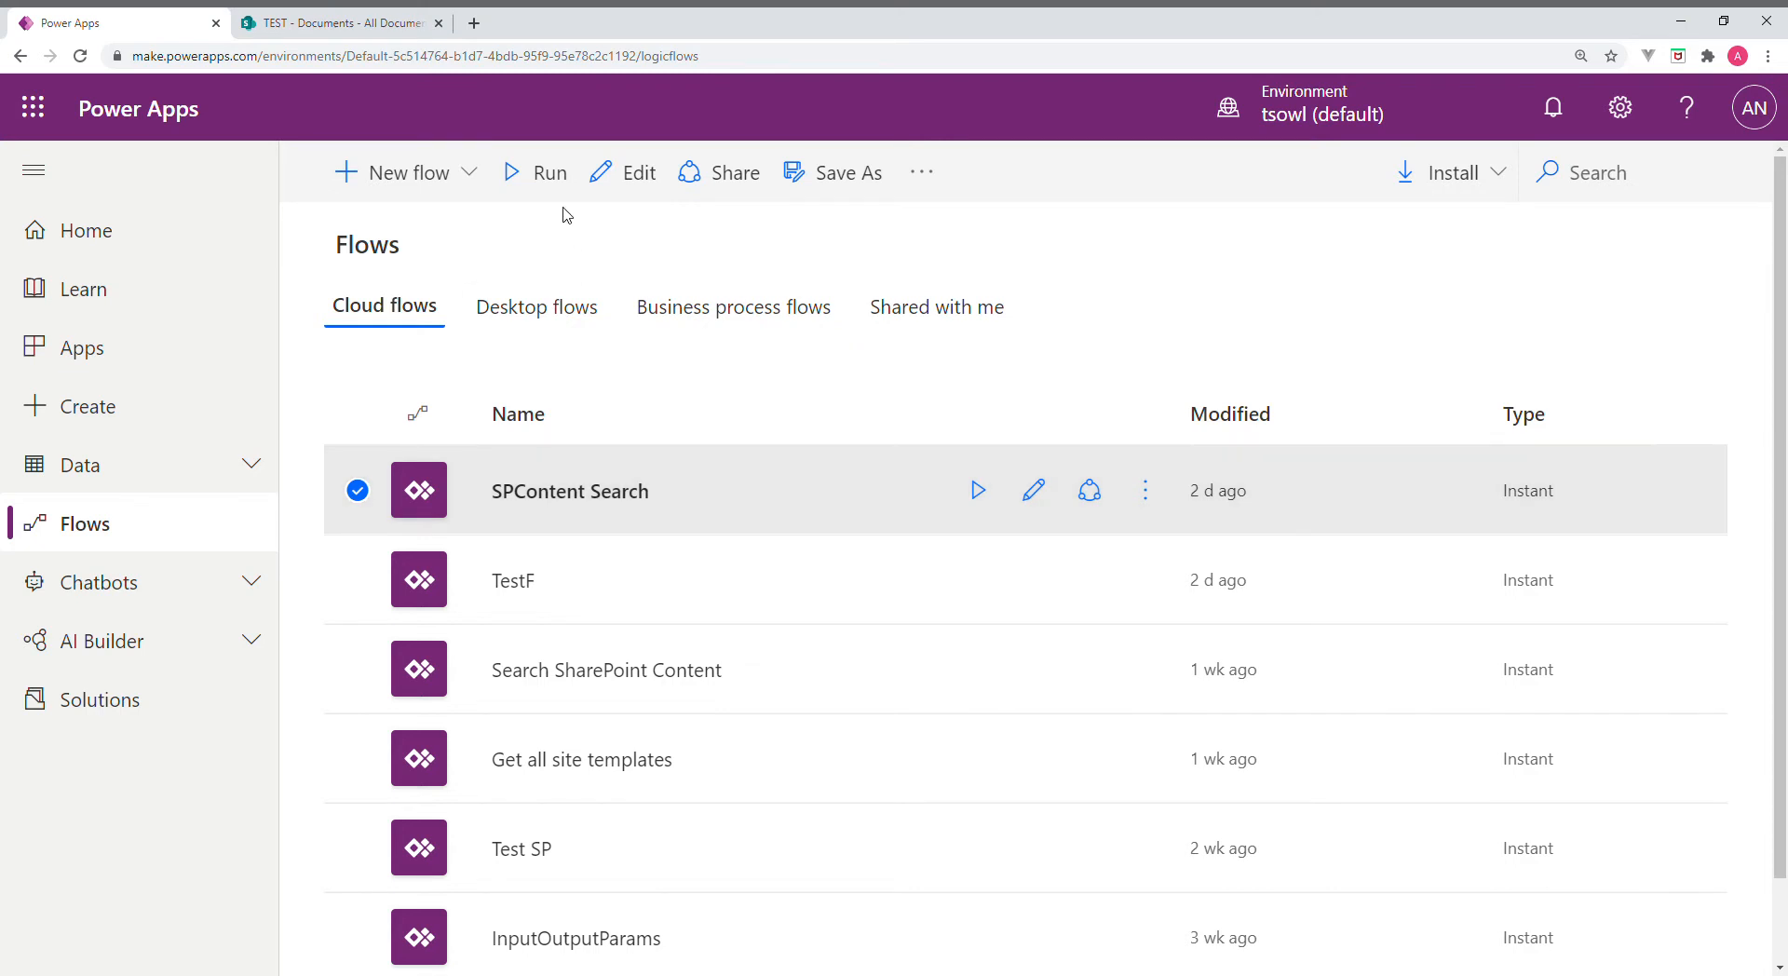
Run SPContent Search manually with search text 'essay', then reselect the flow
{"action": "left_click", "coordinate": [548, 172]}
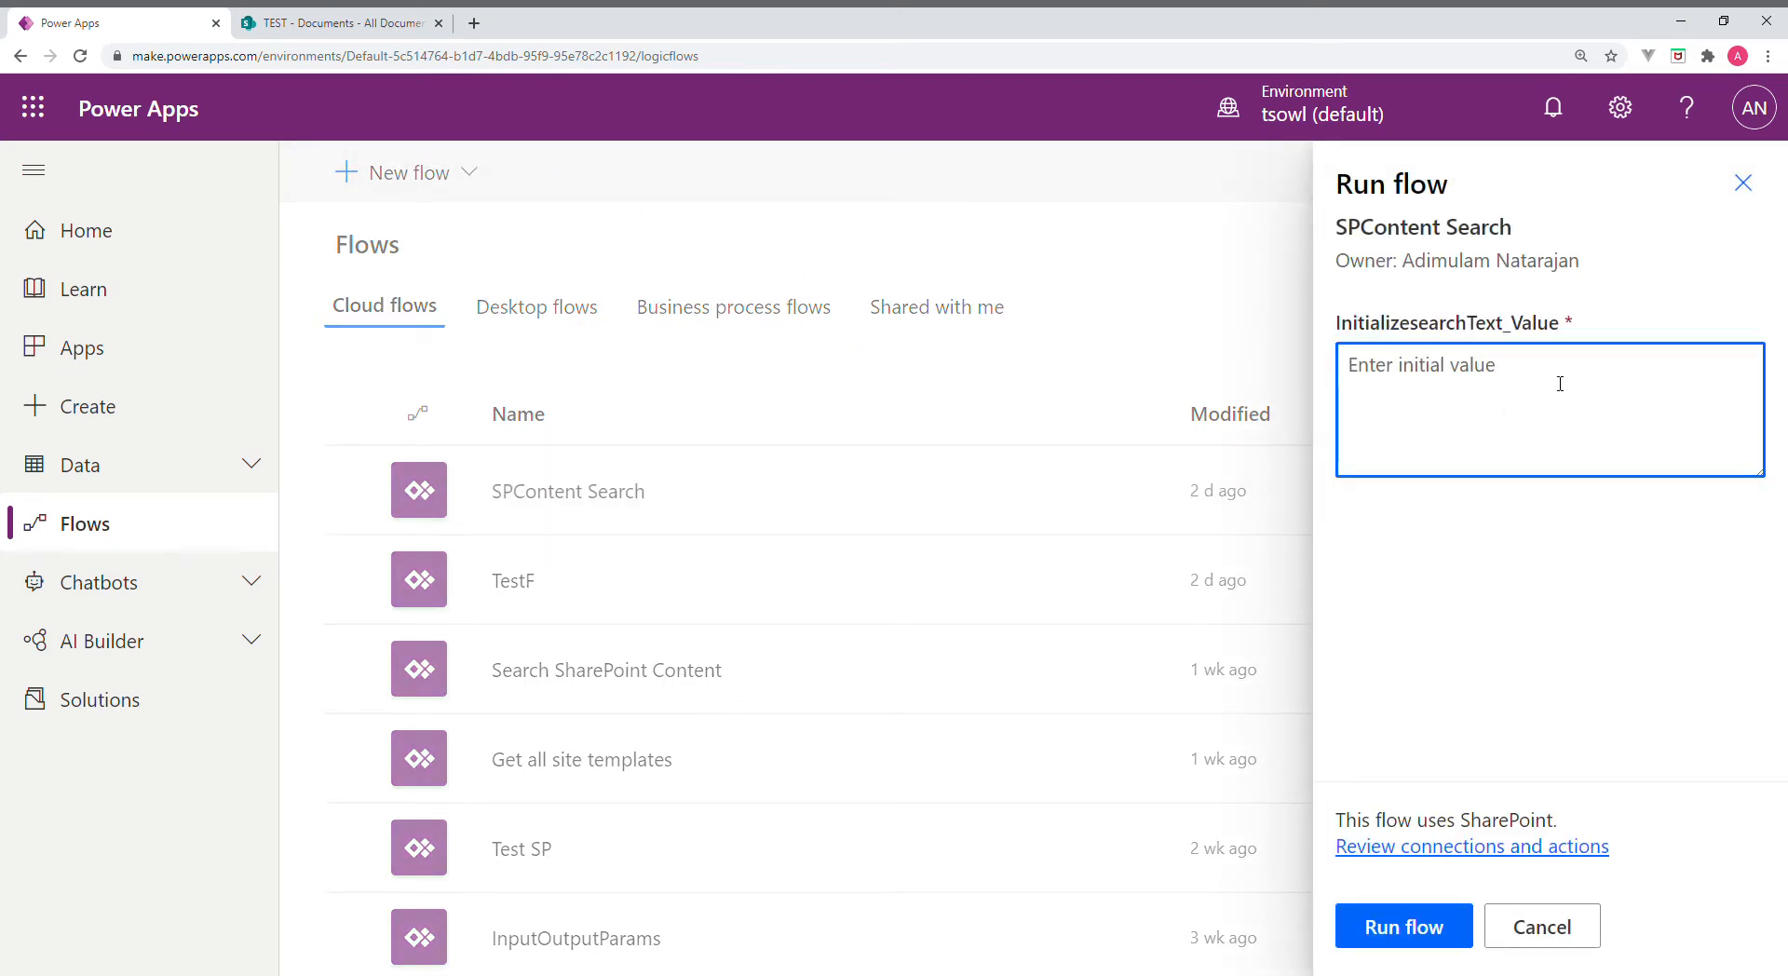
{"action": "type", "text": "essay"}
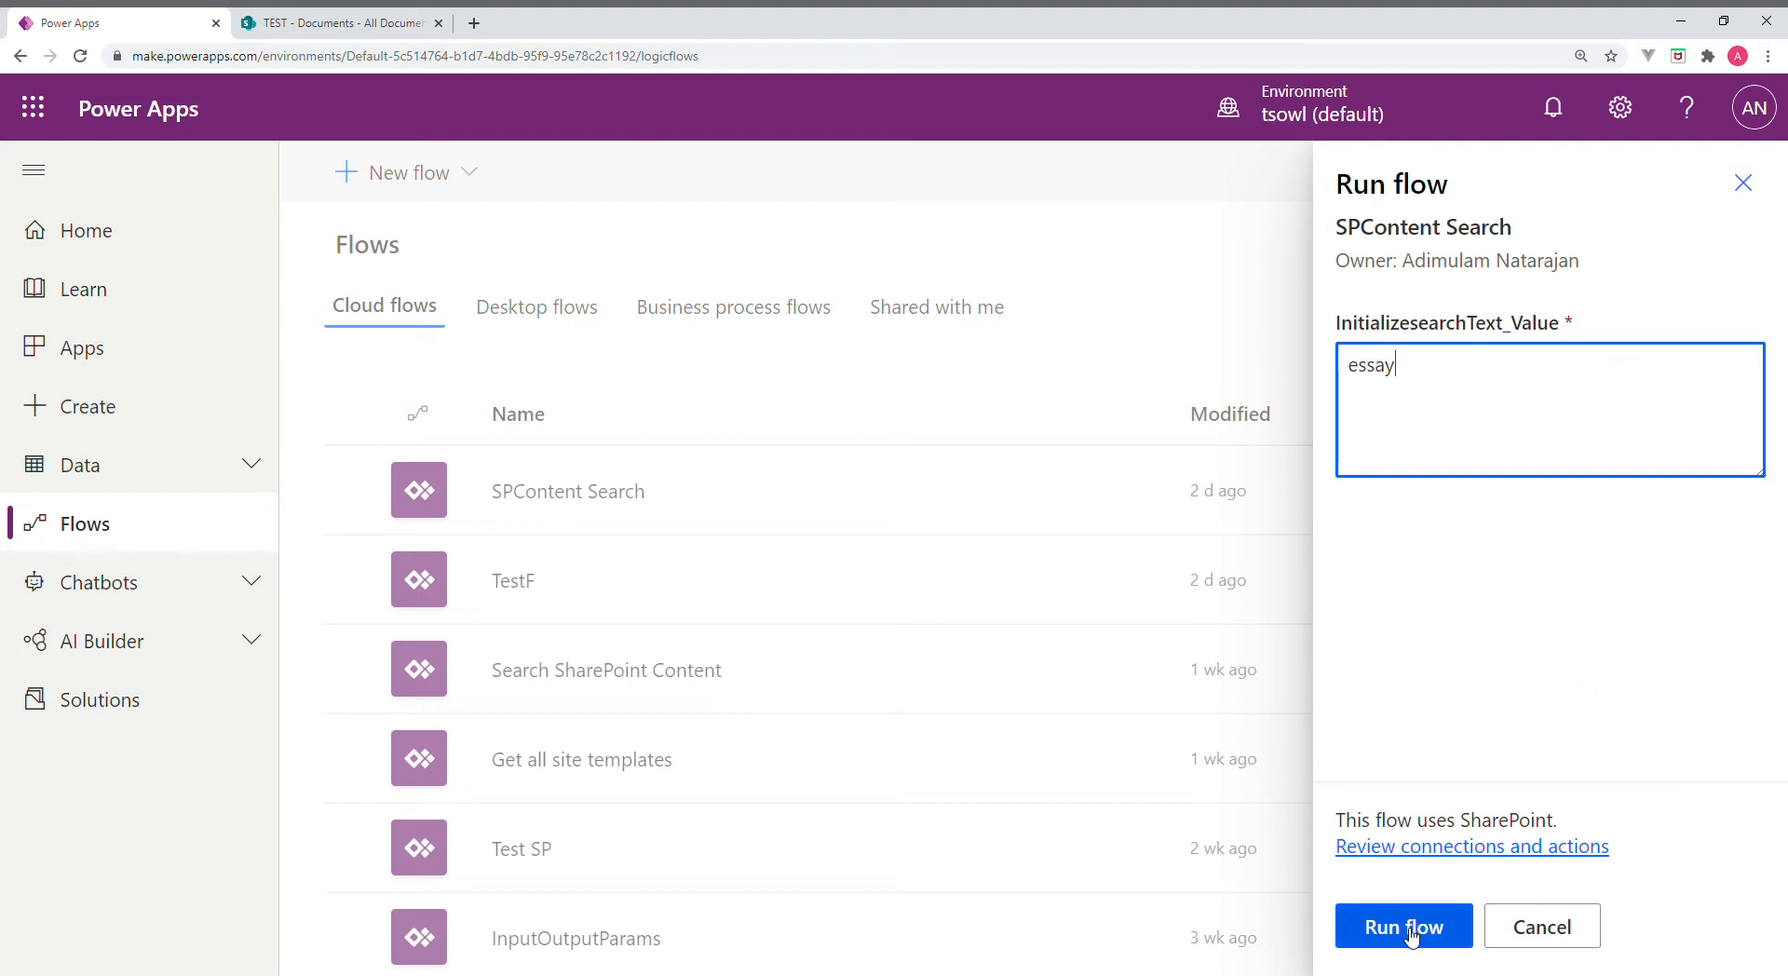
{"action": "left_click", "coordinate": [1402, 924]}
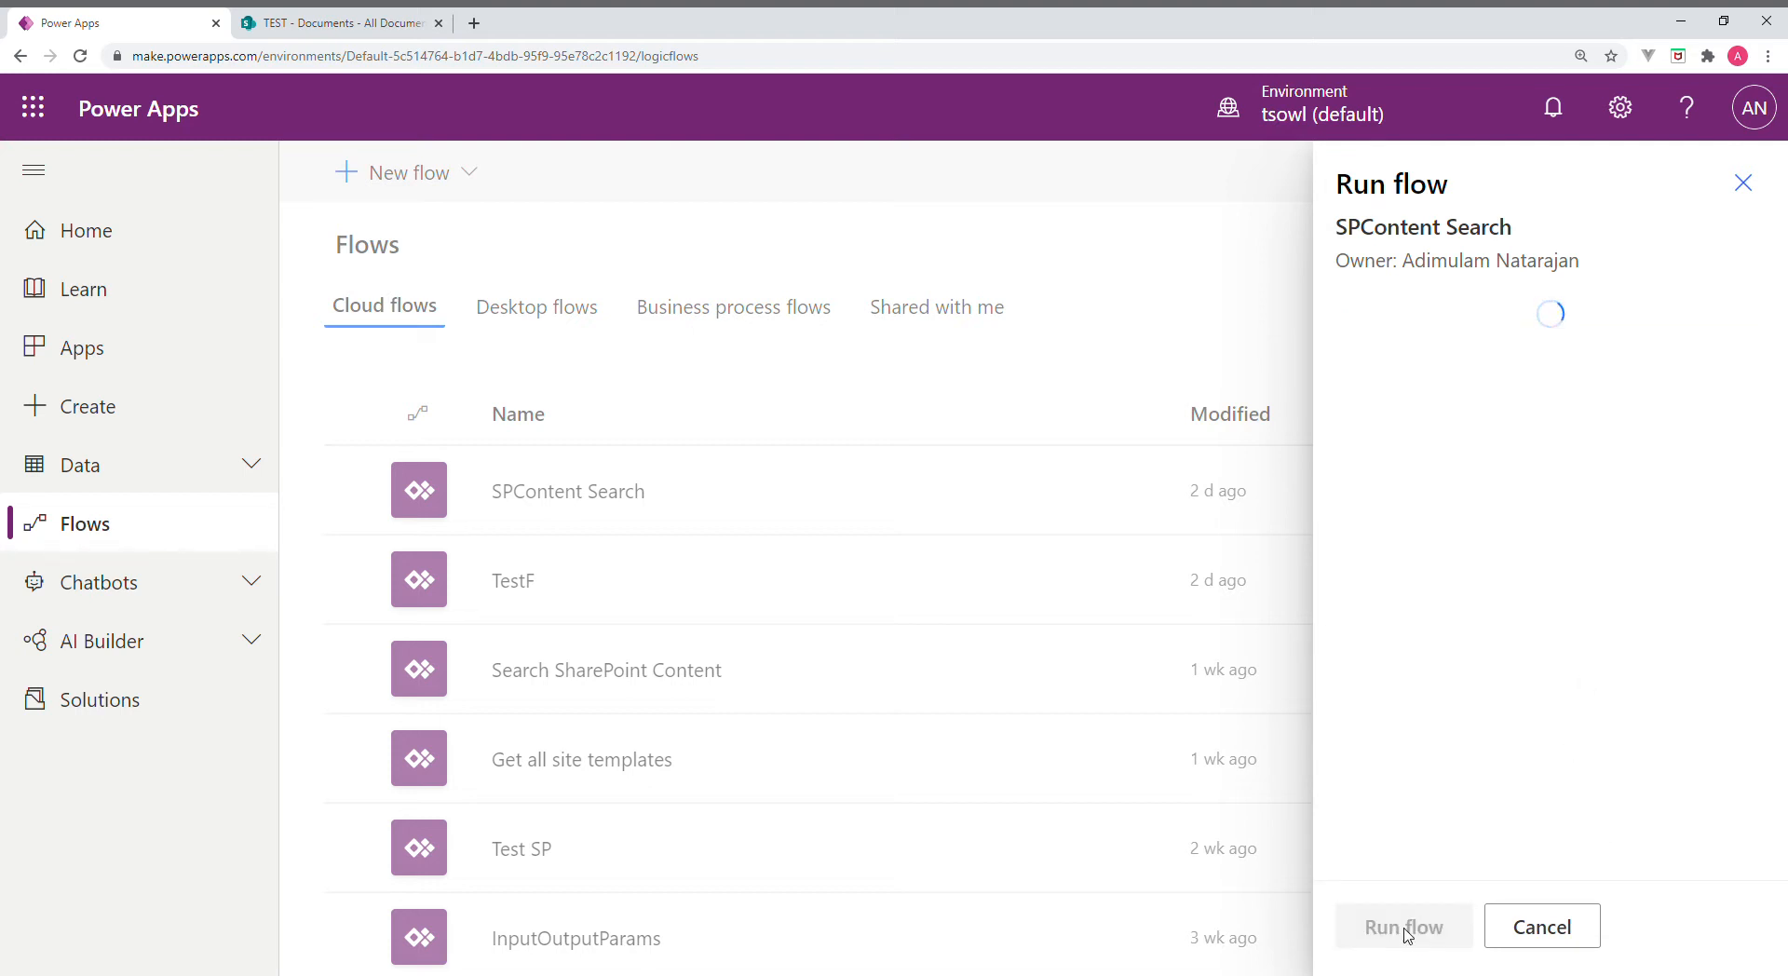
{"action": "left_click", "coordinate": [1403, 925]}
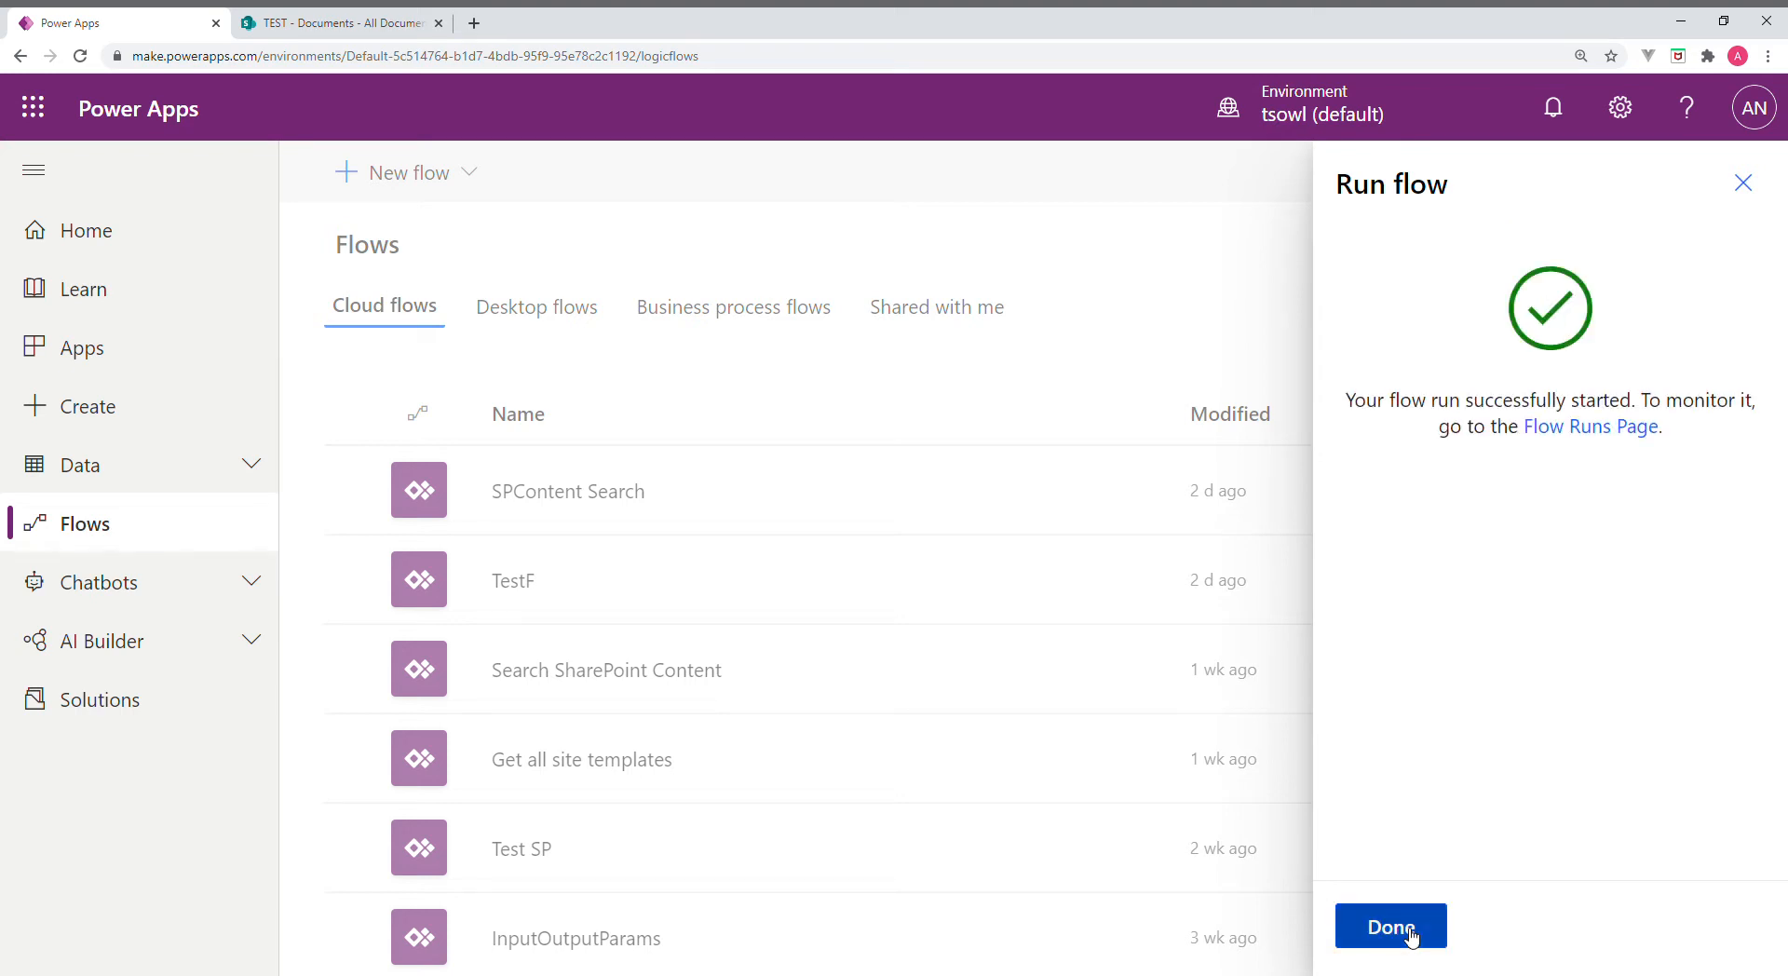
{"action": "left_click", "coordinate": [1390, 926]}
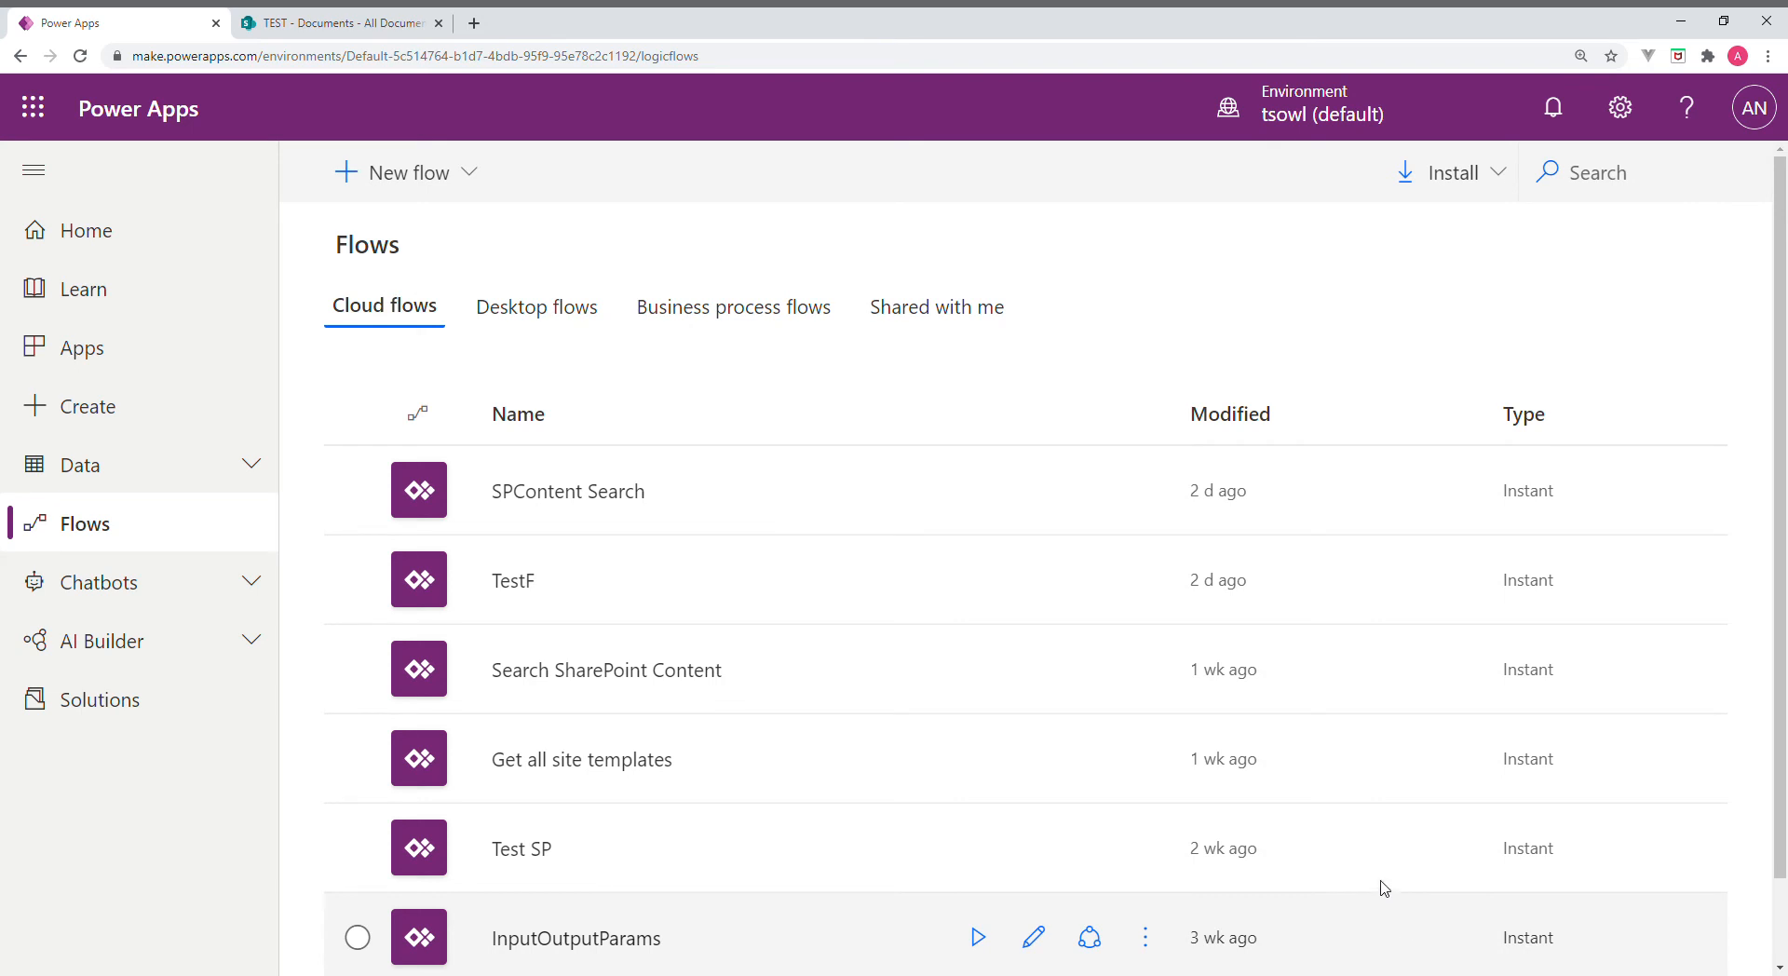
{"action": "left_click", "coordinate": [356, 489]}
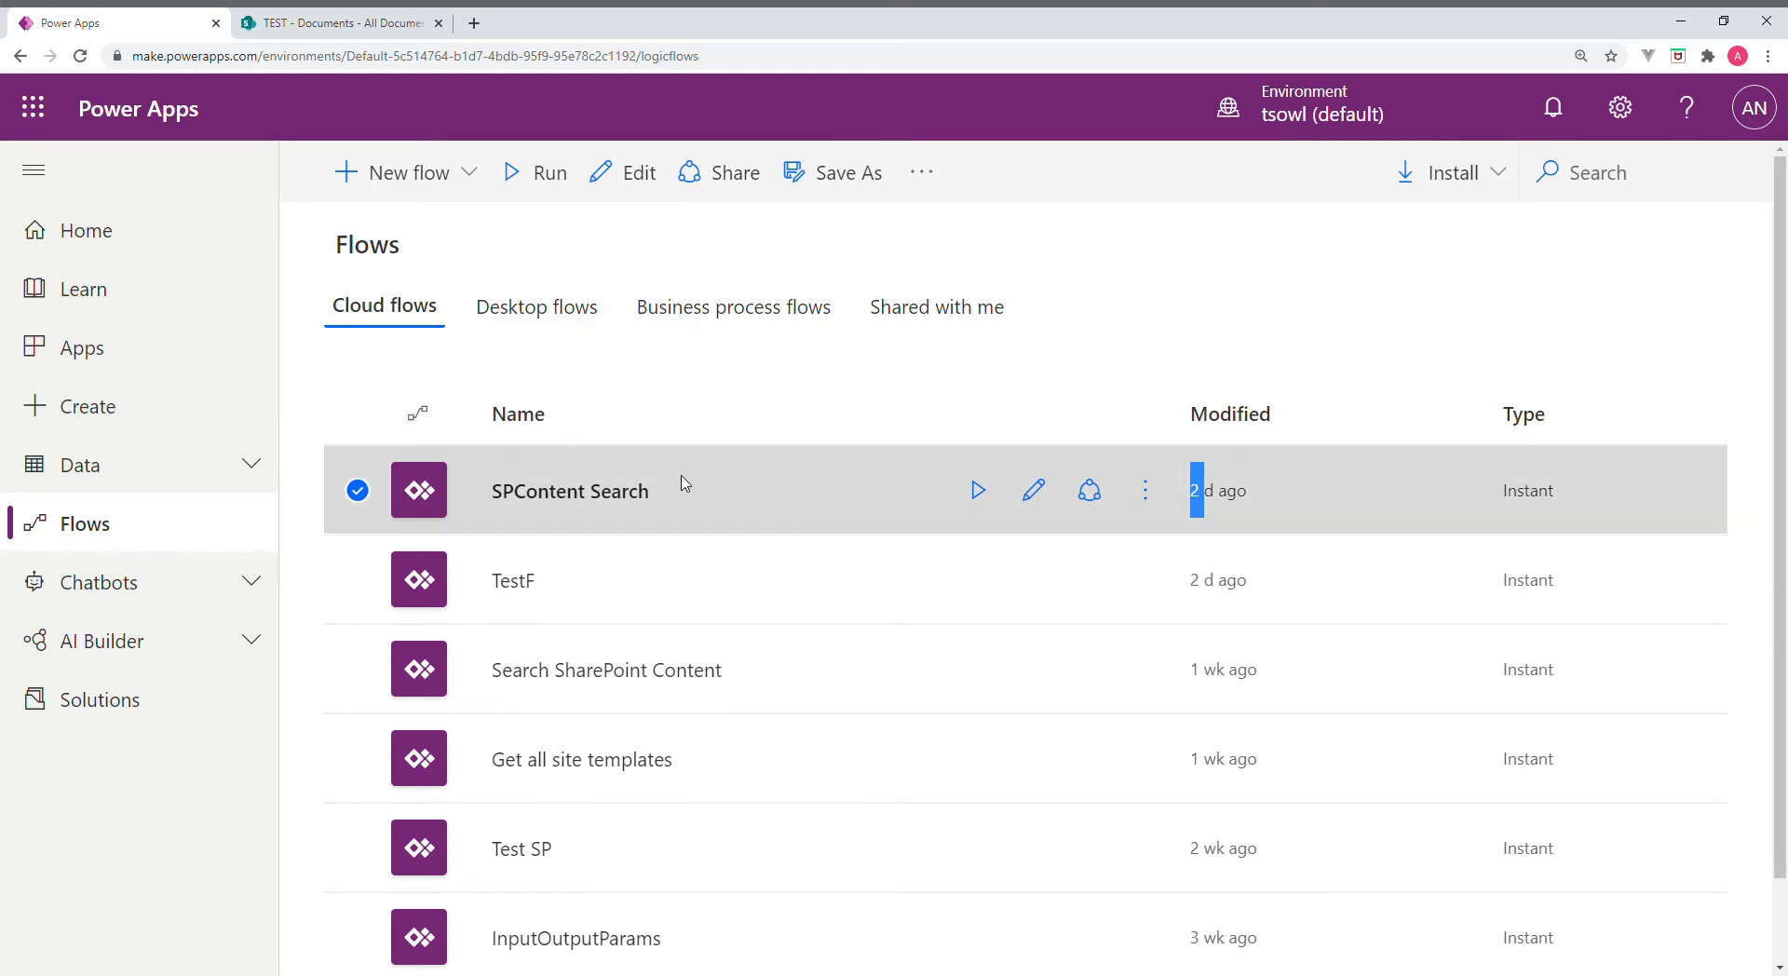
View the newest run's Response outputs showing the essay document, then select the page address
{"action": "left_click", "coordinate": [570, 490]}
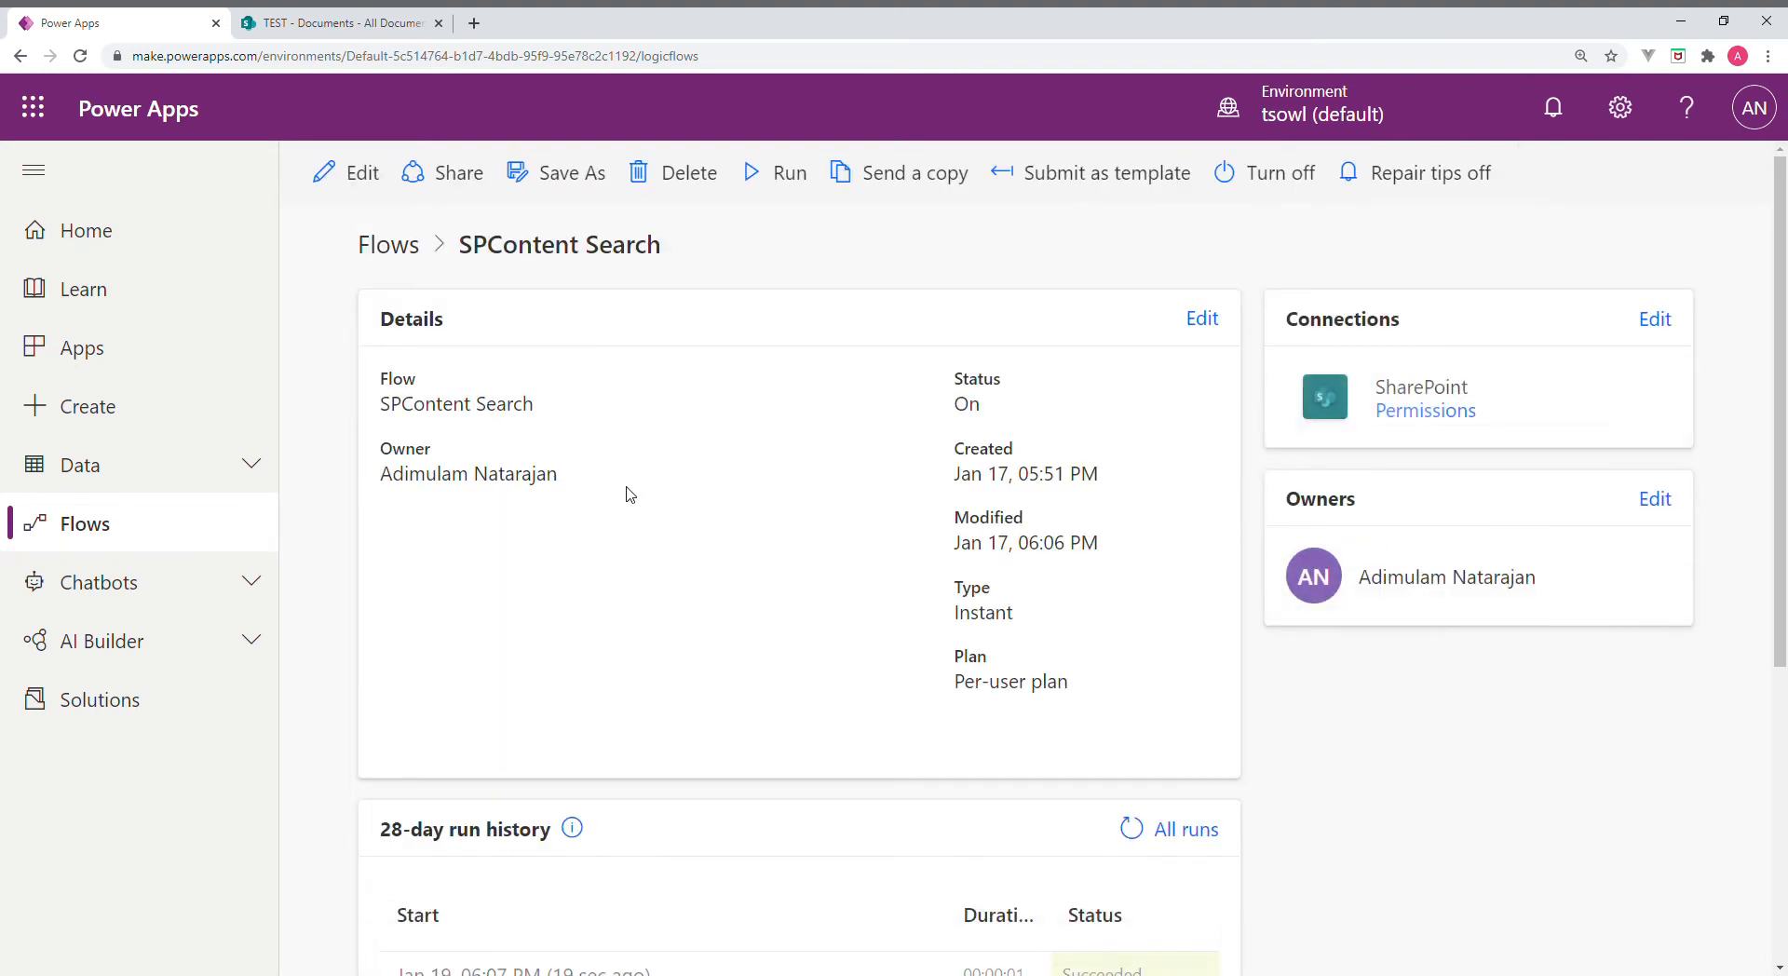
{"action": "scroll", "scroll_direction": "down", "scroll_amount": 3}
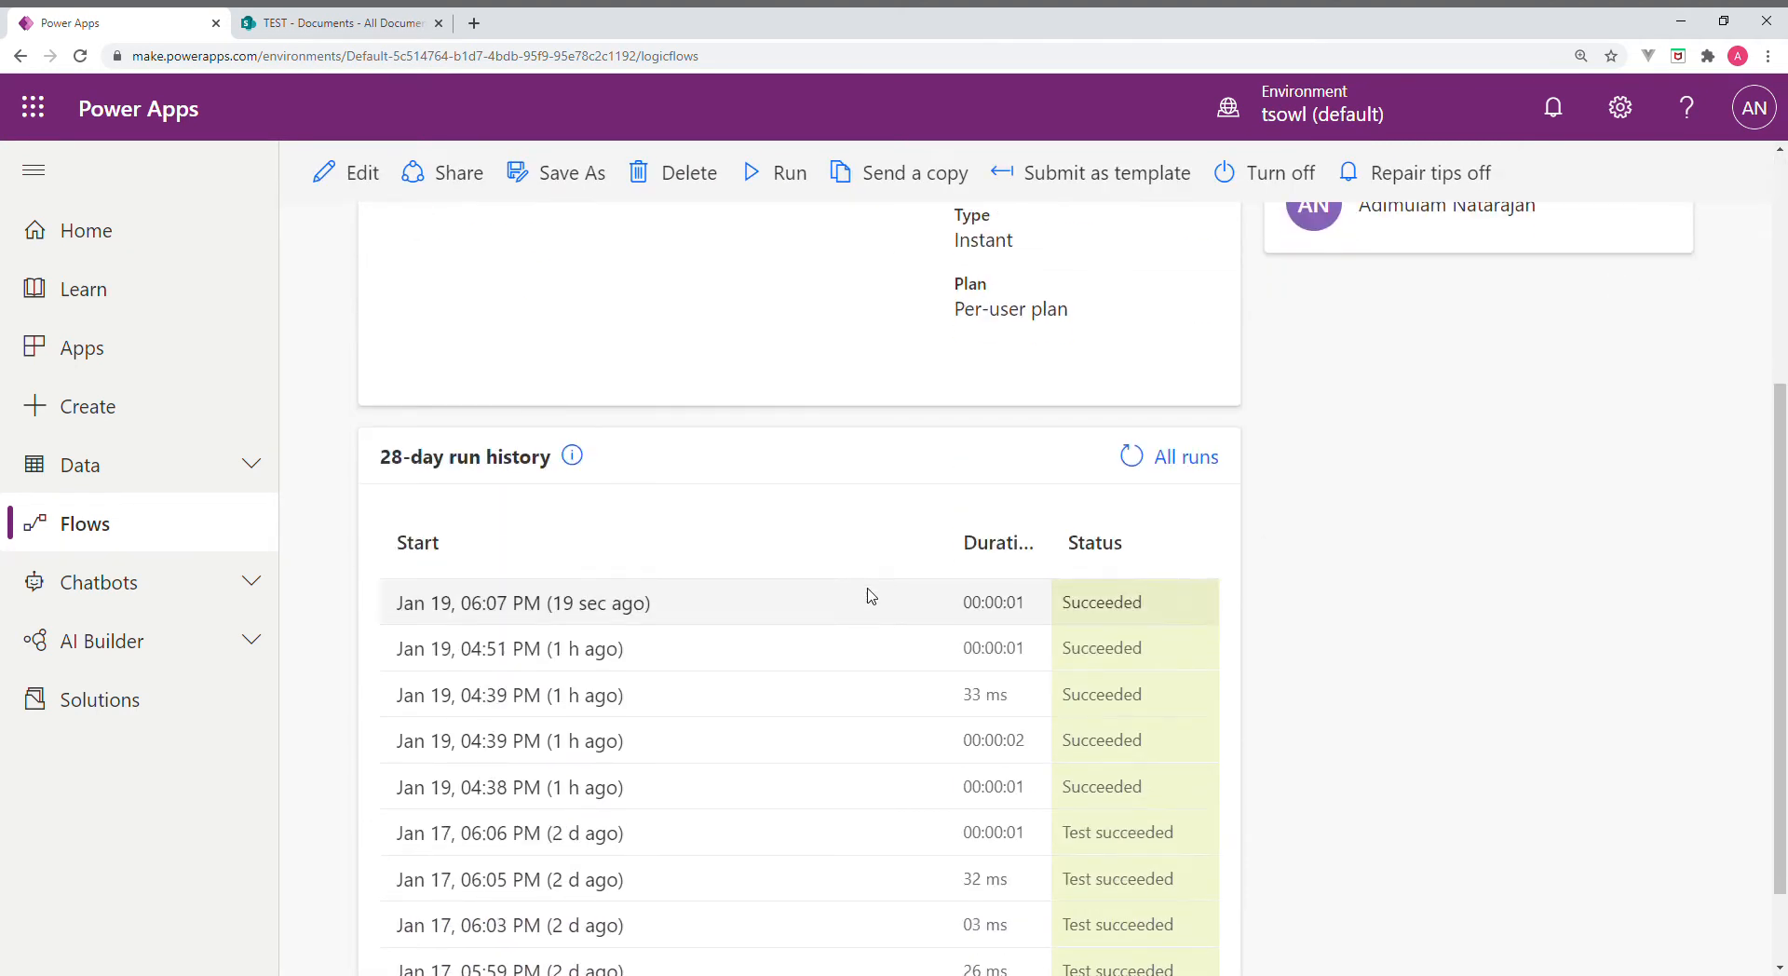
{"action": "mouse_move", "coordinate": [523, 603]}
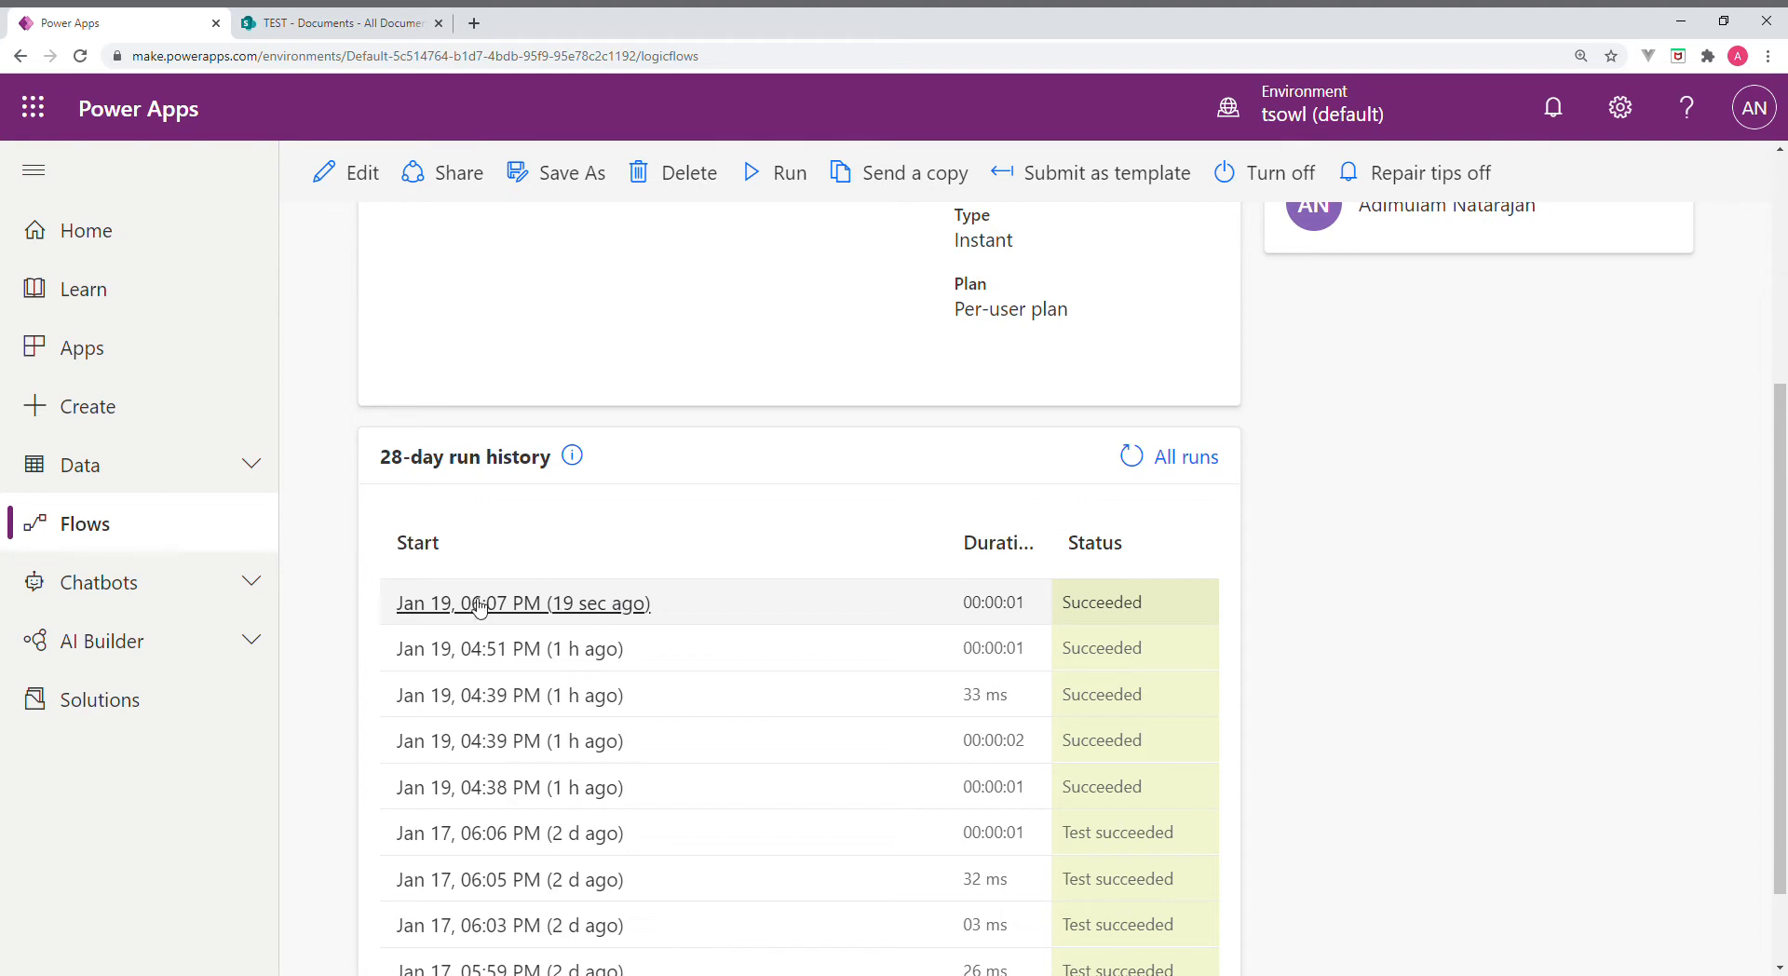
{"action": "left_click", "coordinate": [524, 602]}
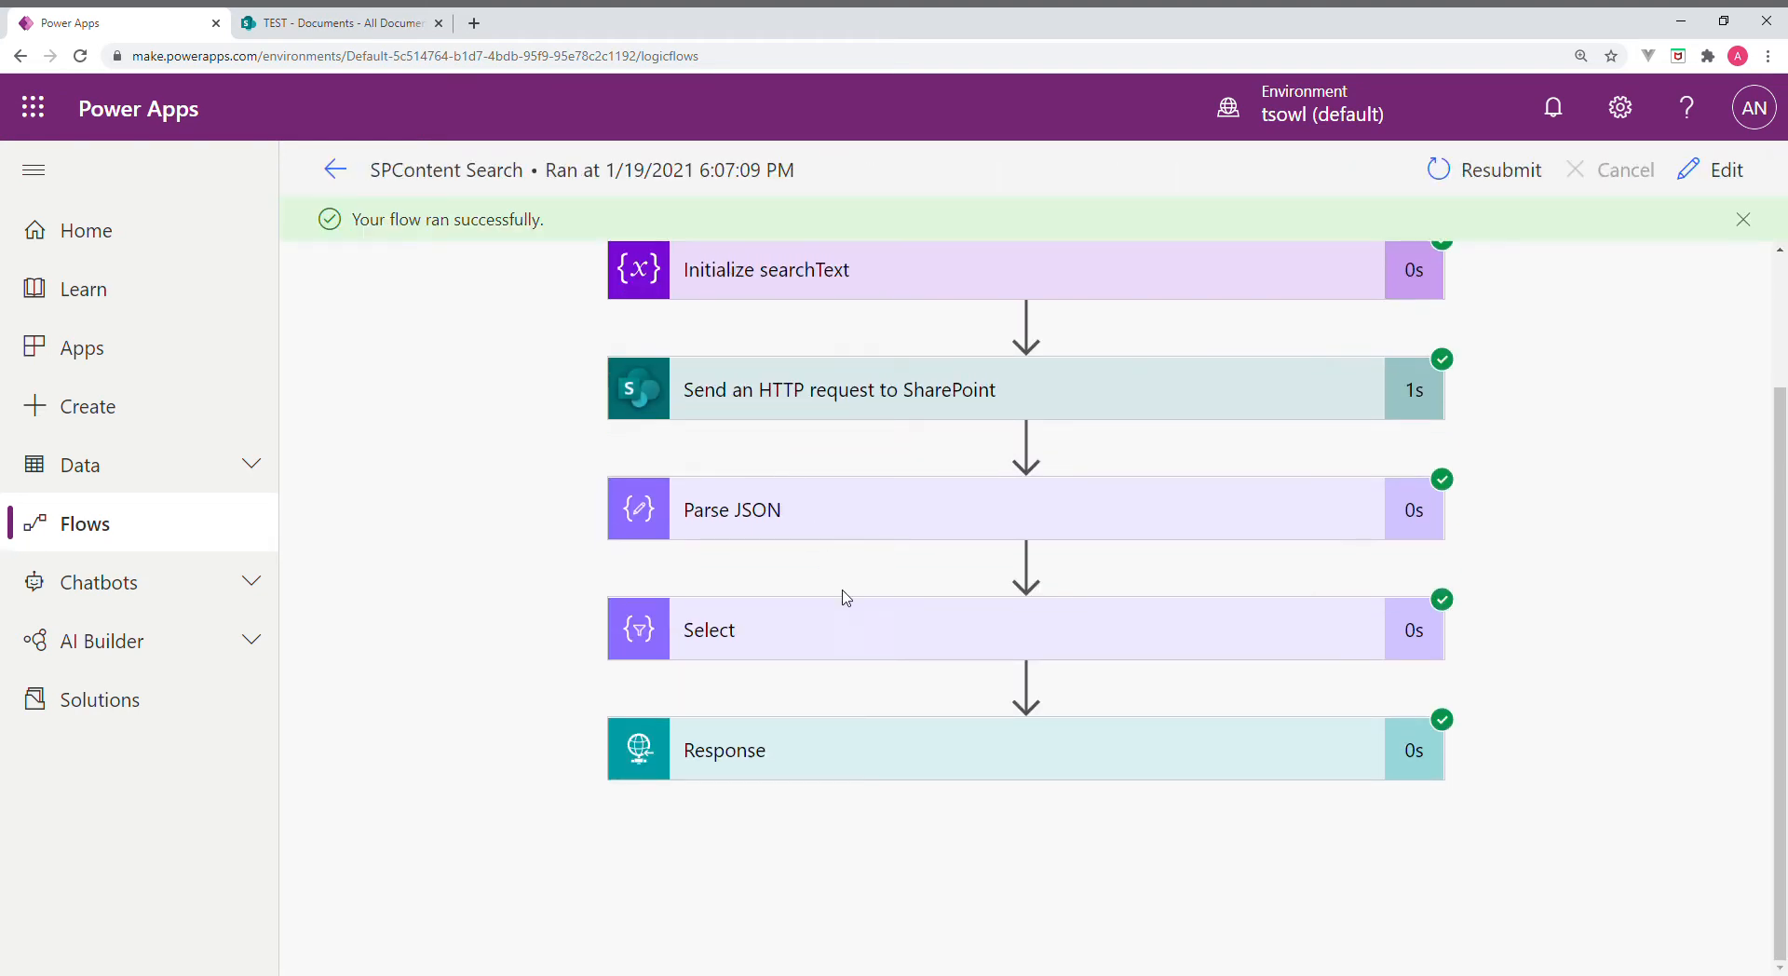
{"action": "left_click", "coordinate": [724, 749]}
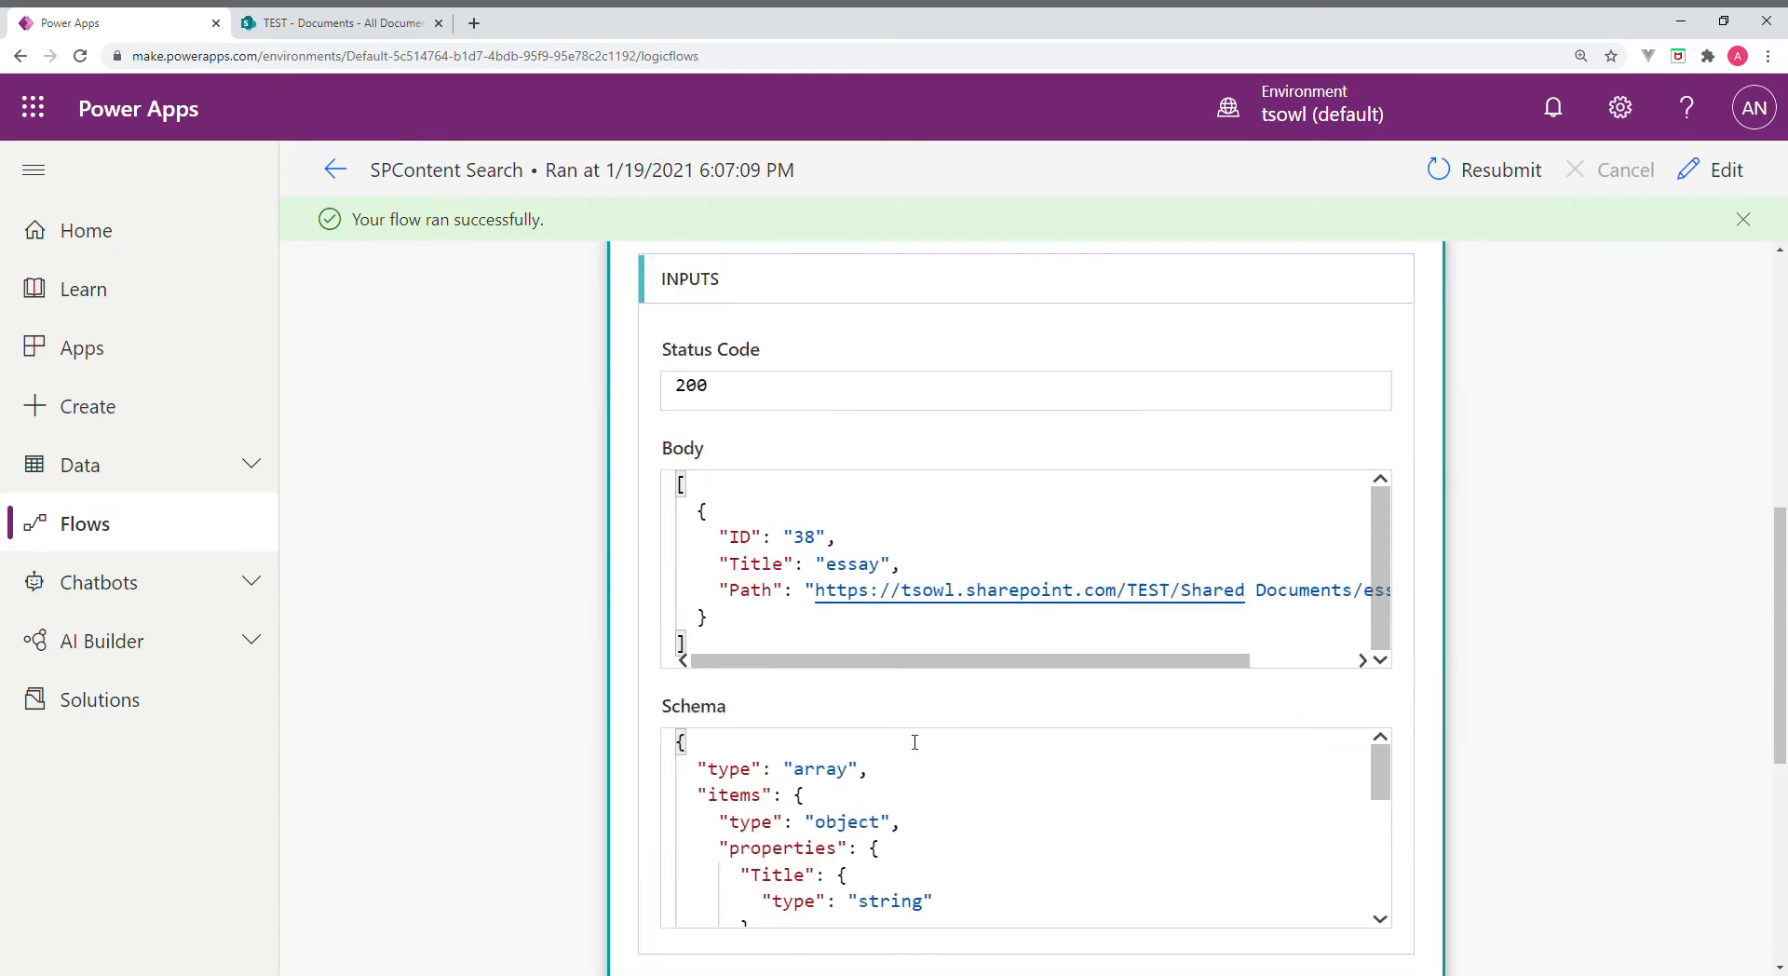
{"action": "scroll", "scroll_direction": "down", "scroll_amount": 3}
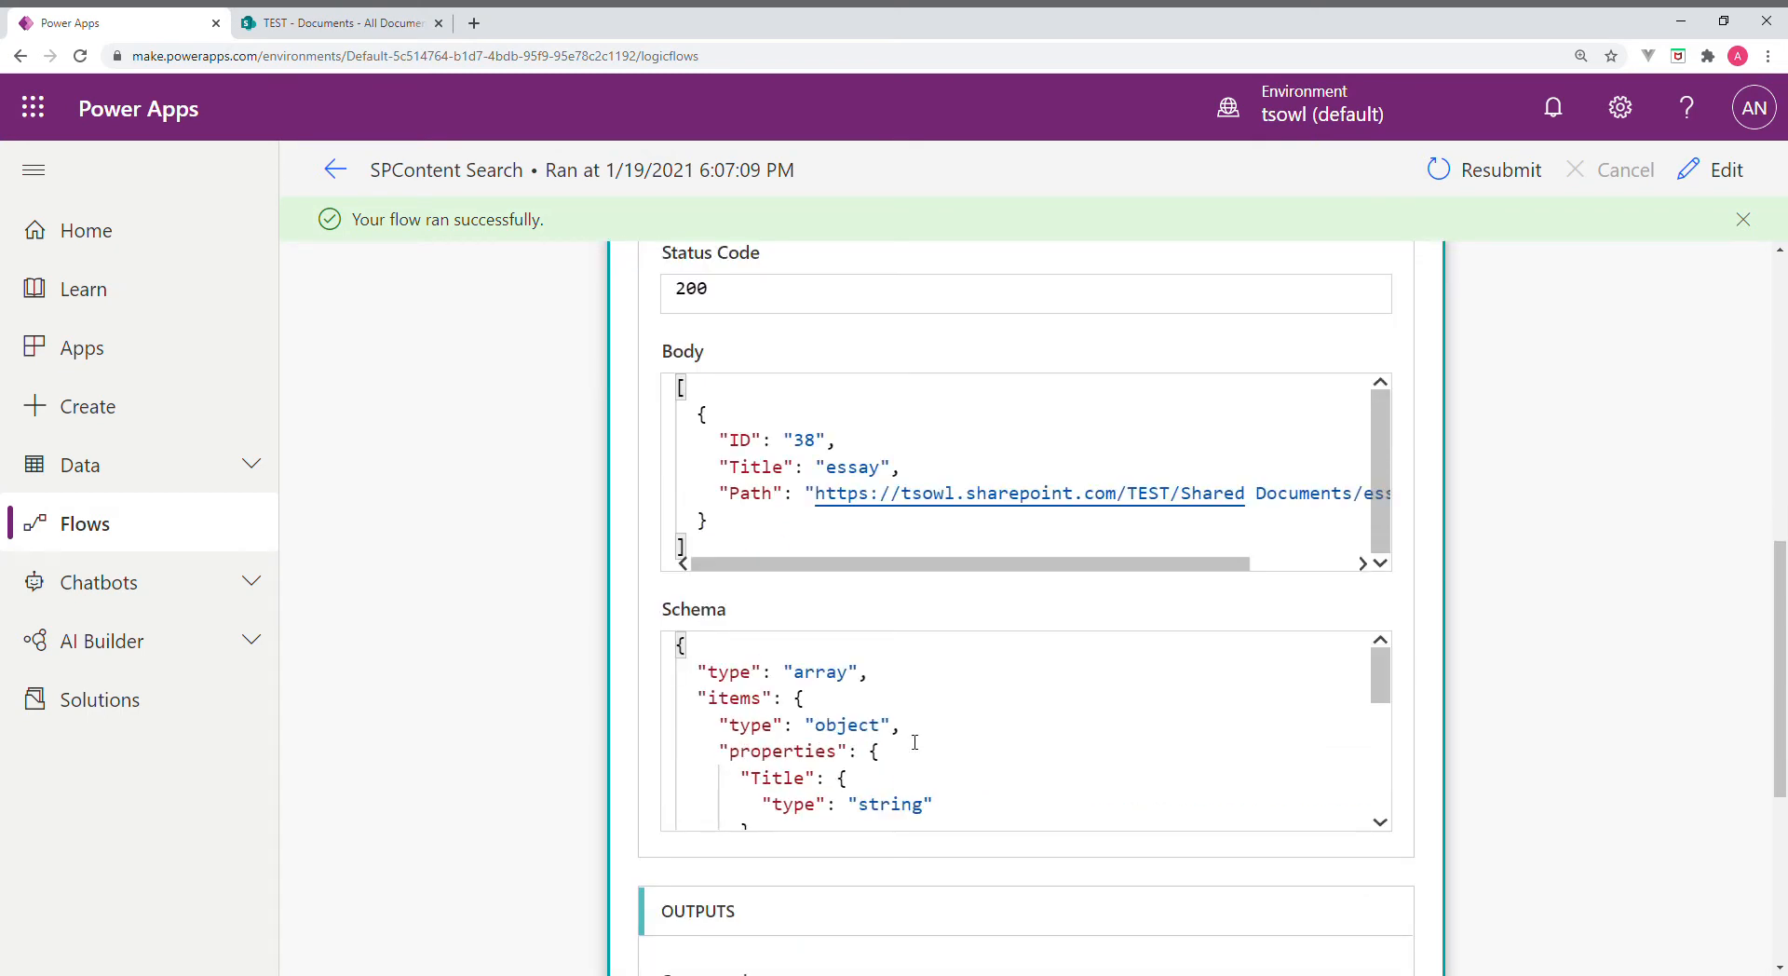
{"action": "scroll", "scroll_direction": "down", "scroll_amount": 3}
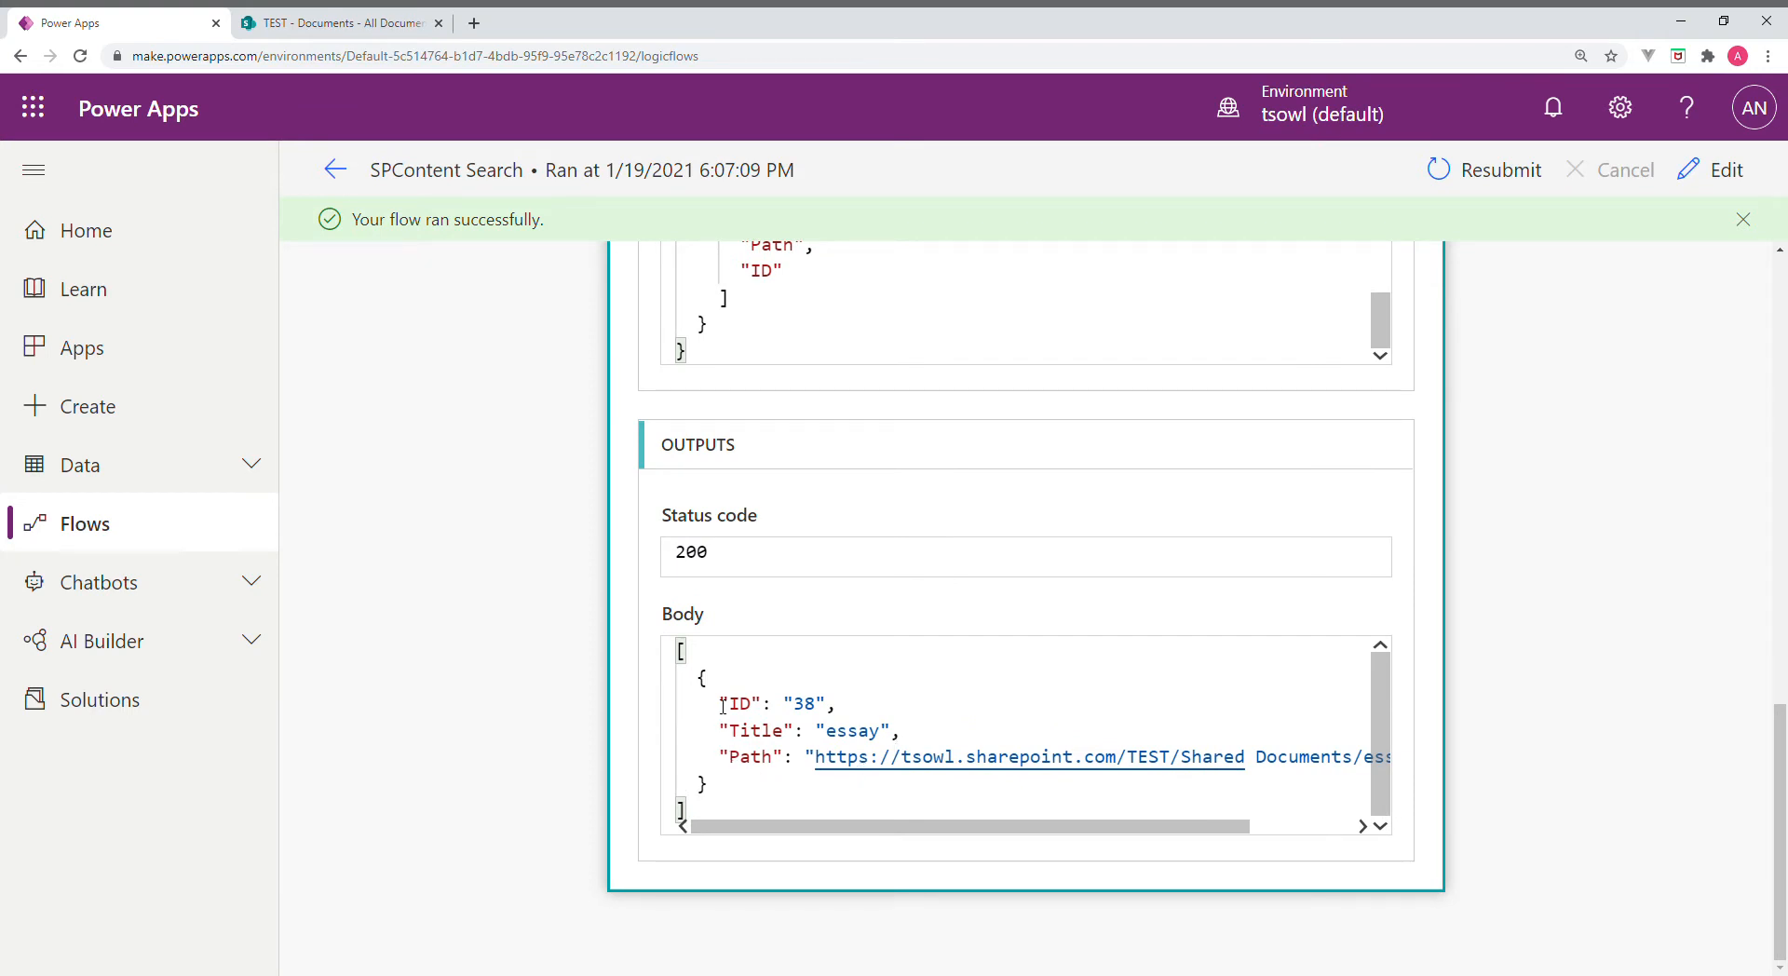
{"action": "mouse_move", "coordinate": [286, 345]}
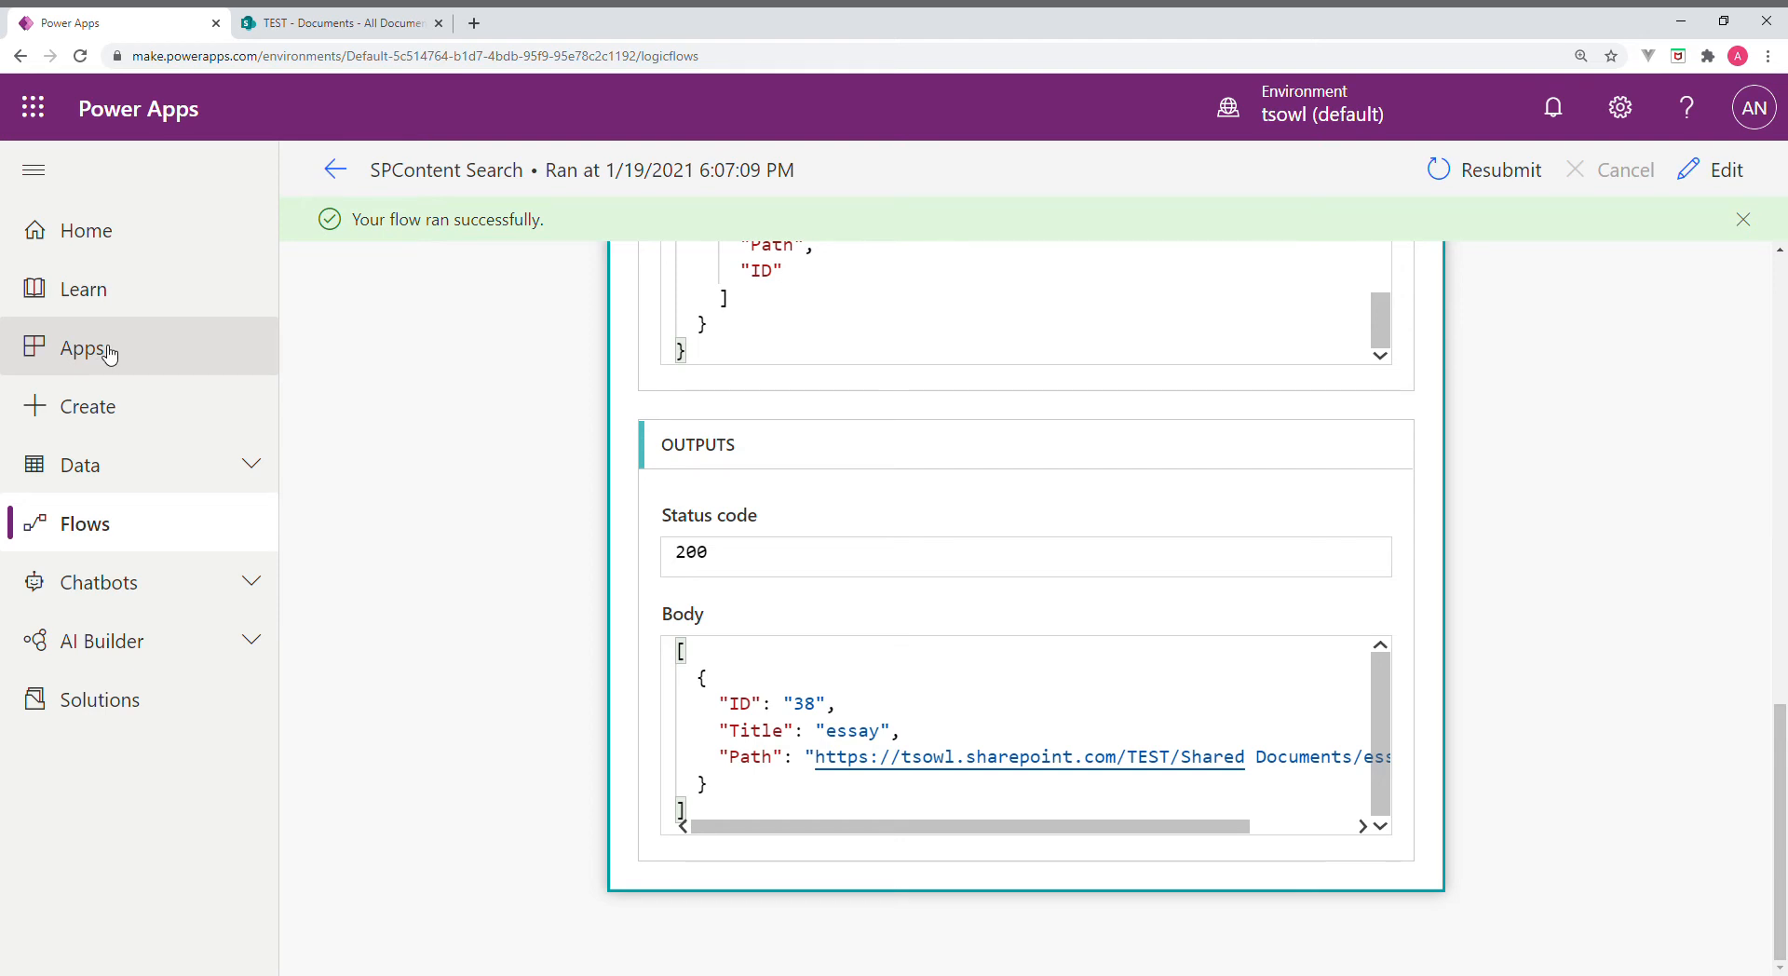
{"action": "mouse_move", "coordinate": [753, 141]}
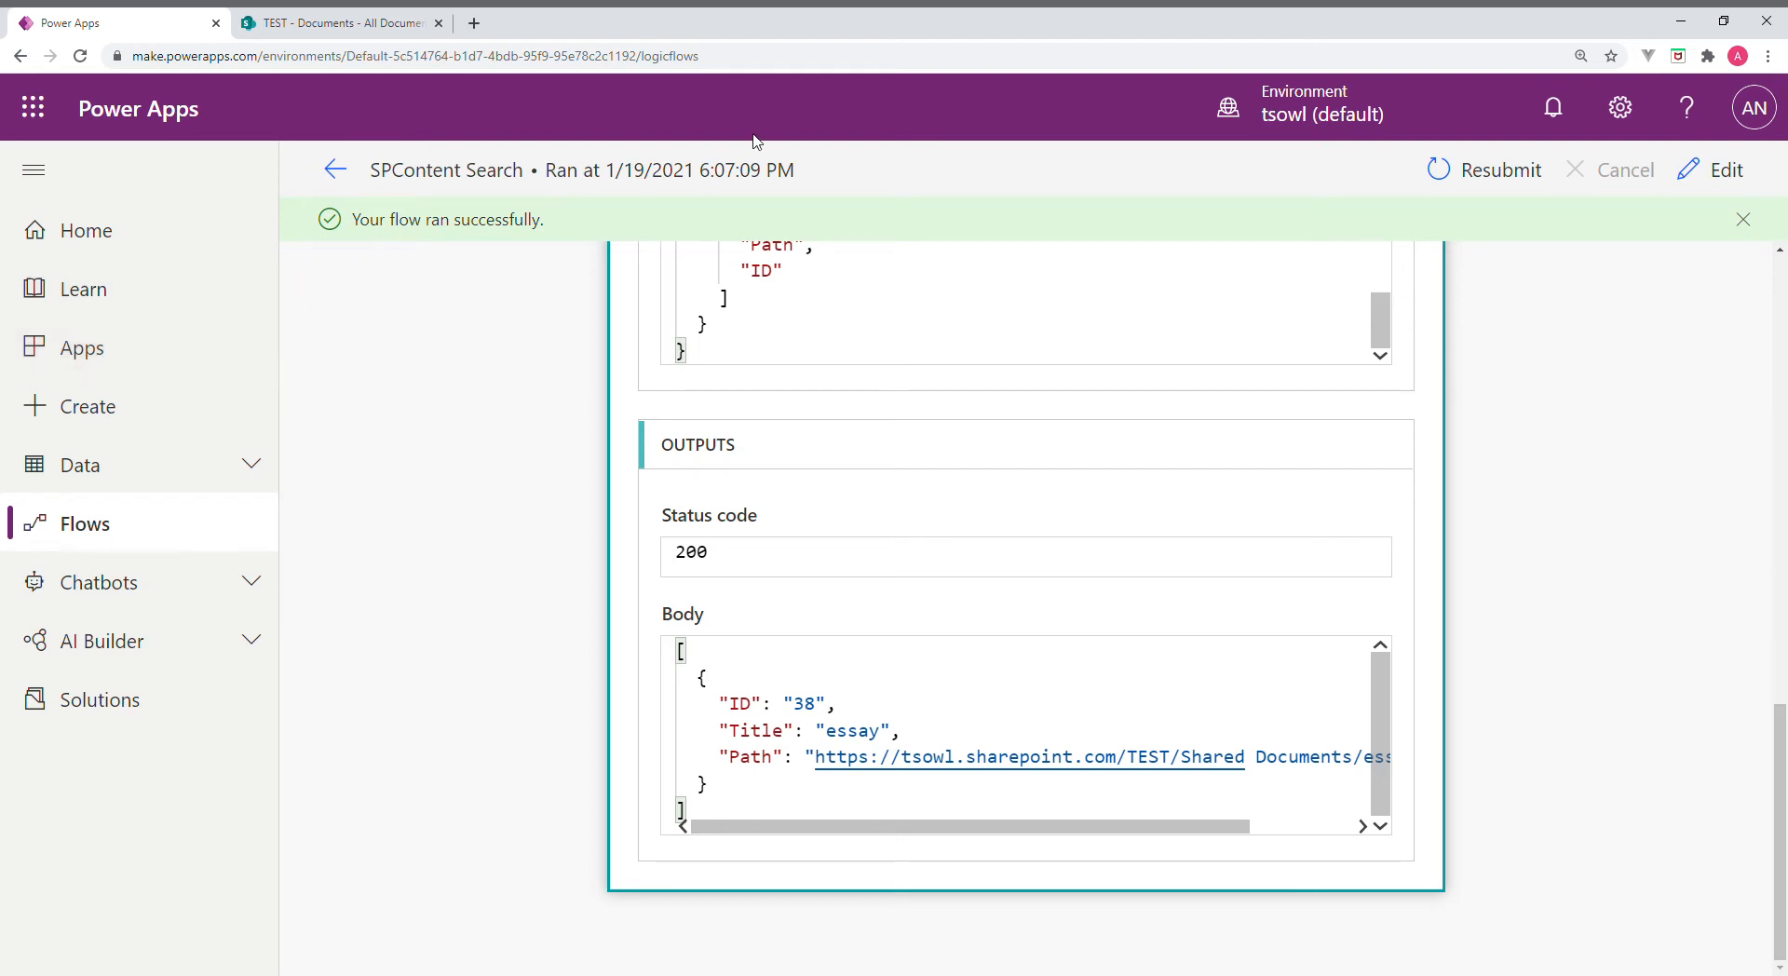
{"action": "left_click", "coordinate": [410, 56]}
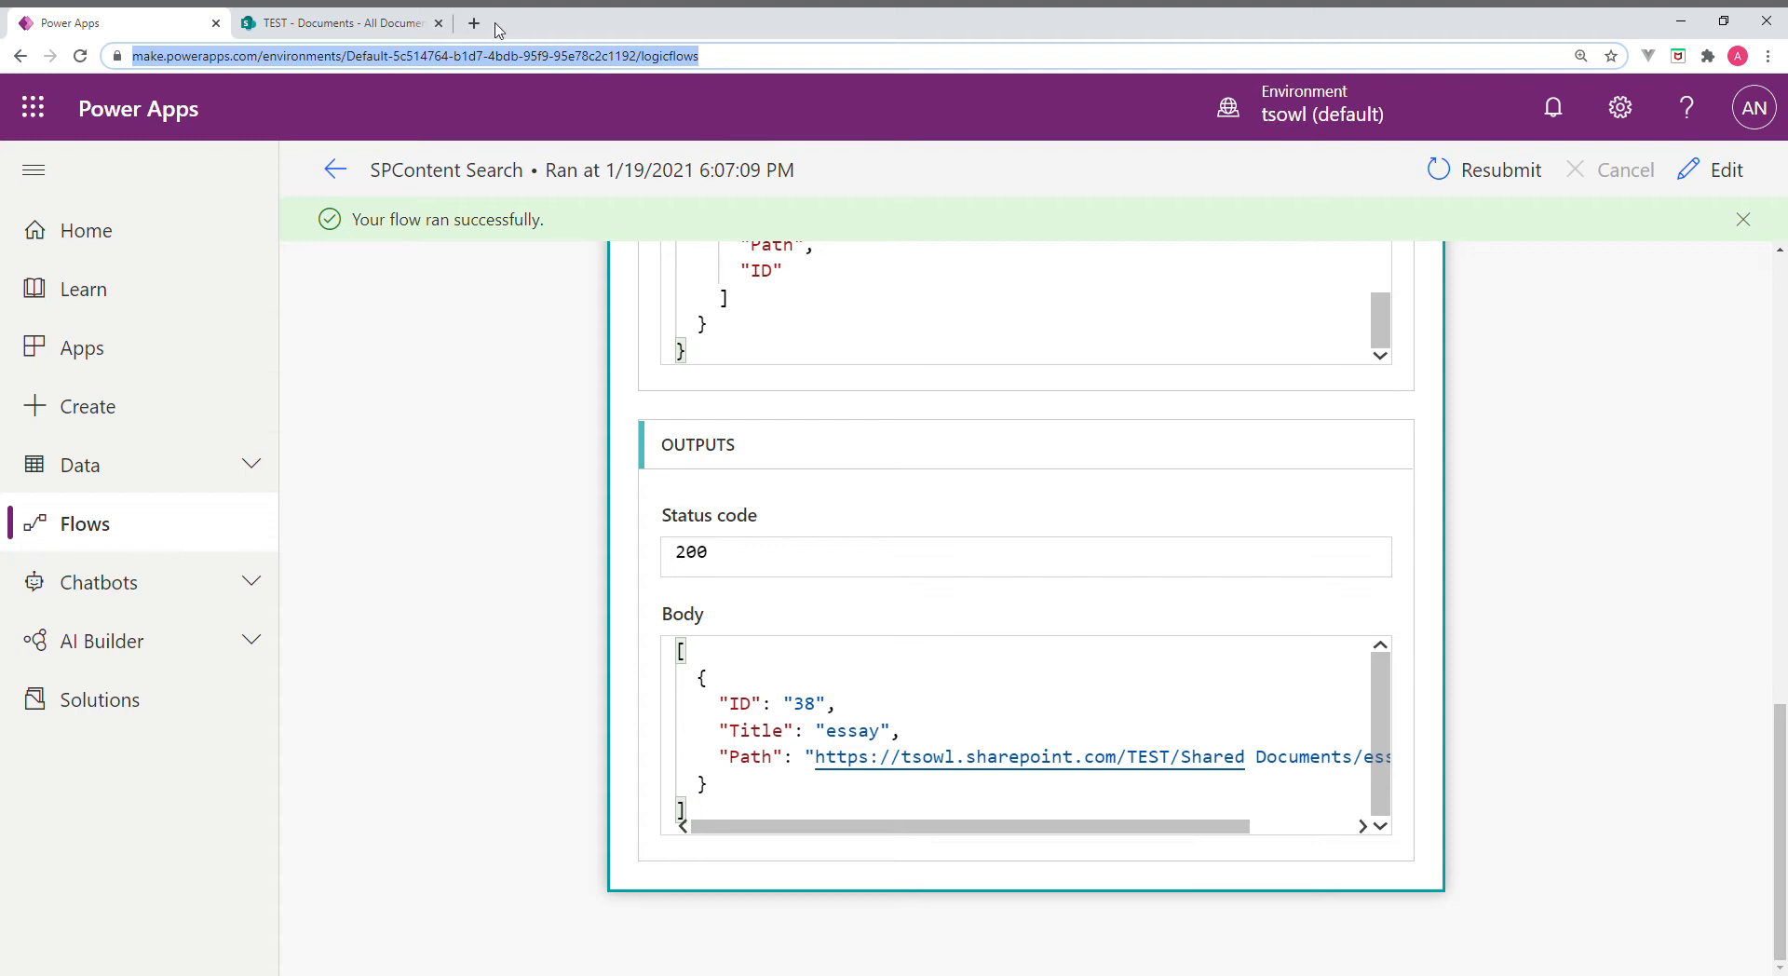
Load make.powerapps.com for the Default environment in a new browser tab
{"action": "left_click", "coordinate": [472, 22]}
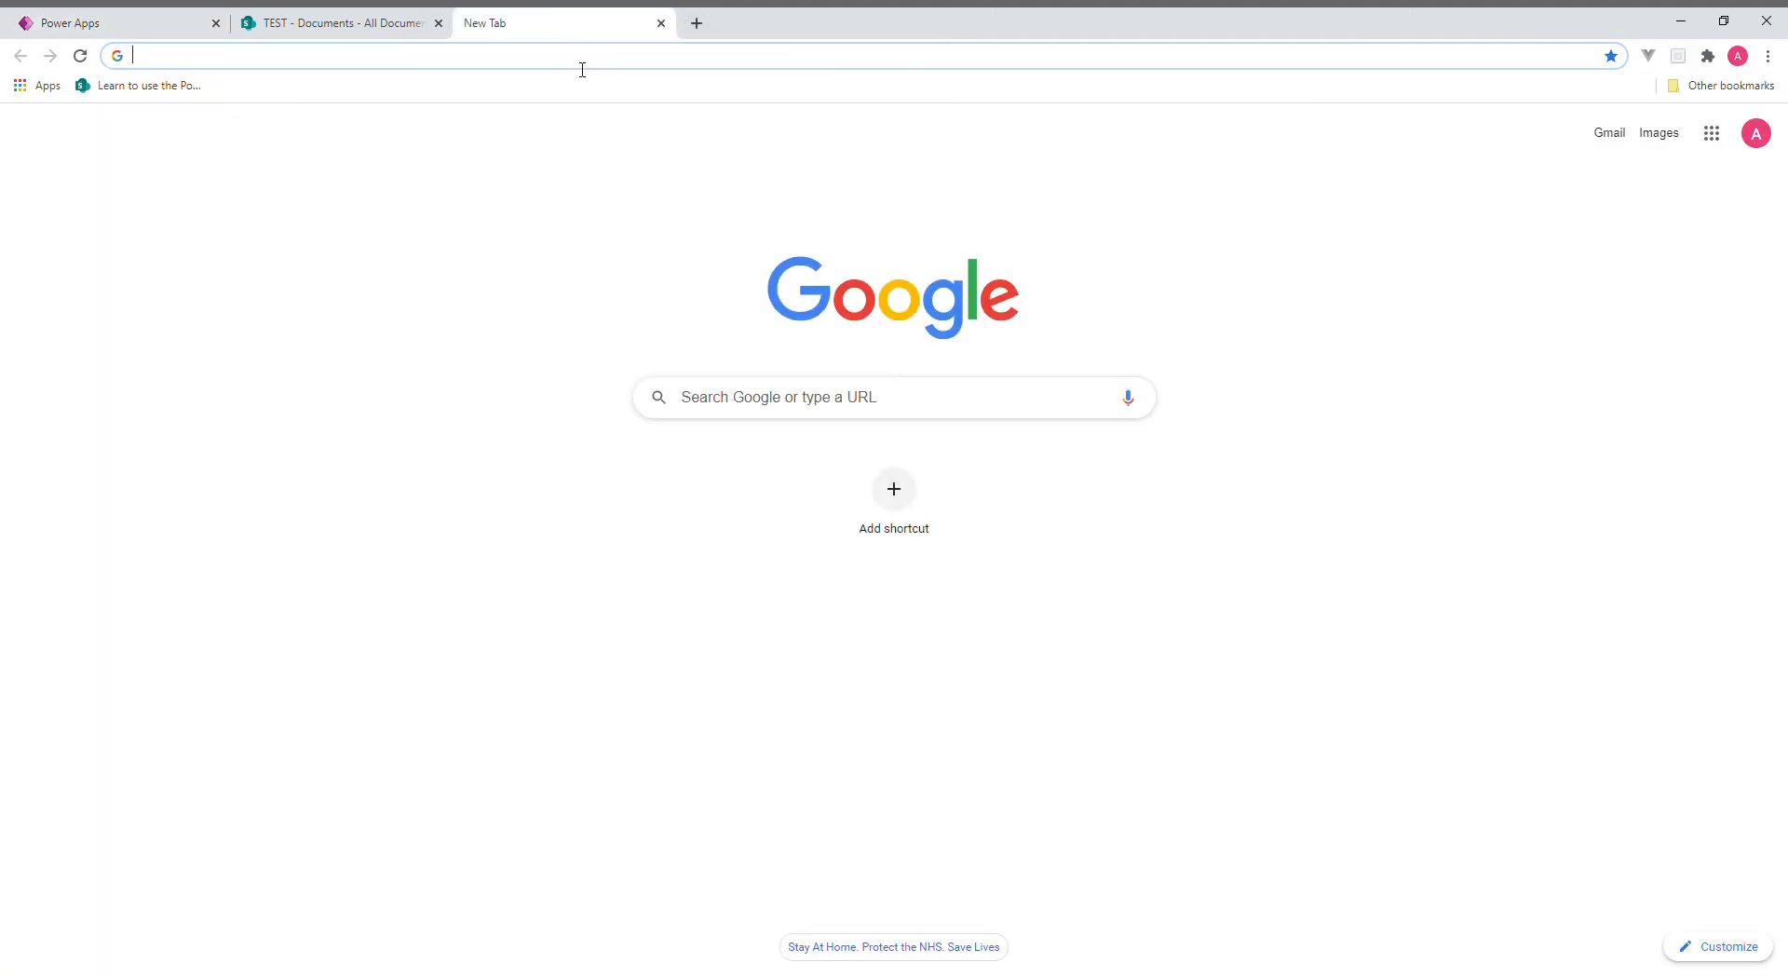
{"action": "type", "text": "https://make.powerapps.com/environments/Default-5c514764-b1d7-4bdb-95f9-95e78c2c1192/logicflows"}
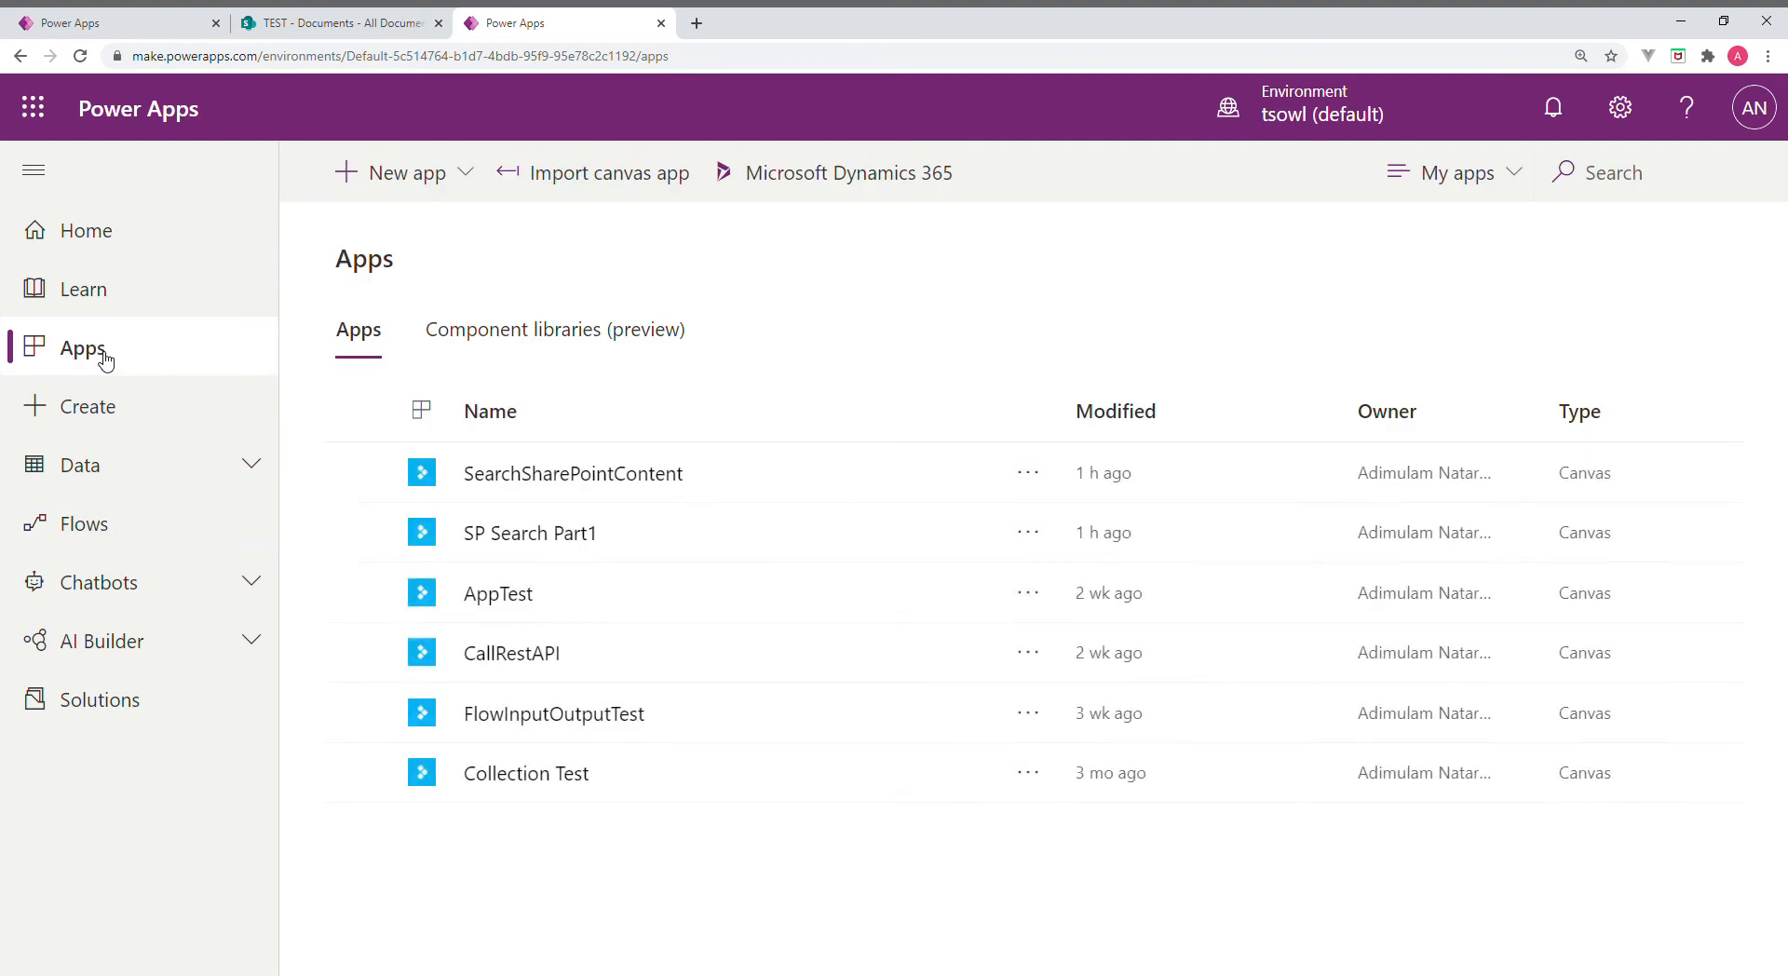
{"action": "mouse_move", "coordinate": [574, 473]}
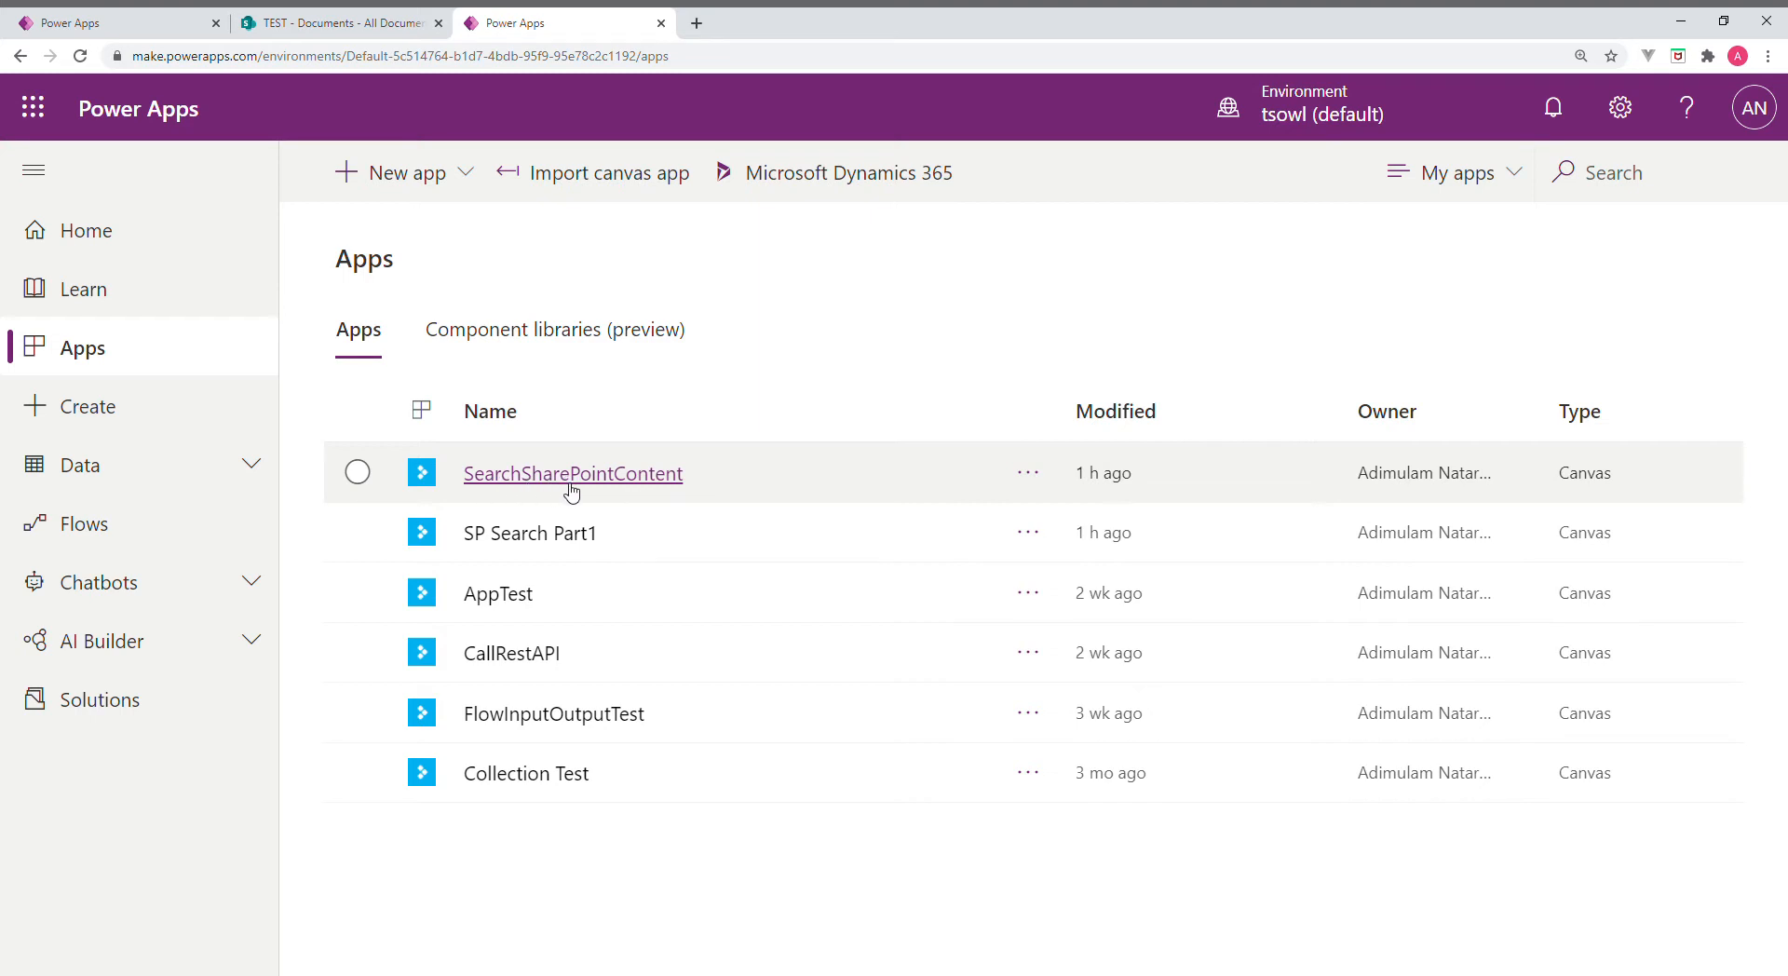
Launch SearchSharePointContent and search 'essay', returning the essay document with ID 38
{"action": "left_click", "coordinate": [573, 473]}
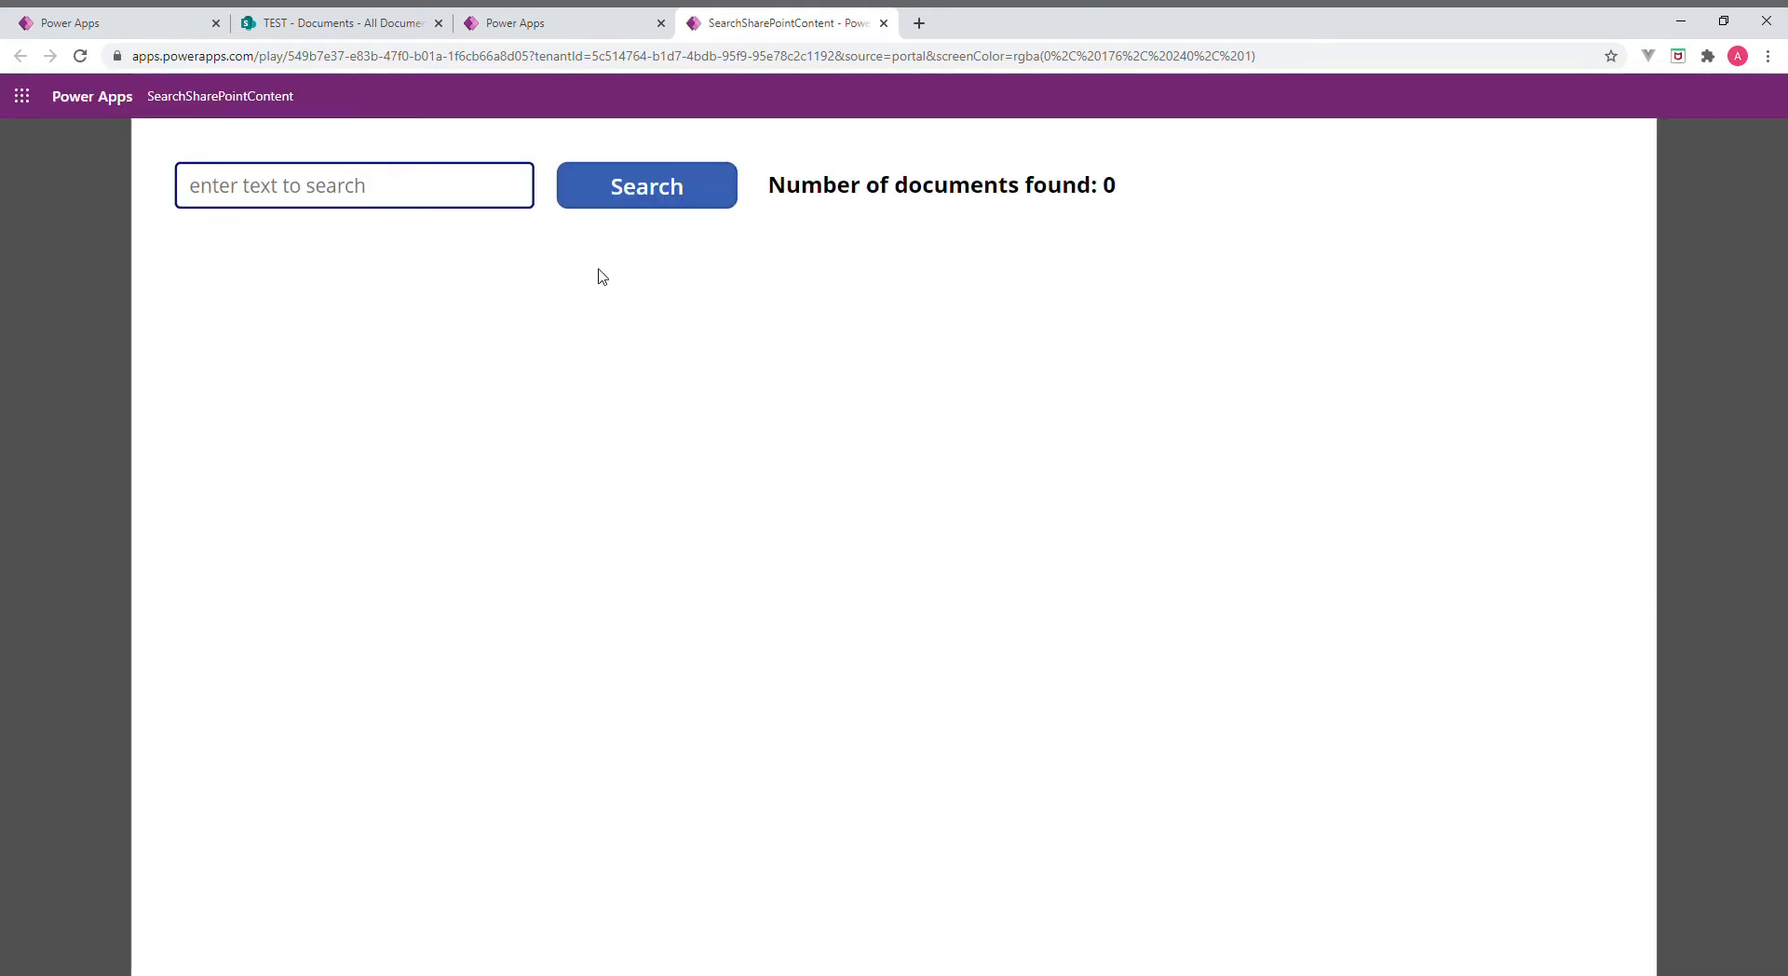
{"action": "type", "text": "e"}
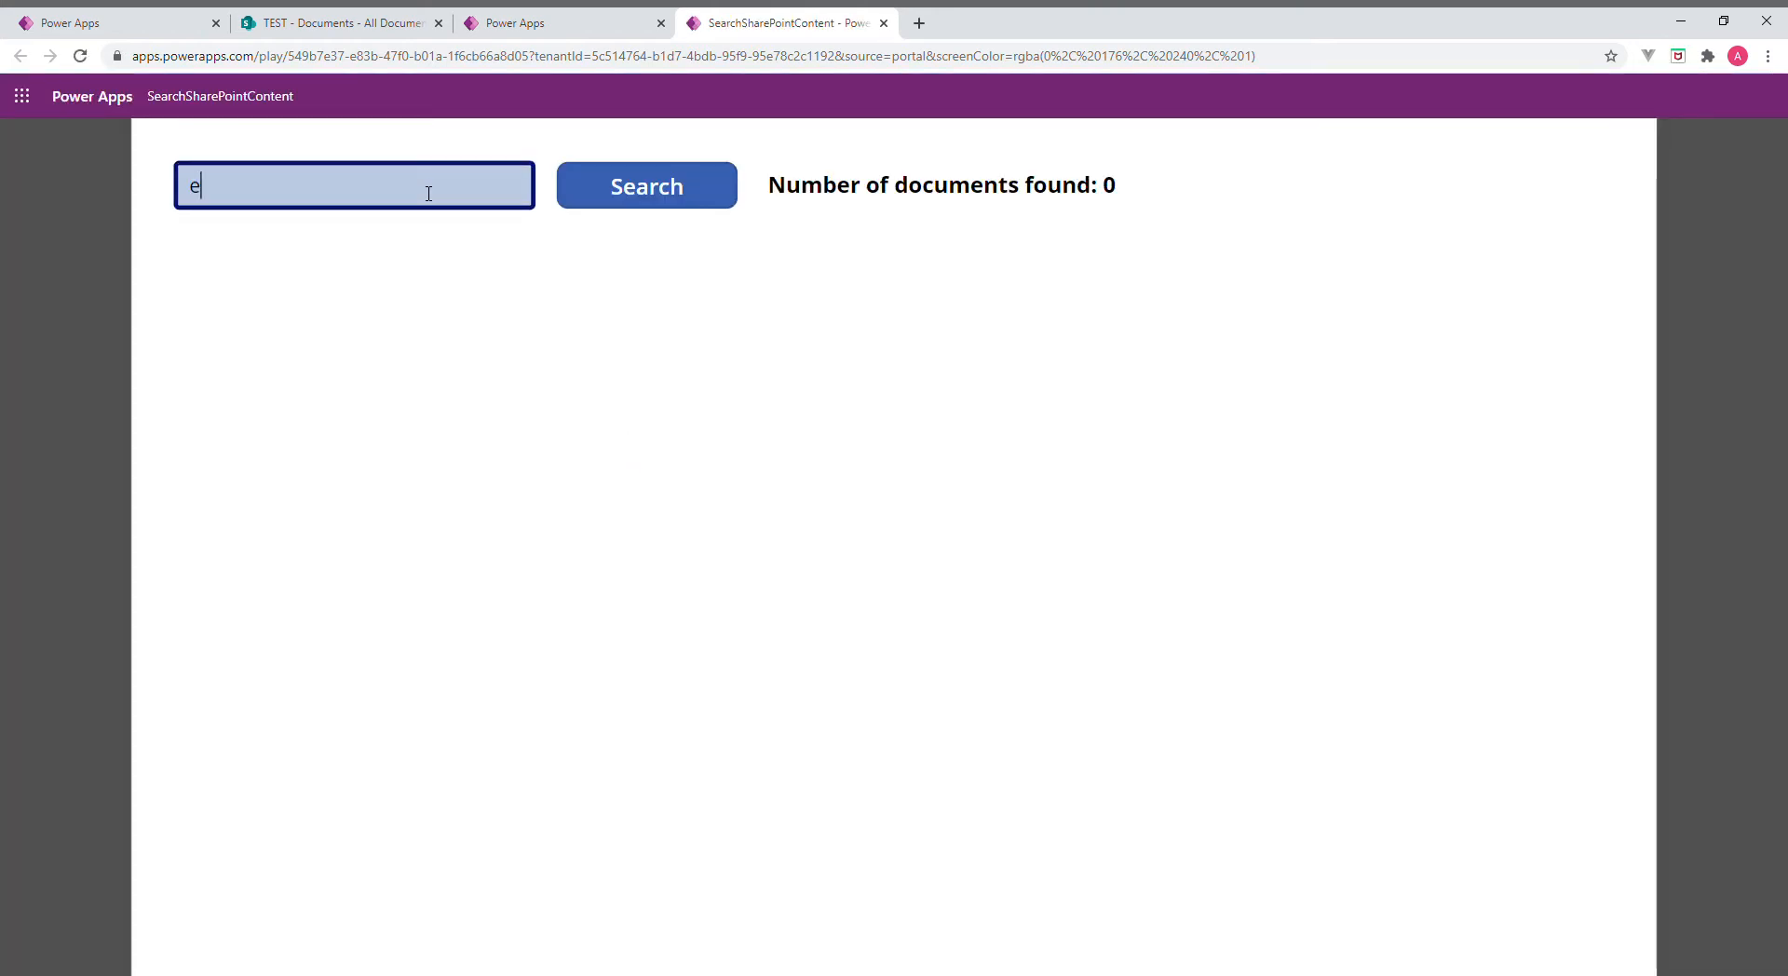
{"action": "type", "text": "ssay"}
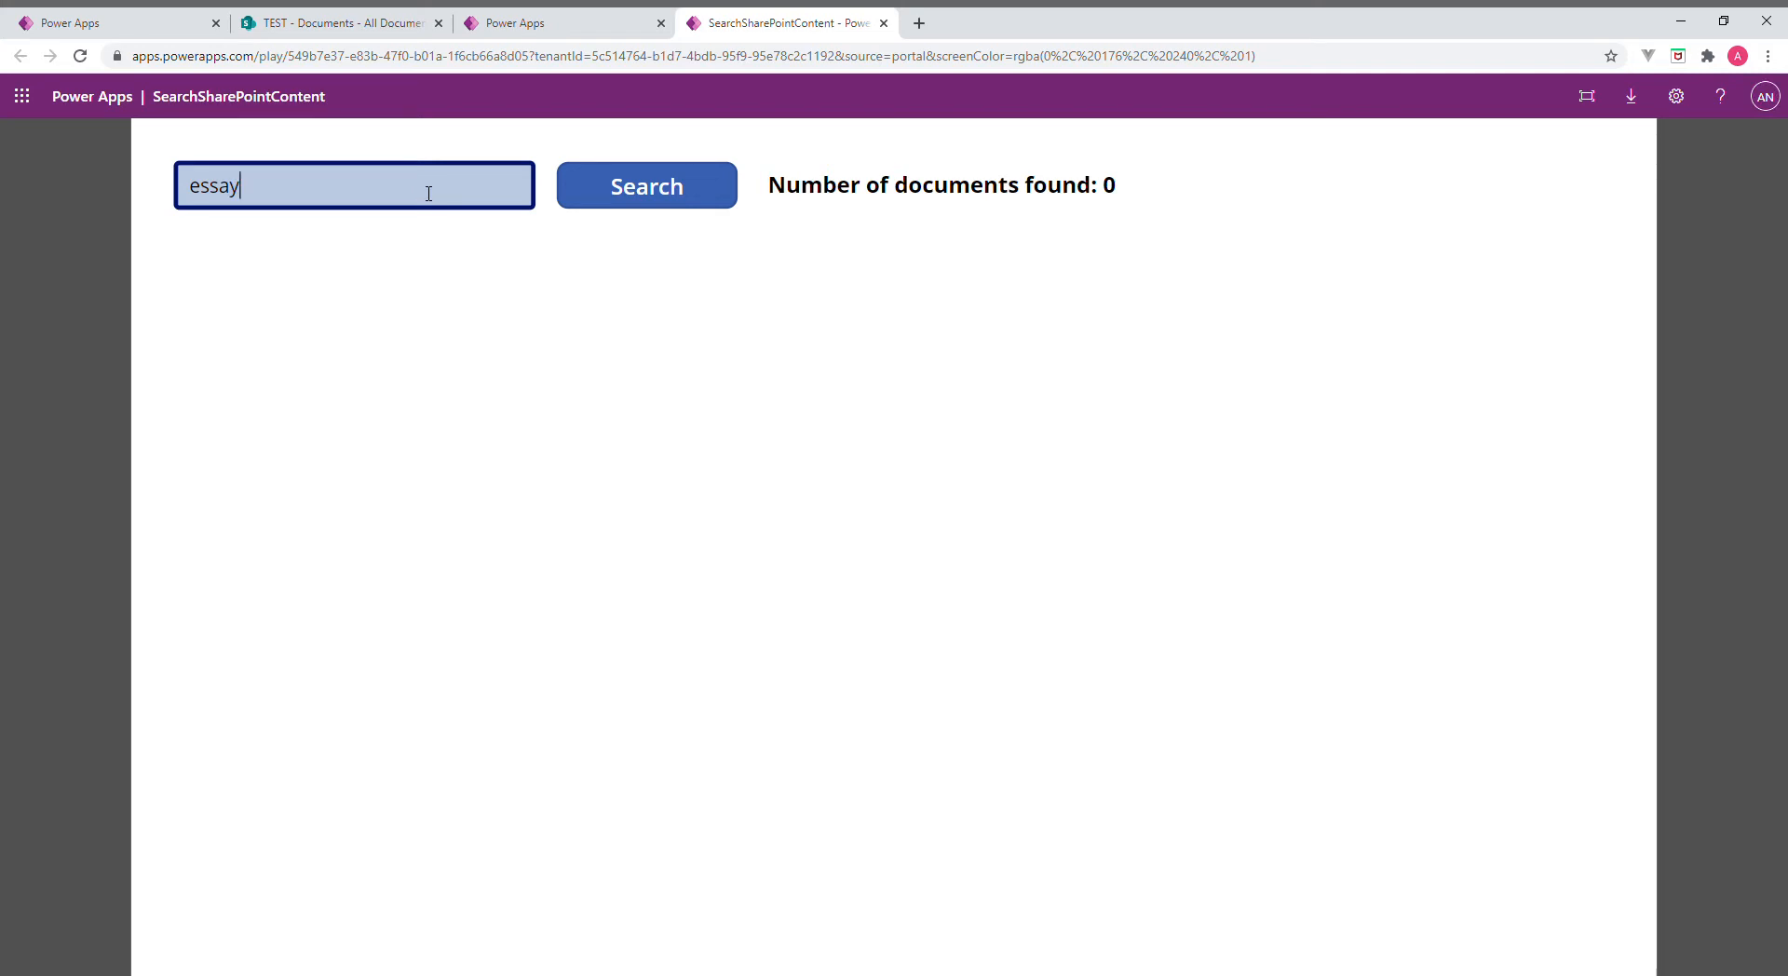
{"action": "left_click", "coordinate": [646, 186]}
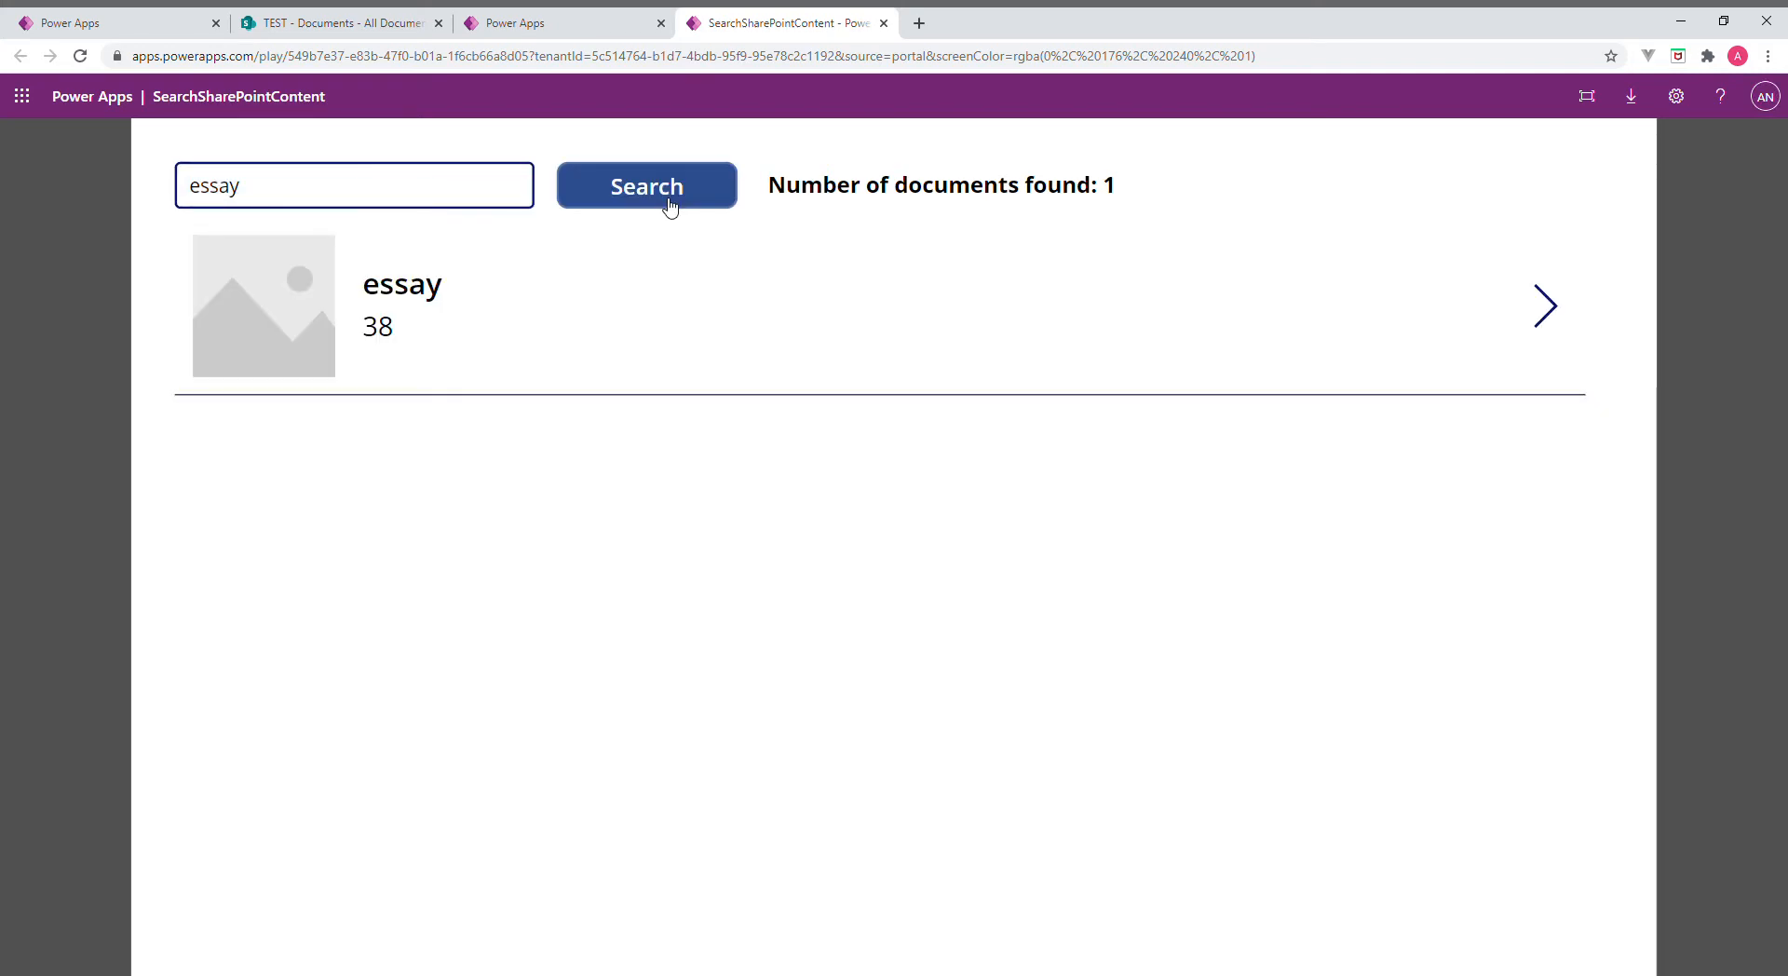
{"action": "mouse_move", "coordinate": [166, 15]}
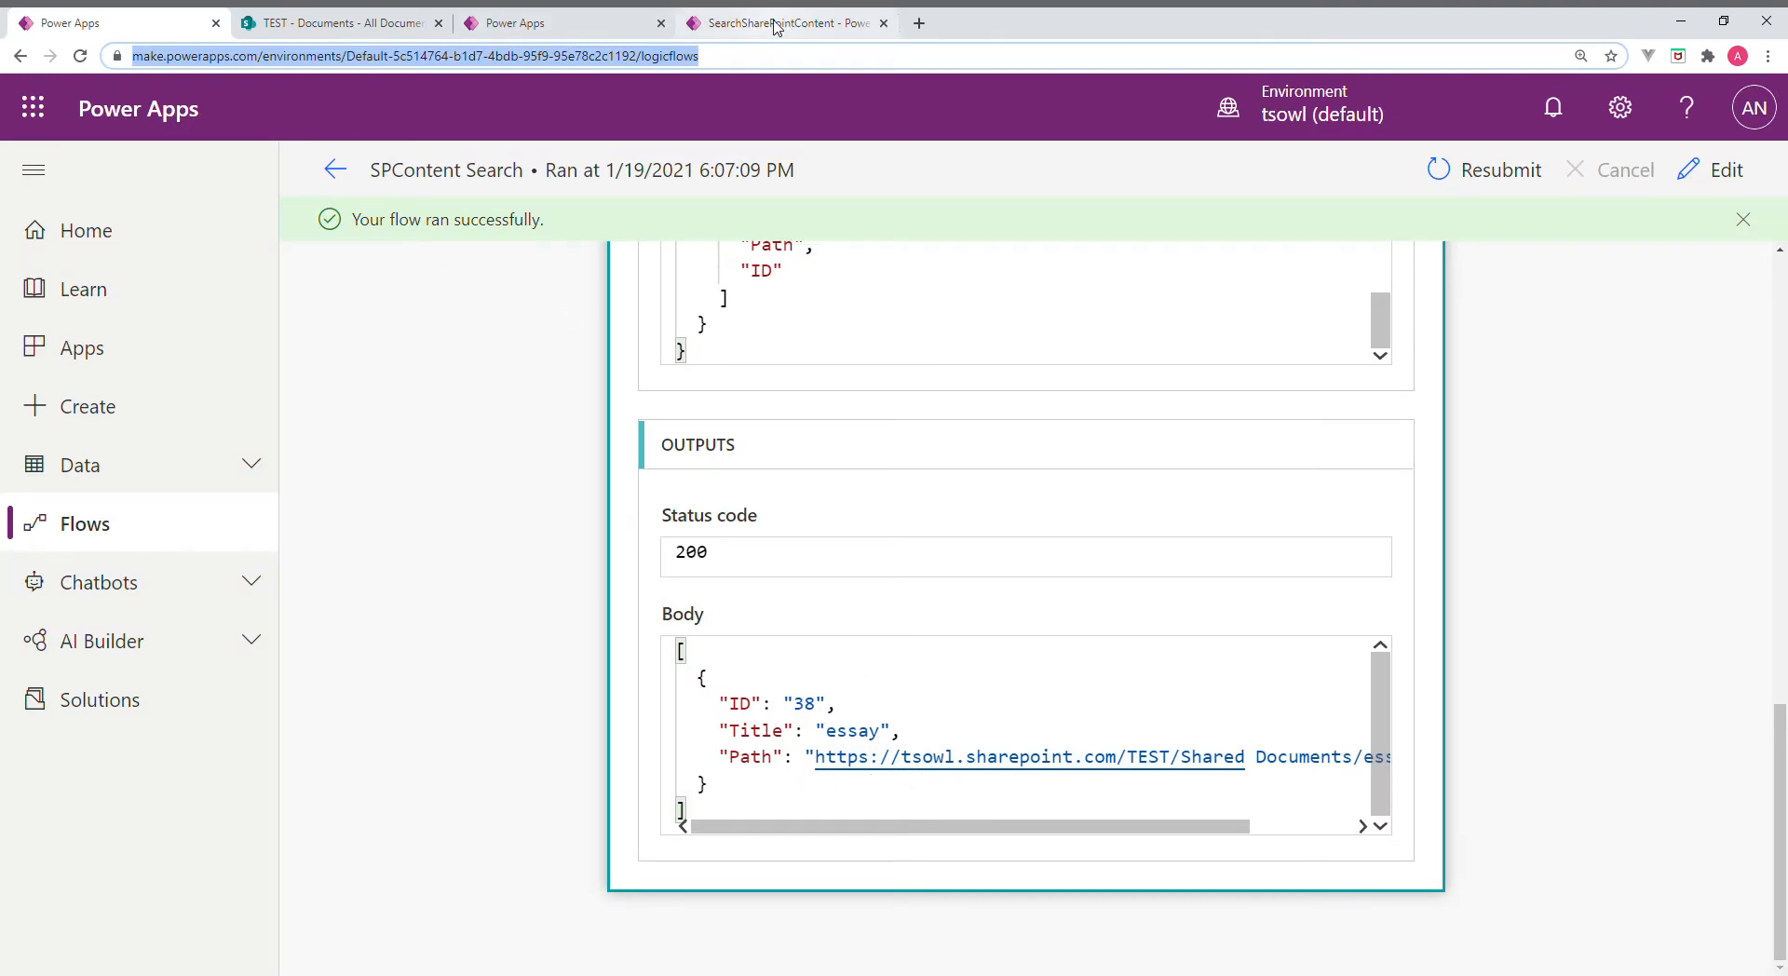
Back in the running app, search for 'prince'
{"action": "left_click", "coordinate": [784, 23]}
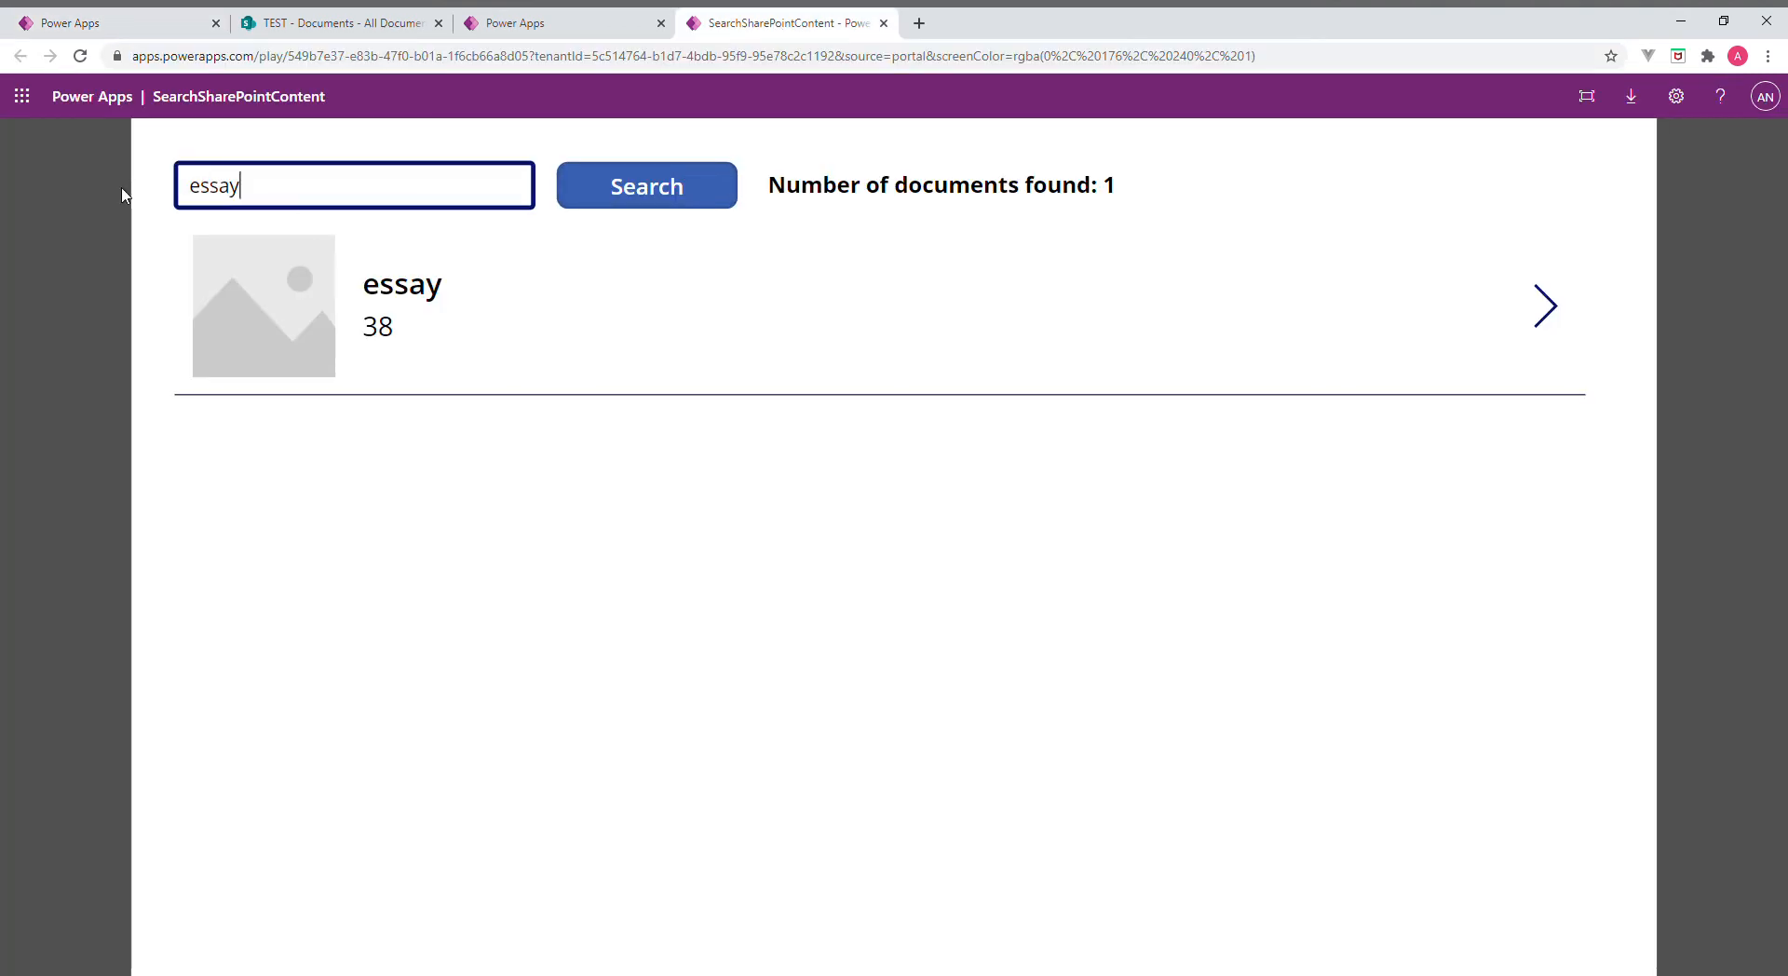
{"action": "type", "text": "e"}
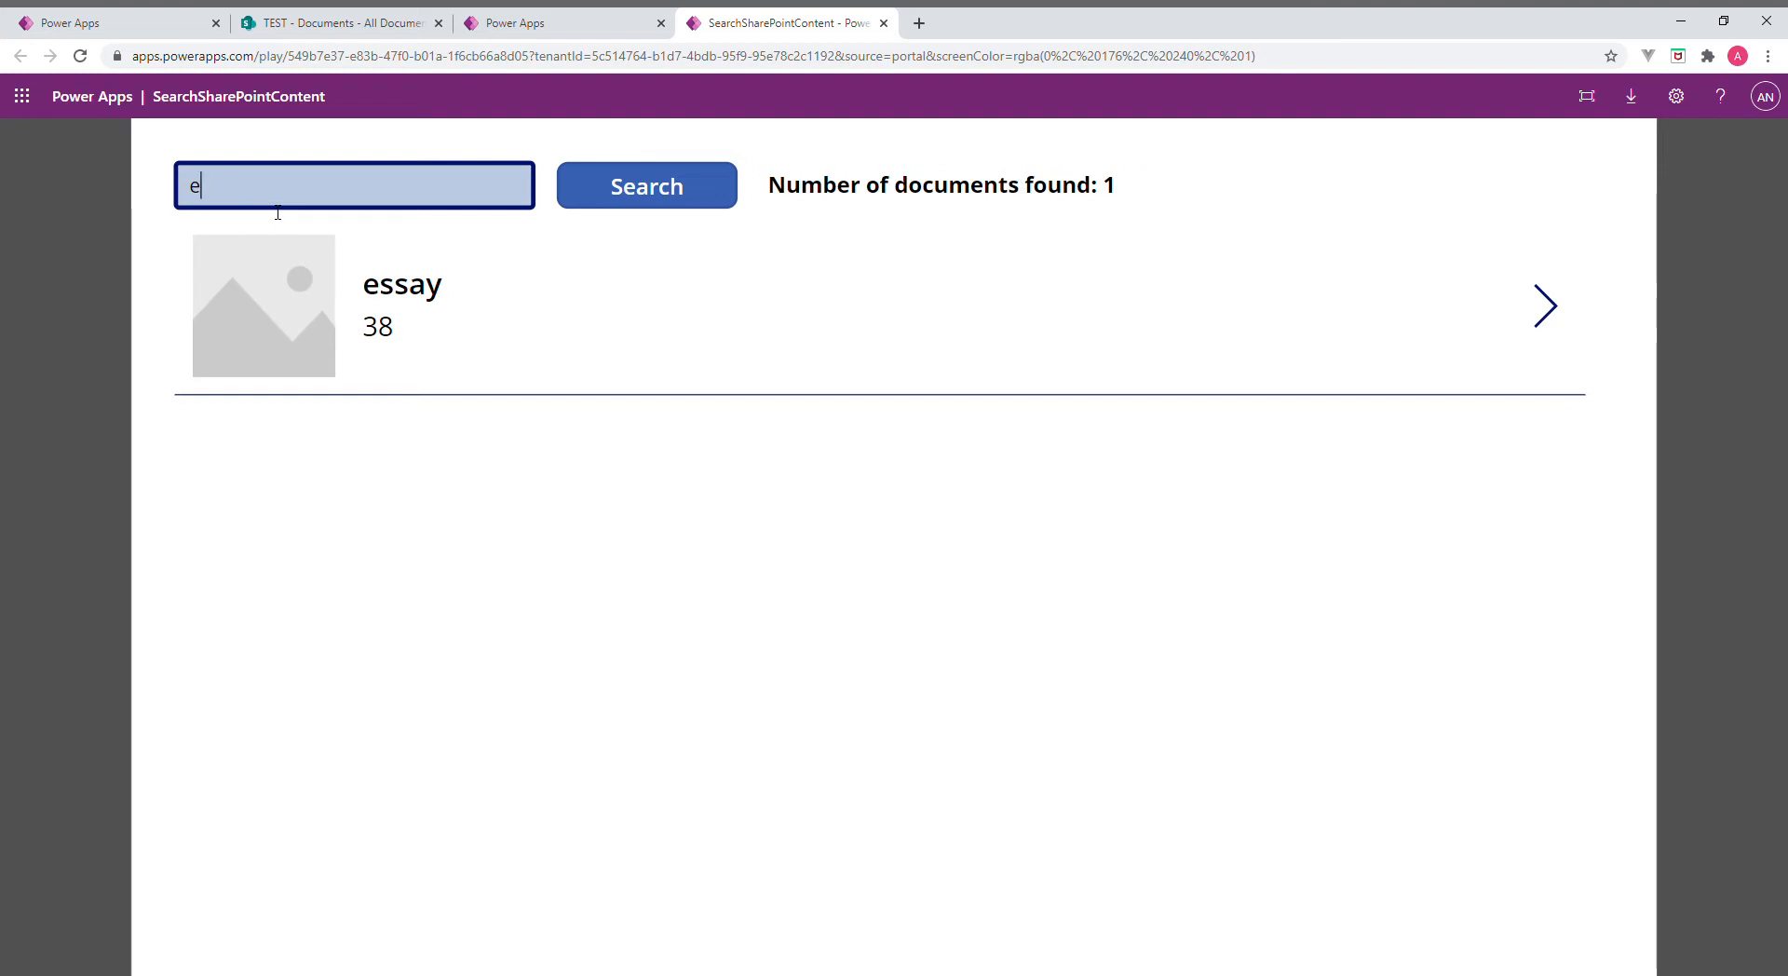
{"action": "type", "text": "pri"}
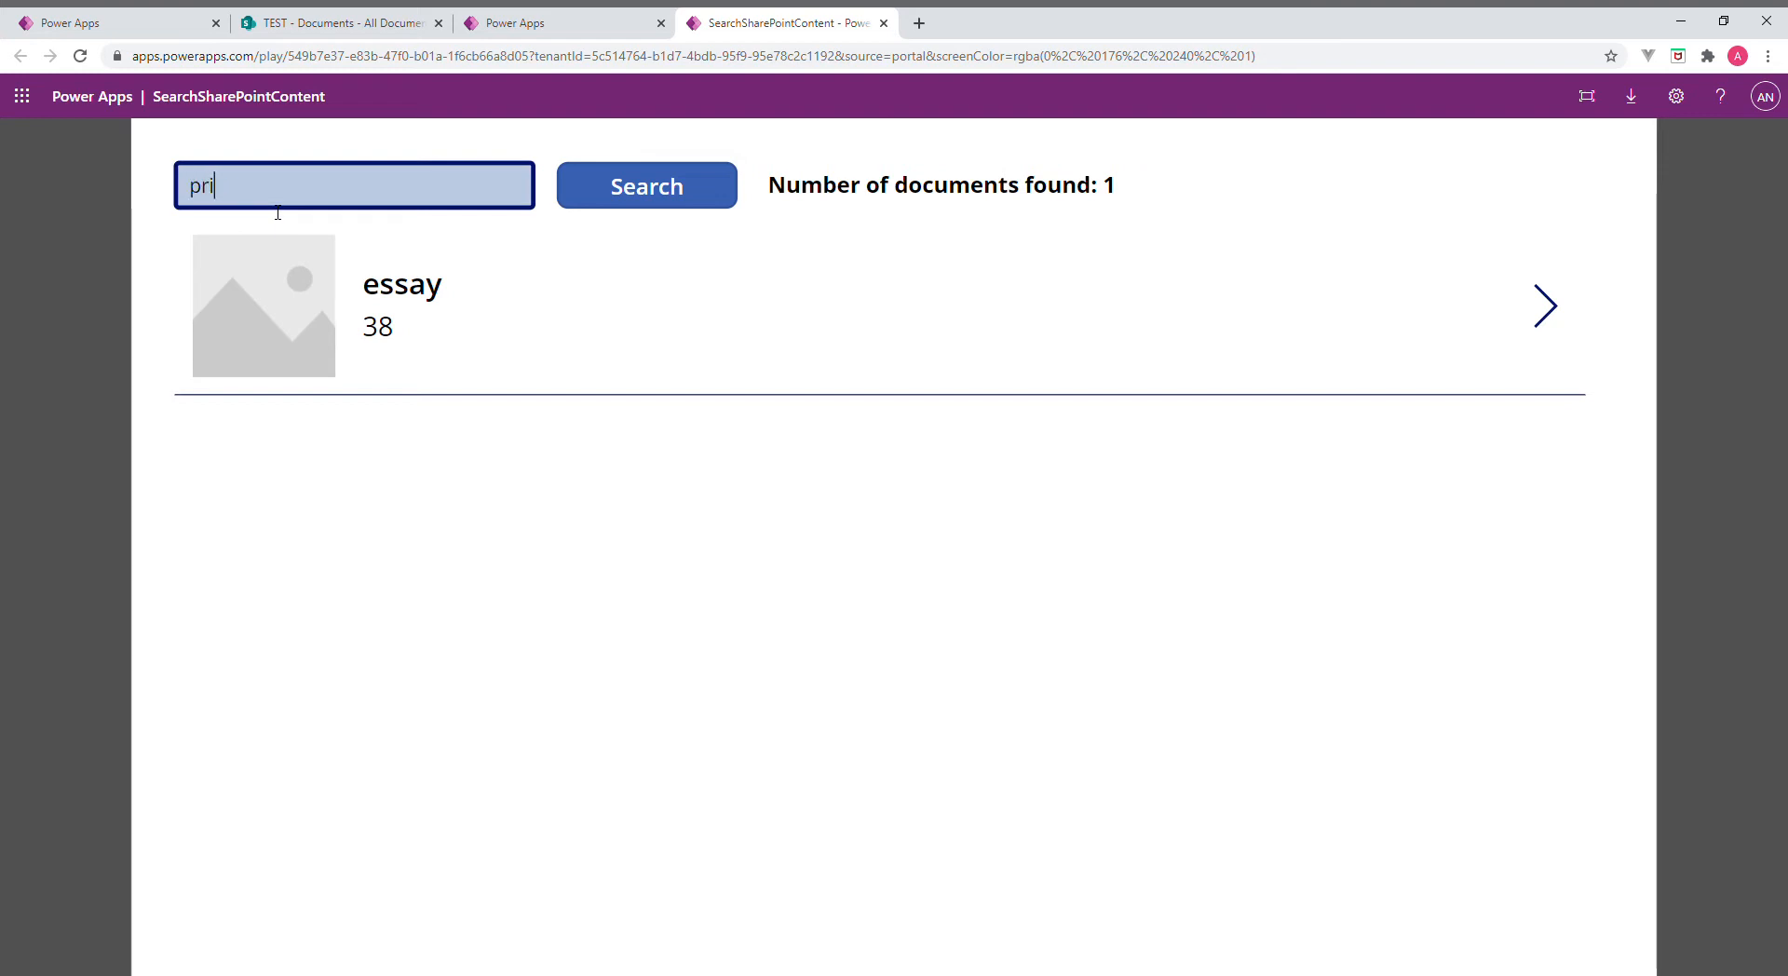
{"action": "type", "text": "nce"}
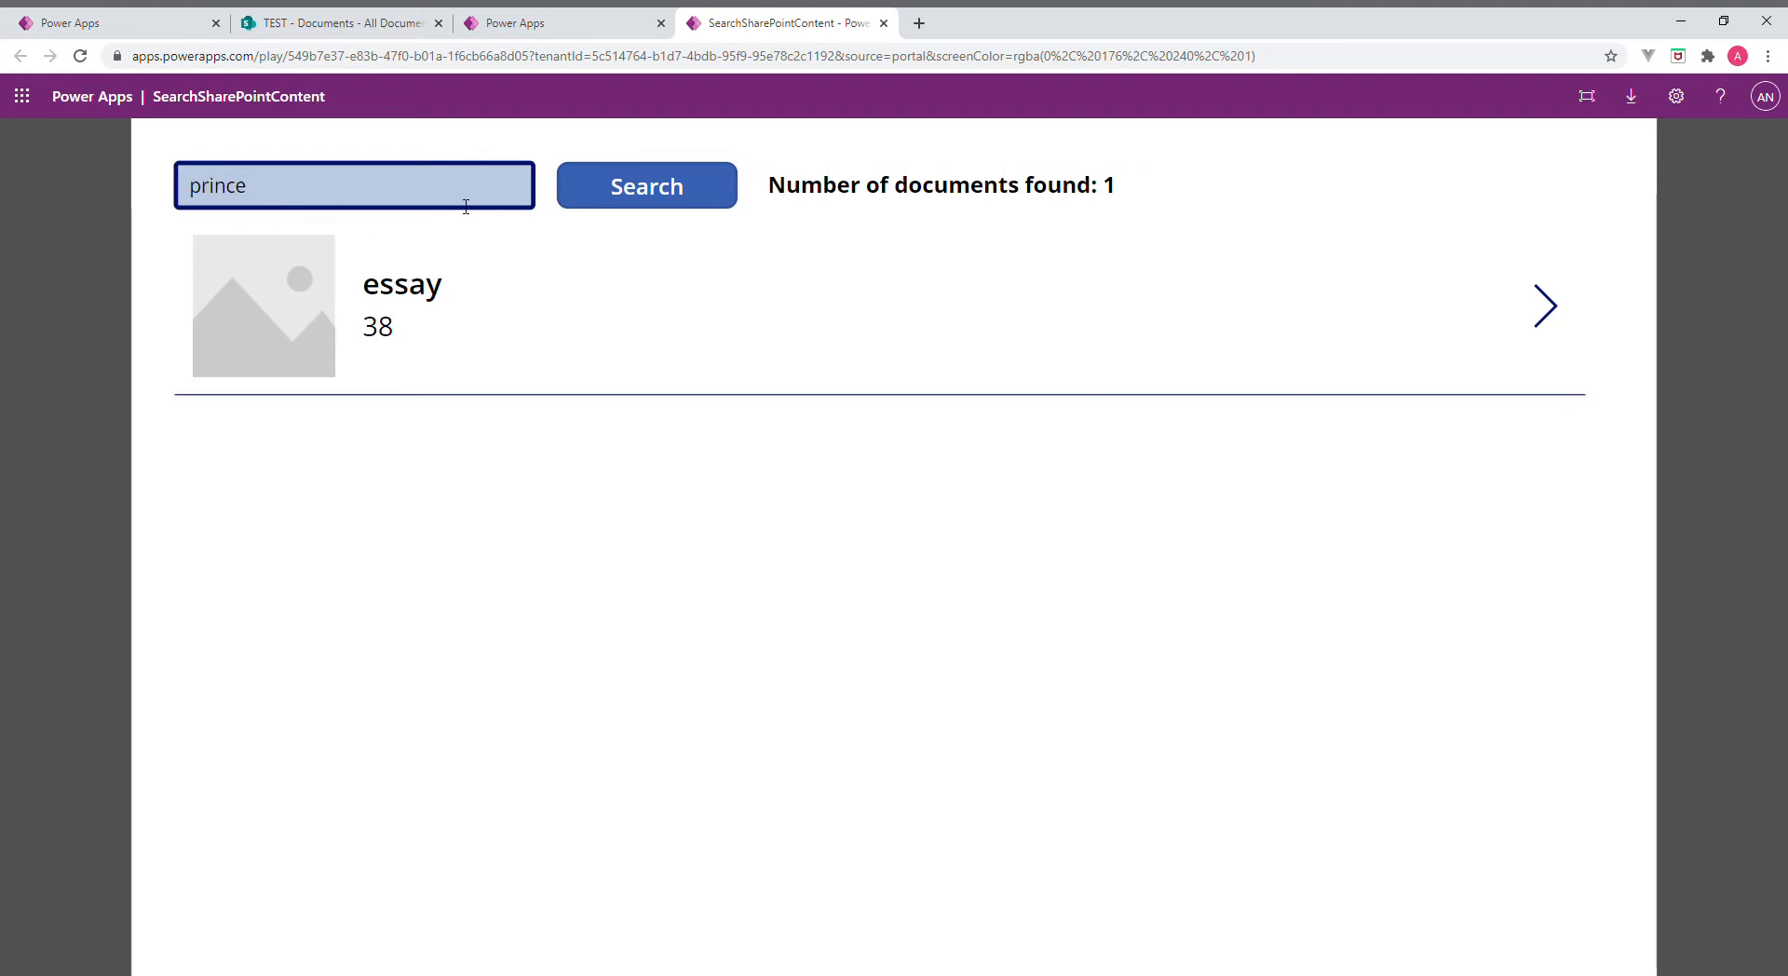
{"action": "left_click", "coordinate": [646, 184]}
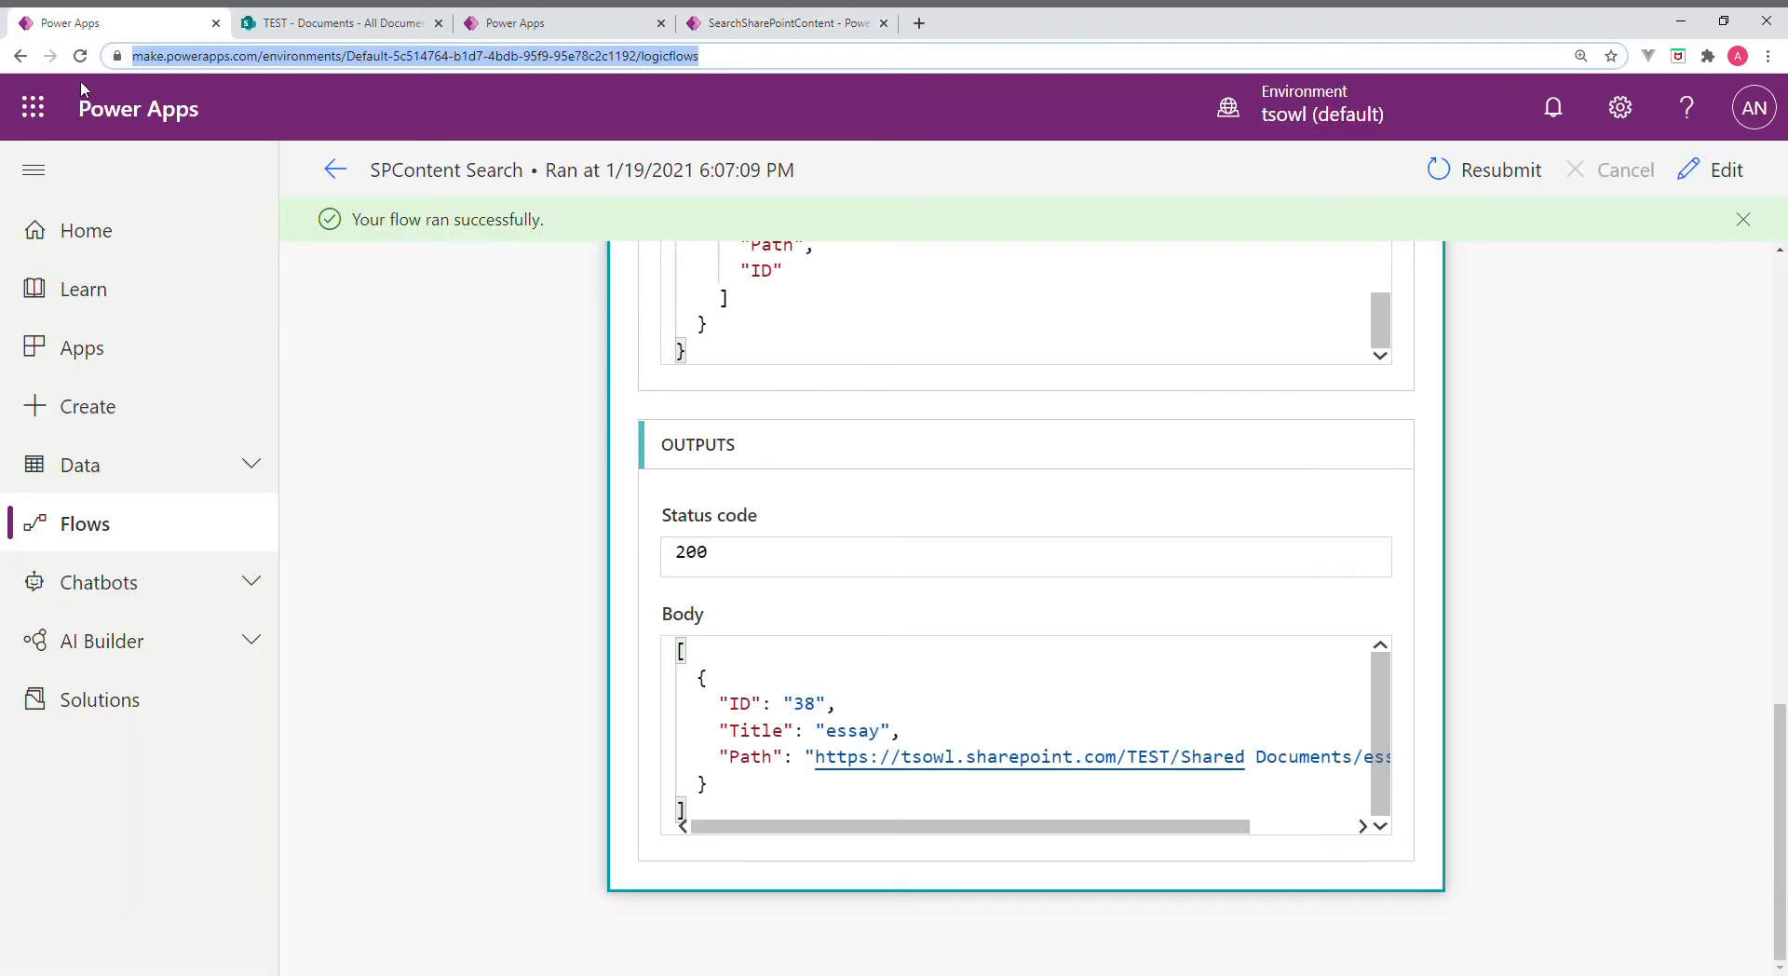
{"action": "mouse_move", "coordinate": [367, 425]}
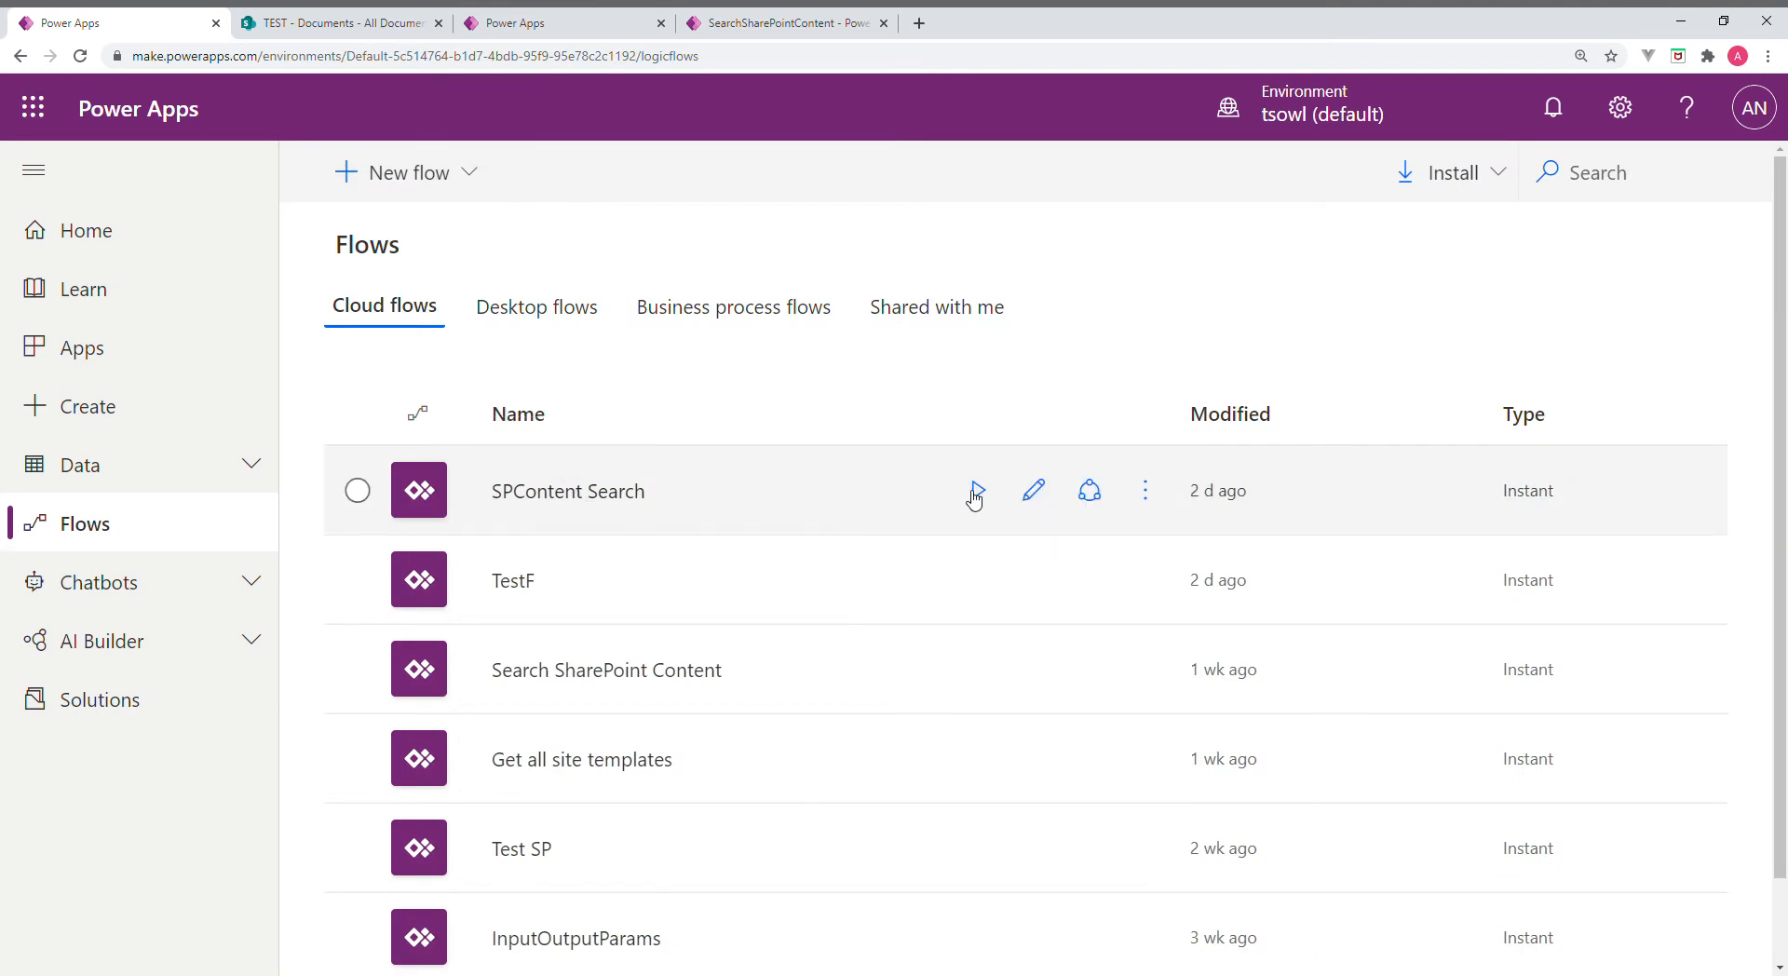
Run SPContent Search with search text 'prince' and go to its details page
{"action": "left_click", "coordinate": [975, 489]}
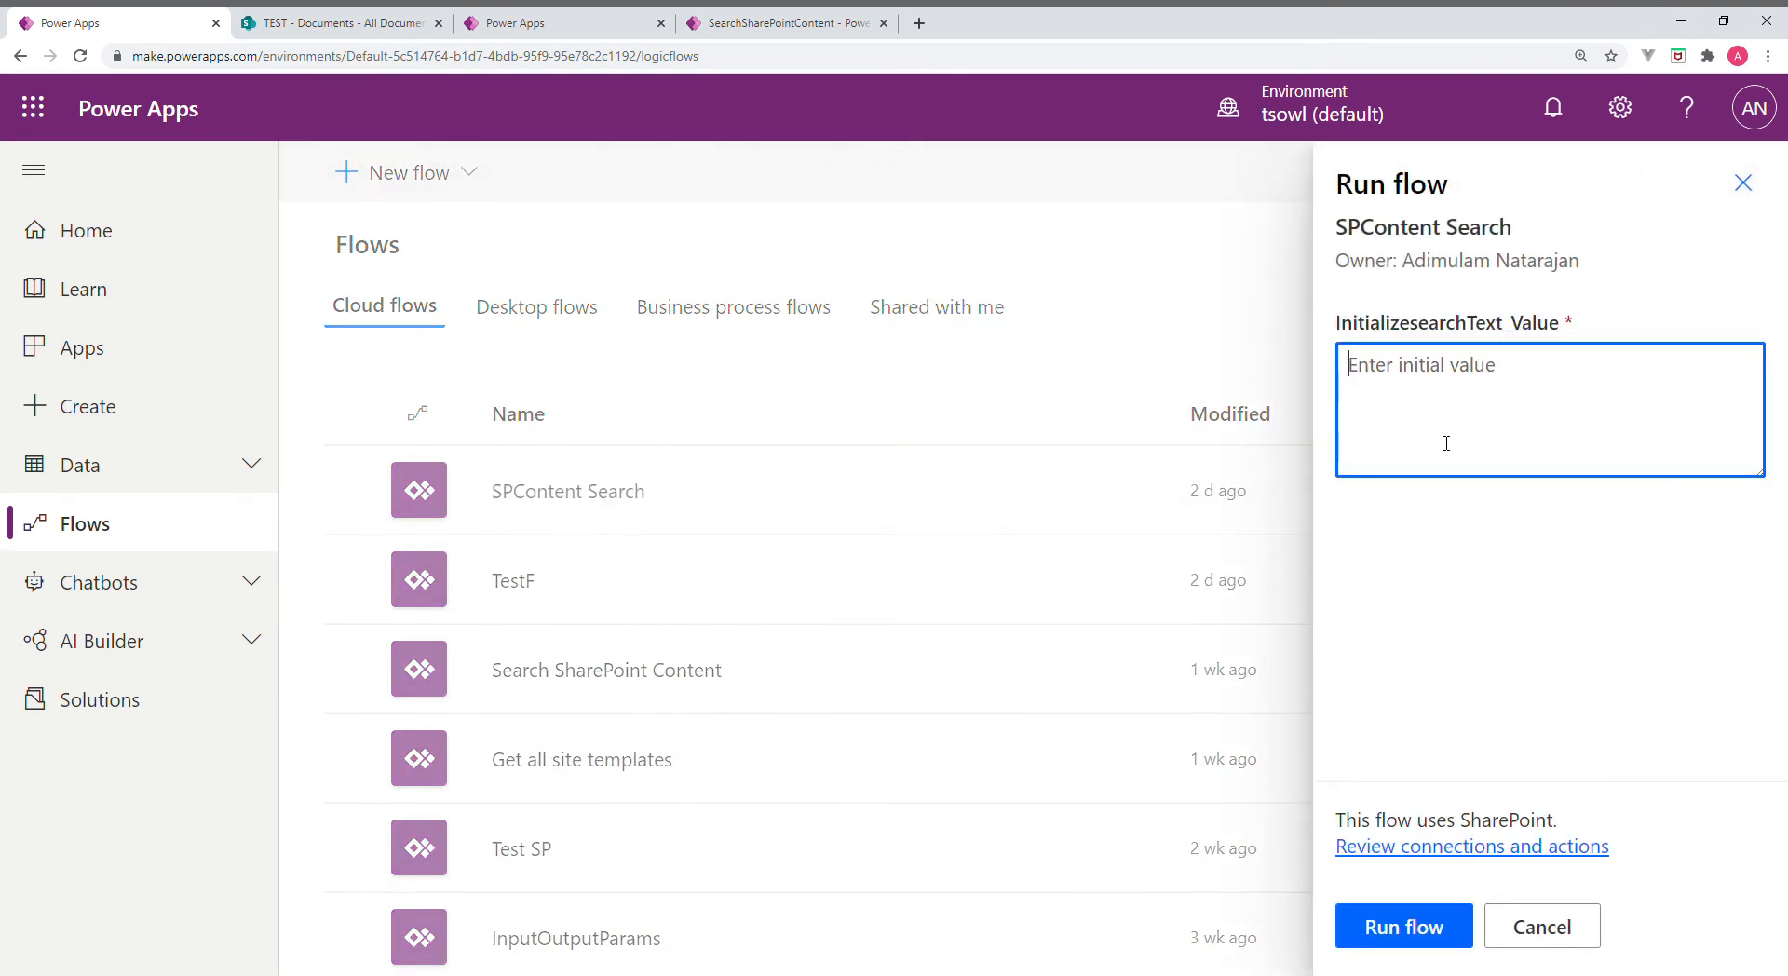
{"action": "type", "text": "pri"}
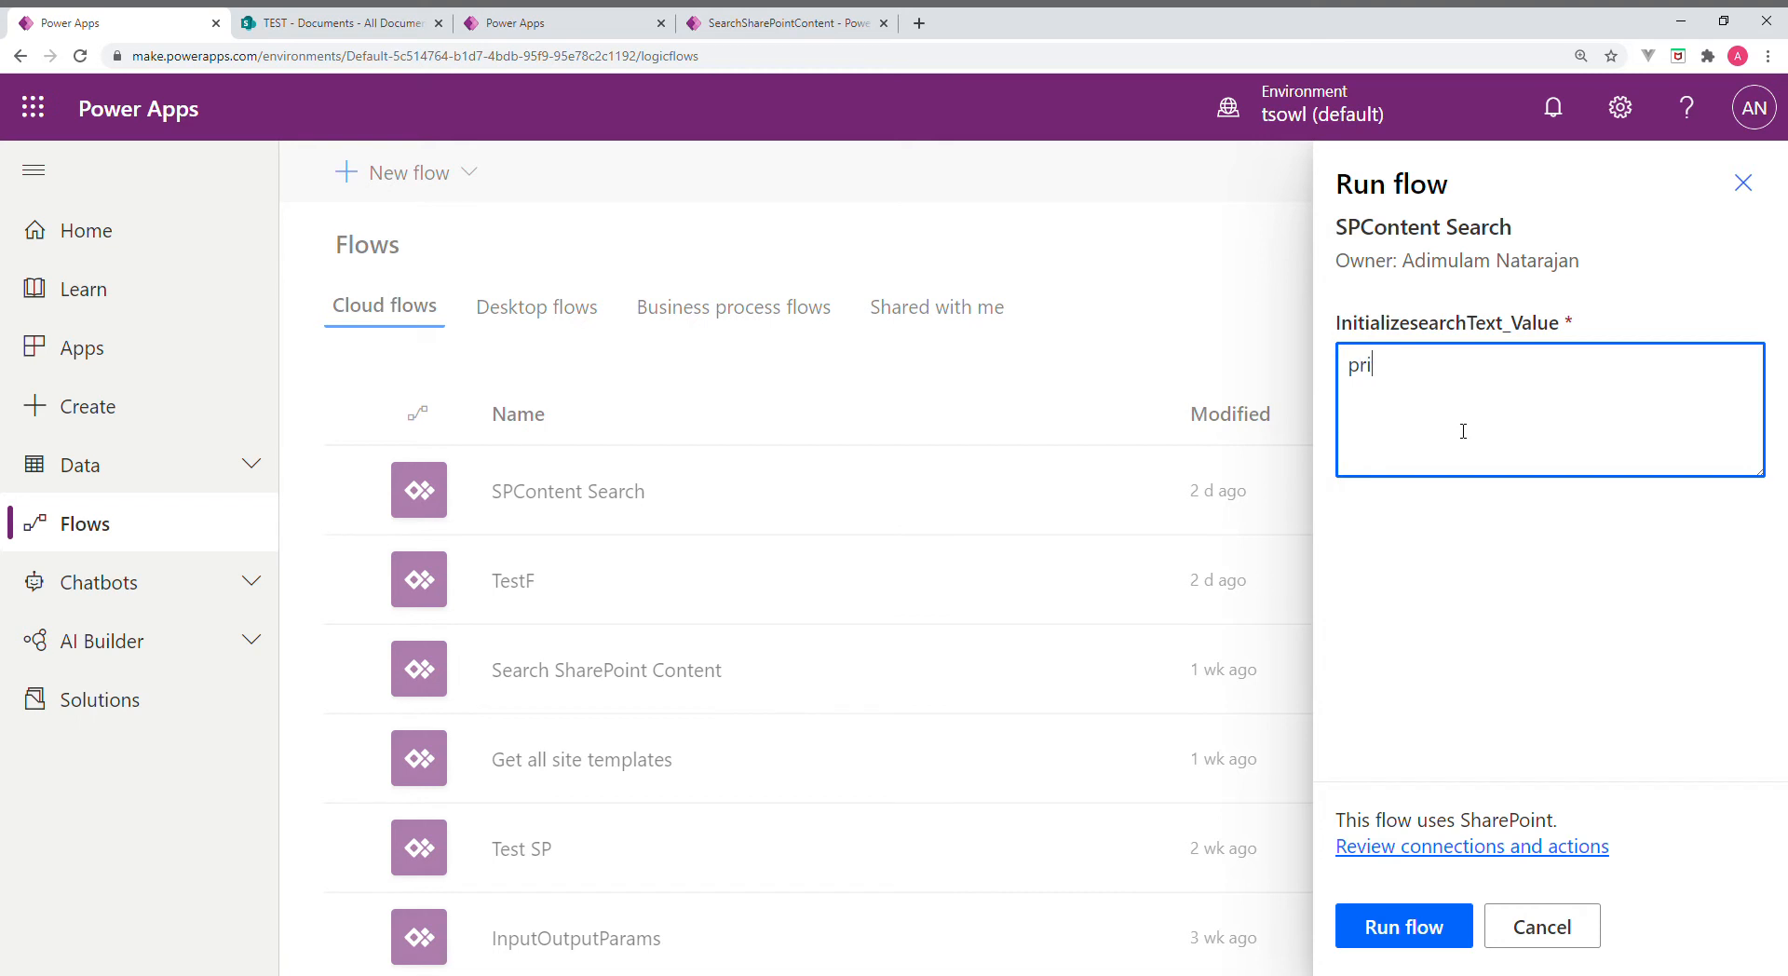
{"action": "type", "text": "nce"}
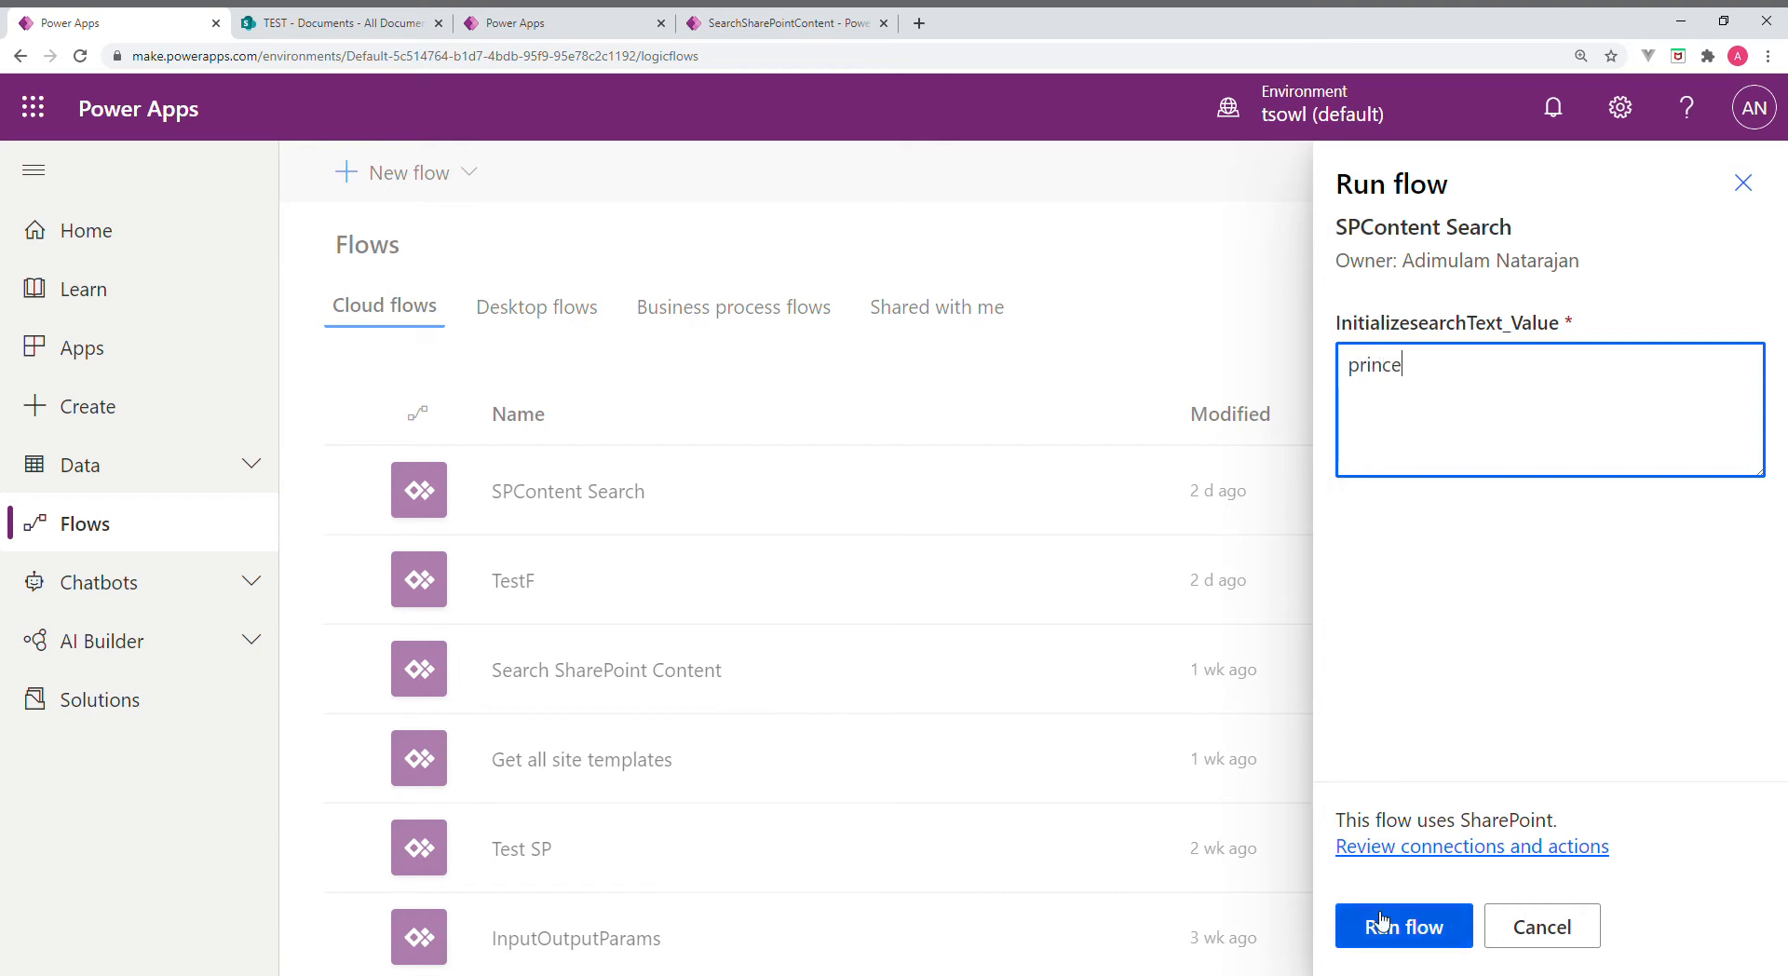
{"action": "left_click", "coordinate": [1401, 924]}
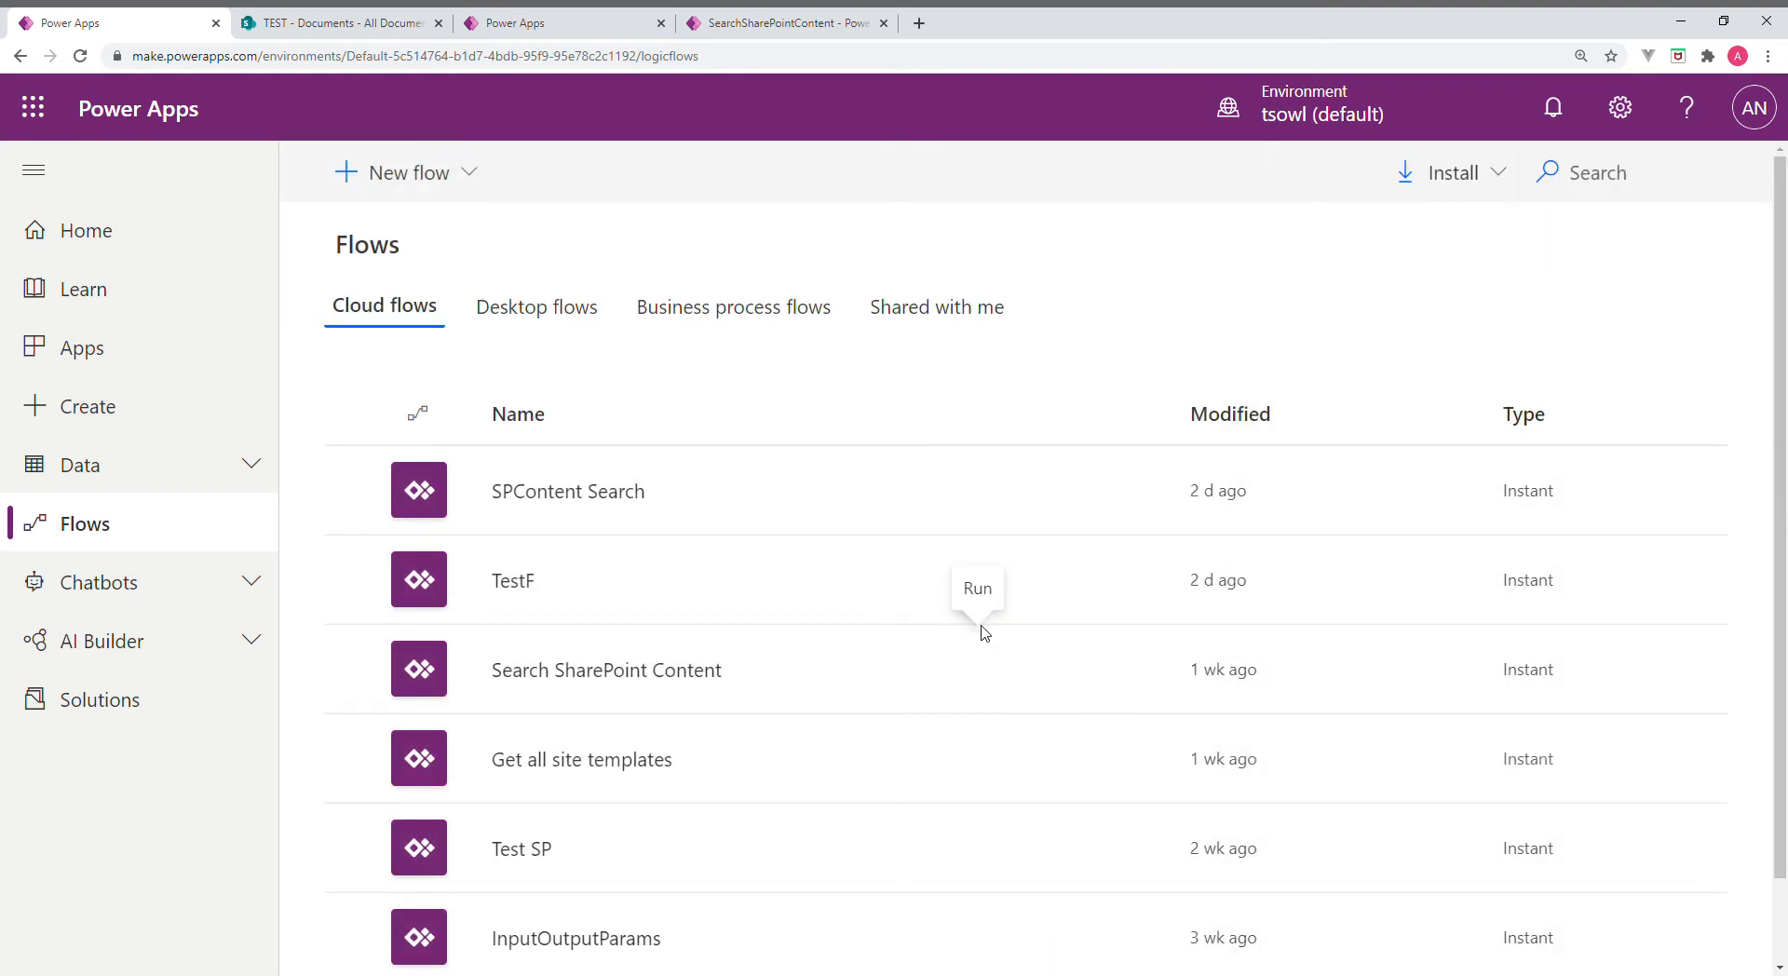
{"action": "mouse_move", "coordinate": [758, 502]}
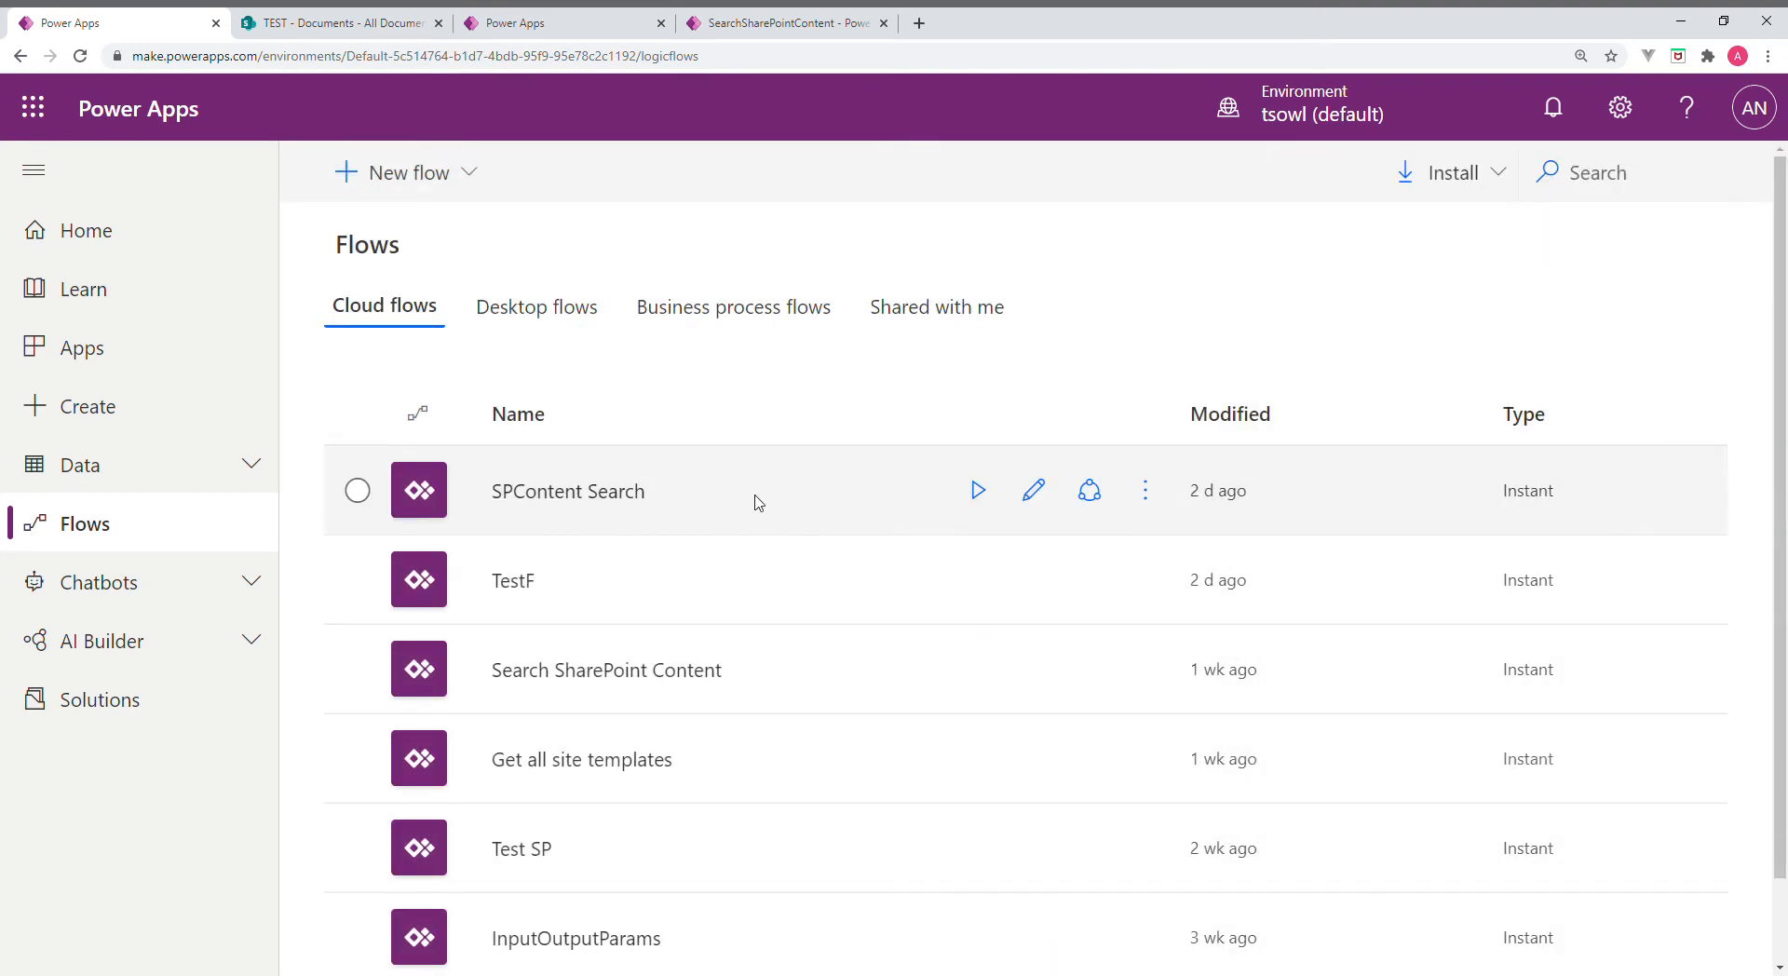
{"action": "left_click", "coordinate": [567, 489]}
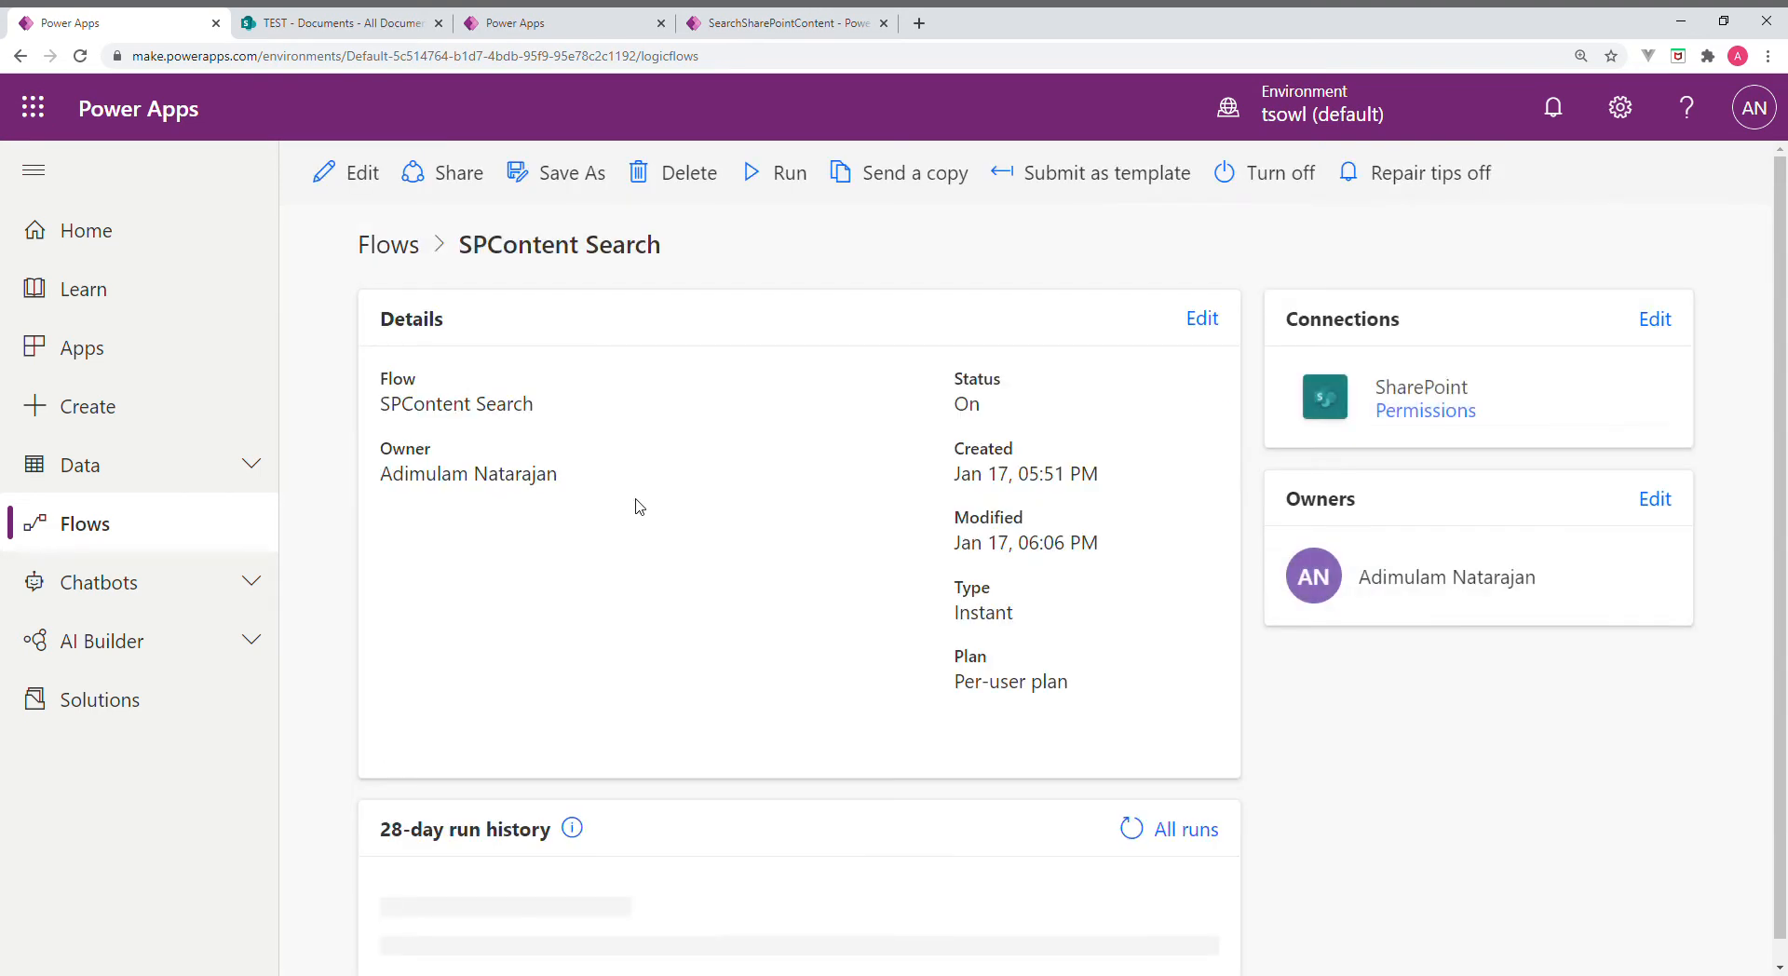
Scroll the latest run's response Body listing magic, example, index and dictionary
{"action": "scroll", "scroll_direction": "down", "scroll_amount": 3}
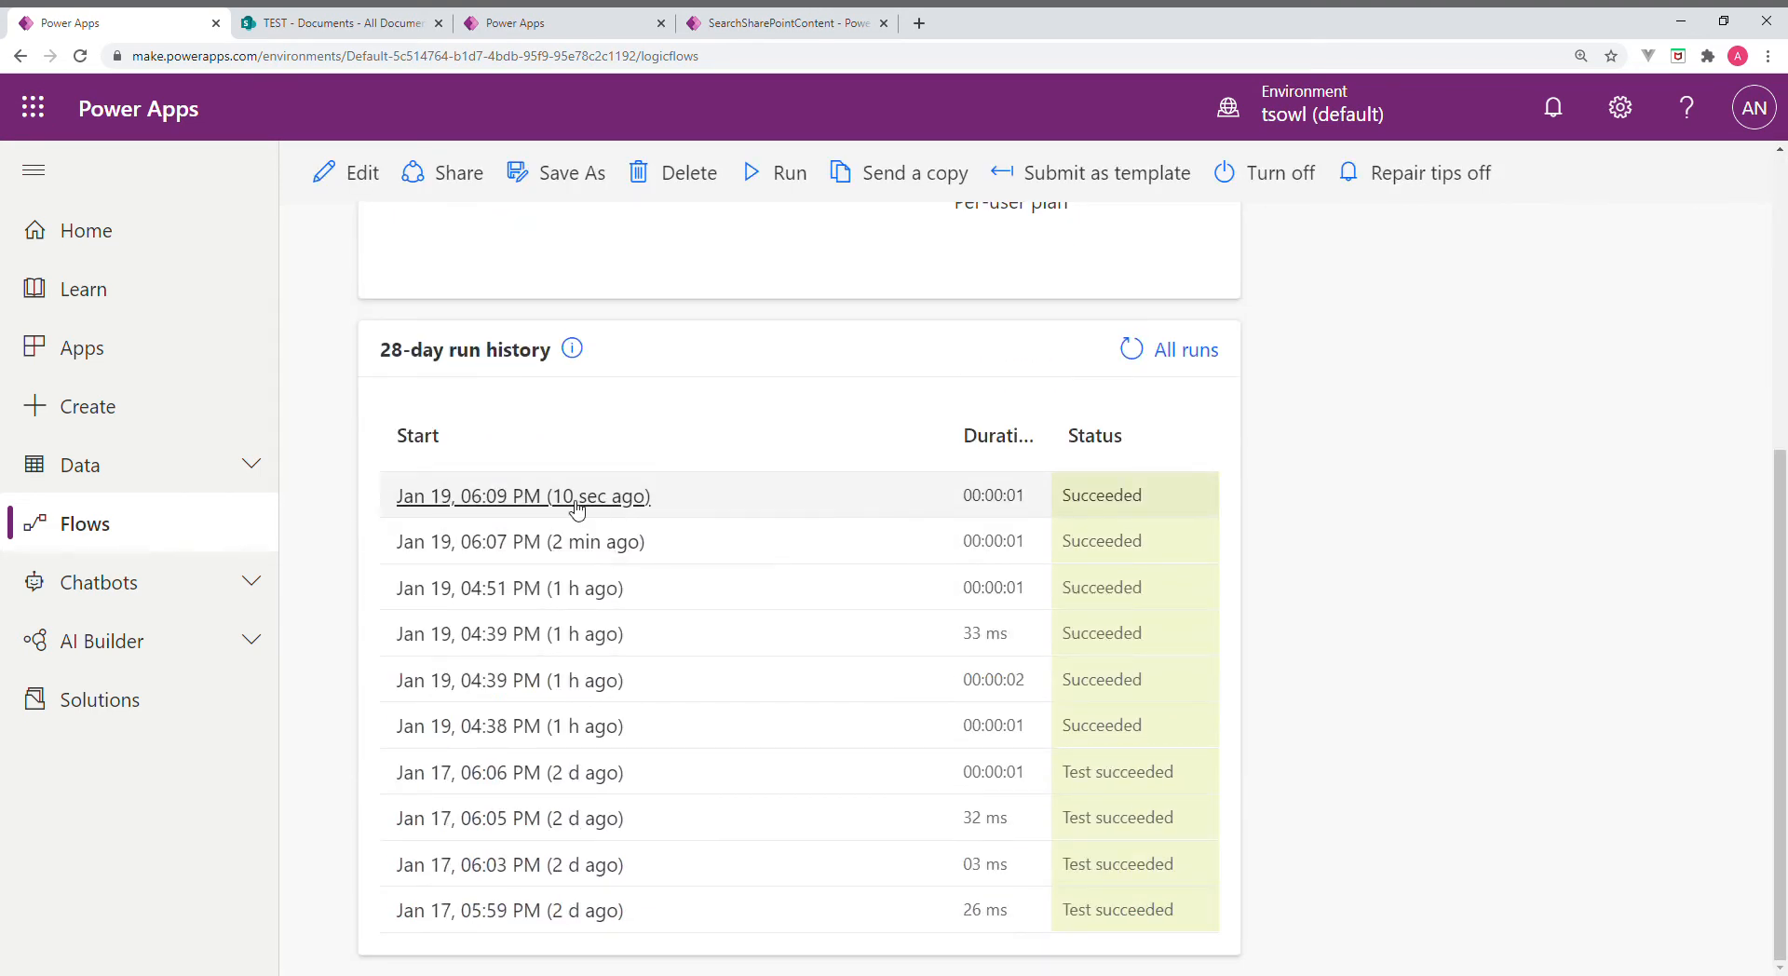
{"action": "left_click", "coordinate": [523, 495]}
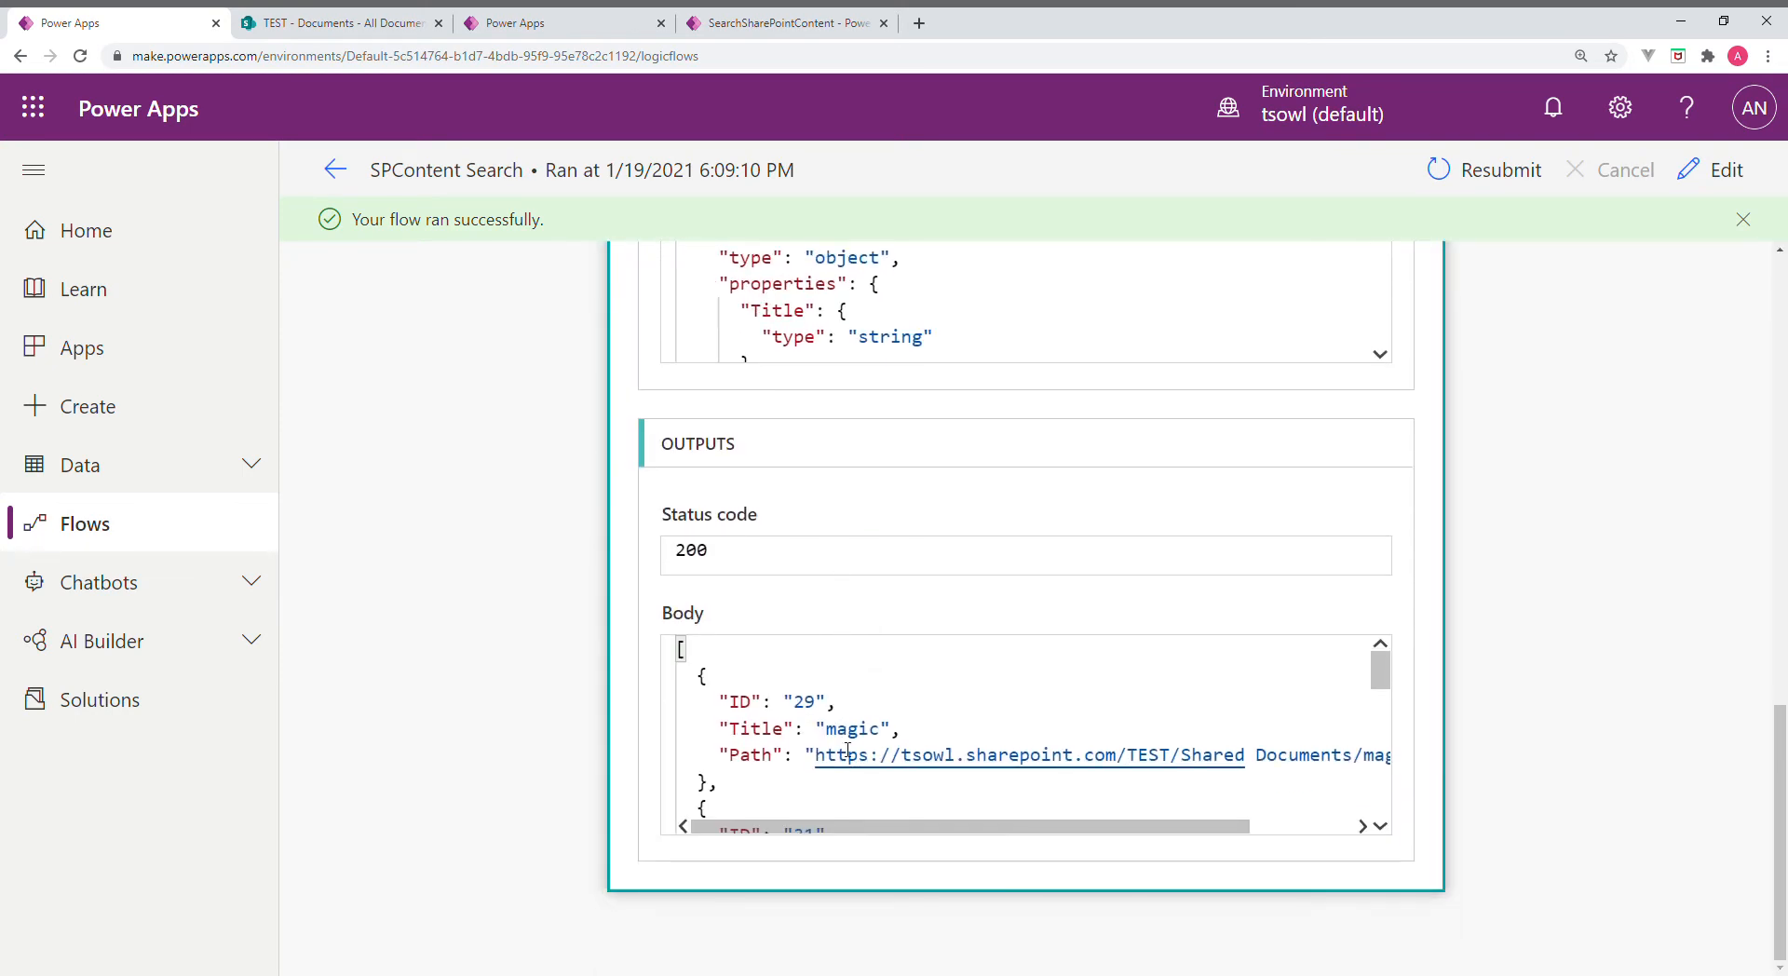
{"action": "scroll", "scroll_direction": "down", "scroll_amount": 3}
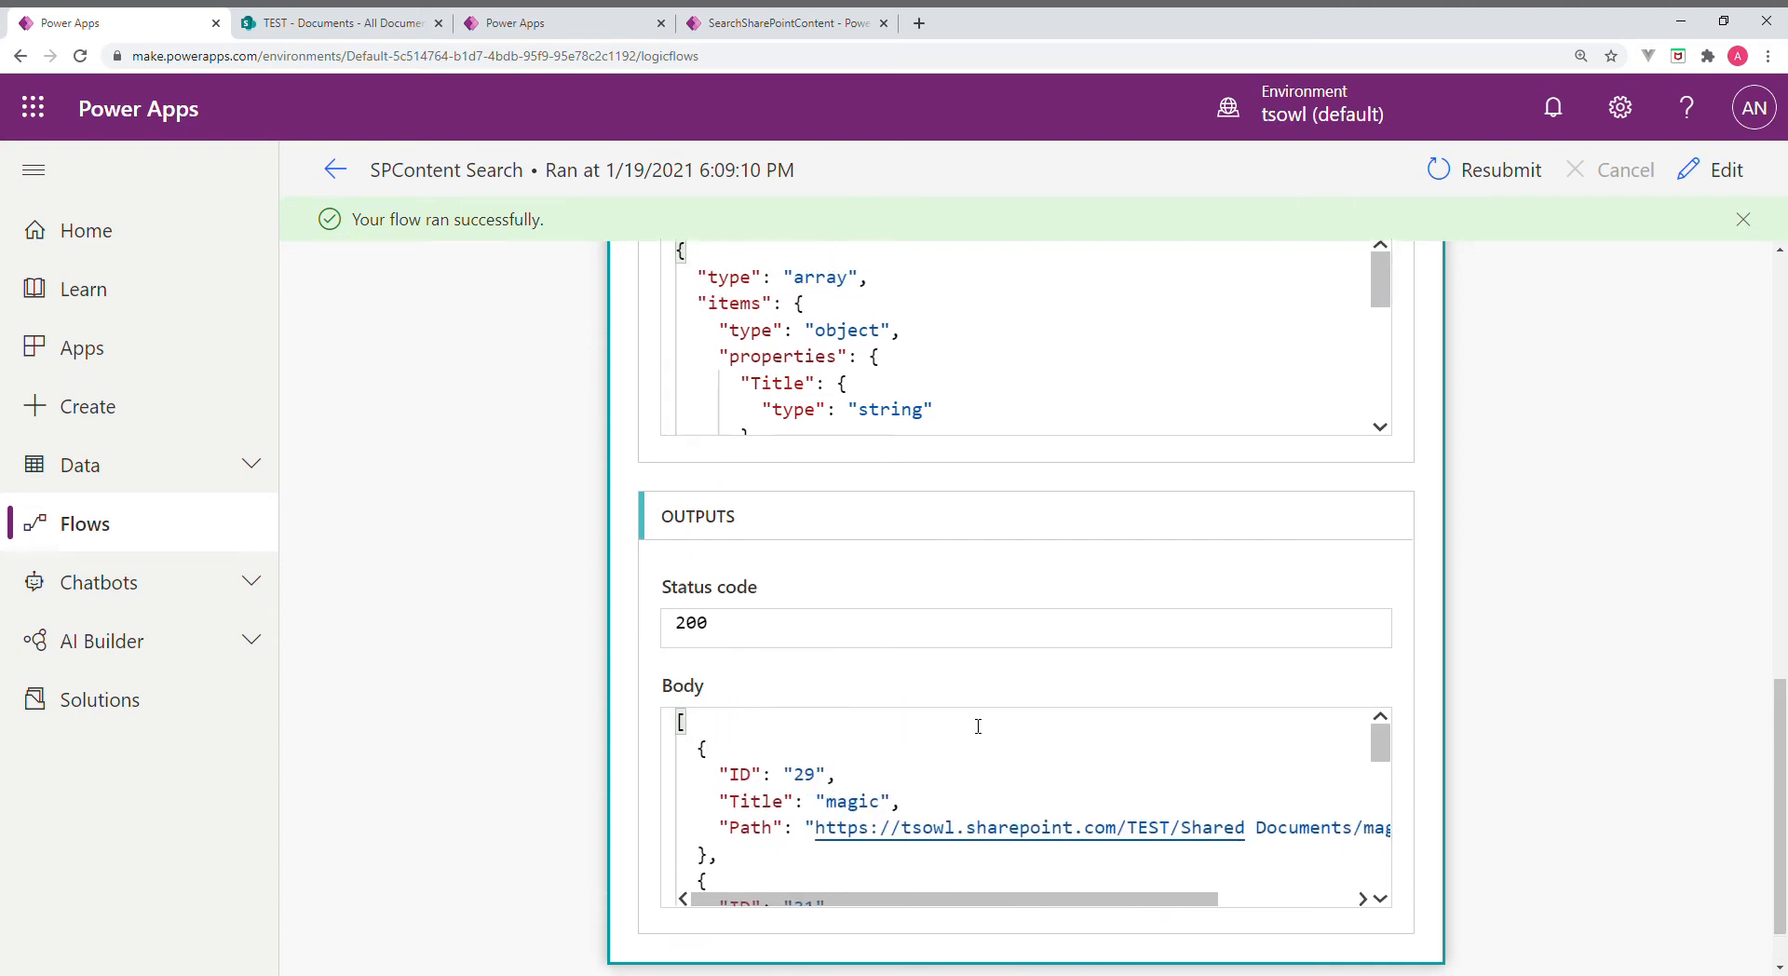
{"action": "scroll", "scroll_direction": "down", "scroll_amount": 3}
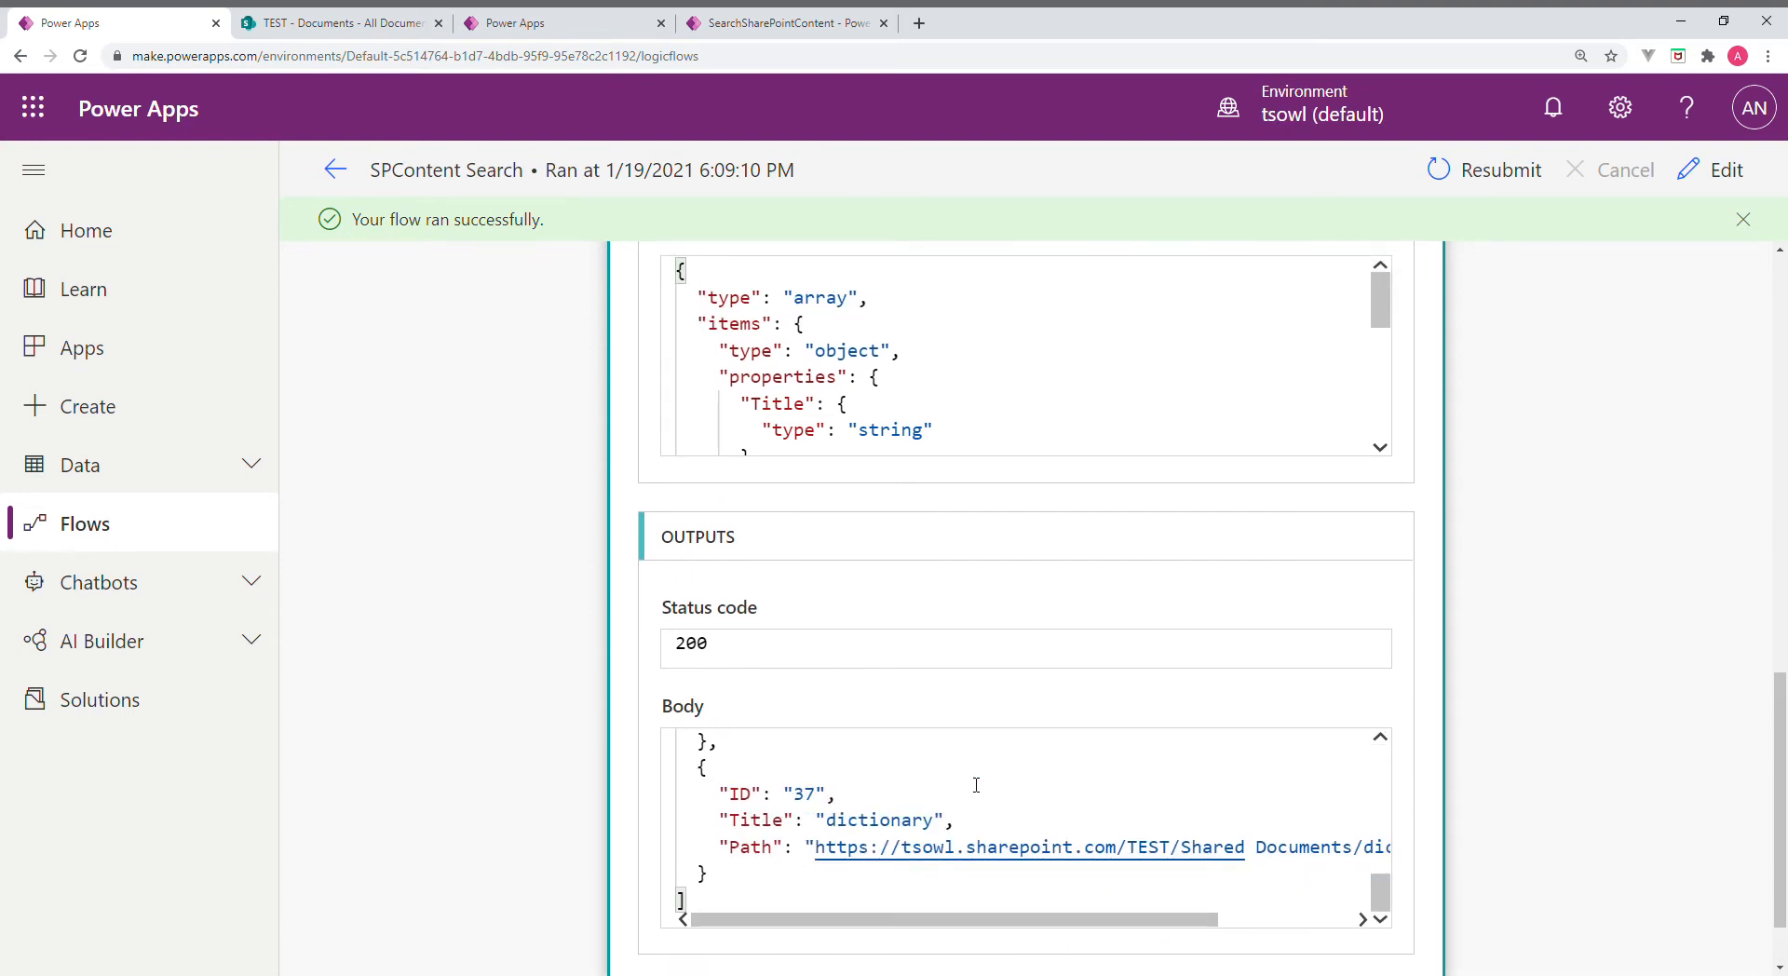
{"action": "scroll", "scroll_direction": "down", "scroll_amount": 3}
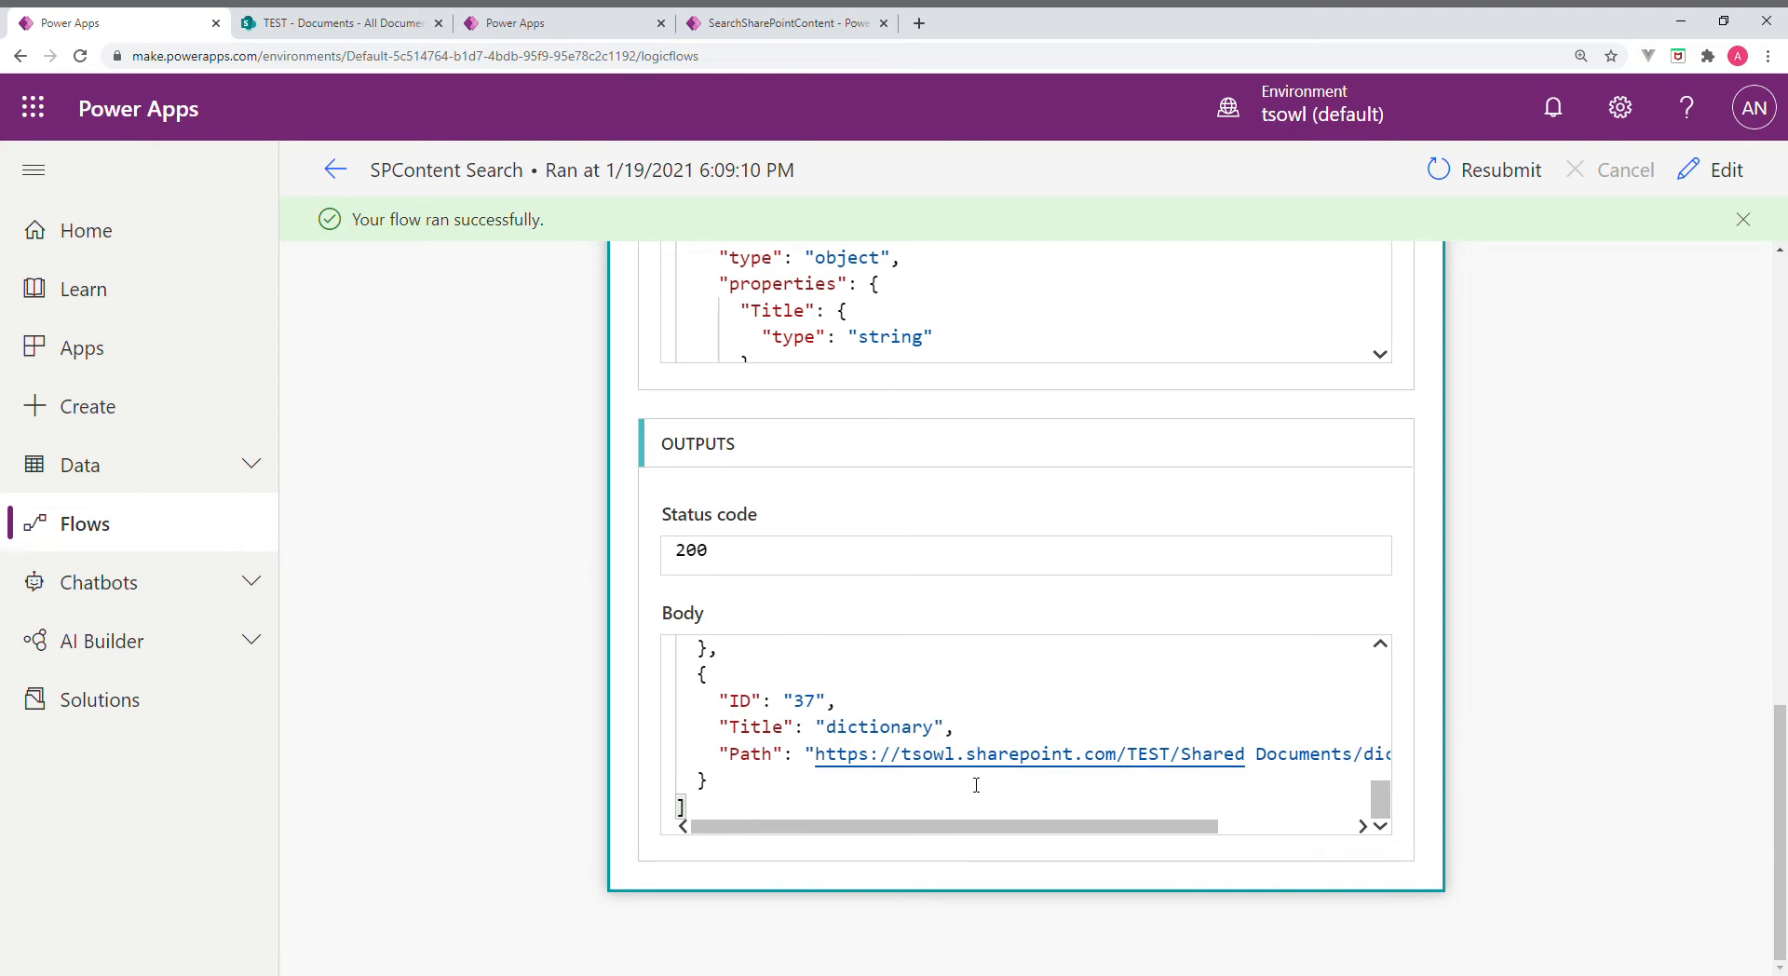
{"action": "scroll", "scroll_direction": "down", "scroll_amount": 3}
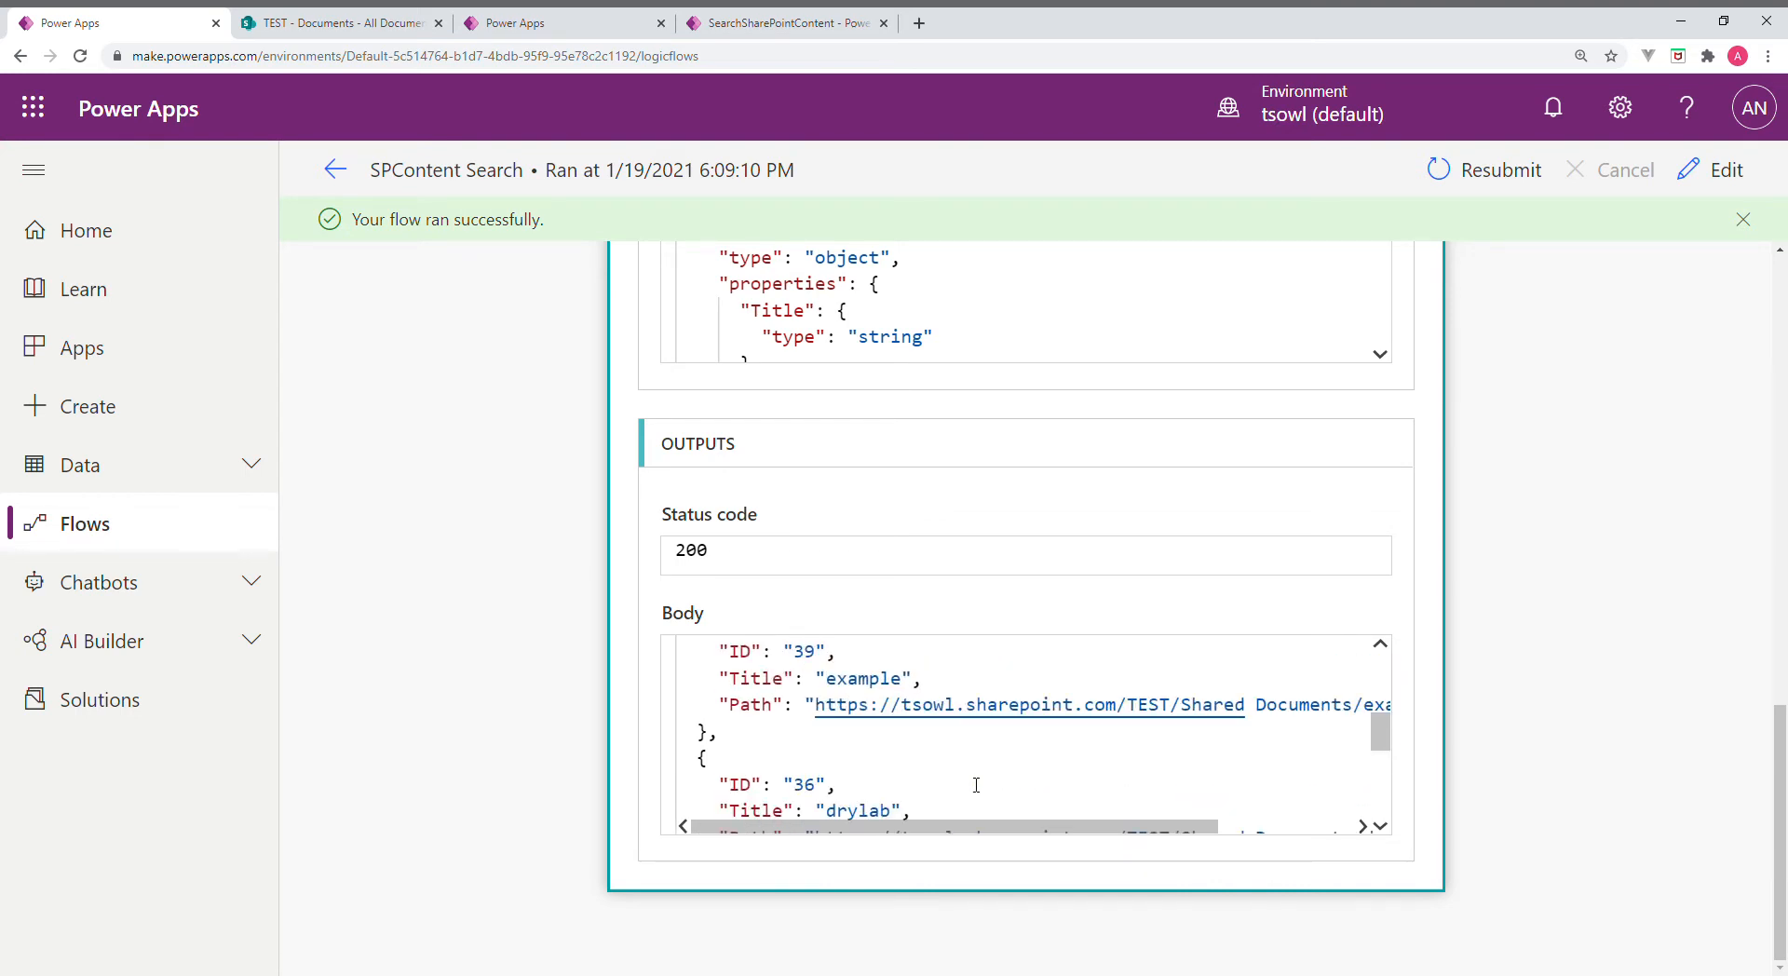
{"action": "scroll", "scroll_direction": "down", "scroll_amount": 3}
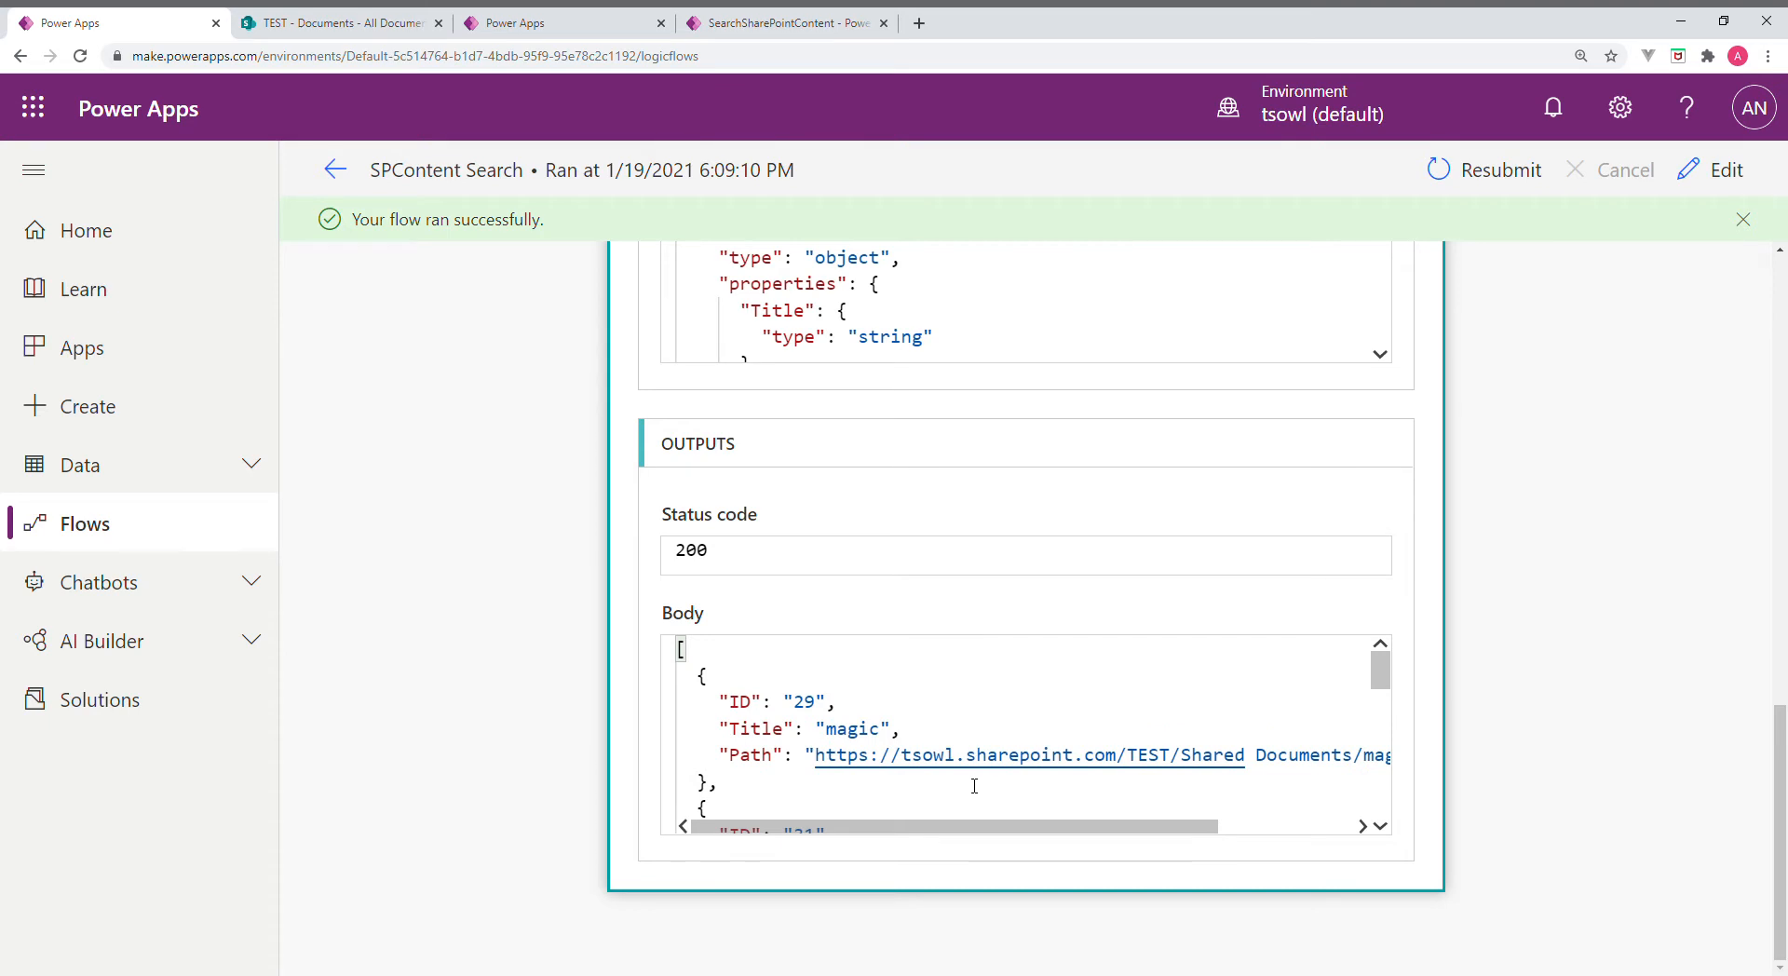
{"action": "scroll", "scroll_direction": "down", "scroll_amount": 3}
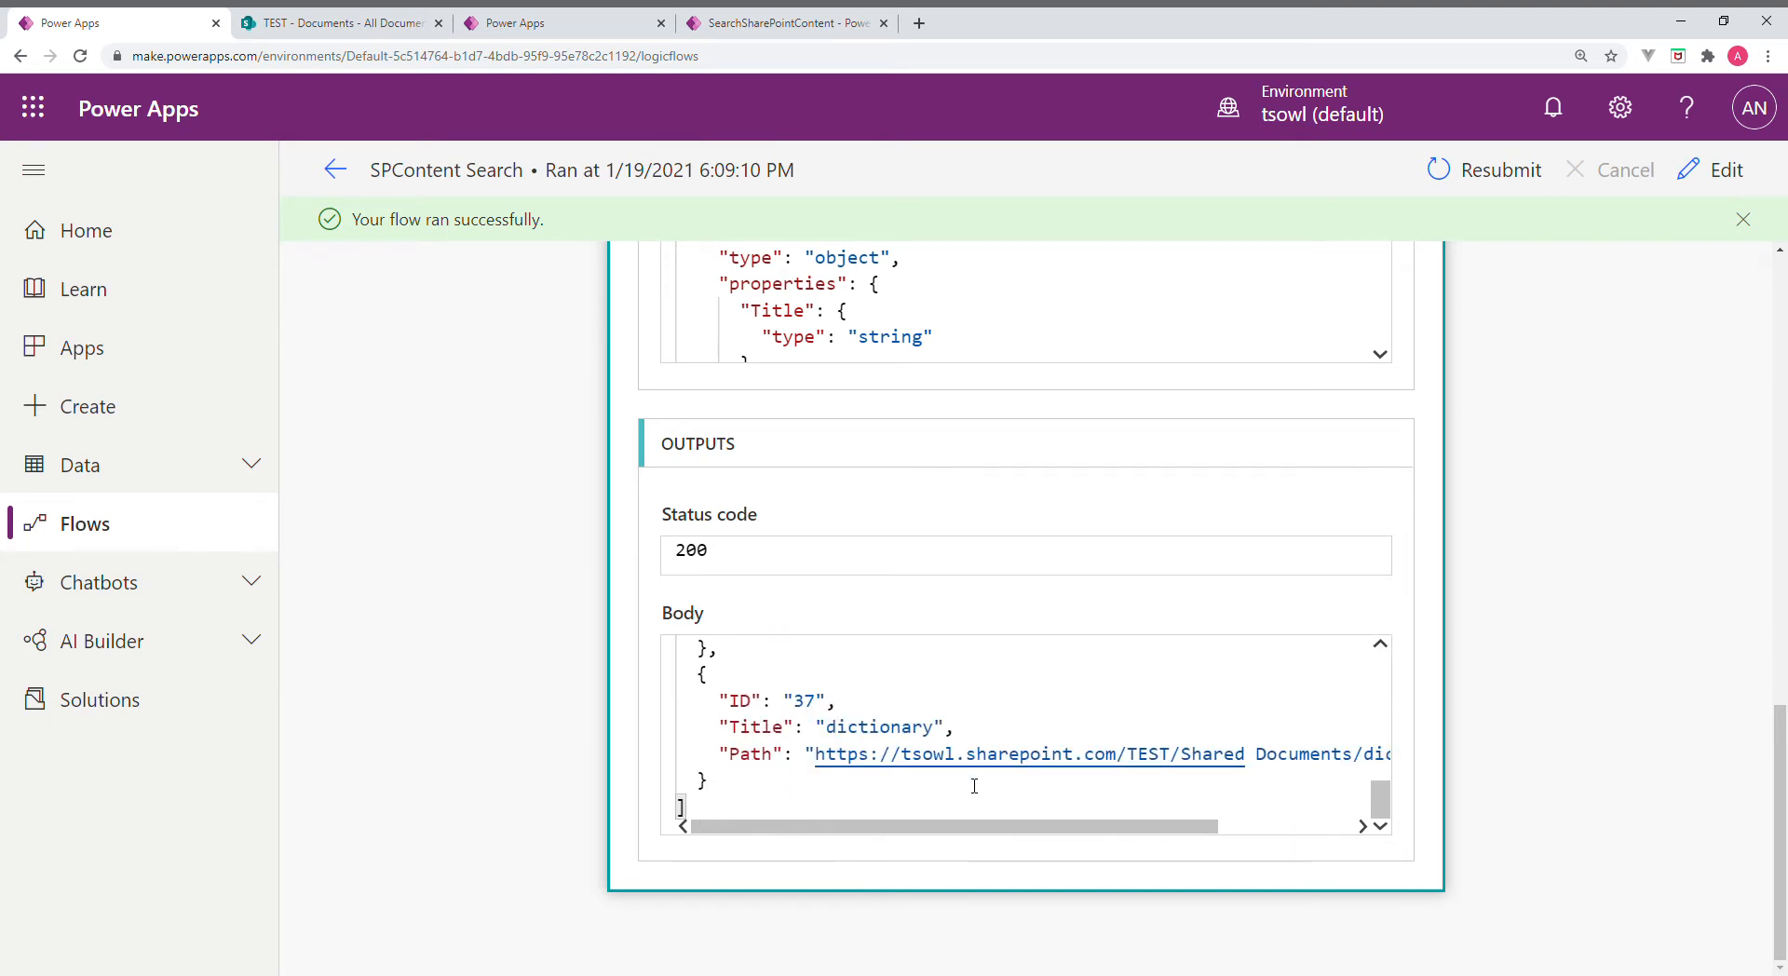
{"action": "scroll", "scroll_direction": "down", "scroll_amount": 3}
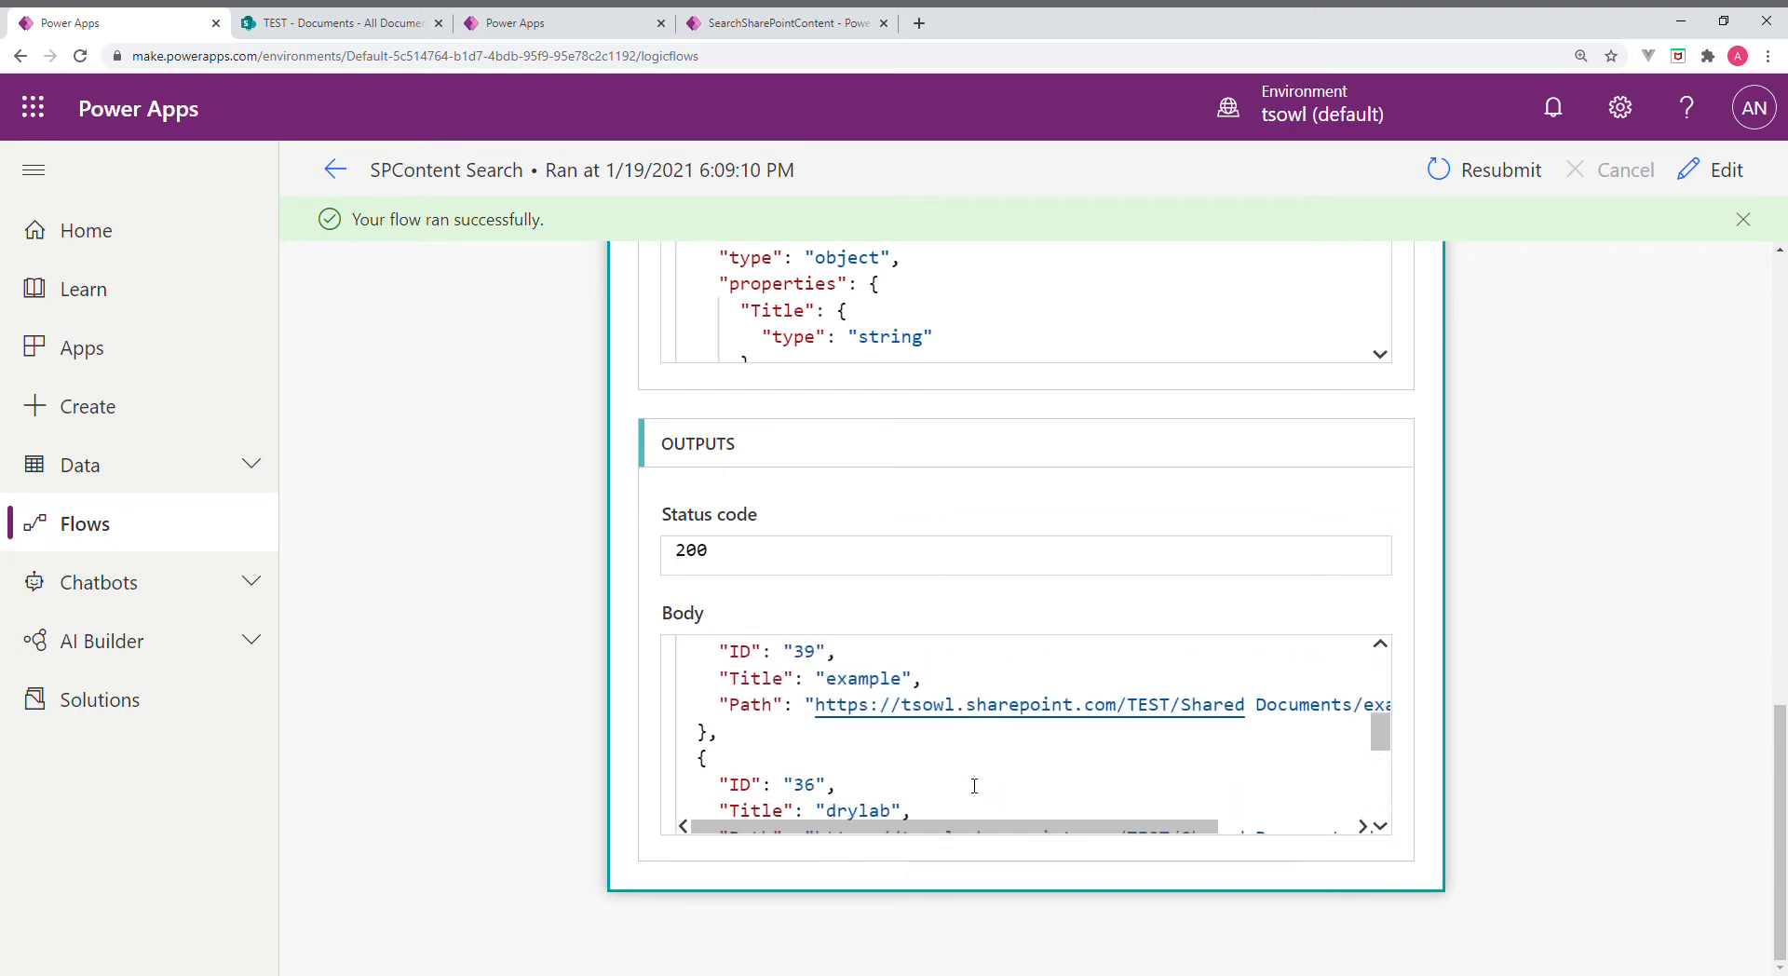
{"action": "scroll", "scroll_direction": "down", "scroll_amount": 3}
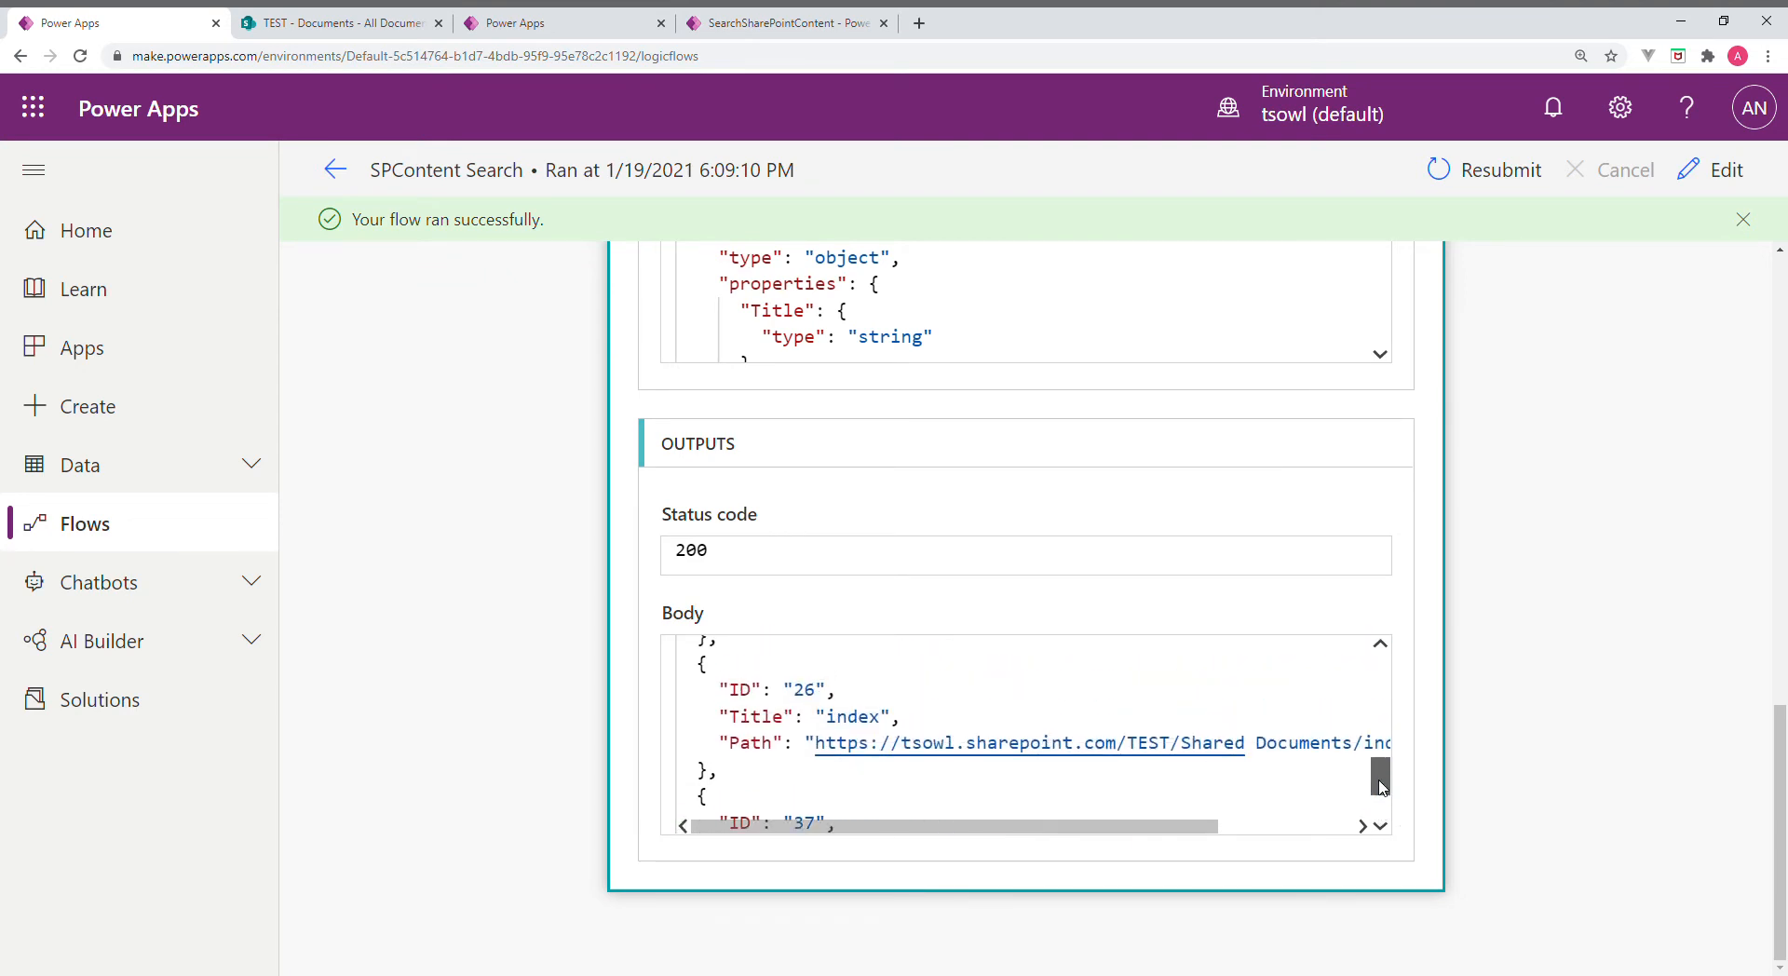
{"action": "scroll", "scroll_direction": "down", "scroll_amount": 3}
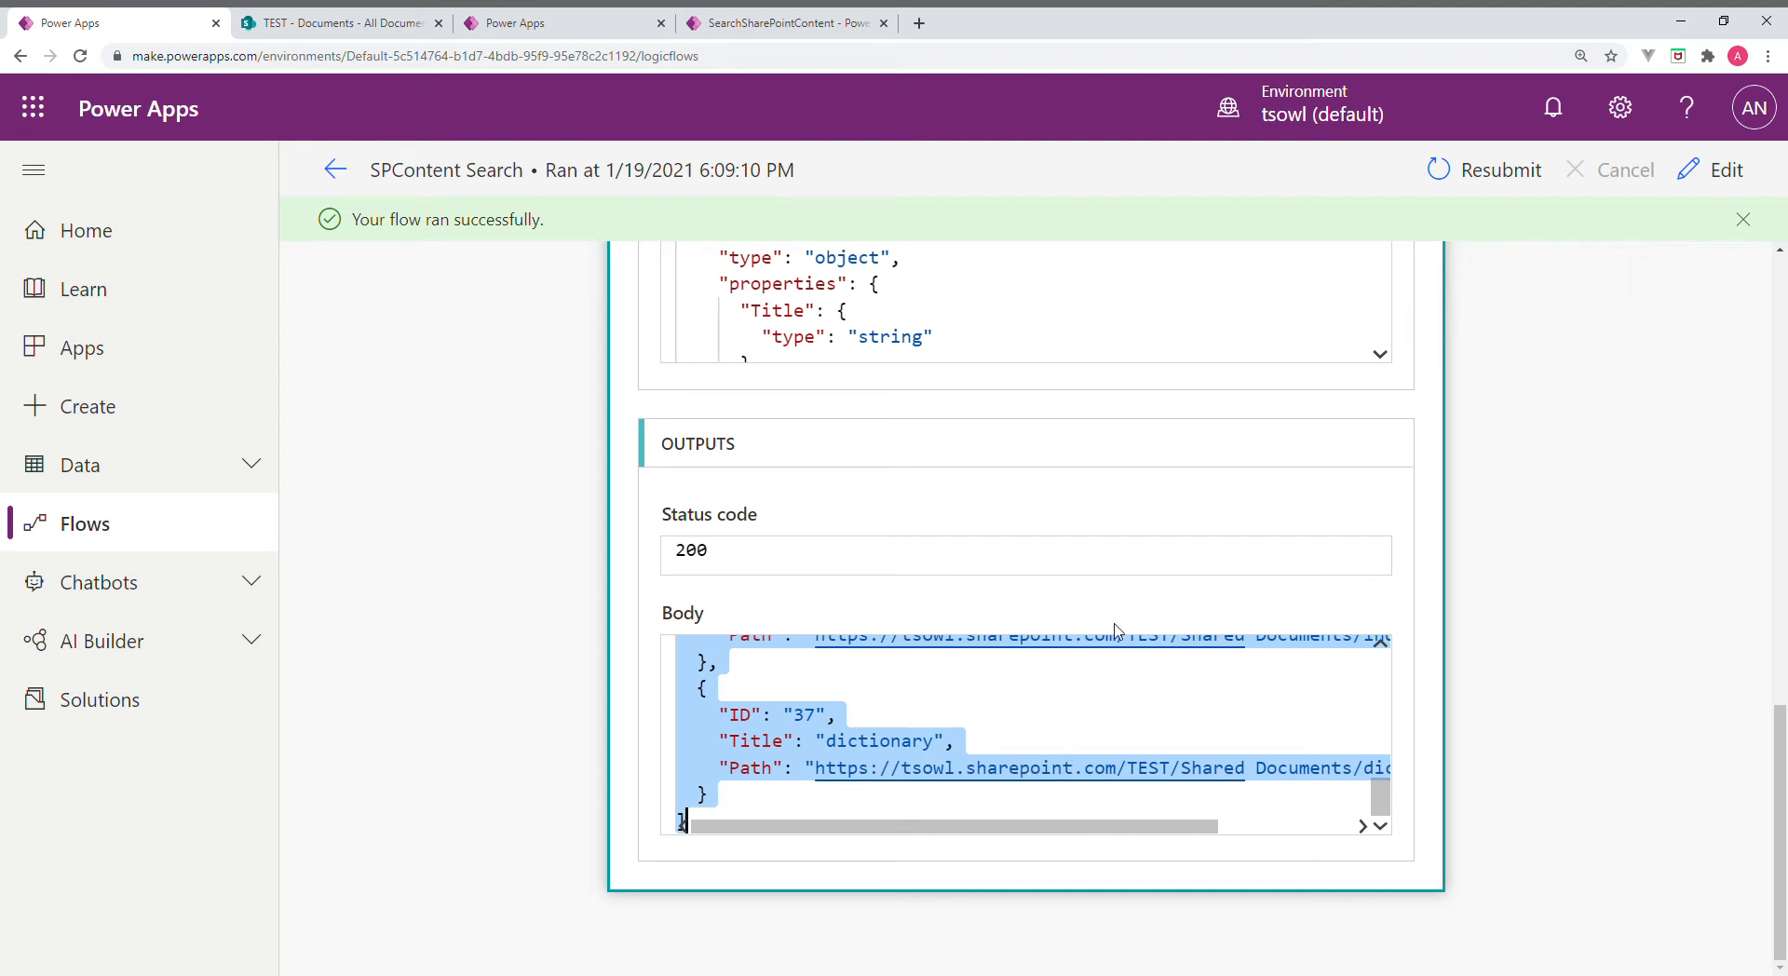
{"action": "mouse_move", "coordinate": [1096, 647]}
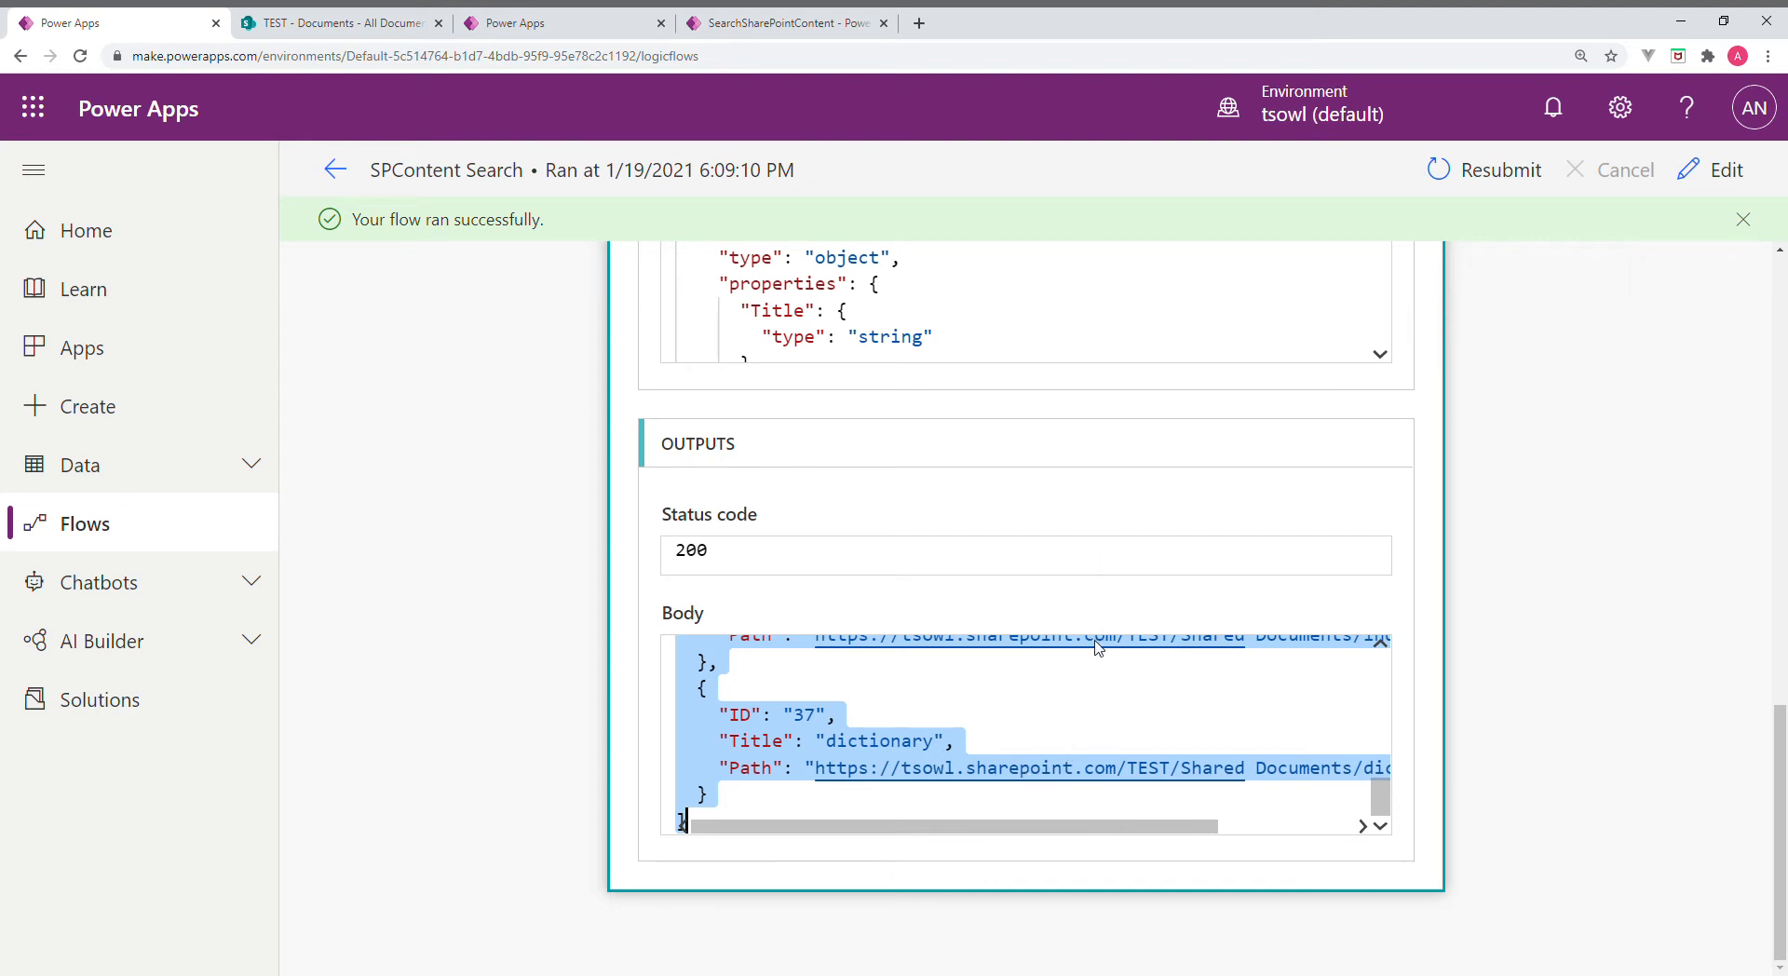
{"action": "mouse_move", "coordinate": [770, 750]}
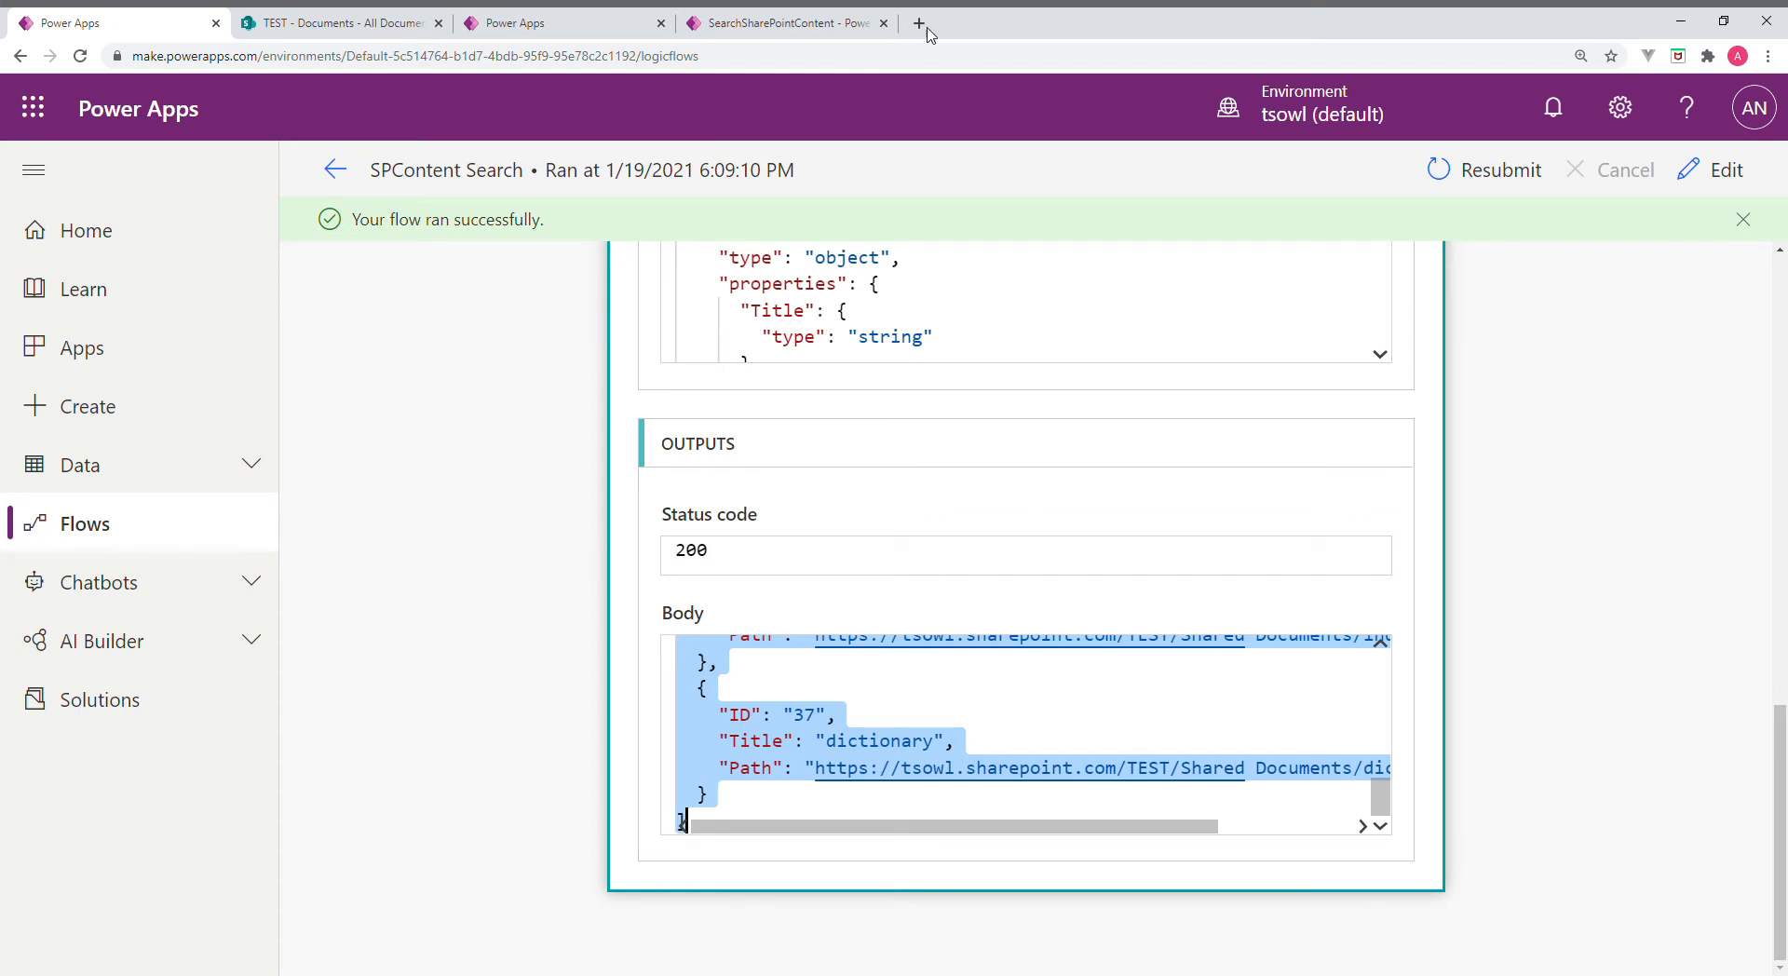
Search 'jsonformatter' in a new tab and go to jsonformatter.org
{"action": "left_click", "coordinate": [919, 22]}
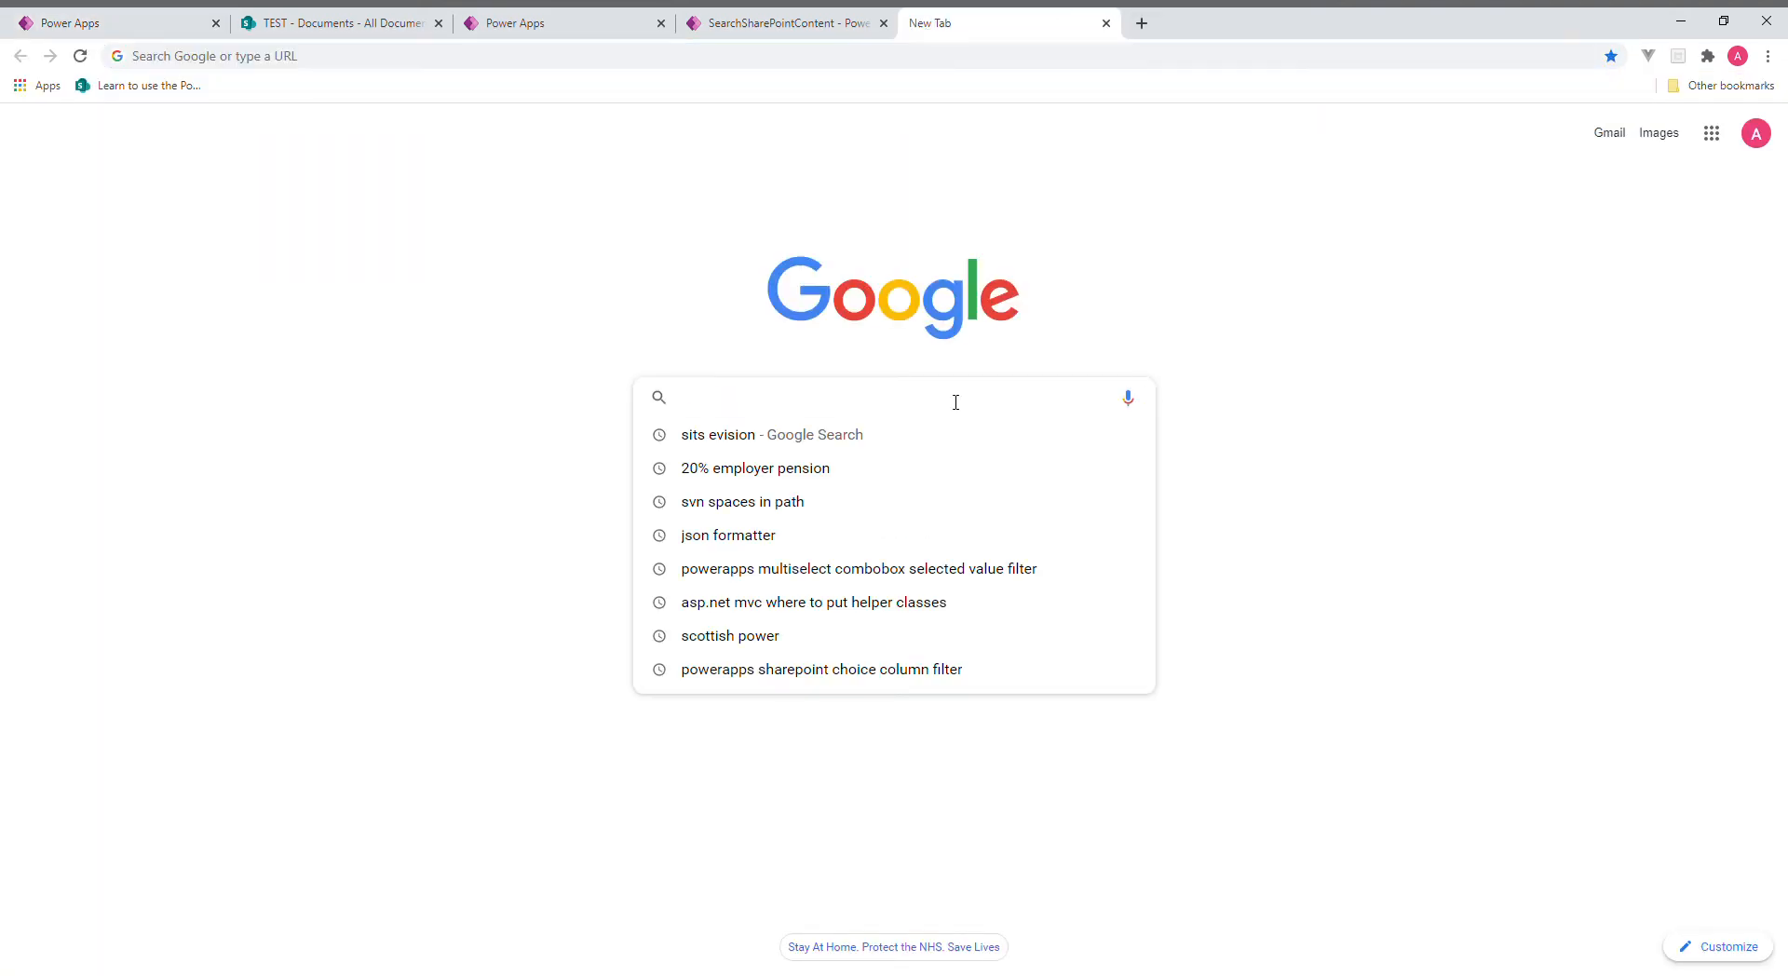
{"action": "type", "text": "jsonformatter"}
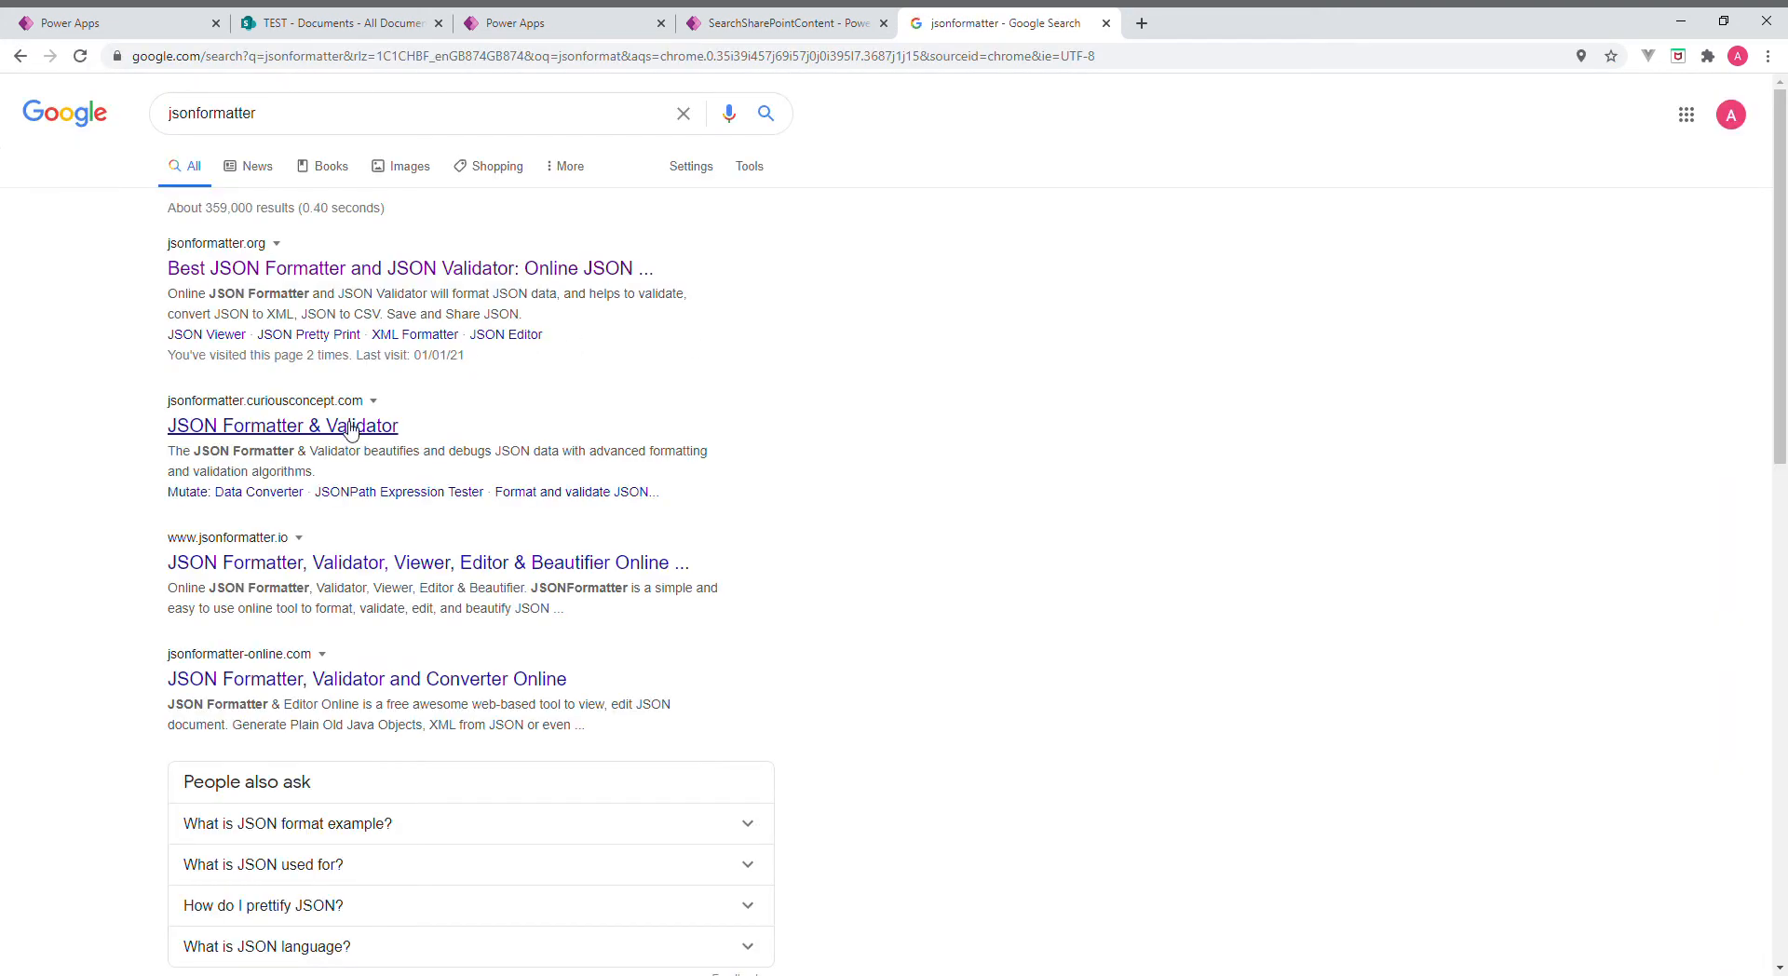
{"action": "left_click", "coordinate": [283, 425]}
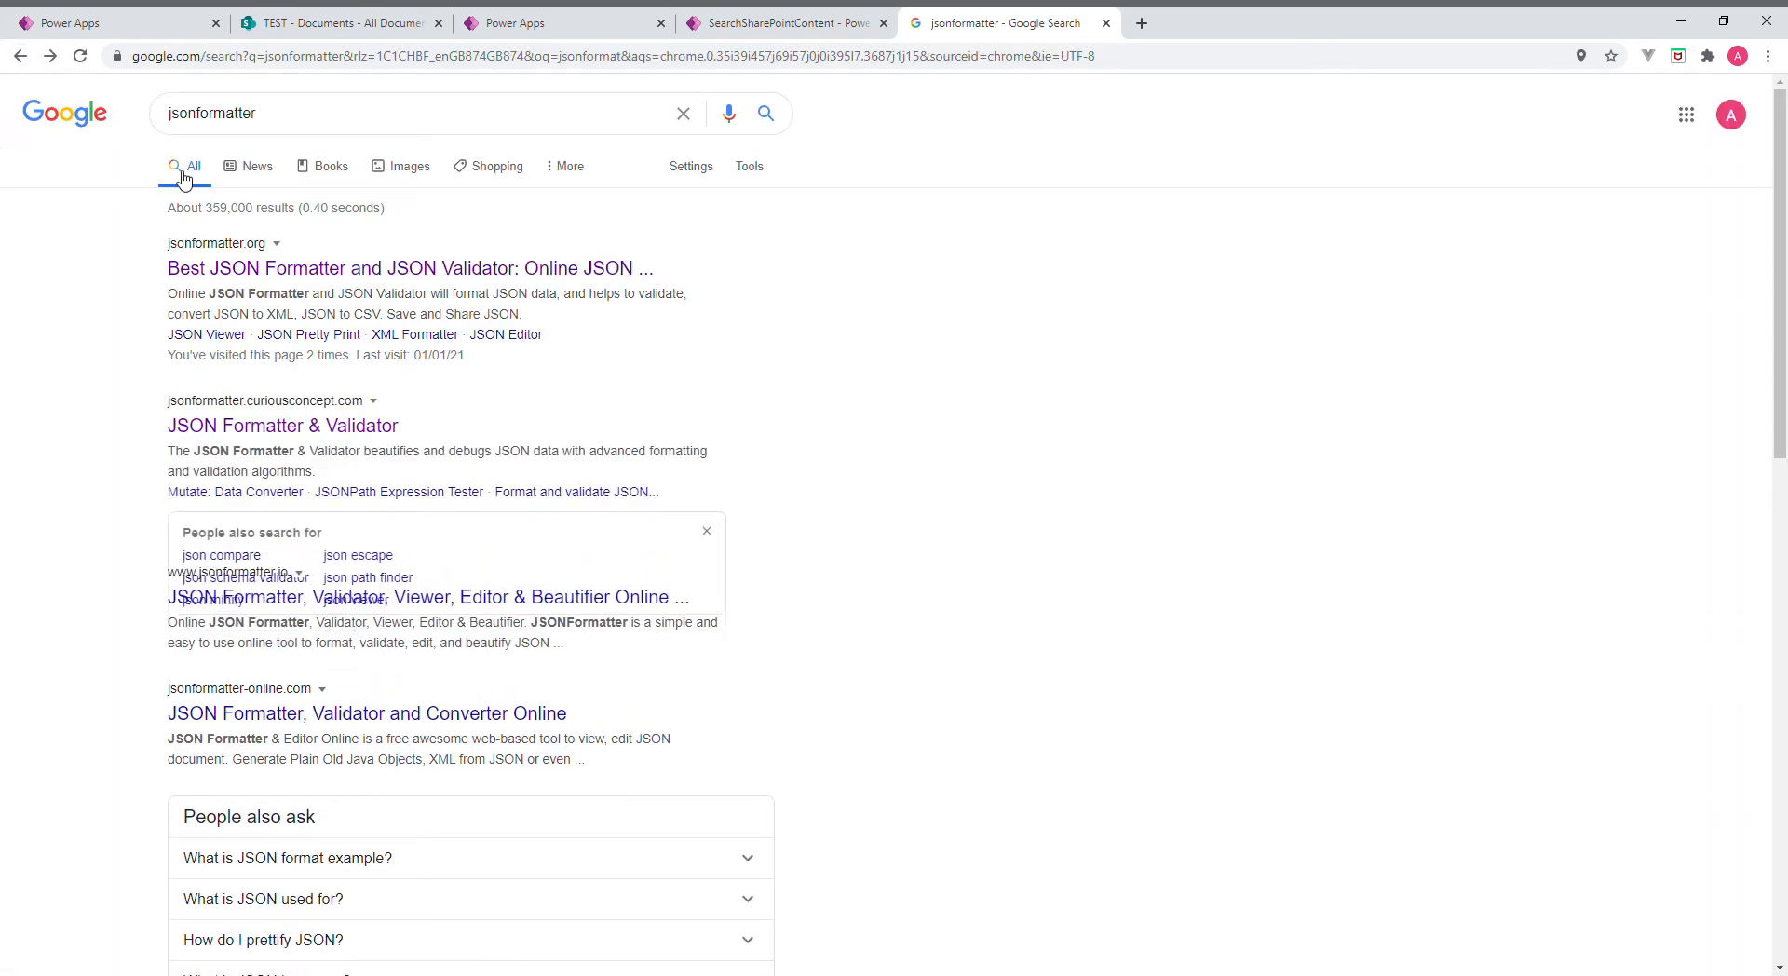
{"action": "left_click", "coordinate": [409, 268]}
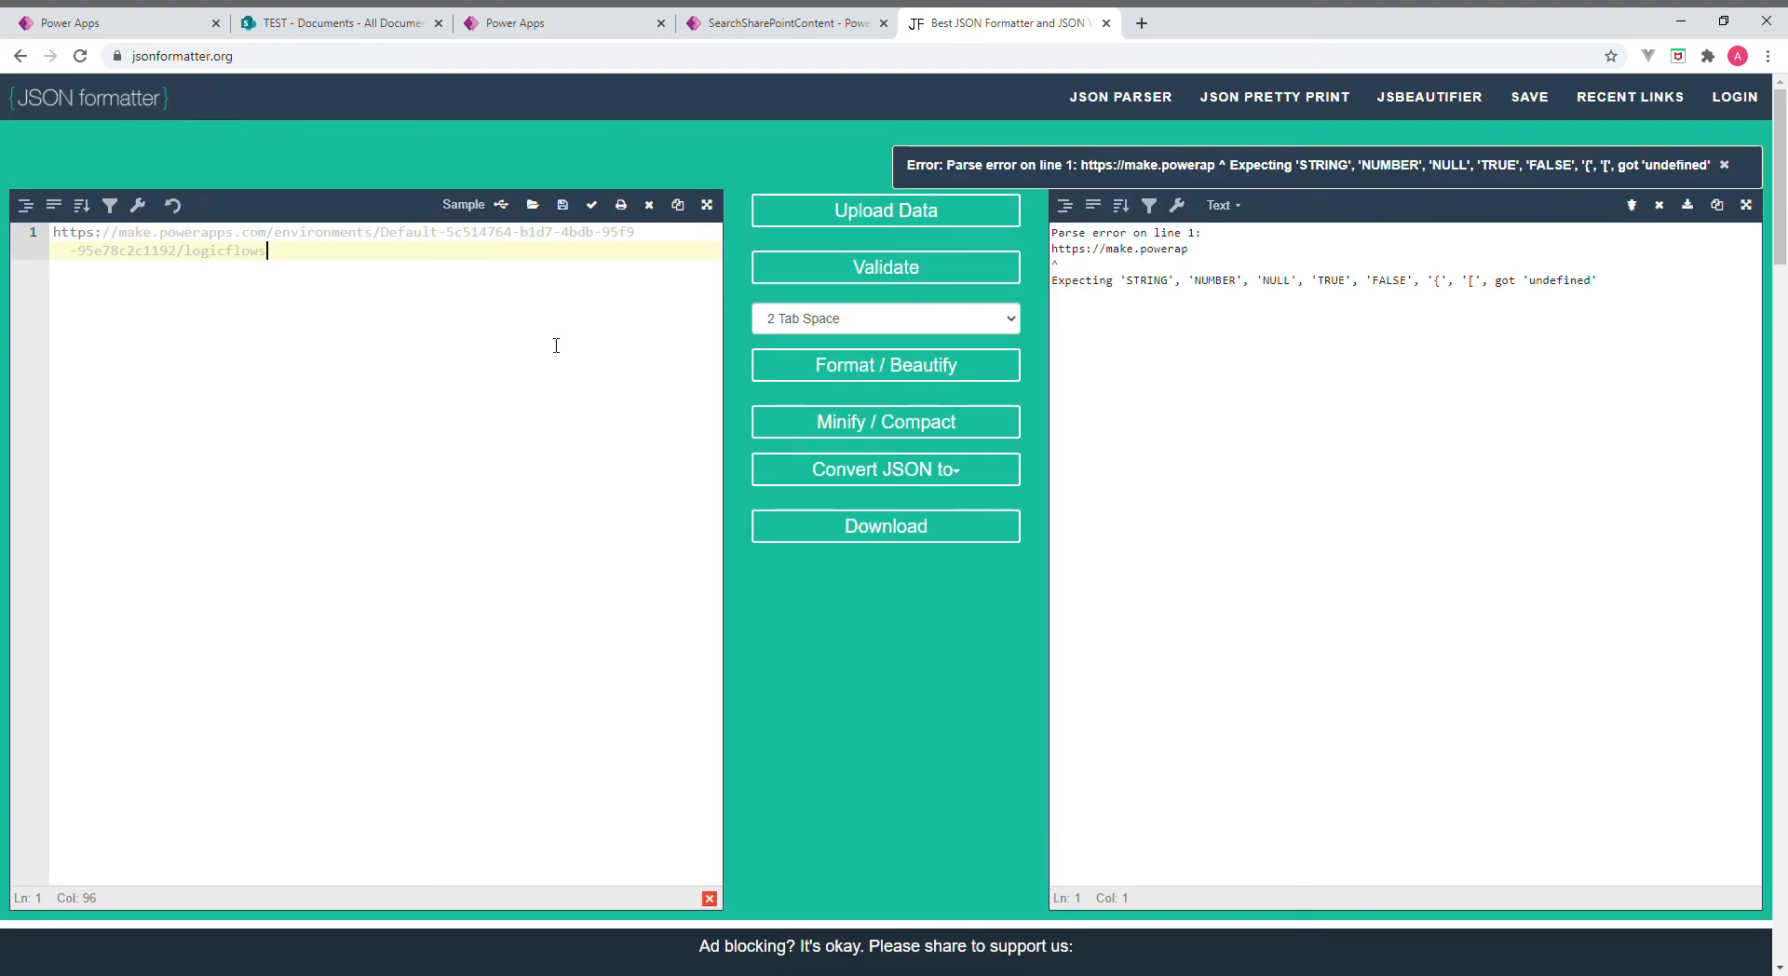
Dismiss the parse error, select the flow run's output Body, and return to the formatter
{"action": "left_click", "coordinate": [1723, 164]}
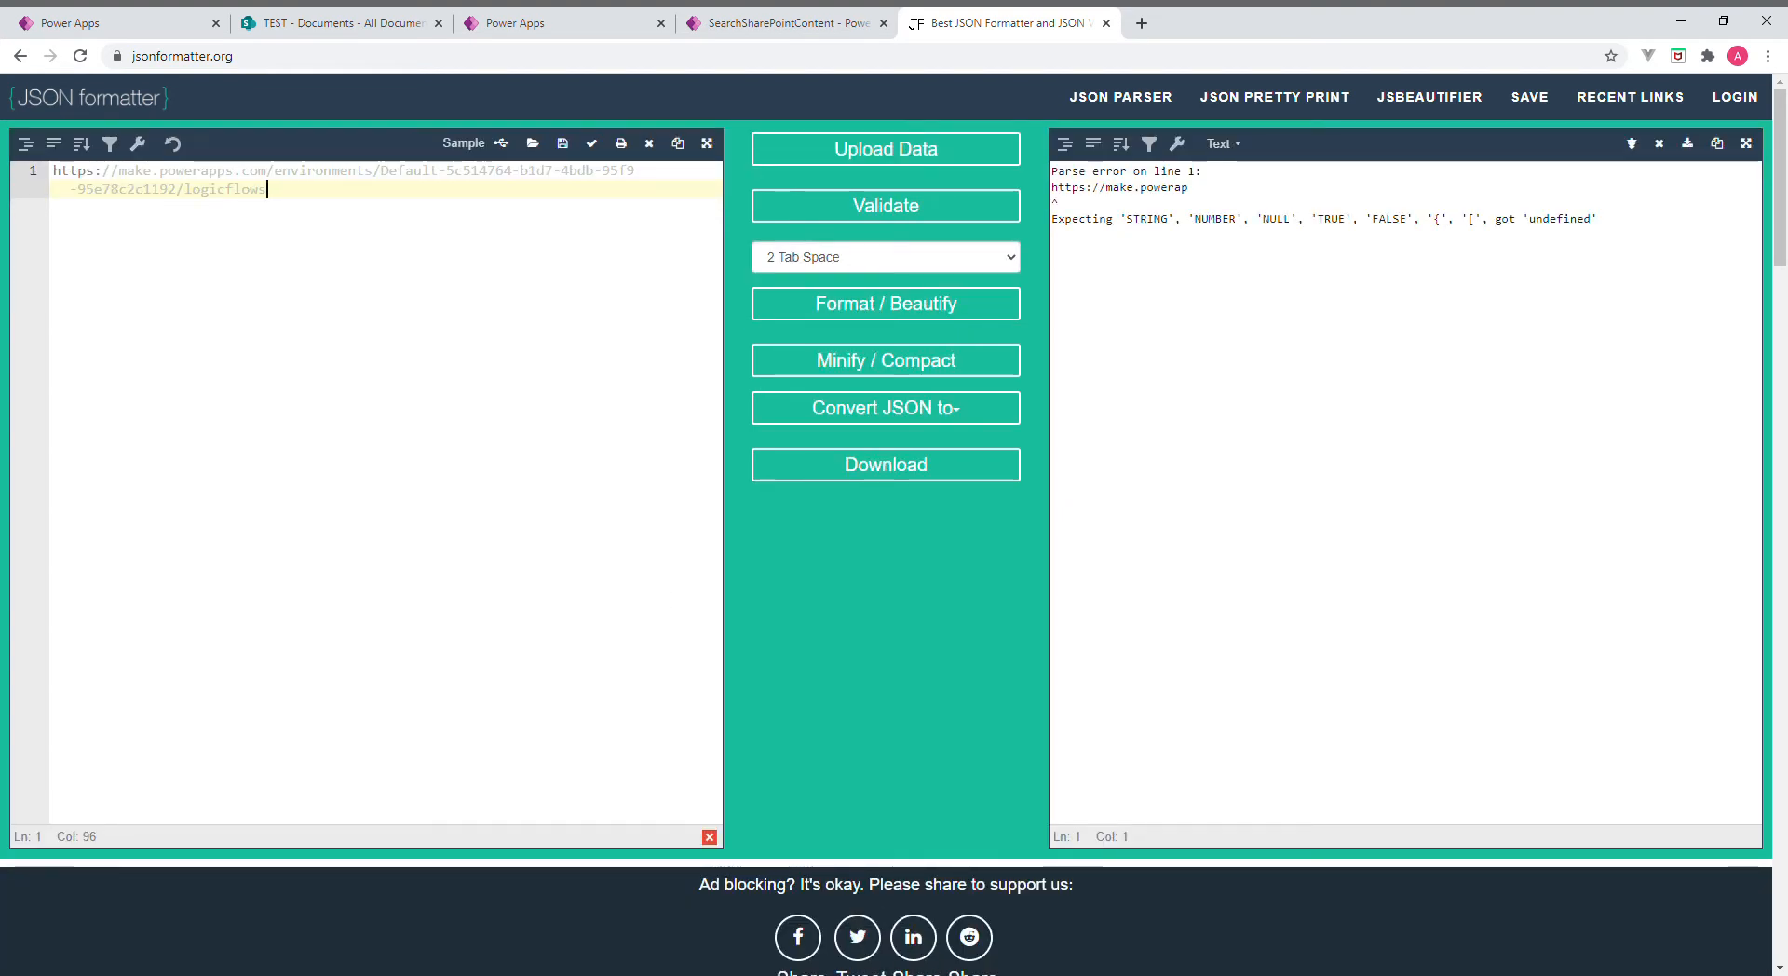
{"action": "left_click", "coordinate": [781, 22]}
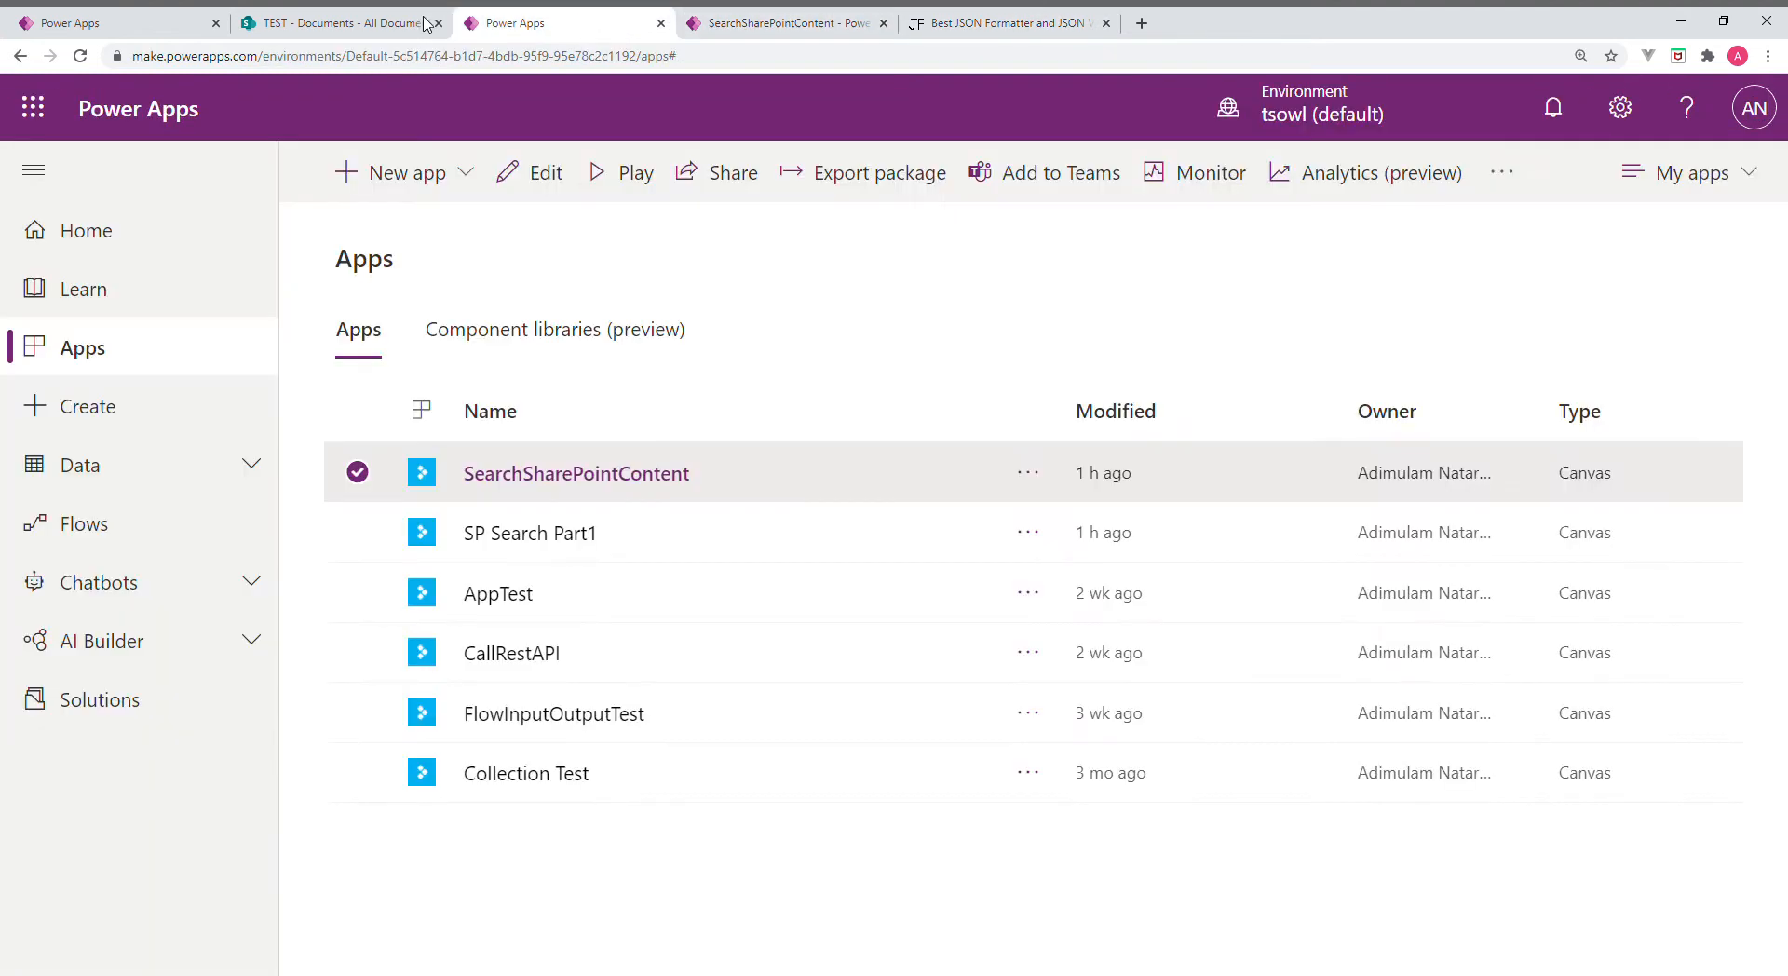
{"action": "left_click", "coordinate": [82, 523]}
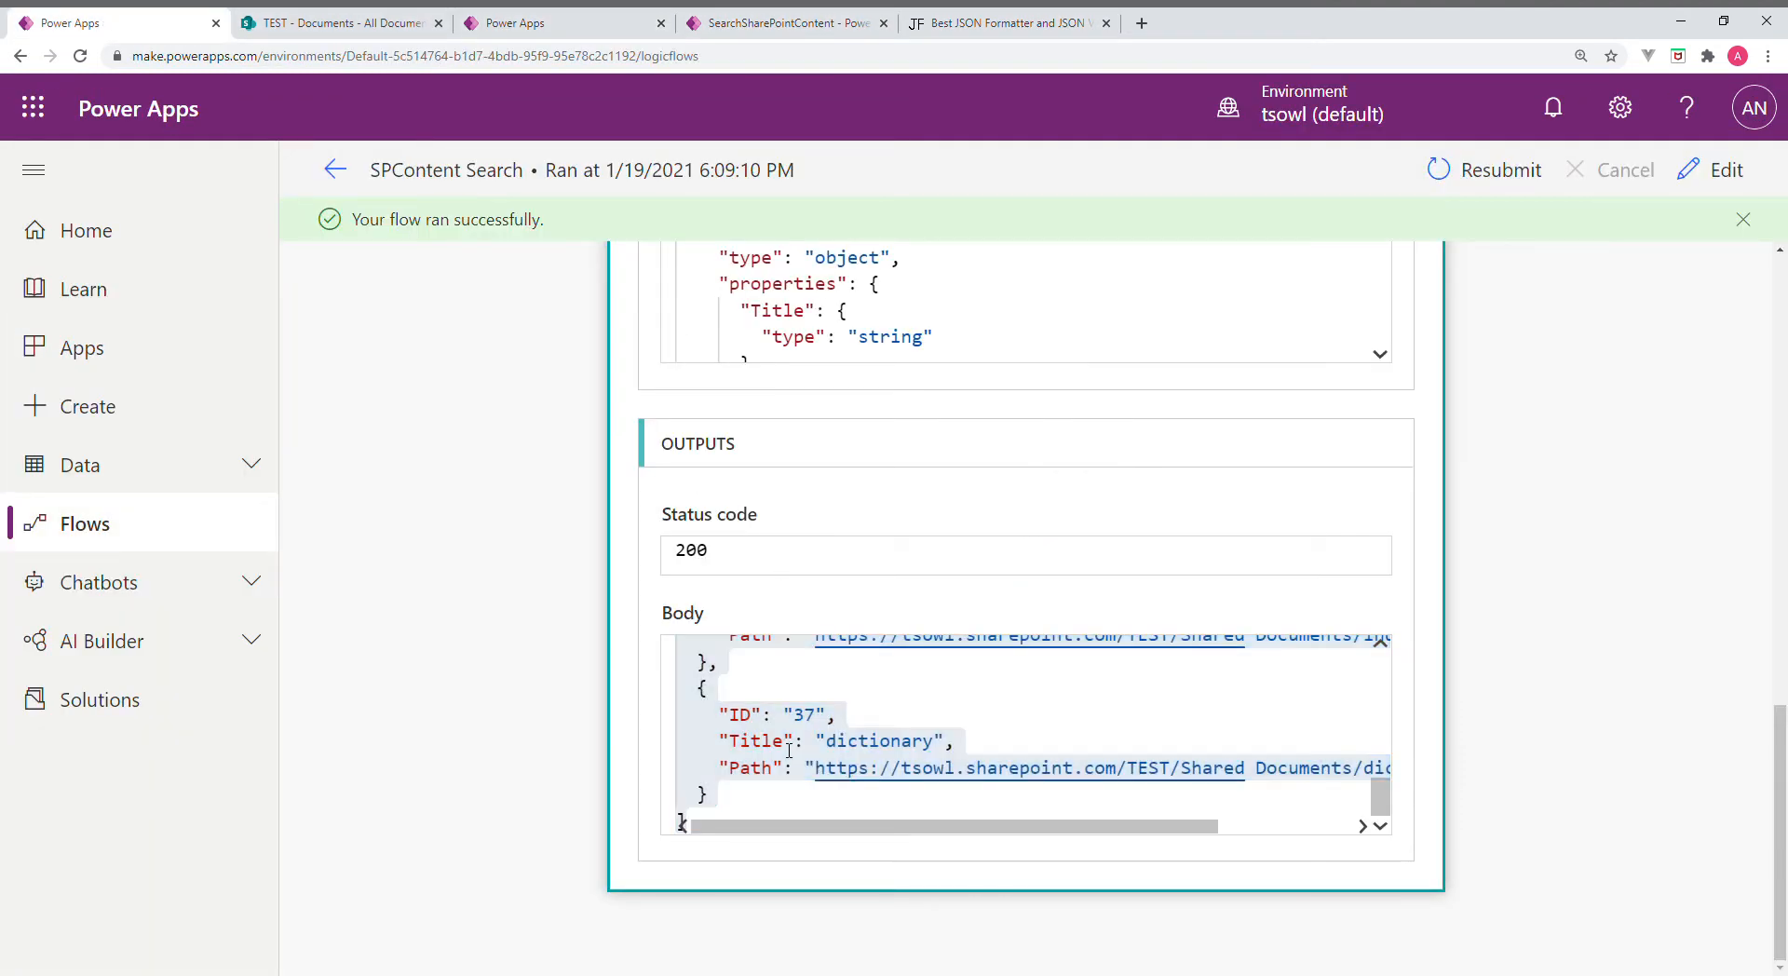
{"action": "left_click", "coordinate": [713, 713]}
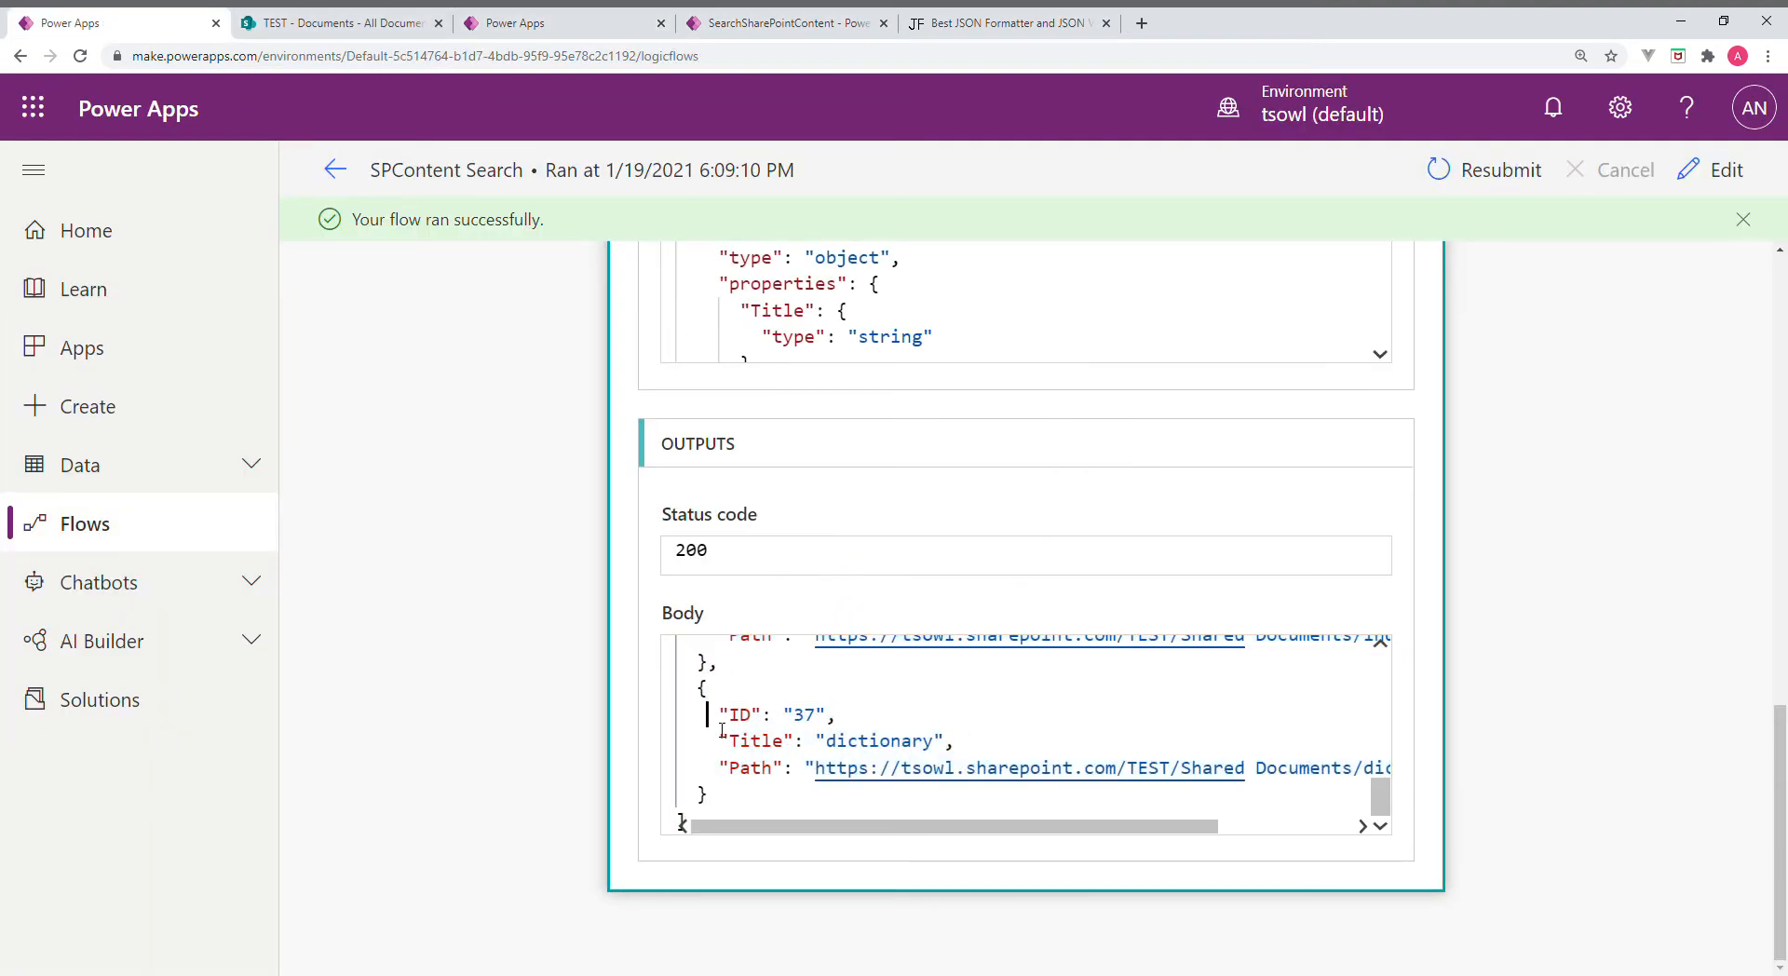
{"action": "double_click", "coordinate": [742, 715]}
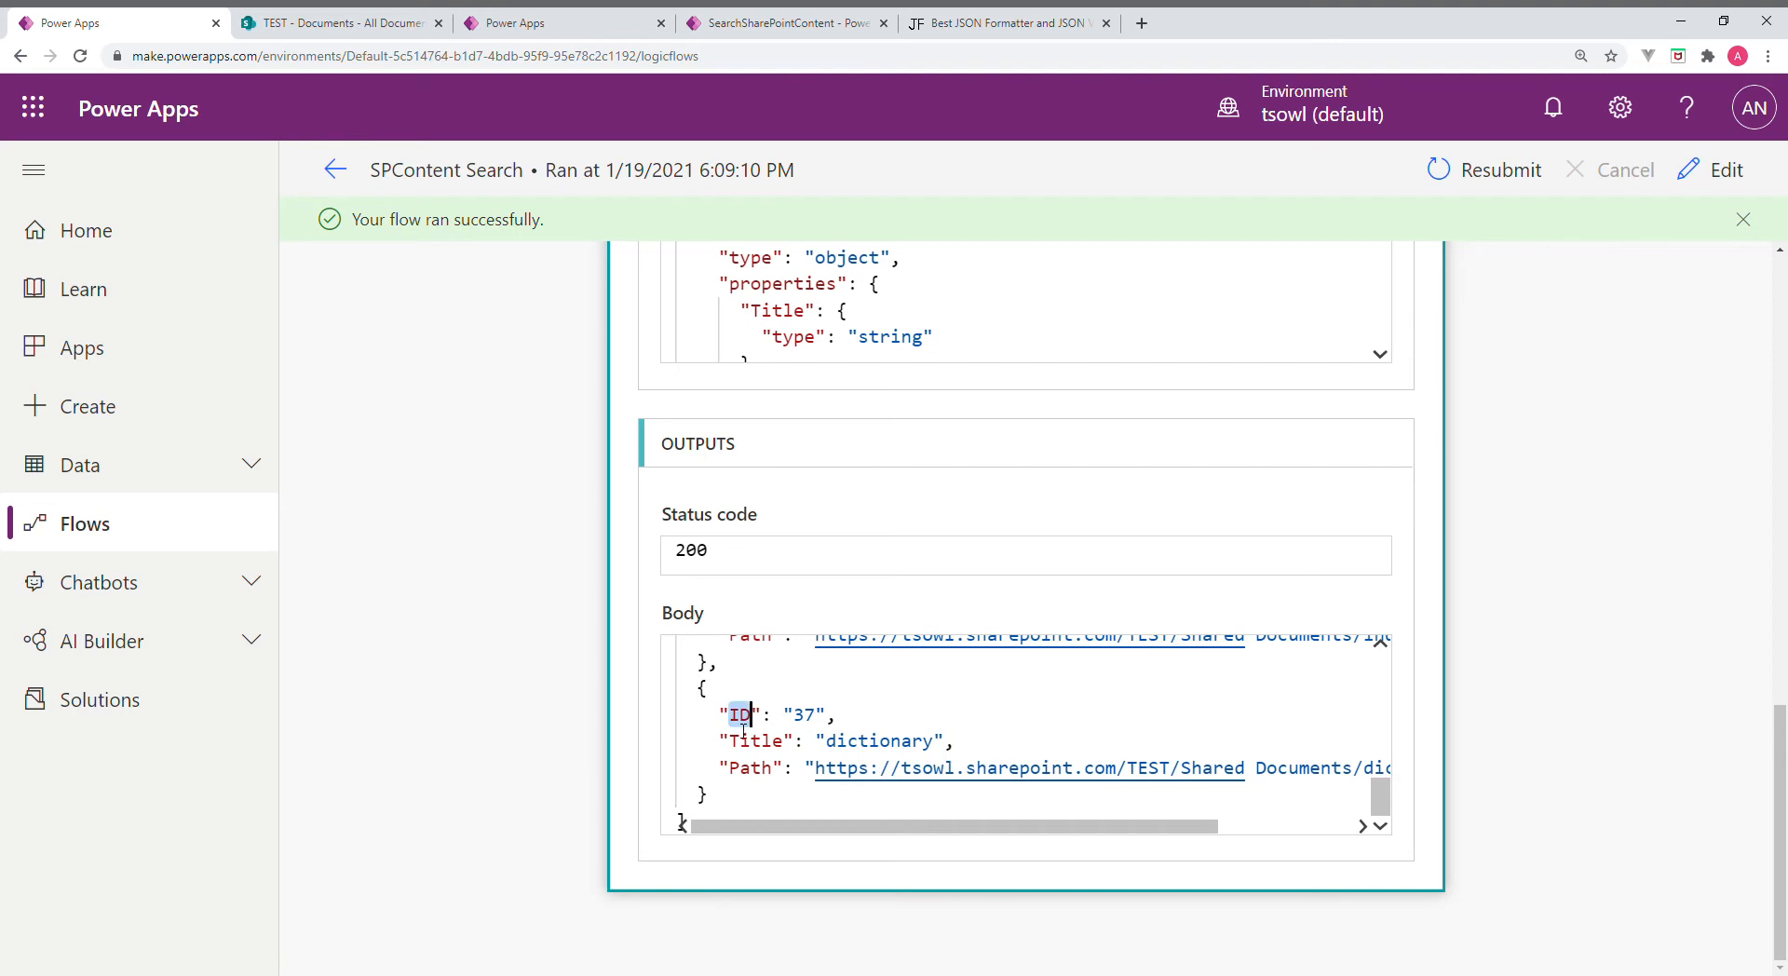
{"action": "left_click_drag", "start_coordinate": [743, 715], "coordinate": [685, 820]}
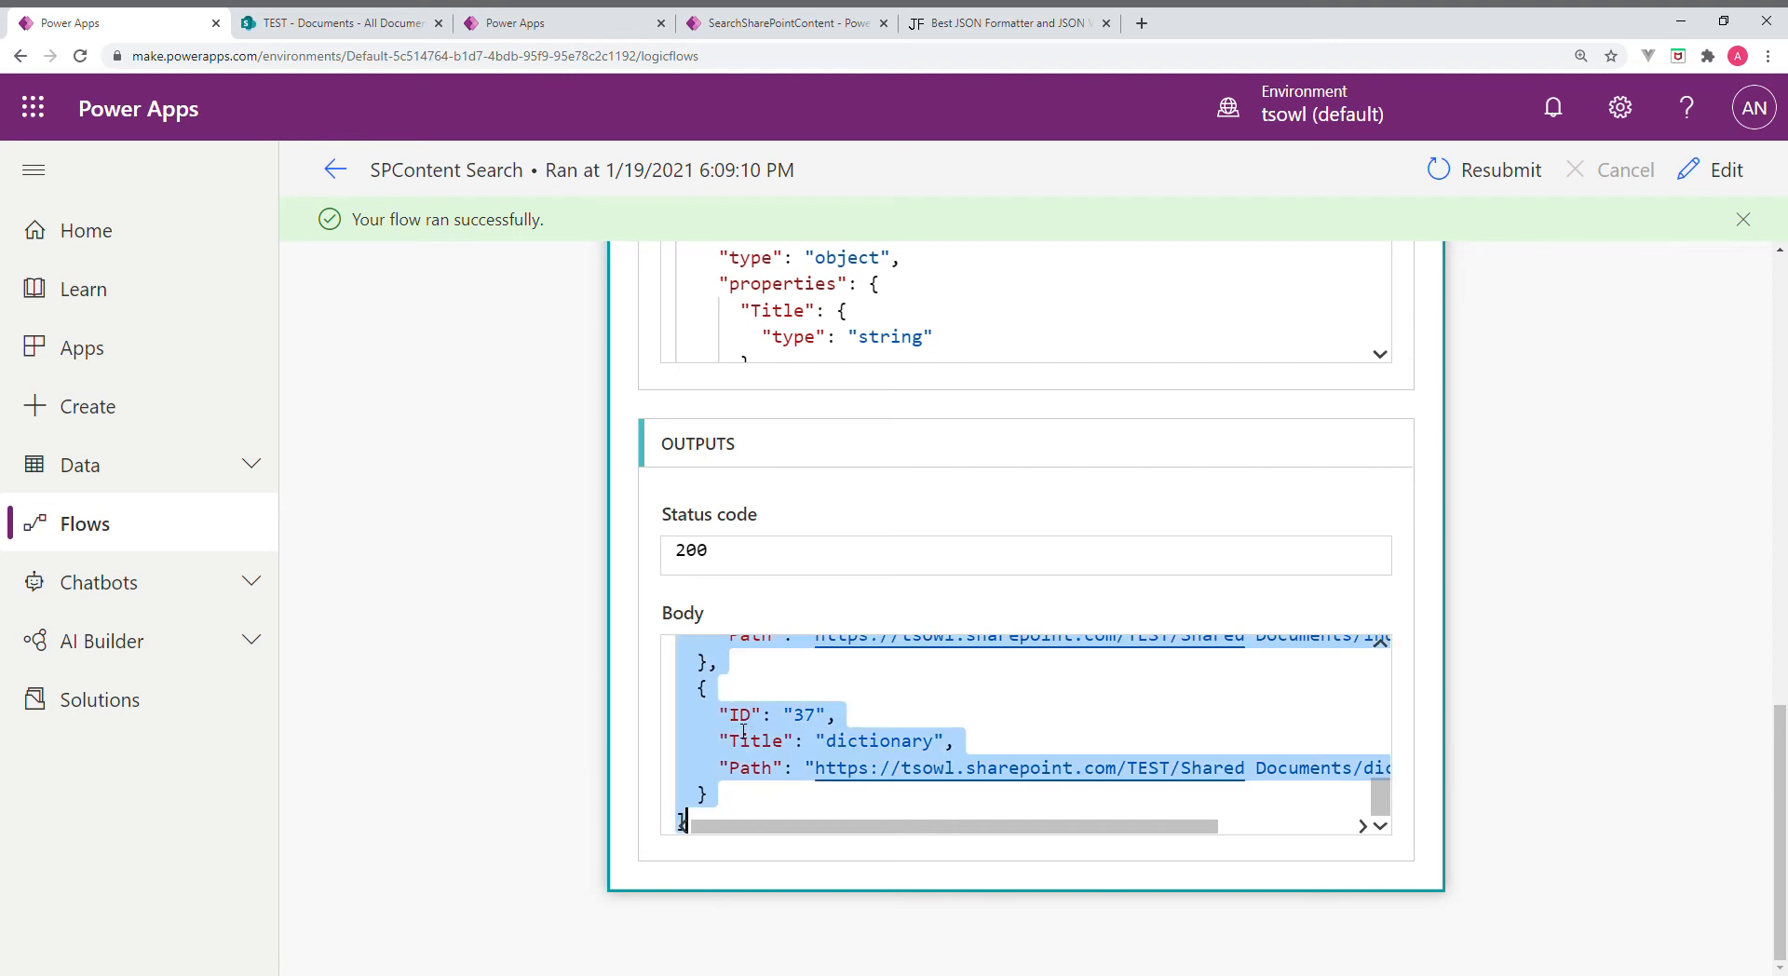
{"action": "left_click", "coordinate": [1008, 23]}
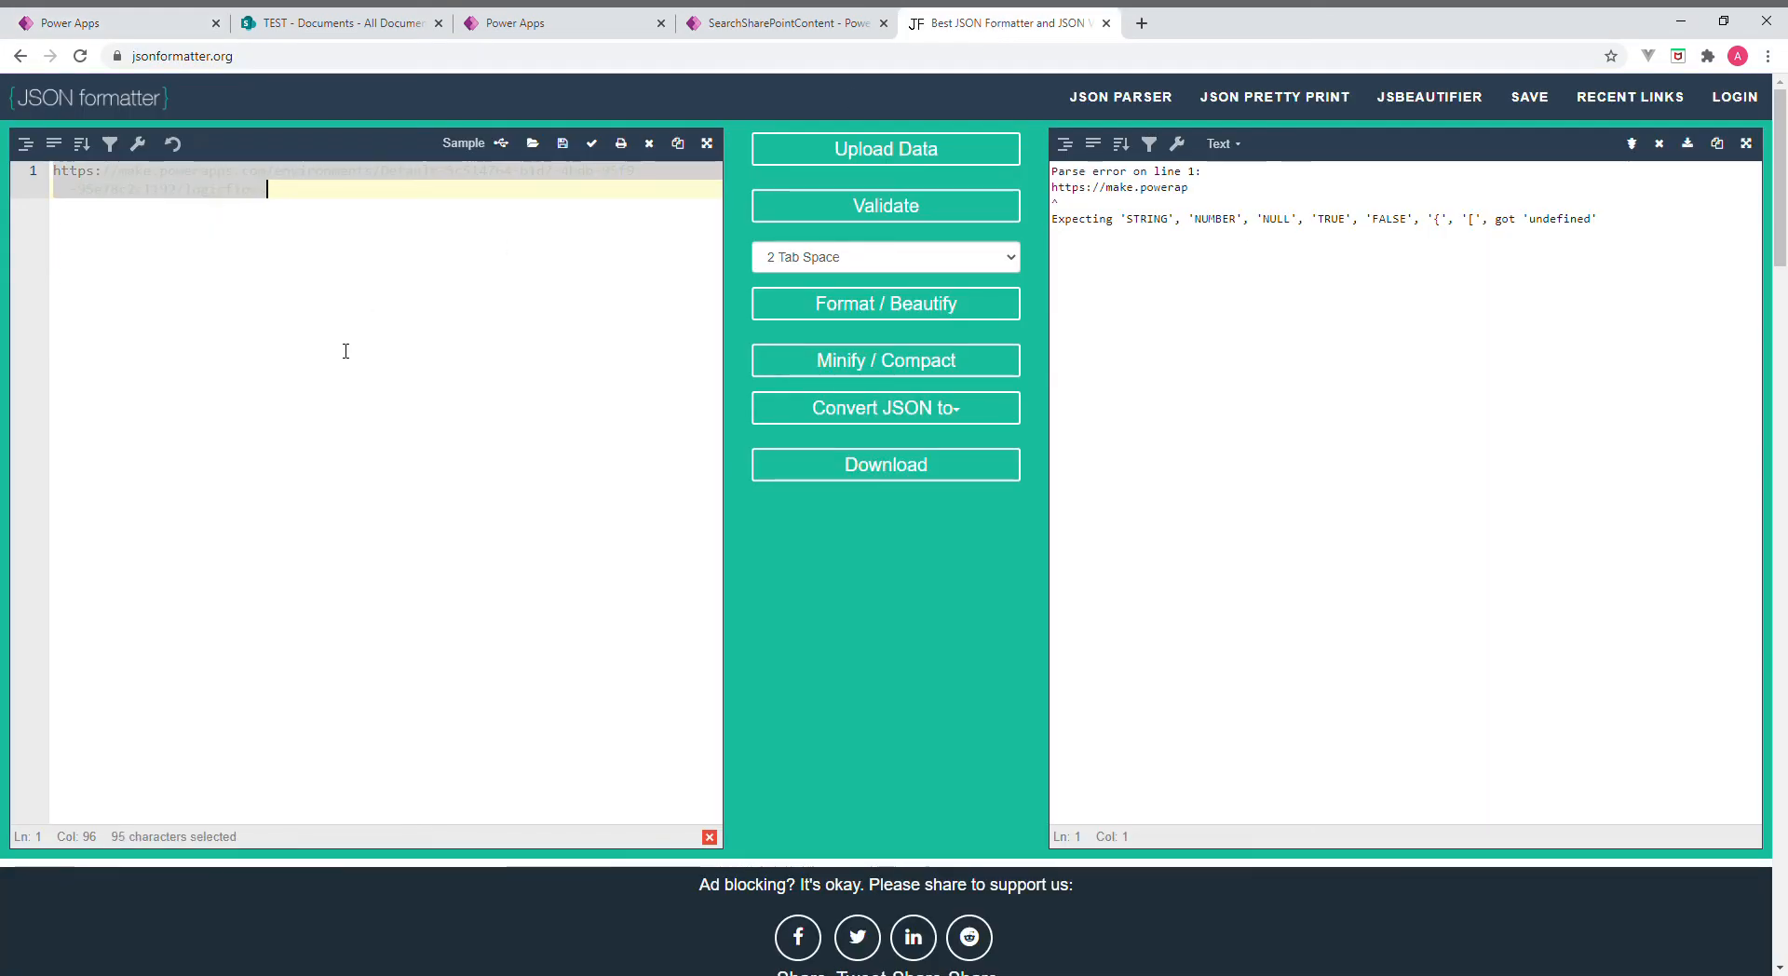
Format the pasted flow output into readable JSON listing six documents, magic through dictionary
{"action": "left_click", "coordinate": [884, 303]}
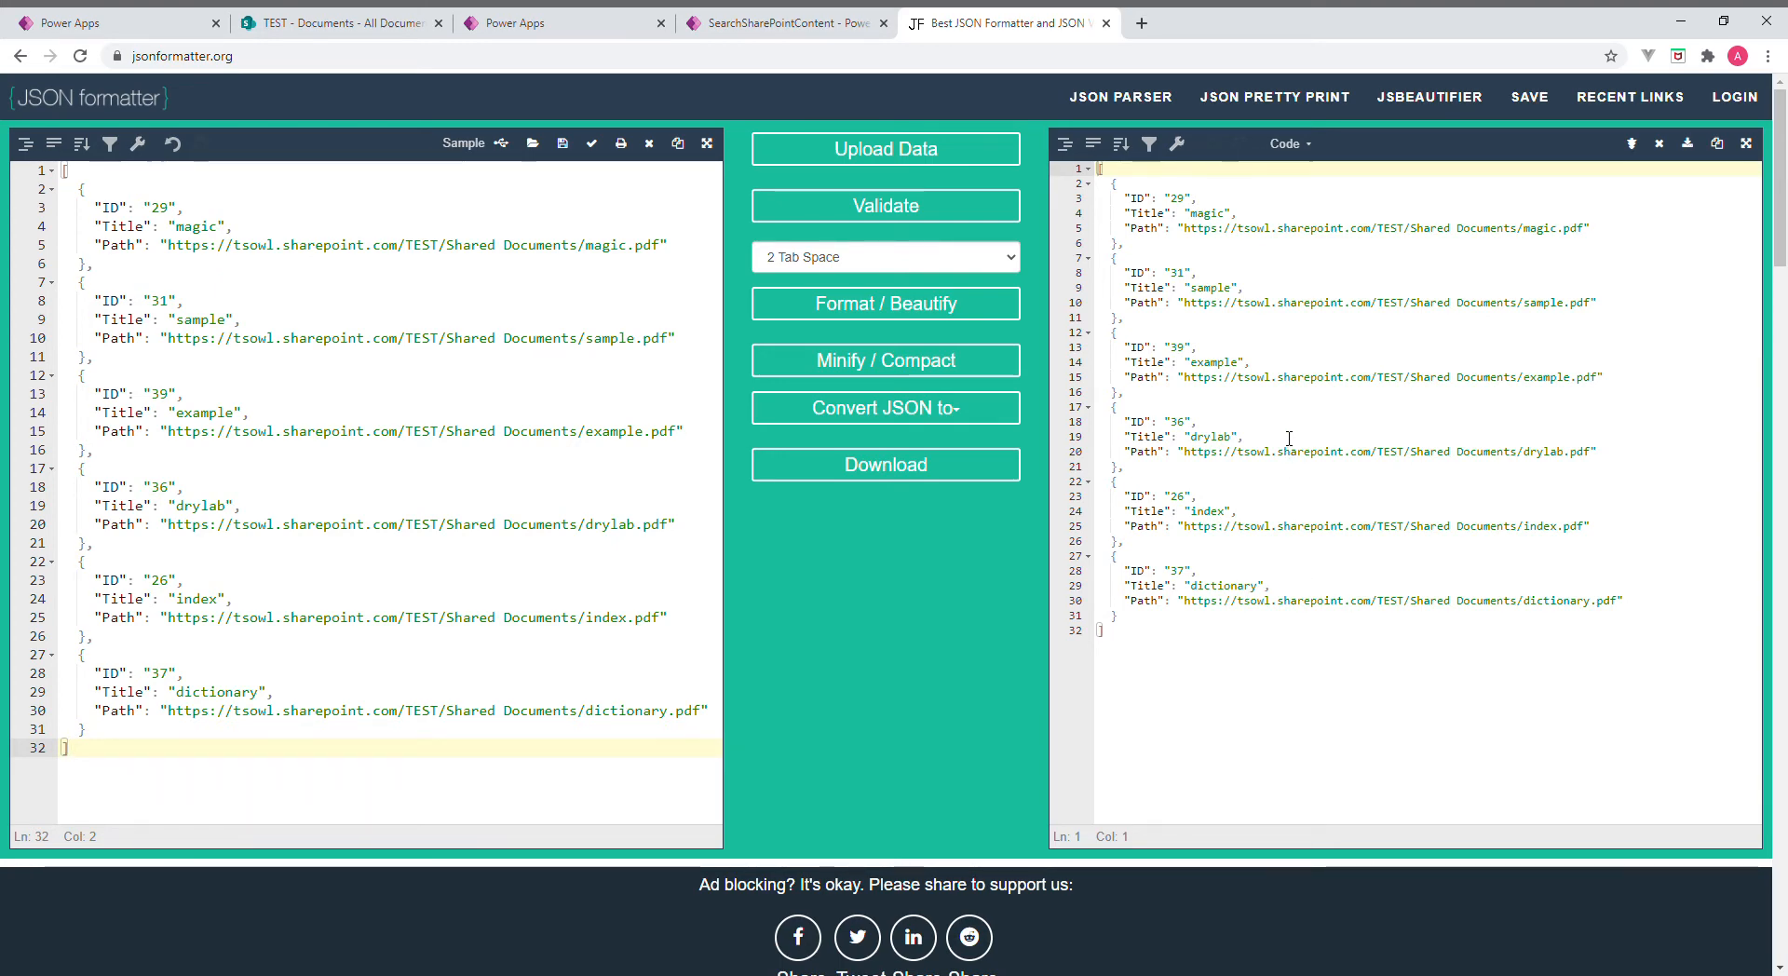
{"action": "mouse_move", "coordinate": [1248, 556]}
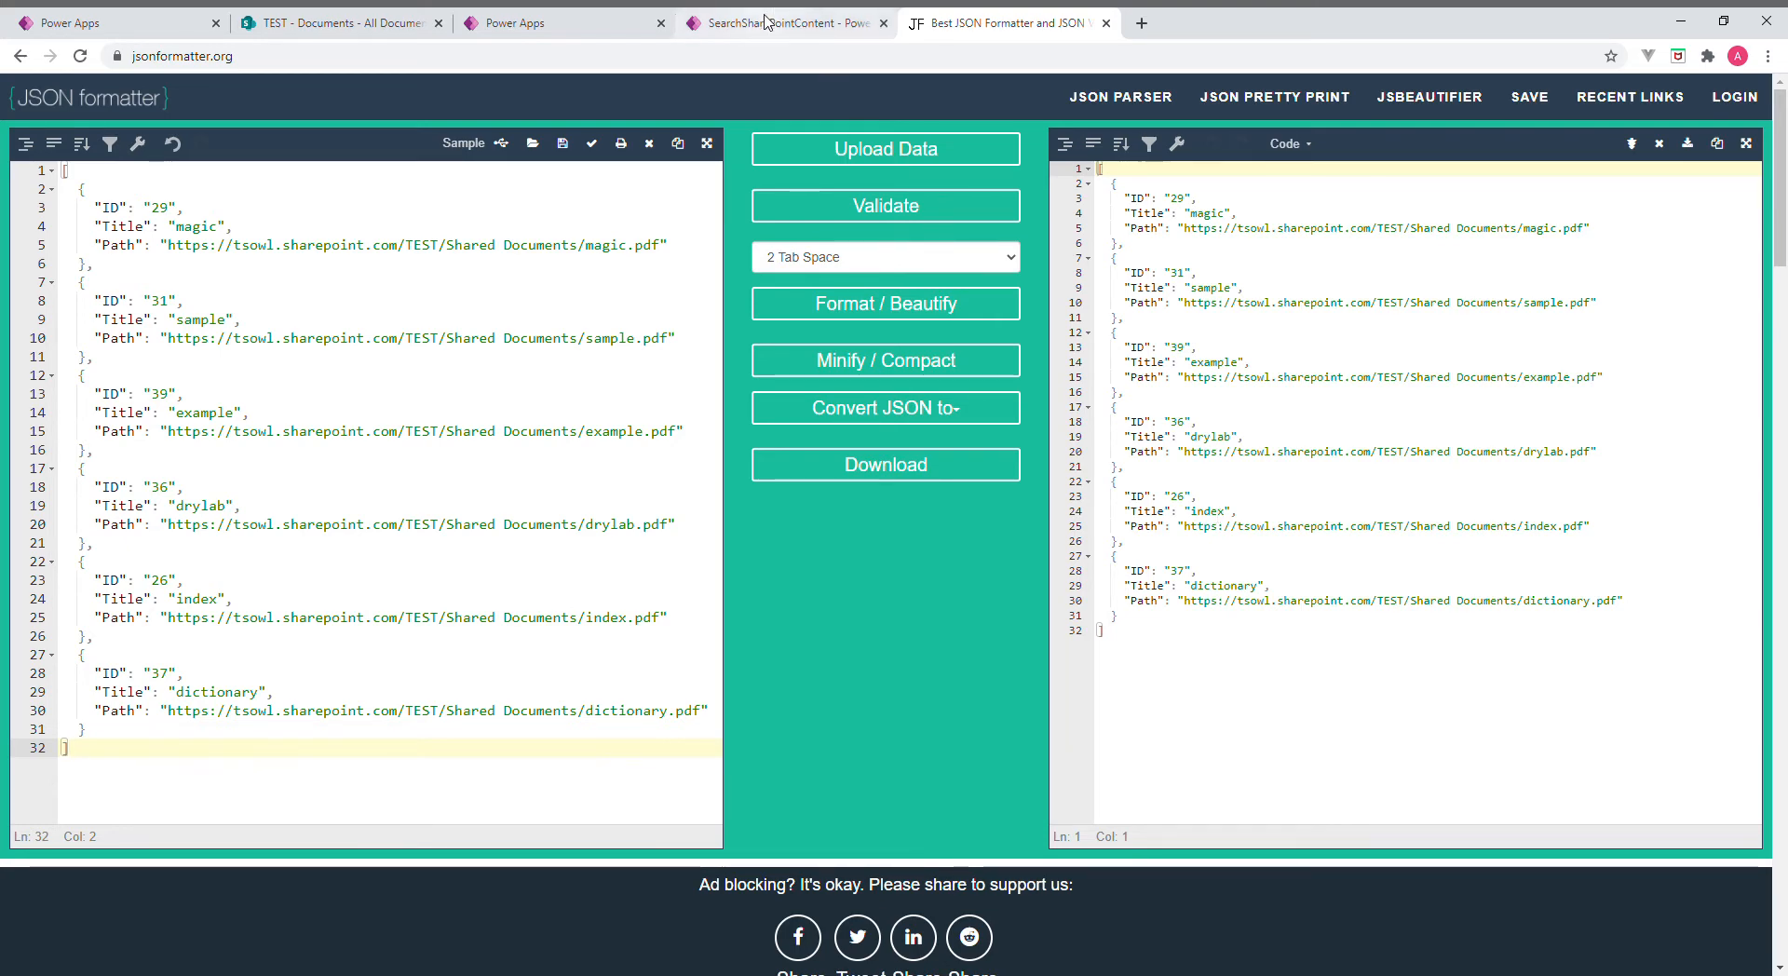
Close the running SearchSharePointContent app tab and return to the Power Apps apps list
{"action": "left_click", "coordinate": [781, 23]}
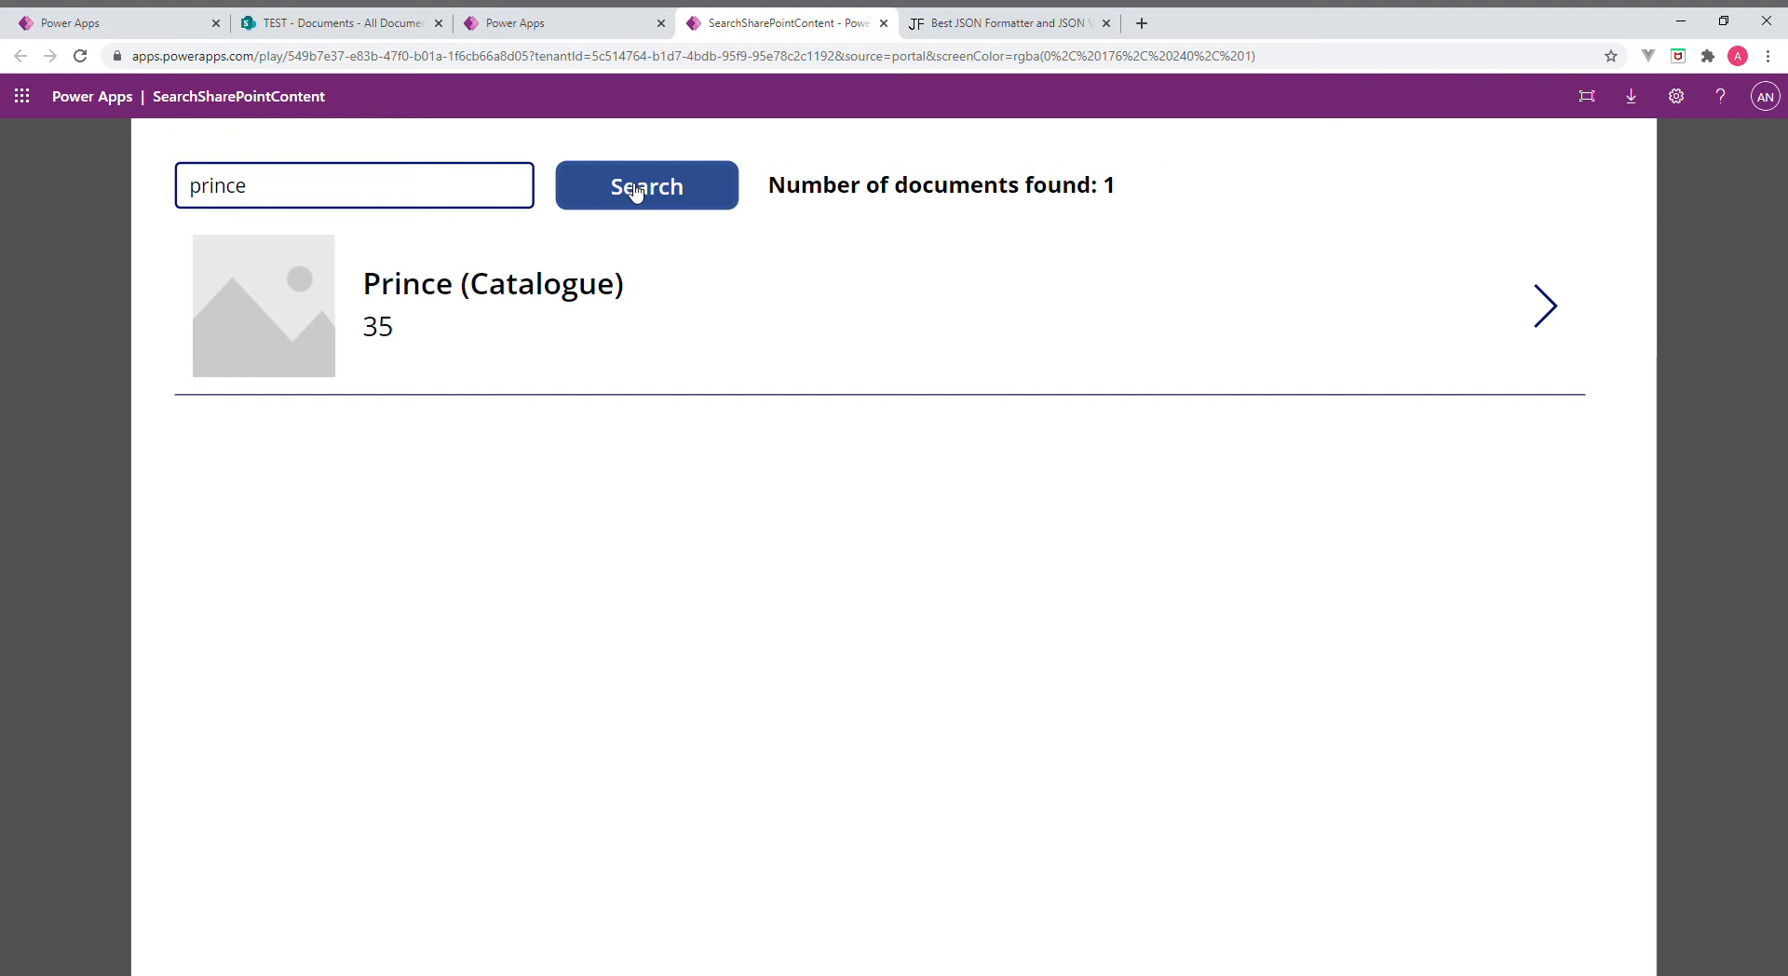
{"action": "mouse_move", "coordinate": [635, 194]}
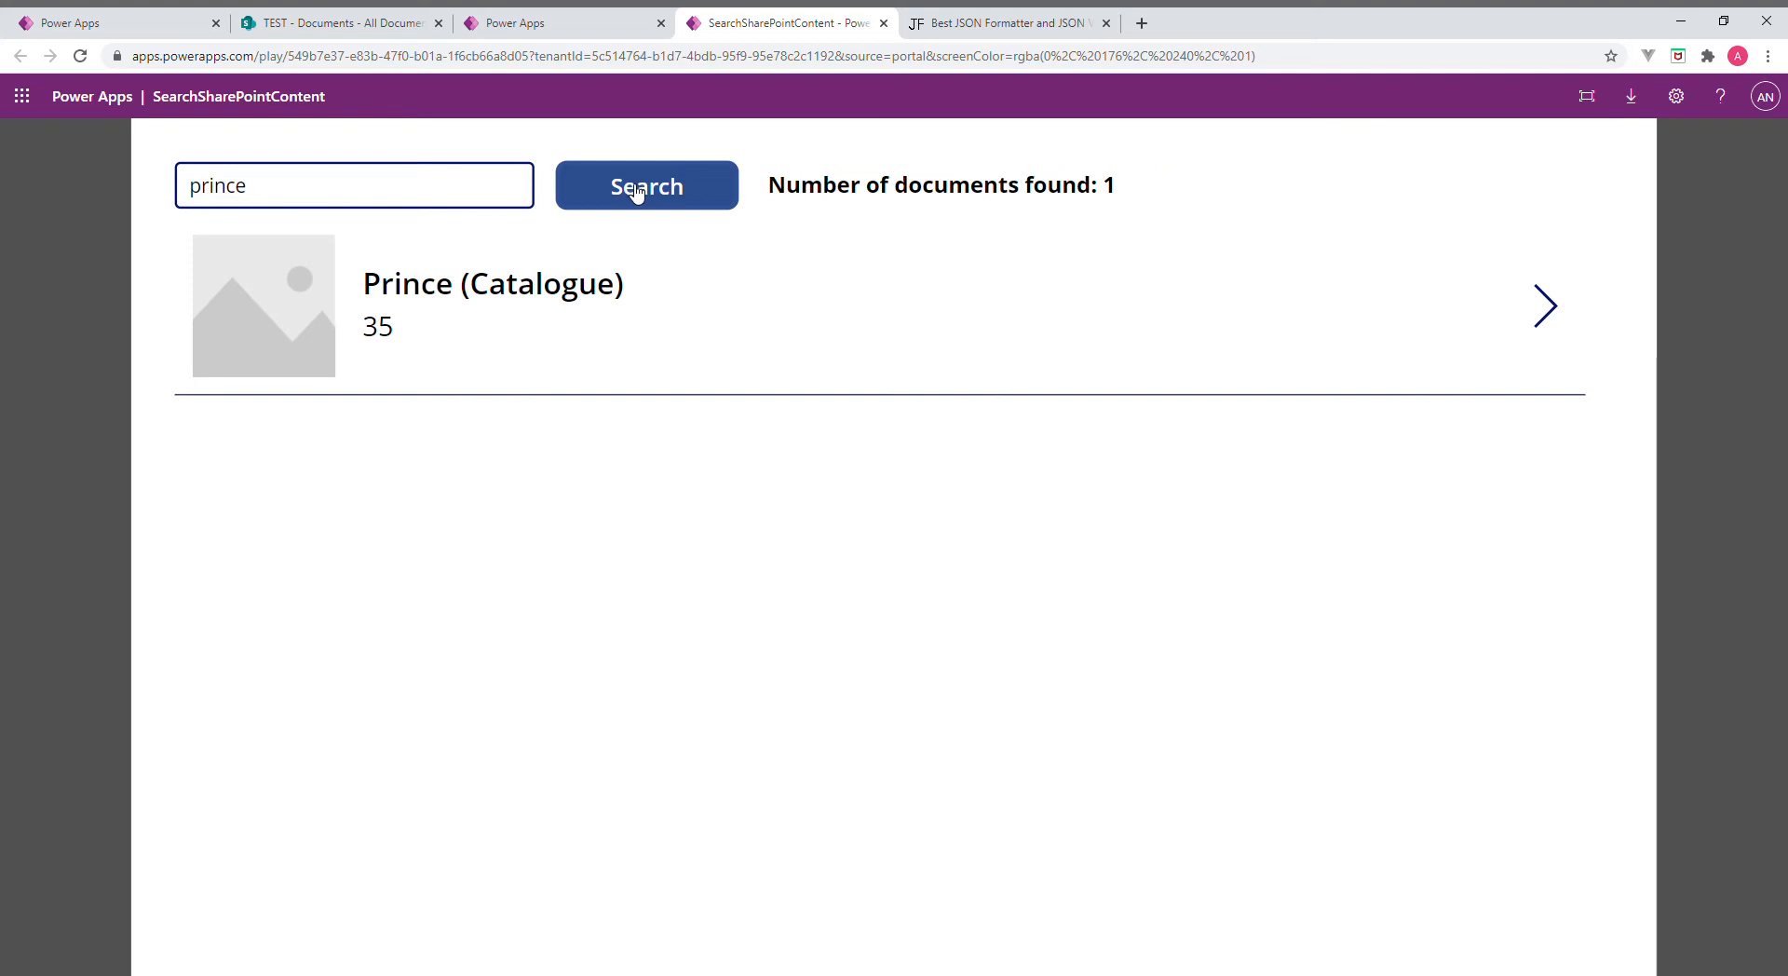
{"action": "mouse_move", "coordinate": [958, 76]}
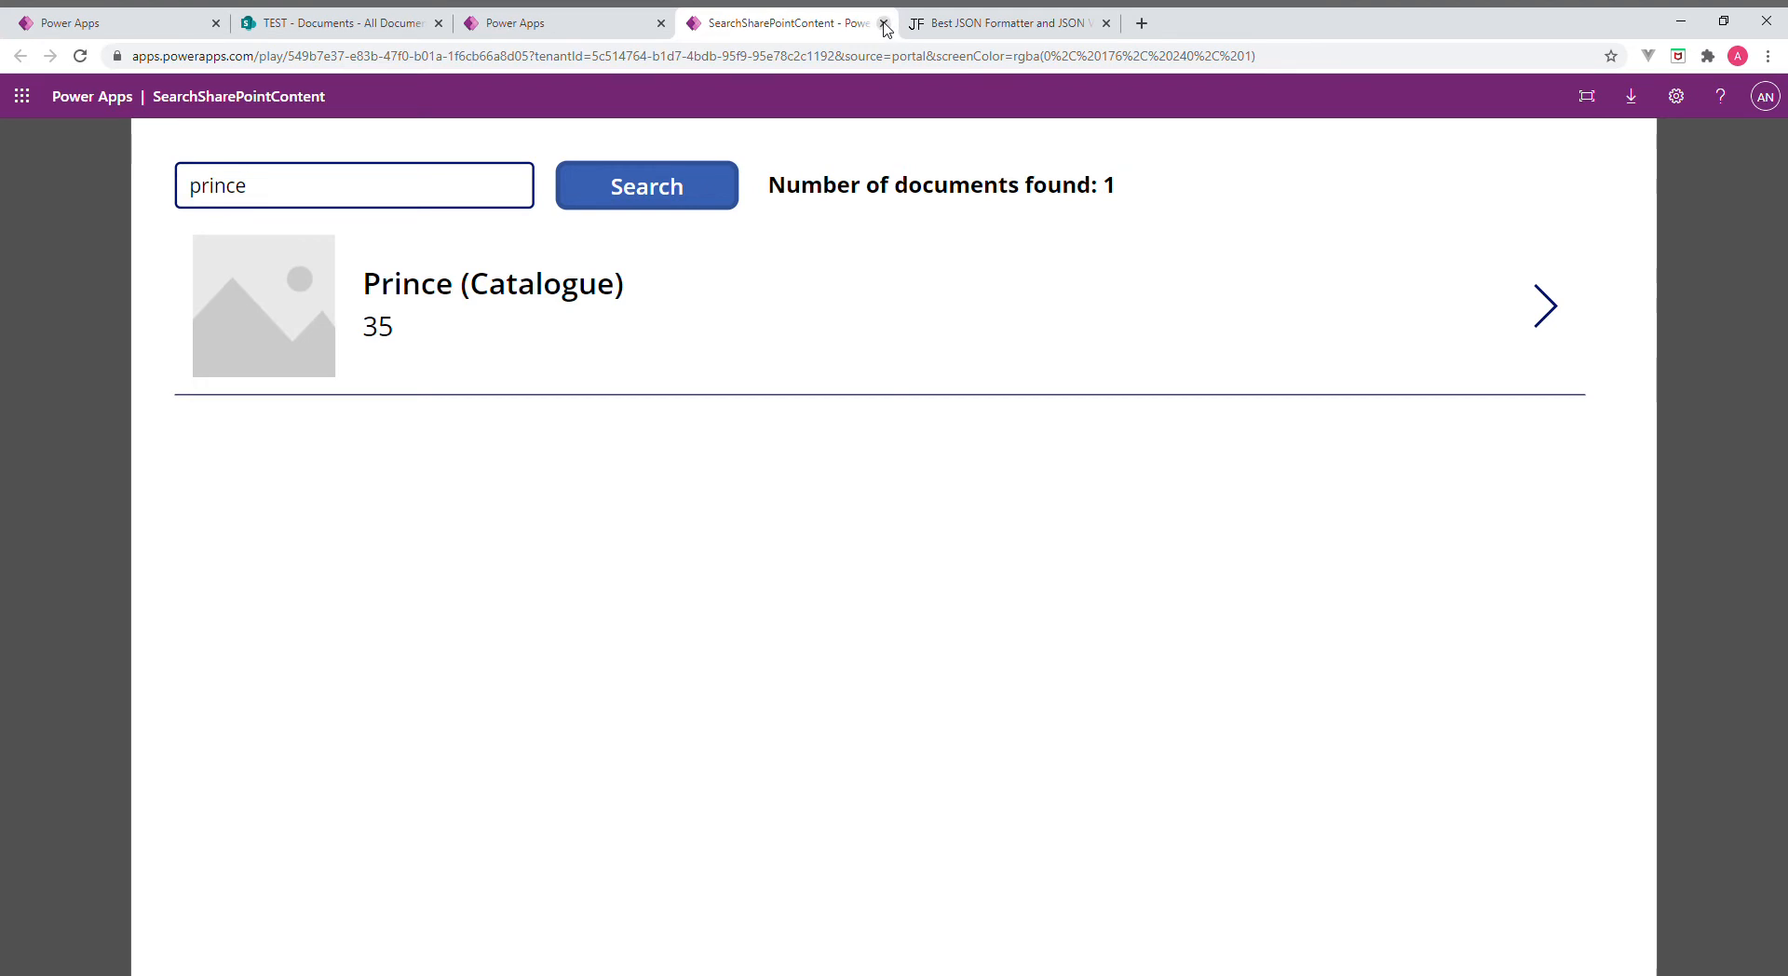
{"action": "left_click", "coordinate": [1003, 22]}
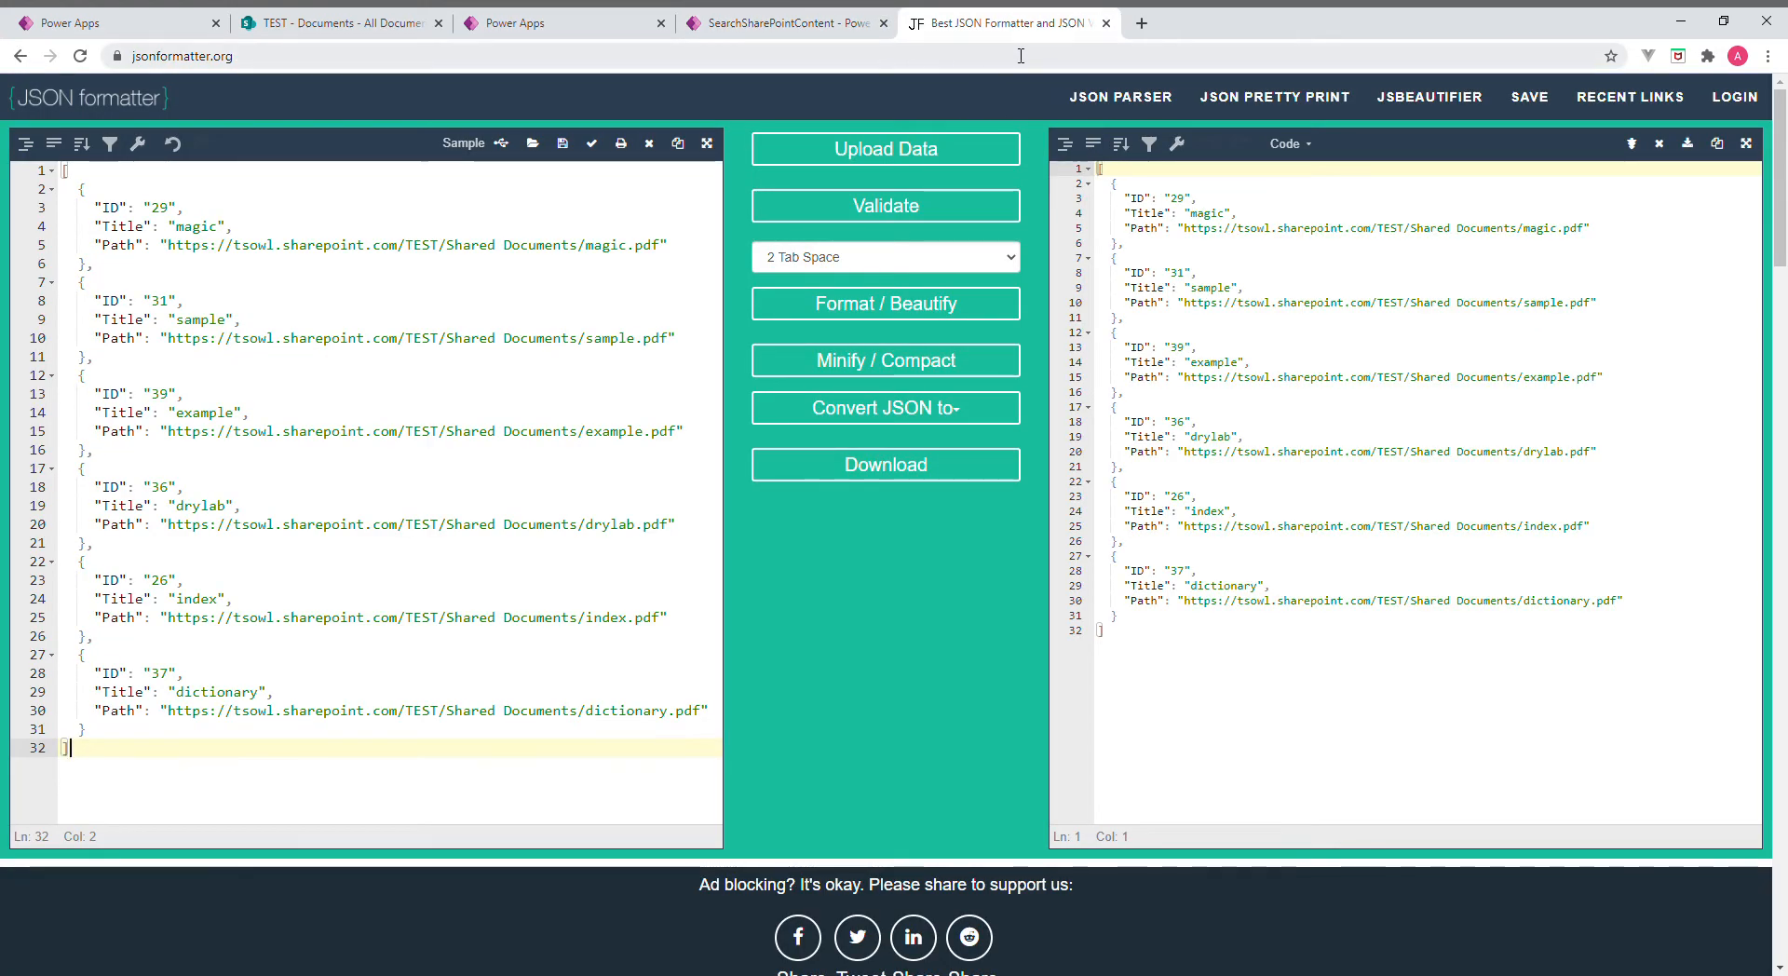
{"action": "left_click", "coordinate": [524, 23]}
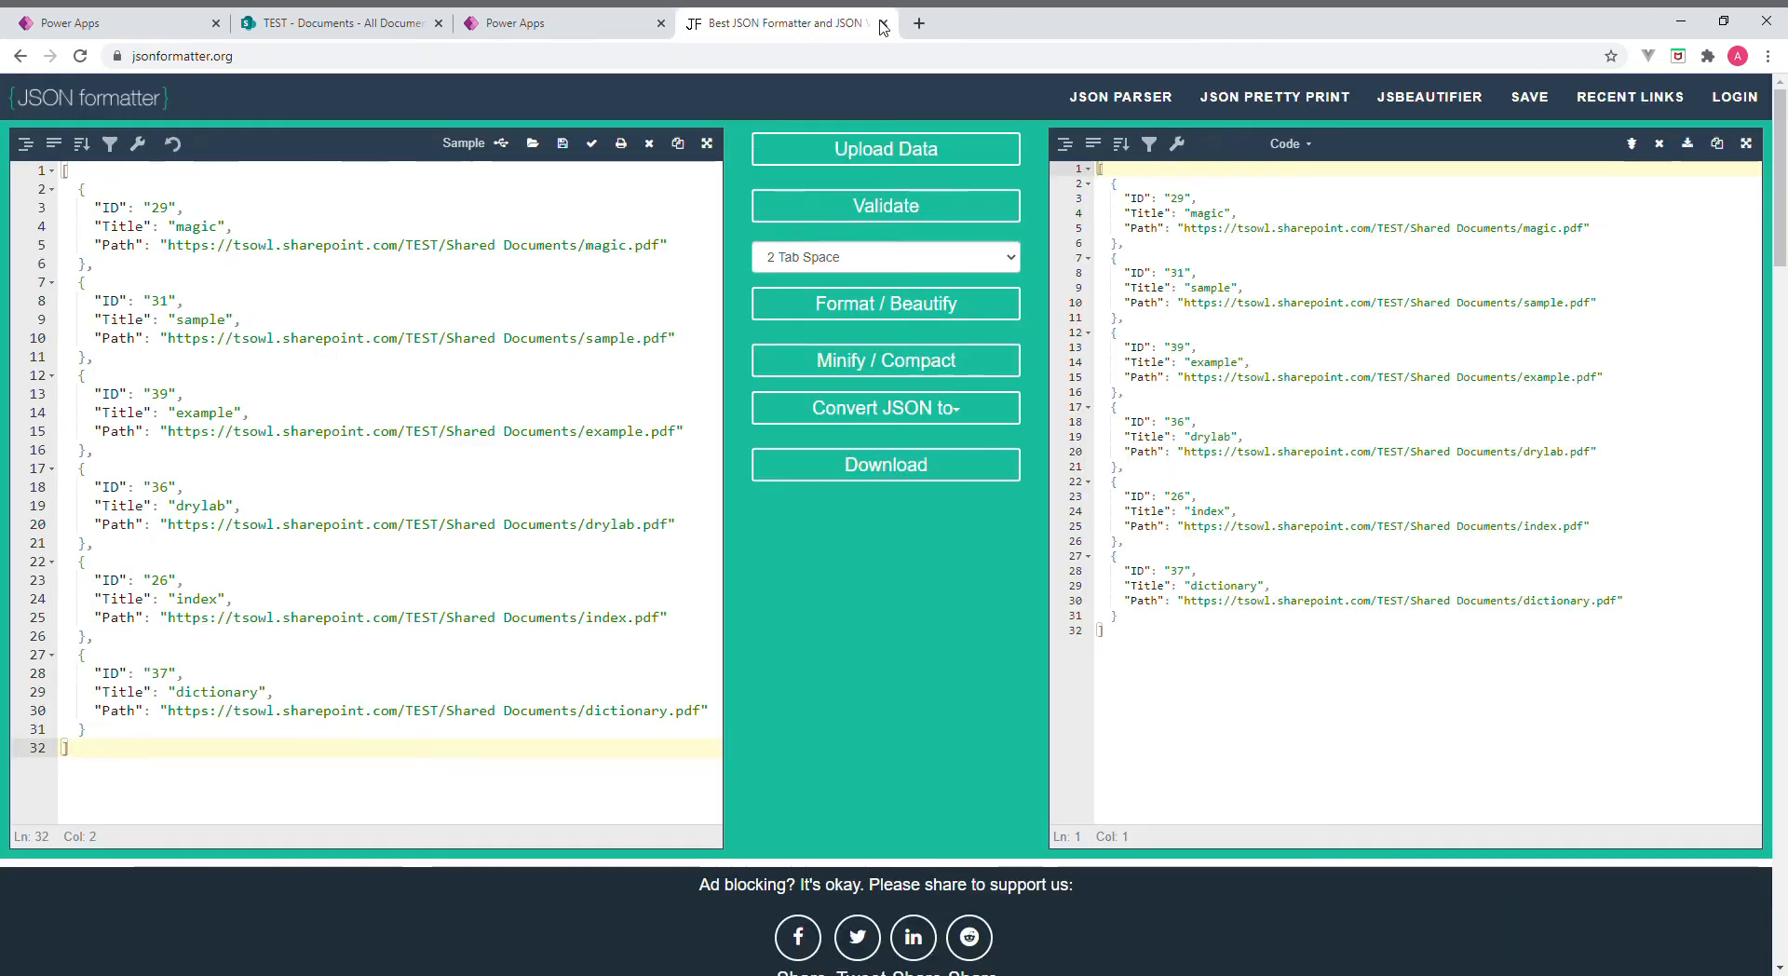
{"action": "left_click", "coordinate": [559, 23]}
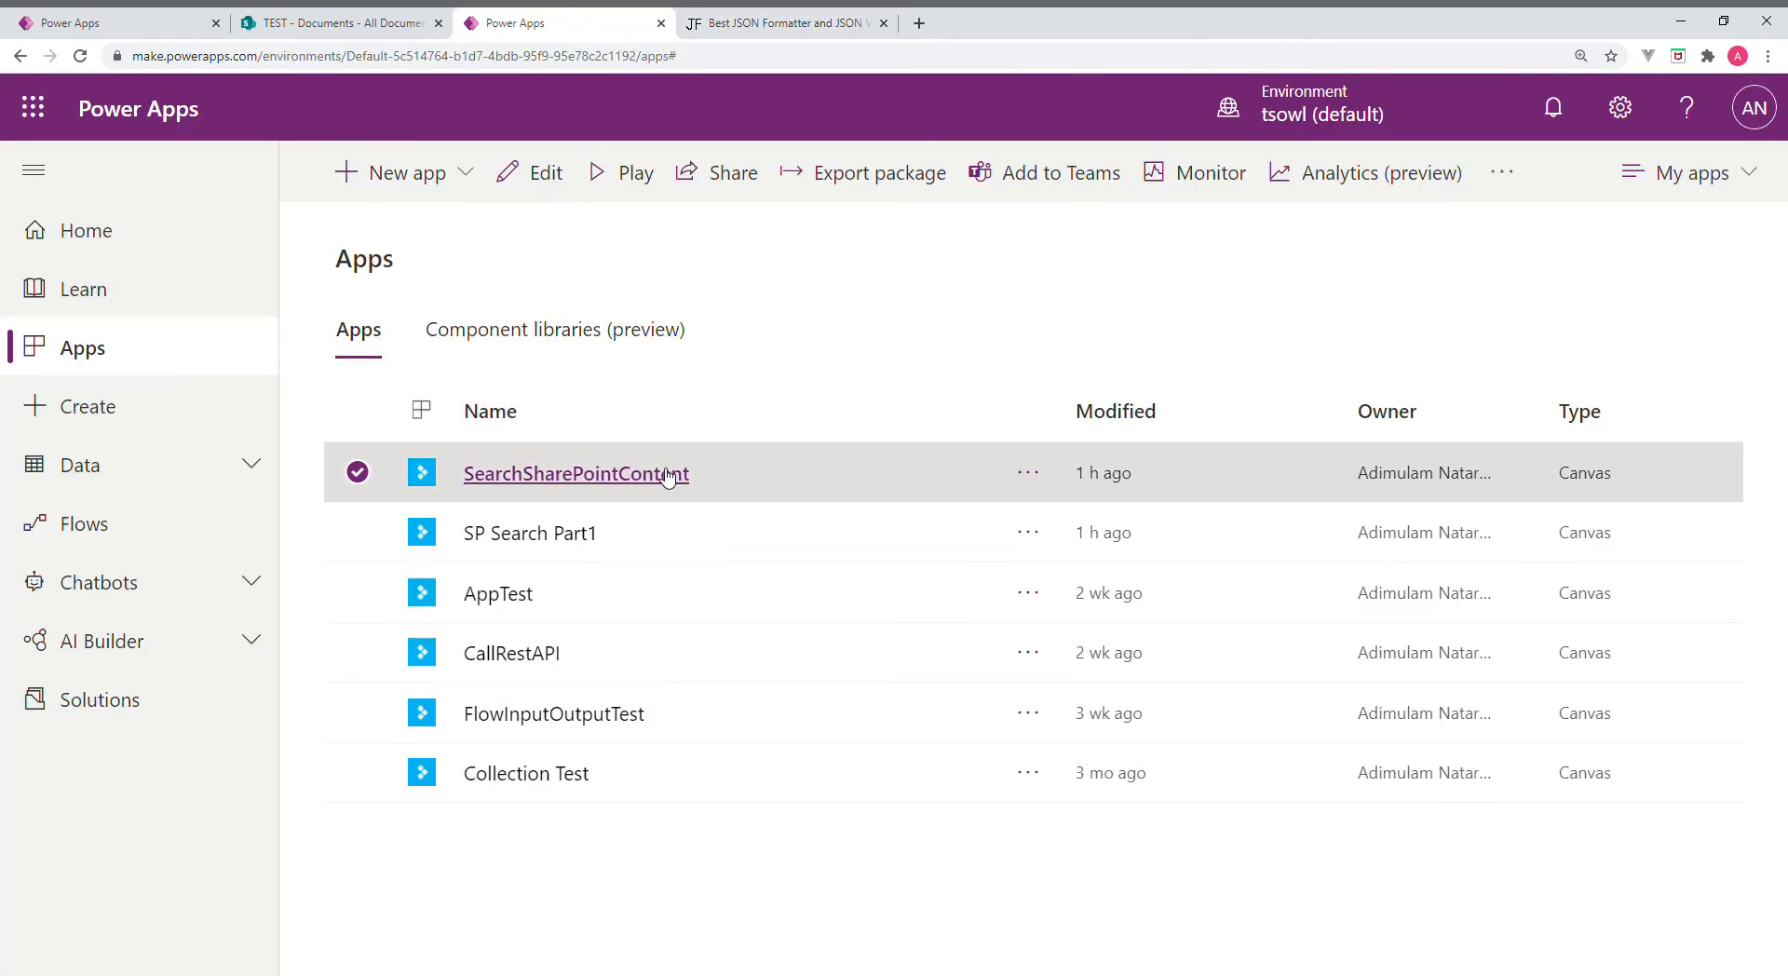
Open SearchSharePointContent in Studio and show btnSearch's full ClearCollect OnSelect formula
{"action": "left_click", "coordinate": [575, 473]}
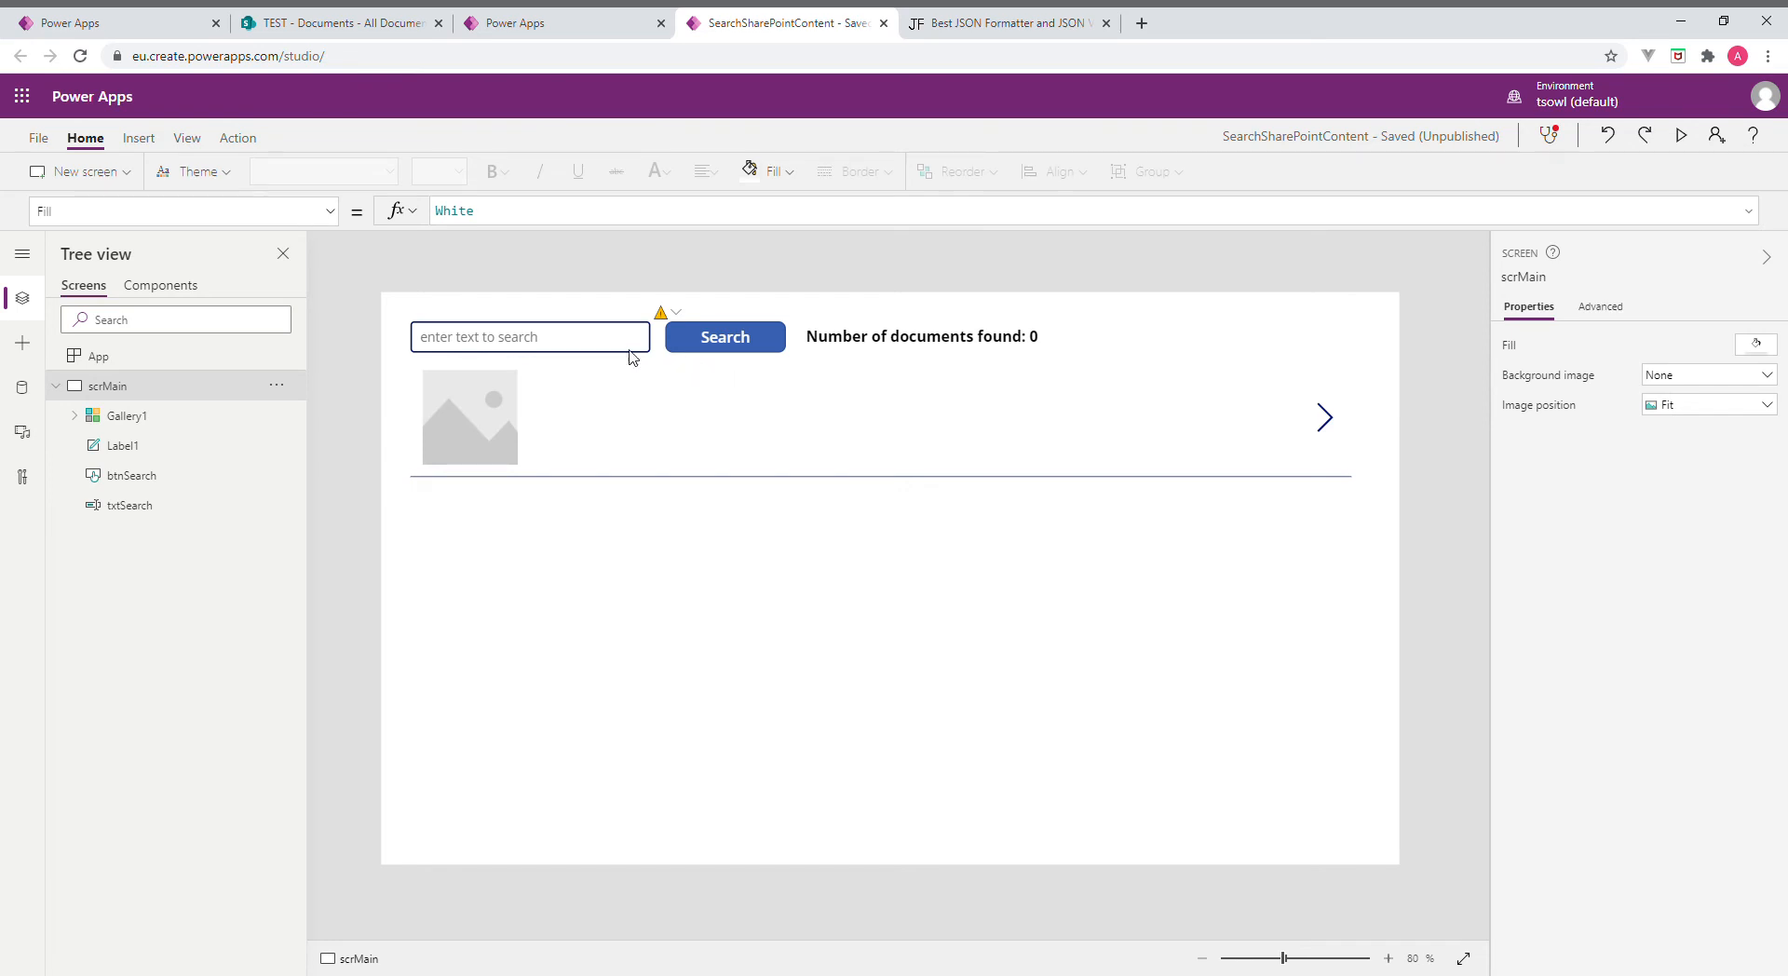
{"action": "left_click", "coordinate": [724, 336]}
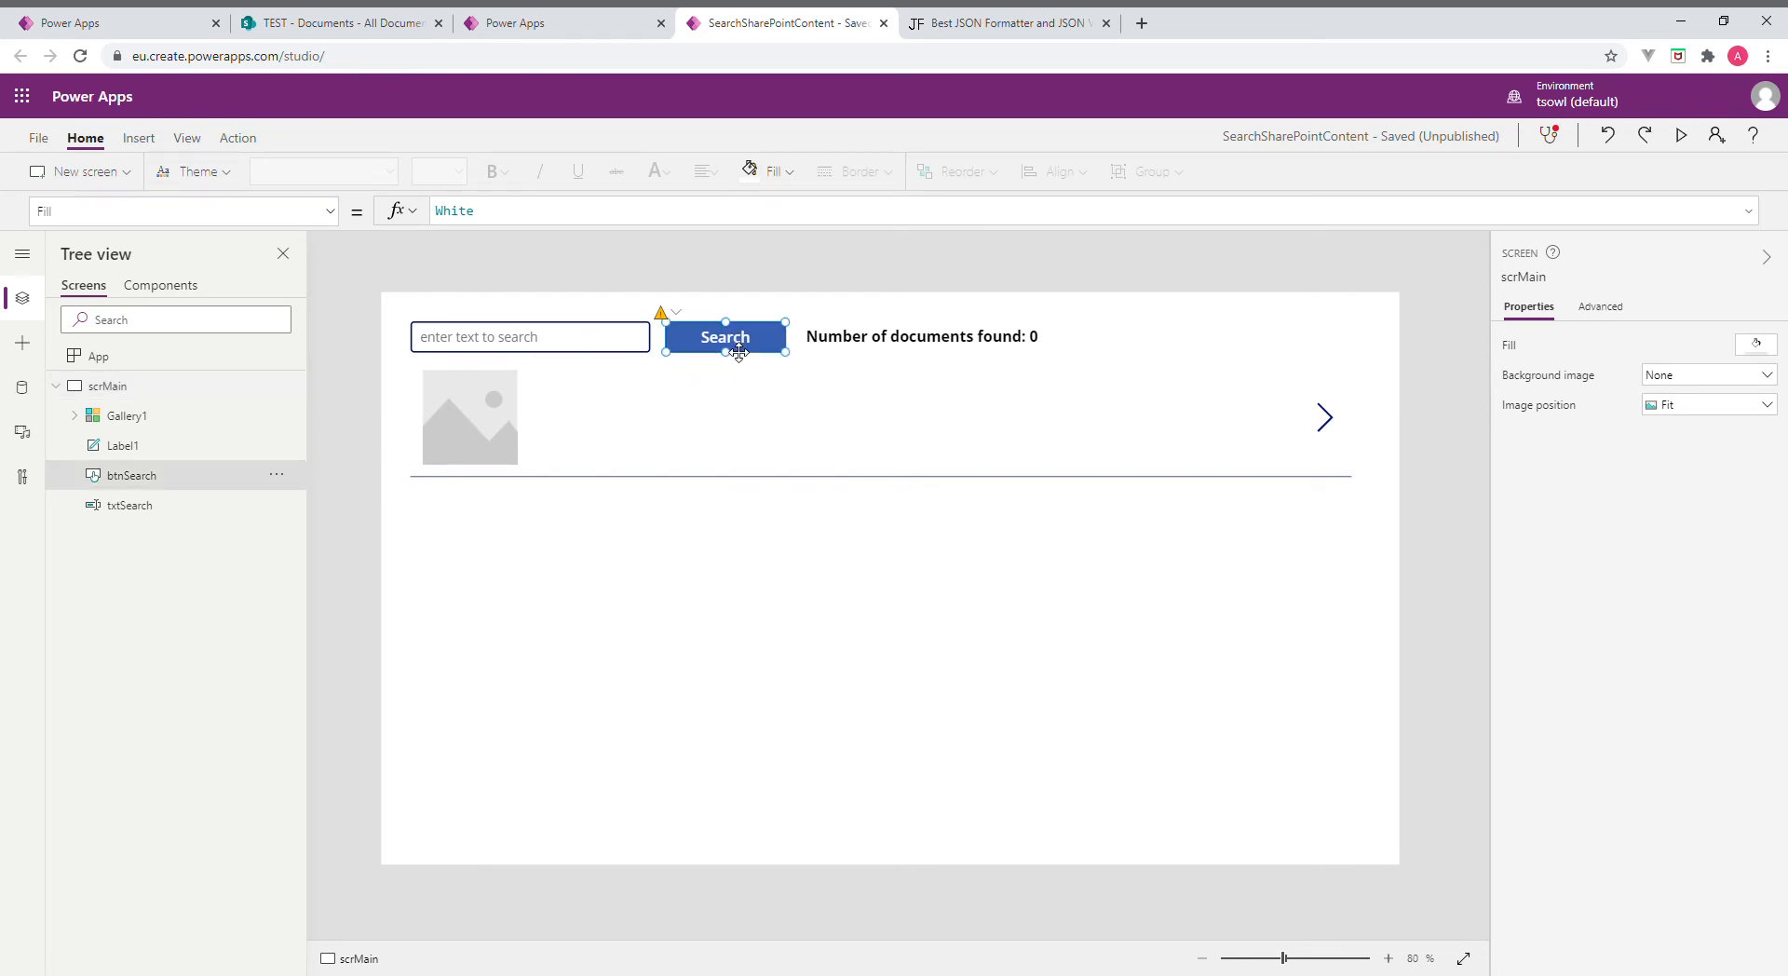
{"action": "left_click", "coordinate": [725, 336]}
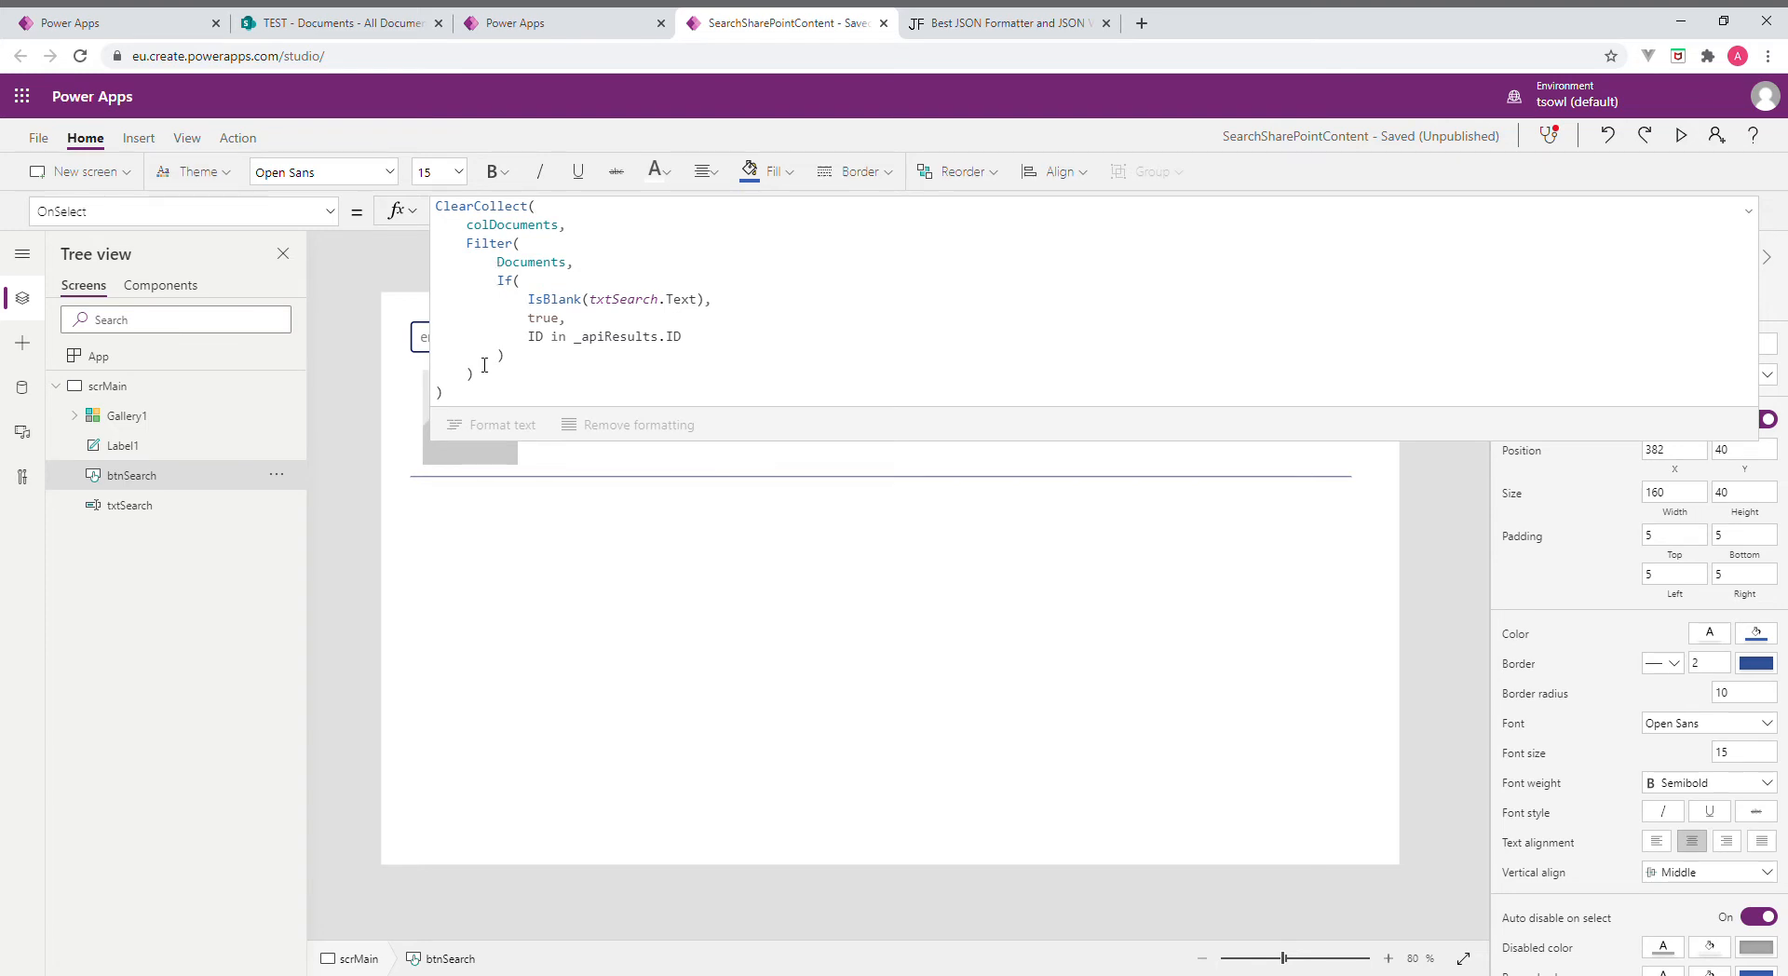
Delete btnSearch's entire OnSelect formula, then reselect the Search button
{"action": "key", "text": "ctrl+a"}
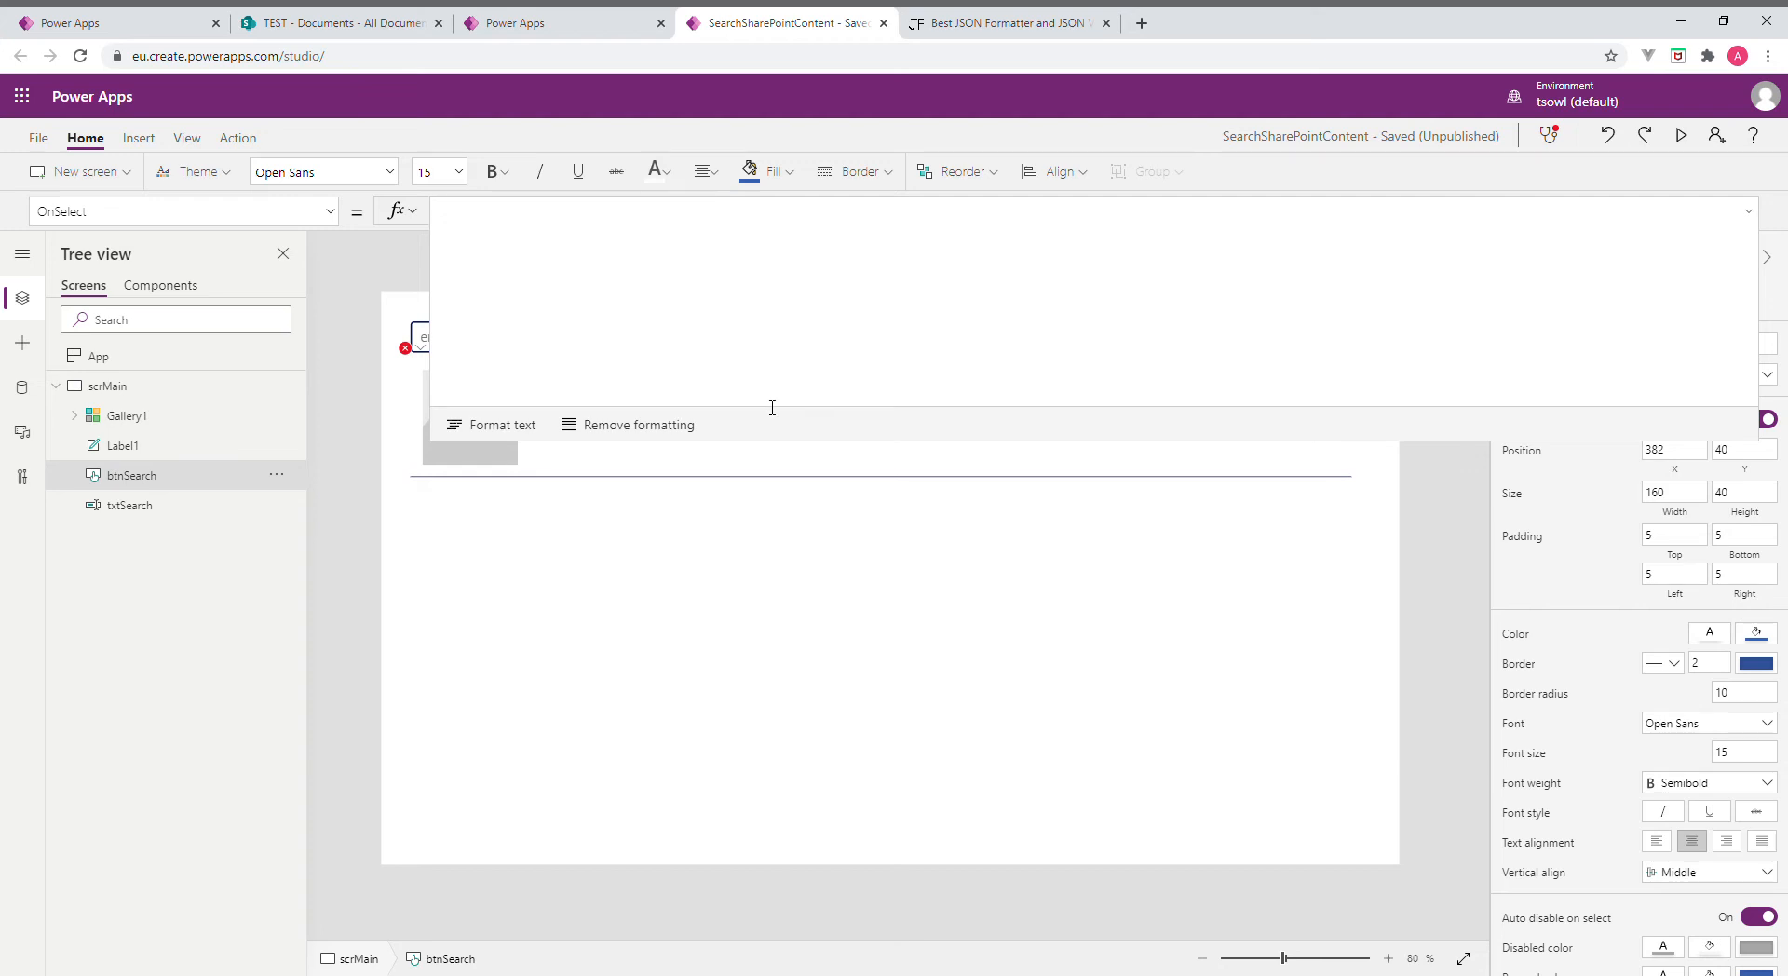
{"action": "mouse_move", "coordinate": [862, 350]}
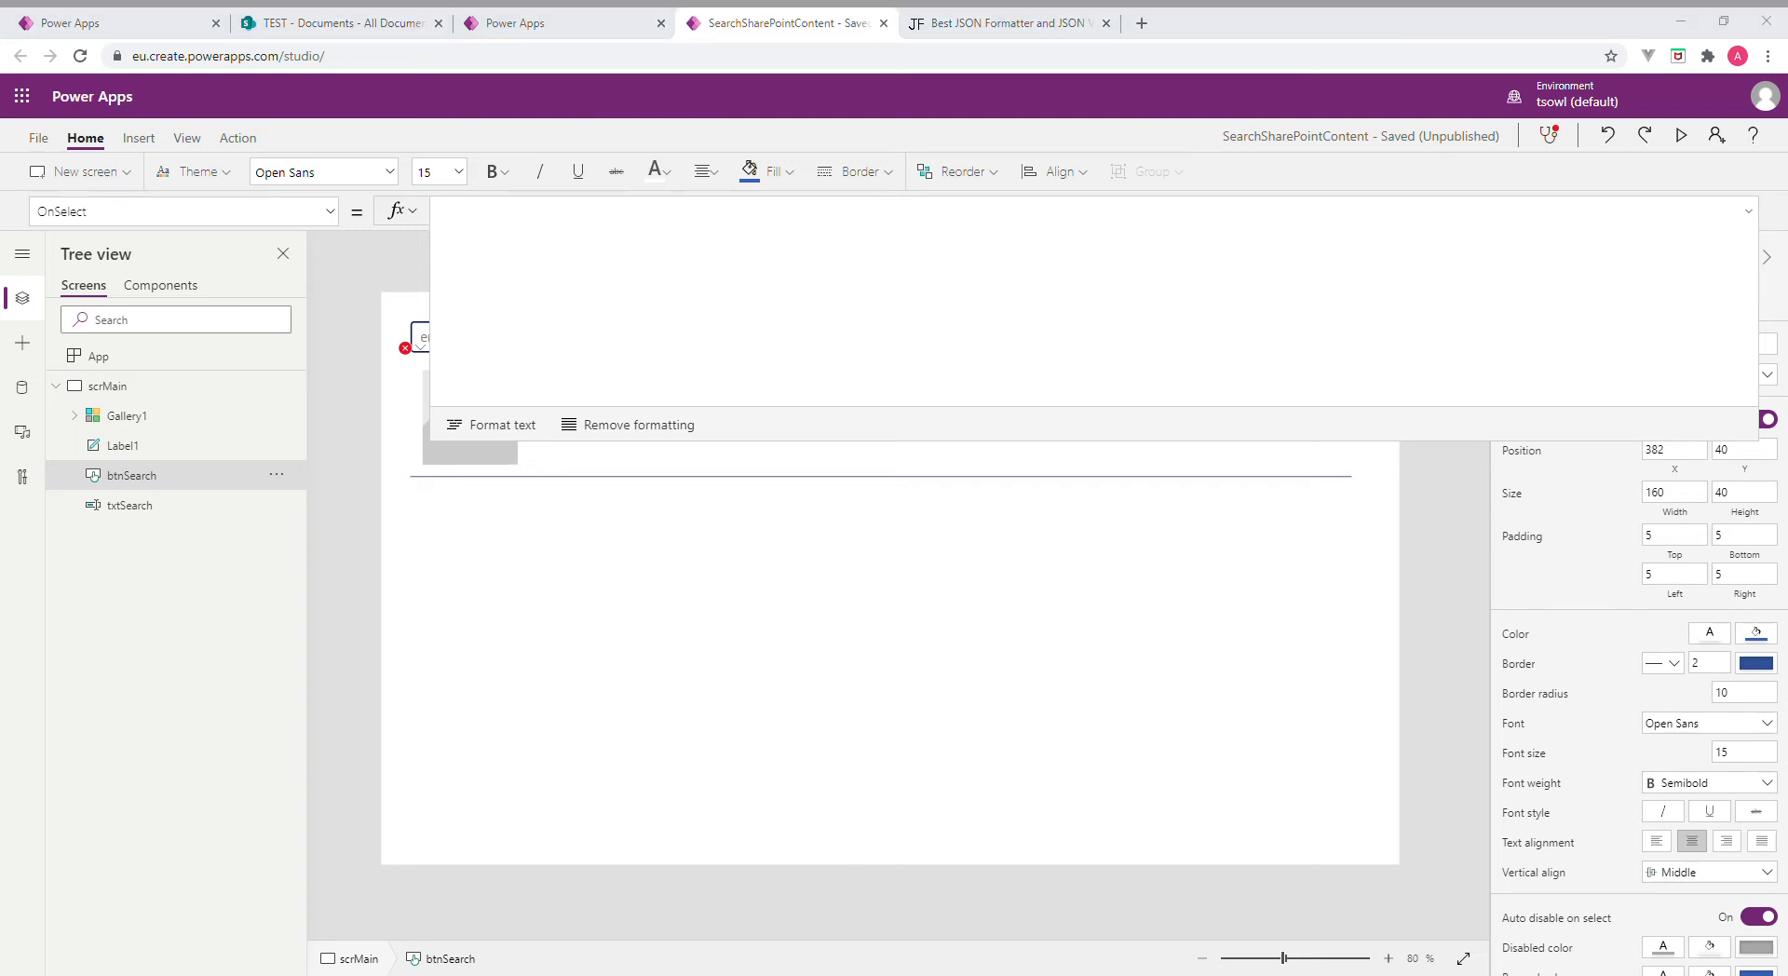
{"action": "mouse_move", "coordinate": [542, 692]}
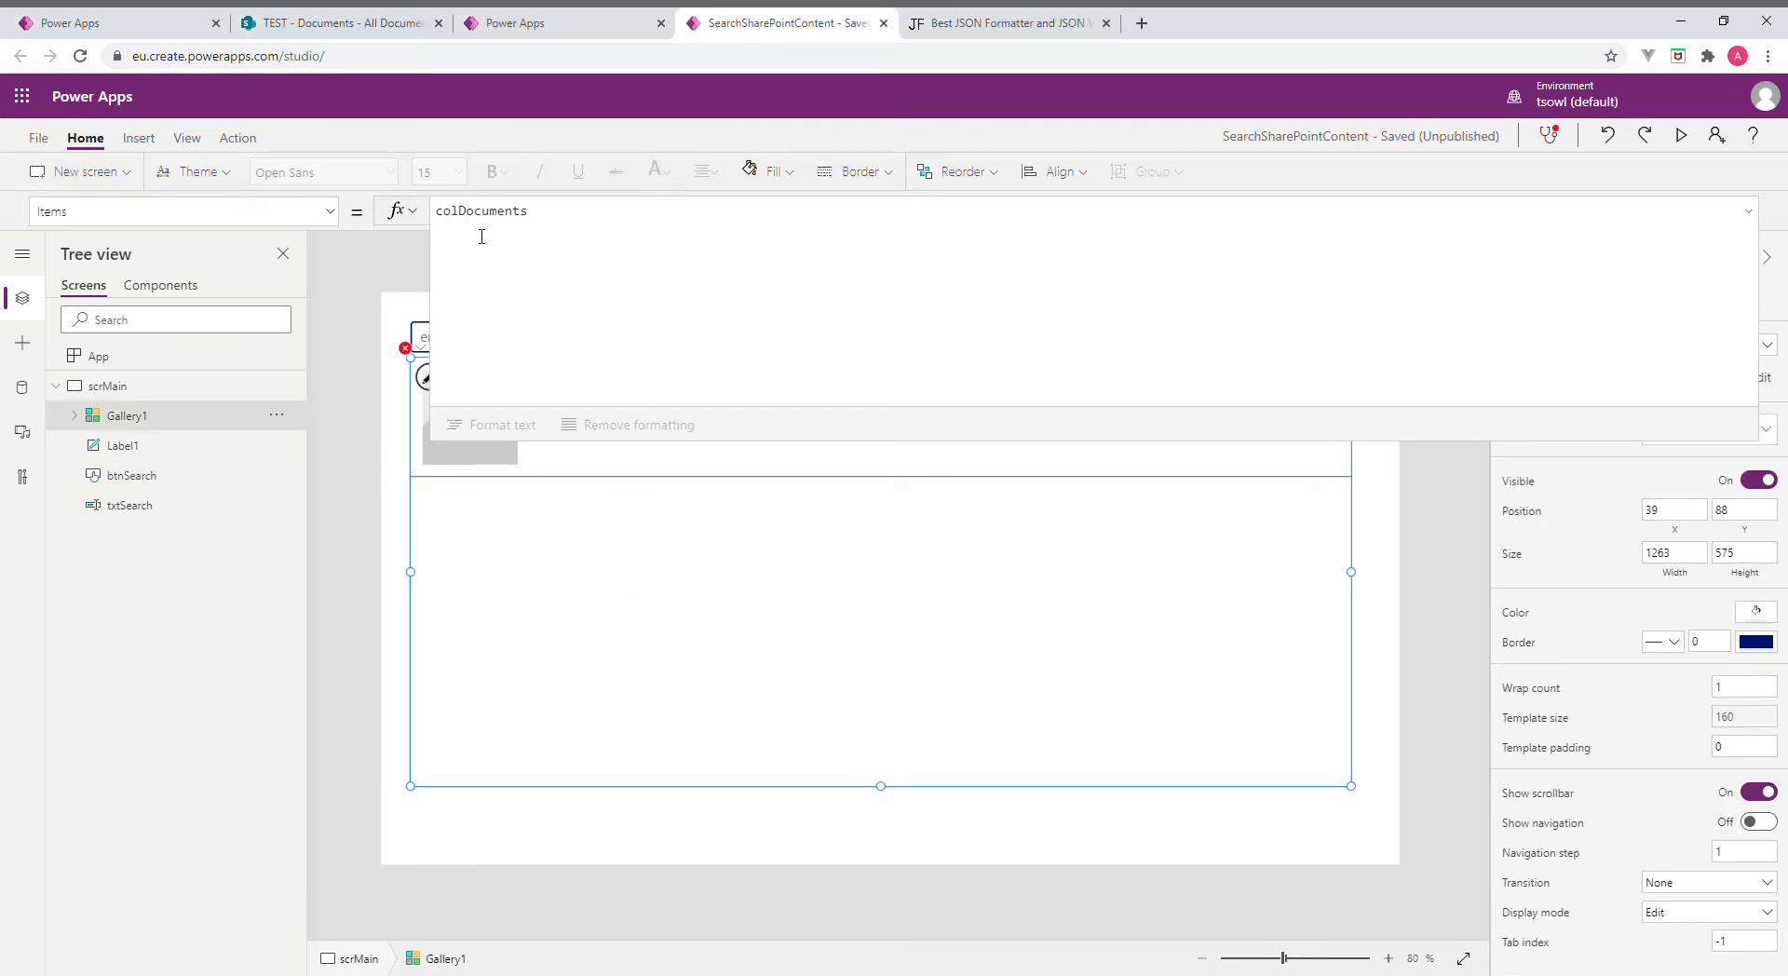
{"action": "mouse_move", "coordinate": [746, 538]}
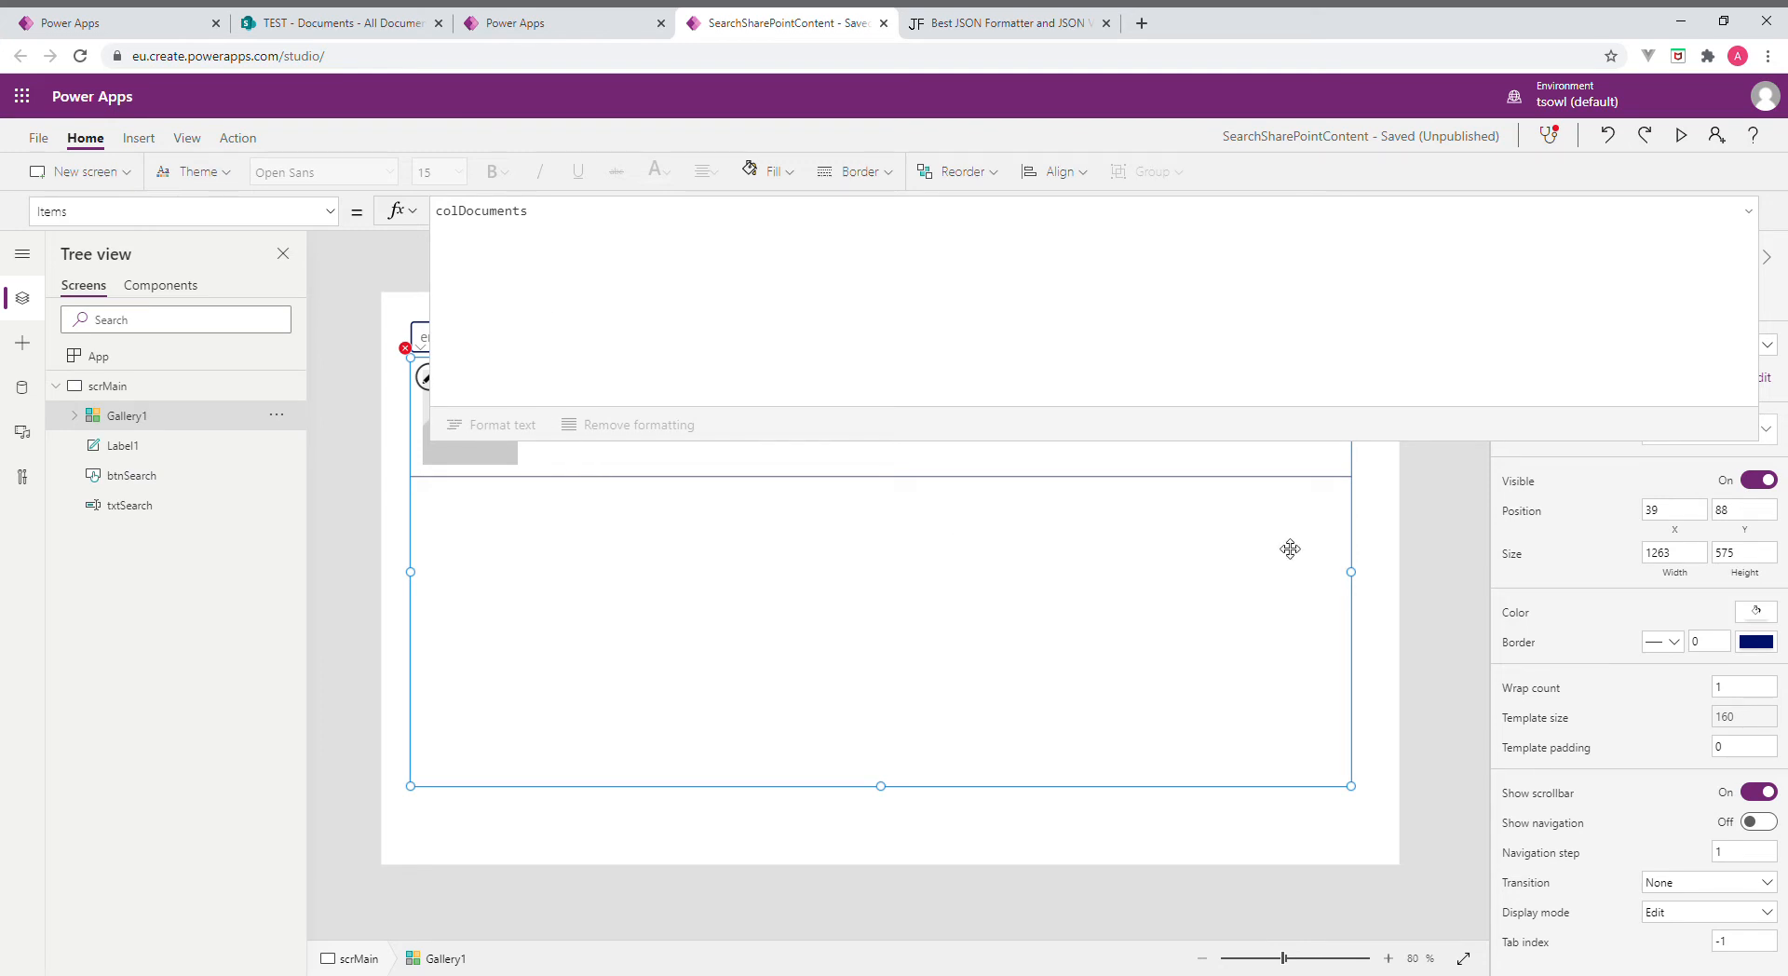
{"action": "mouse_move", "coordinate": [1029, 498]}
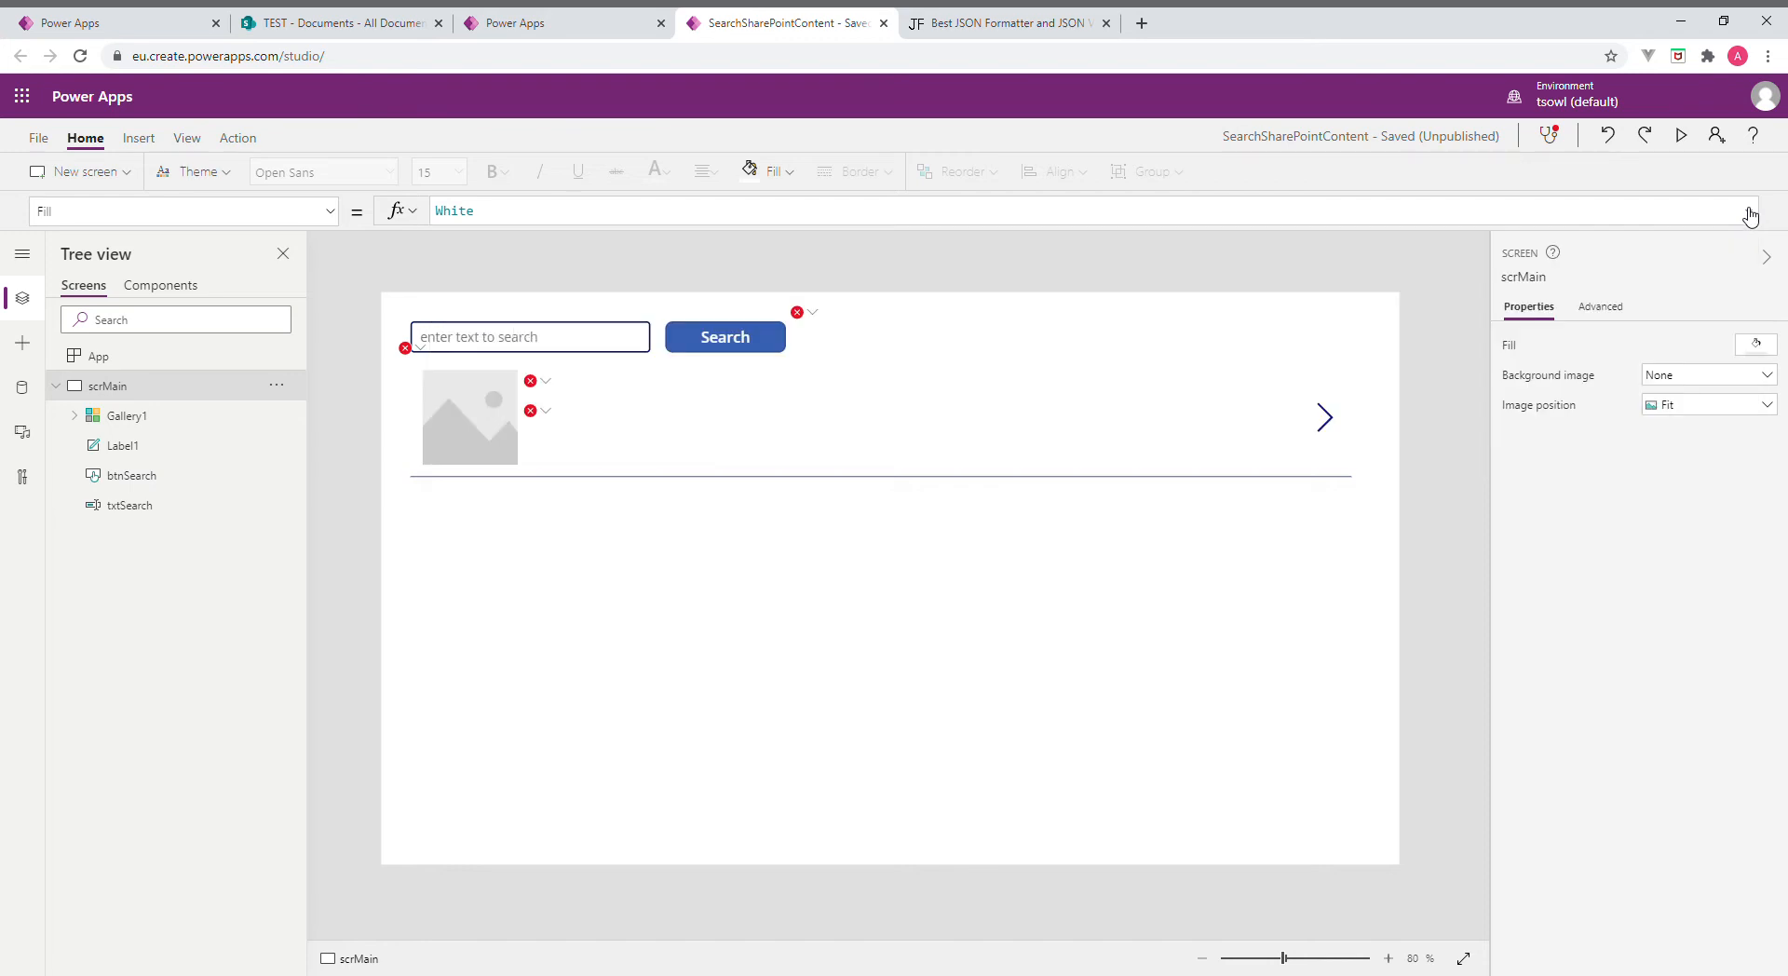
{"action": "left_click", "coordinate": [724, 336]}
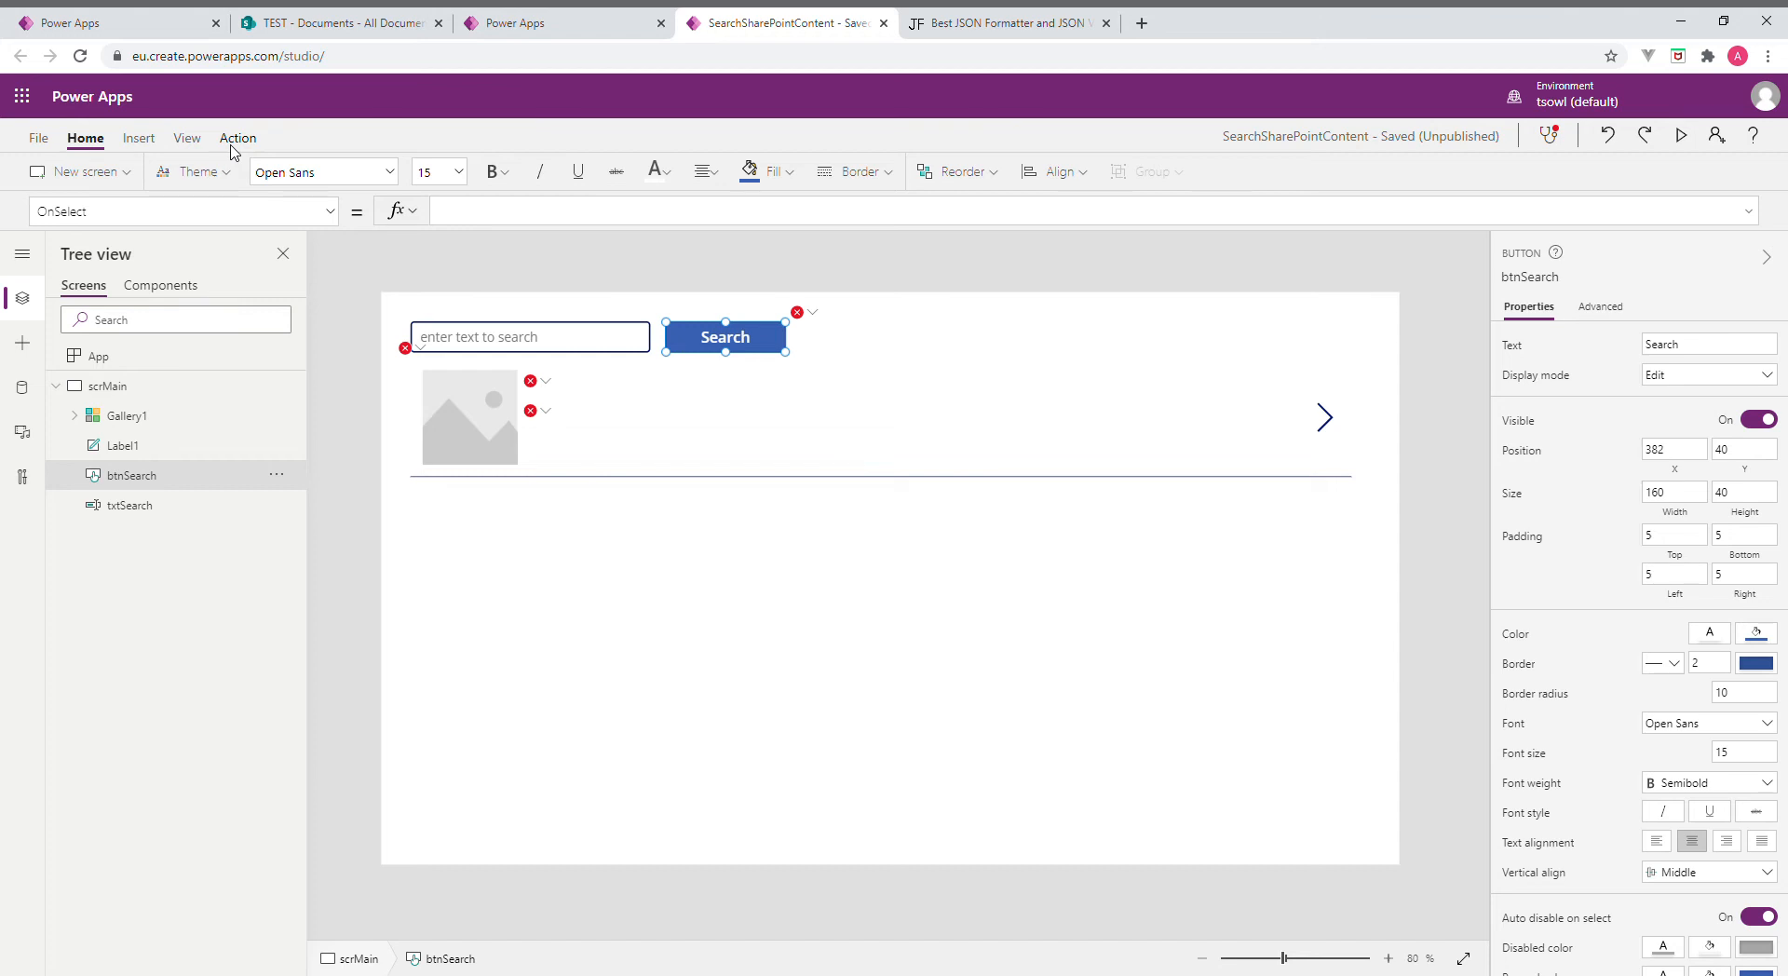
{"action": "mouse_move", "coordinate": [292, 154]}
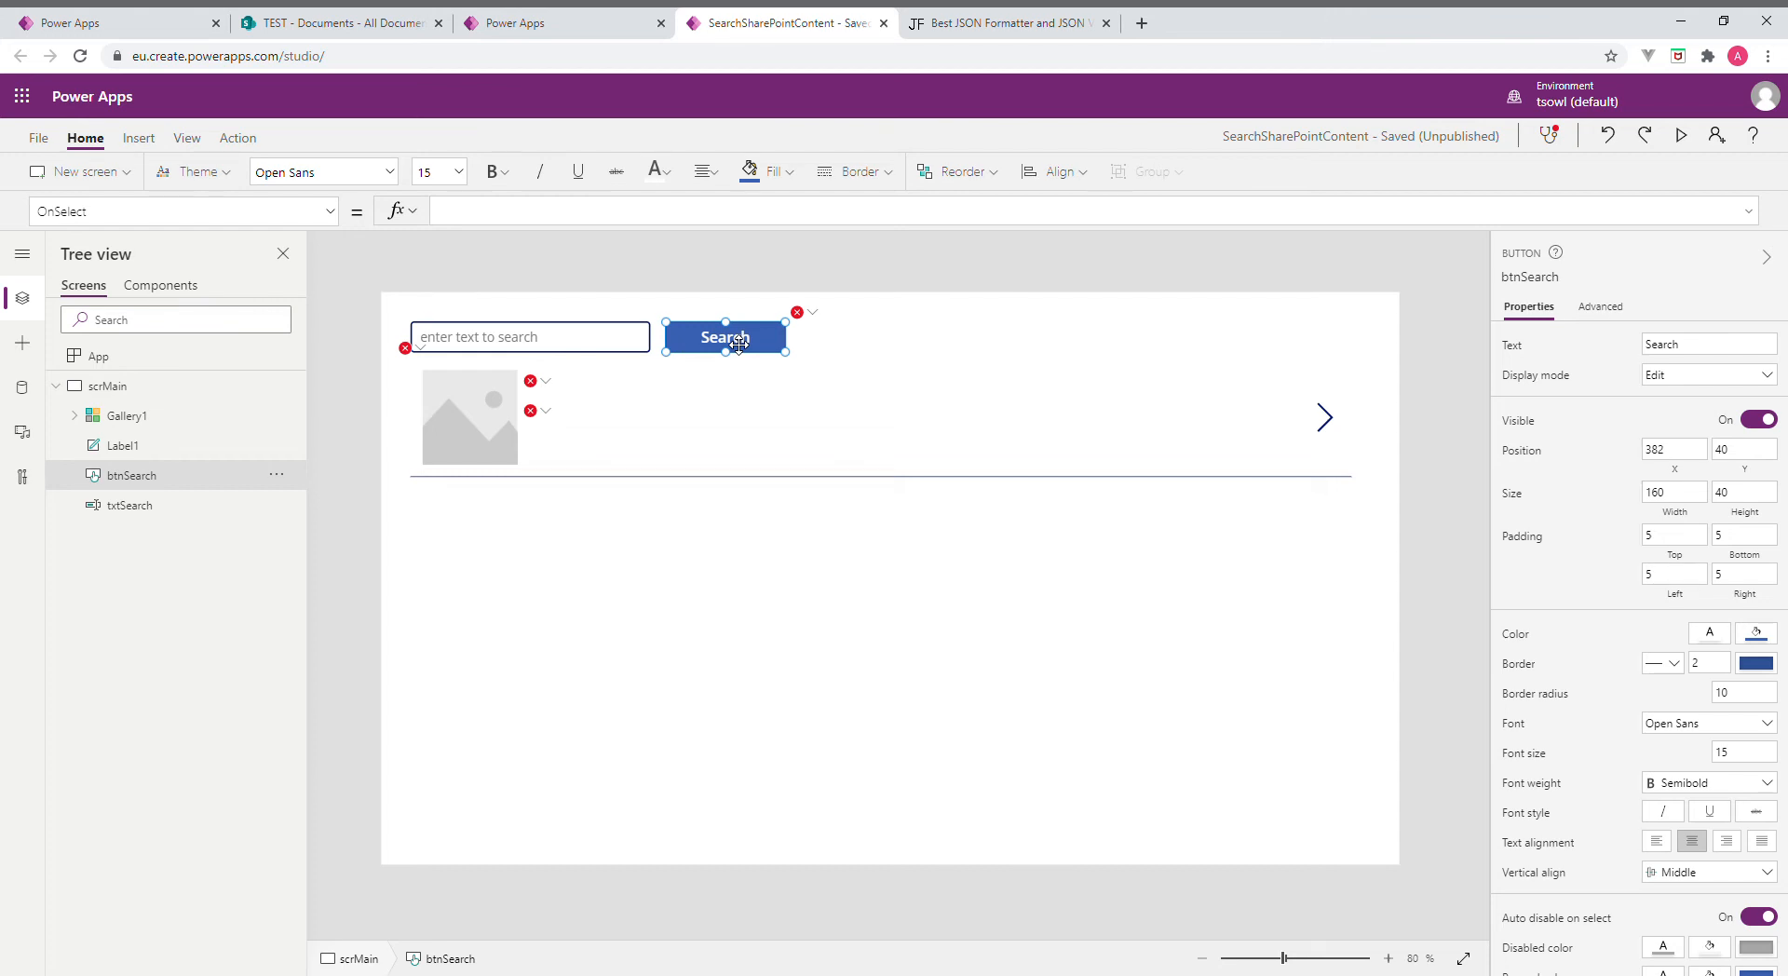
{"action": "mouse_move", "coordinate": [238, 143]}
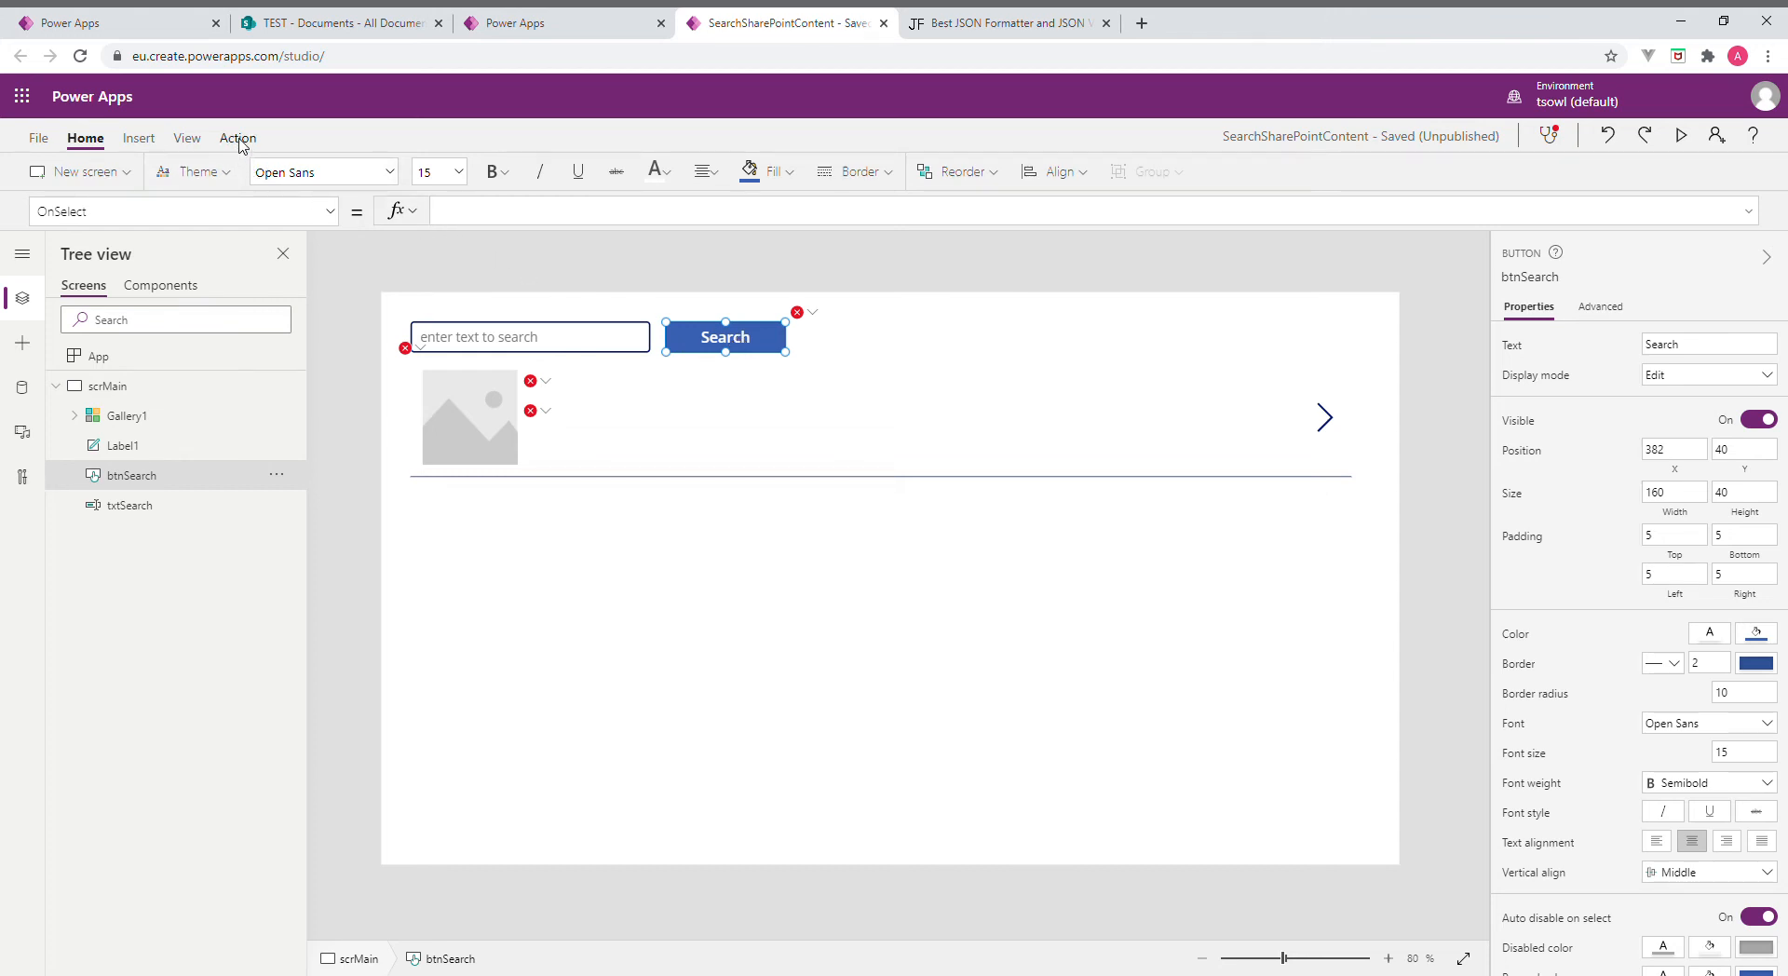
{"action": "mouse_move", "coordinate": [766, 357]}
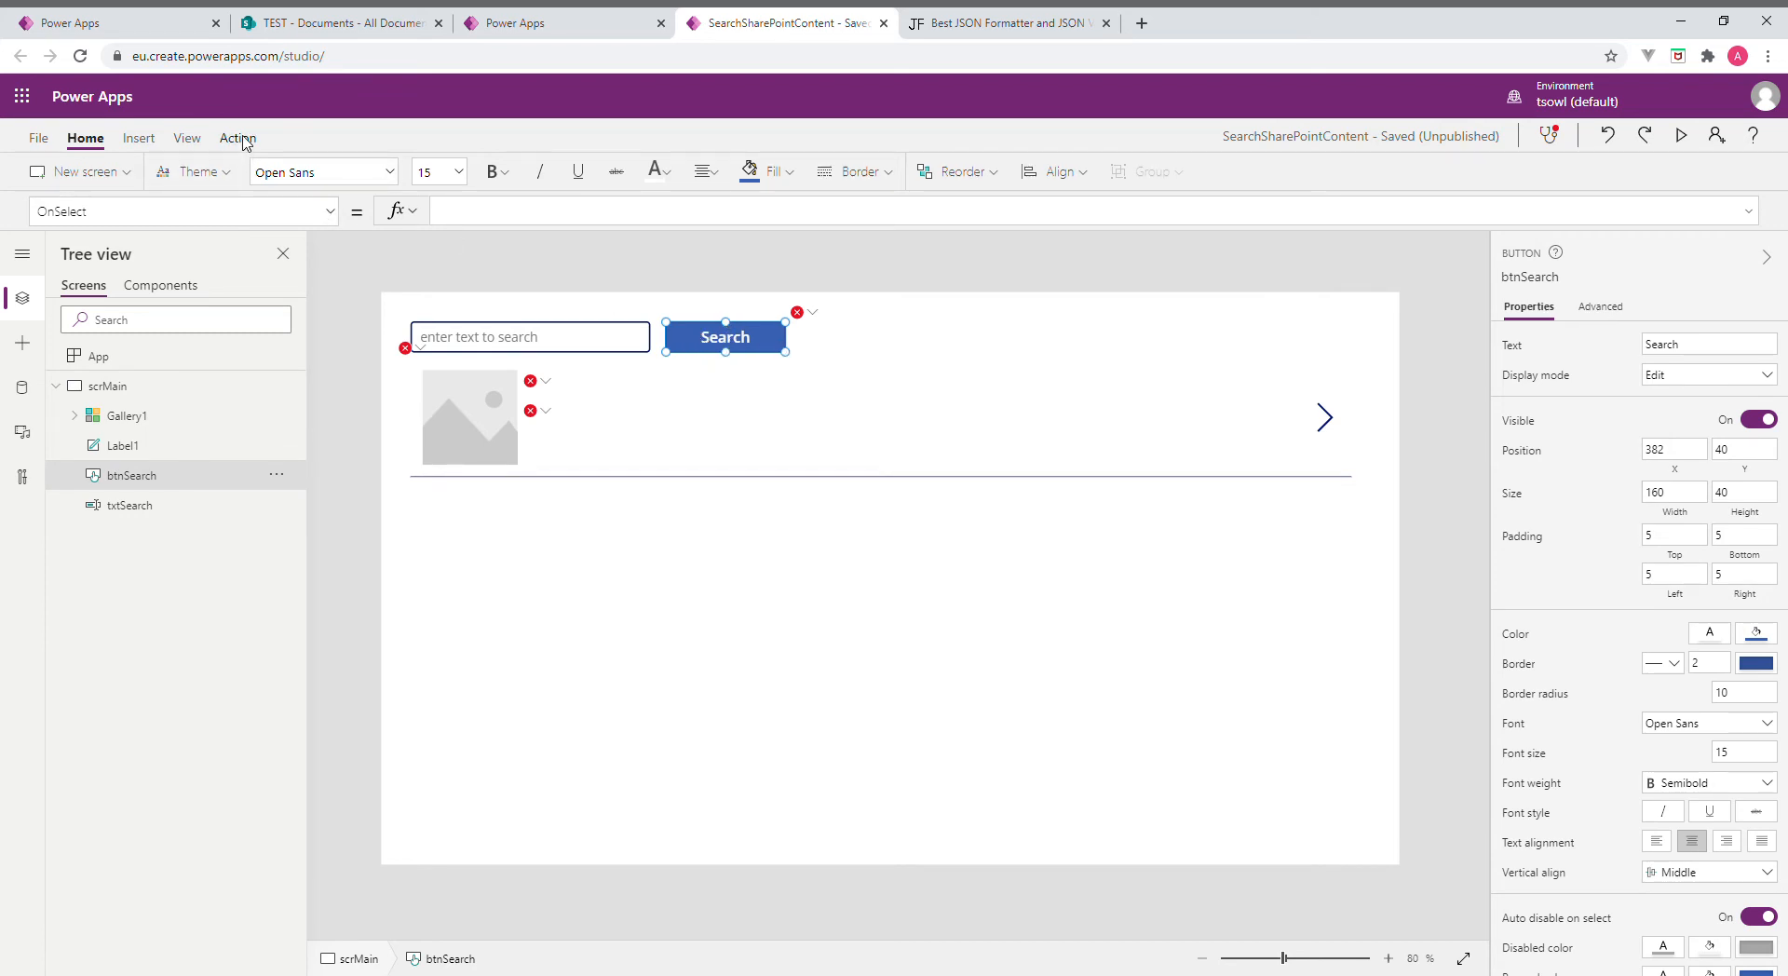
Attach the SPContent Search flow to btnSearch through Action > Power Automate
{"action": "left_click", "coordinate": [237, 138]}
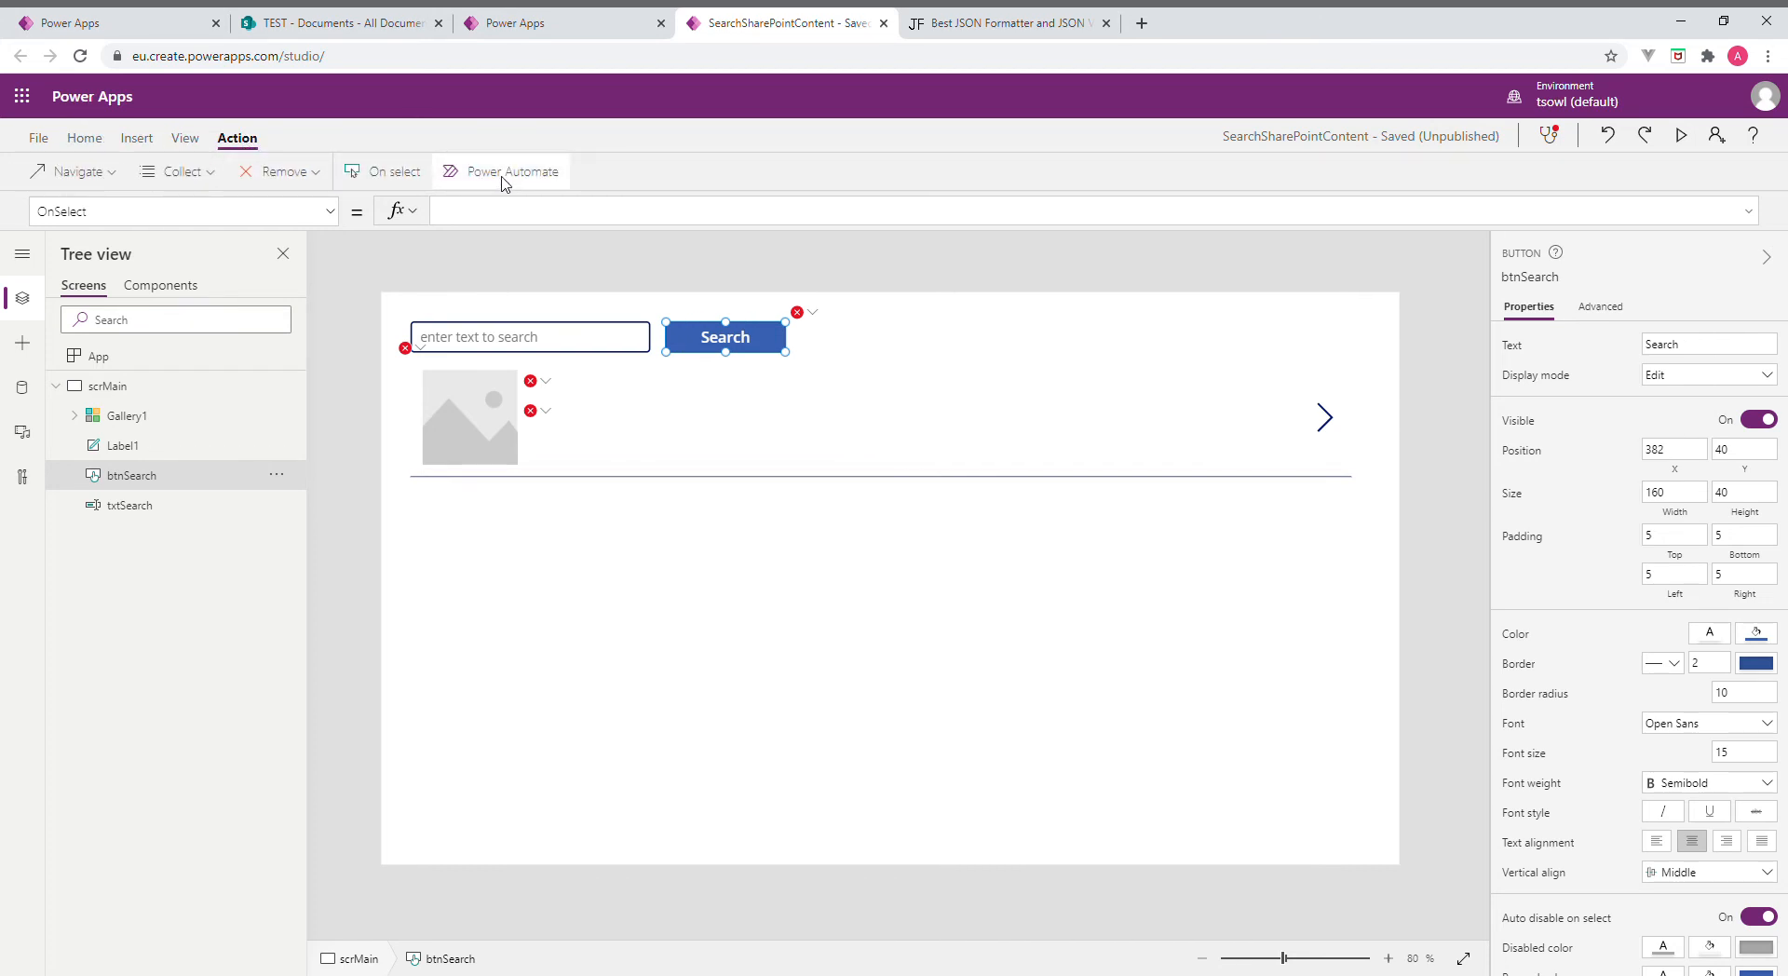
{"action": "left_click", "coordinate": [512, 171]}
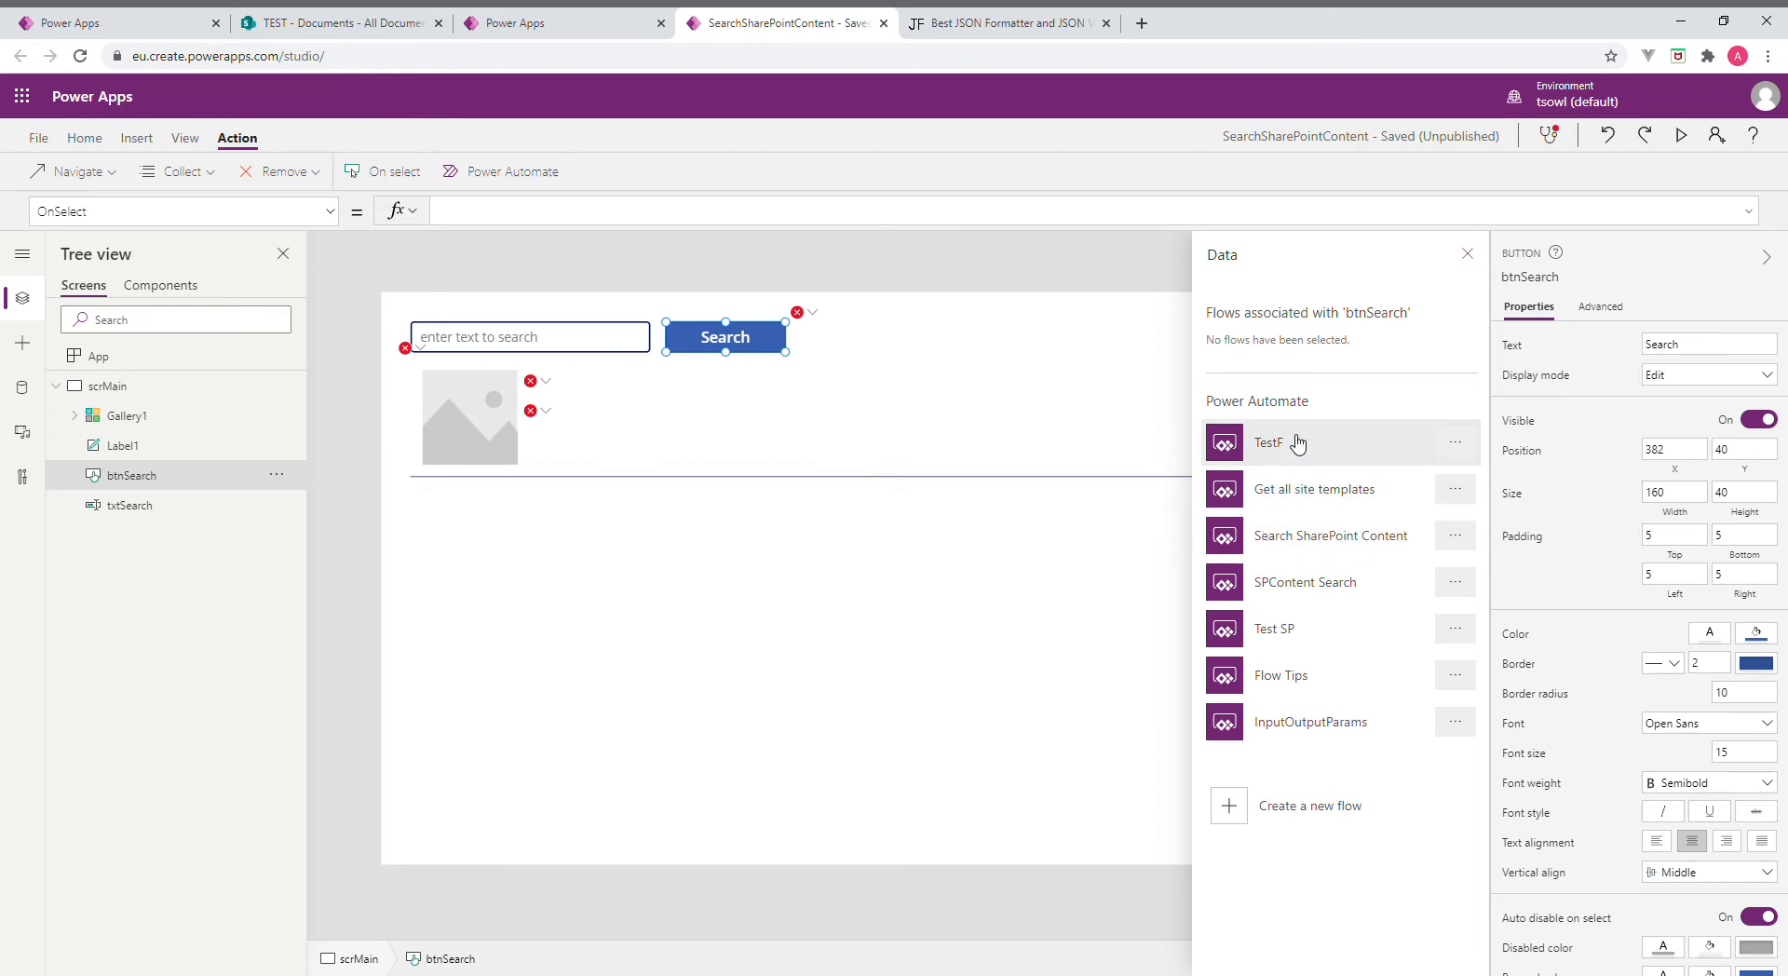
{"action": "mouse_move", "coordinate": [1303, 656]}
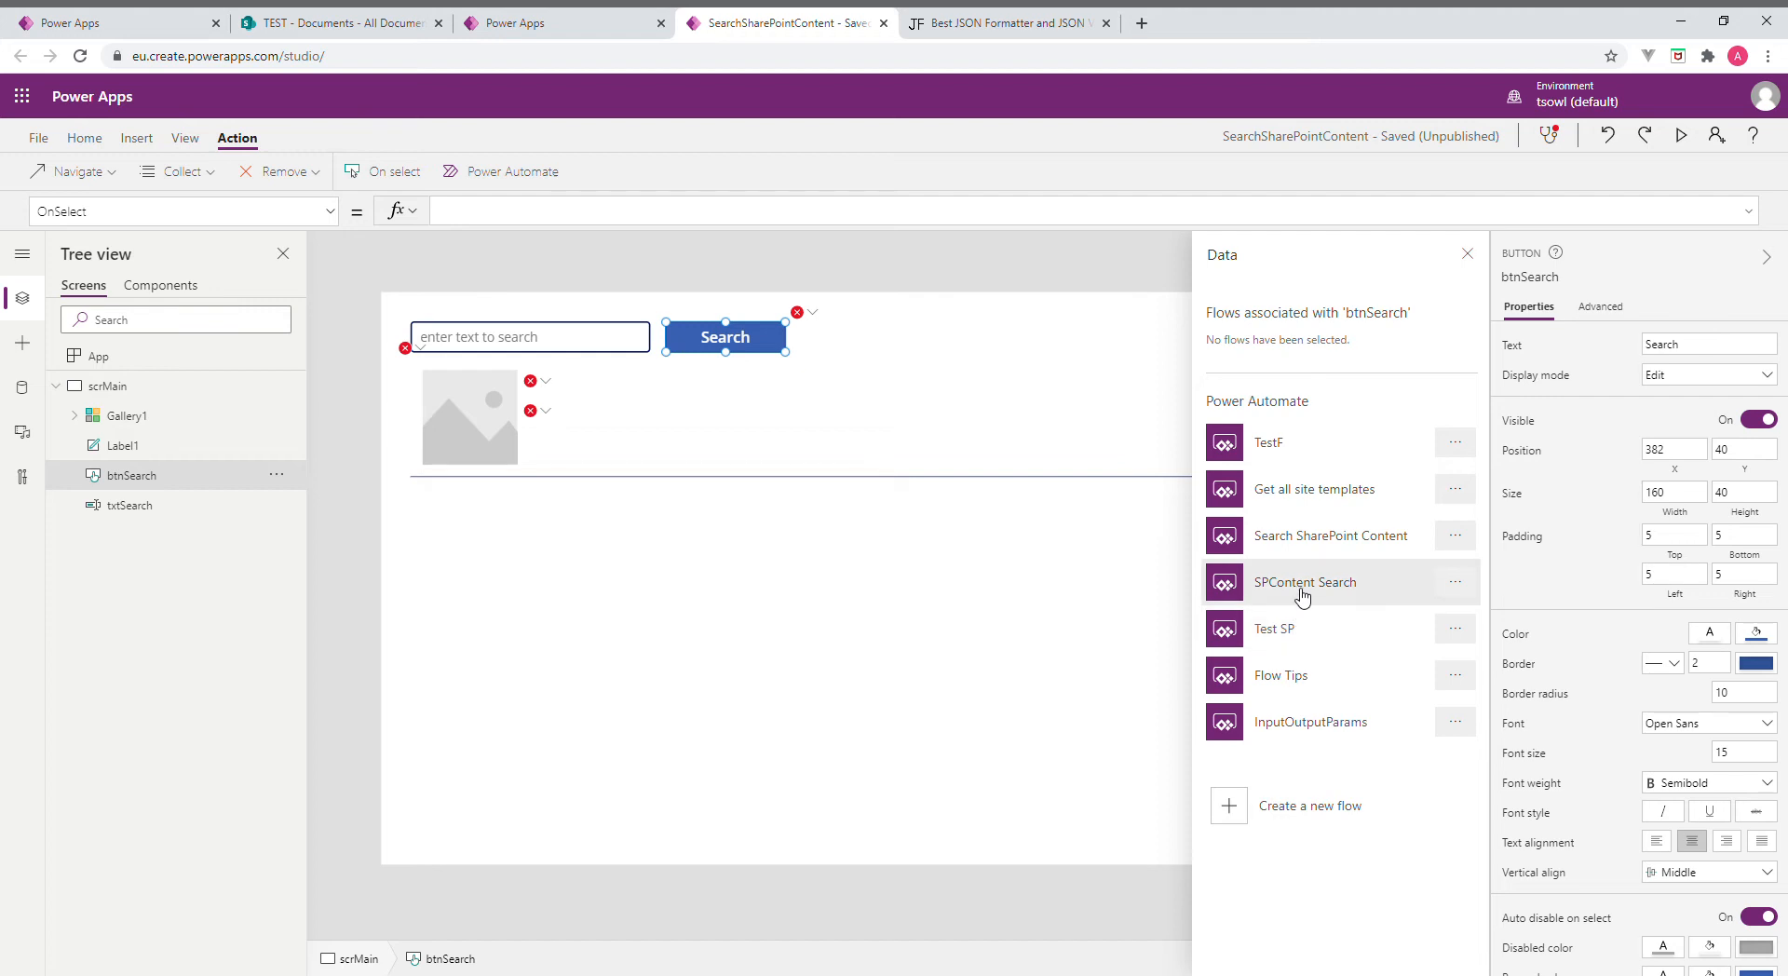
{"action": "mouse_move", "coordinate": [1304, 587]}
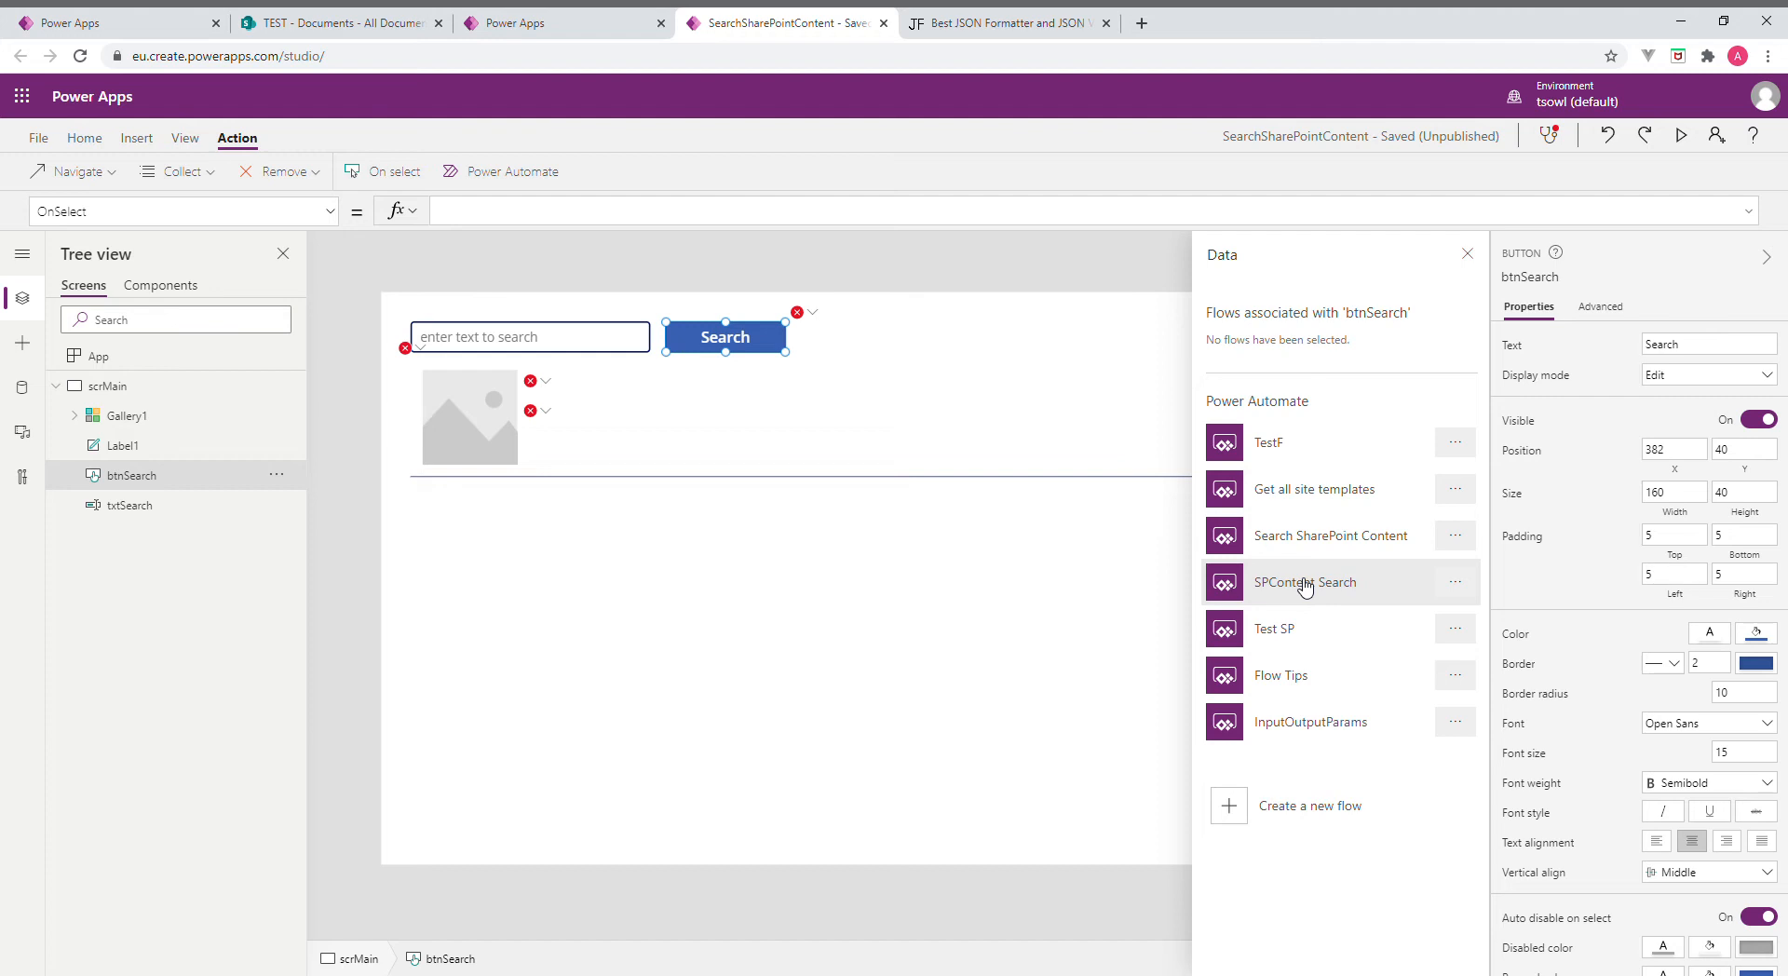
{"action": "left_click", "coordinate": [1304, 581]}
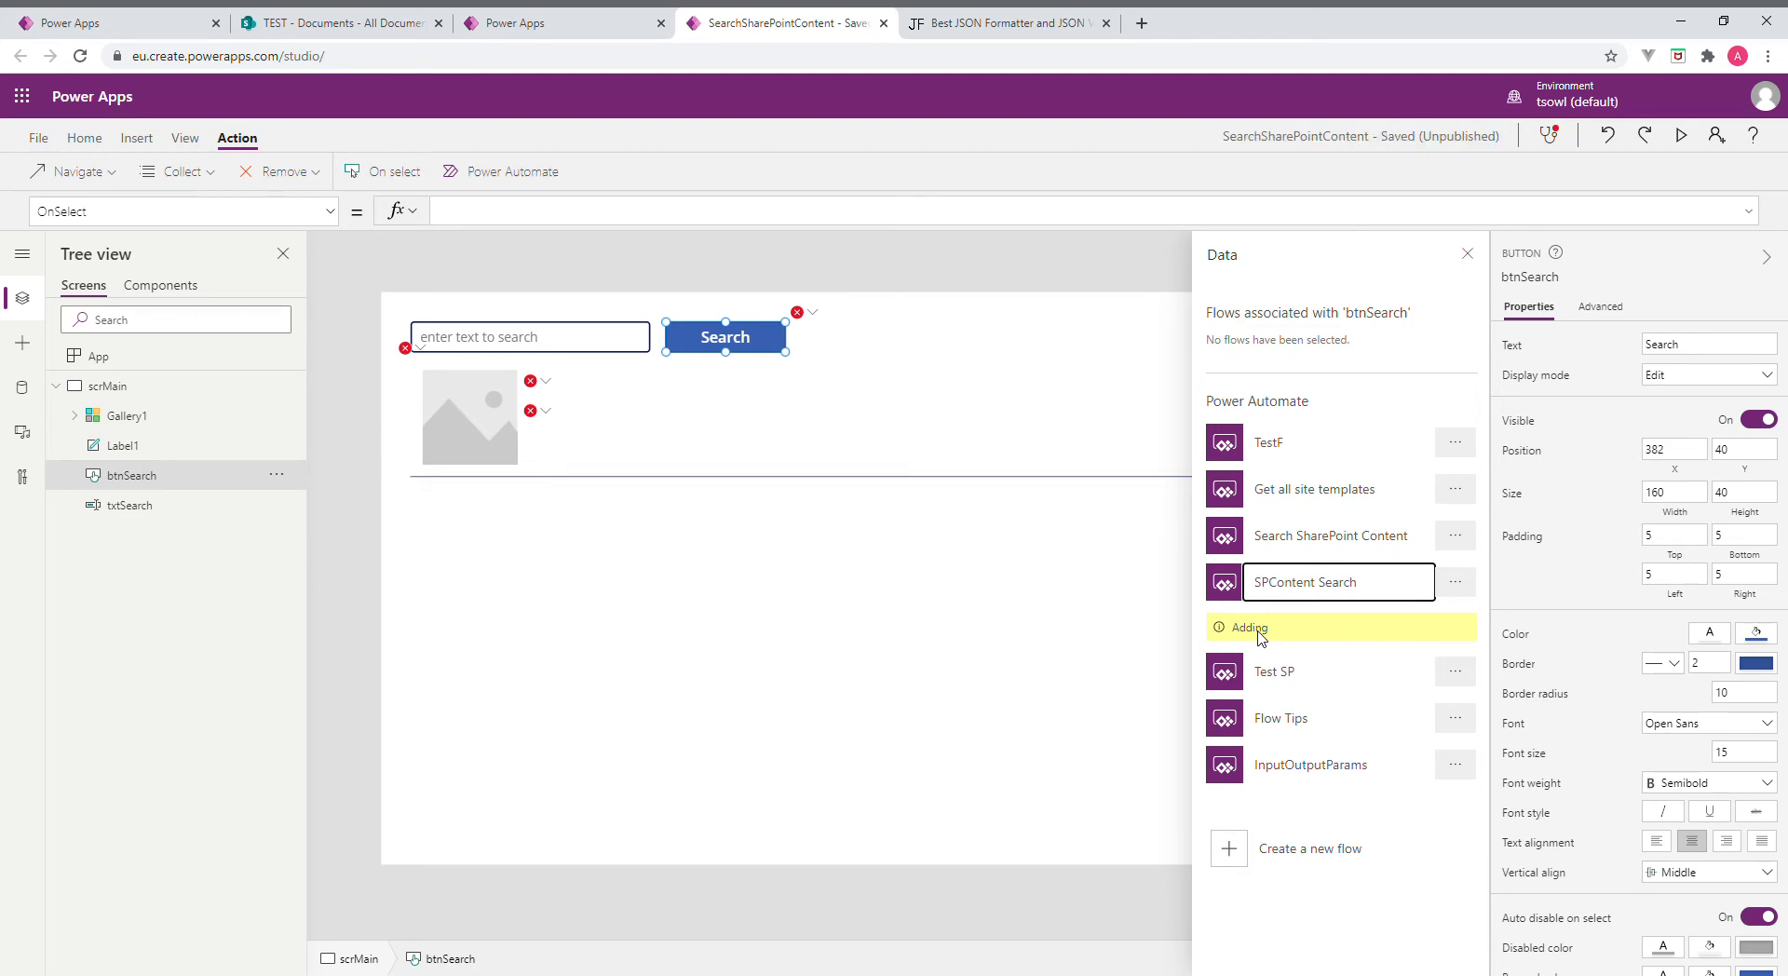
{"action": "left_click", "coordinate": [1304, 581]}
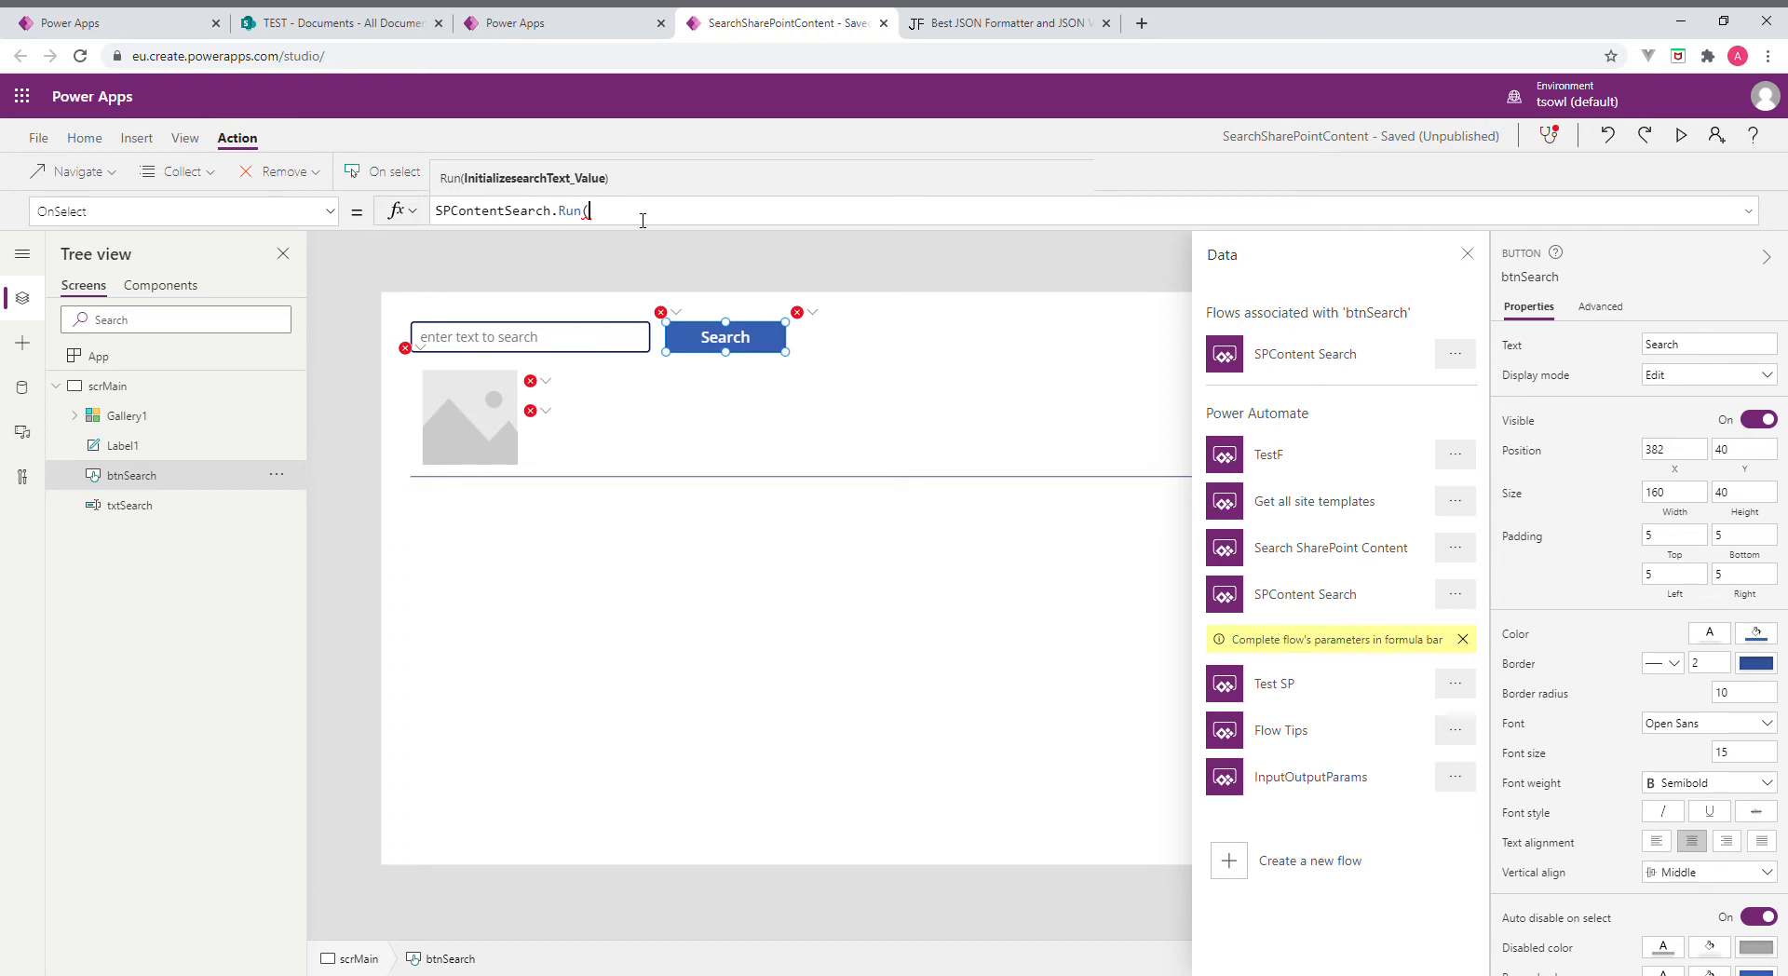
{"action": "mouse_move", "coordinate": [841, 406]}
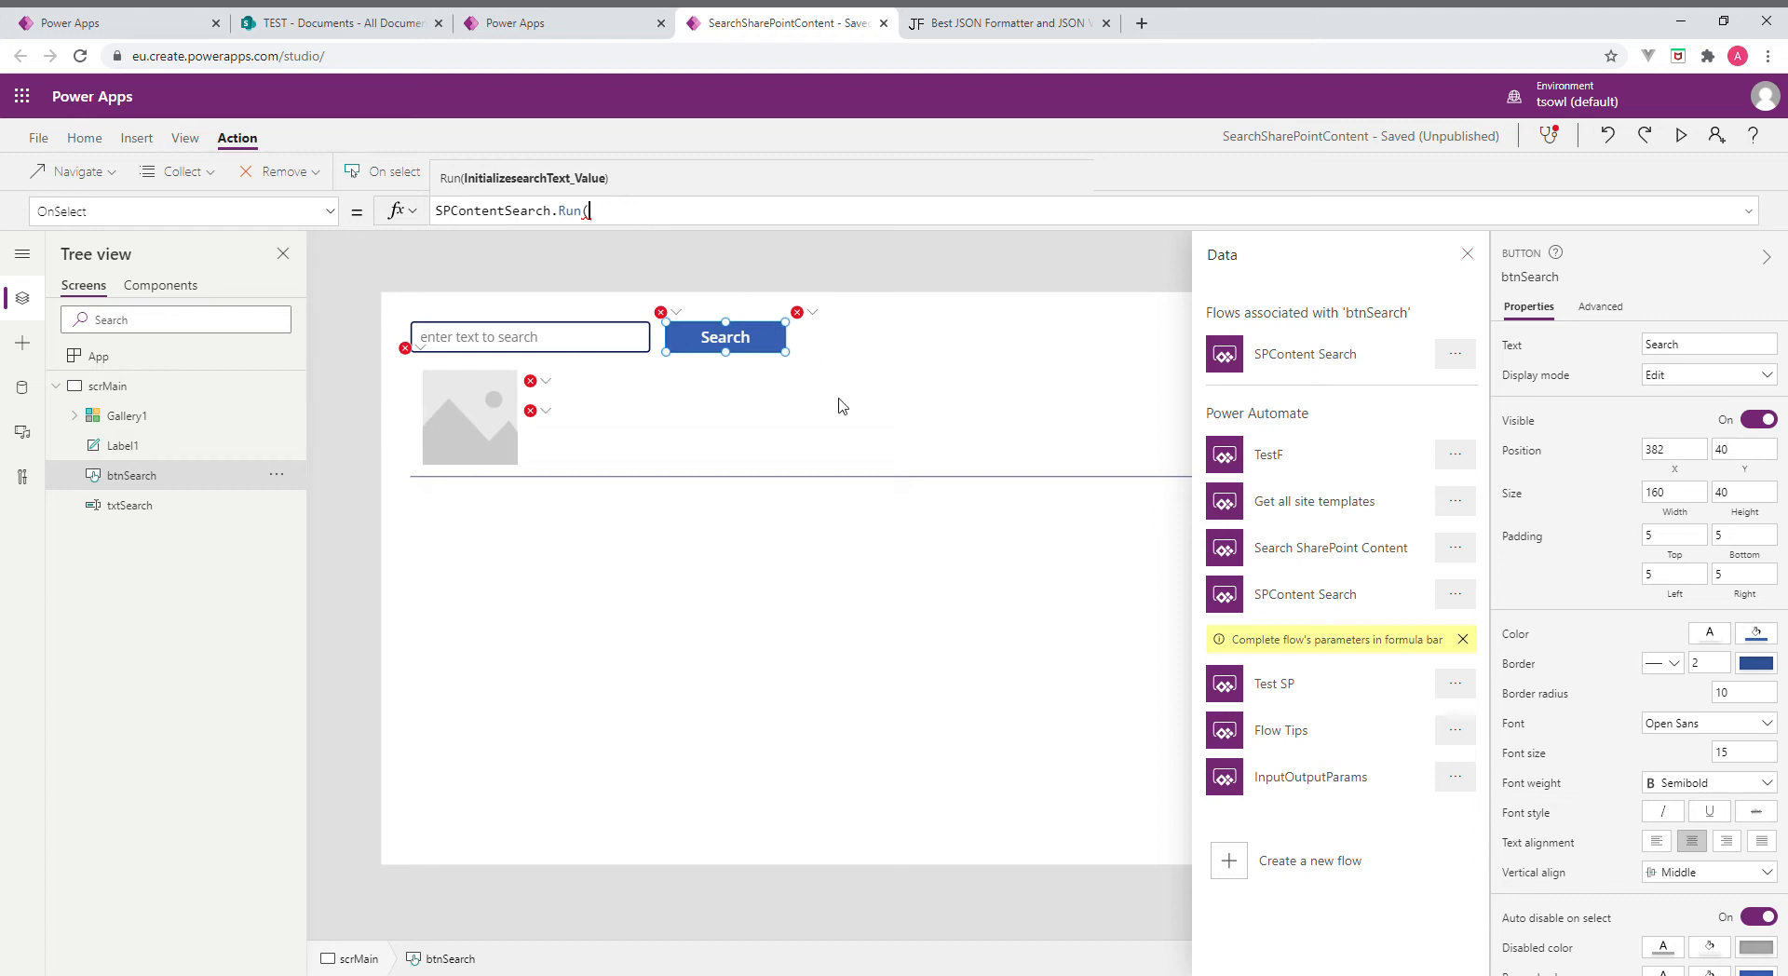
{"action": "mouse_move", "coordinate": [1328, 650]}
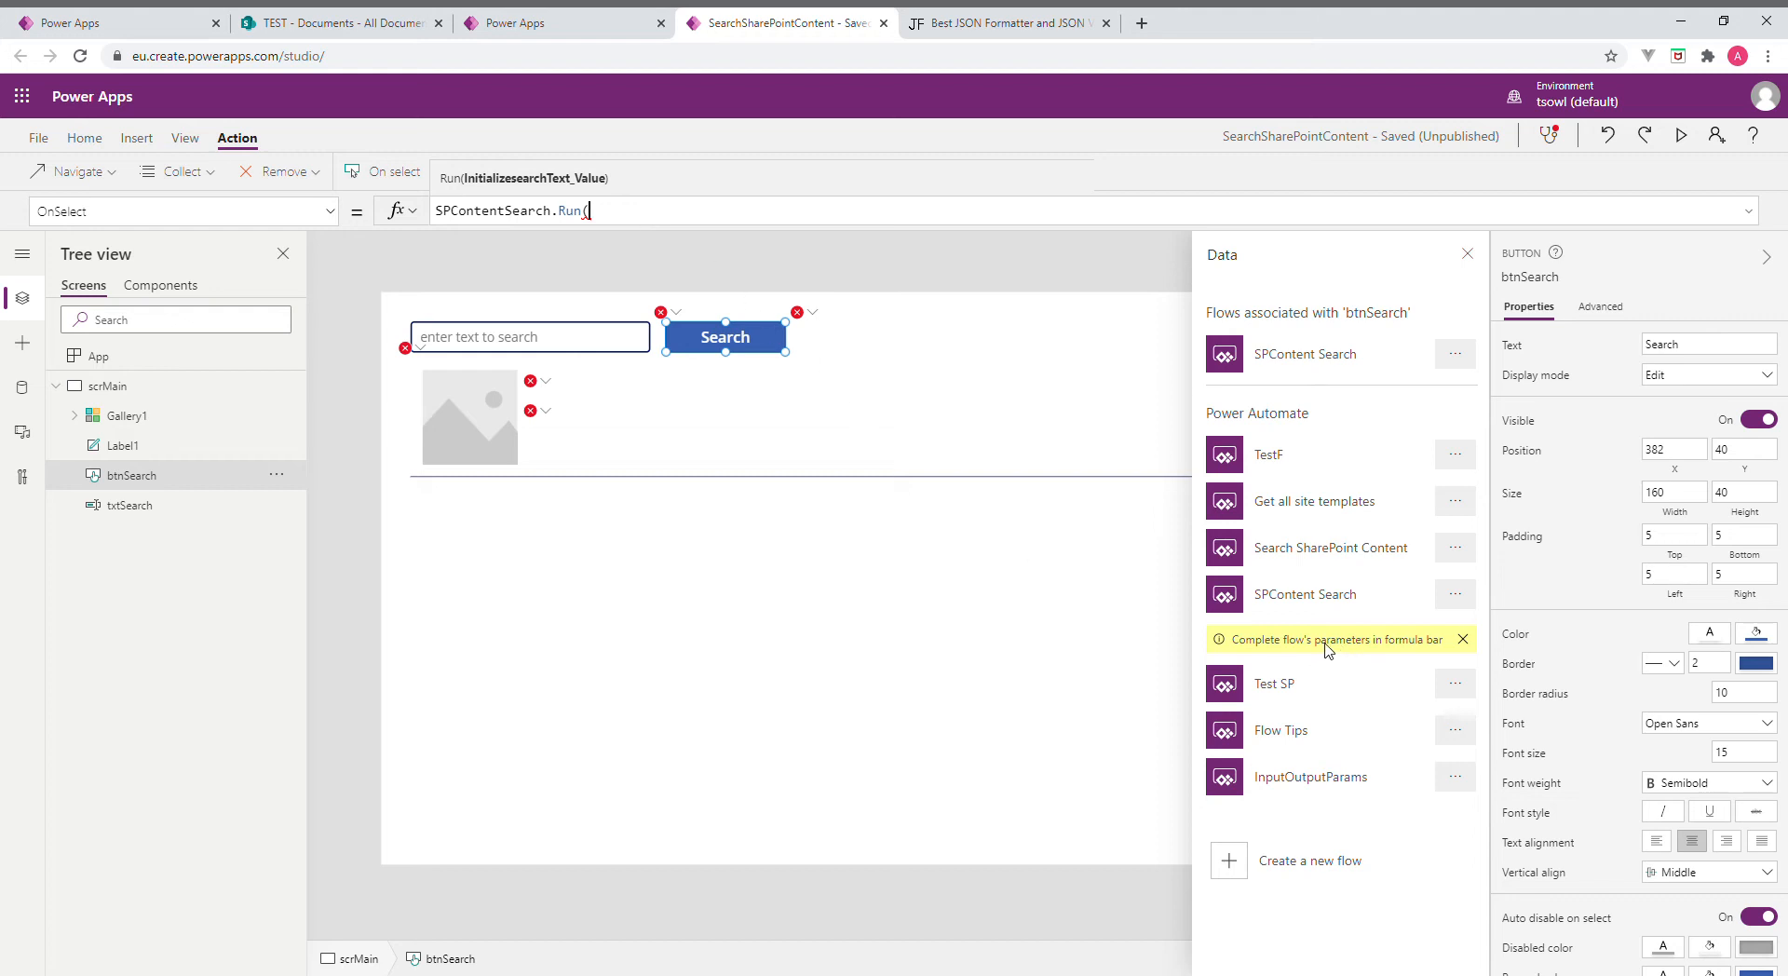
{"action": "mouse_move", "coordinate": [735, 305]}
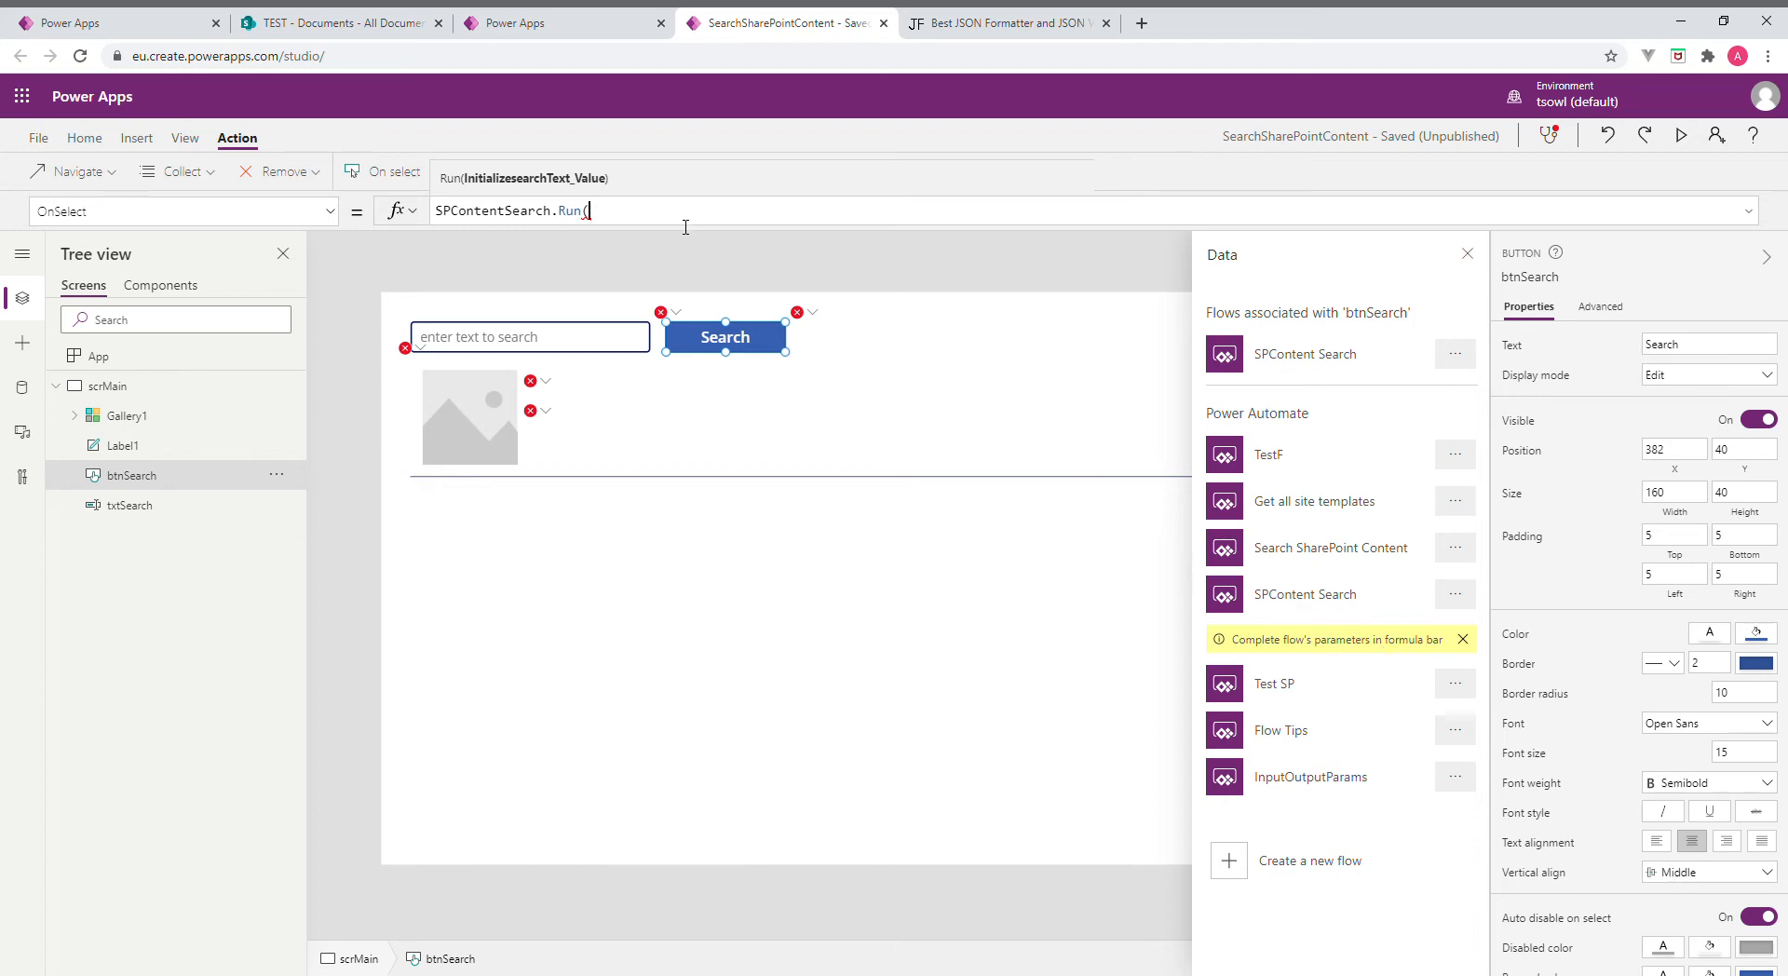
Complete the OnSelect formula as SPContentSearch.Run(txtSearch.Text)
{"action": "type", "text": "txt"}
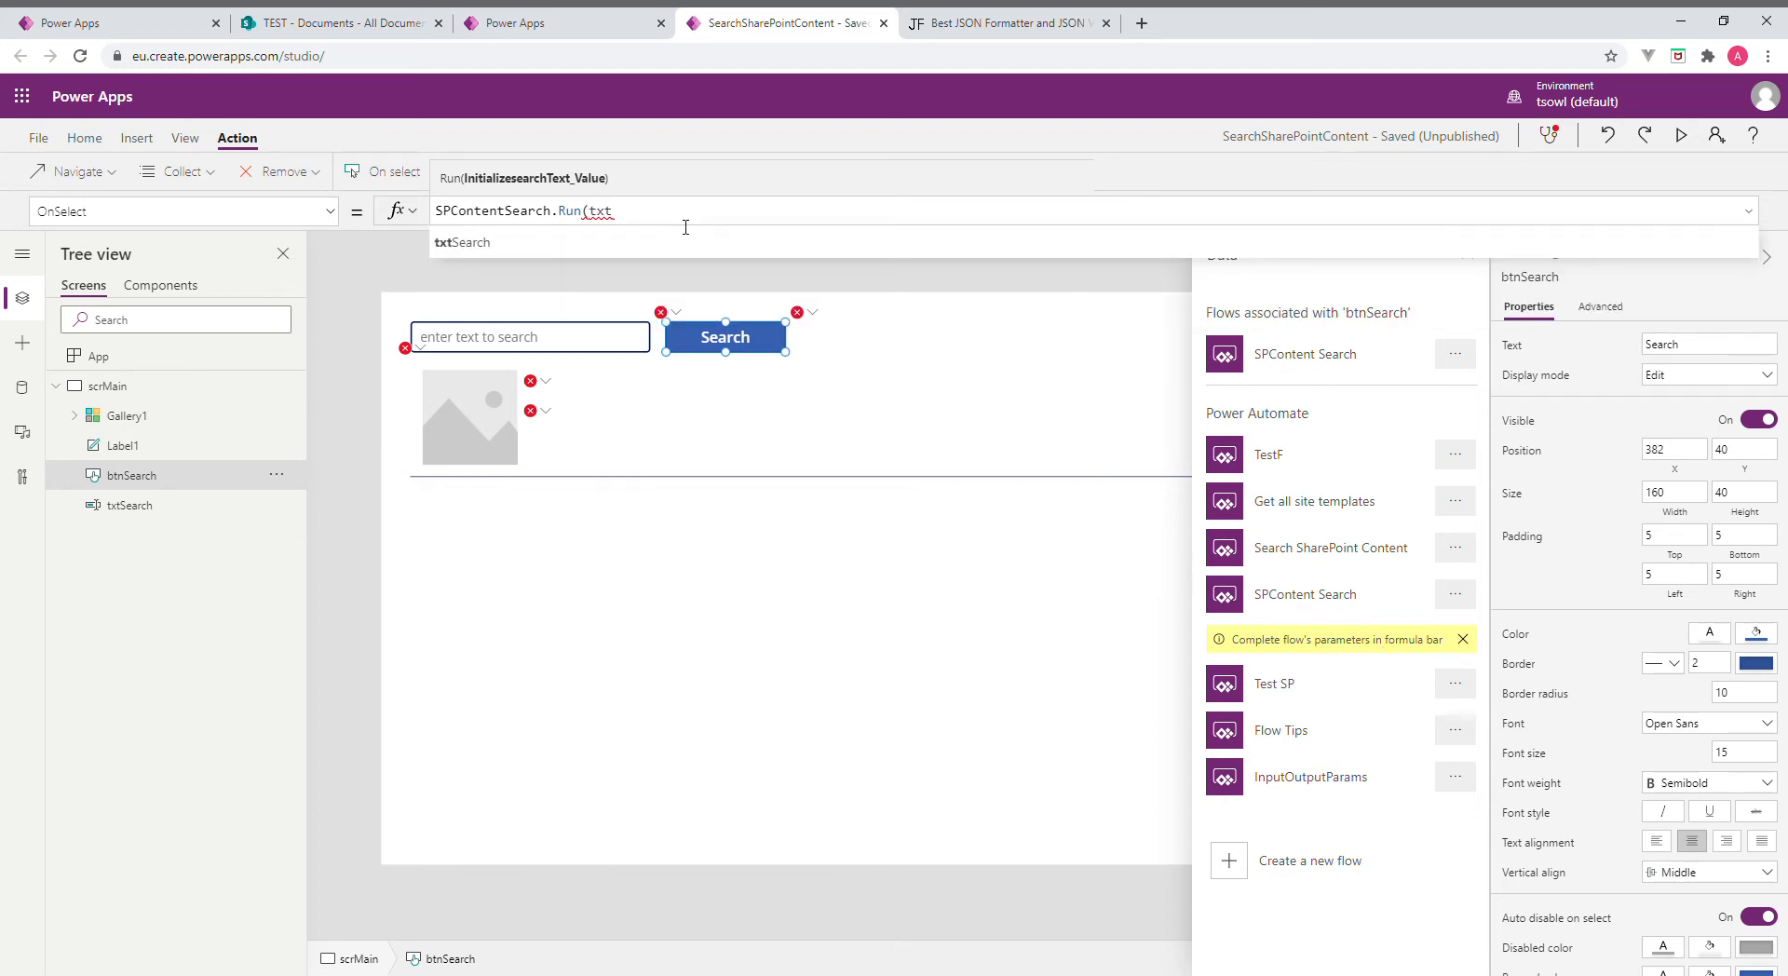
{"action": "left_click", "coordinate": [461, 242]}
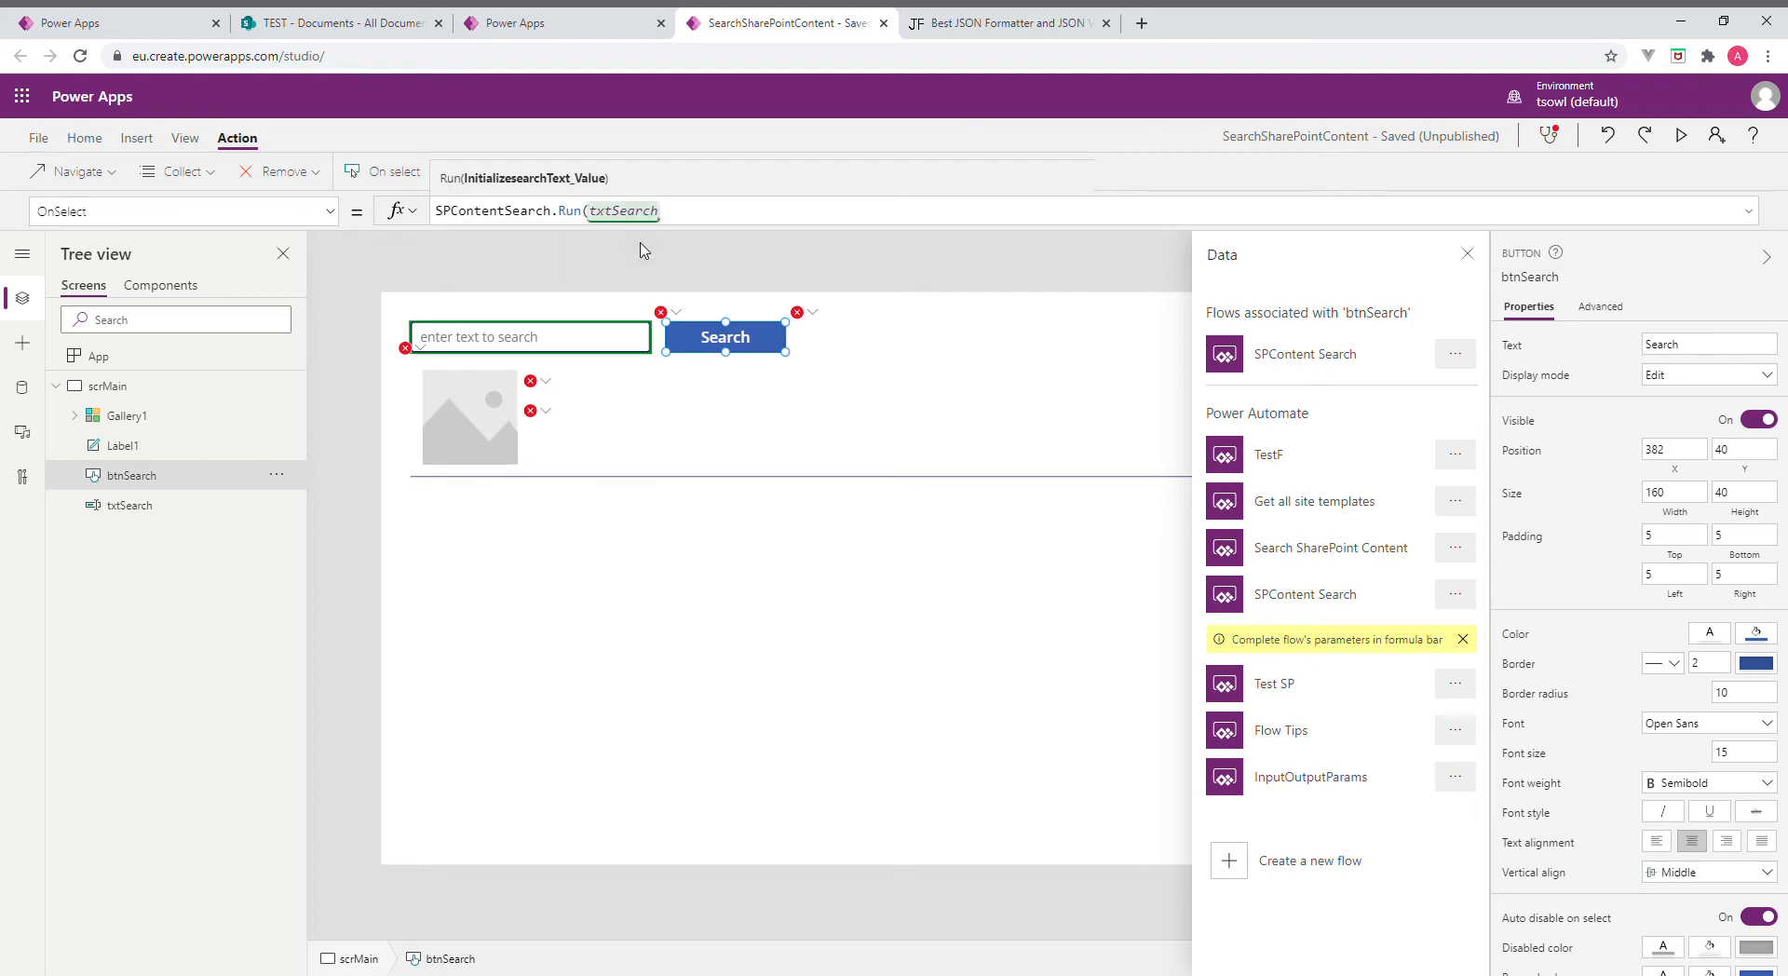
{"action": "type", "text": ".text)"}
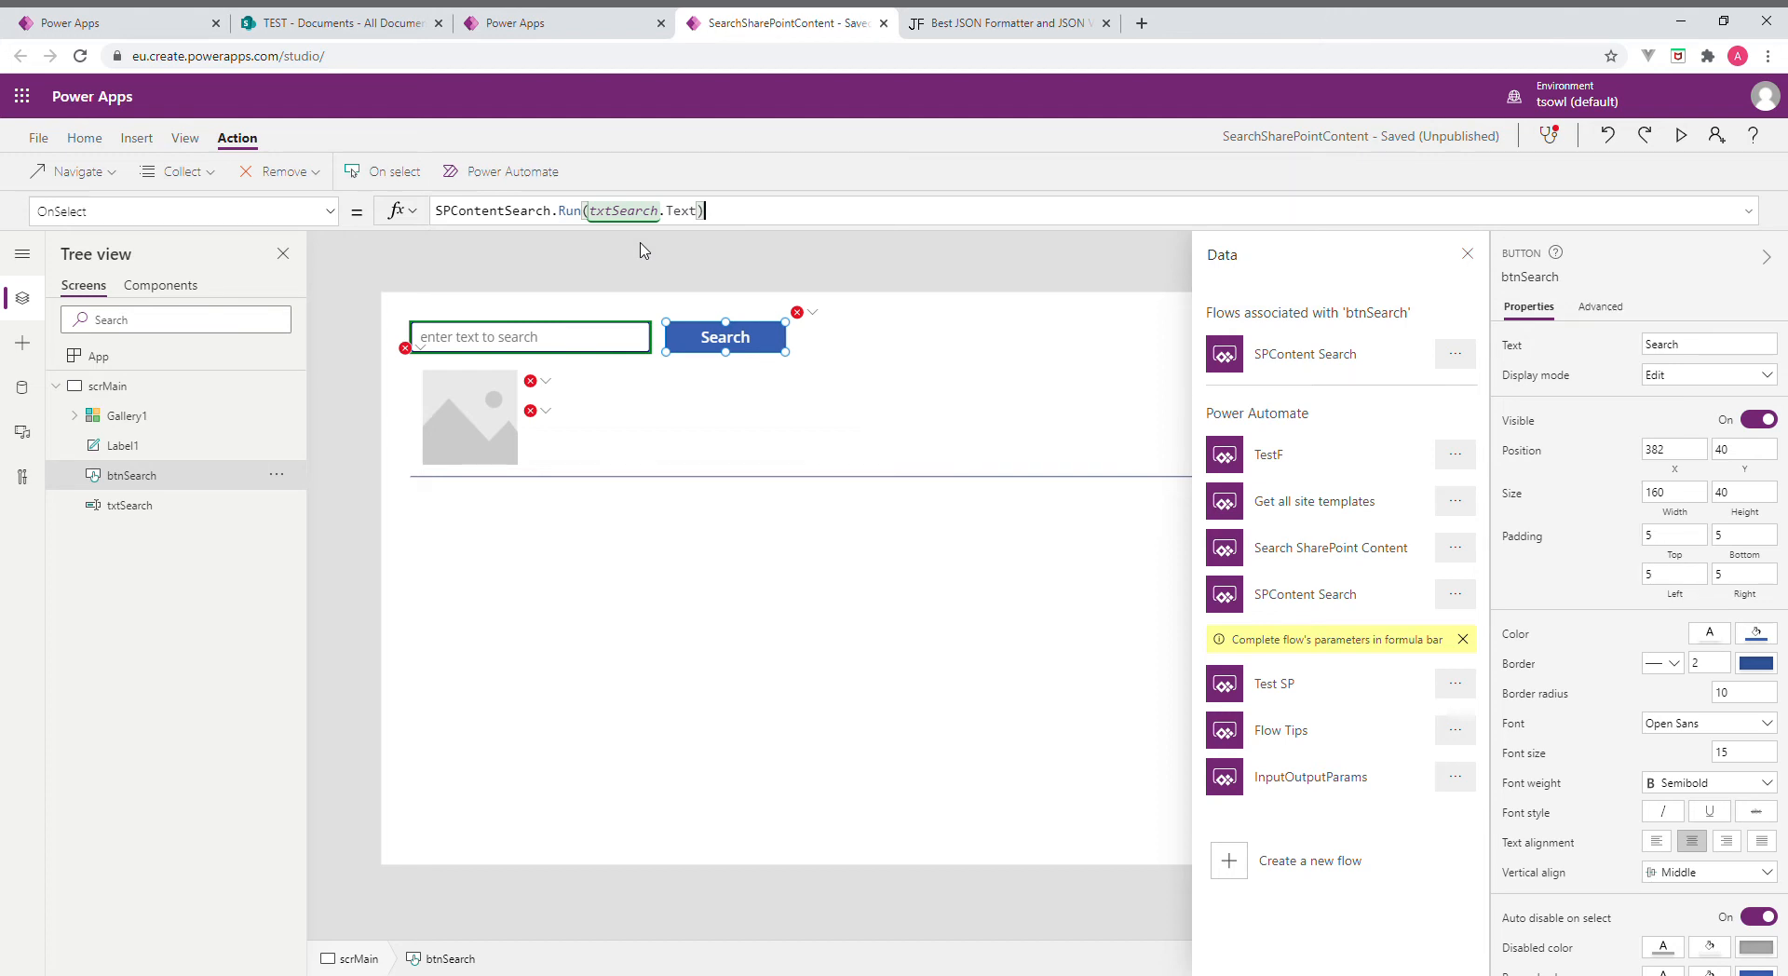
{"action": "mouse_move", "coordinate": [758, 241]}
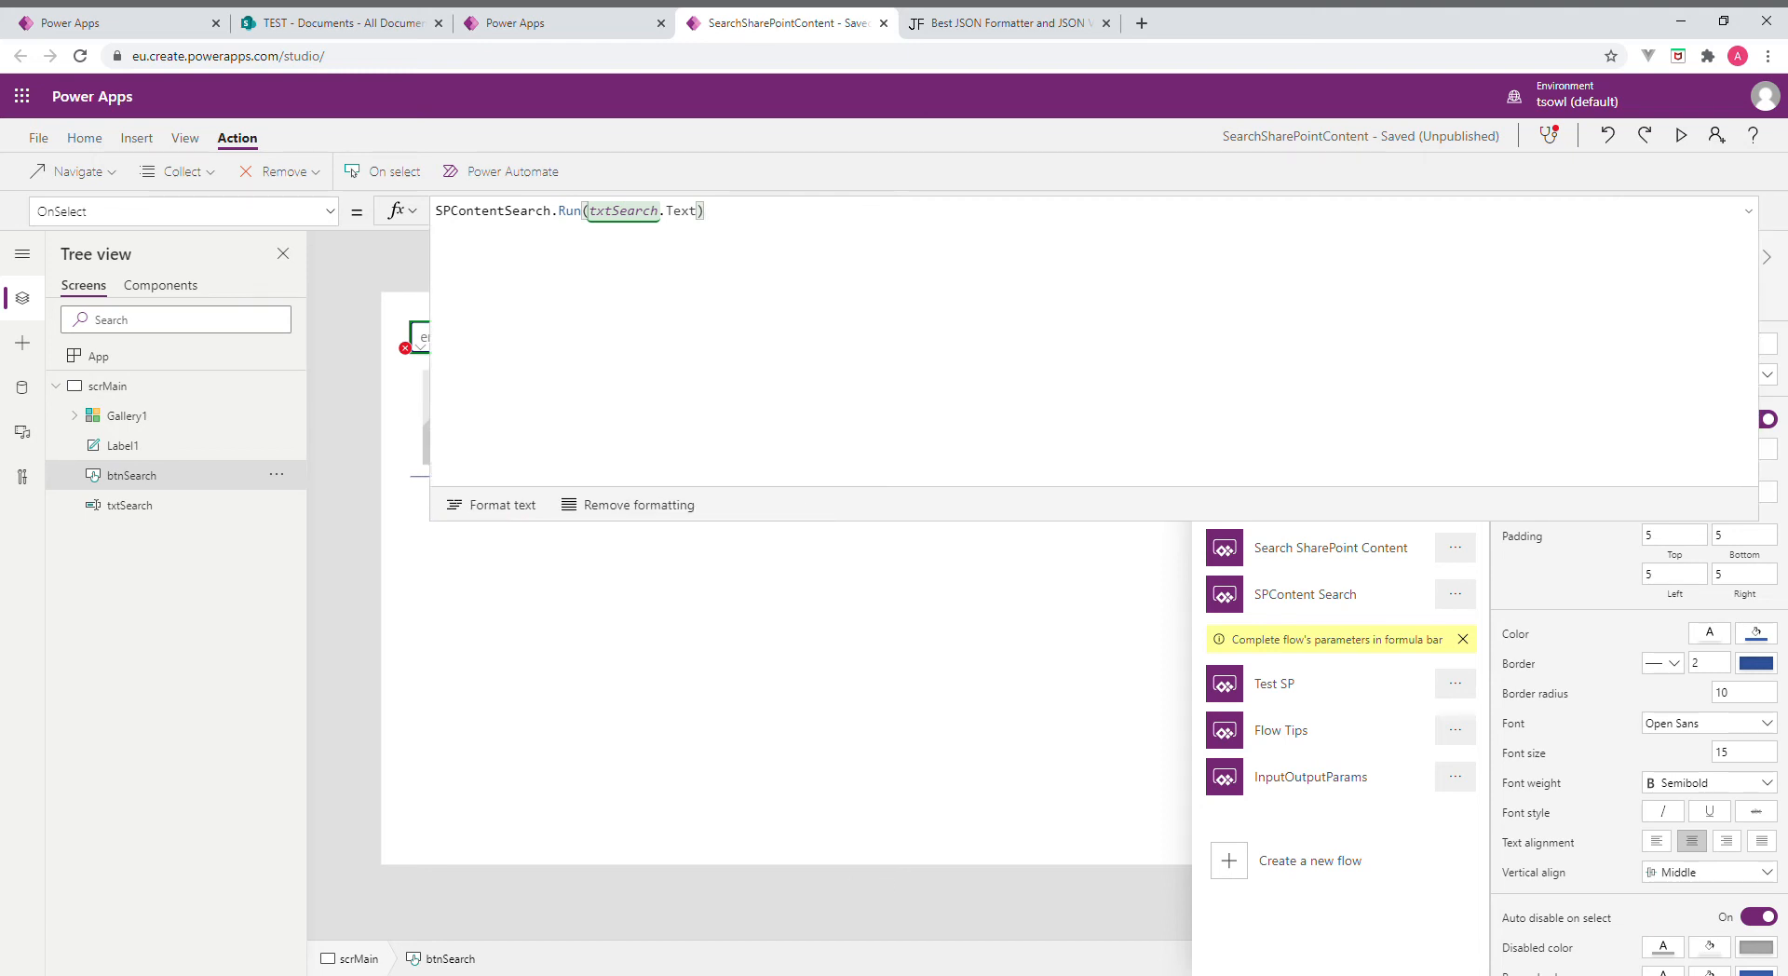
Restore the ClearCollect formula collecting flow results into _apiResults and filtering Documents by ID
{"action": "left_click", "coordinate": [1000, 657]}
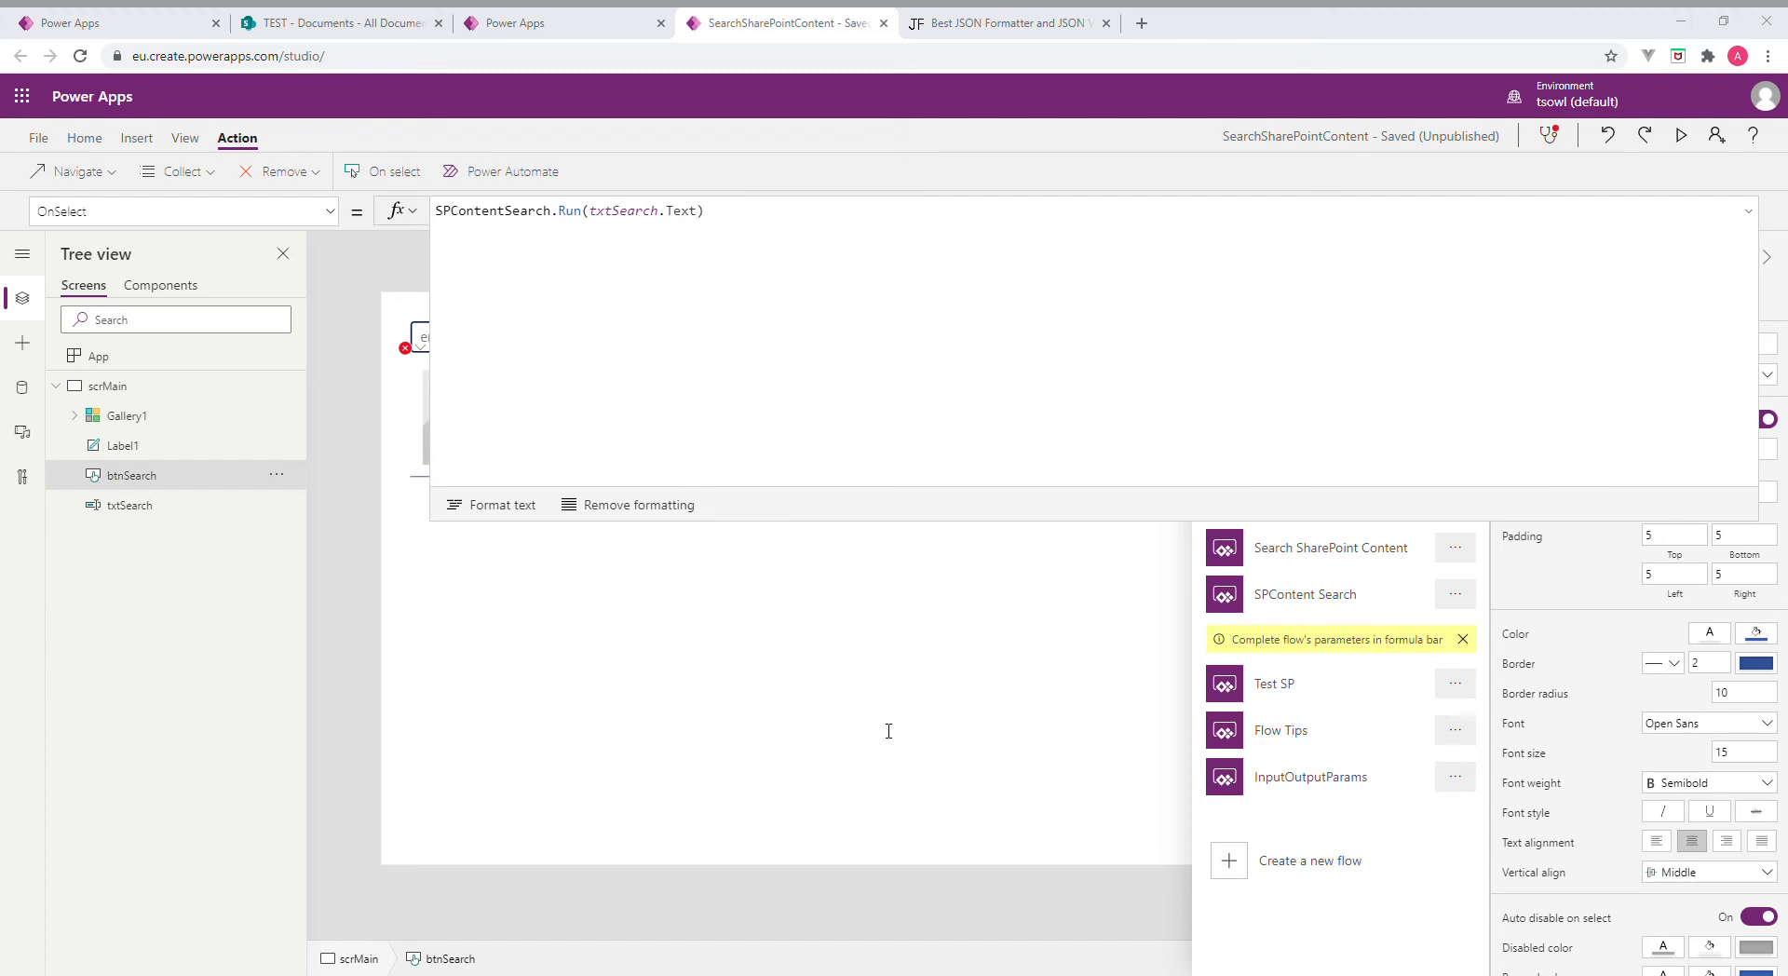
{"action": "mouse_move", "coordinate": [848, 707]}
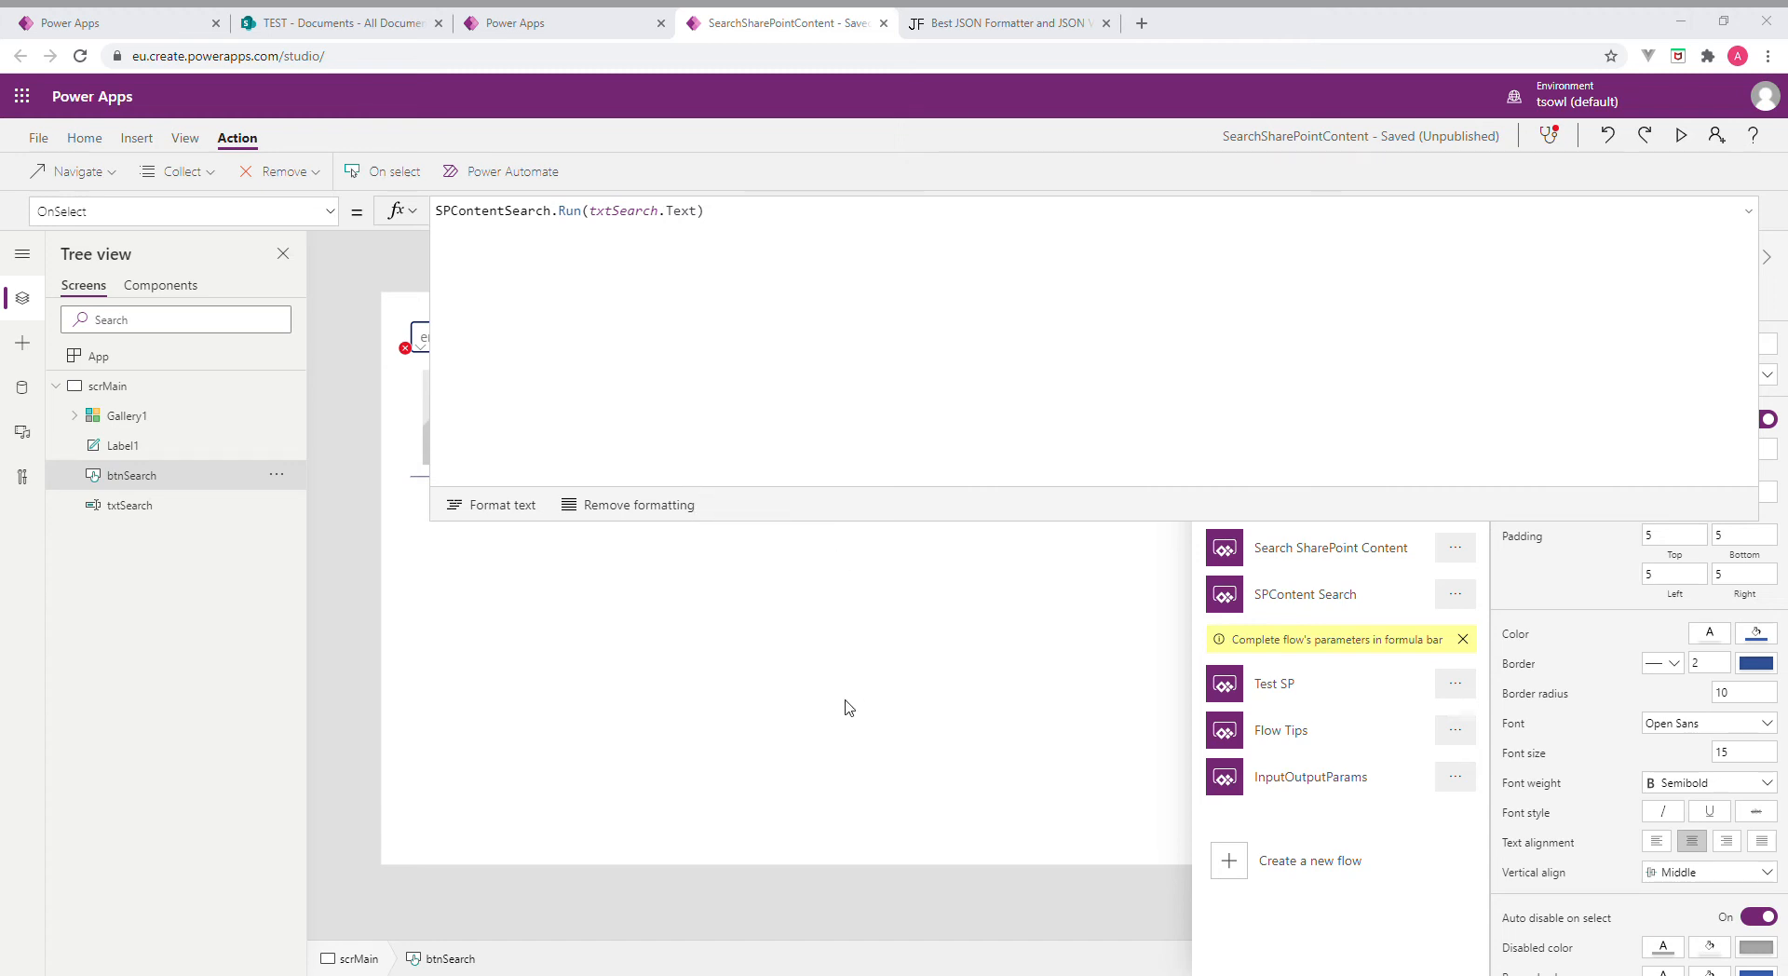
{"action": "double_click", "coordinate": [623, 210]}
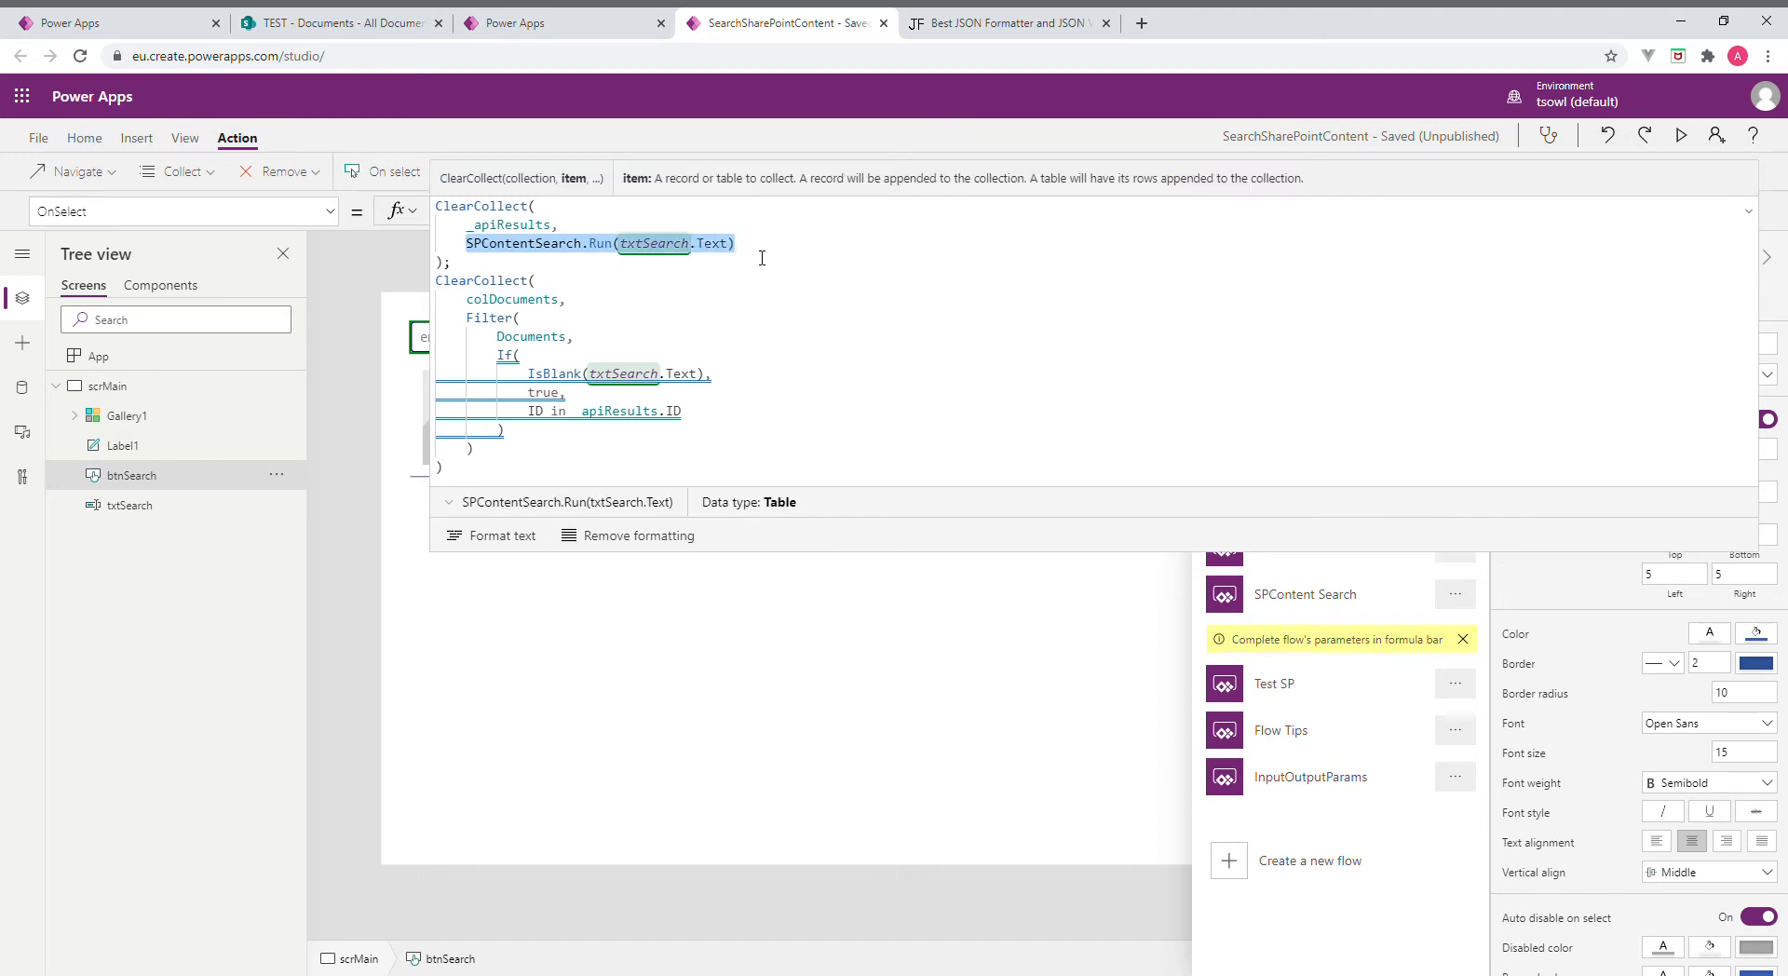
{"action": "mouse_move", "coordinate": [872, 274]}
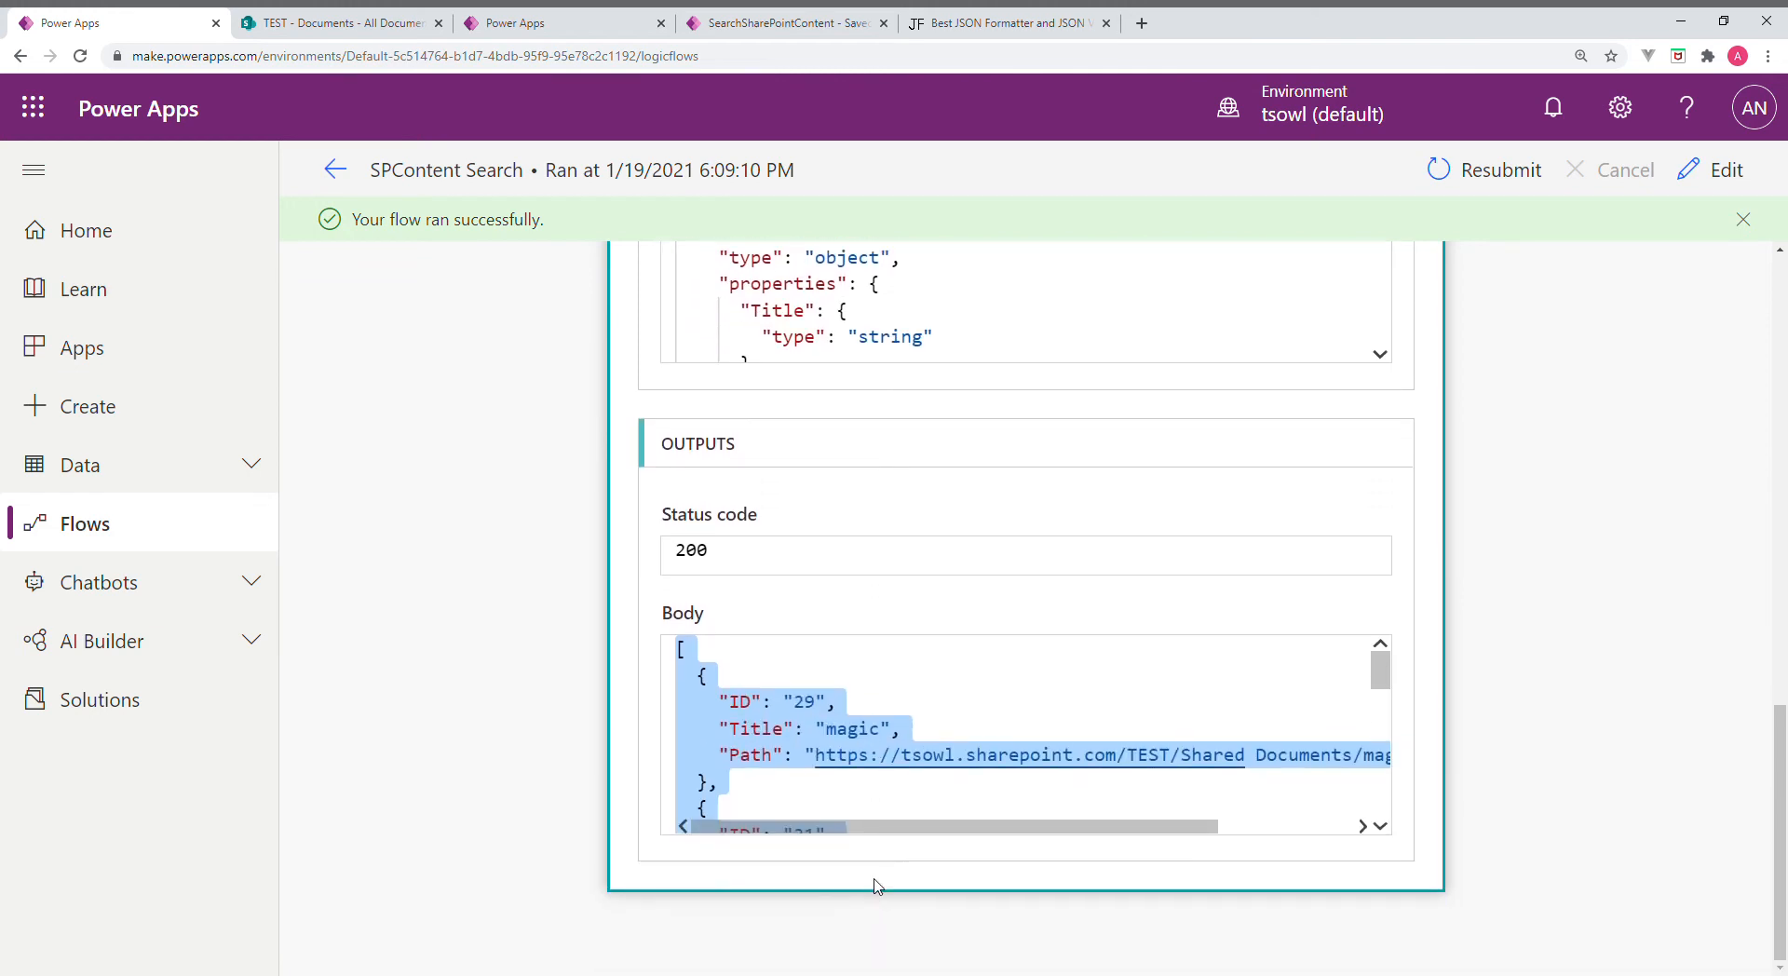
{"action": "mouse_move", "coordinate": [972, 267]}
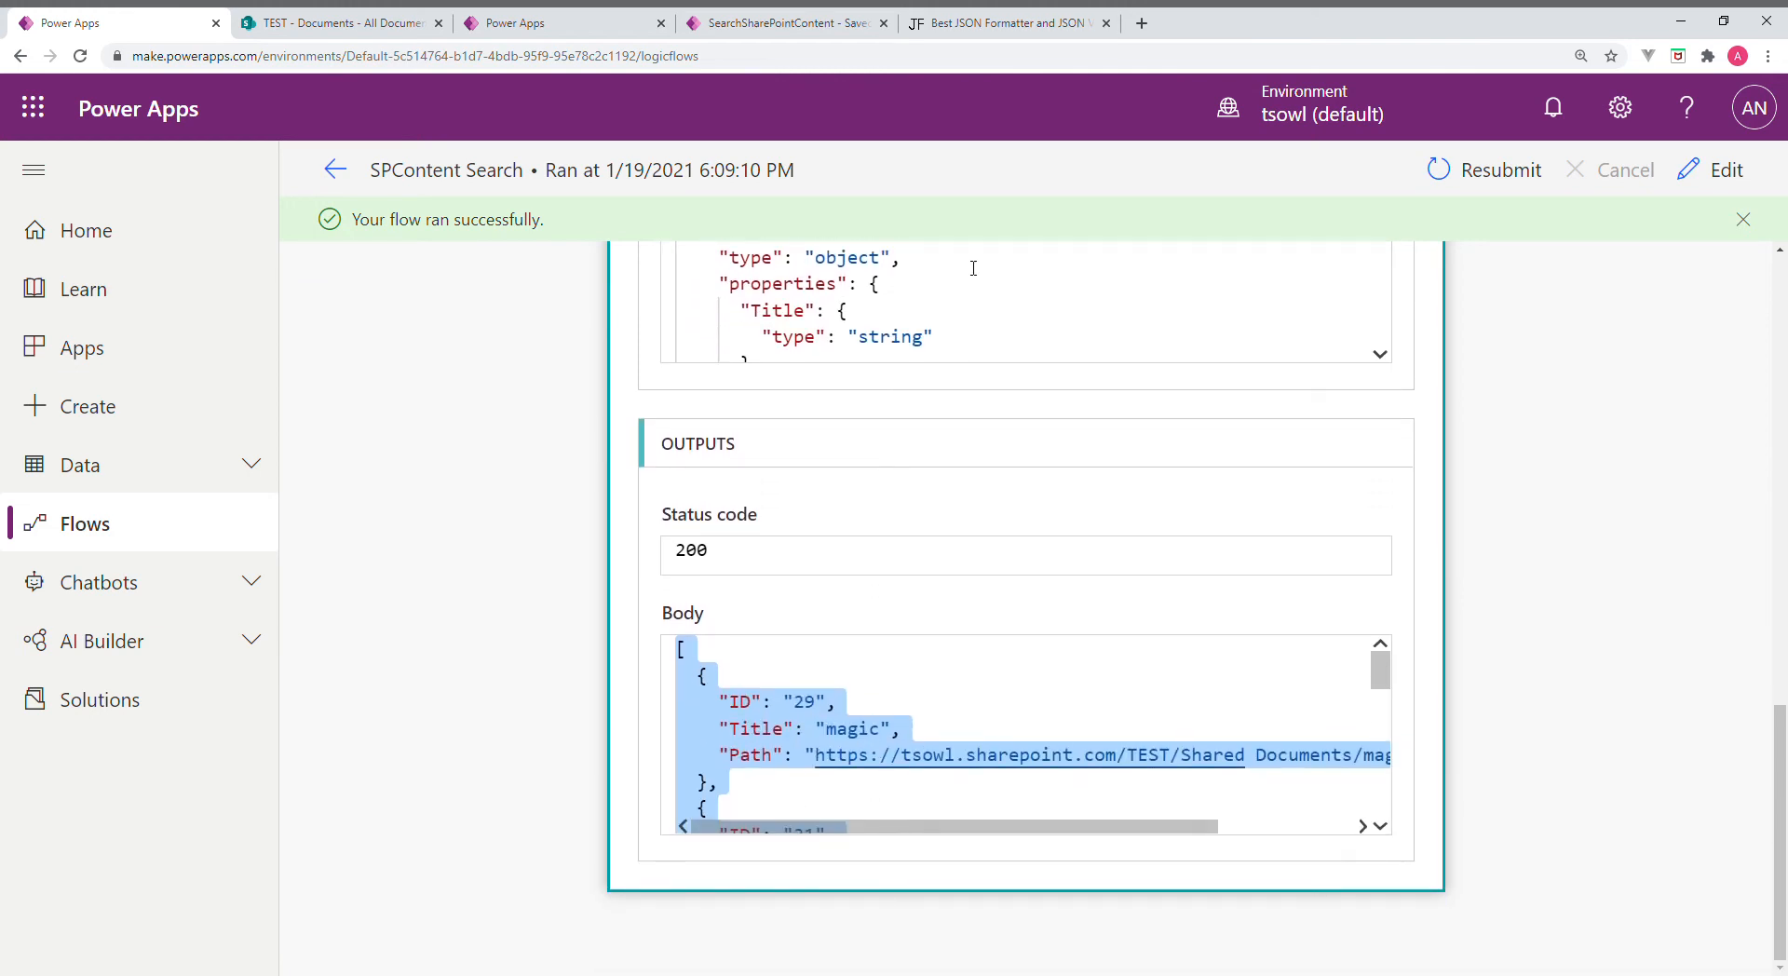
Switch to JSON Formatter showing six returned documents with IDs, titles and paths
{"action": "left_click", "coordinate": [1008, 22]}
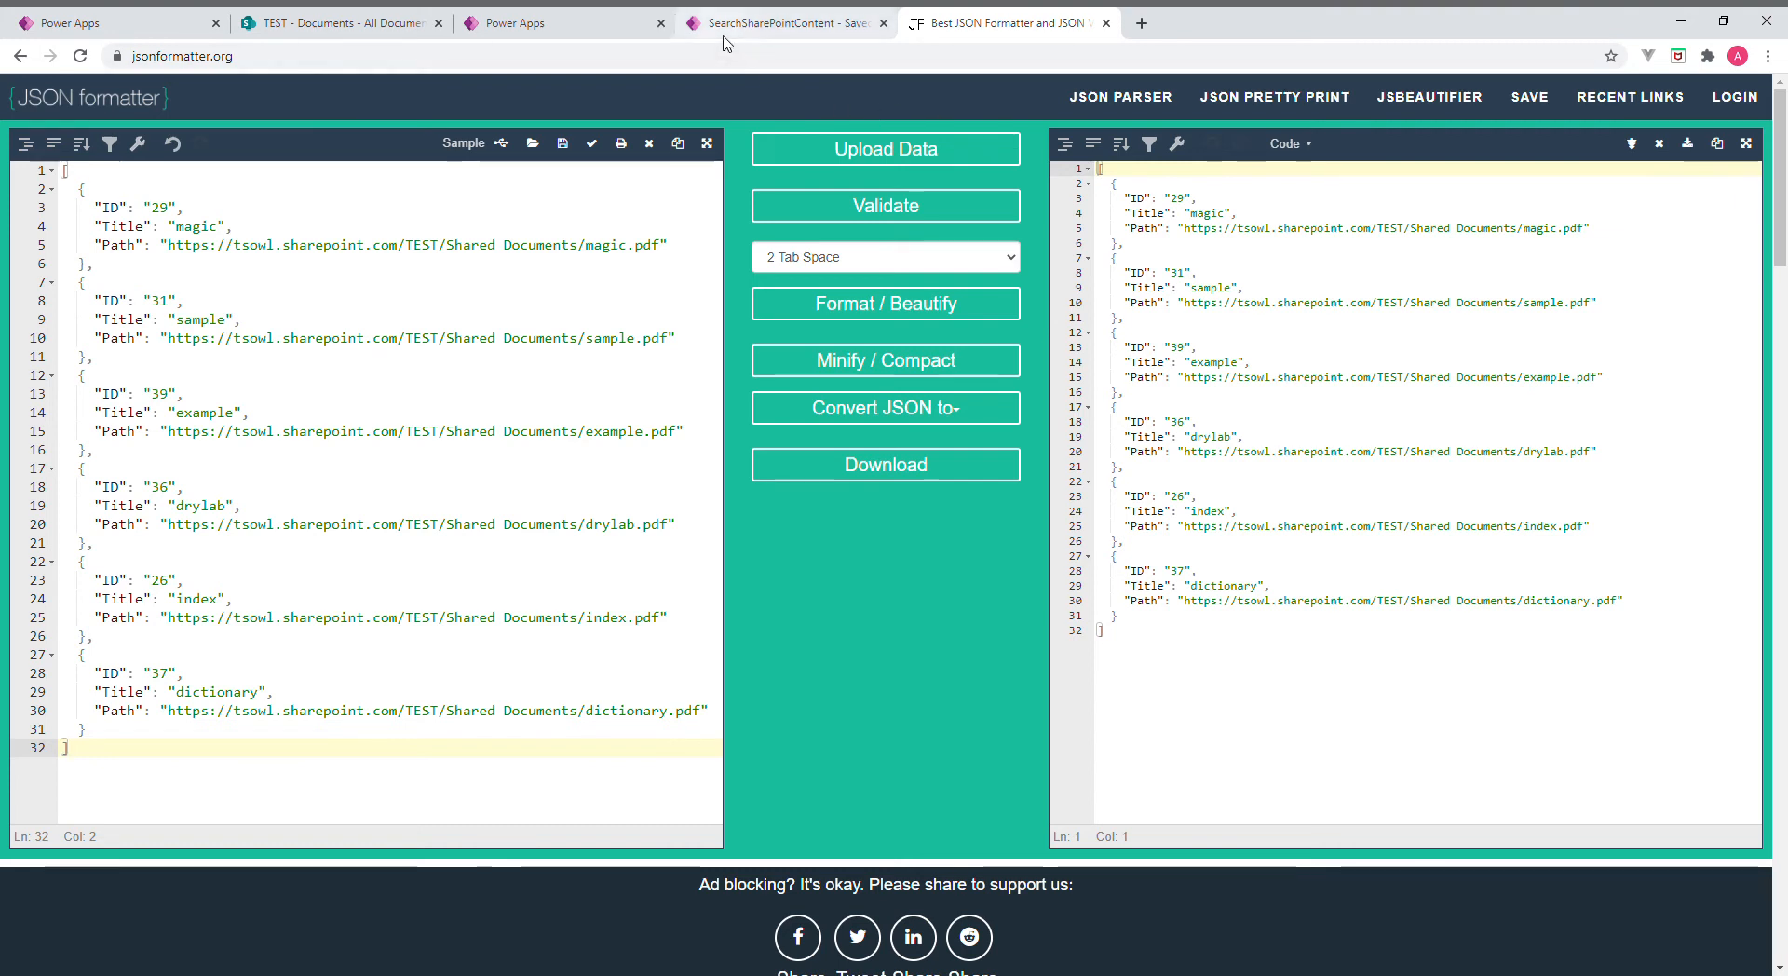
{"action": "mouse_move", "coordinate": [756, 38]}
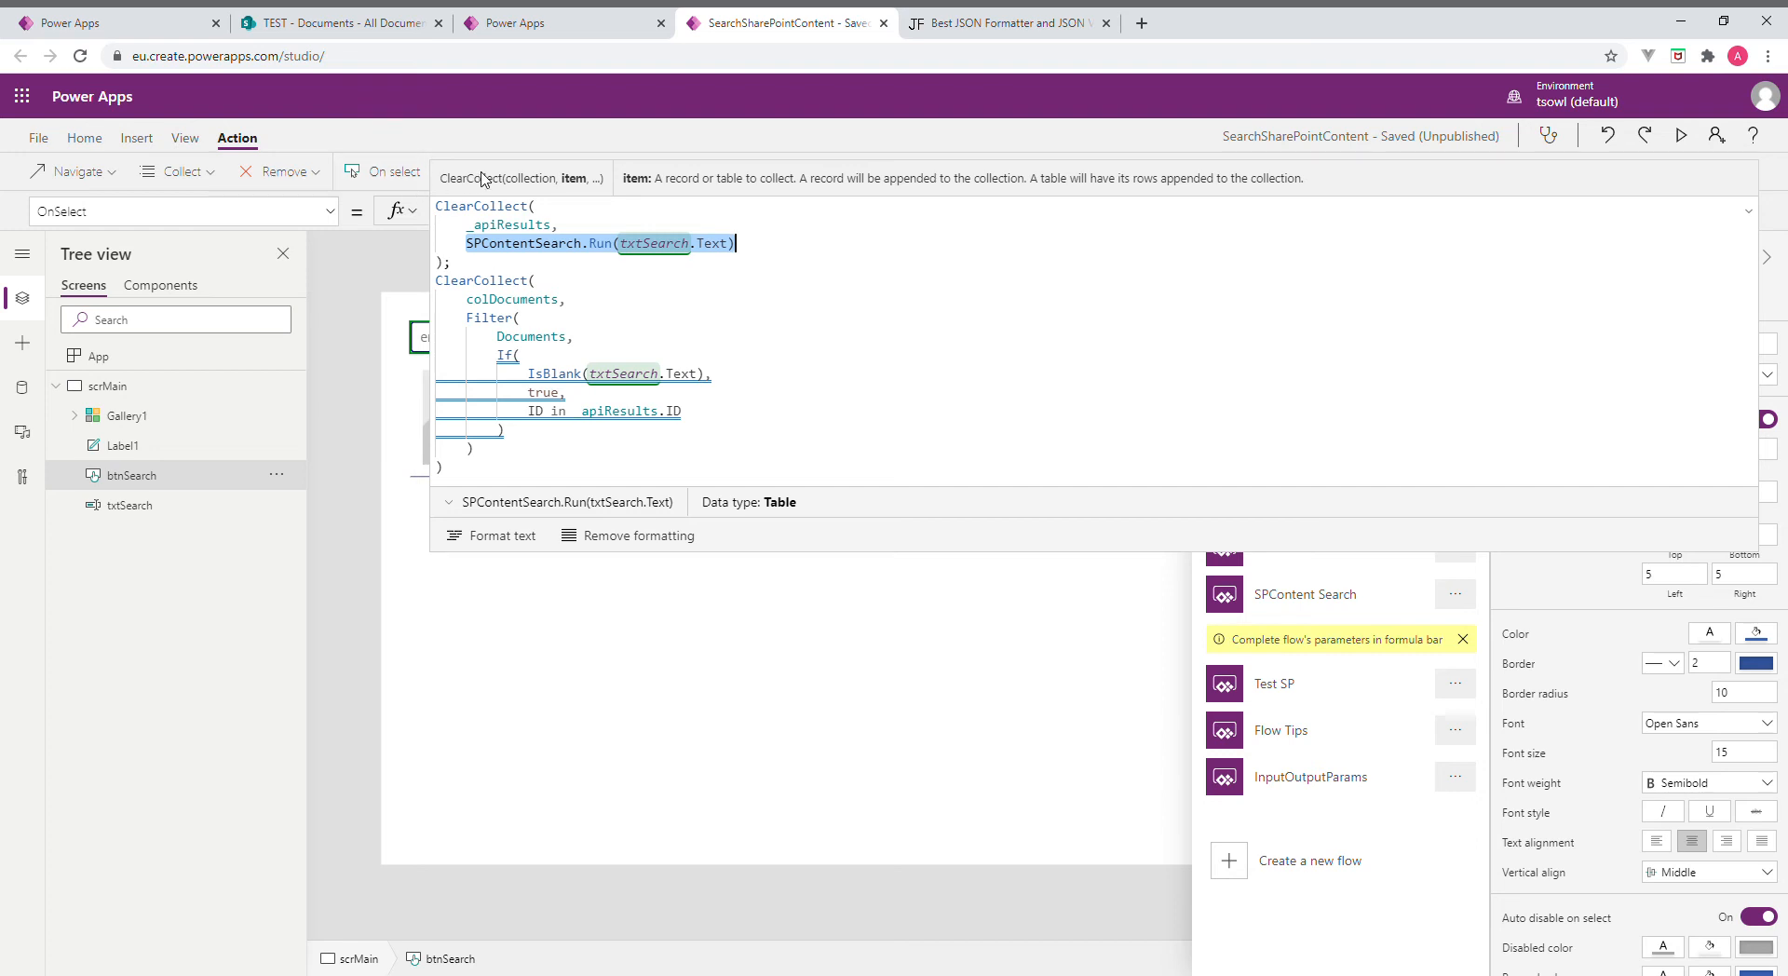
{"action": "mouse_move", "coordinate": [570, 184]}
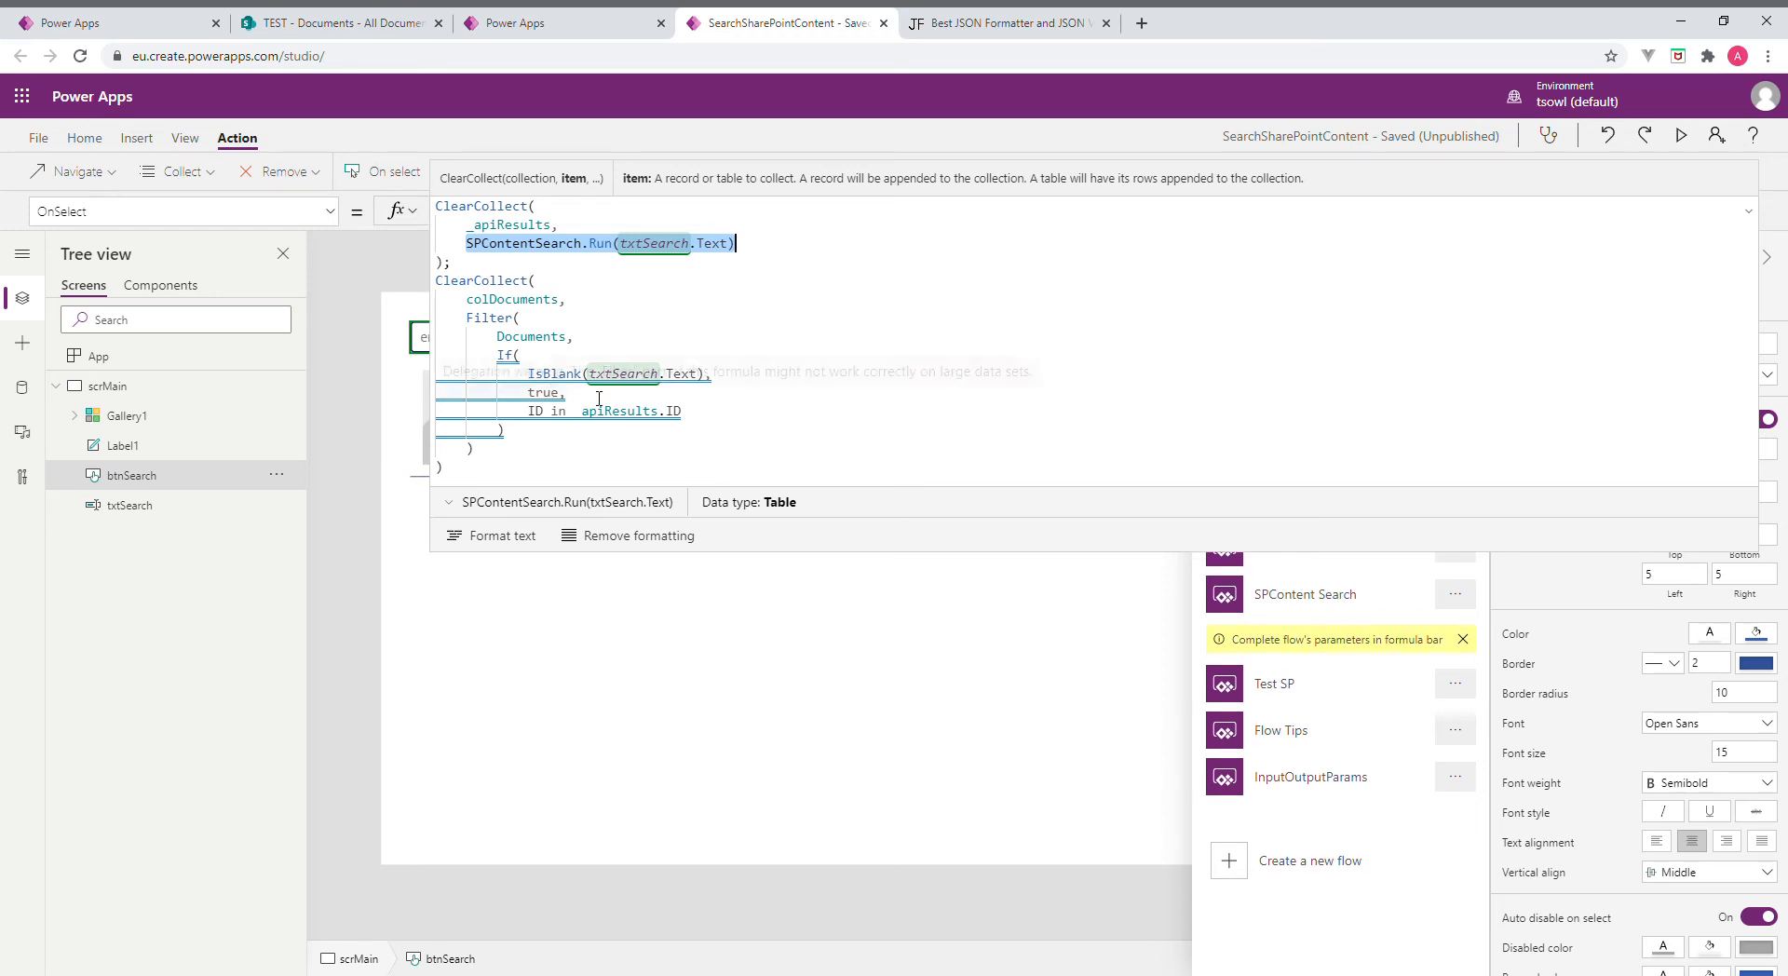
{"action": "mouse_move", "coordinate": [666, 399]}
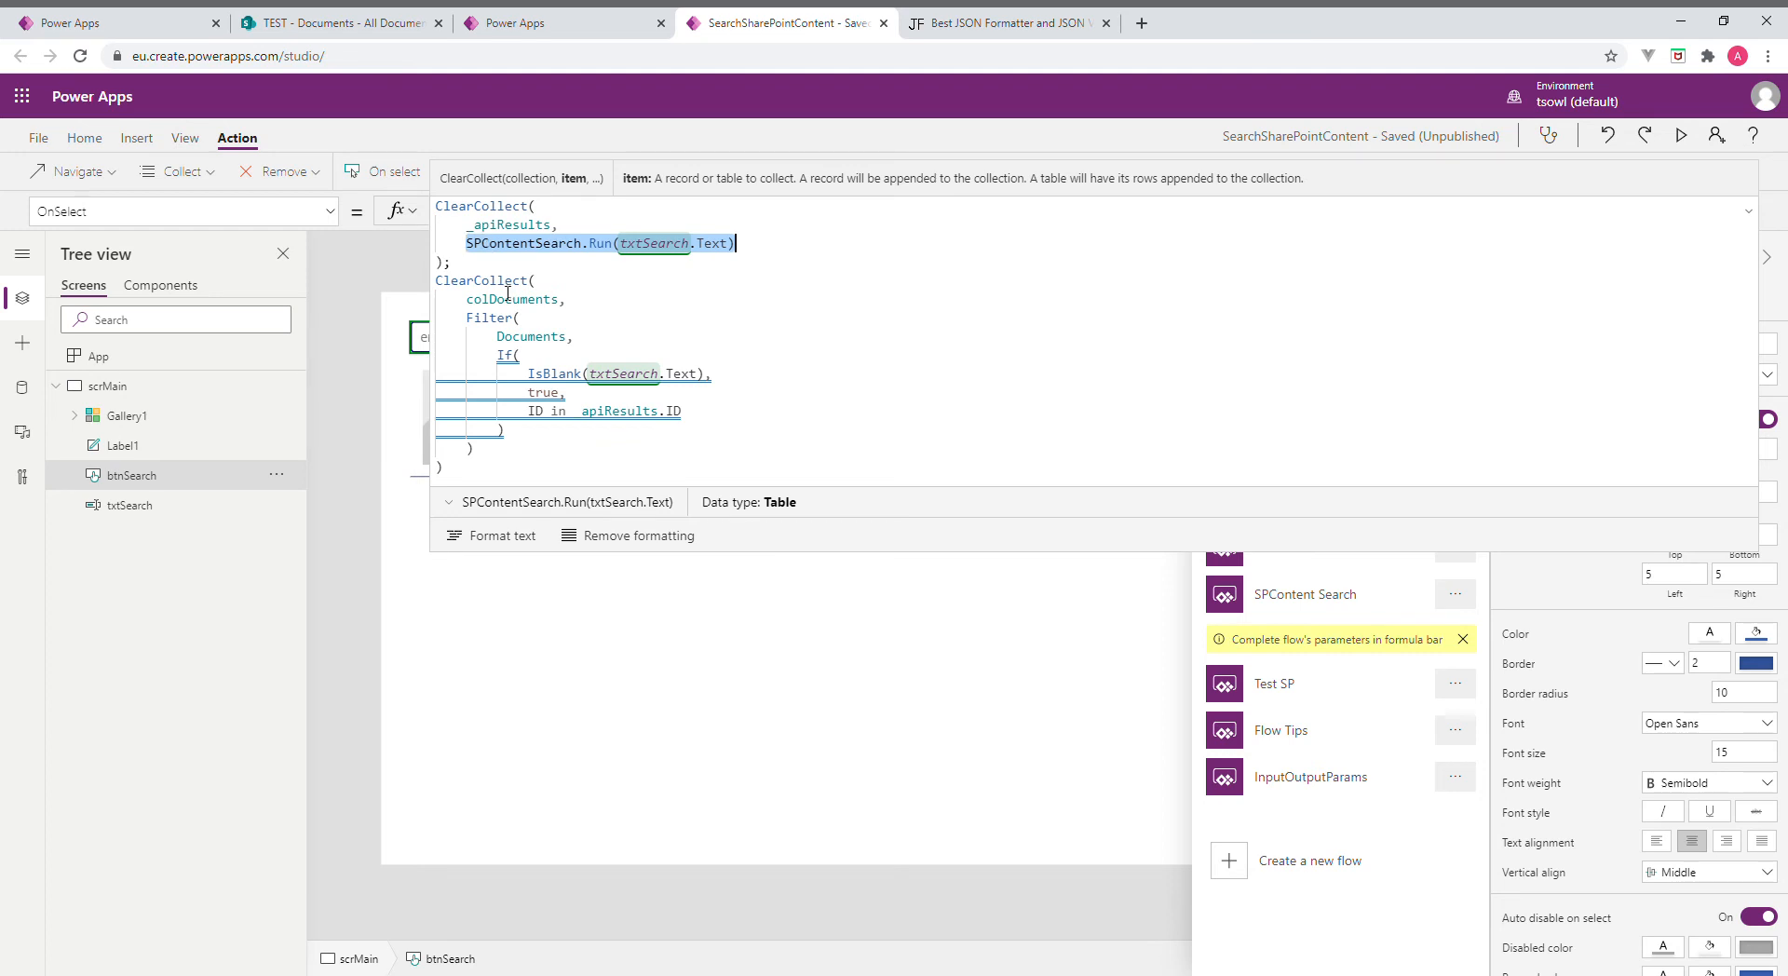
{"action": "mouse_move", "coordinate": [656, 431]}
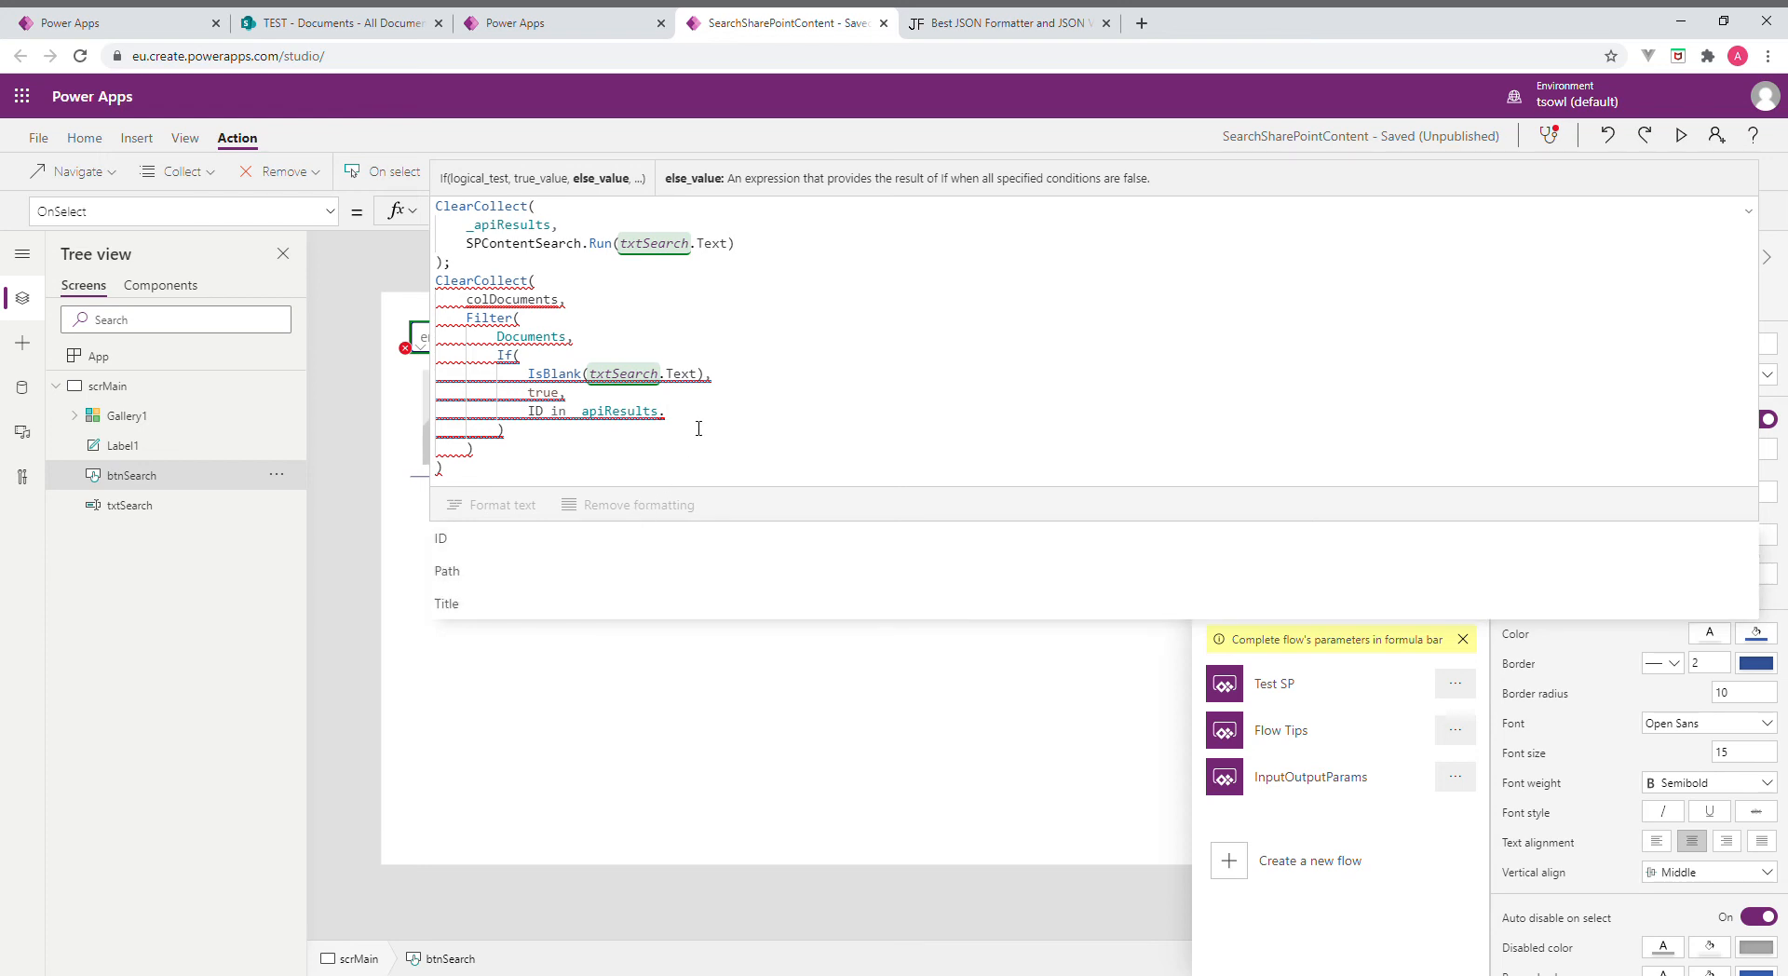
Check field names in JSON Formatter, then complete the filter as ID in _apiResults.ID
{"action": "left_click", "coordinate": [1004, 22]}
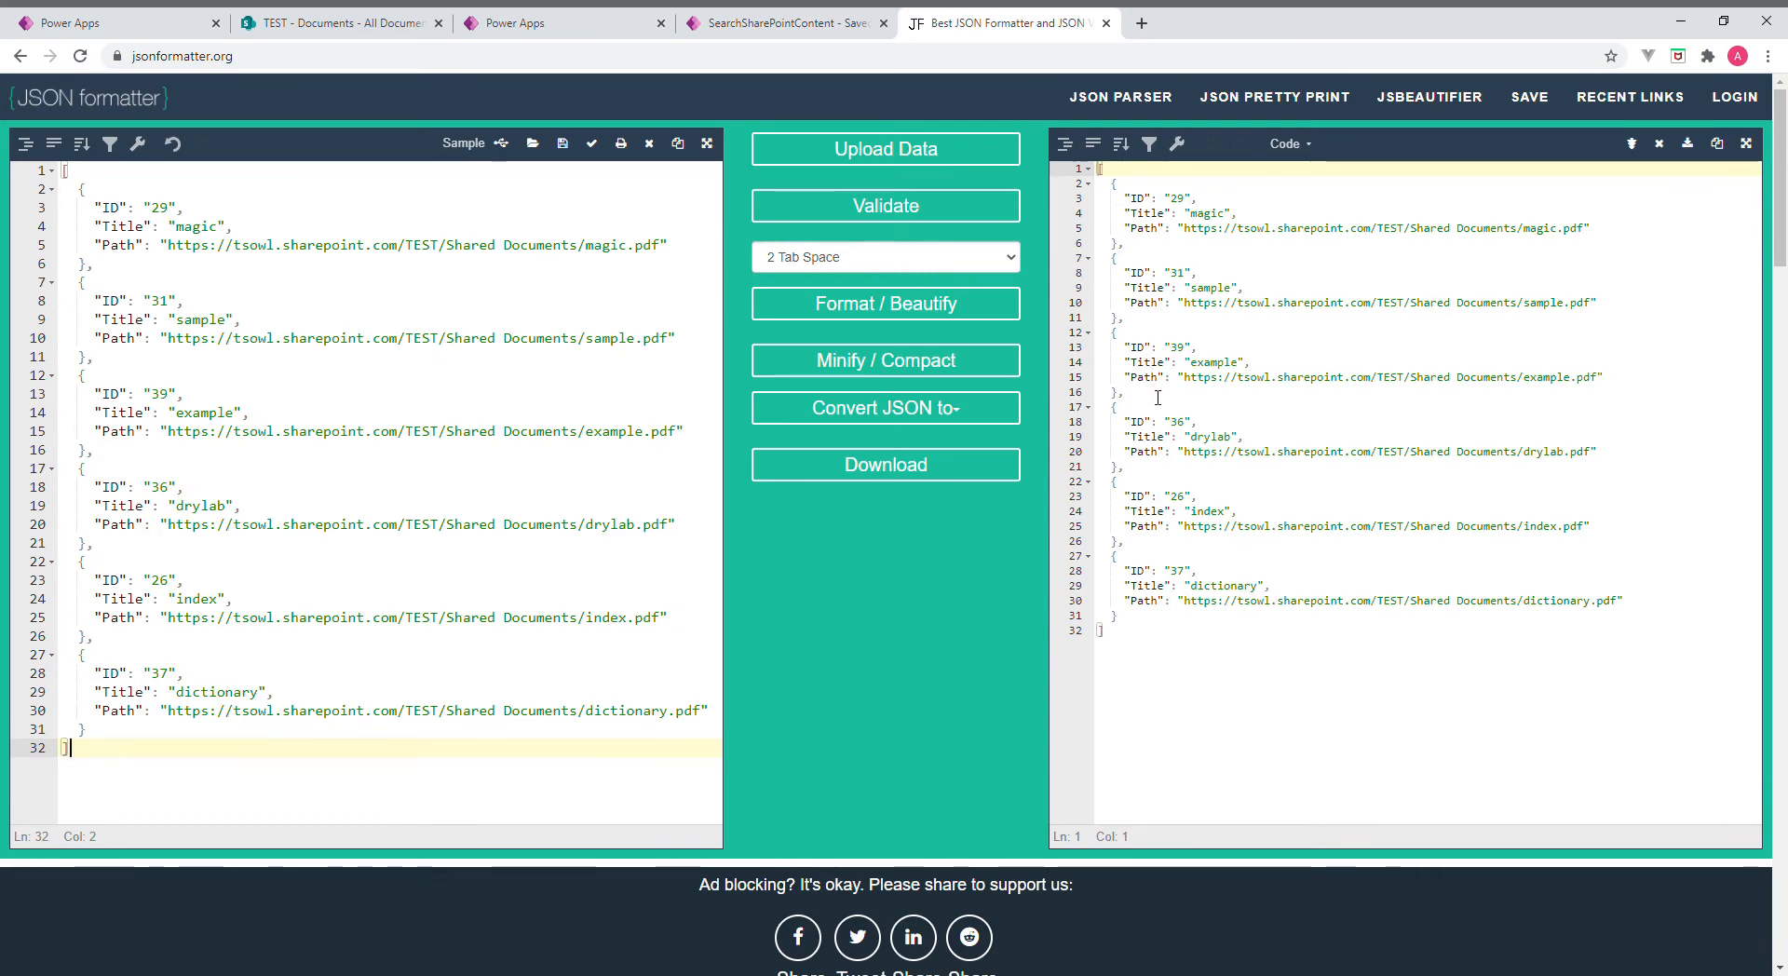
{"action": "mouse_move", "coordinate": [786, 22]}
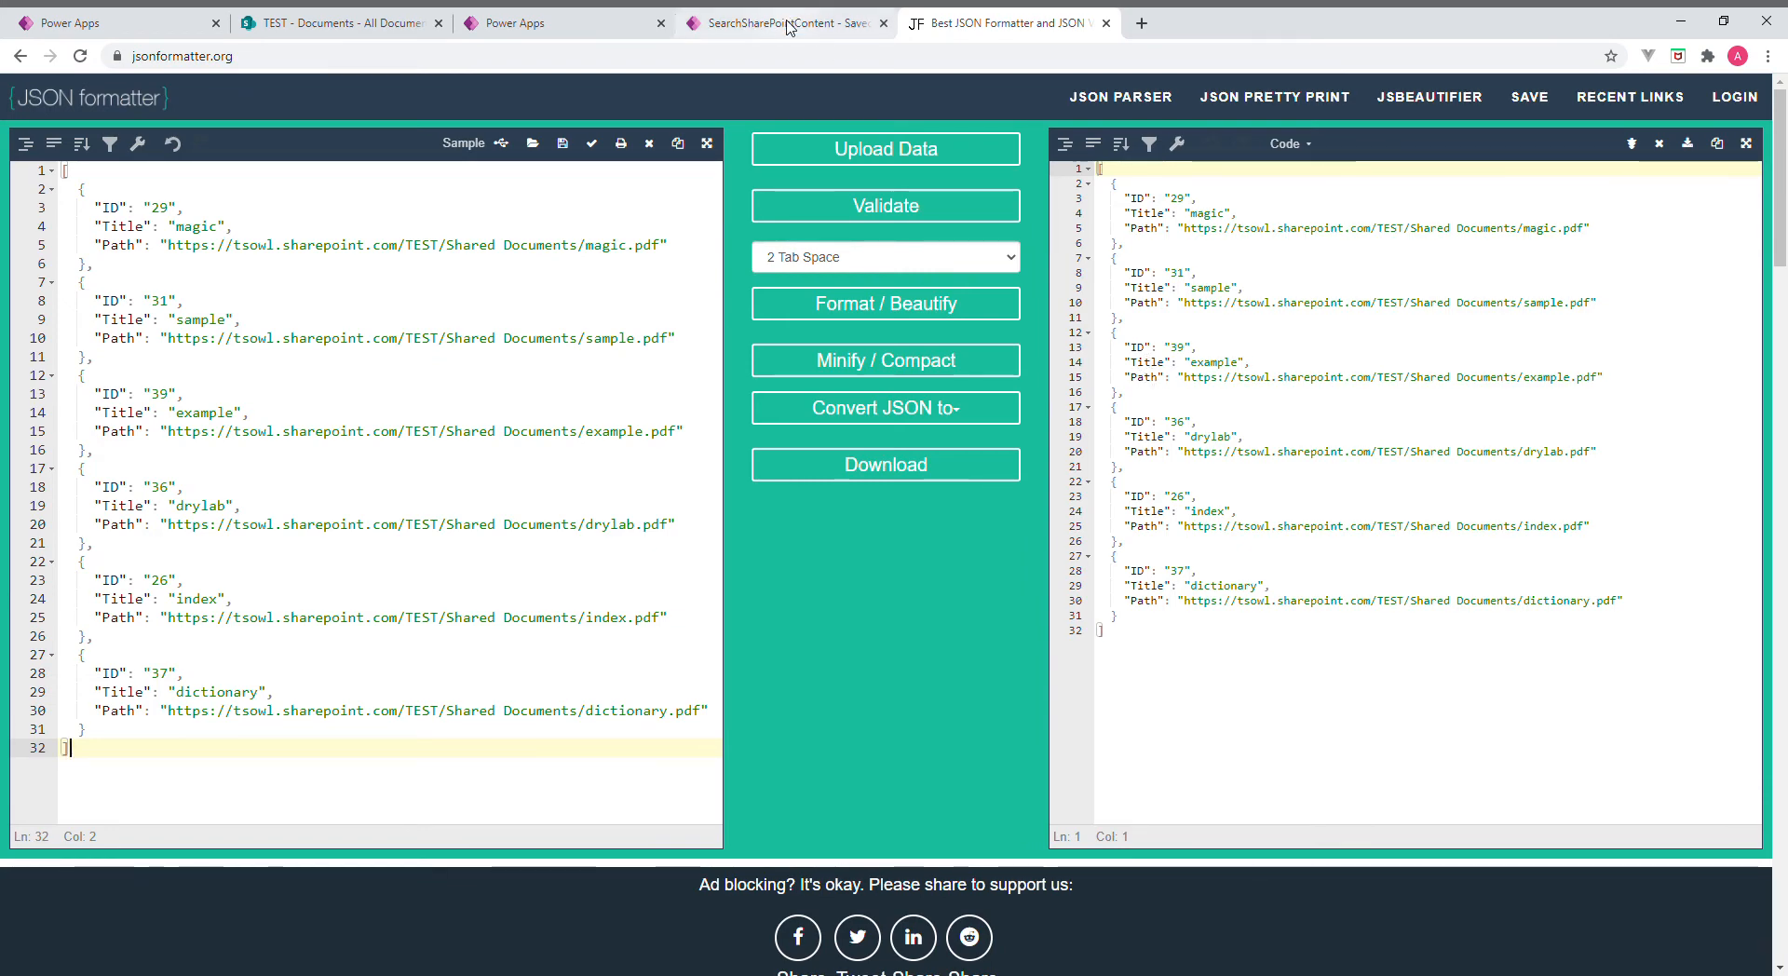
{"action": "left_click", "coordinate": [784, 22]}
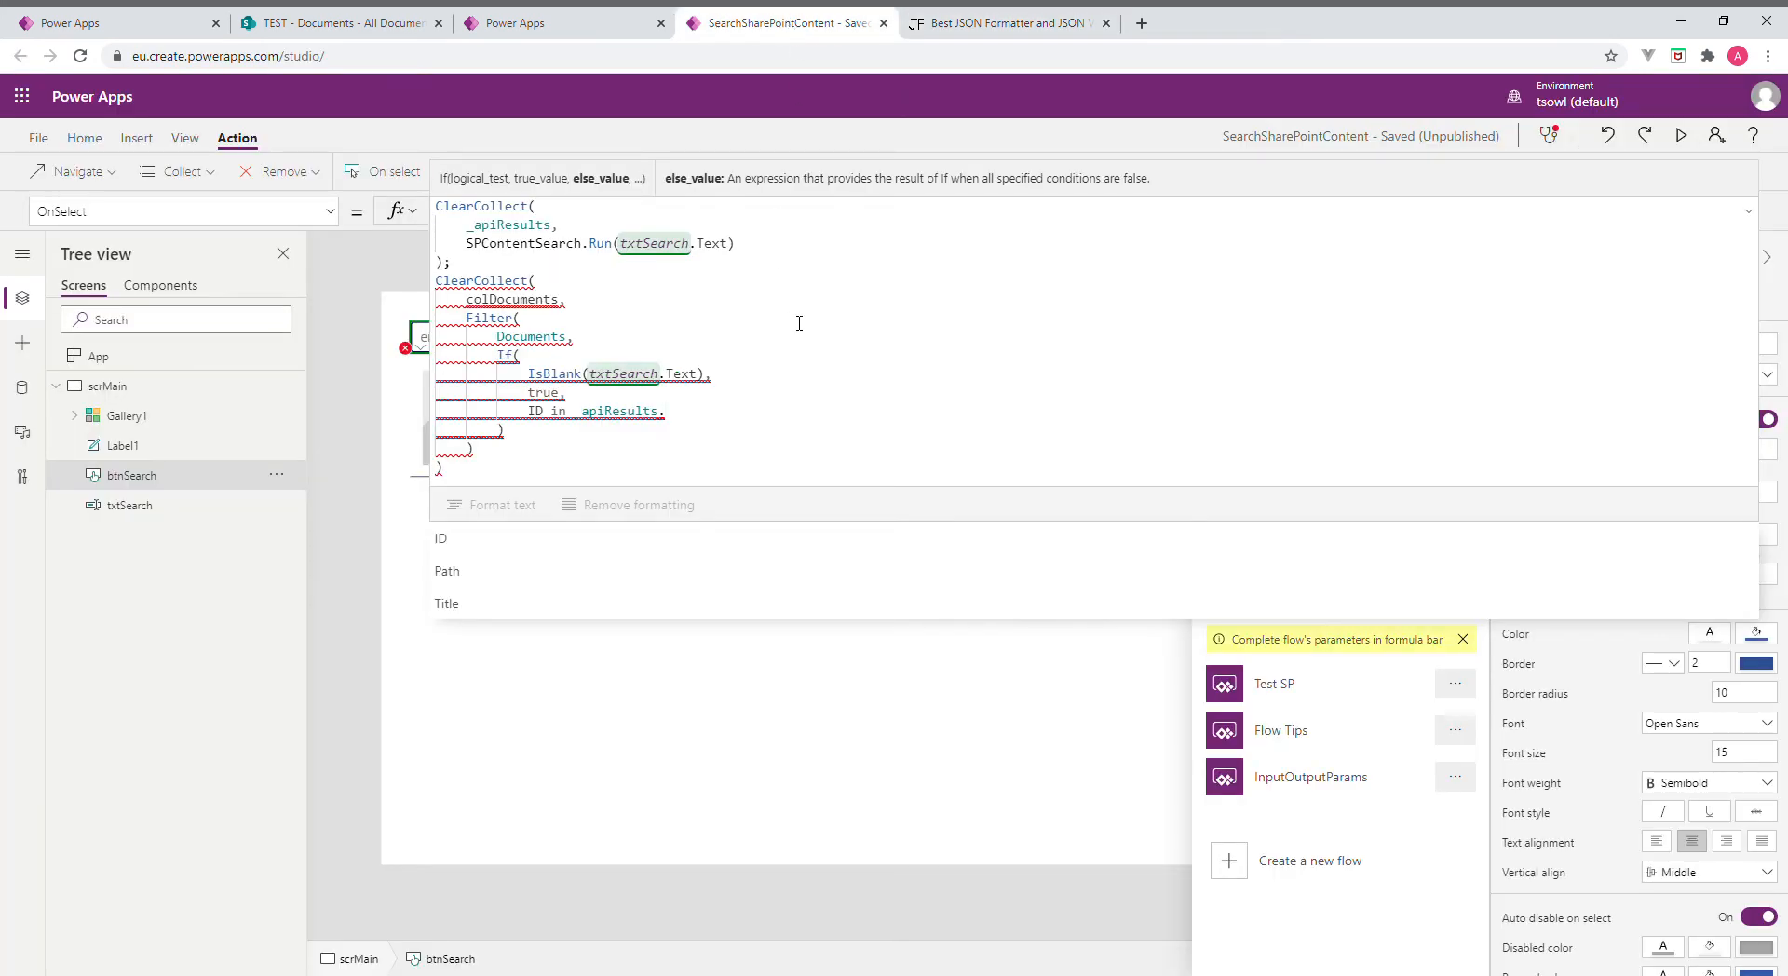
{"action": "type", "text": "ID"}
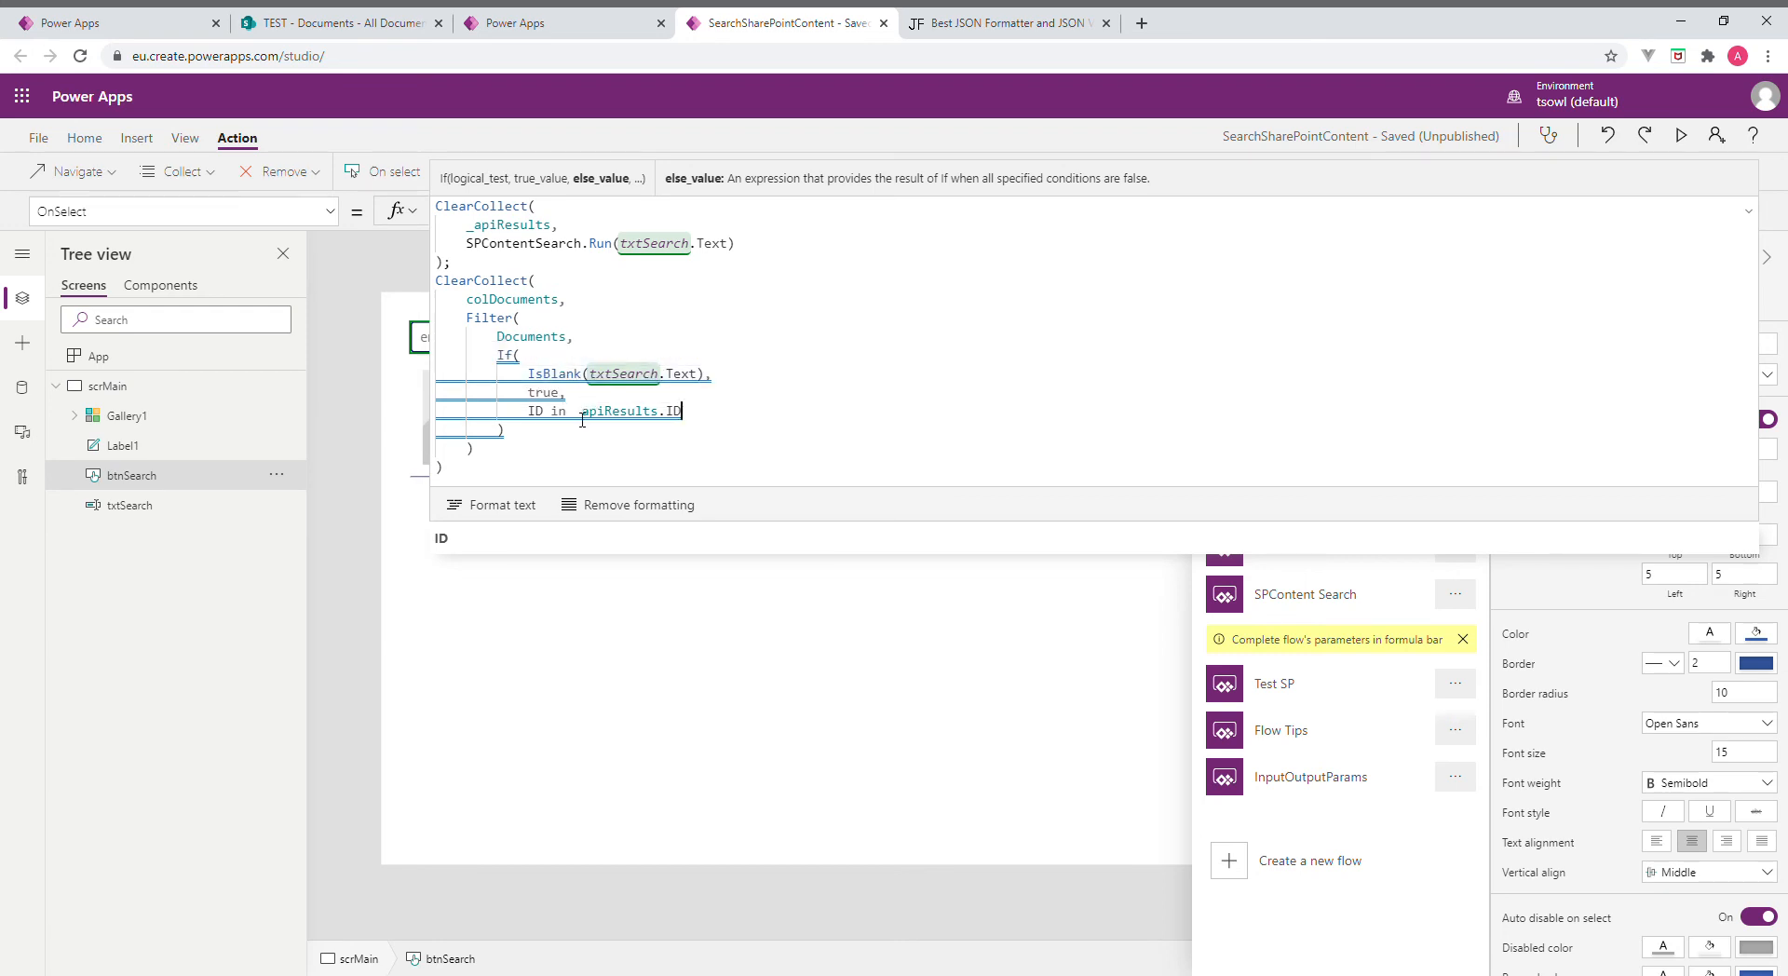
{"action": "mouse_move", "coordinate": [698, 412]}
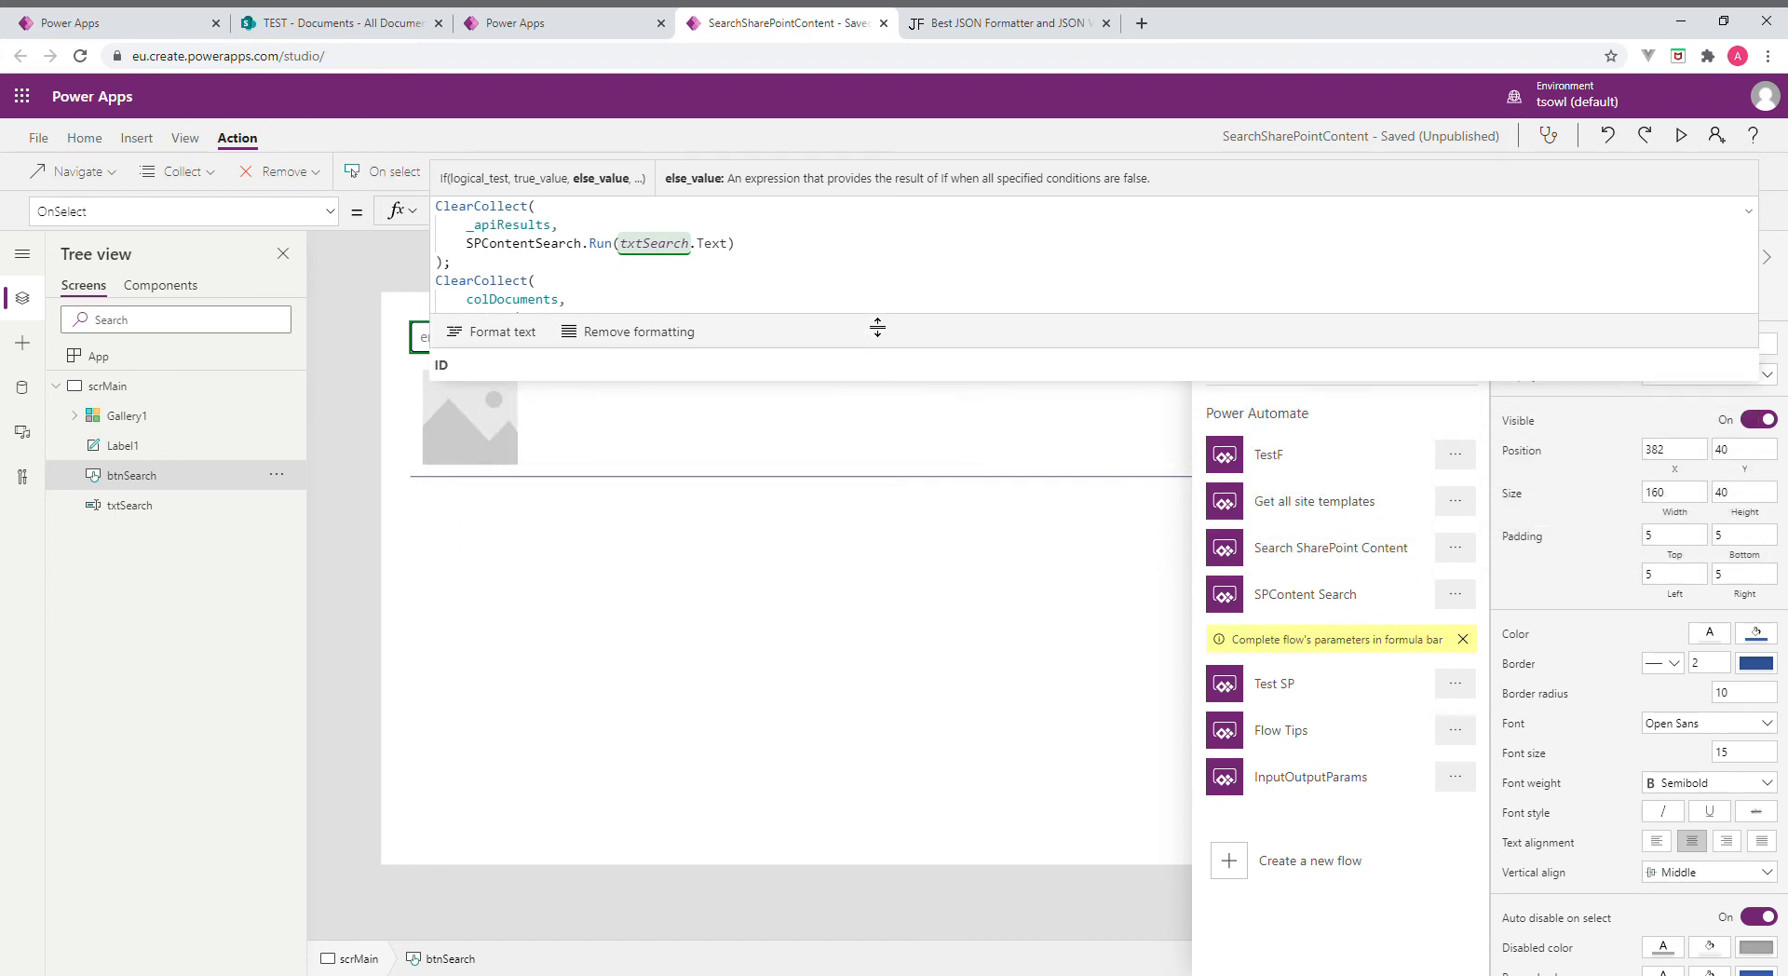
{"action": "mouse_move", "coordinate": [1759, 218]}
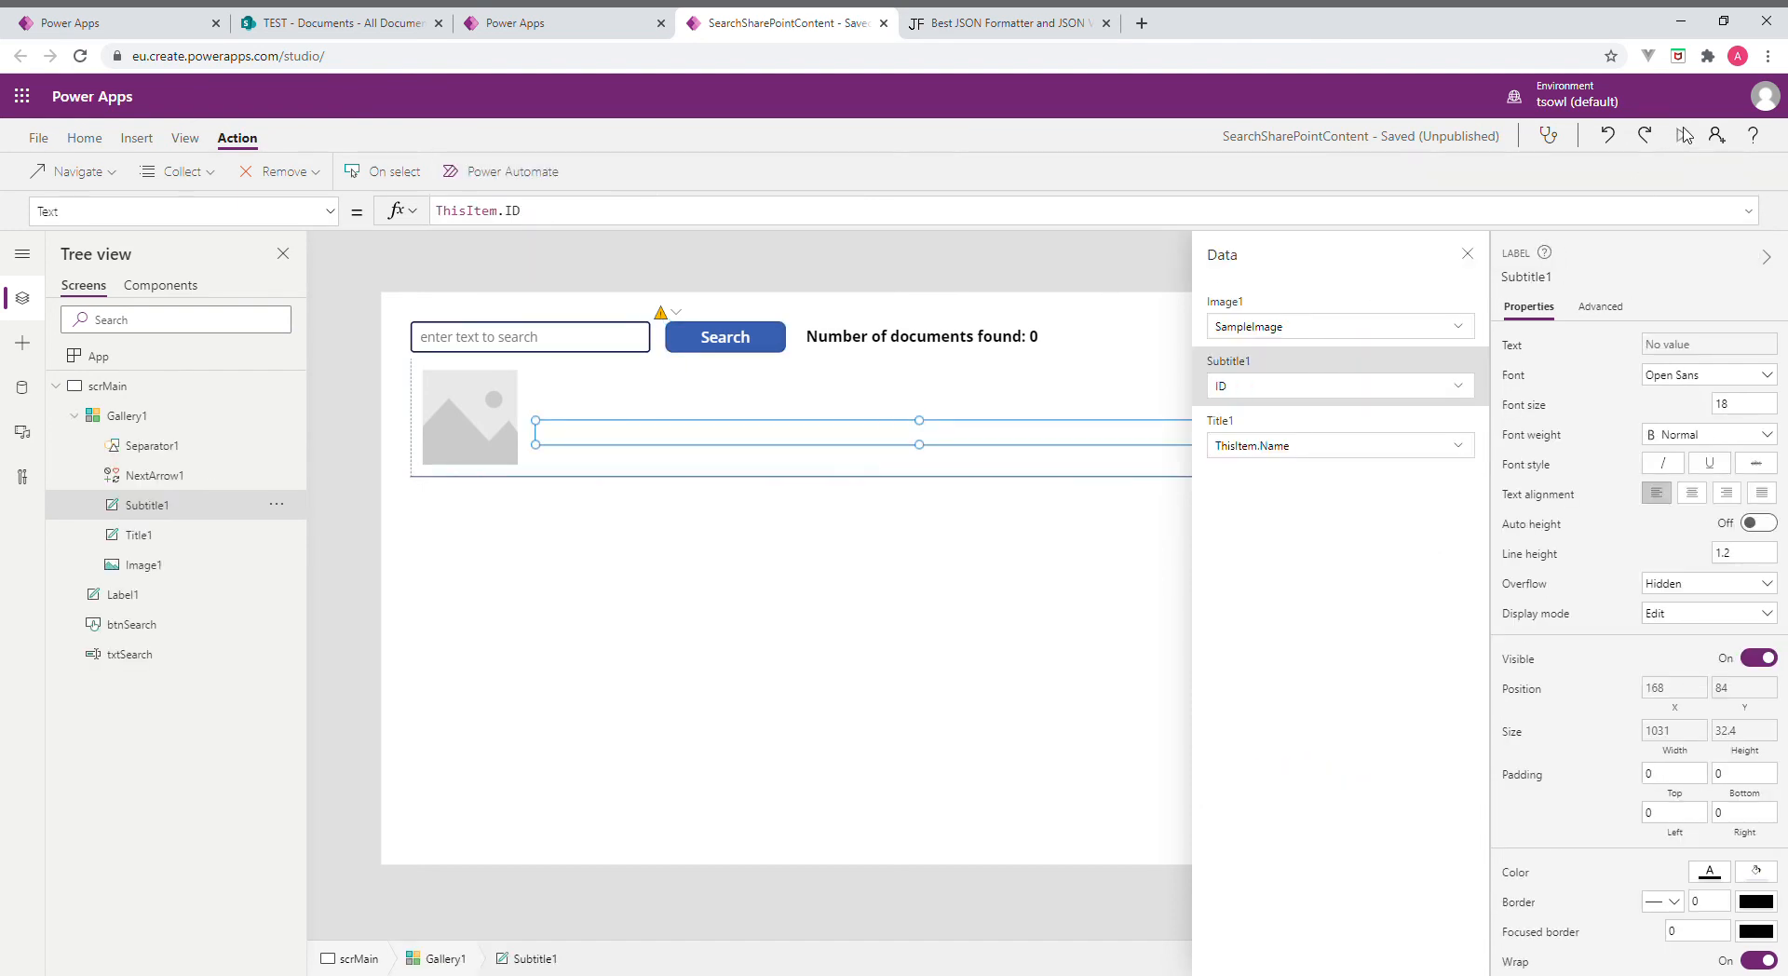
Preview the app and scroll through the gallery of 39 found documents
{"action": "left_click", "coordinate": [1682, 134]}
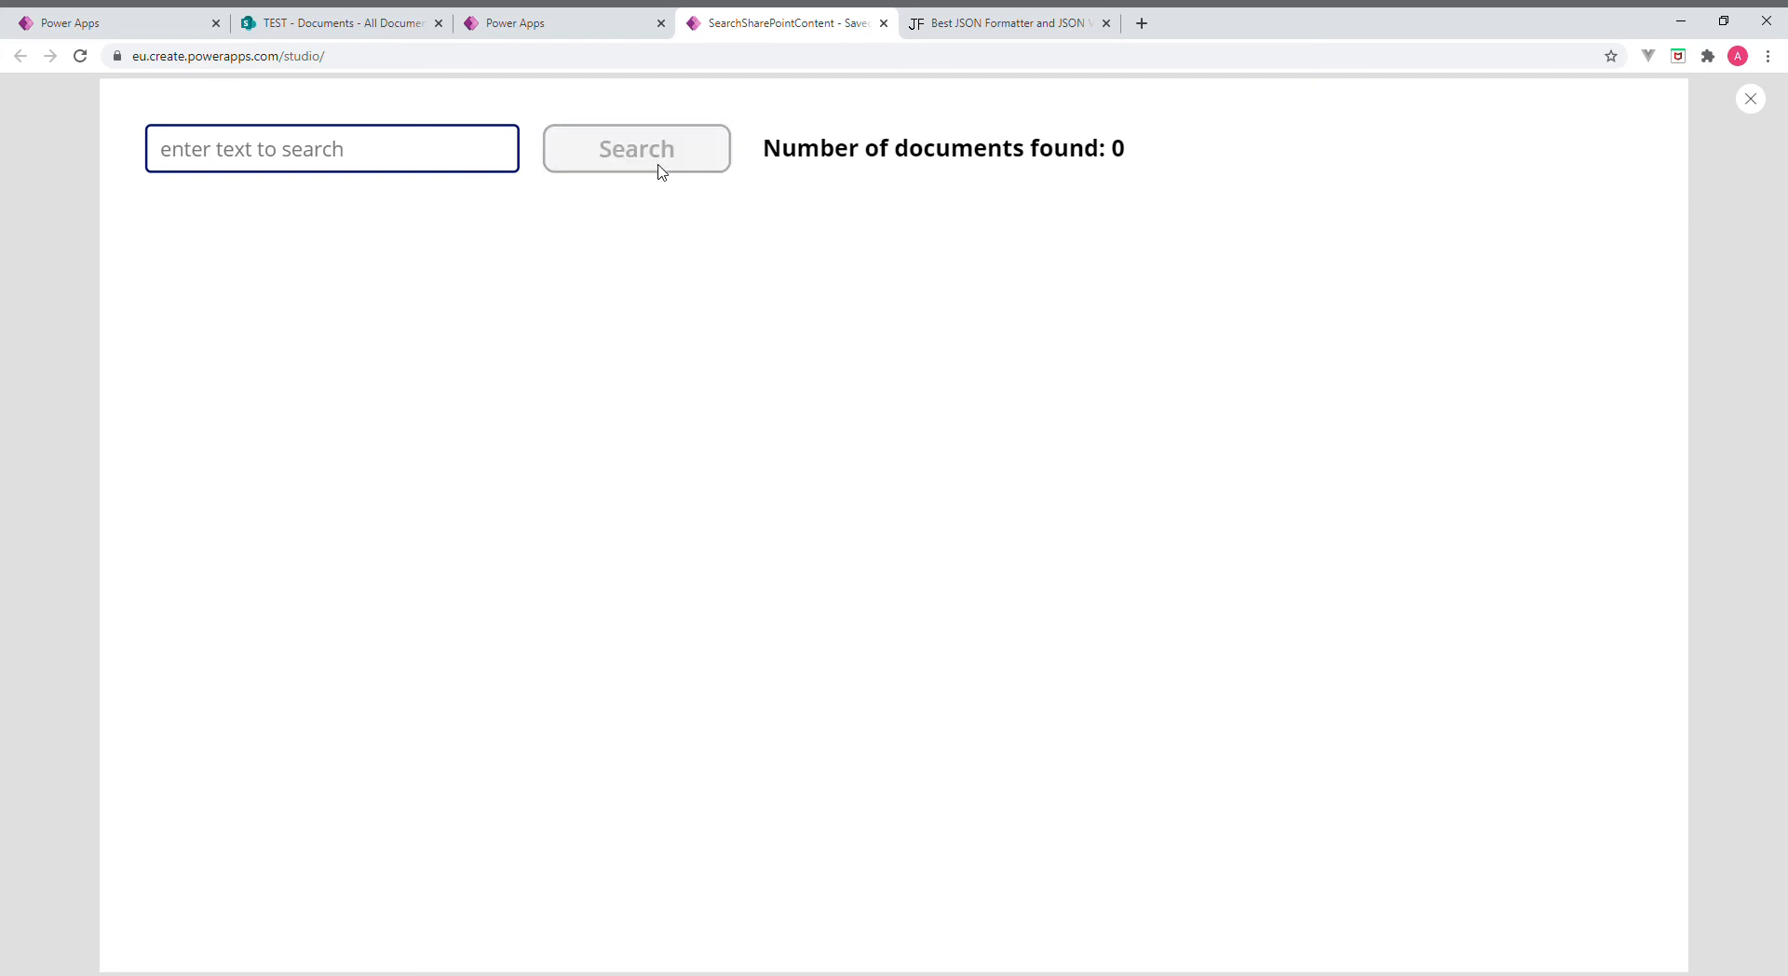
{"action": "left_click", "coordinate": [635, 148]}
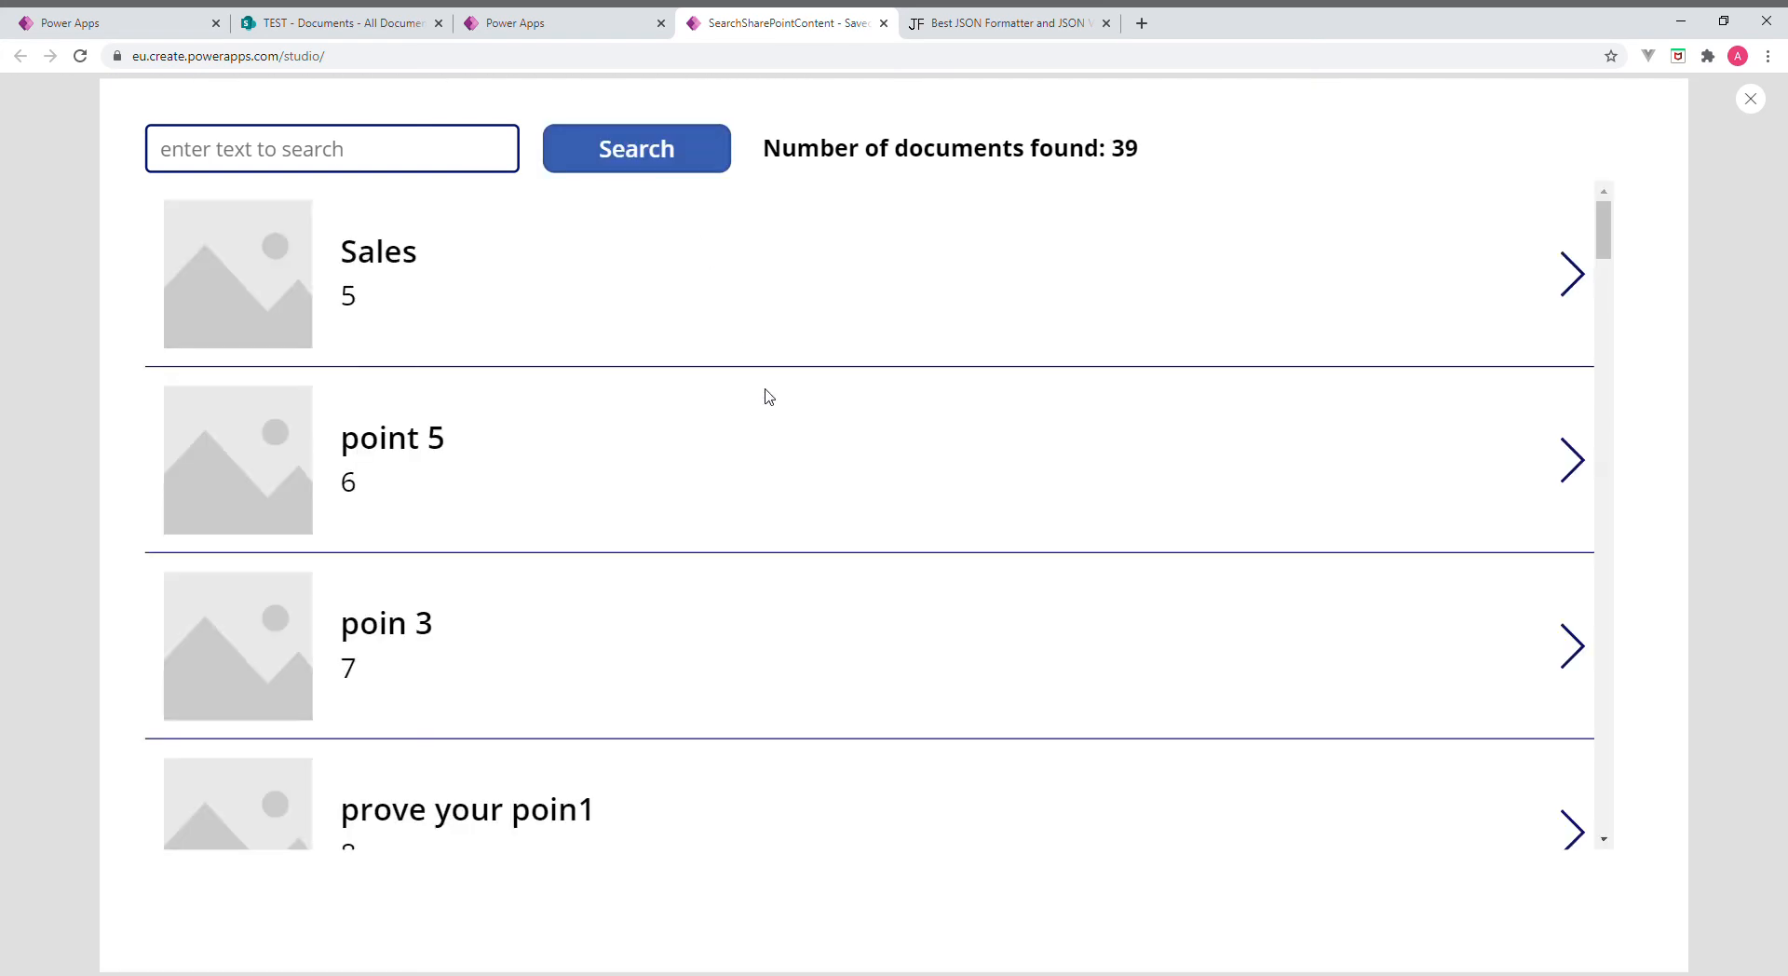
{"action": "scroll", "scroll_direction": "down", "scroll_amount": 3}
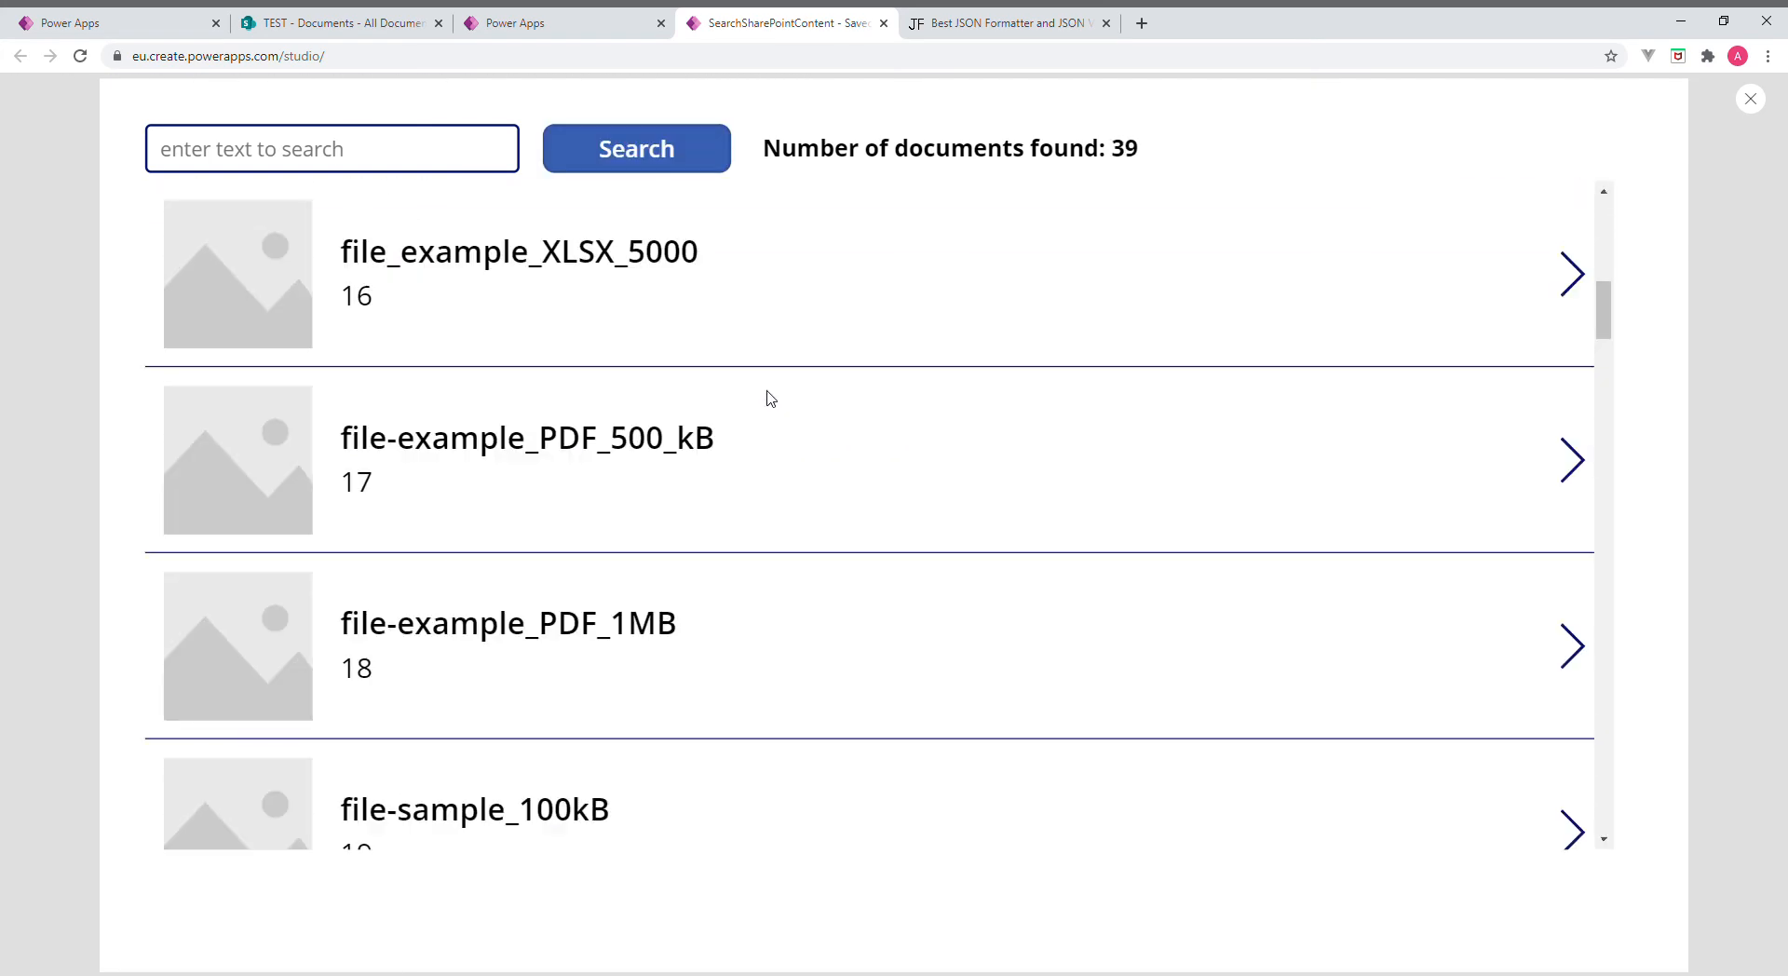
{"action": "scroll", "scroll_direction": "down", "scroll_amount": 3}
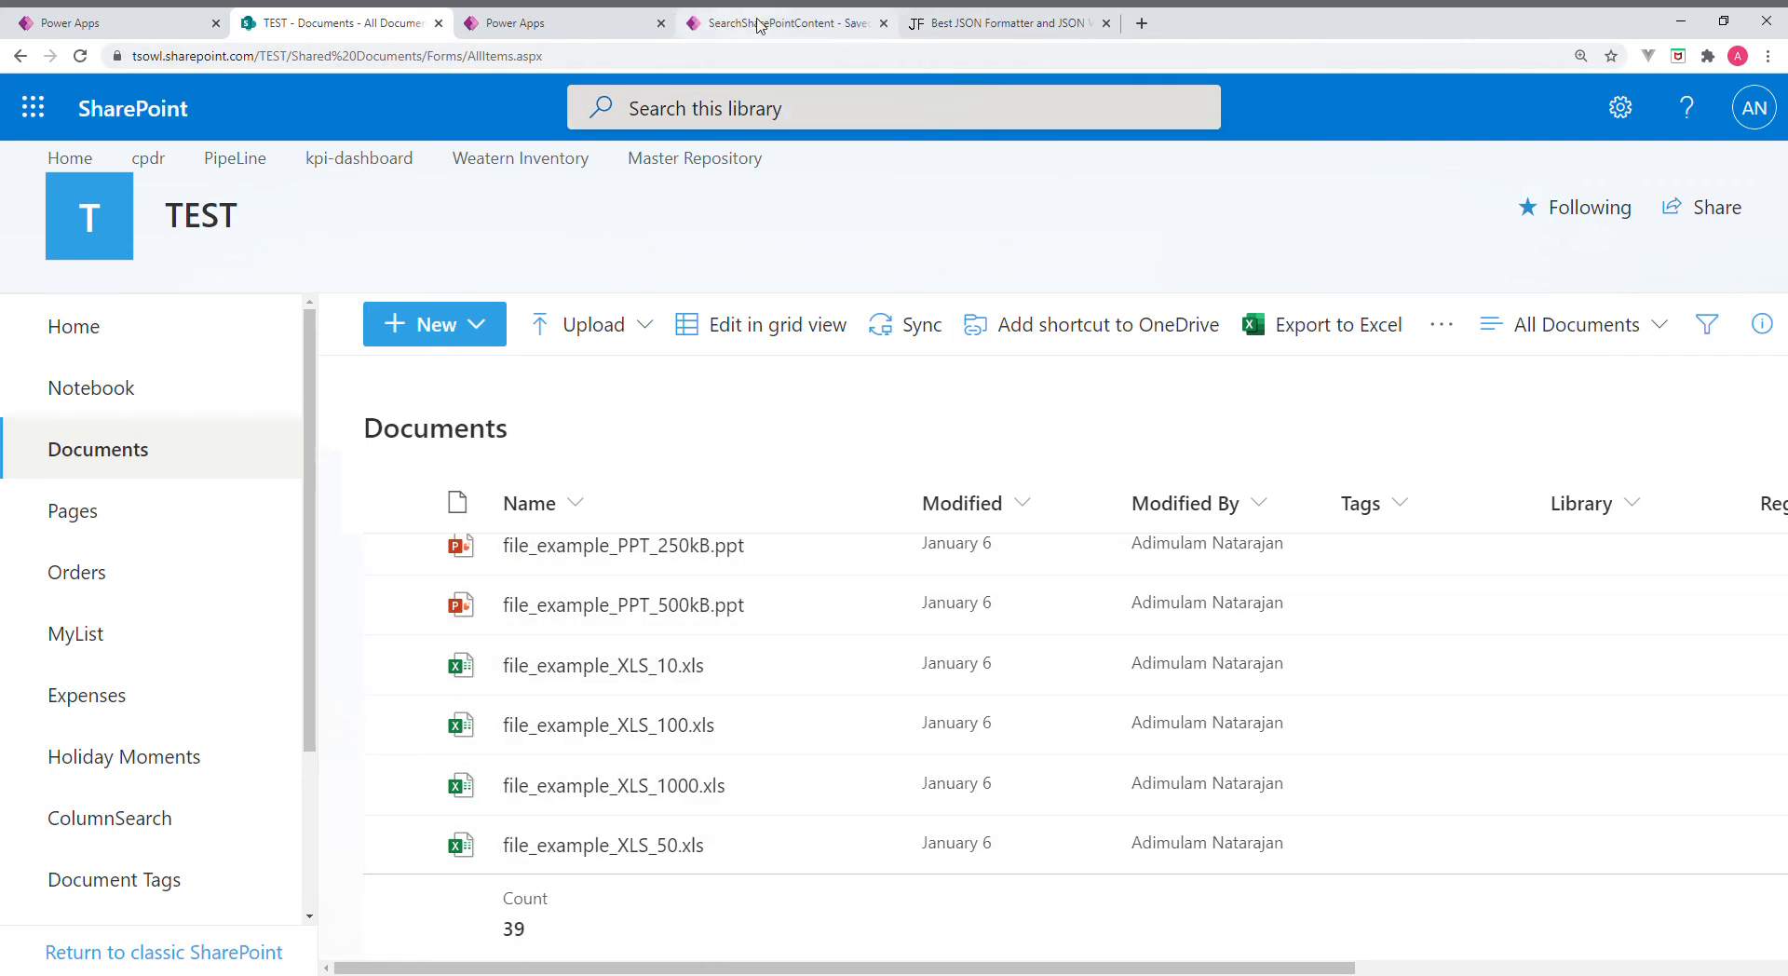
Back in the running app, enter PRINCE in the search box
{"action": "left_click", "coordinate": [787, 22]}
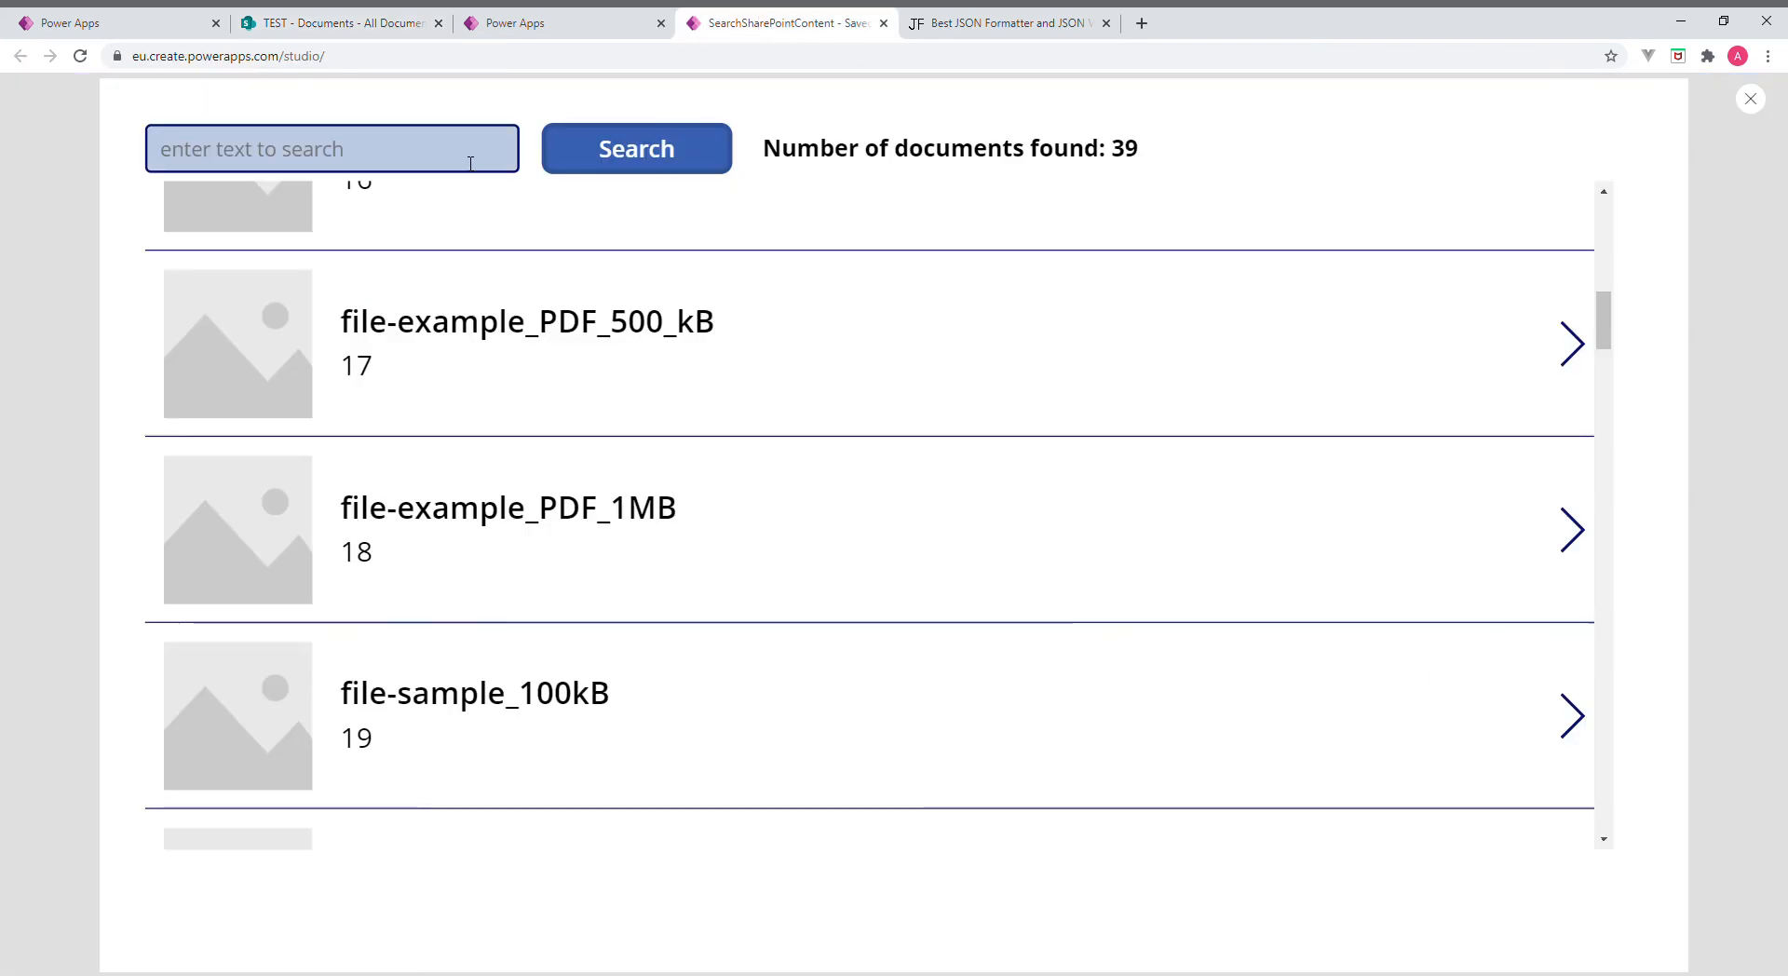
{"action": "left_click", "coordinate": [331, 148]}
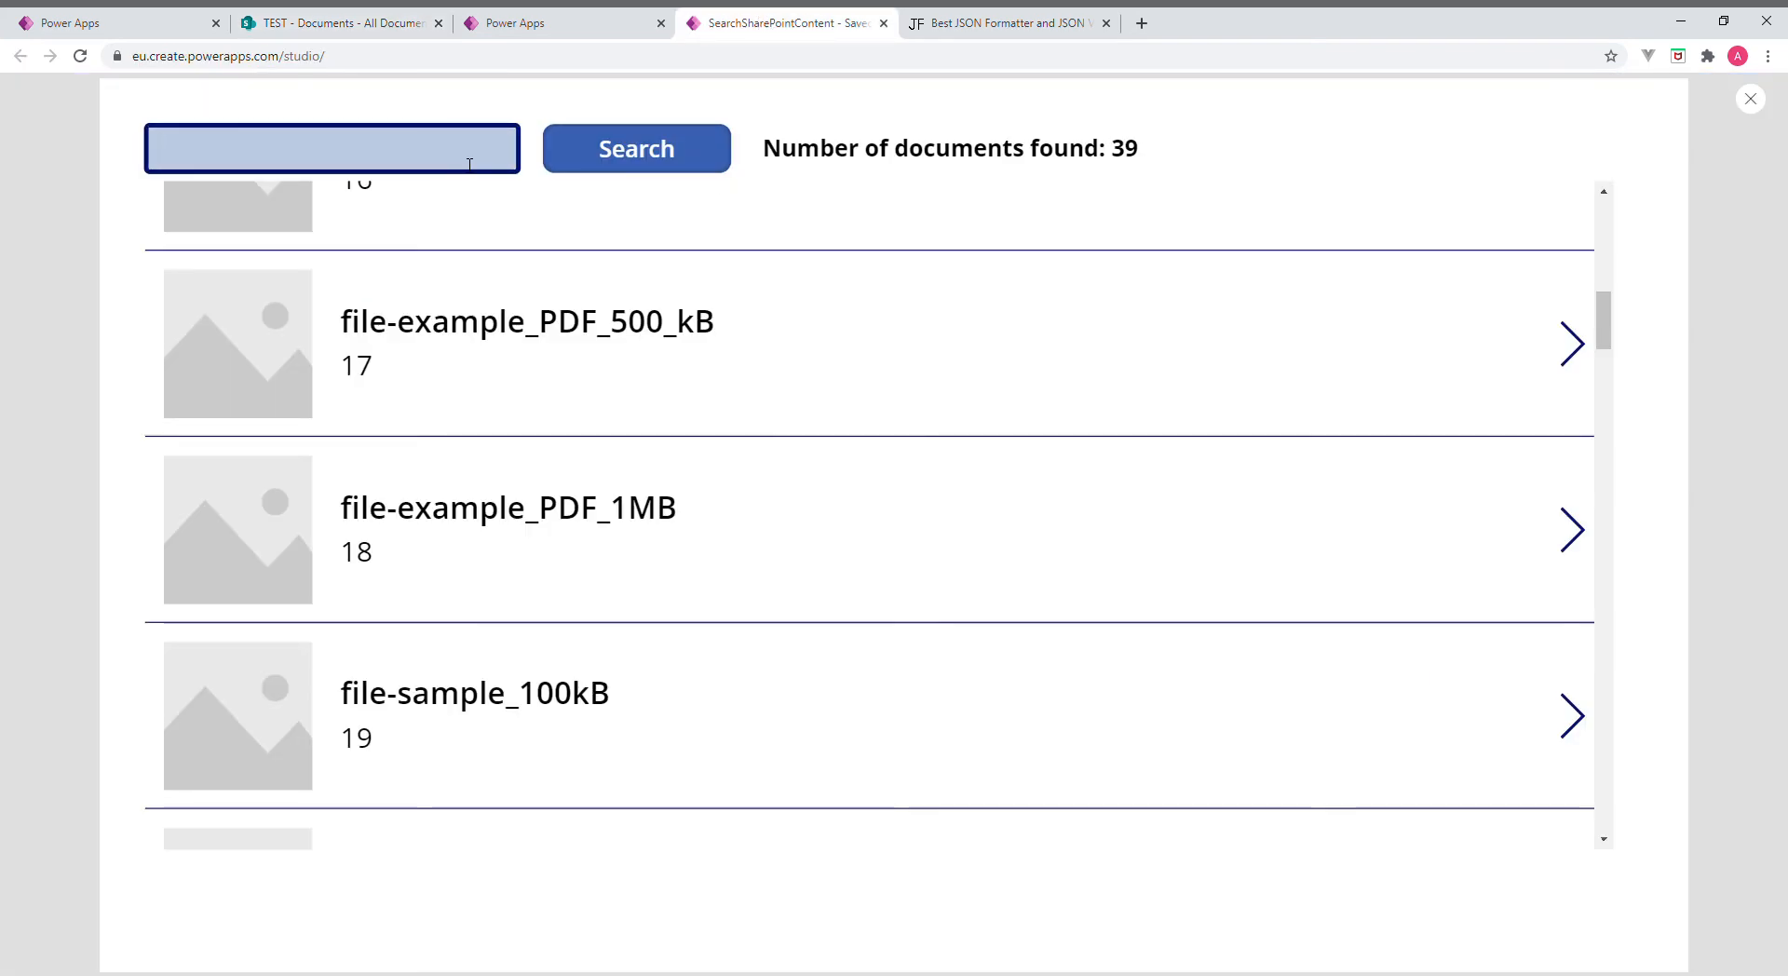
{"action": "type", "text": "PRINC"}
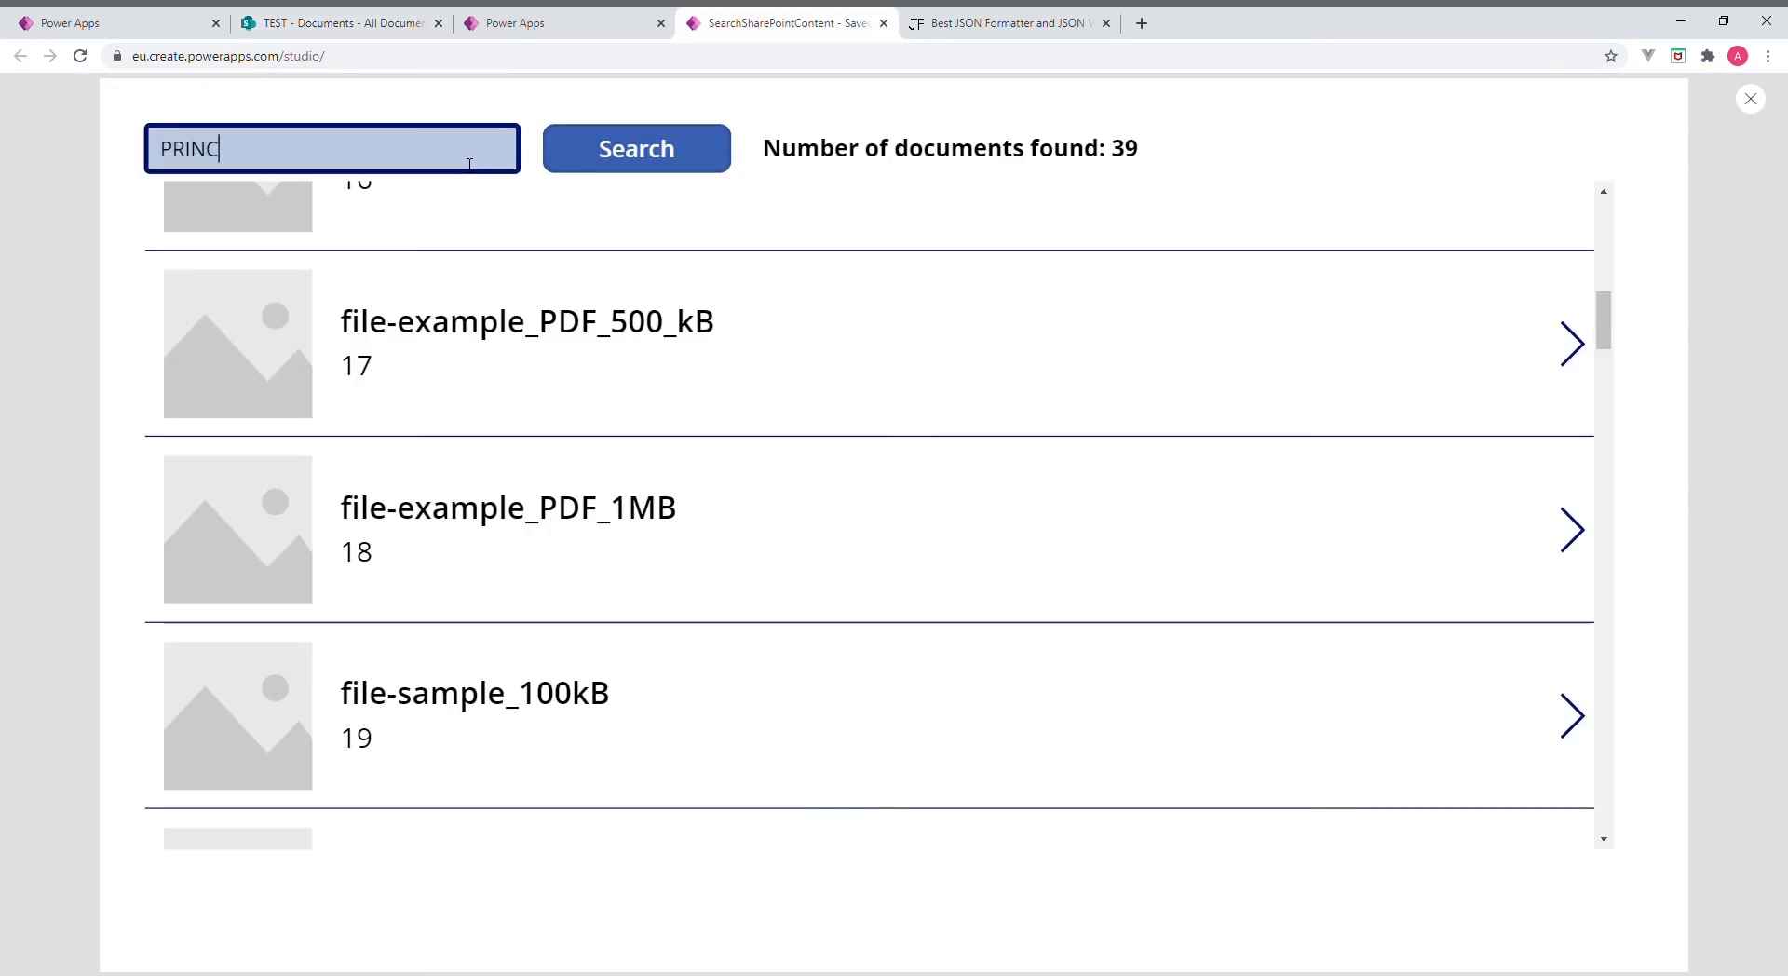
{"action": "type", "text": "E"}
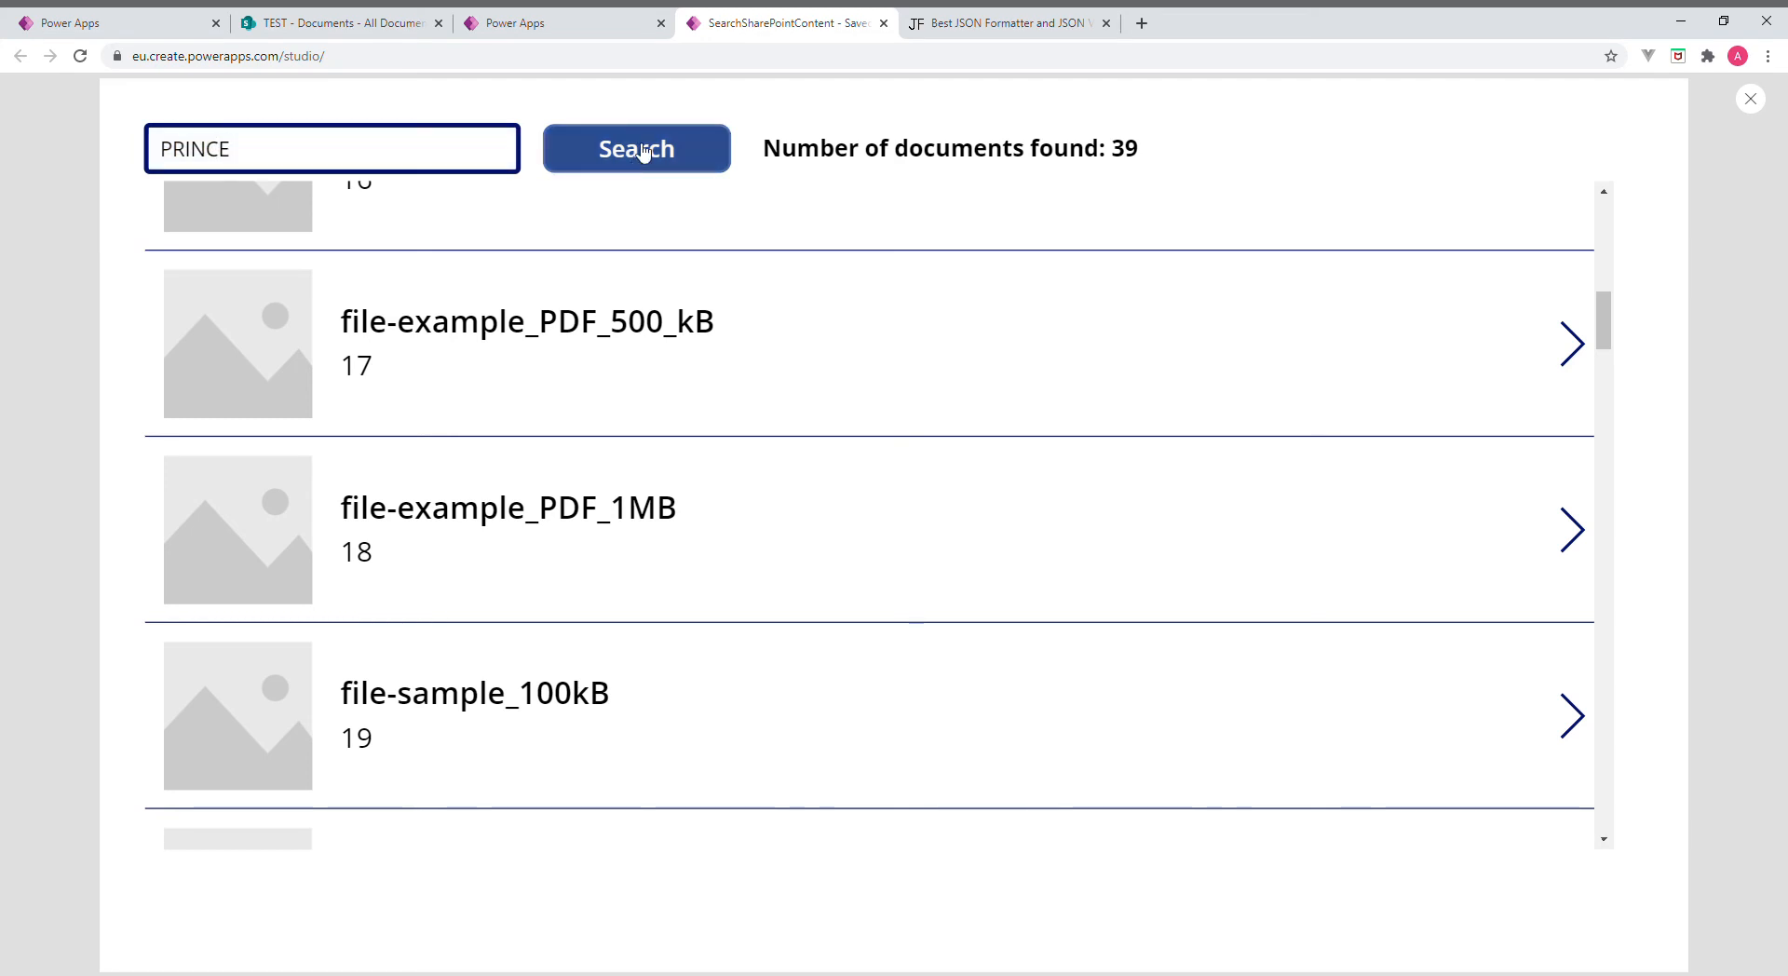
Run the PRINCE search and compare the six results with the flow's JSON output
{"action": "left_click", "coordinate": [635, 148]}
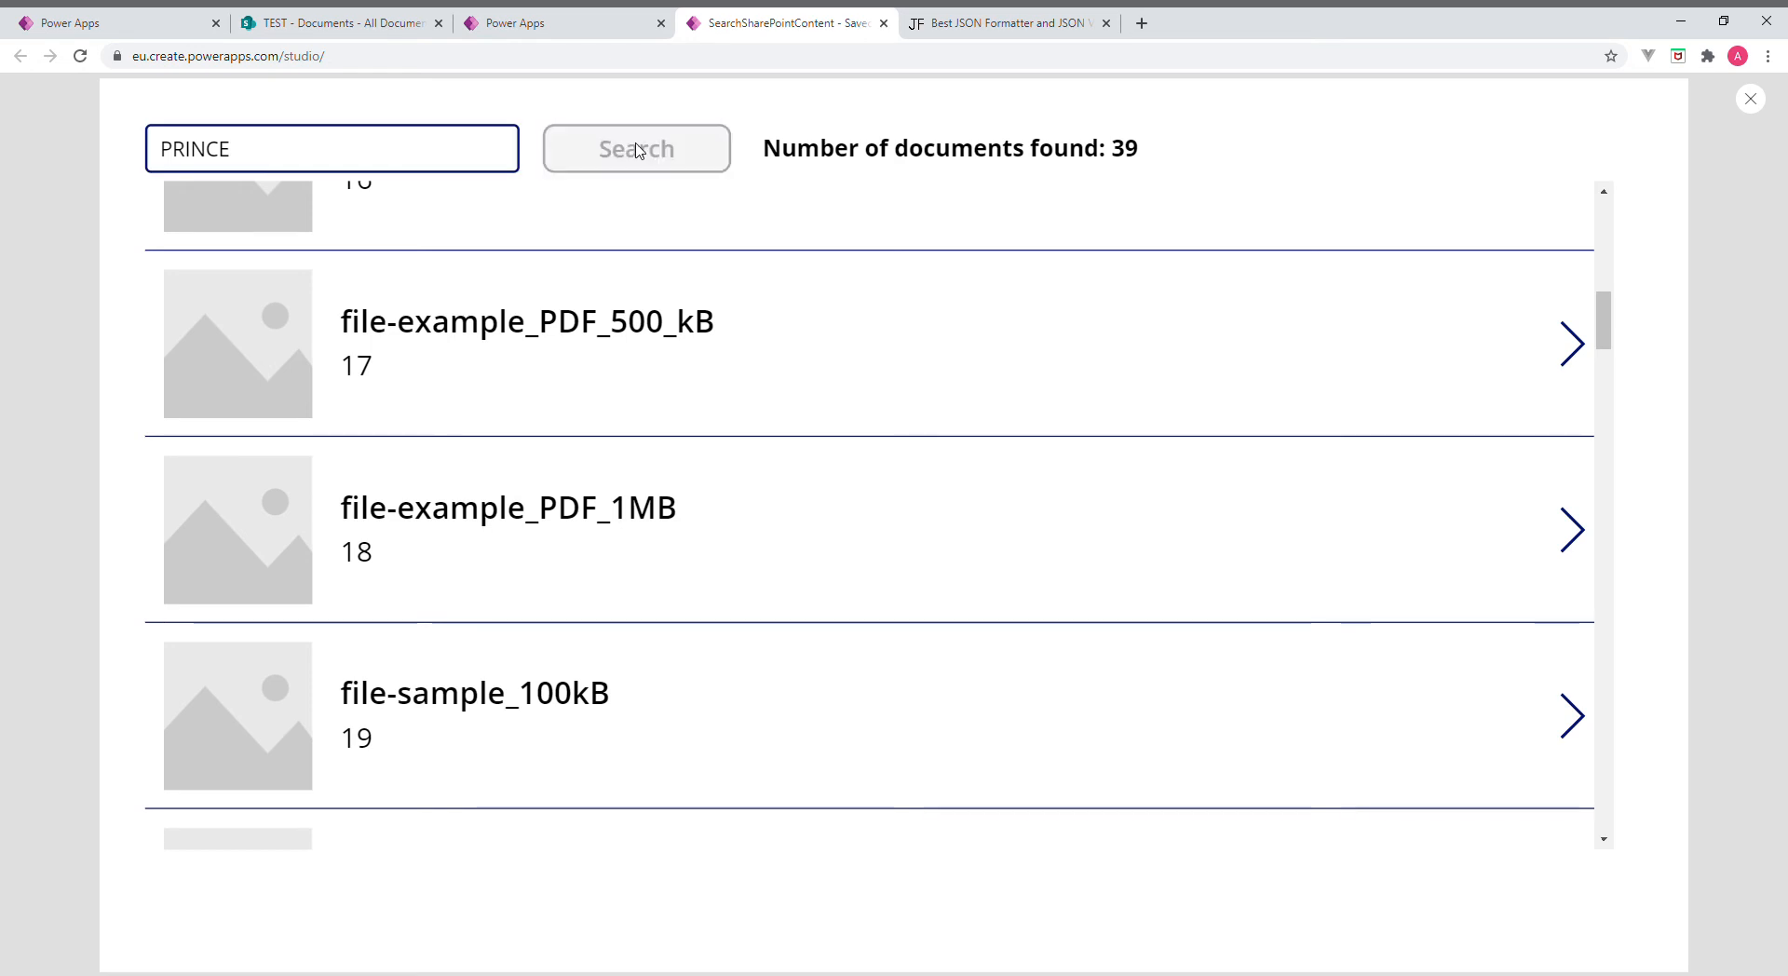
{"action": "left_click", "coordinate": [635, 148]}
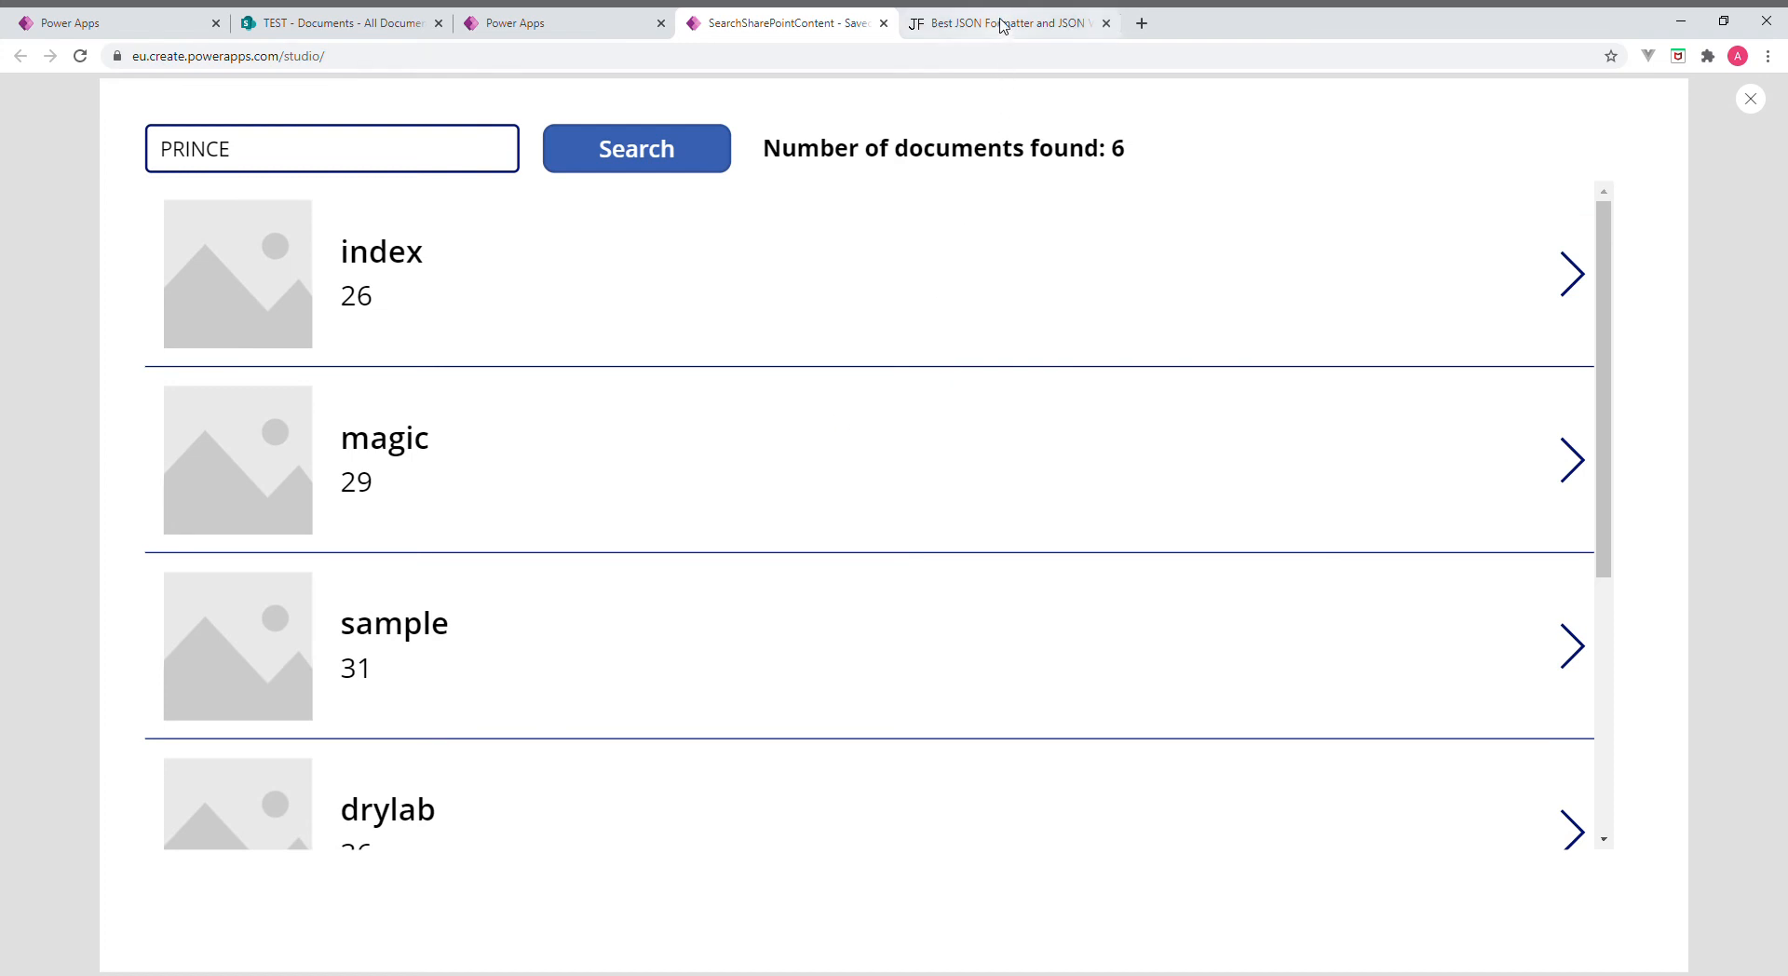
{"action": "left_click", "coordinate": [1007, 23]}
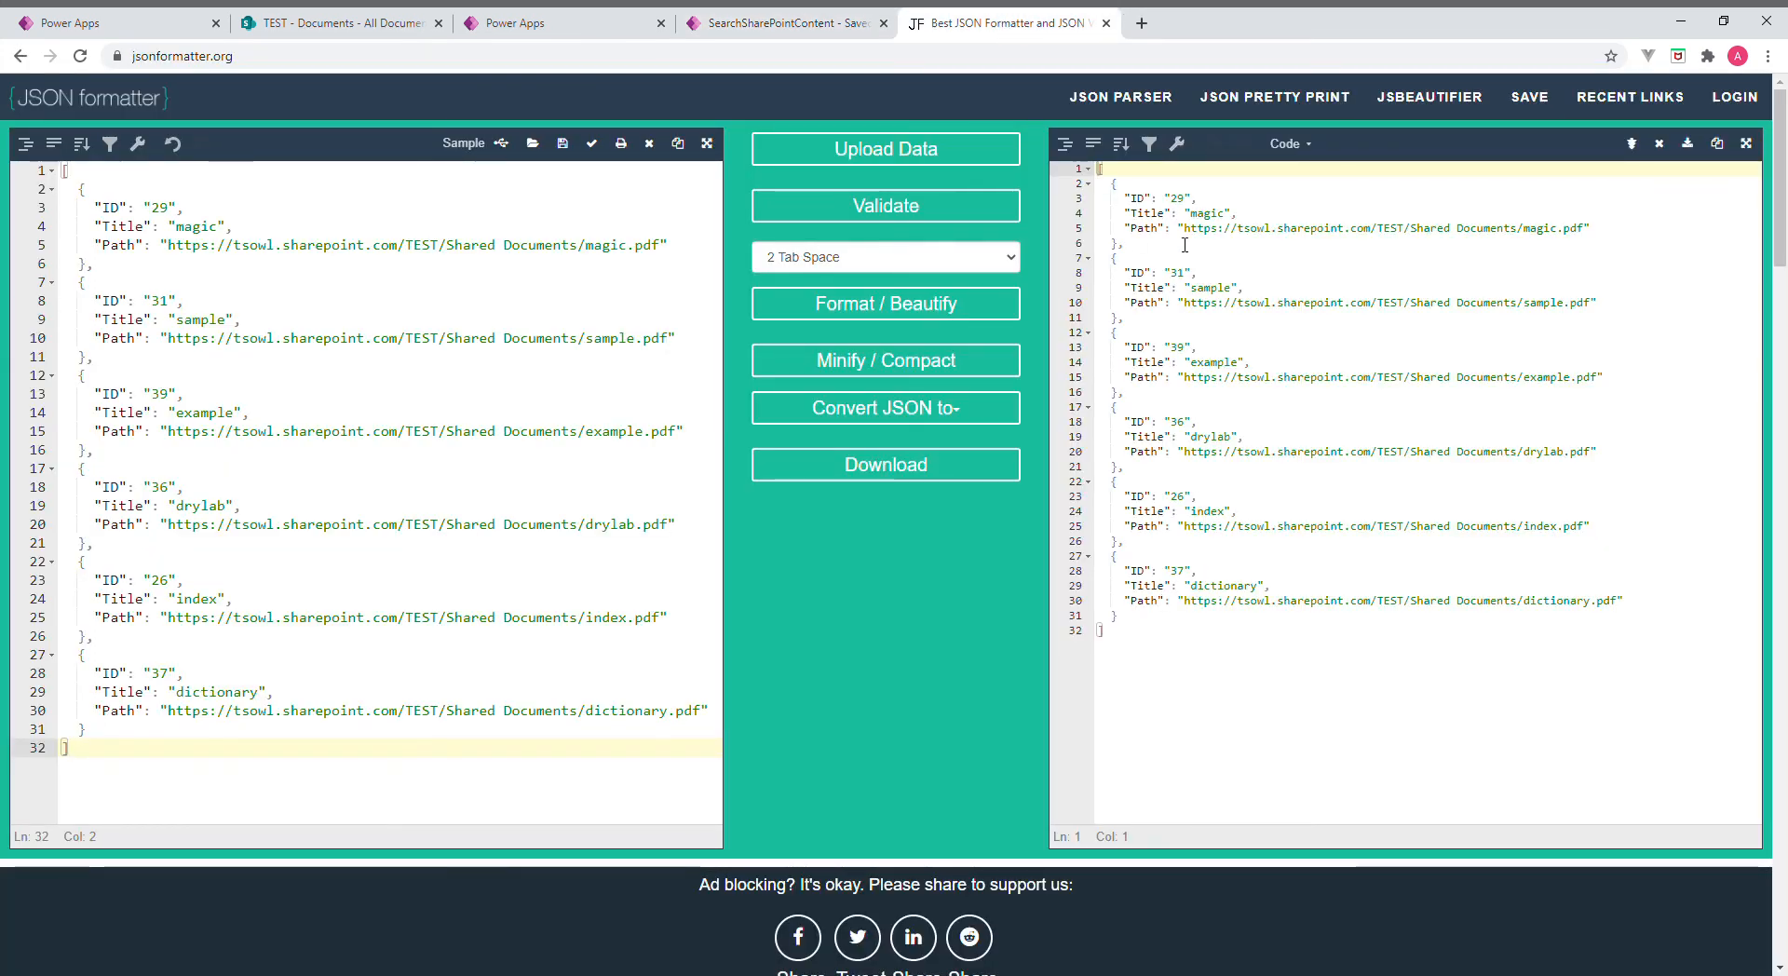
{"action": "left_click", "coordinate": [784, 22]}
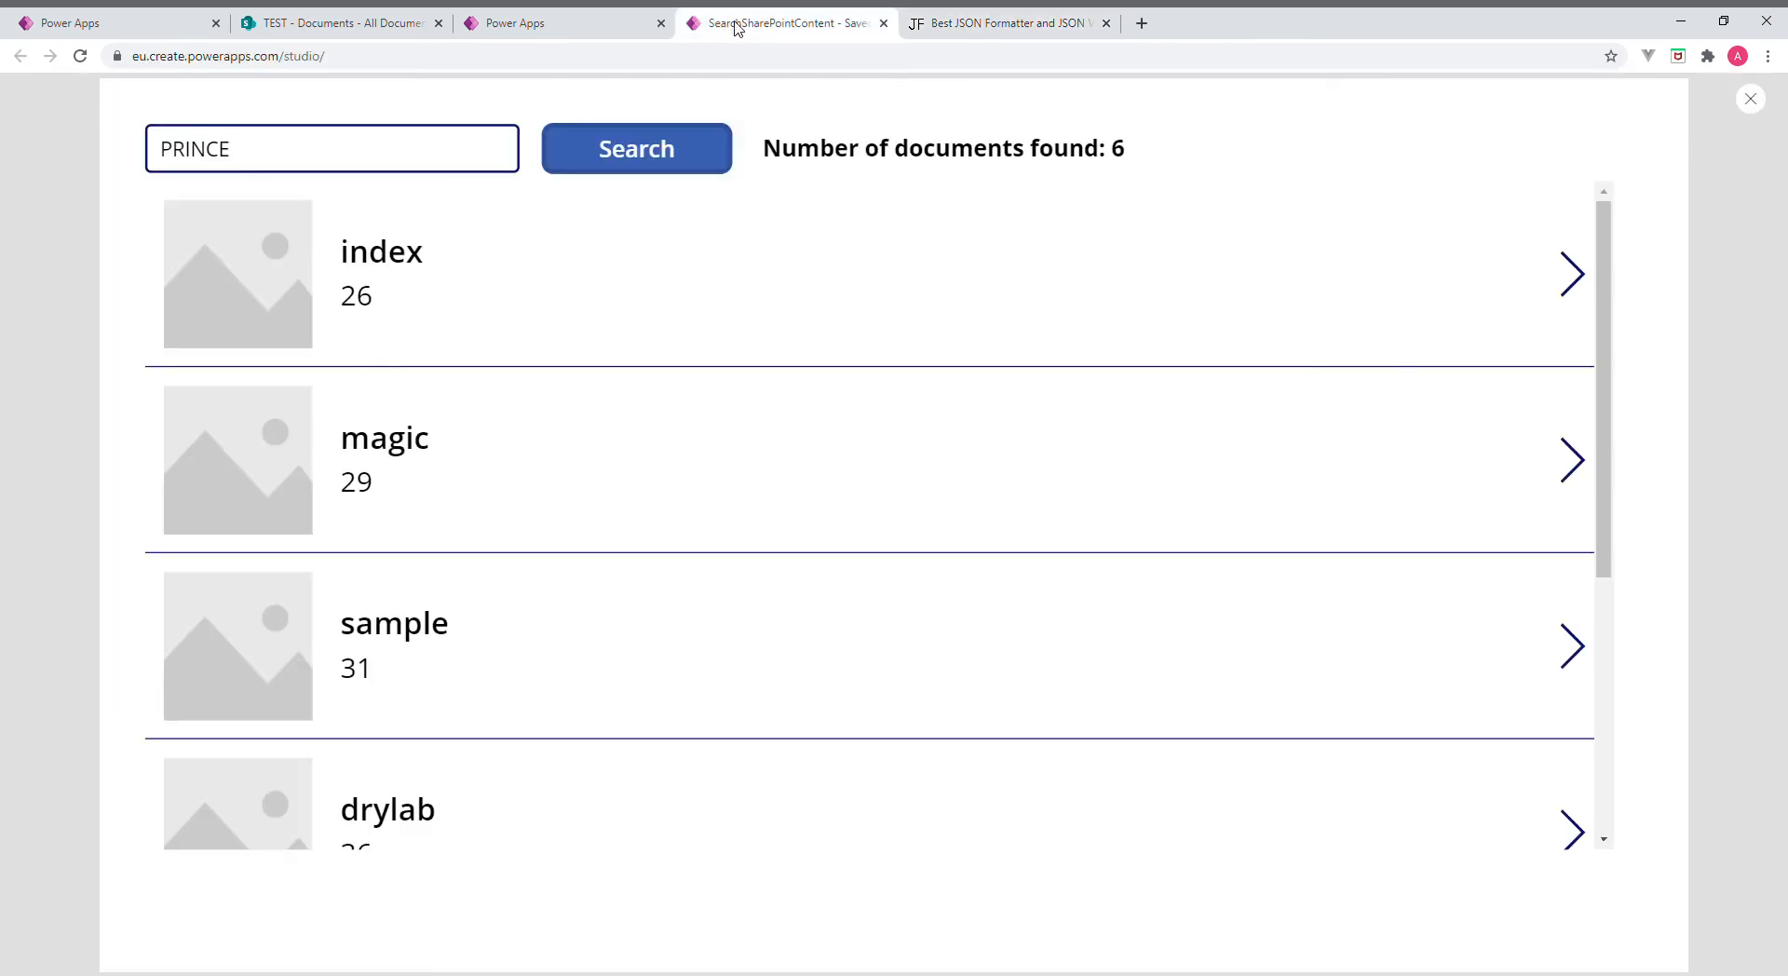
{"action": "scroll", "scroll_direction": "down", "scroll_amount": 3}
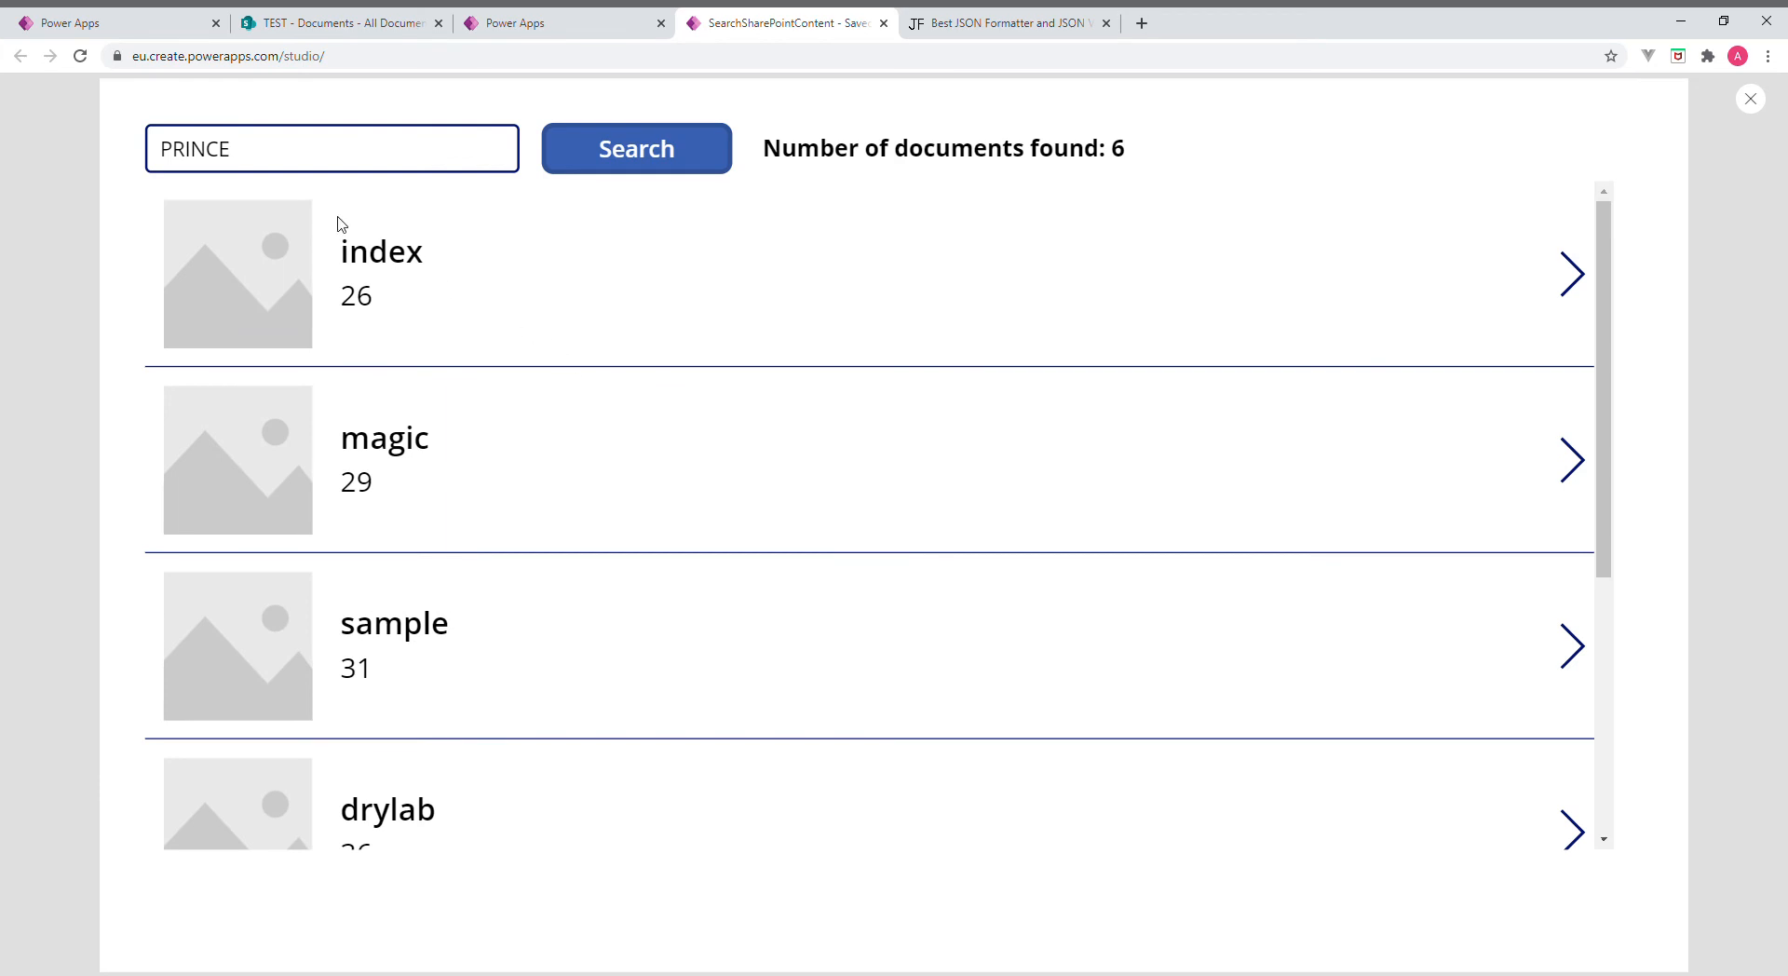
{"action": "mouse_move", "coordinate": [340, 271]}
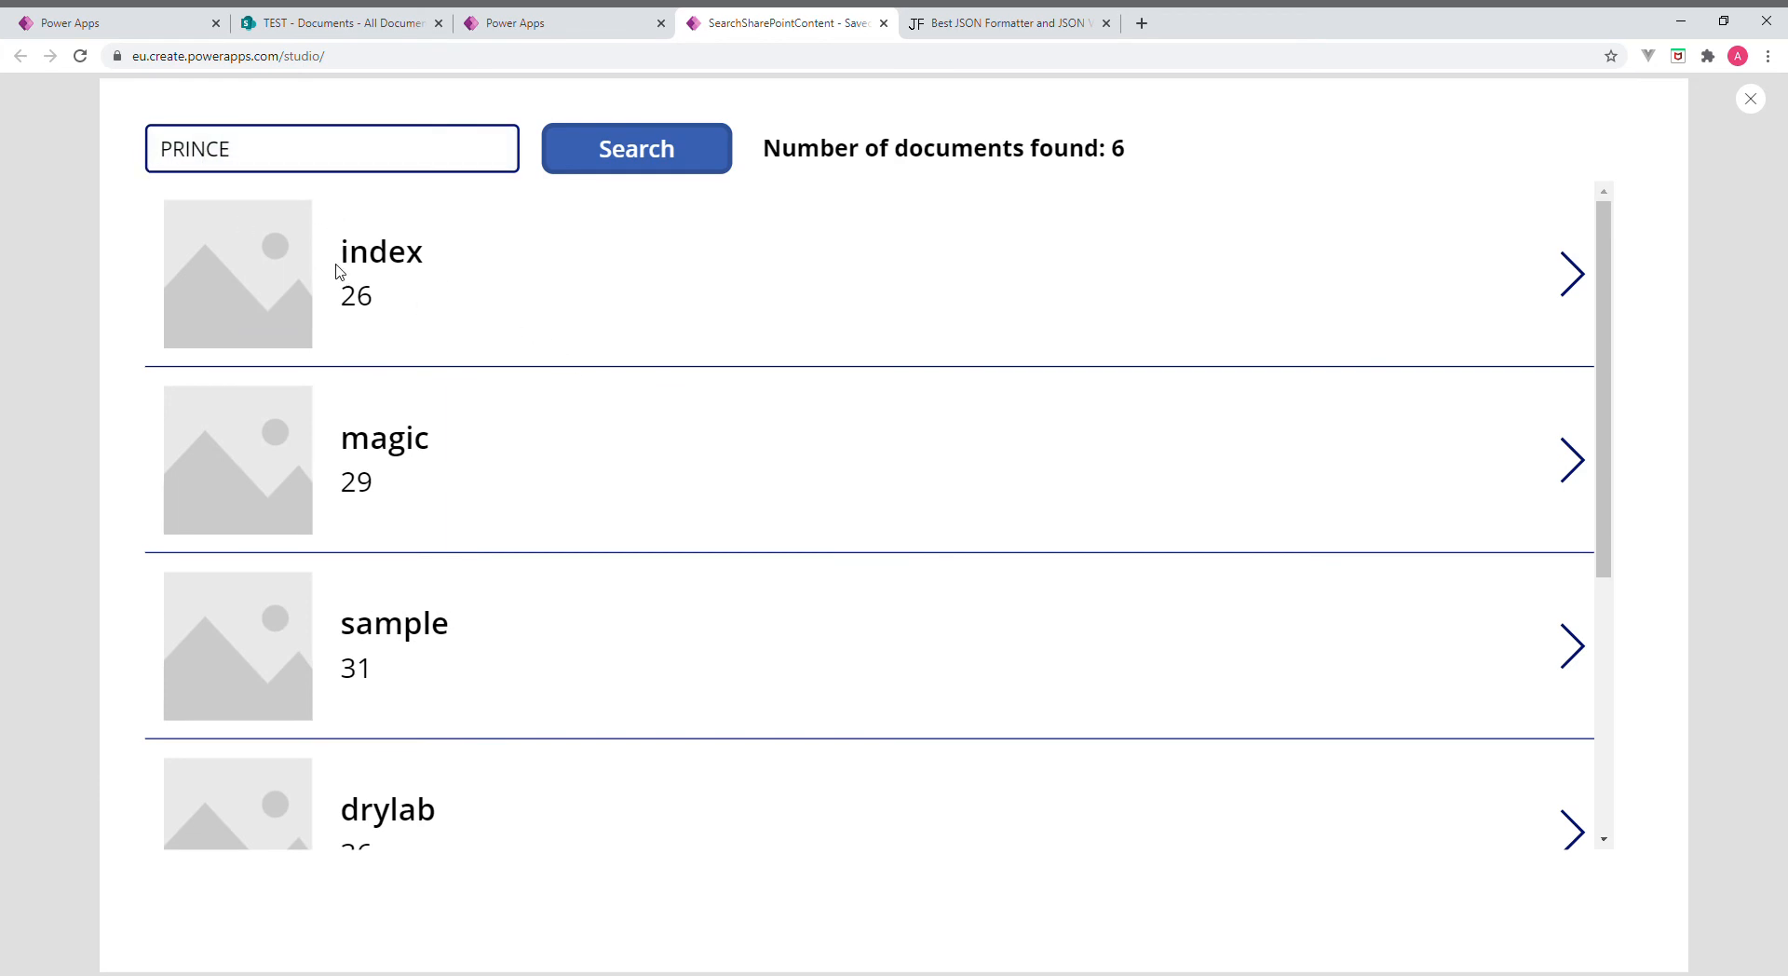
{"action": "mouse_move", "coordinate": [309, 314]}
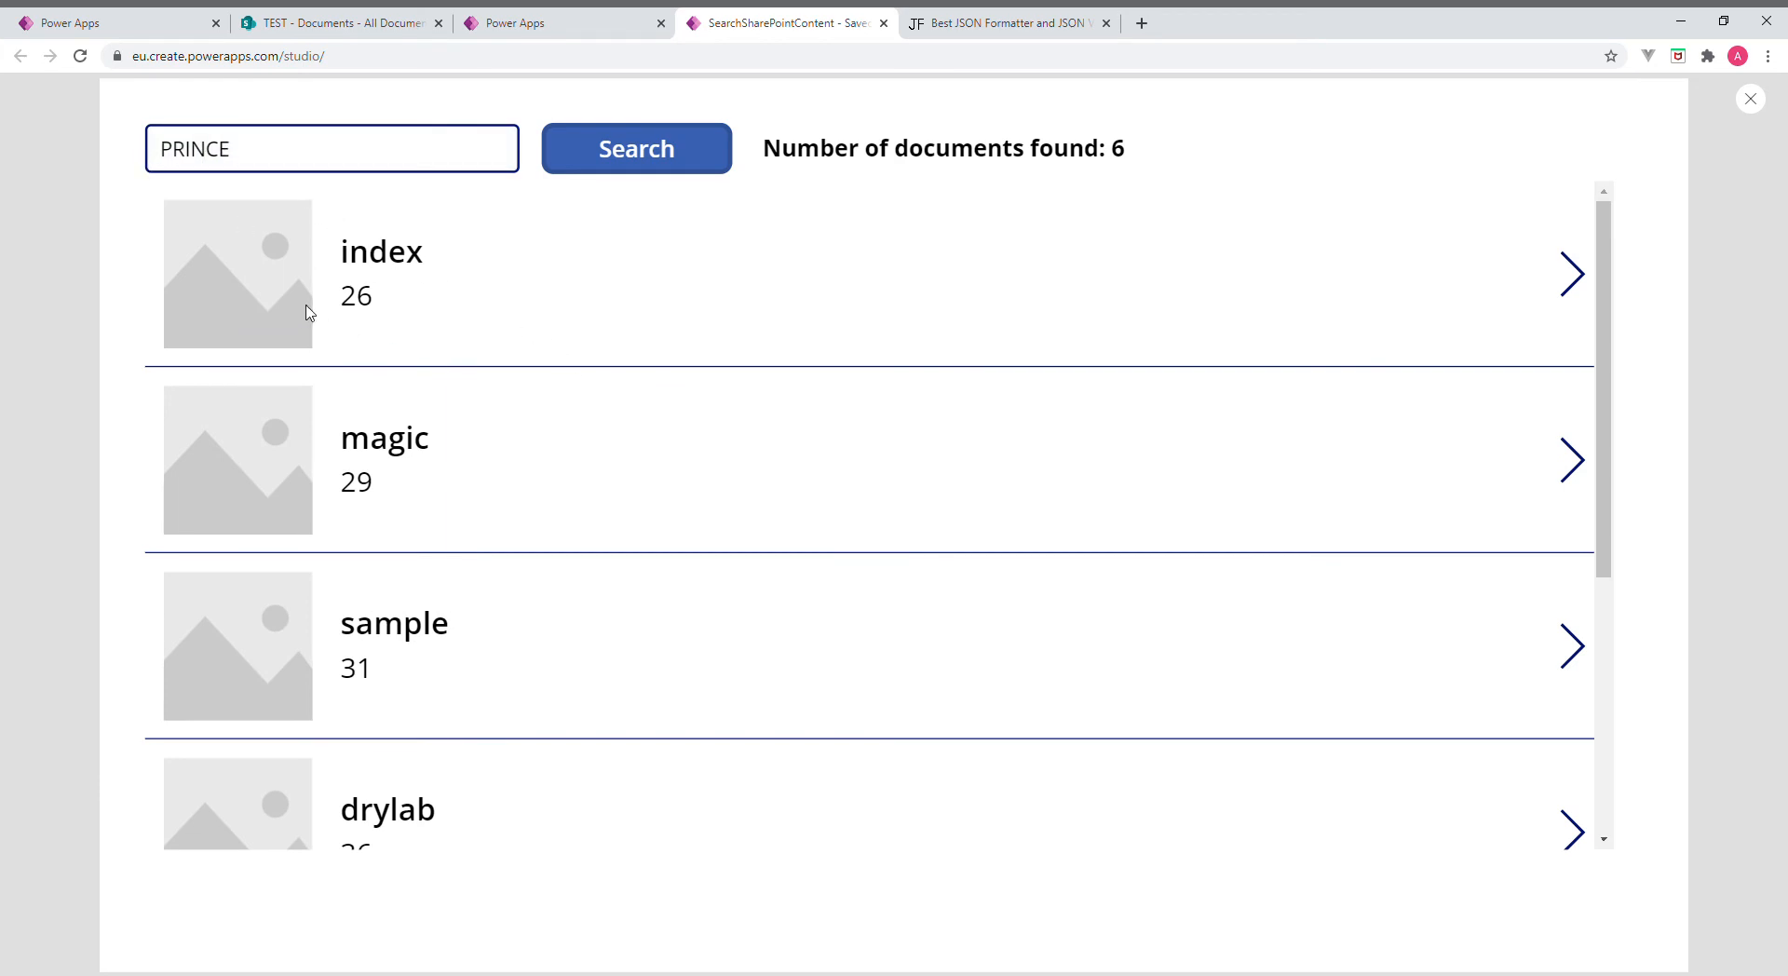
{"action": "mouse_move", "coordinate": [906, 235]}
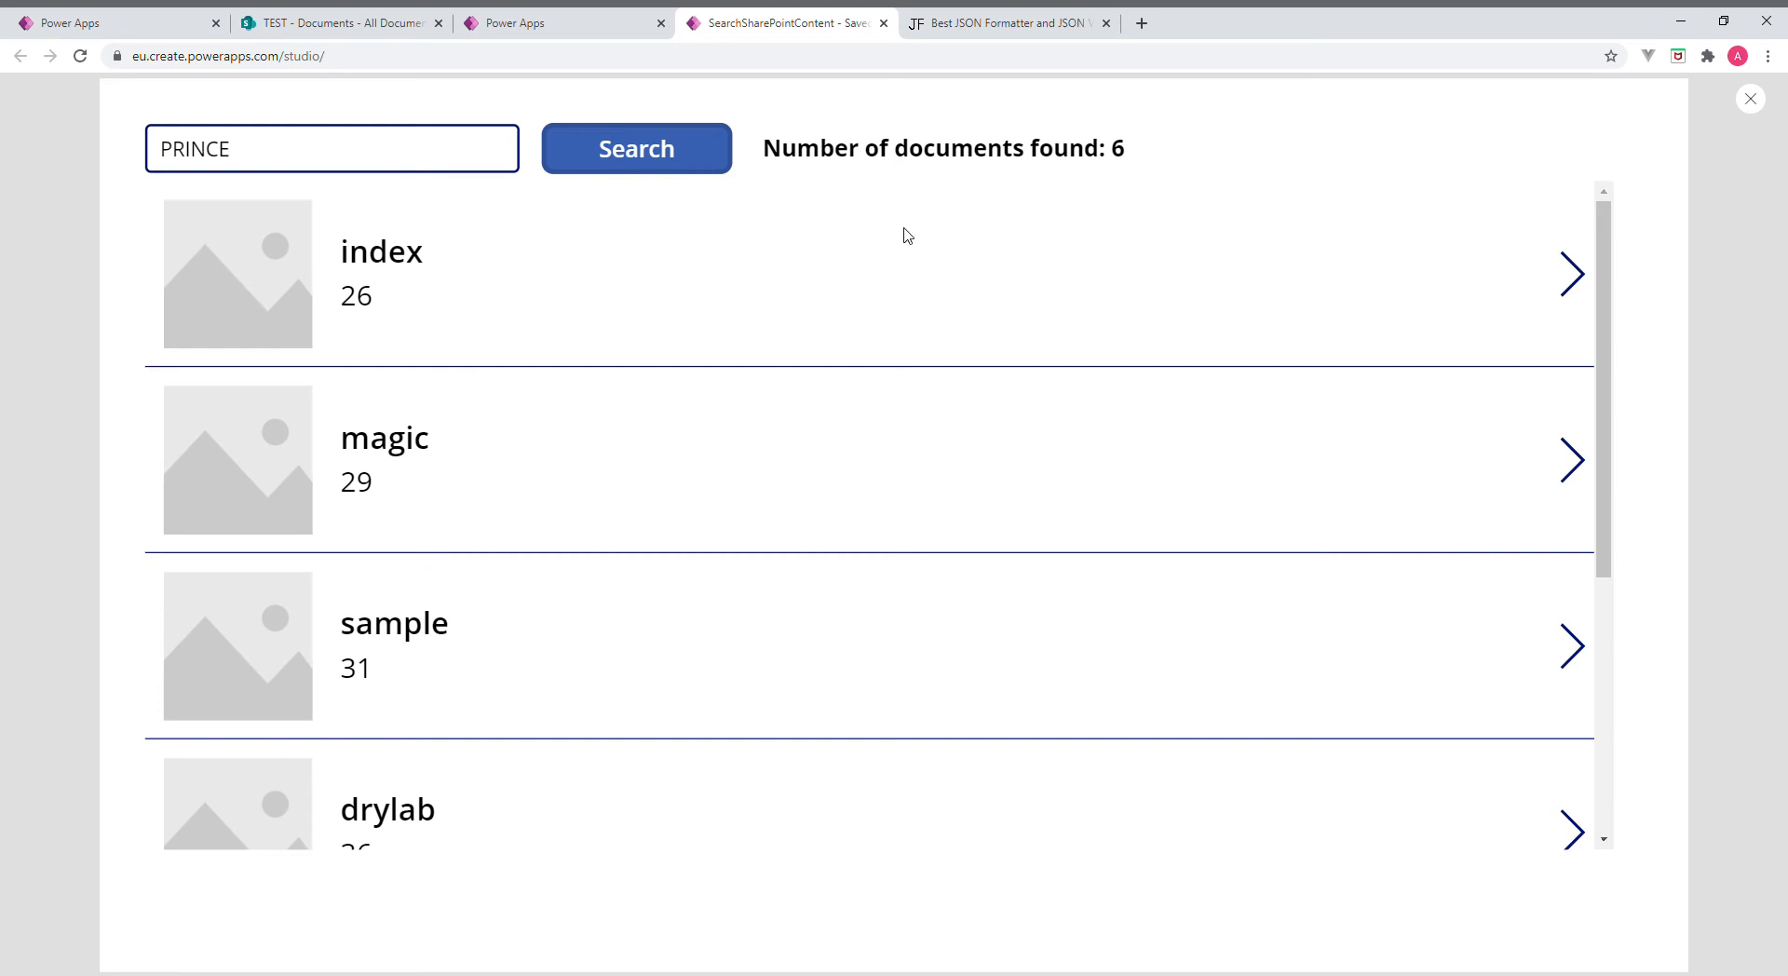
Open index.pdf in SharePoint, find PRINCE on page 2, then go back
{"action": "left_click", "coordinate": [339, 22]}
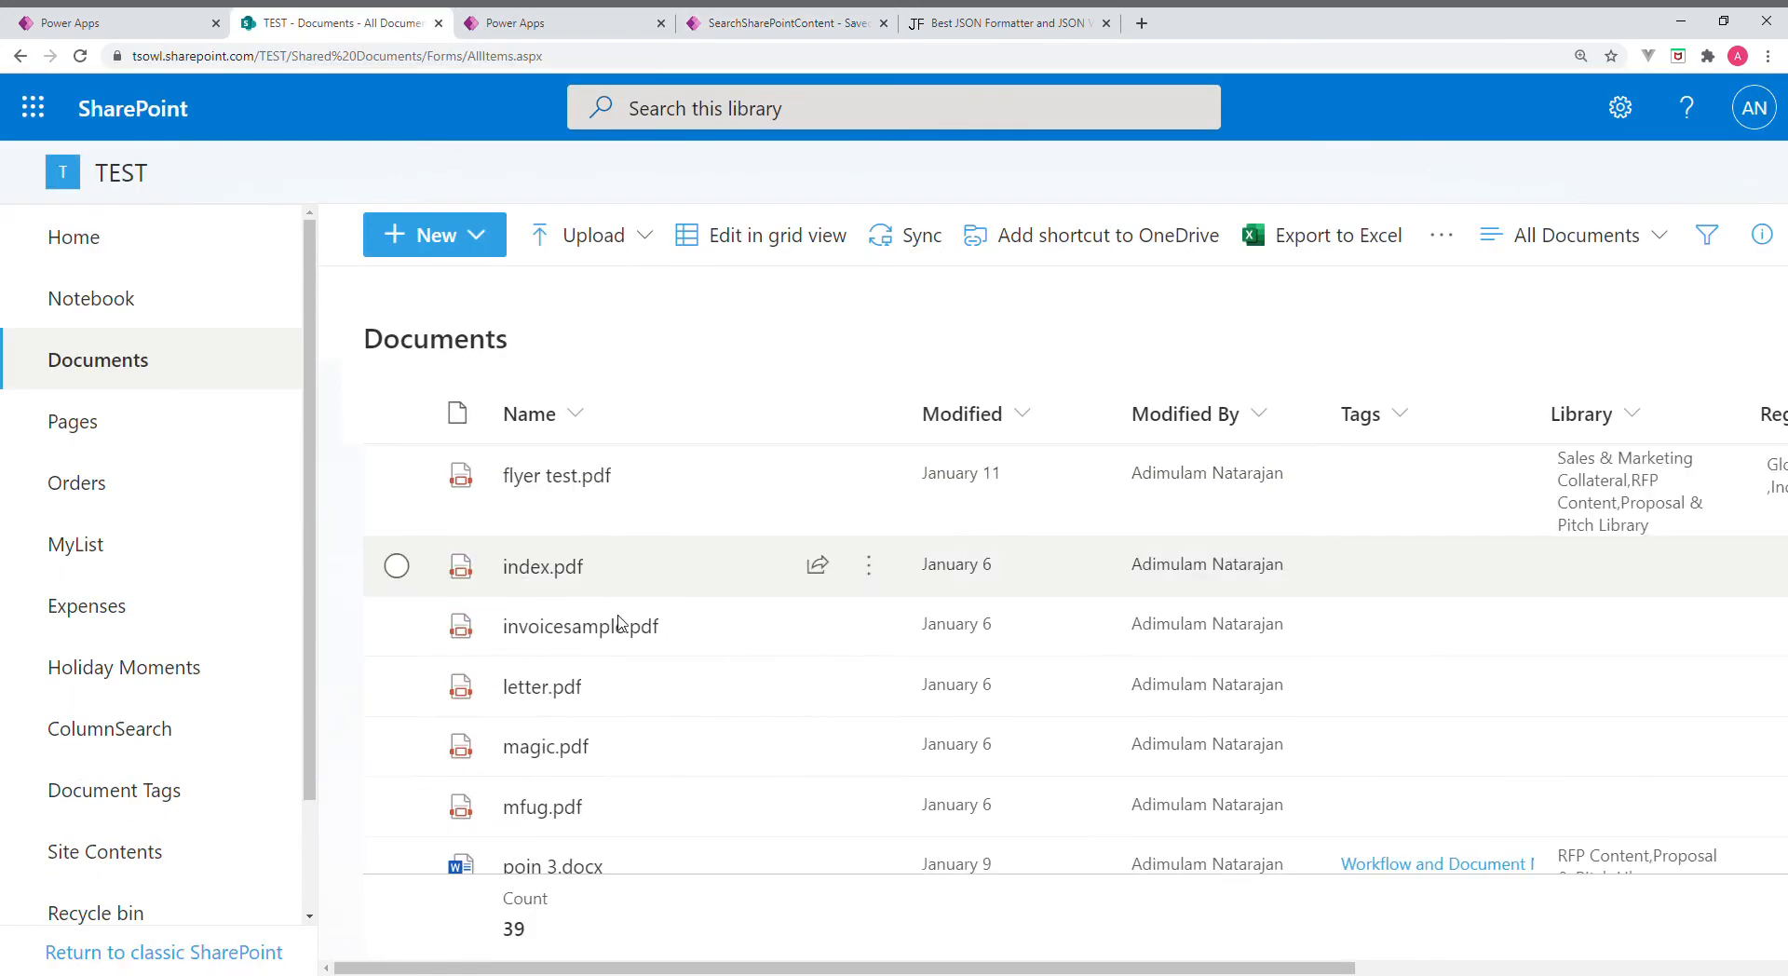
{"action": "mouse_move", "coordinate": [543, 566]}
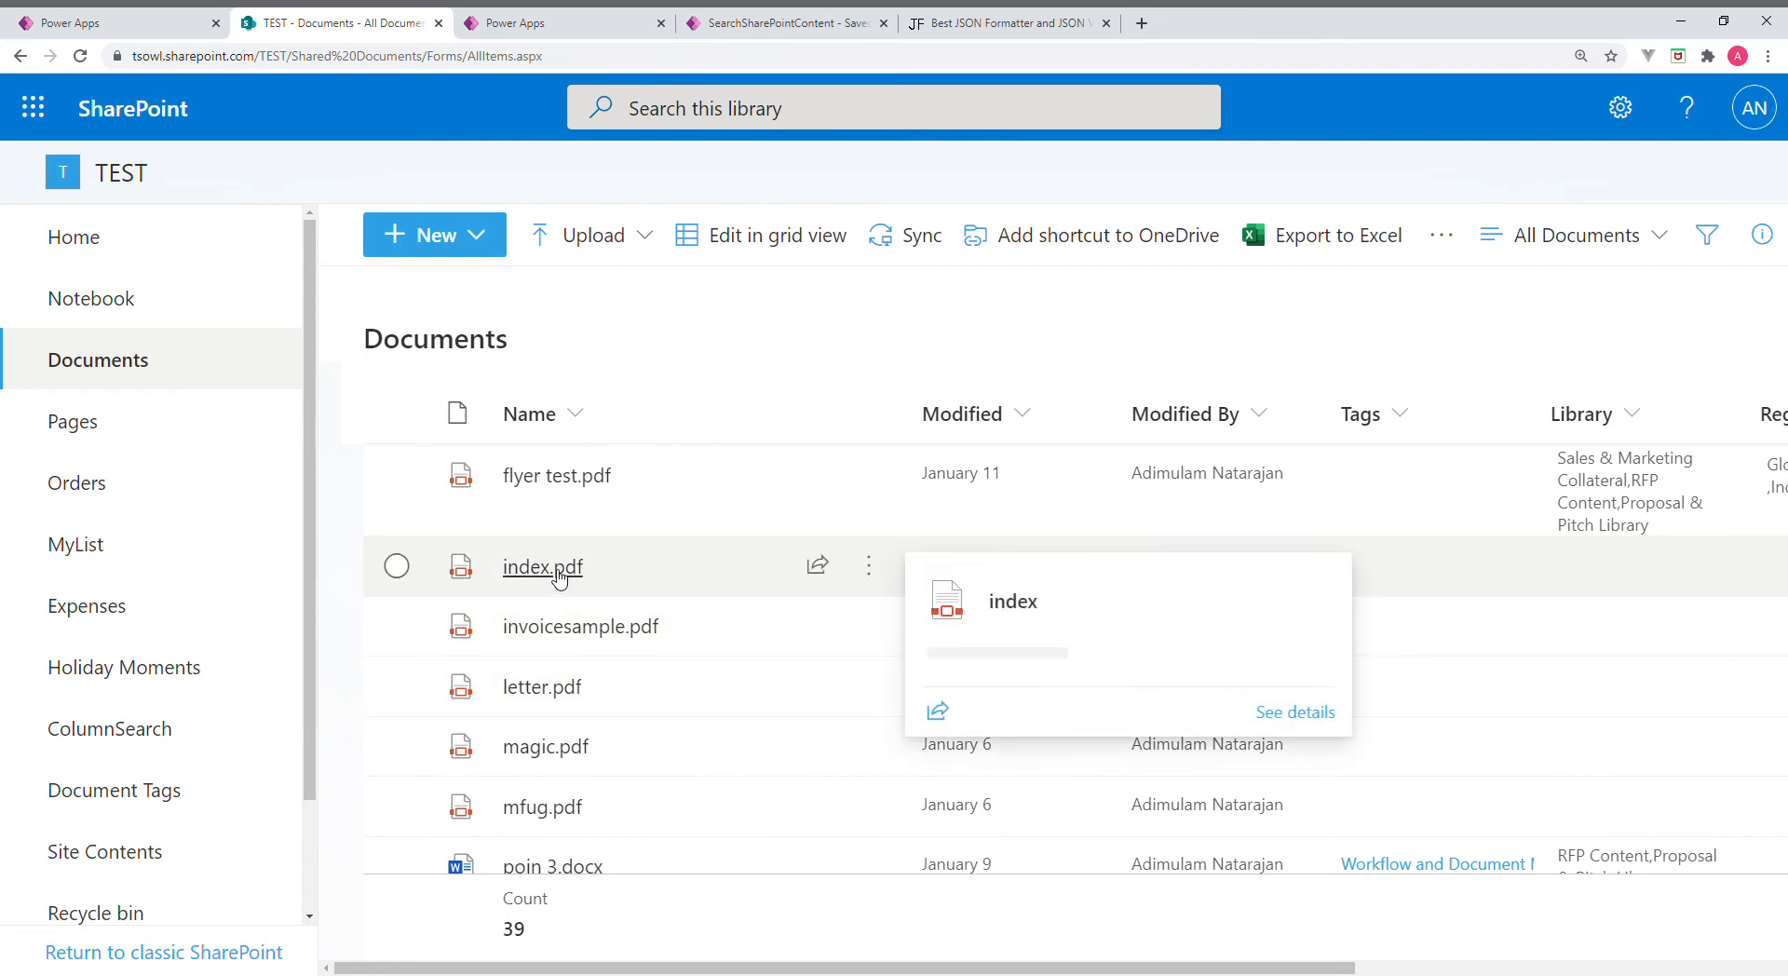
{"action": "left_click", "coordinate": [542, 566]}
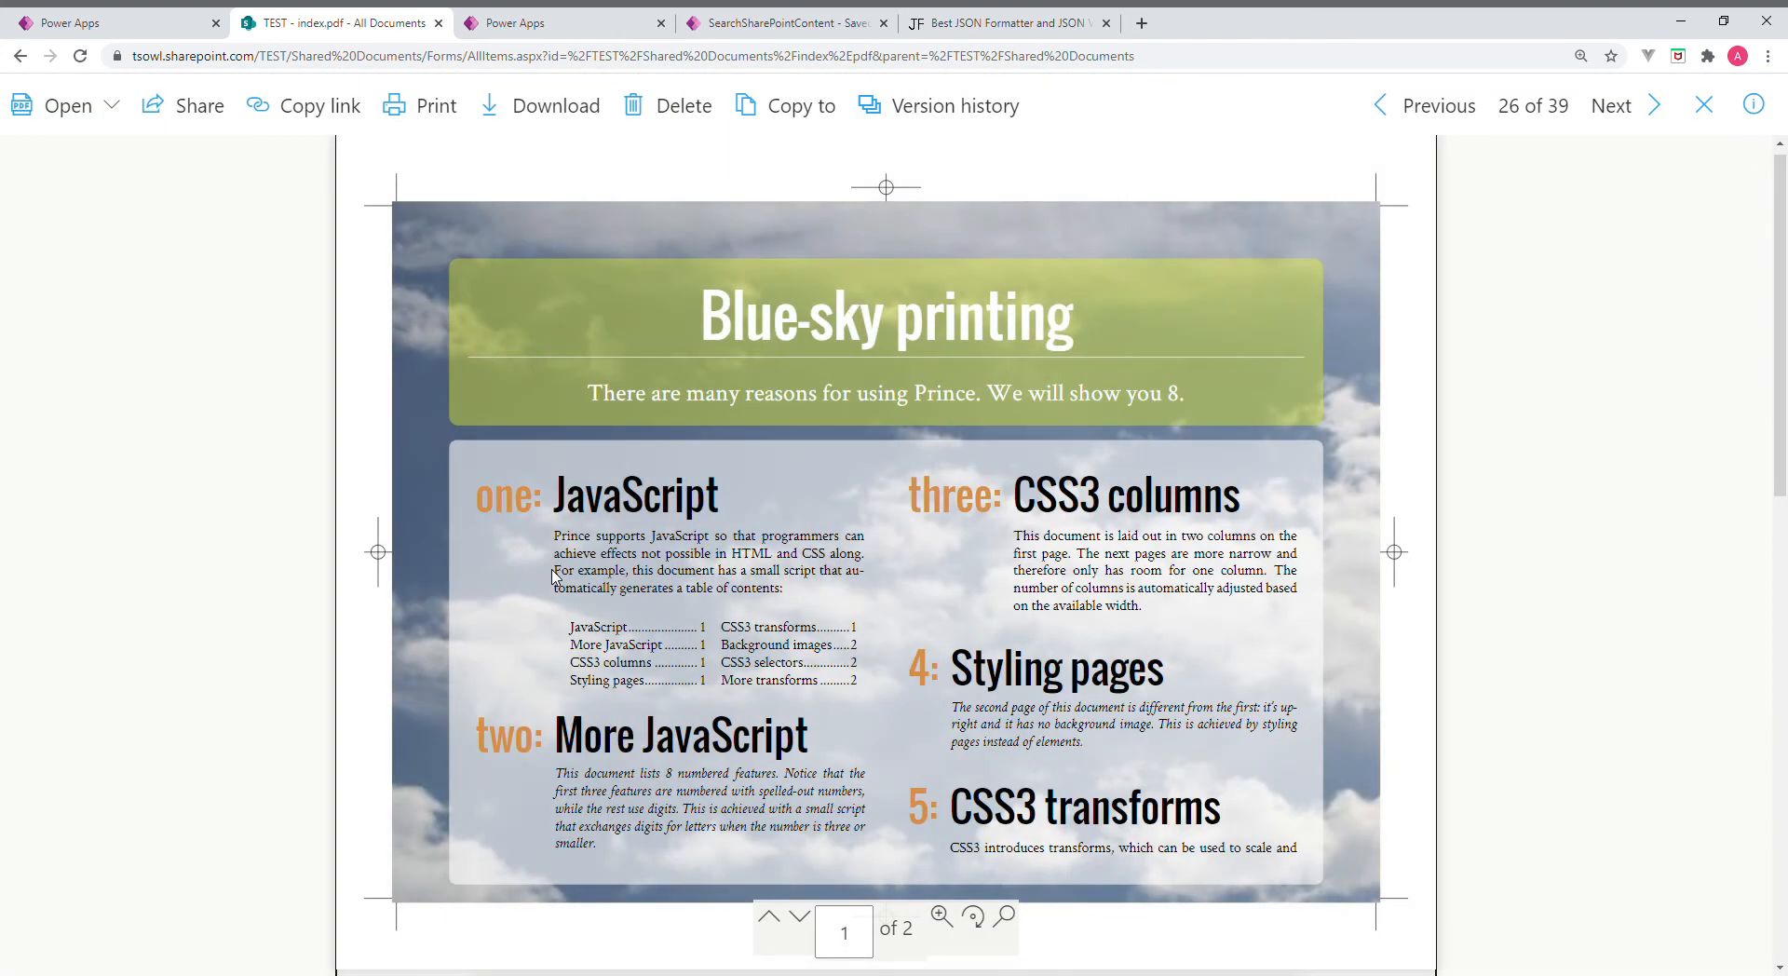
{"action": "scroll", "scroll_direction": "down", "scroll_amount": 3}
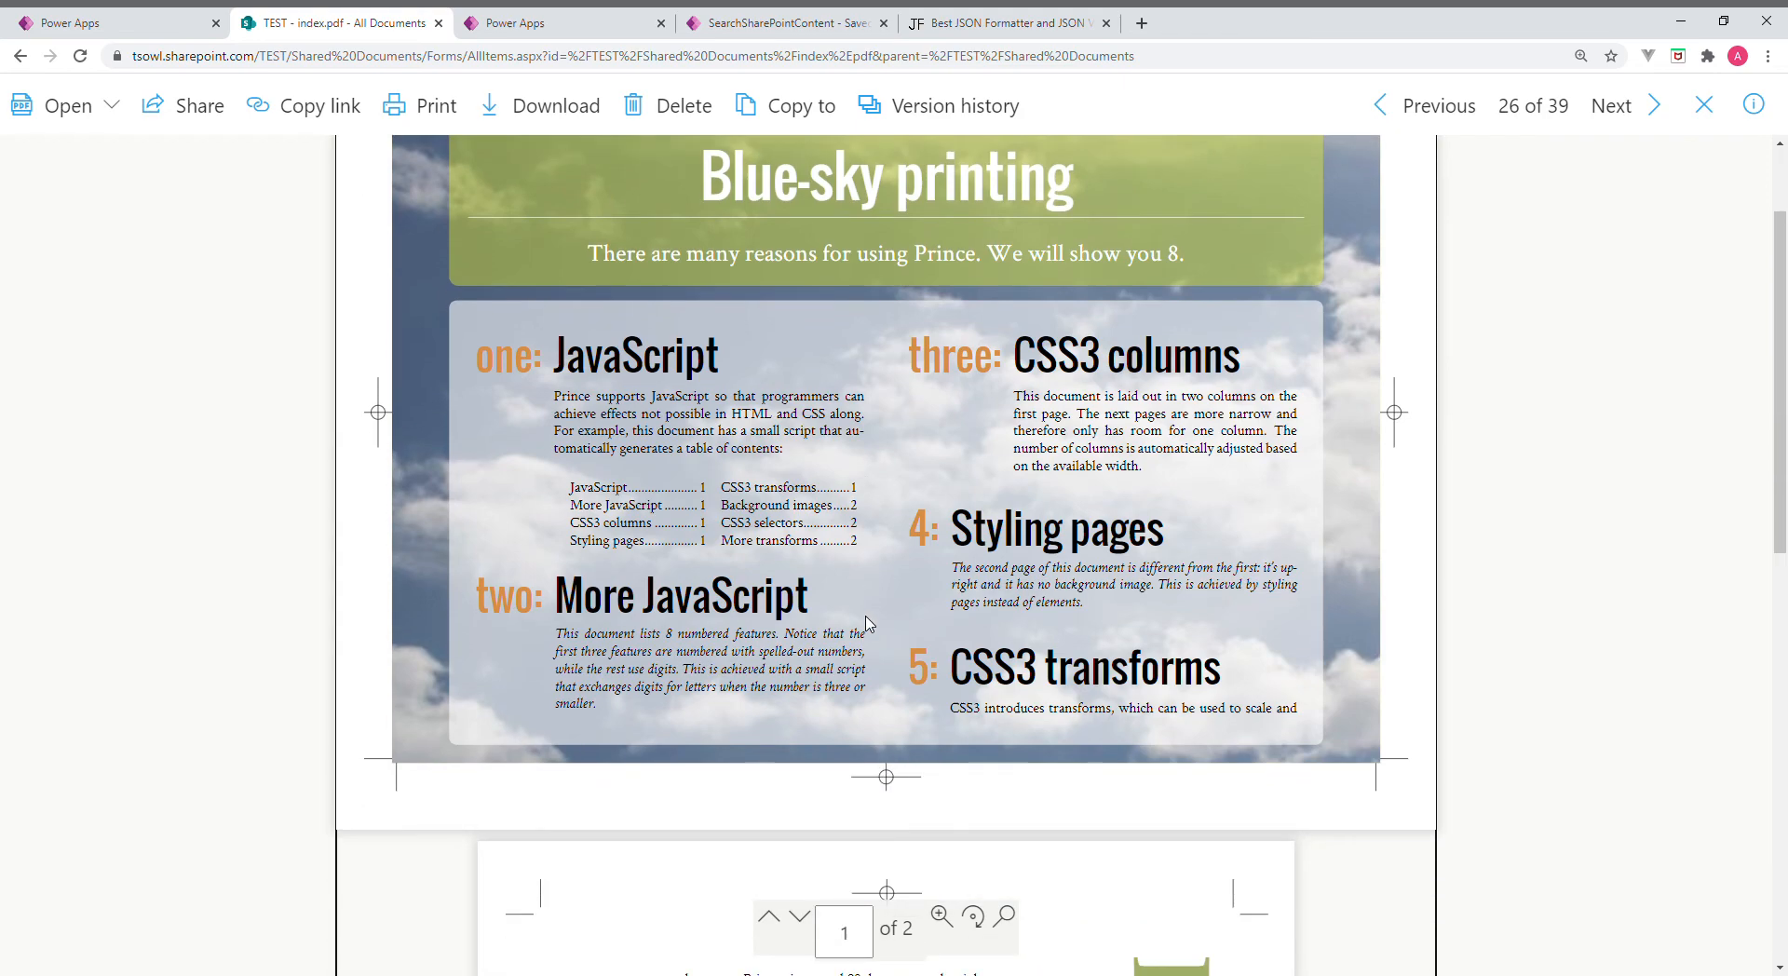
{"action": "scroll", "scroll_direction": "down", "scroll_amount": 3}
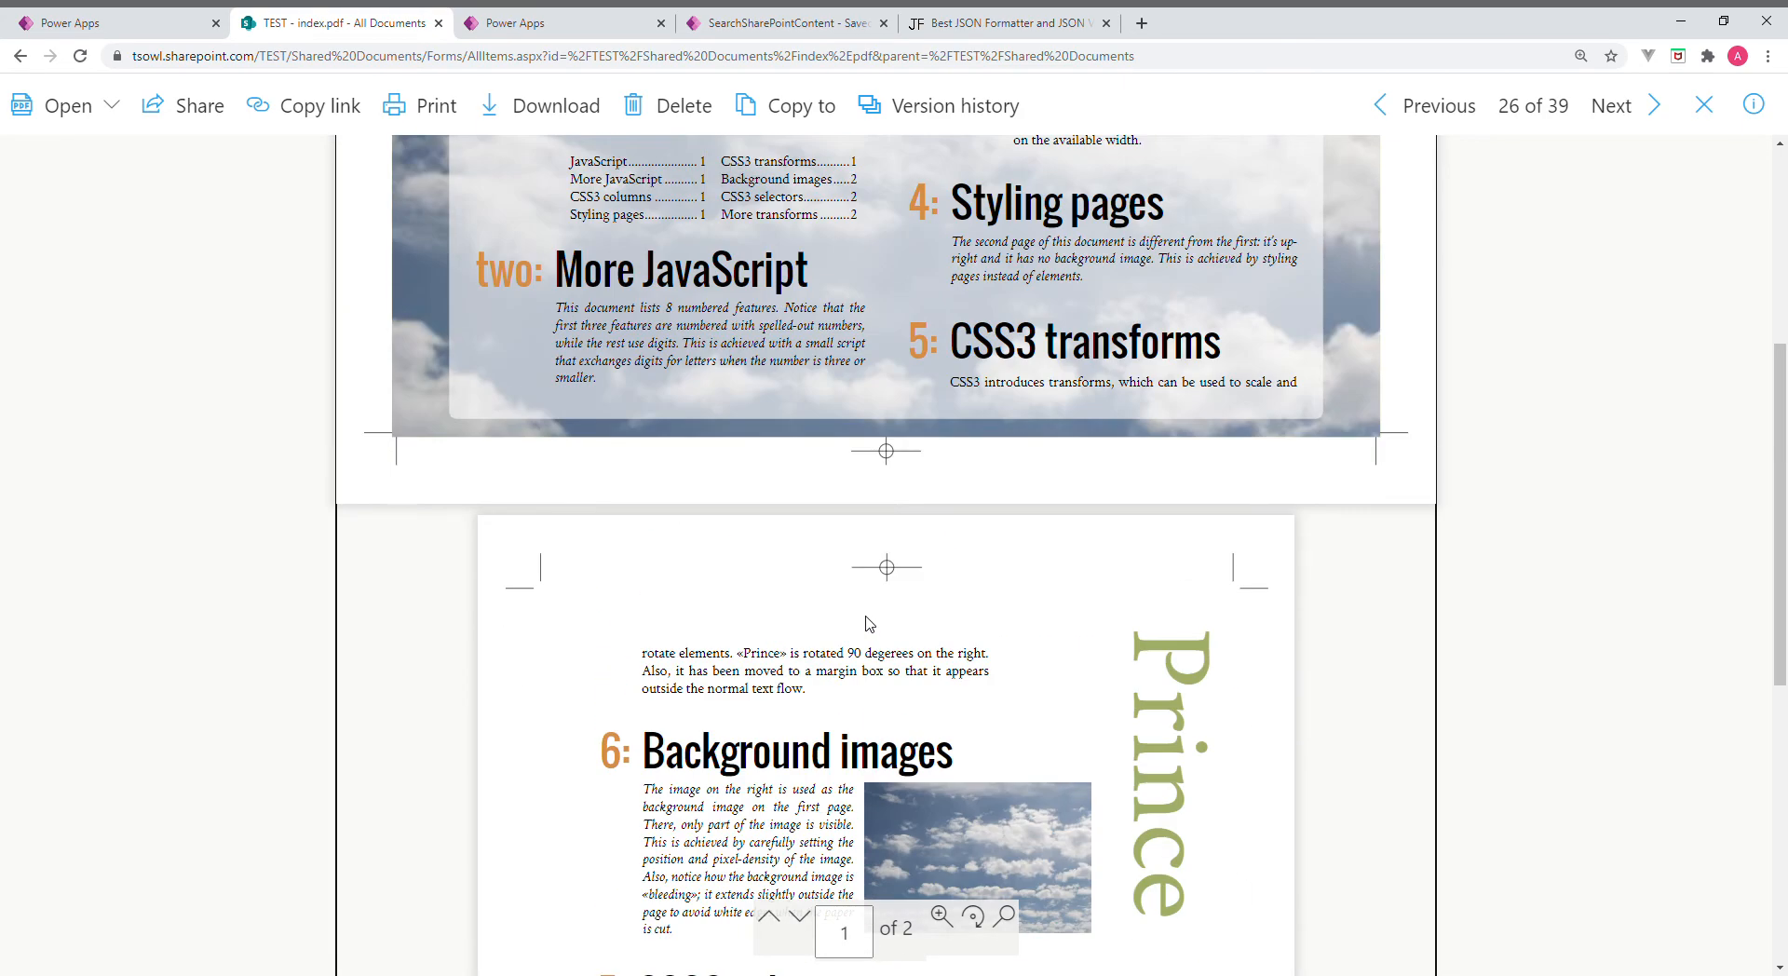
{"action": "type", "text": "P"}
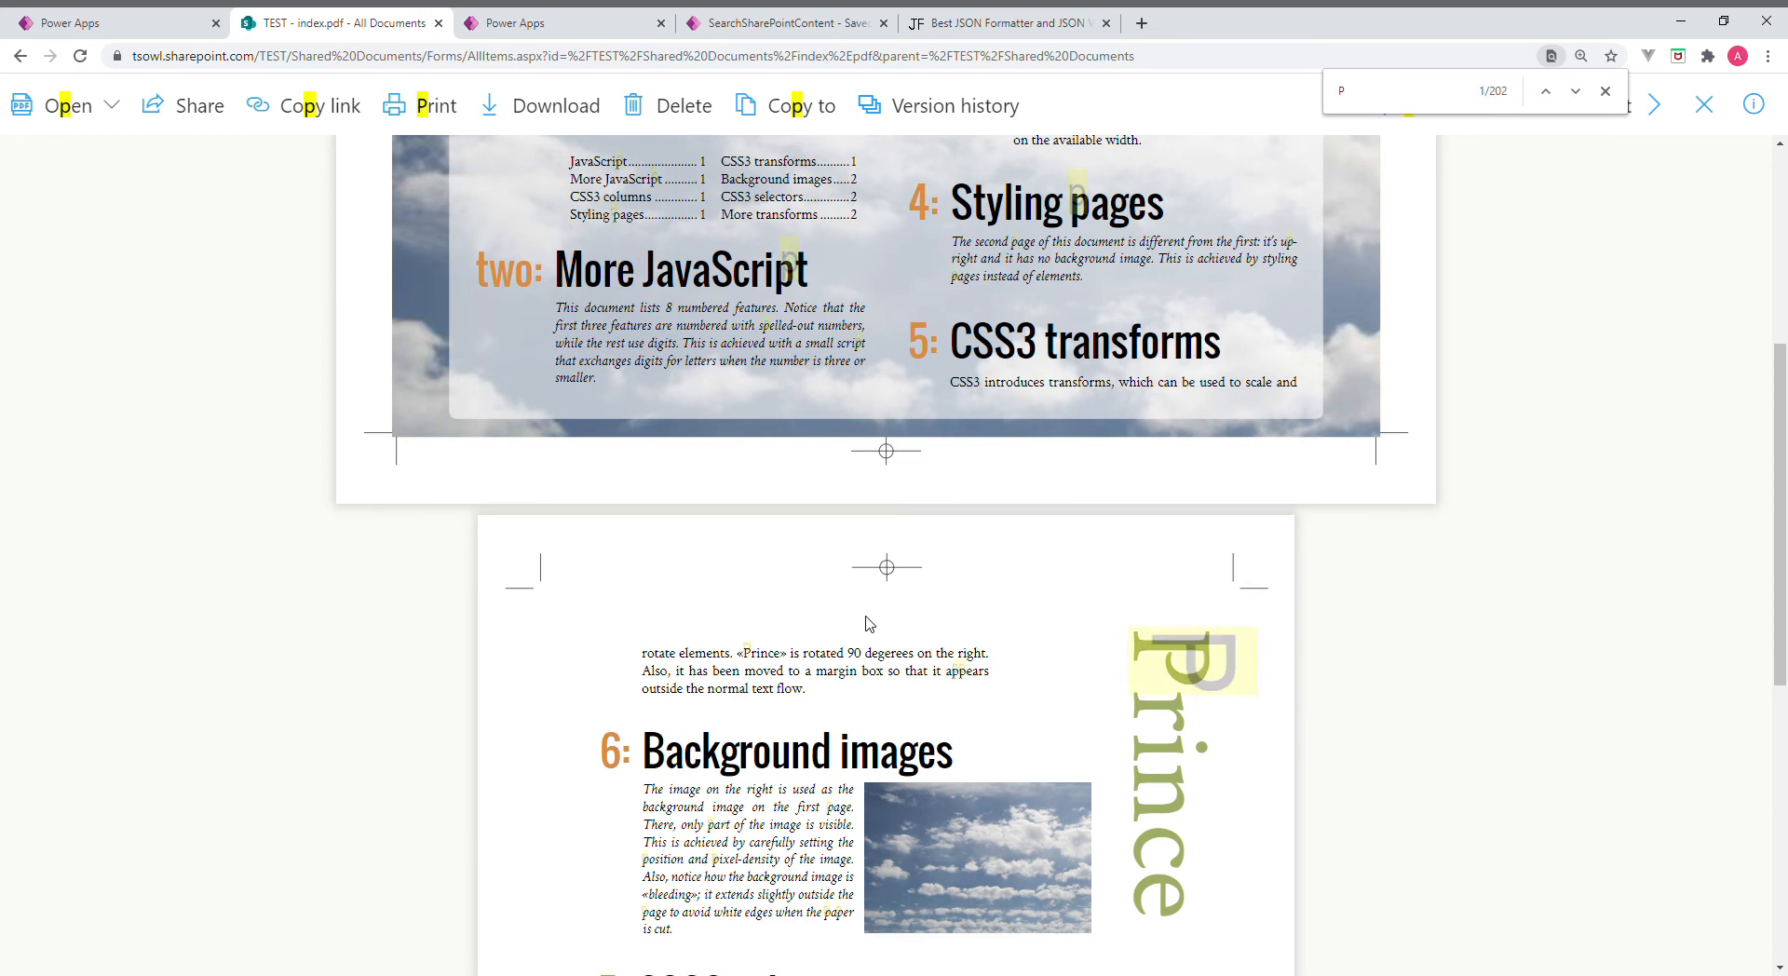
{"action": "type", "text": "RINCE"}
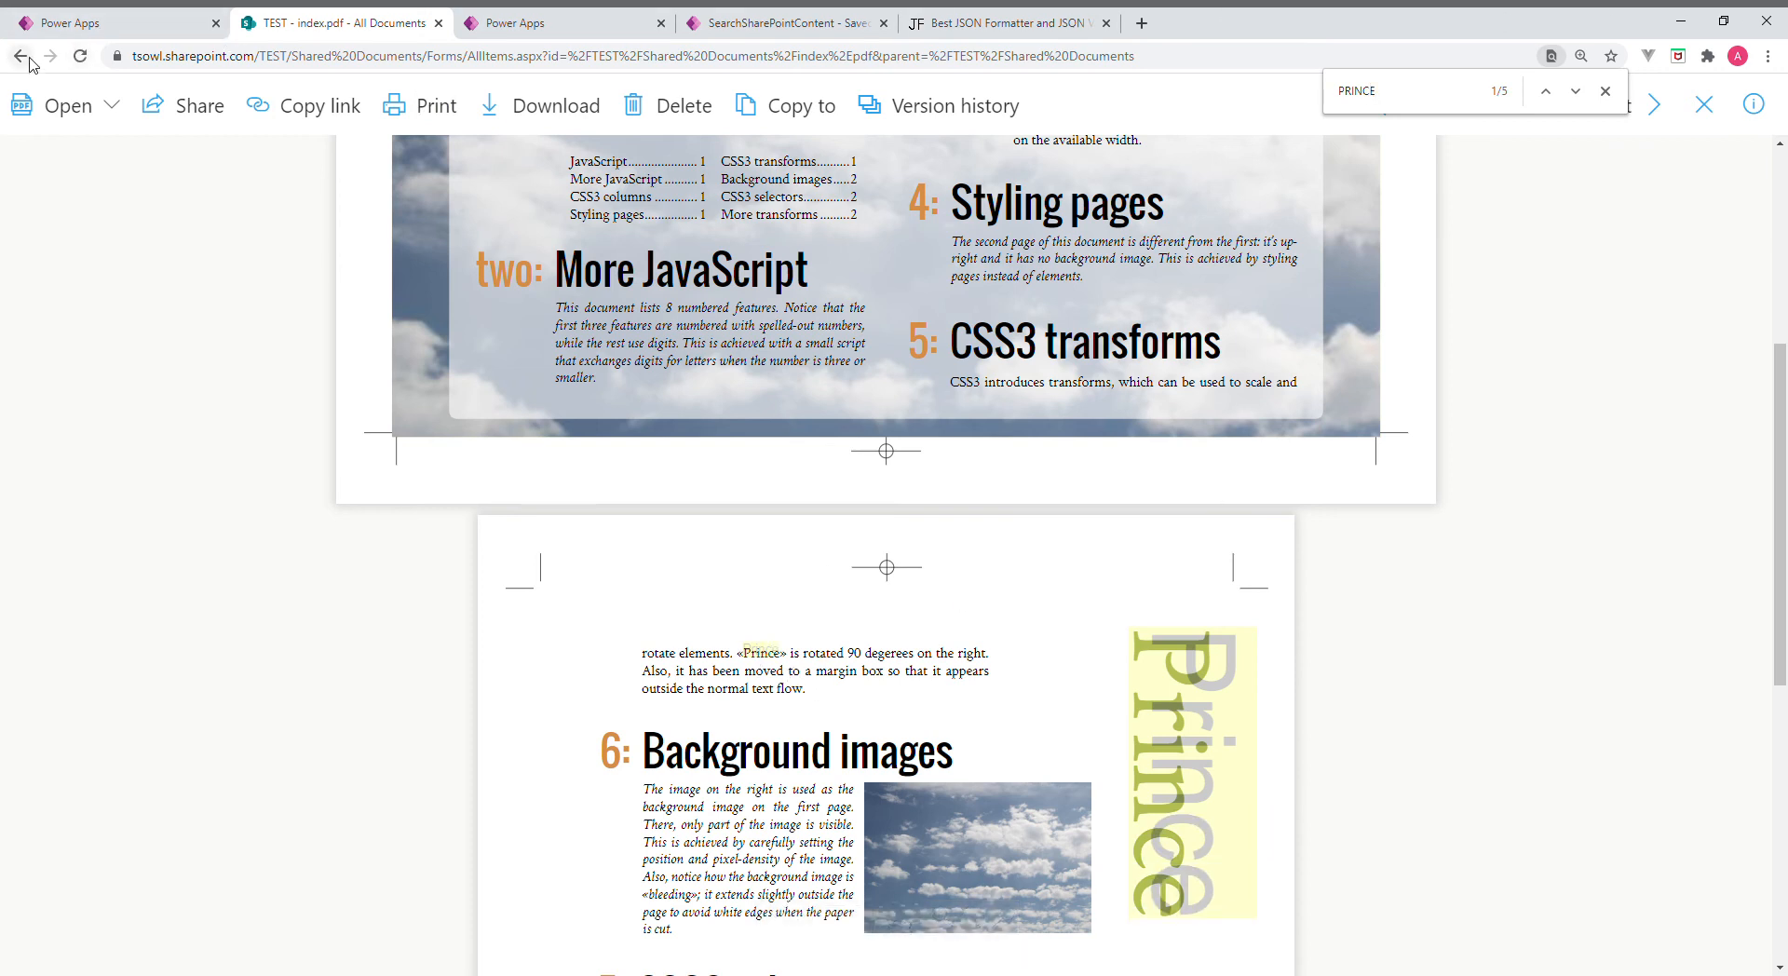
{"action": "left_click", "coordinate": [20, 56]}
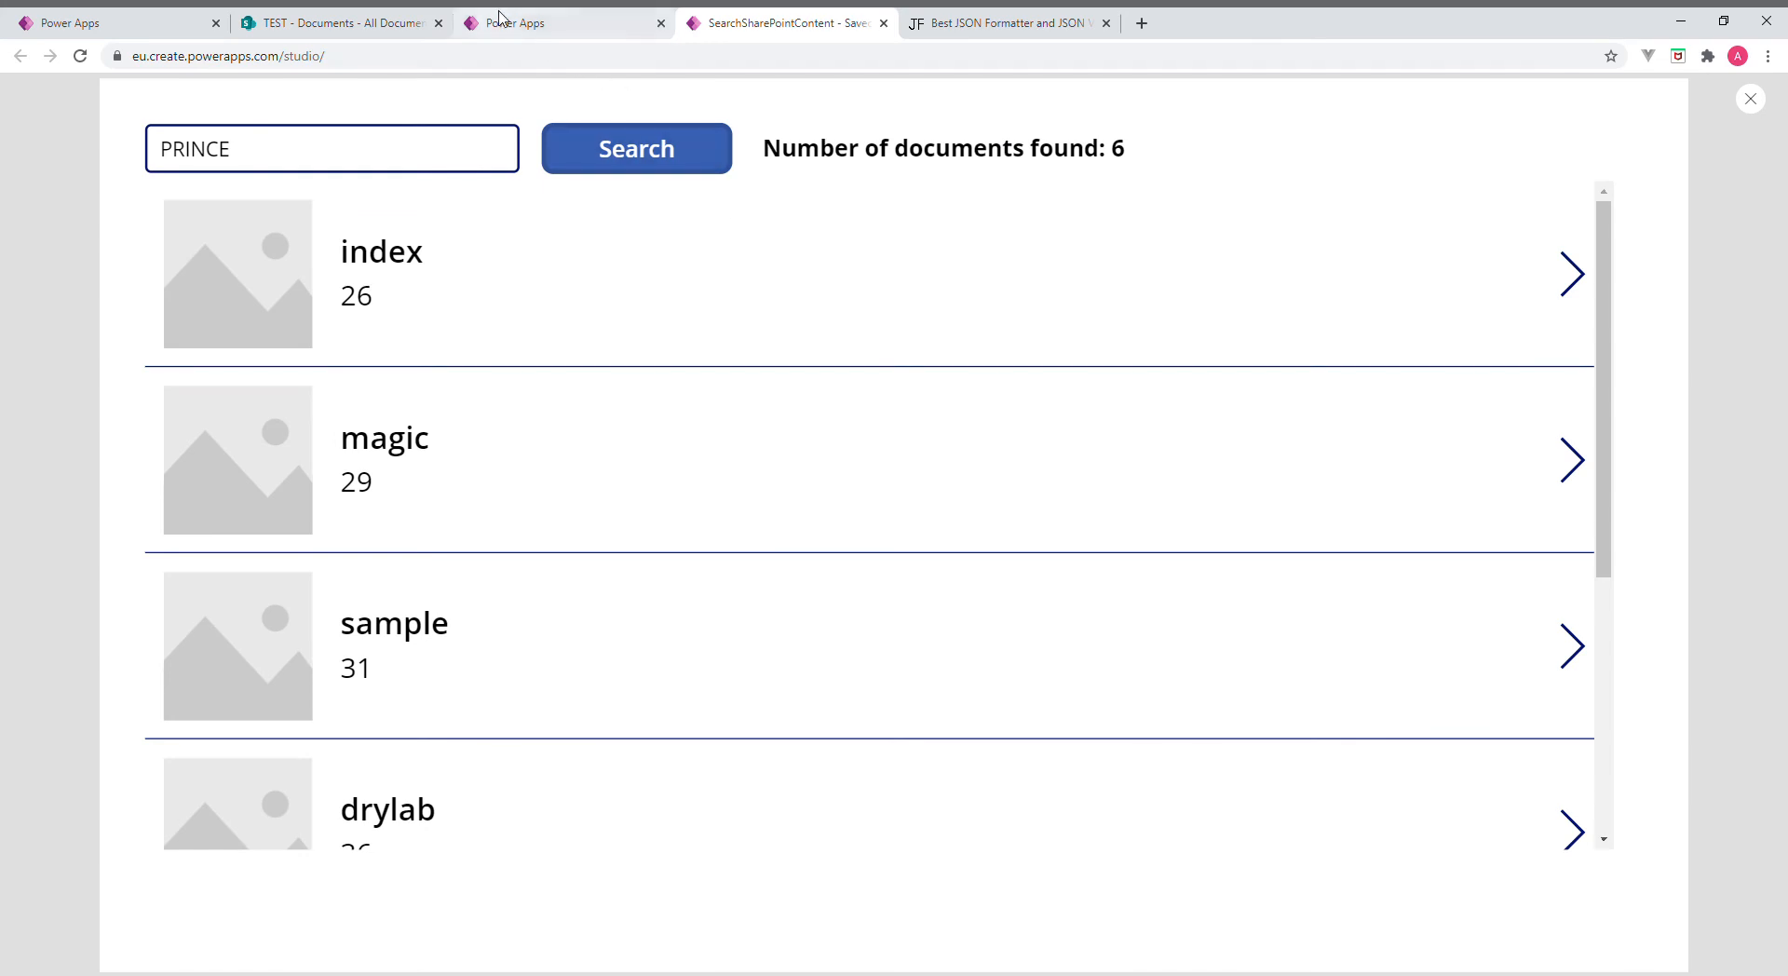
Open magic.pdf in SharePoint to confirm it mentions Prince, then go back
{"action": "left_click", "coordinate": [342, 22]}
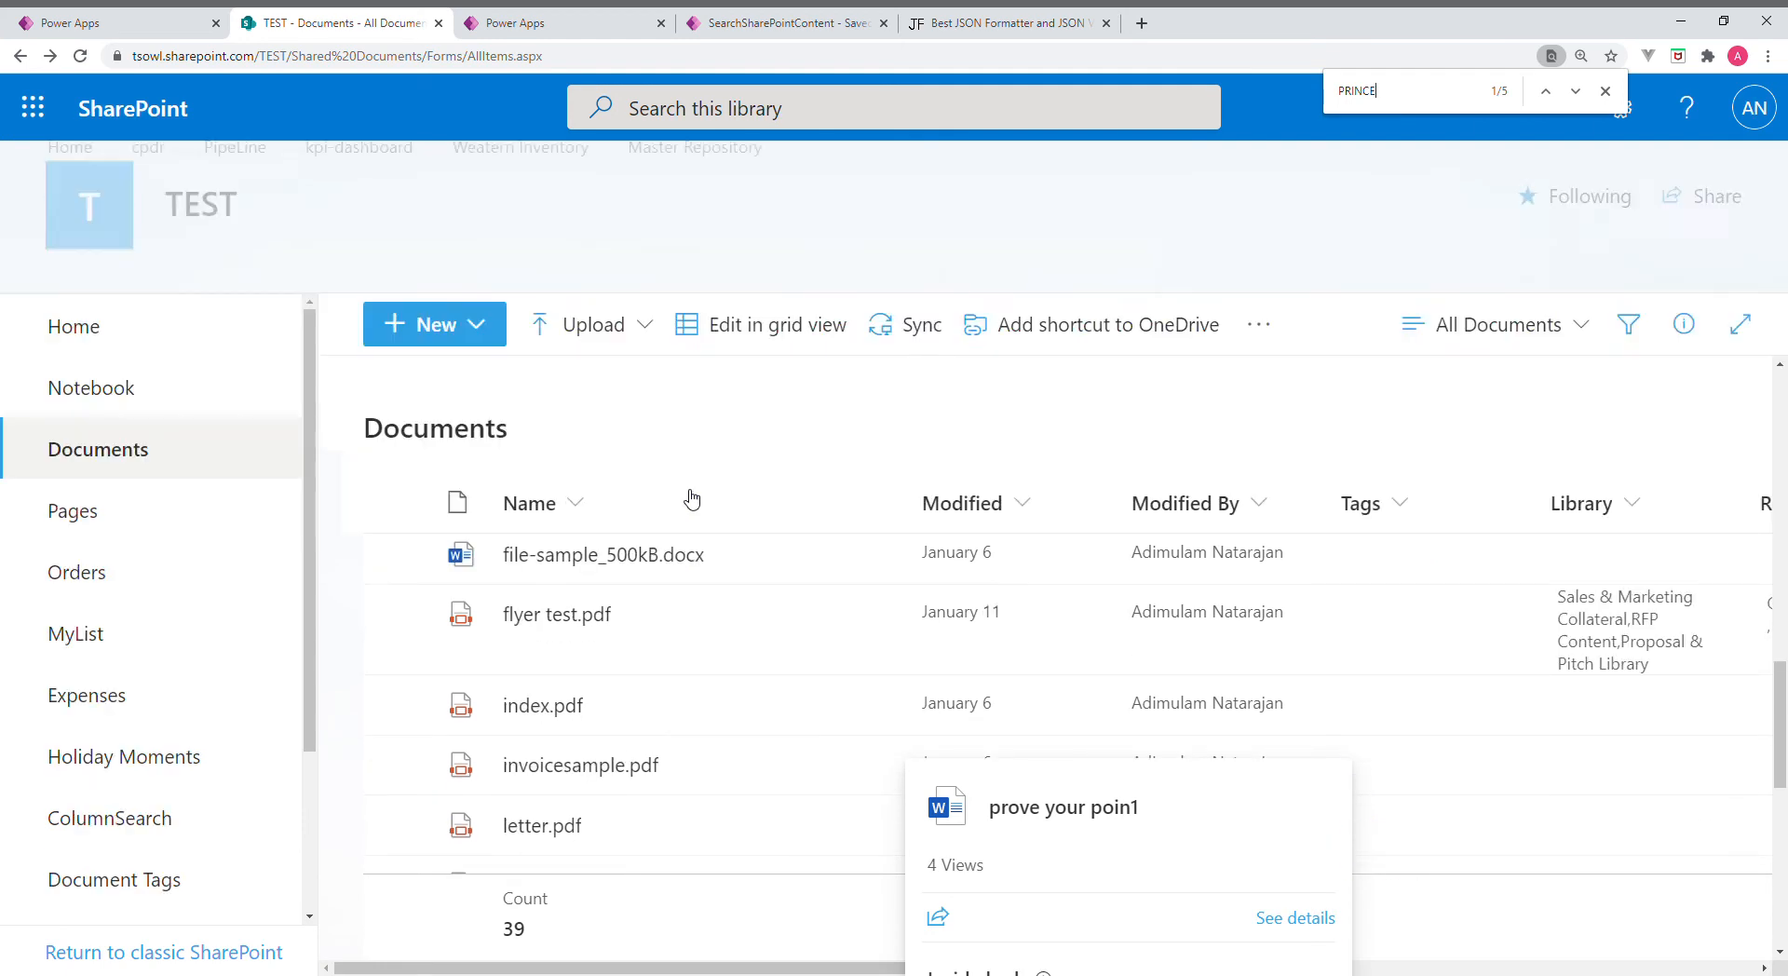
{"action": "scroll", "scroll_direction": "down", "scroll_amount": 3}
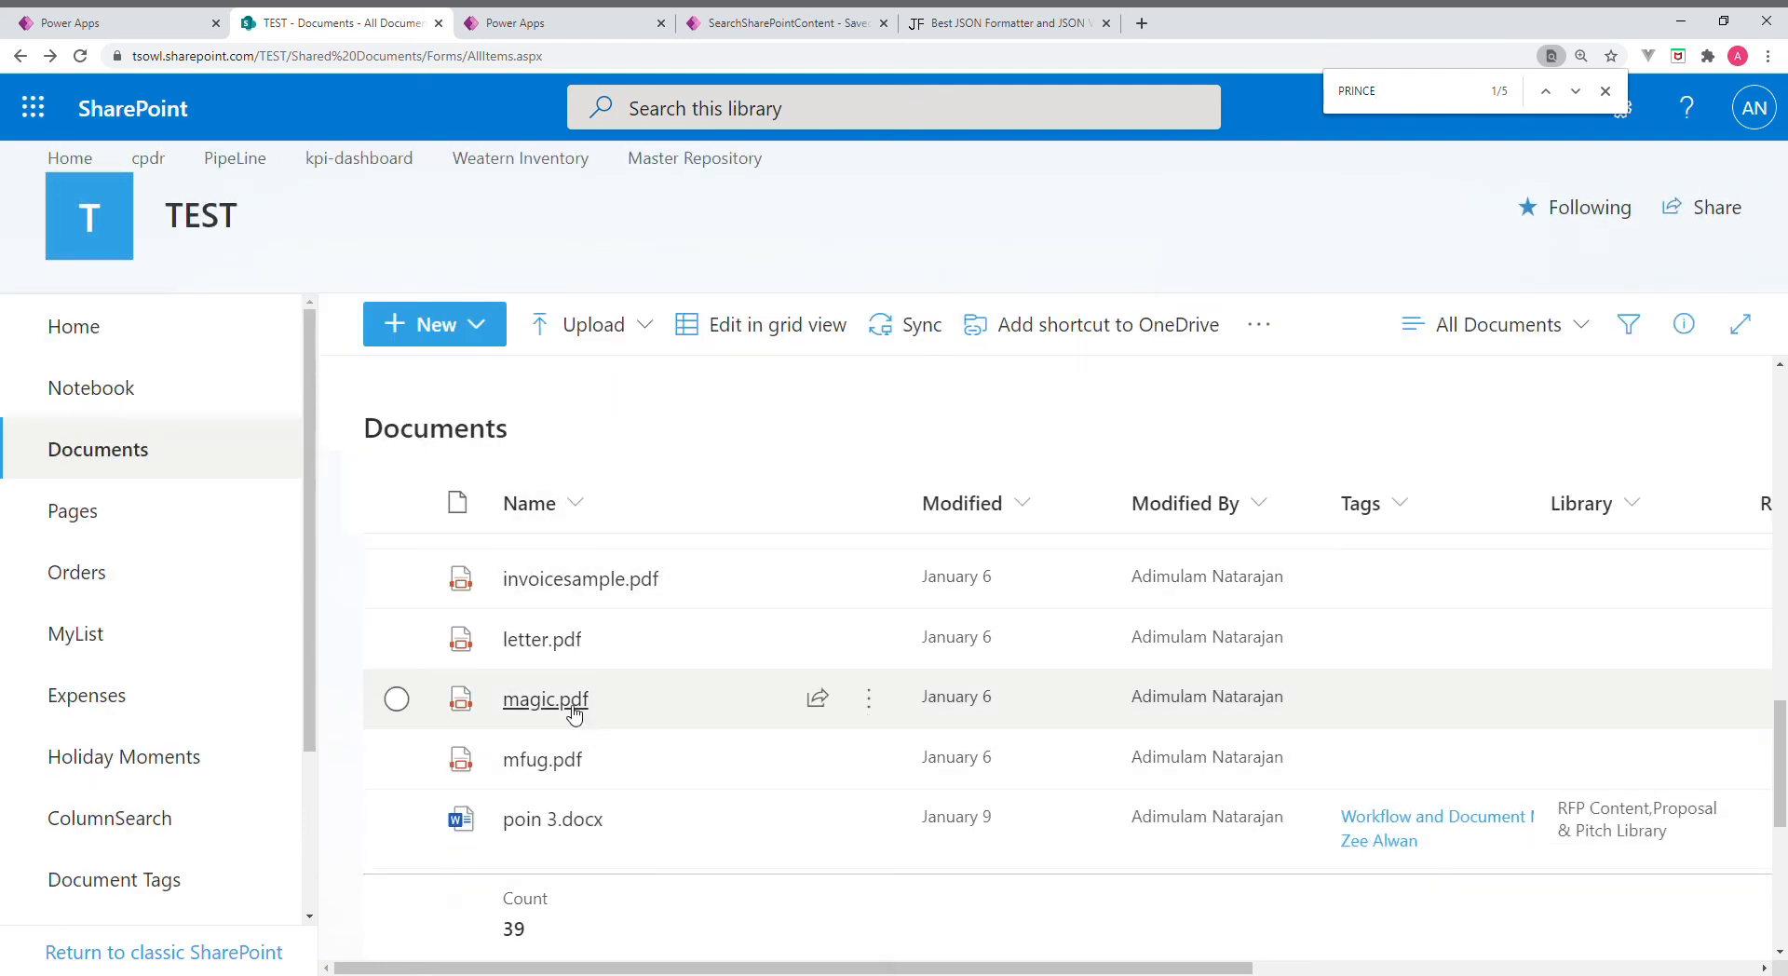
{"action": "left_click", "coordinate": [544, 698]}
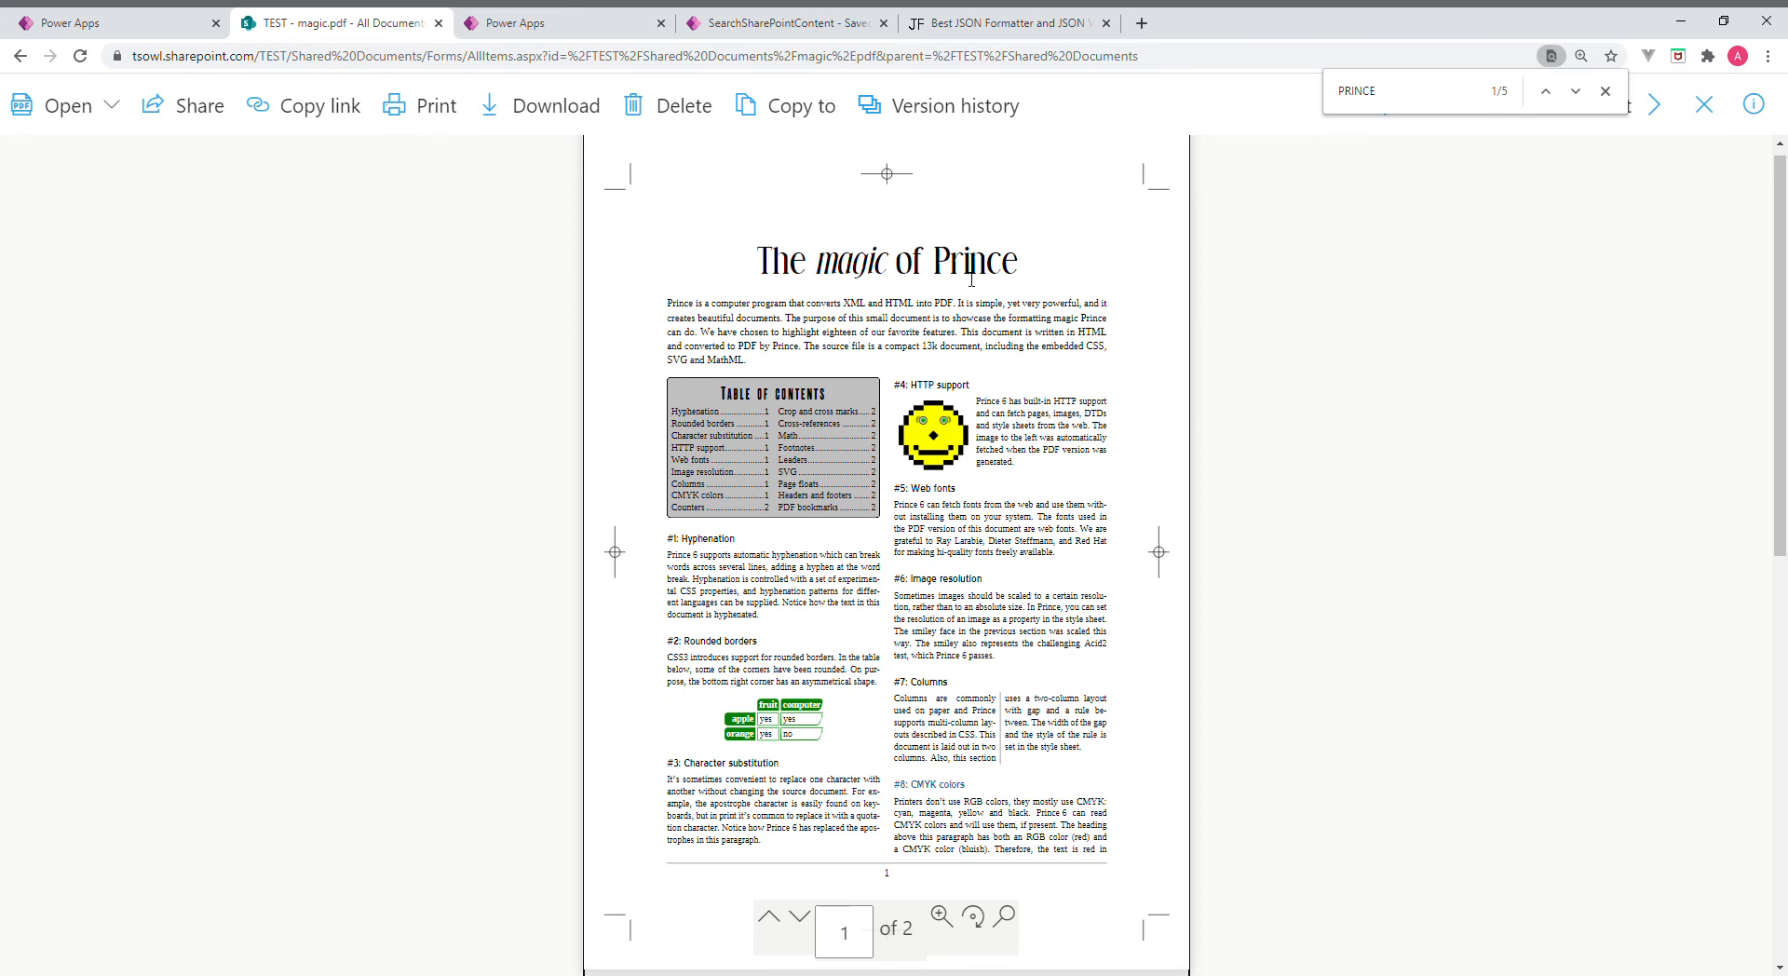
{"action": "left_click", "coordinate": [19, 56]}
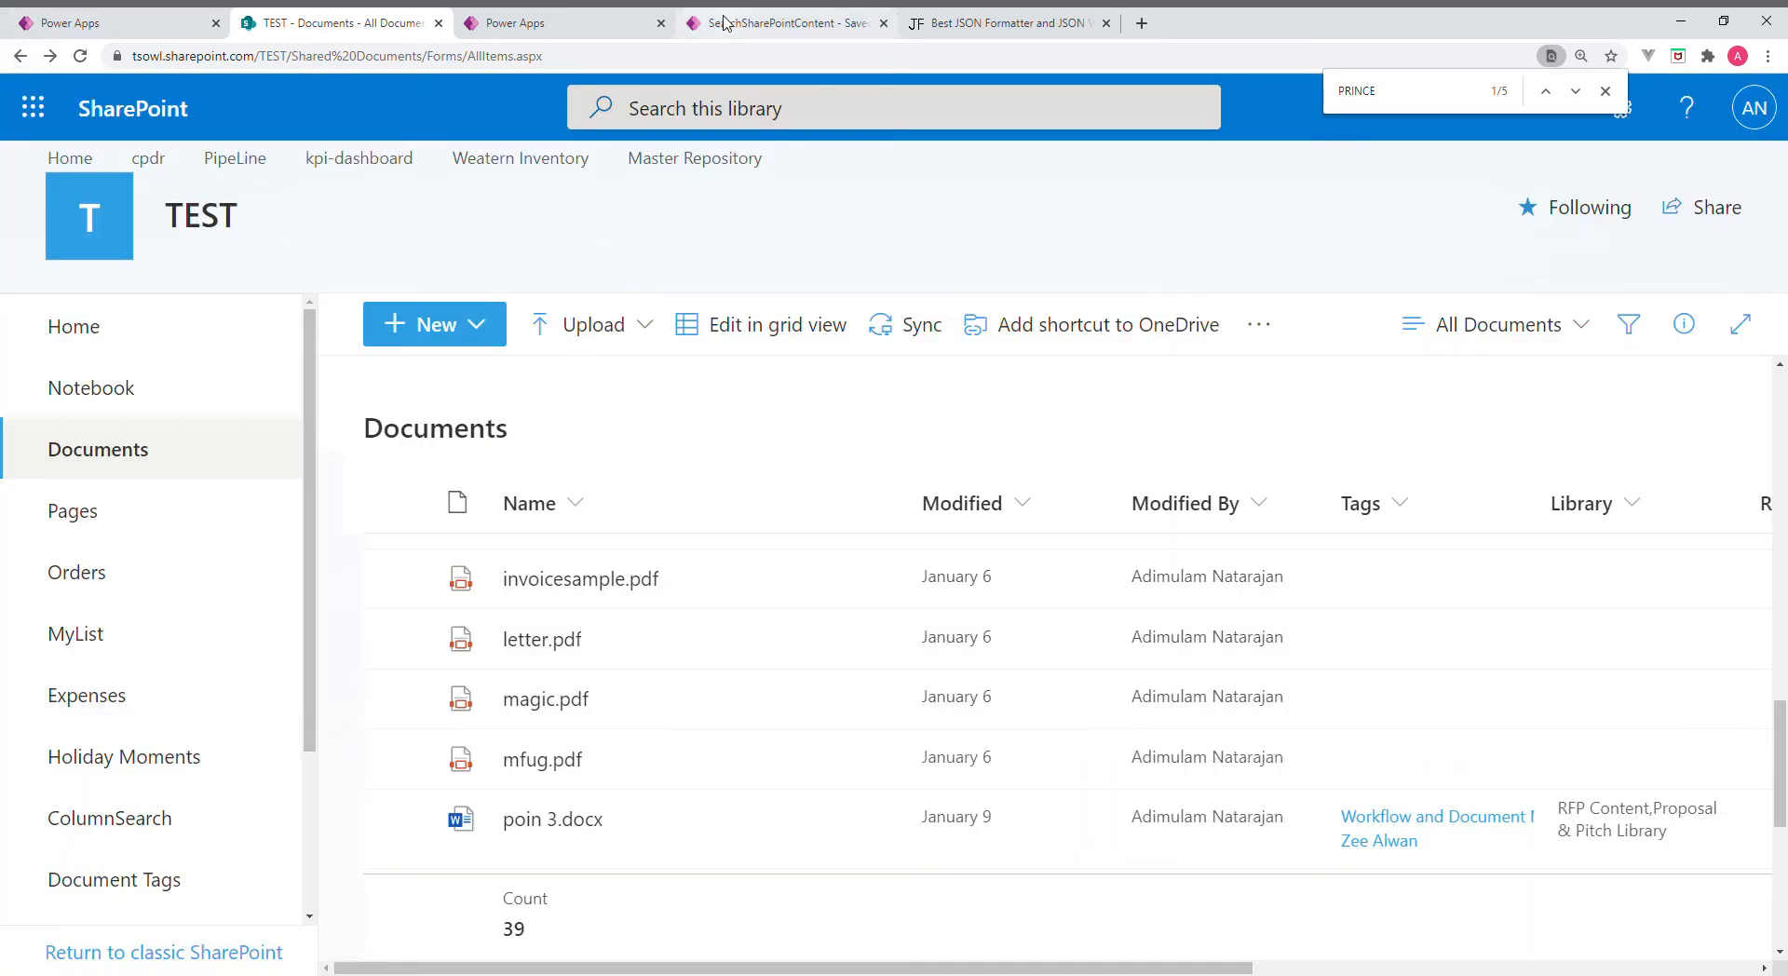
Cross-check the app's PRINCE results against the flow's file list, then return to SharePoint
{"action": "left_click", "coordinate": [781, 22]}
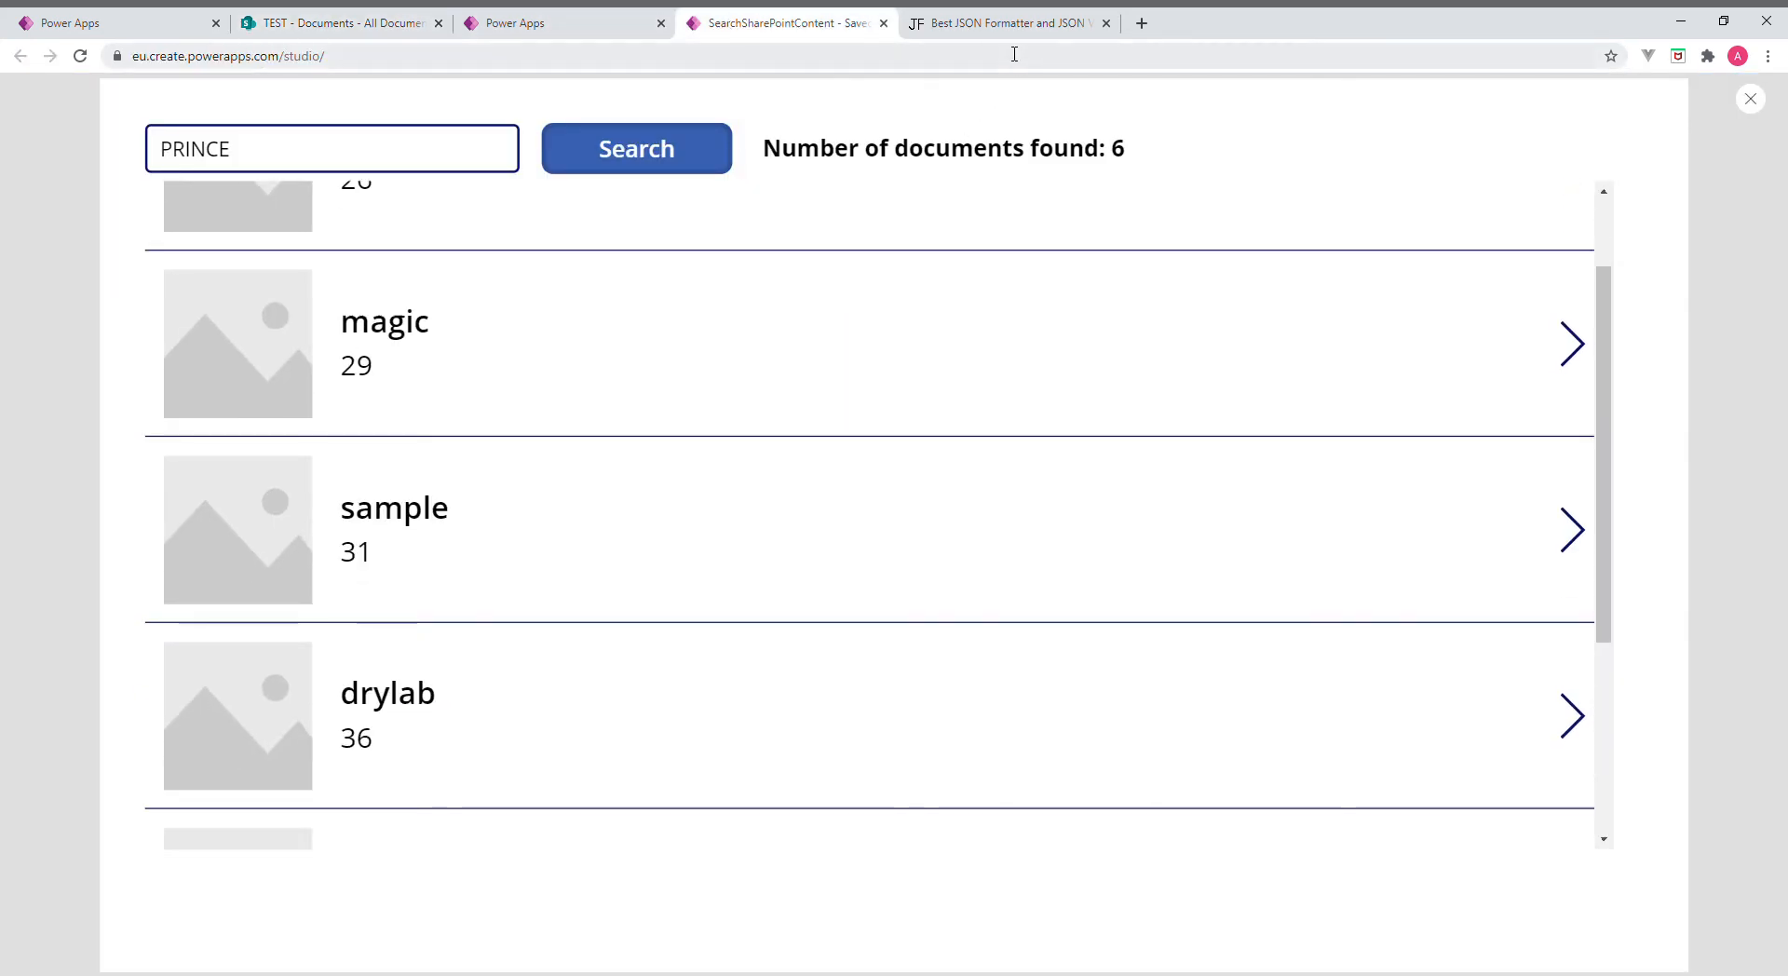
{"action": "left_click", "coordinate": [1004, 22]}
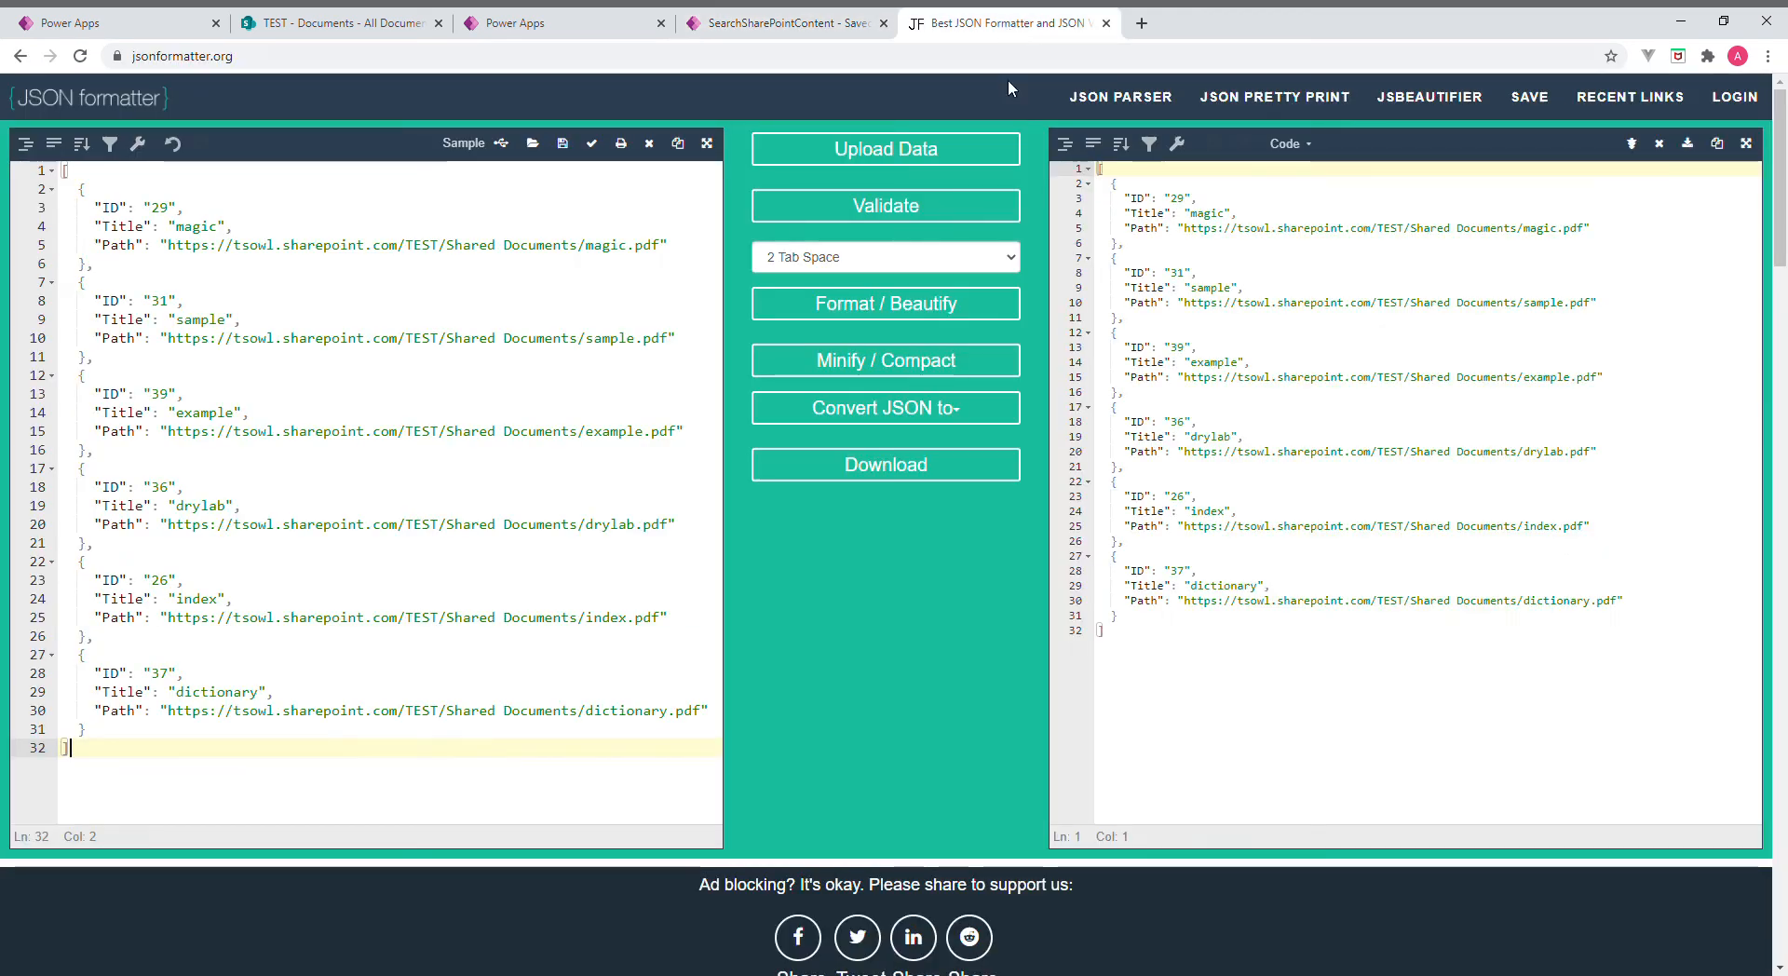
{"action": "left_click", "coordinate": [340, 22]}
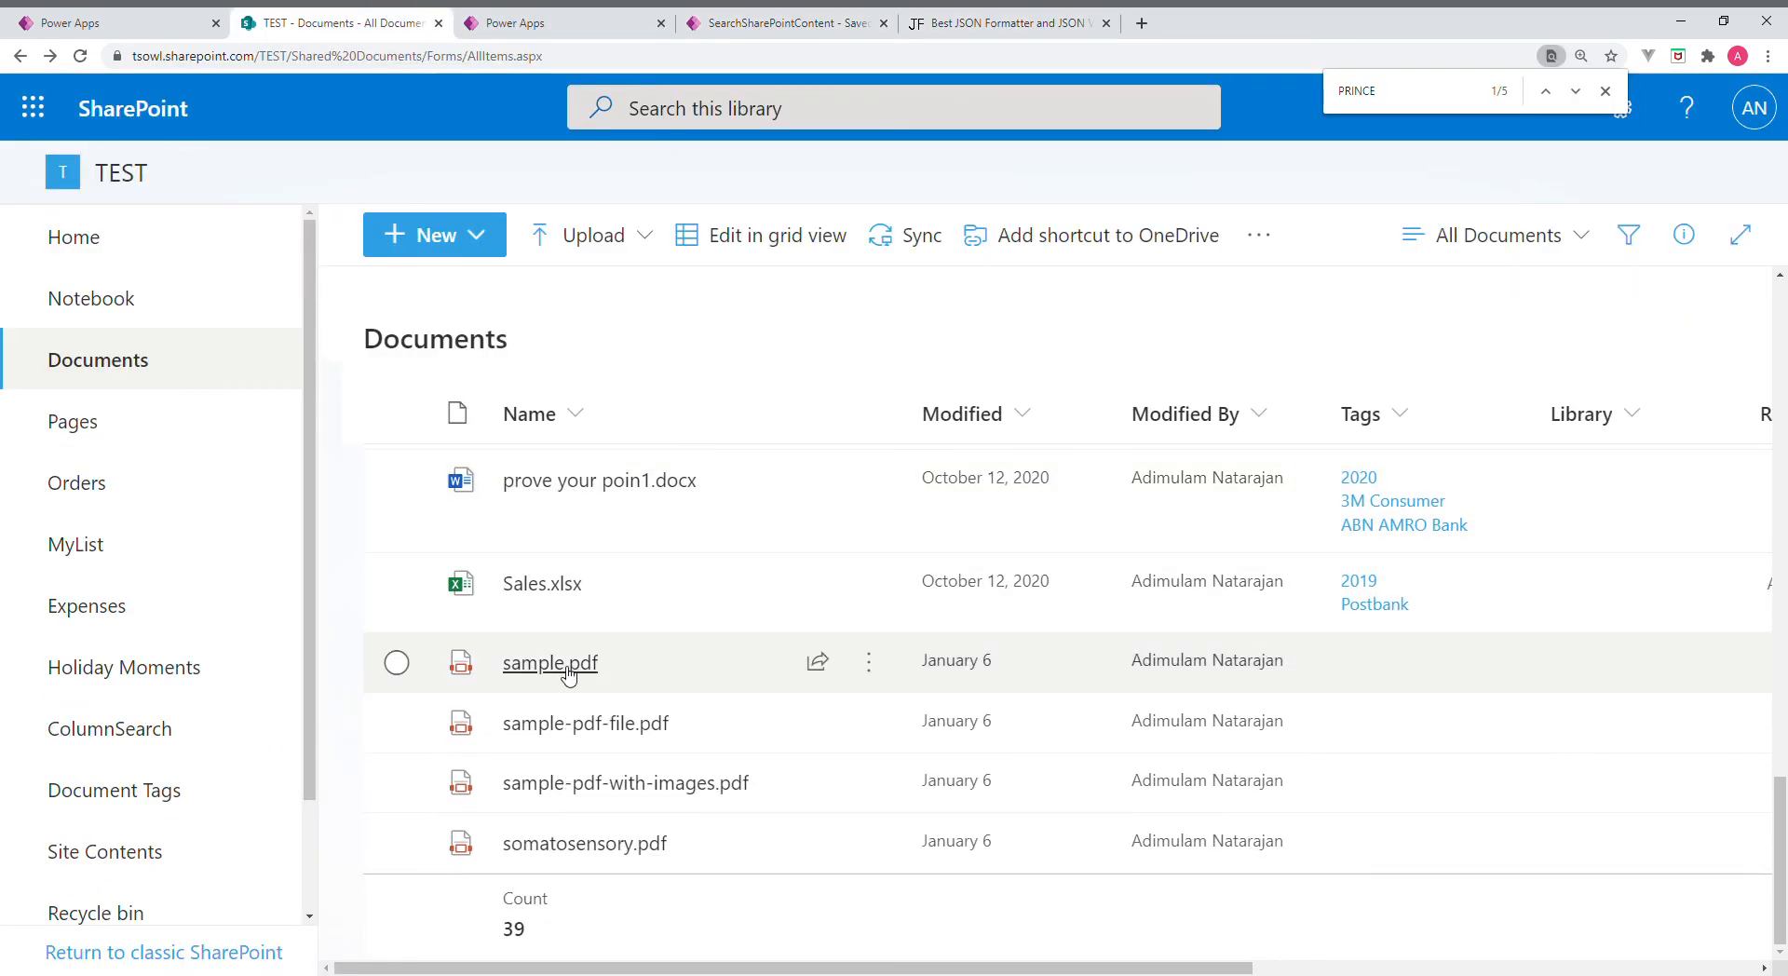
Open sample.pdf and step through PRINCE matches, correcting the search term
{"action": "left_click", "coordinate": [549, 662]}
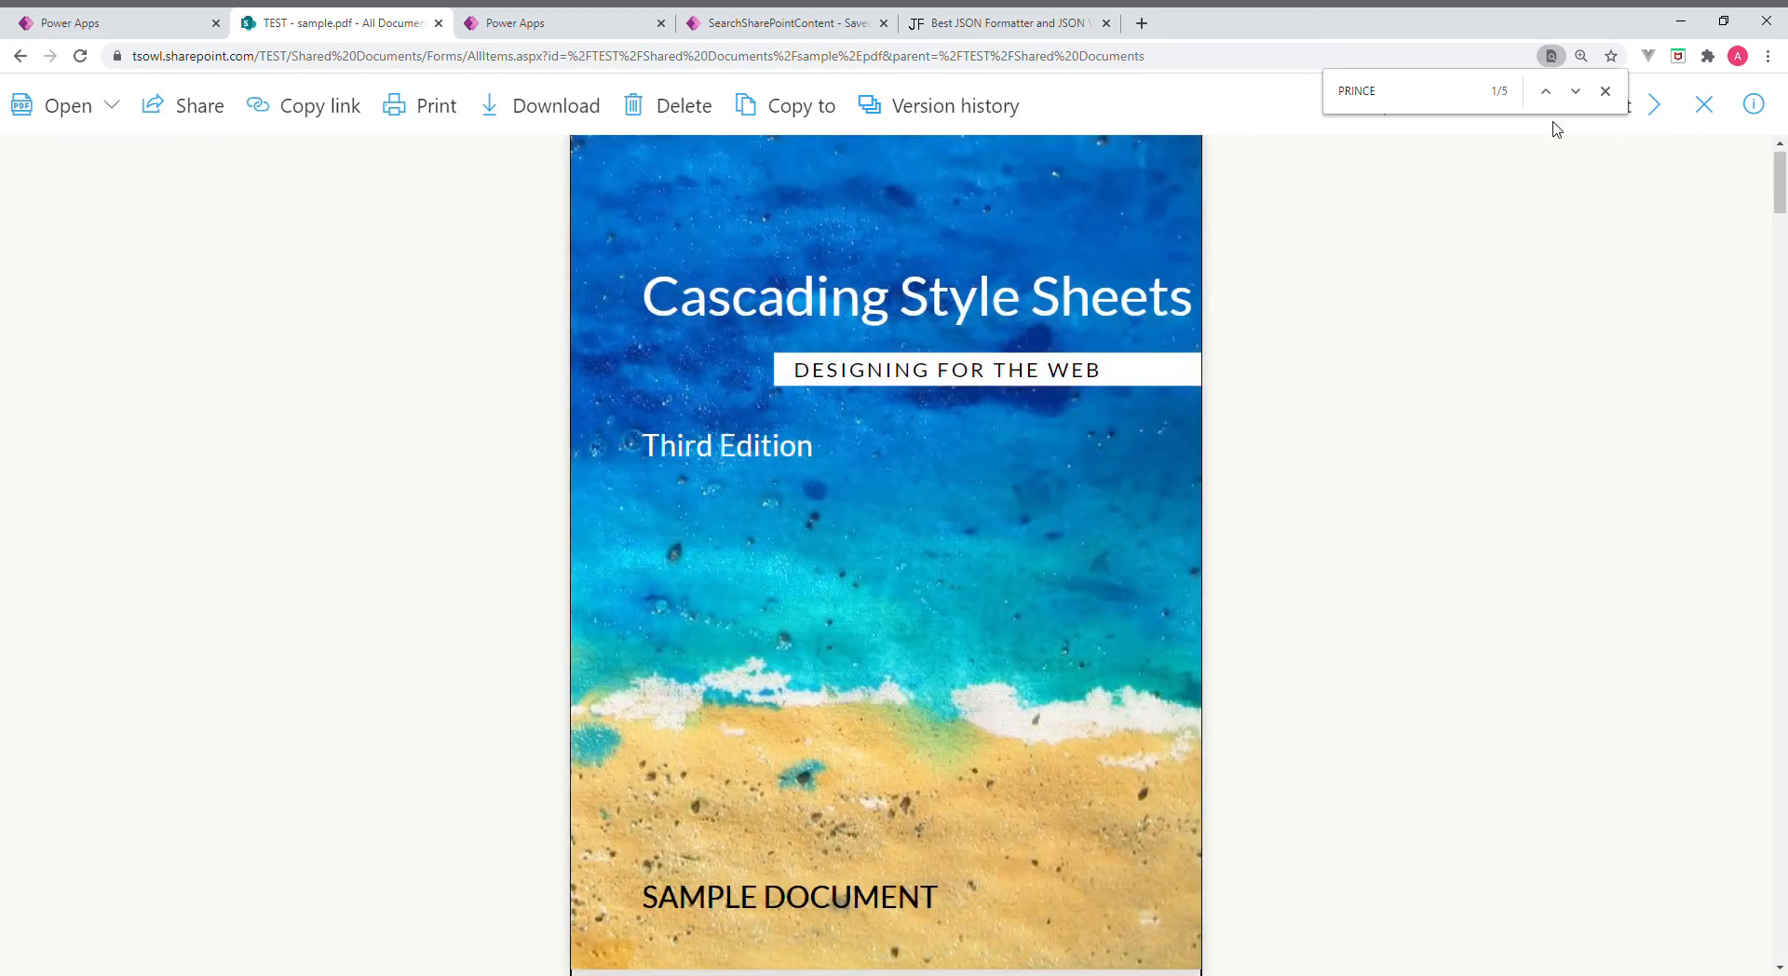
{"action": "left_click", "coordinate": [1574, 91]}
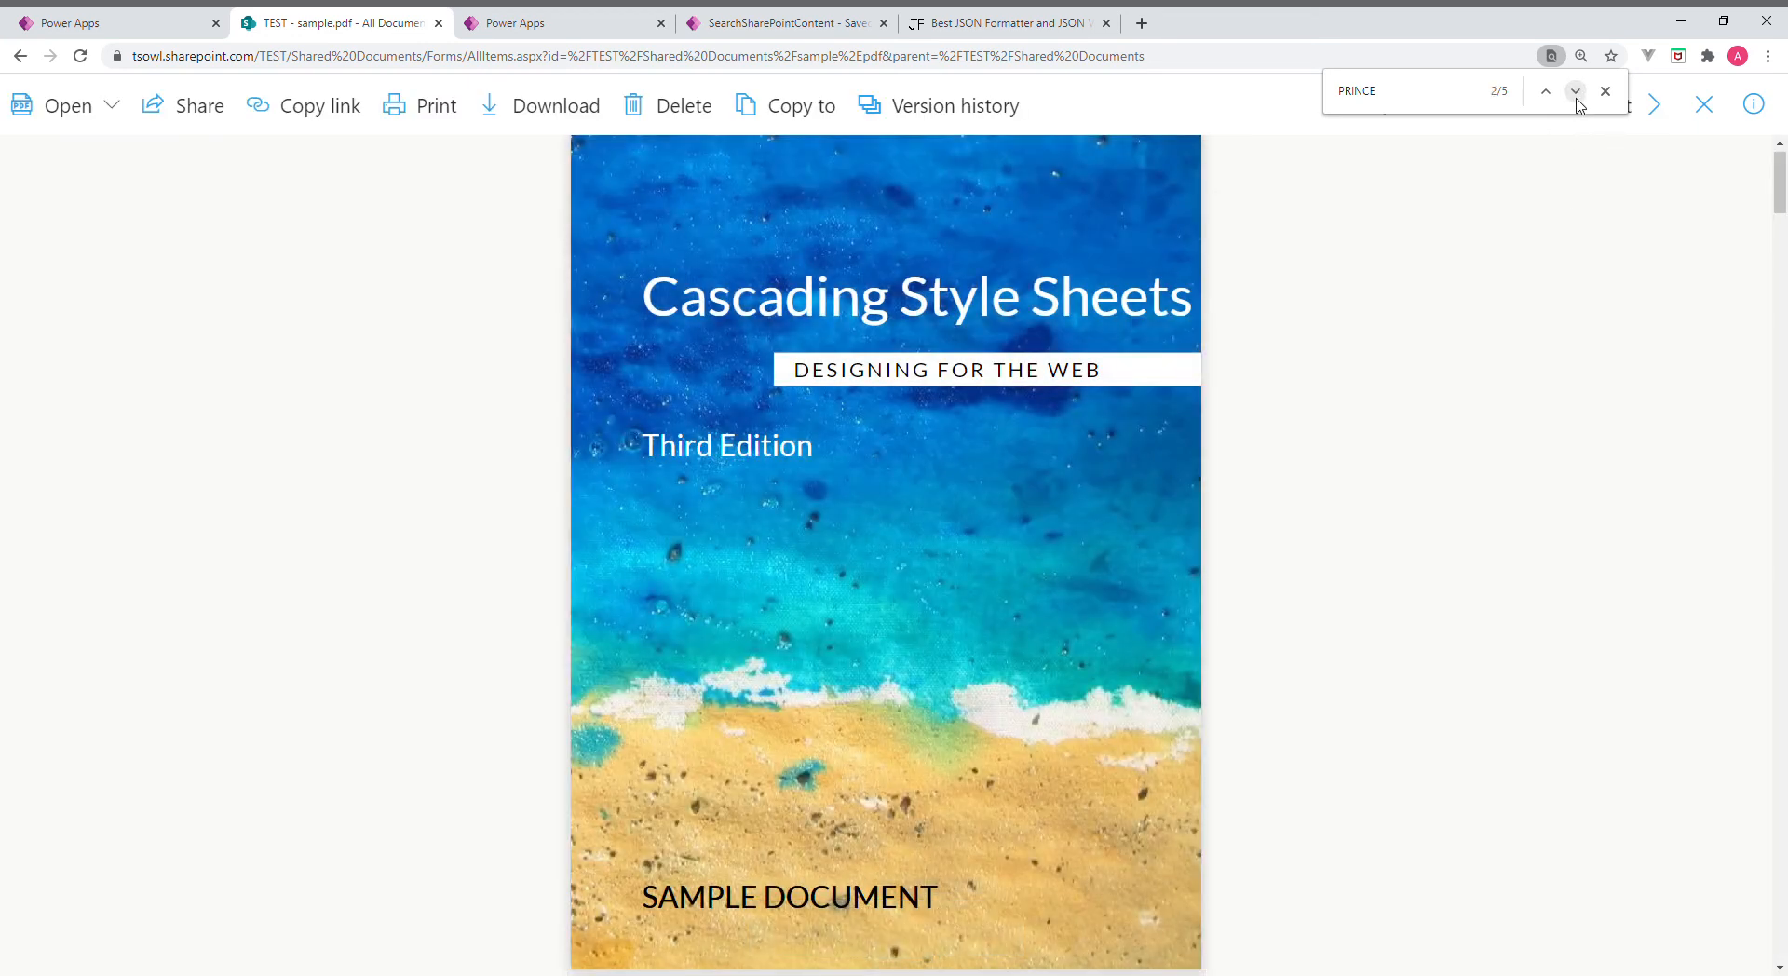
{"action": "left_click", "coordinate": [1575, 91]}
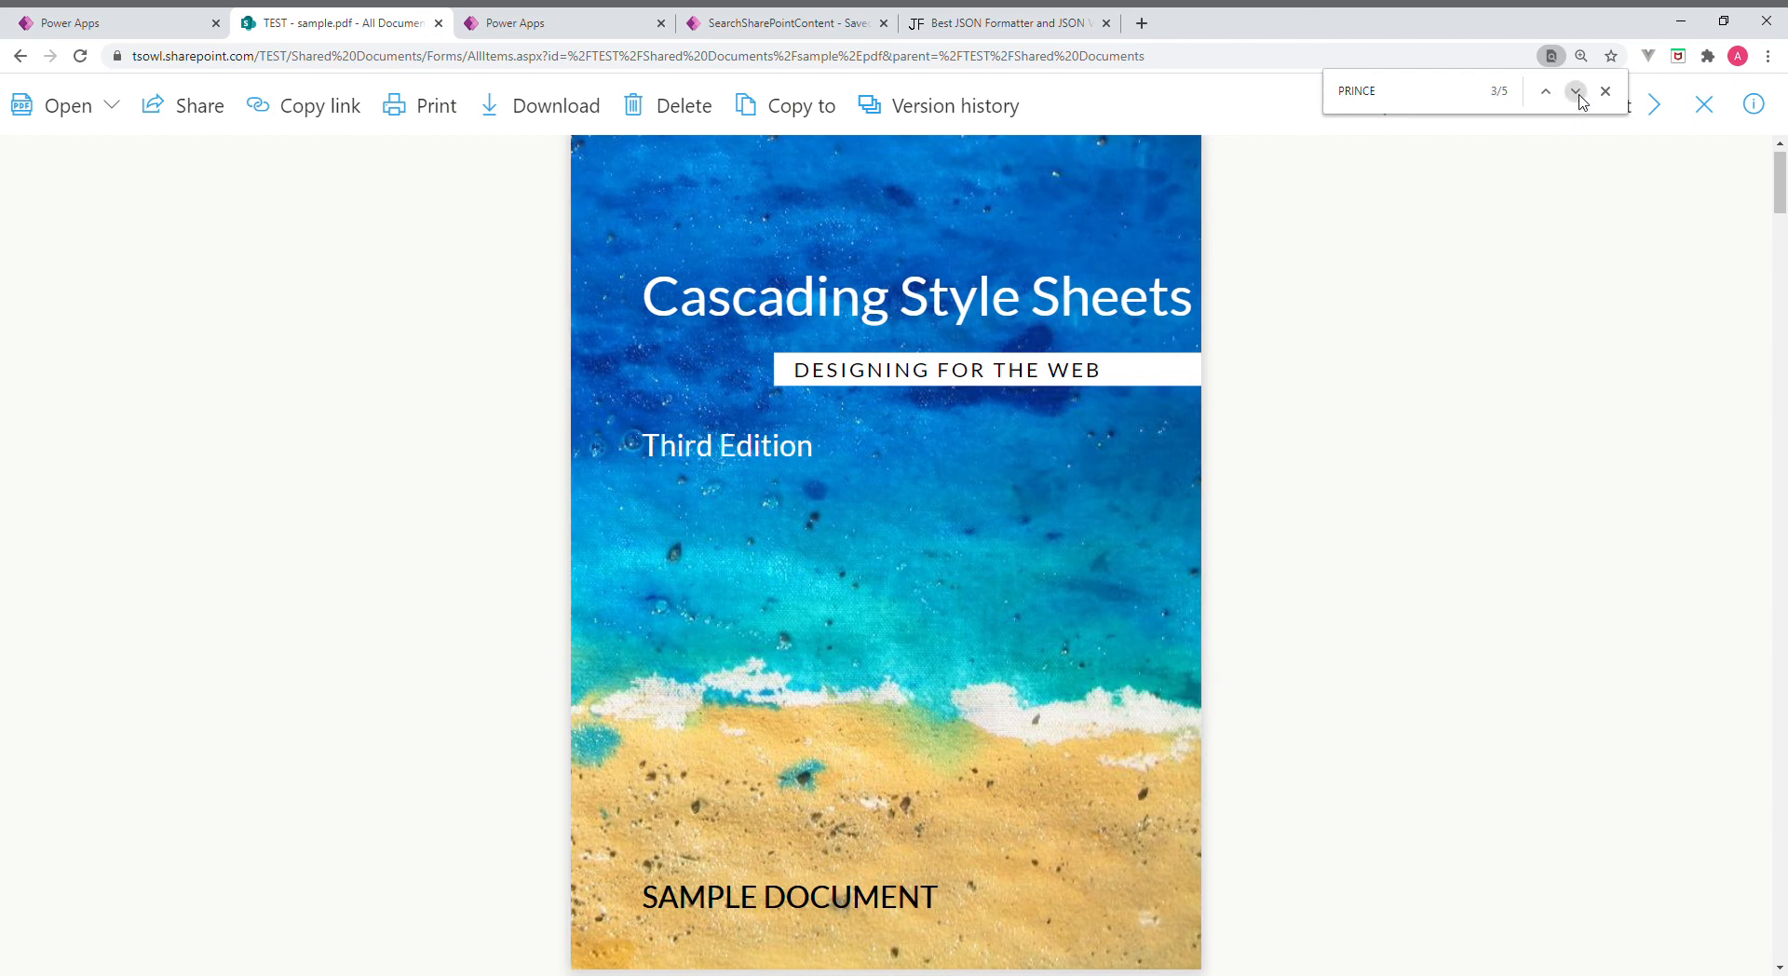
{"action": "left_click", "coordinate": [1574, 91]}
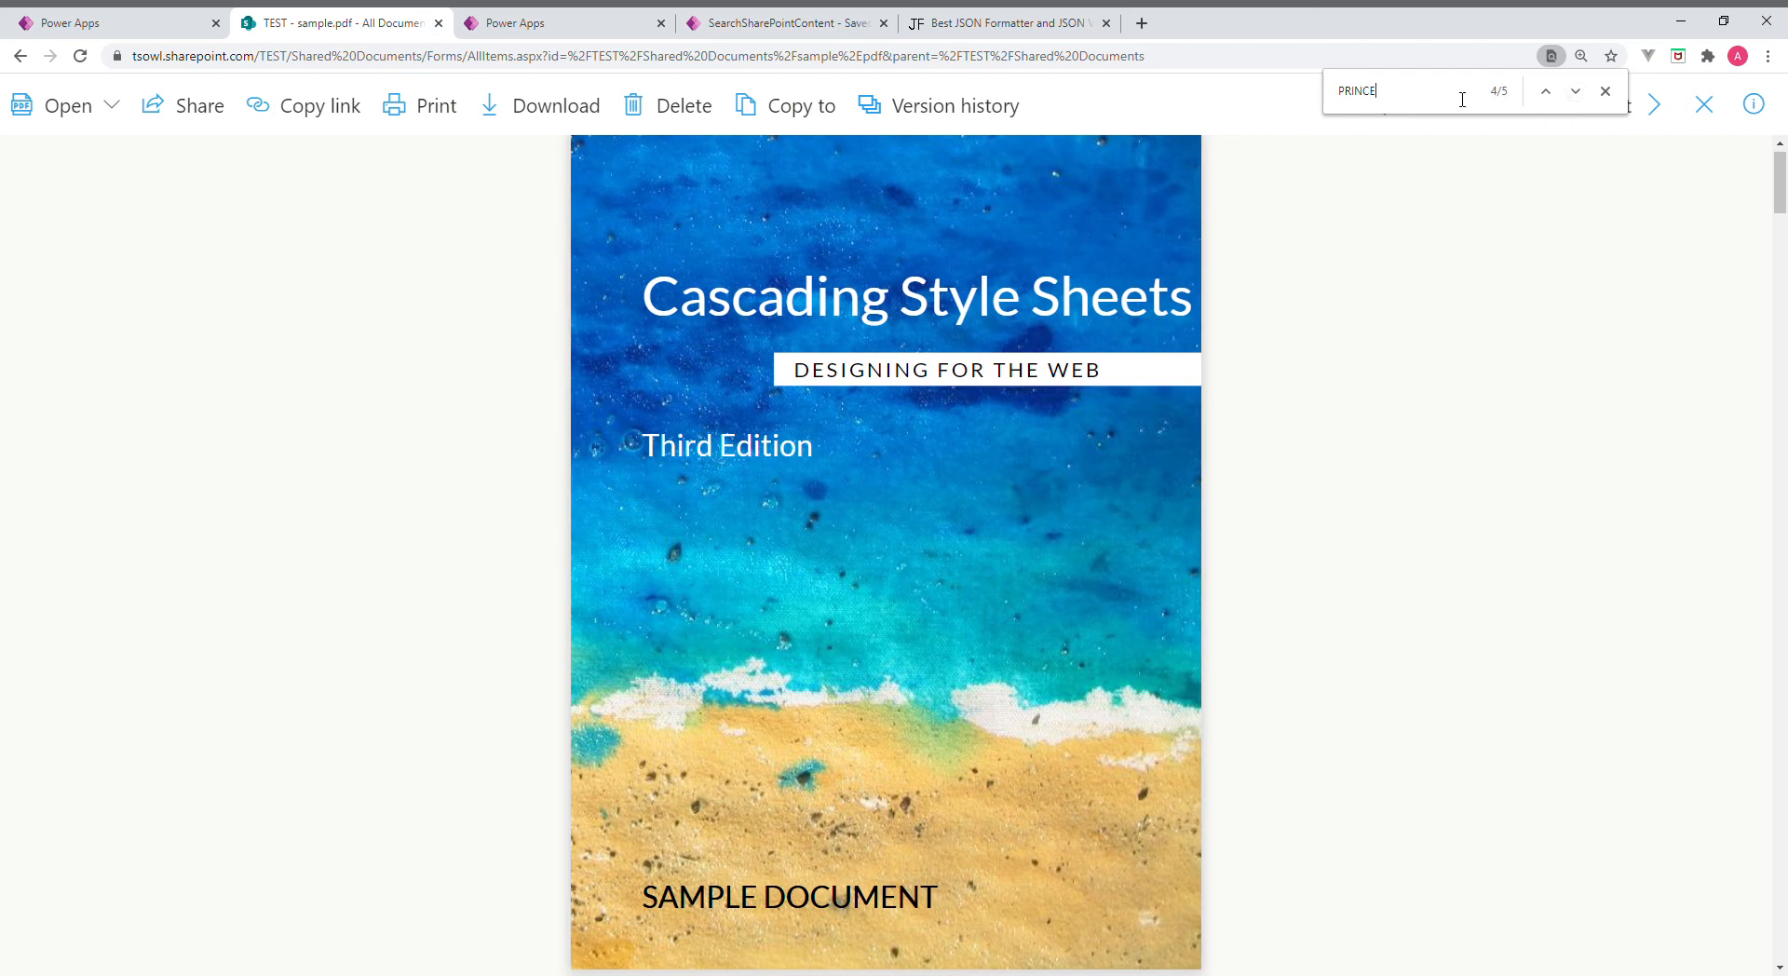
{"action": "key", "text": "Backspace"}
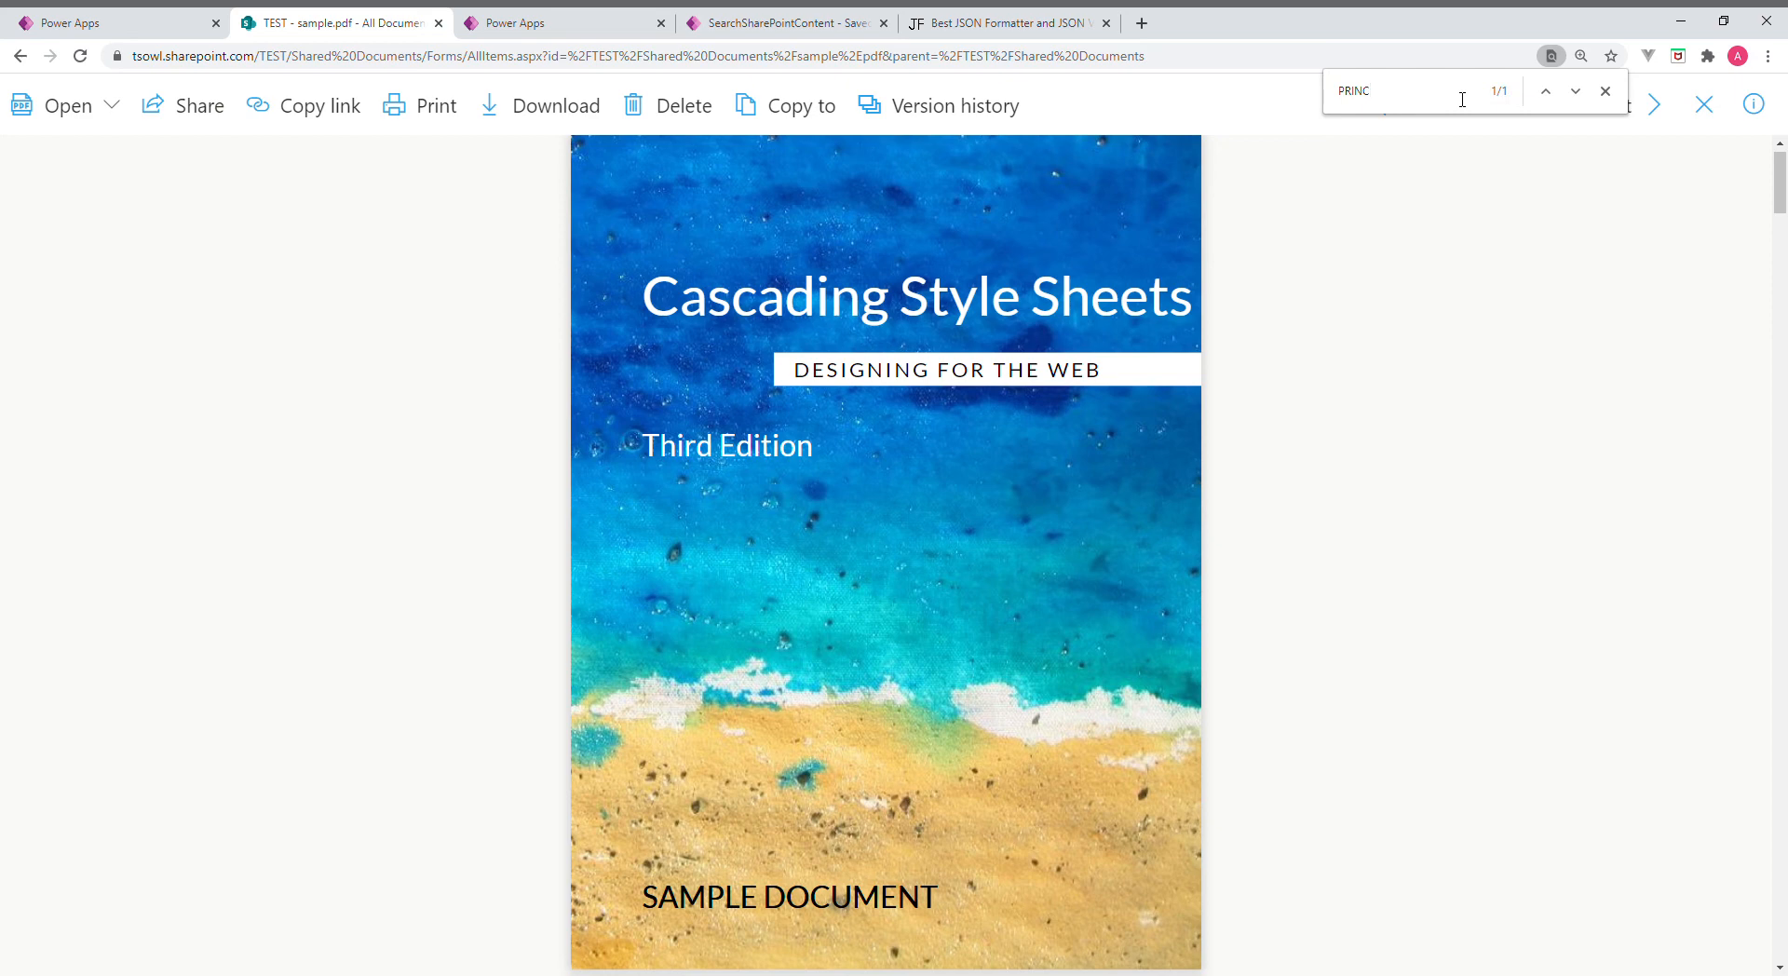
{"action": "type", "text": "E"}
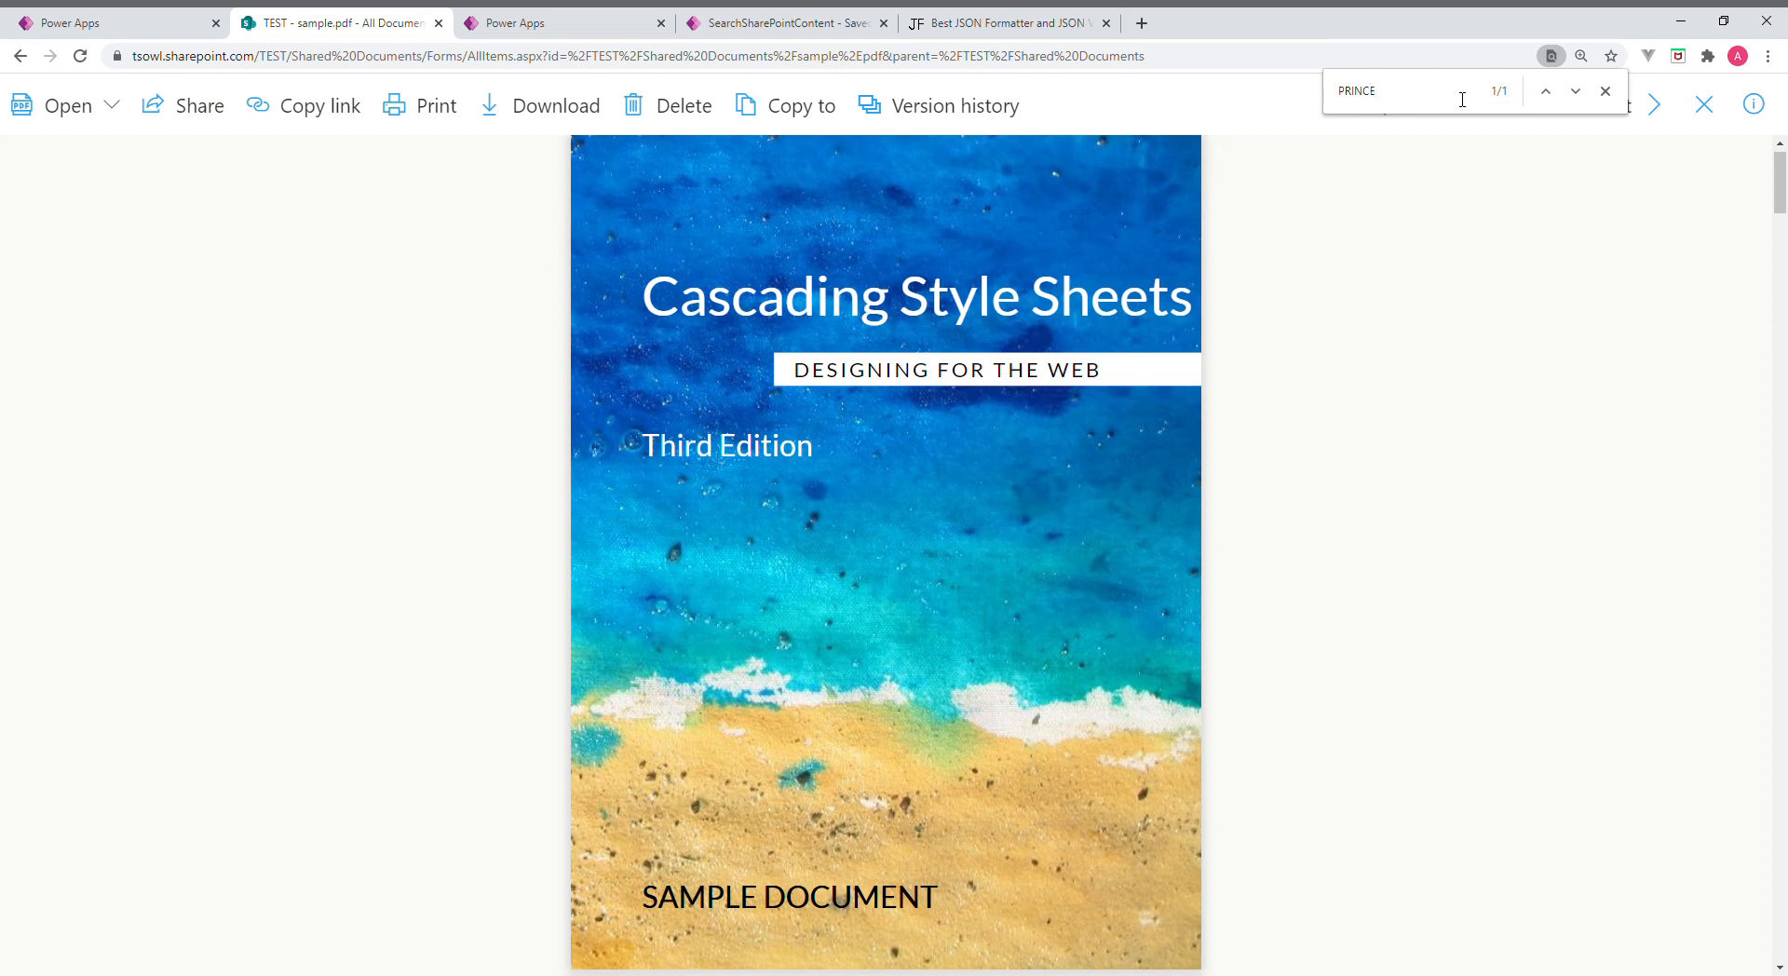
{"action": "mouse_move", "coordinate": [1214, 259]}
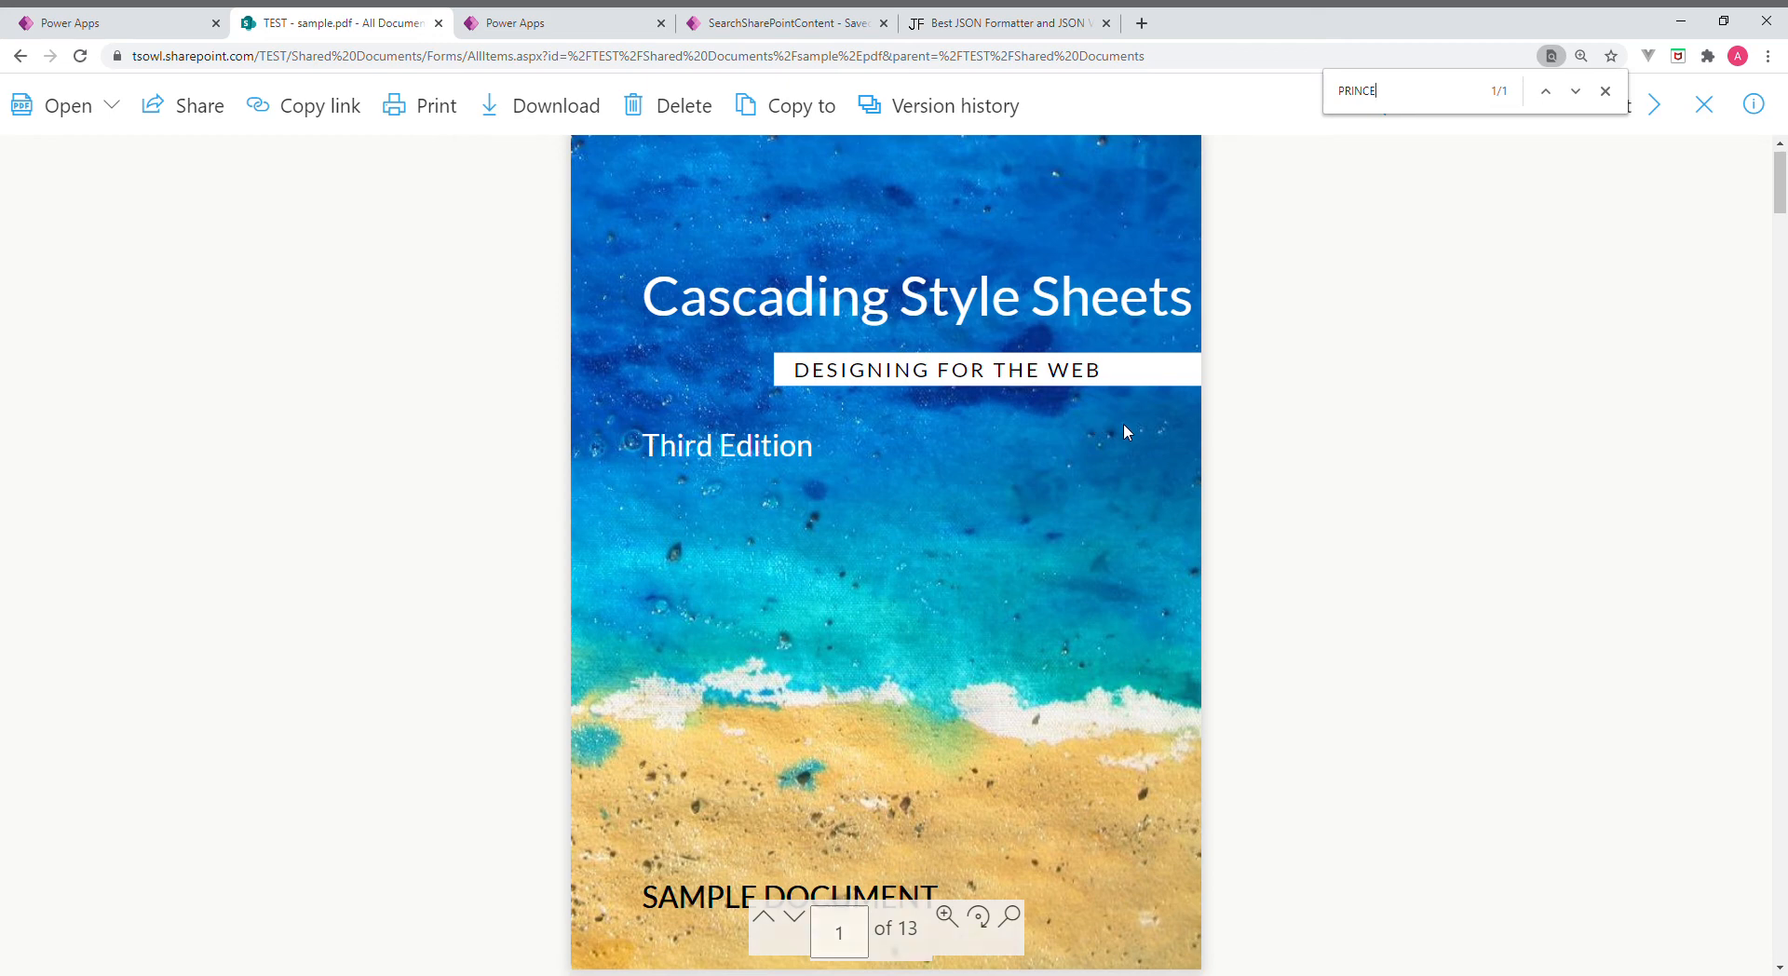
Scroll through sample.pdf's pages checking for the PRINCE match
{"action": "scroll", "scroll_direction": "down", "scroll_amount": 3}
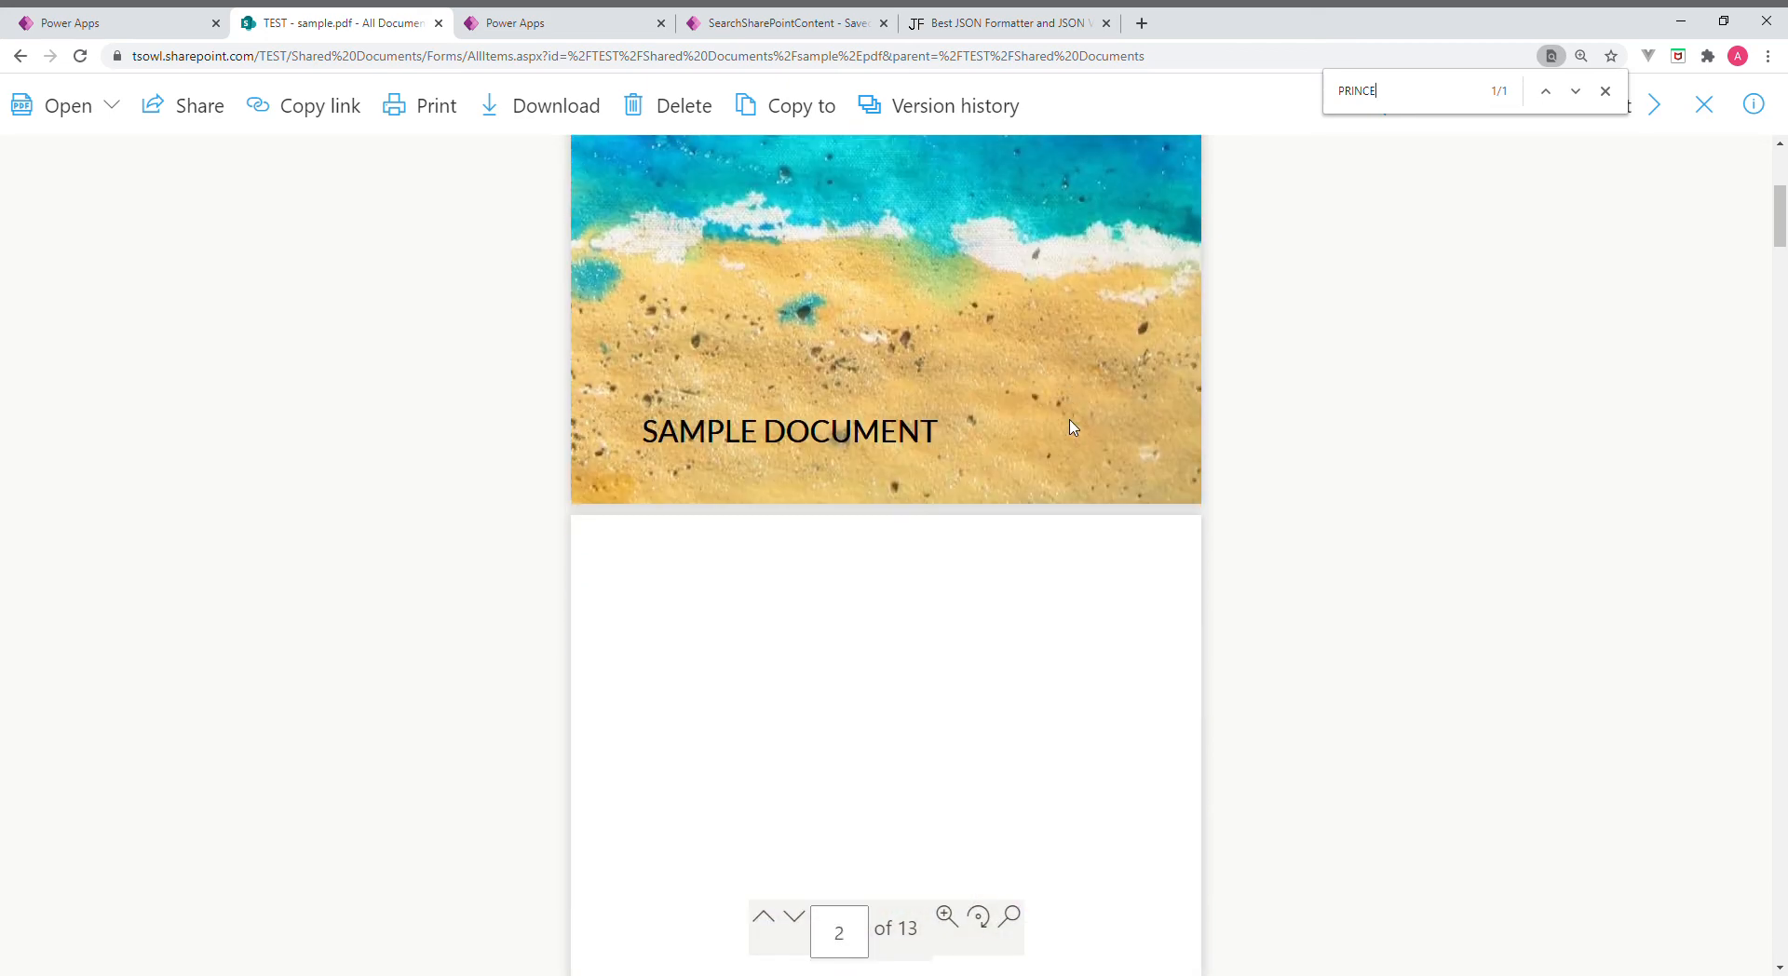
{"action": "scroll", "scroll_direction": "down", "scroll_amount": 3}
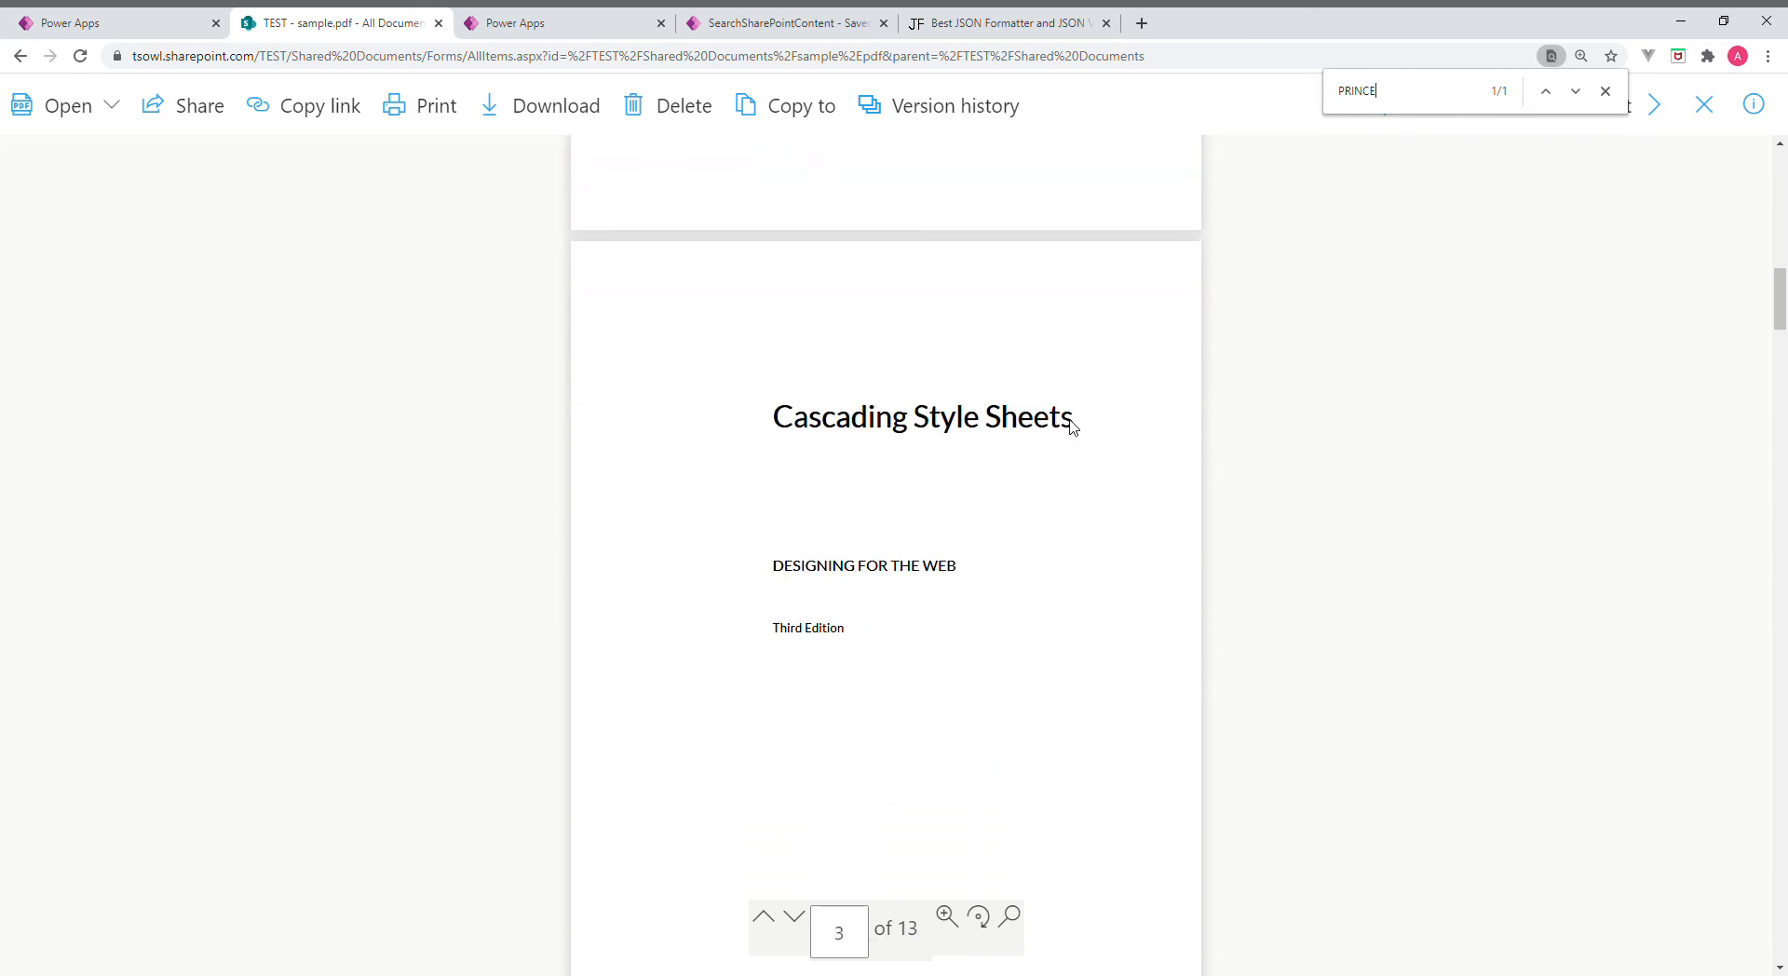
{"action": "scroll", "scroll_direction": "down", "scroll_amount": 3}
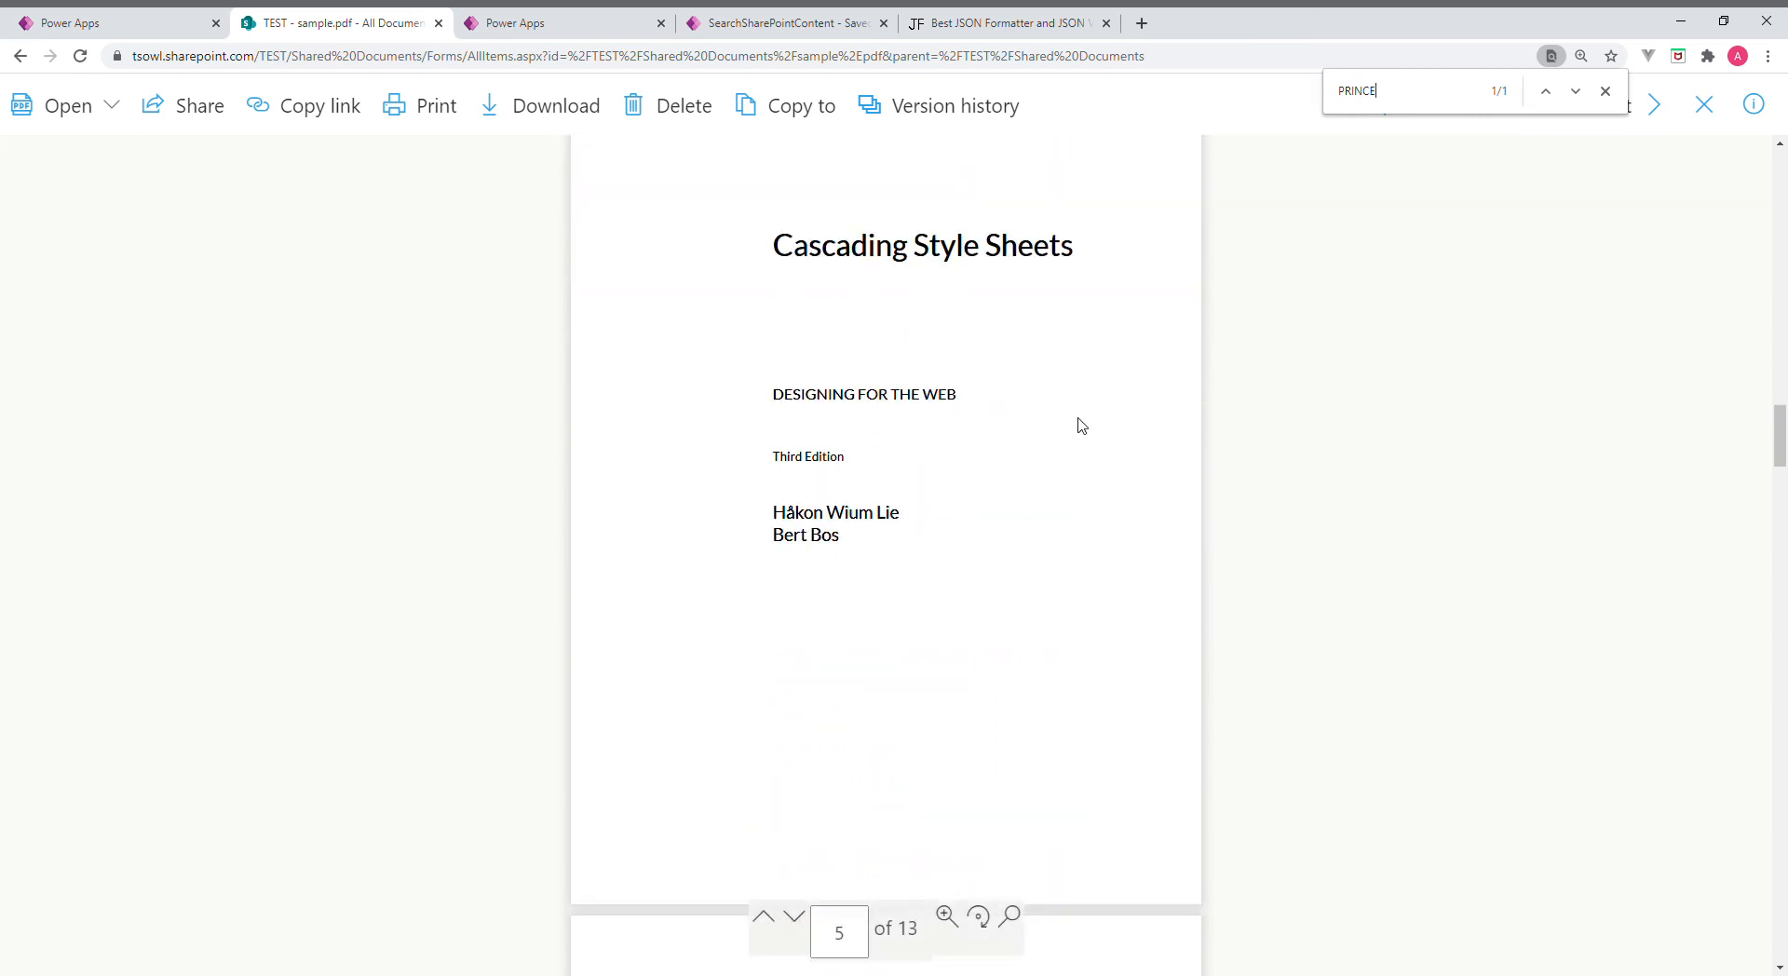
{"action": "left_click", "coordinate": [1576, 92]}
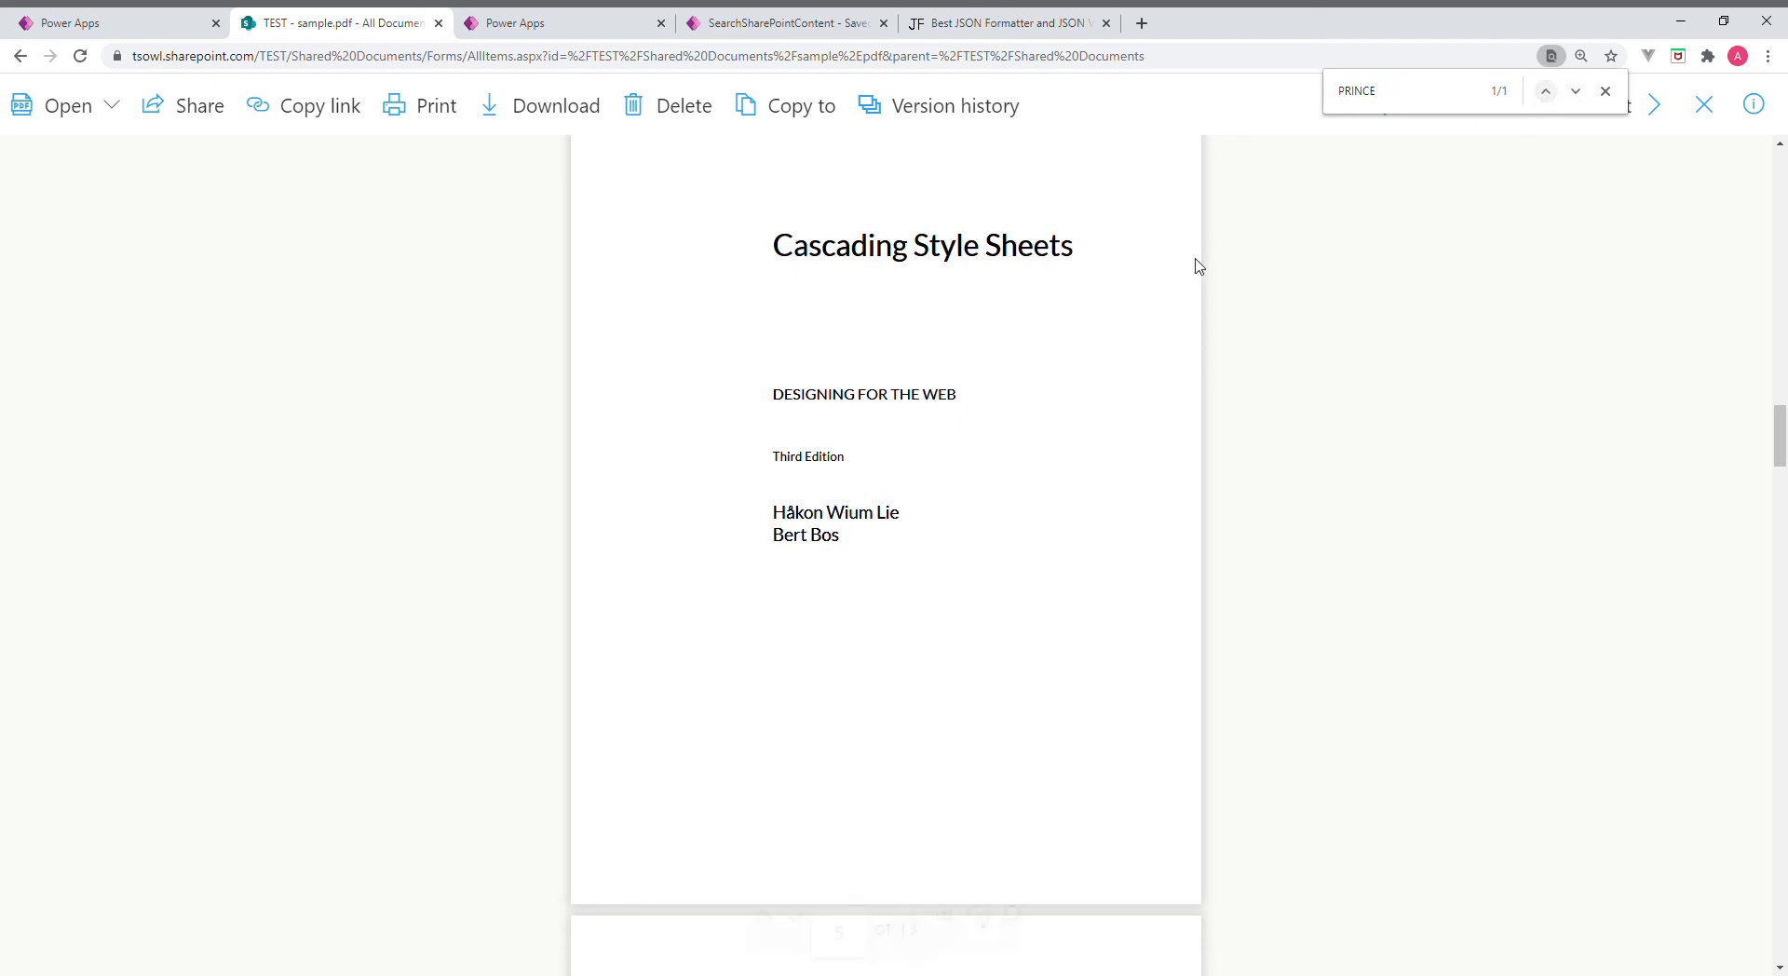
{"action": "scroll", "scroll_direction": "down", "scroll_amount": 3}
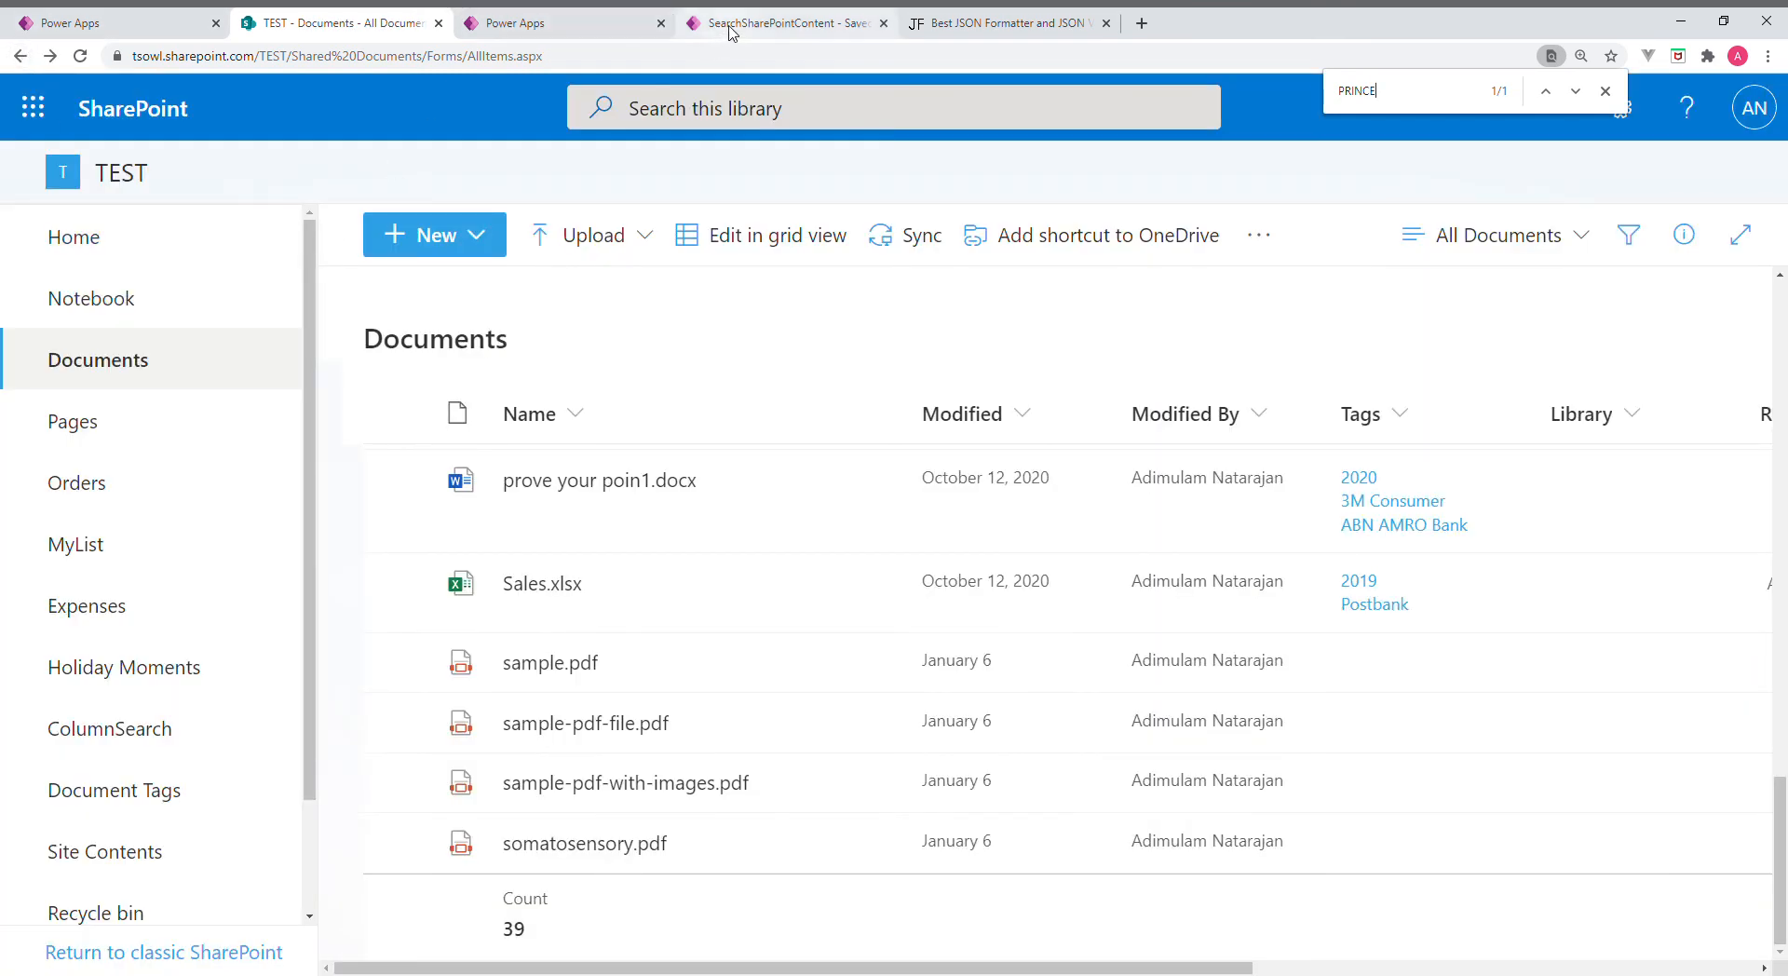
Review the app's PRINCE results, then scroll the SharePoint library to drylab.pdf
{"action": "left_click", "coordinate": [786, 23]}
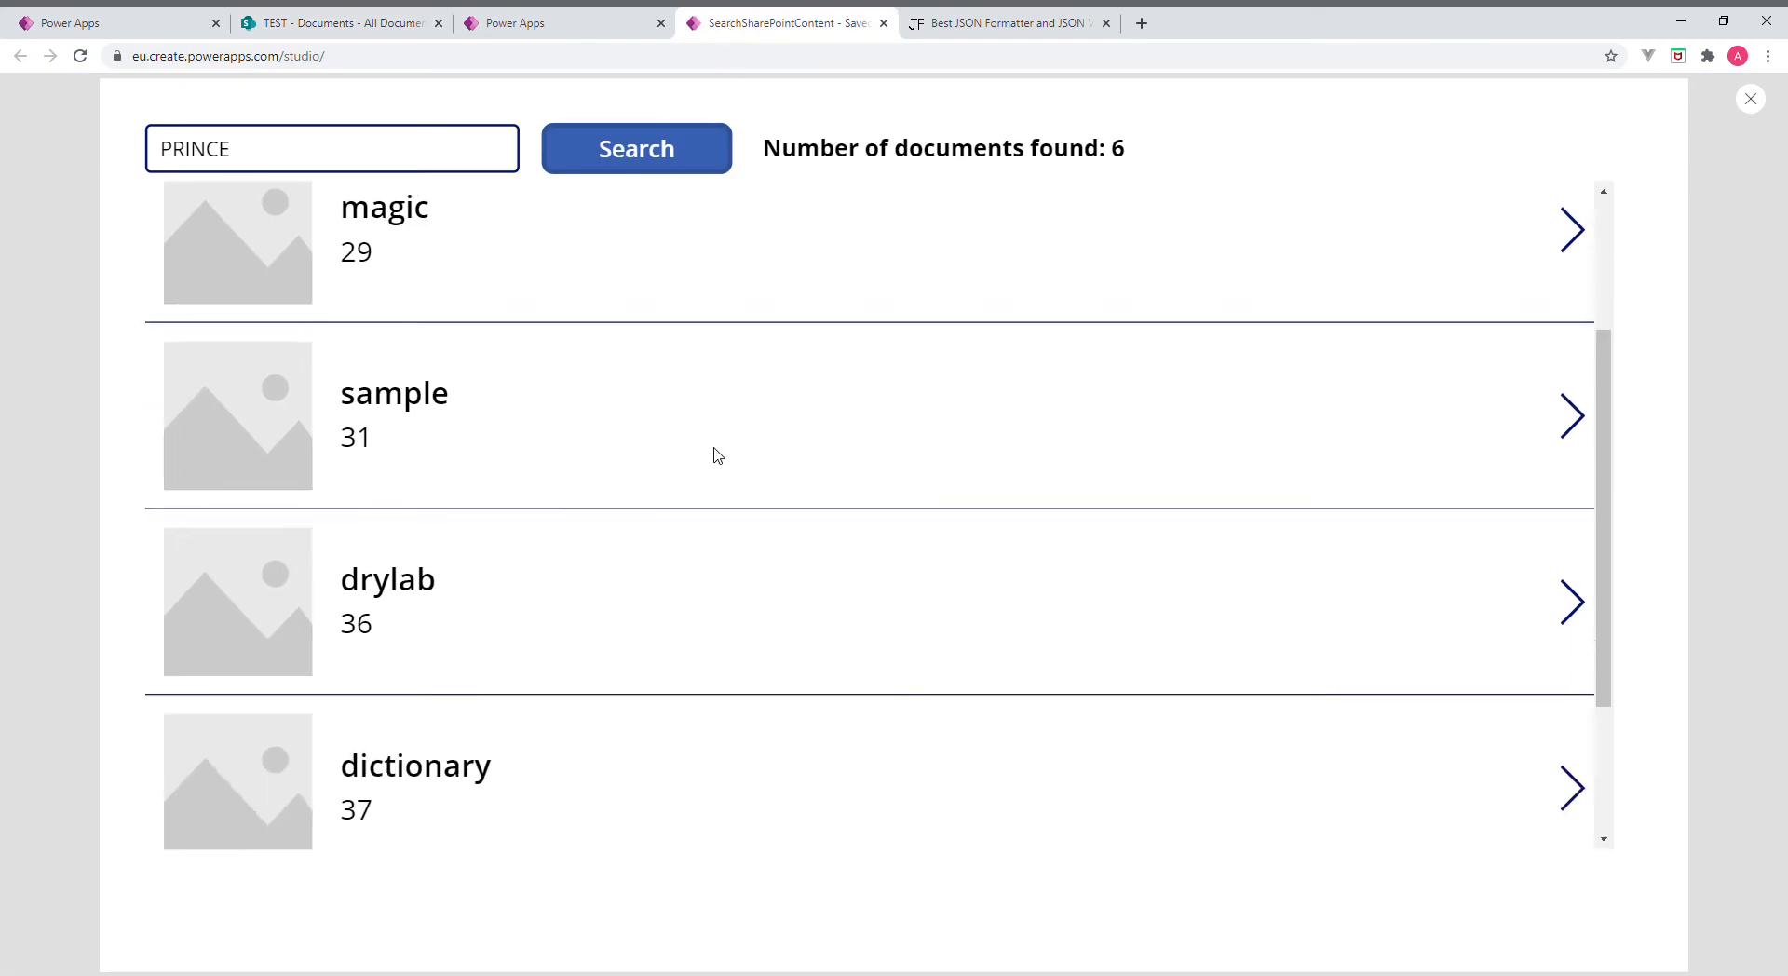
{"action": "scroll", "scroll_direction": "down", "scroll_amount": 3}
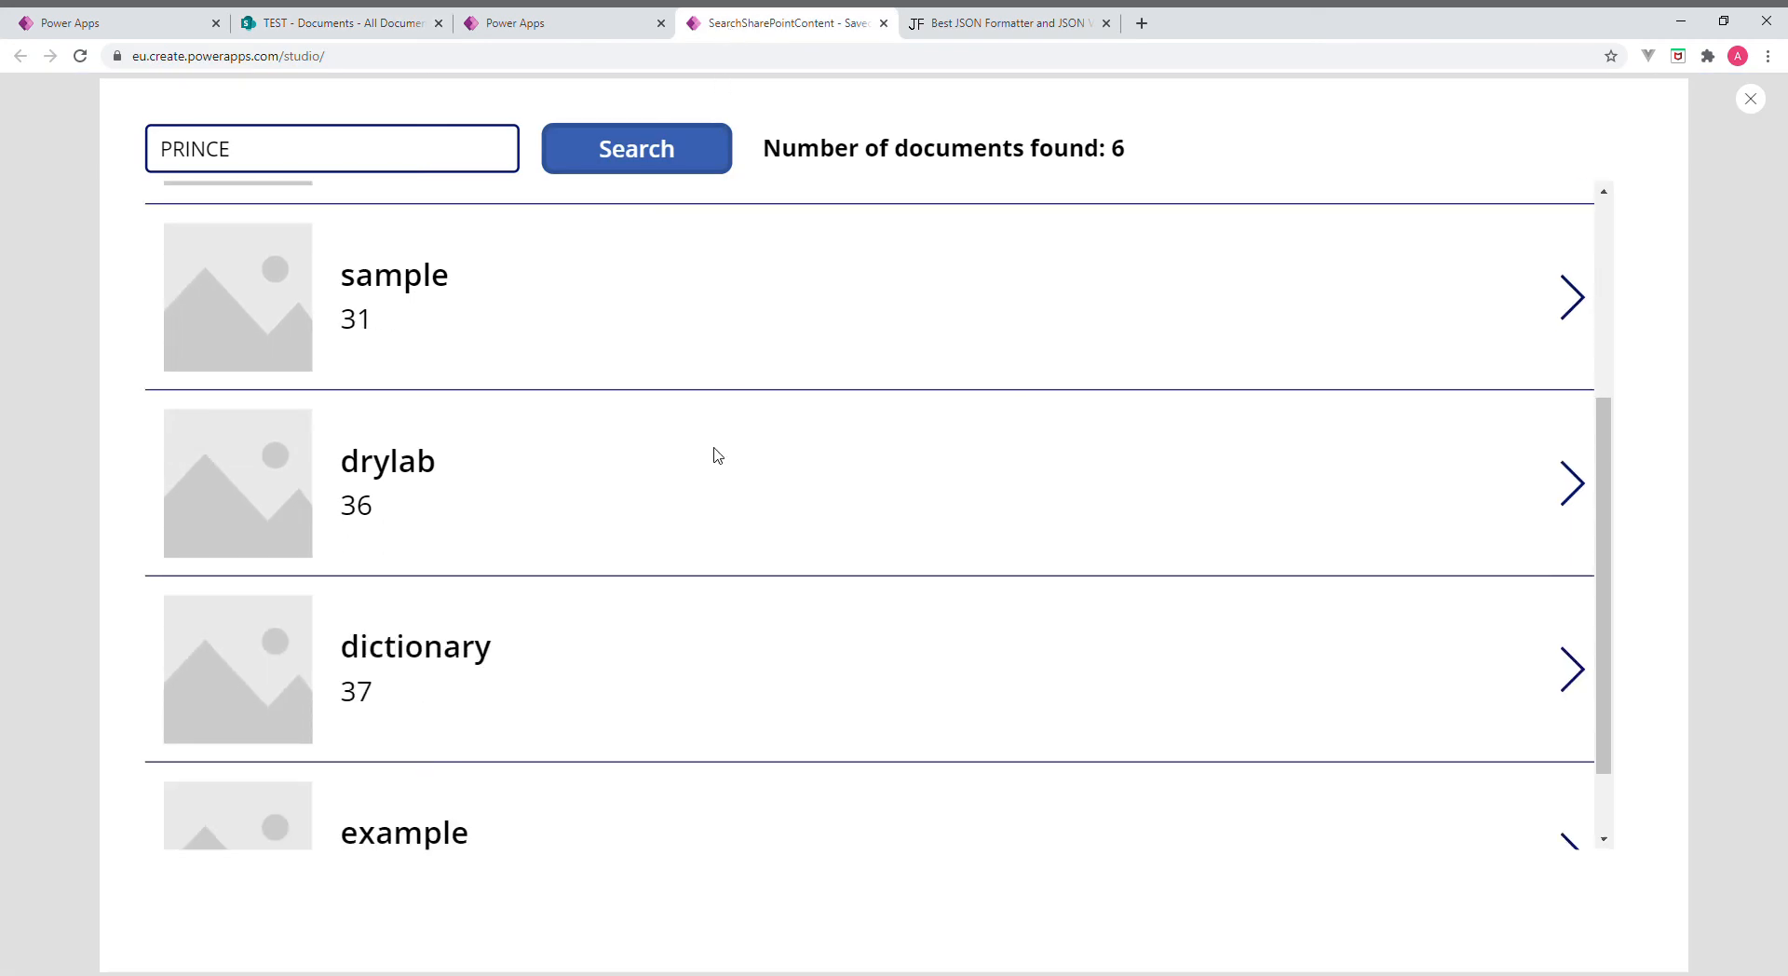
{"action": "mouse_move", "coordinate": [790, 96]}
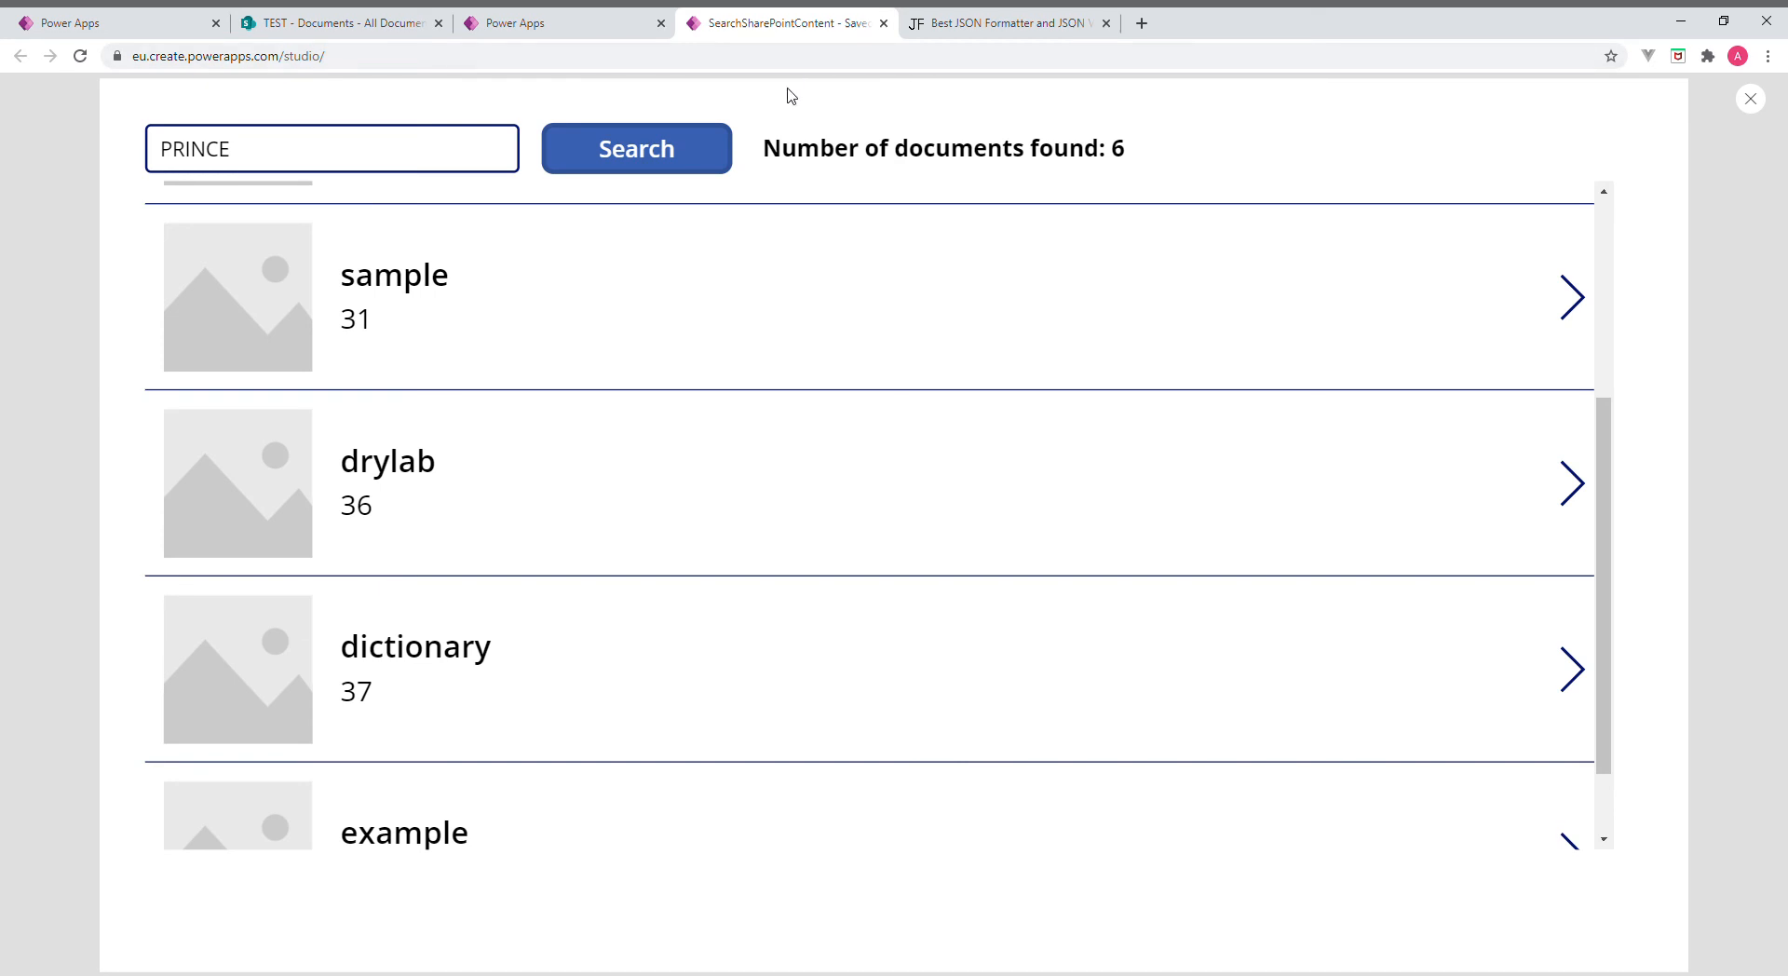
{"action": "left_click", "coordinate": [339, 23]}
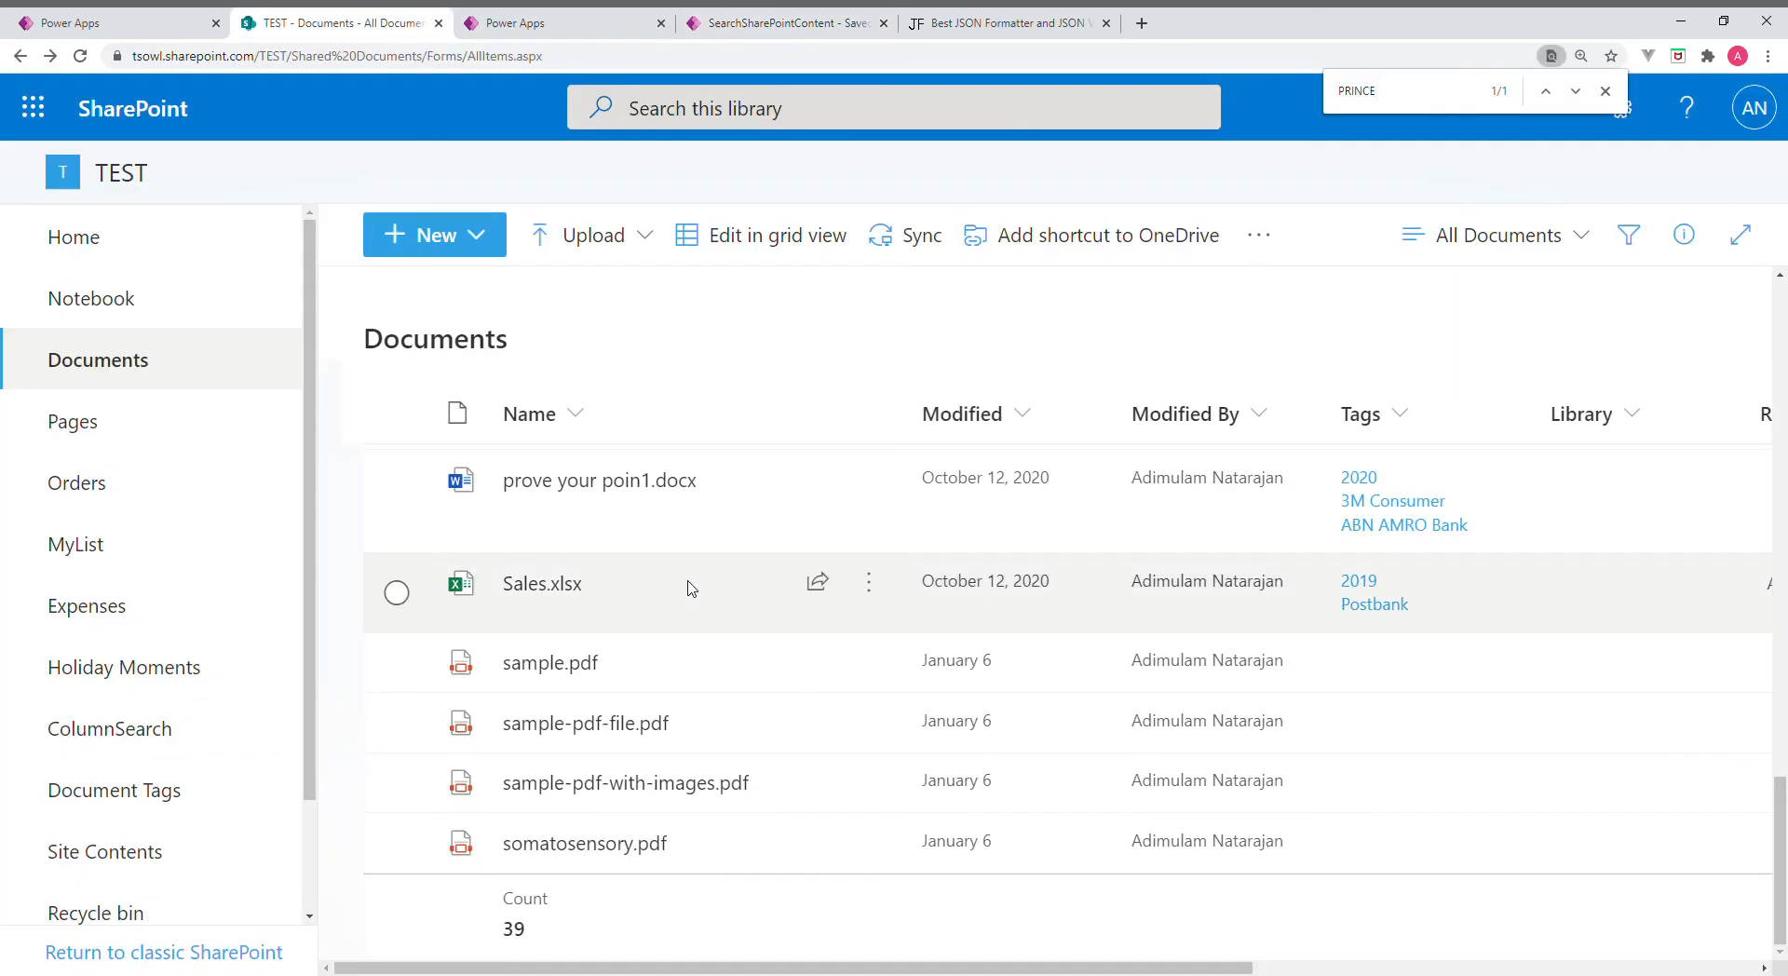
{"action": "scroll", "scroll_direction": "down", "scroll_amount": 3}
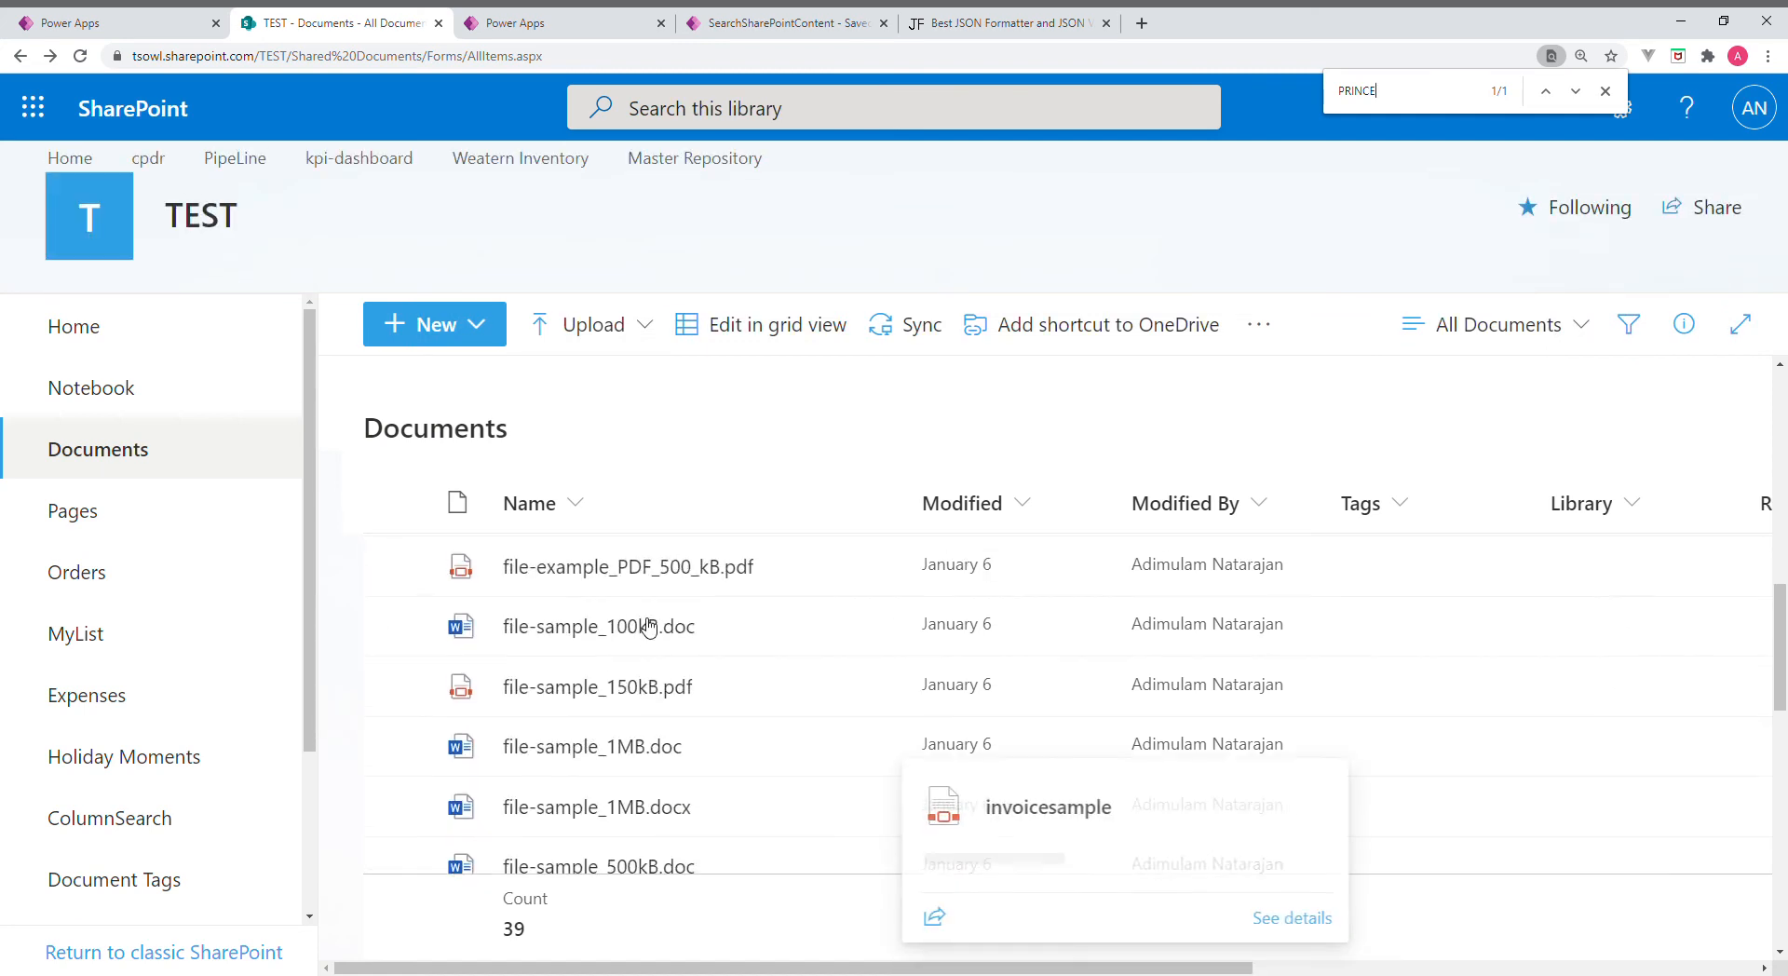
{"action": "scroll", "scroll_direction": "down", "scroll_amount": 3}
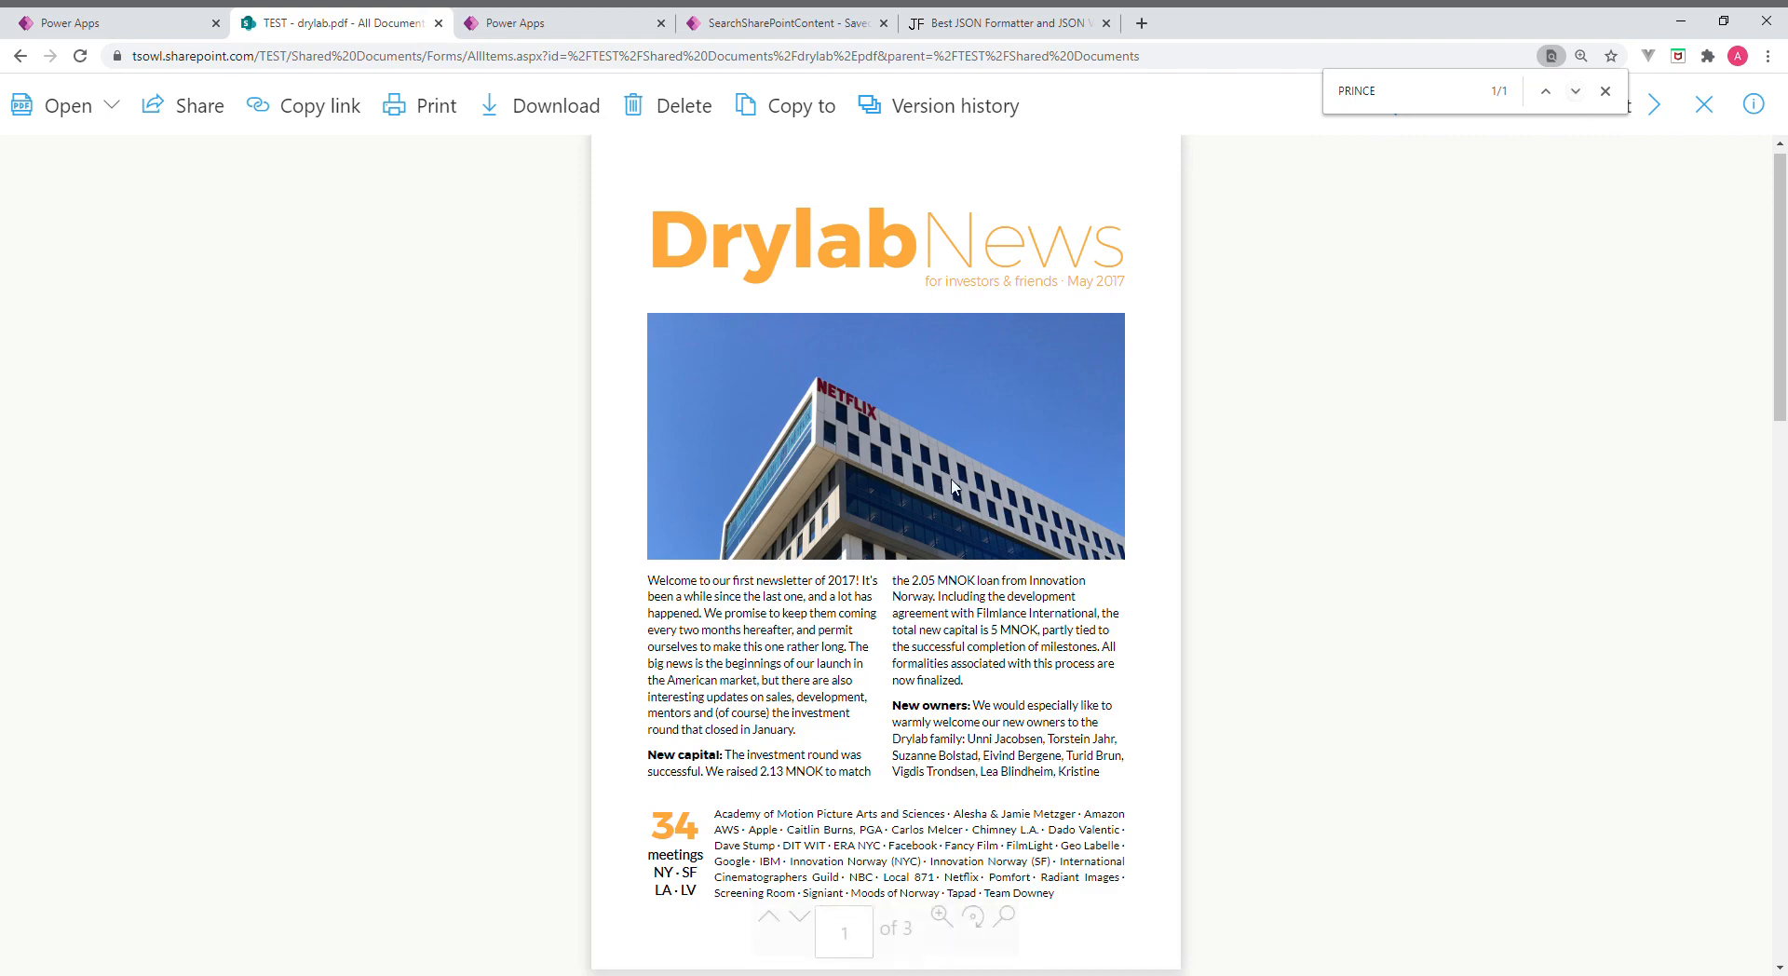
{"action": "scroll", "scroll_direction": "down", "scroll_amount": 3}
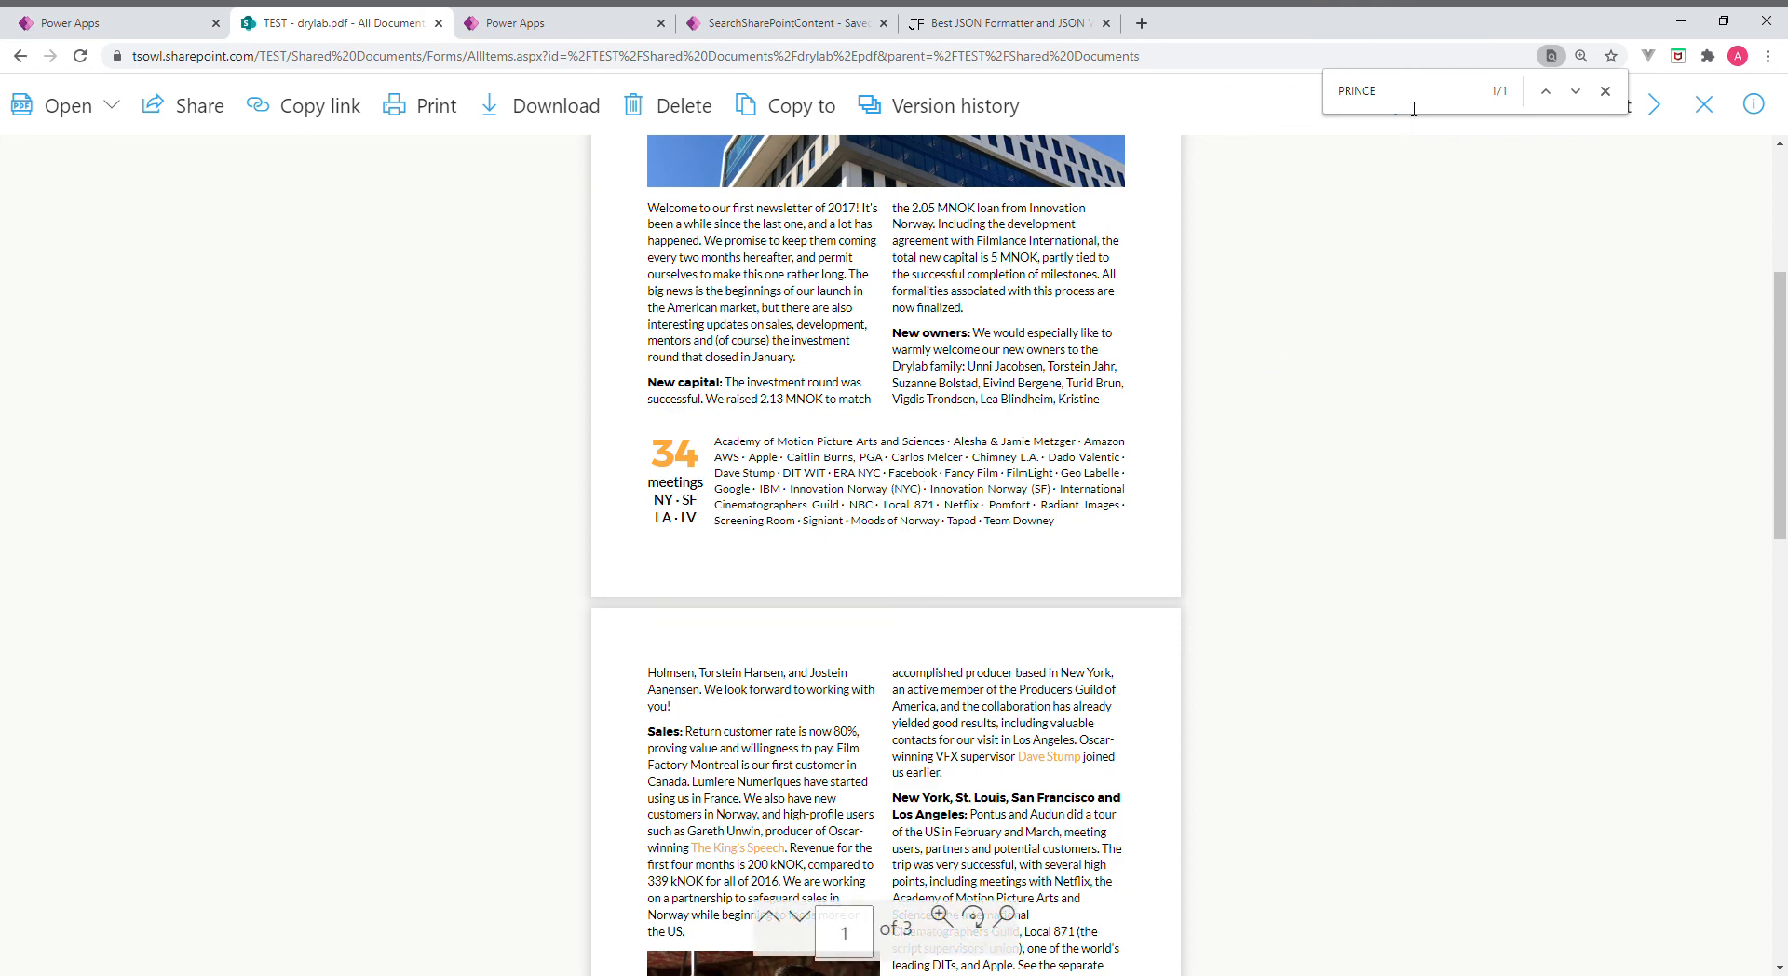
Search drylab.pdf for PRINCE, step through both matches, and return to the library
{"action": "type", "text": "P"}
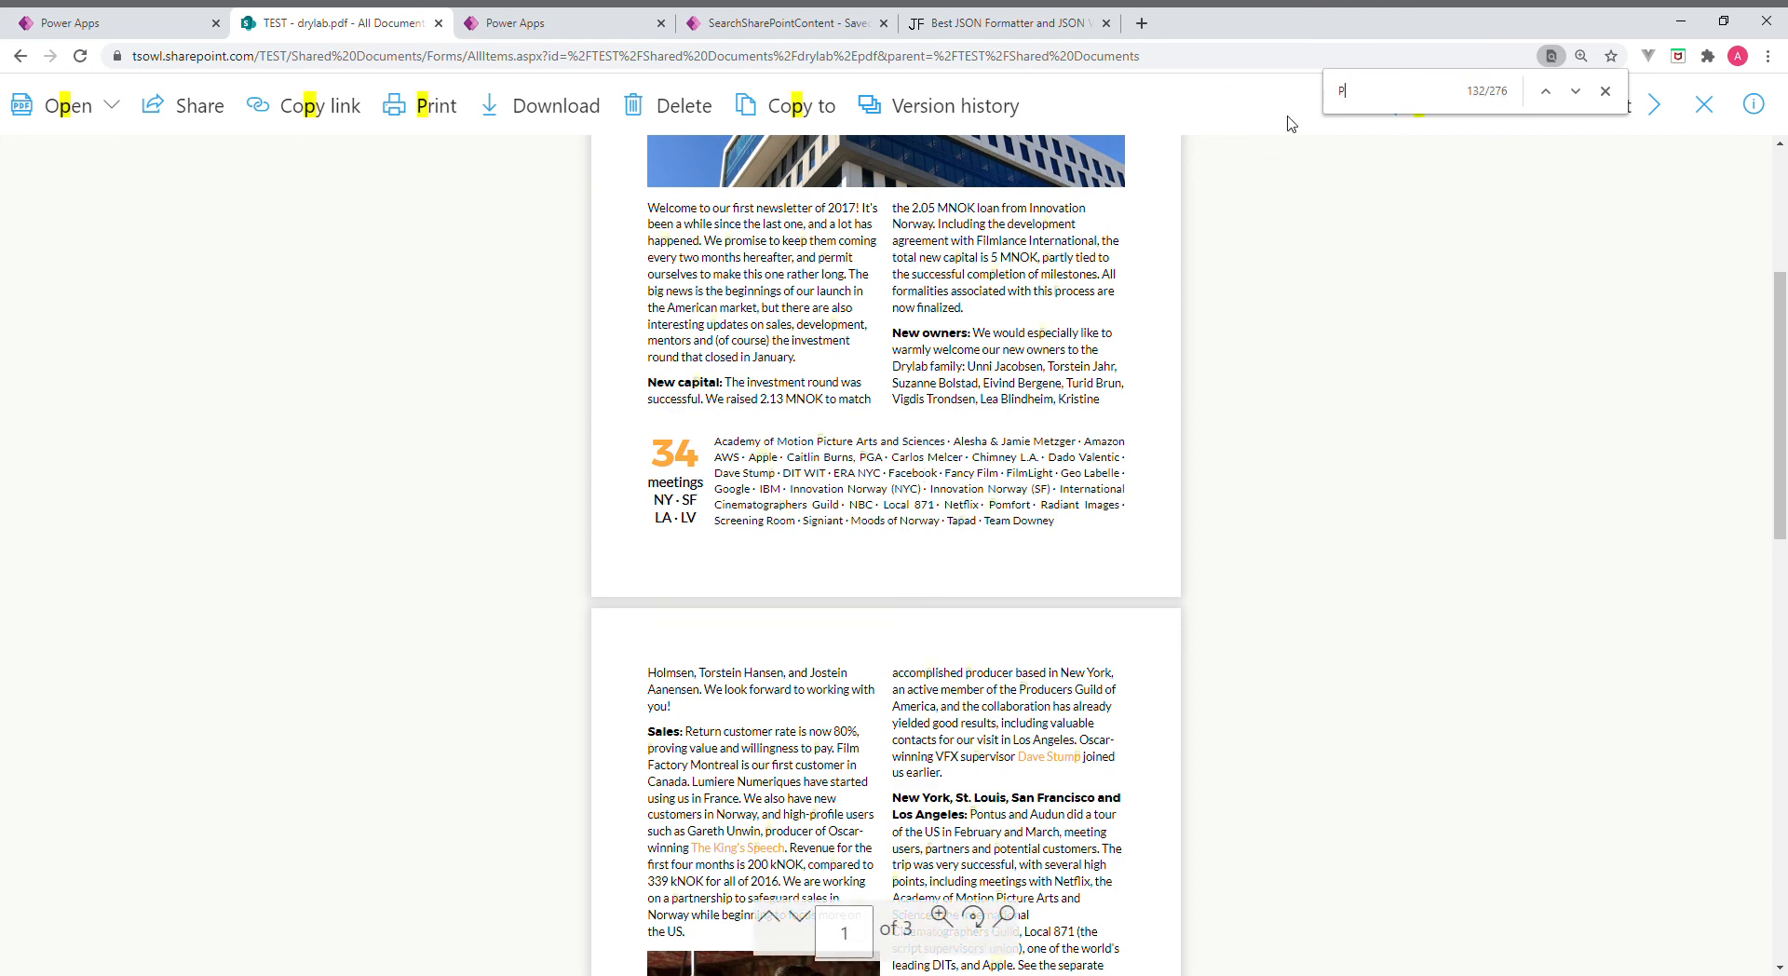
{"action": "type", "text": "RI"}
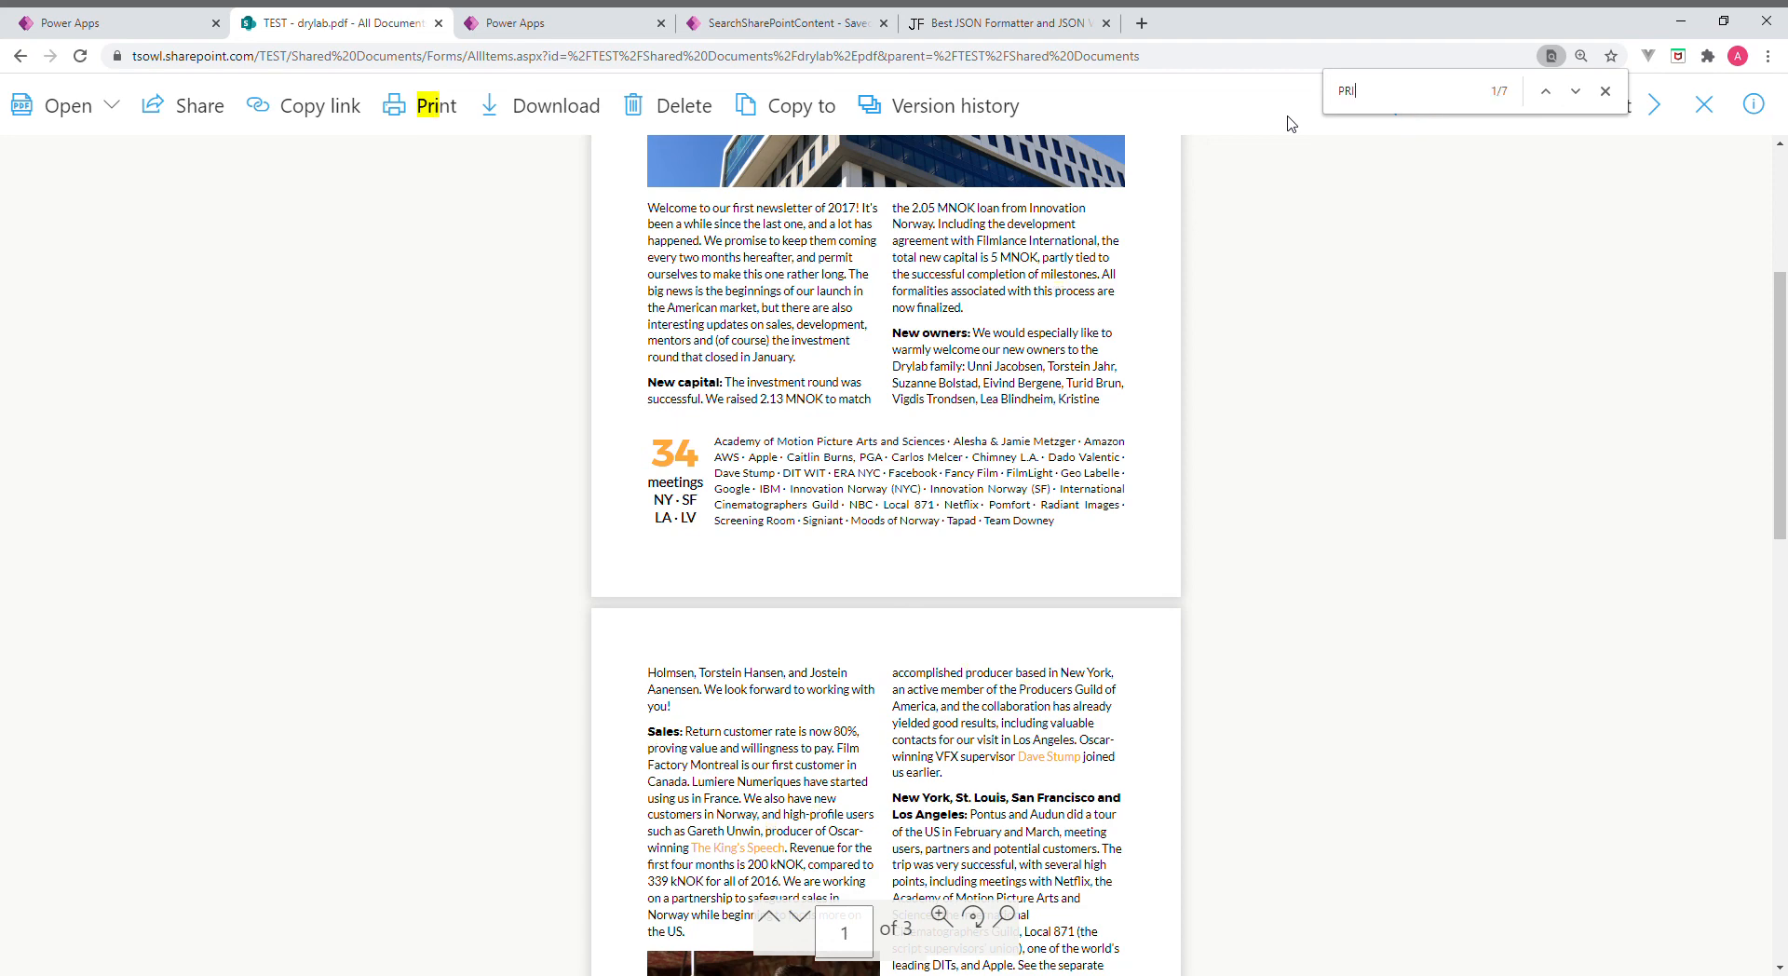
{"action": "type", "text": "NCE"}
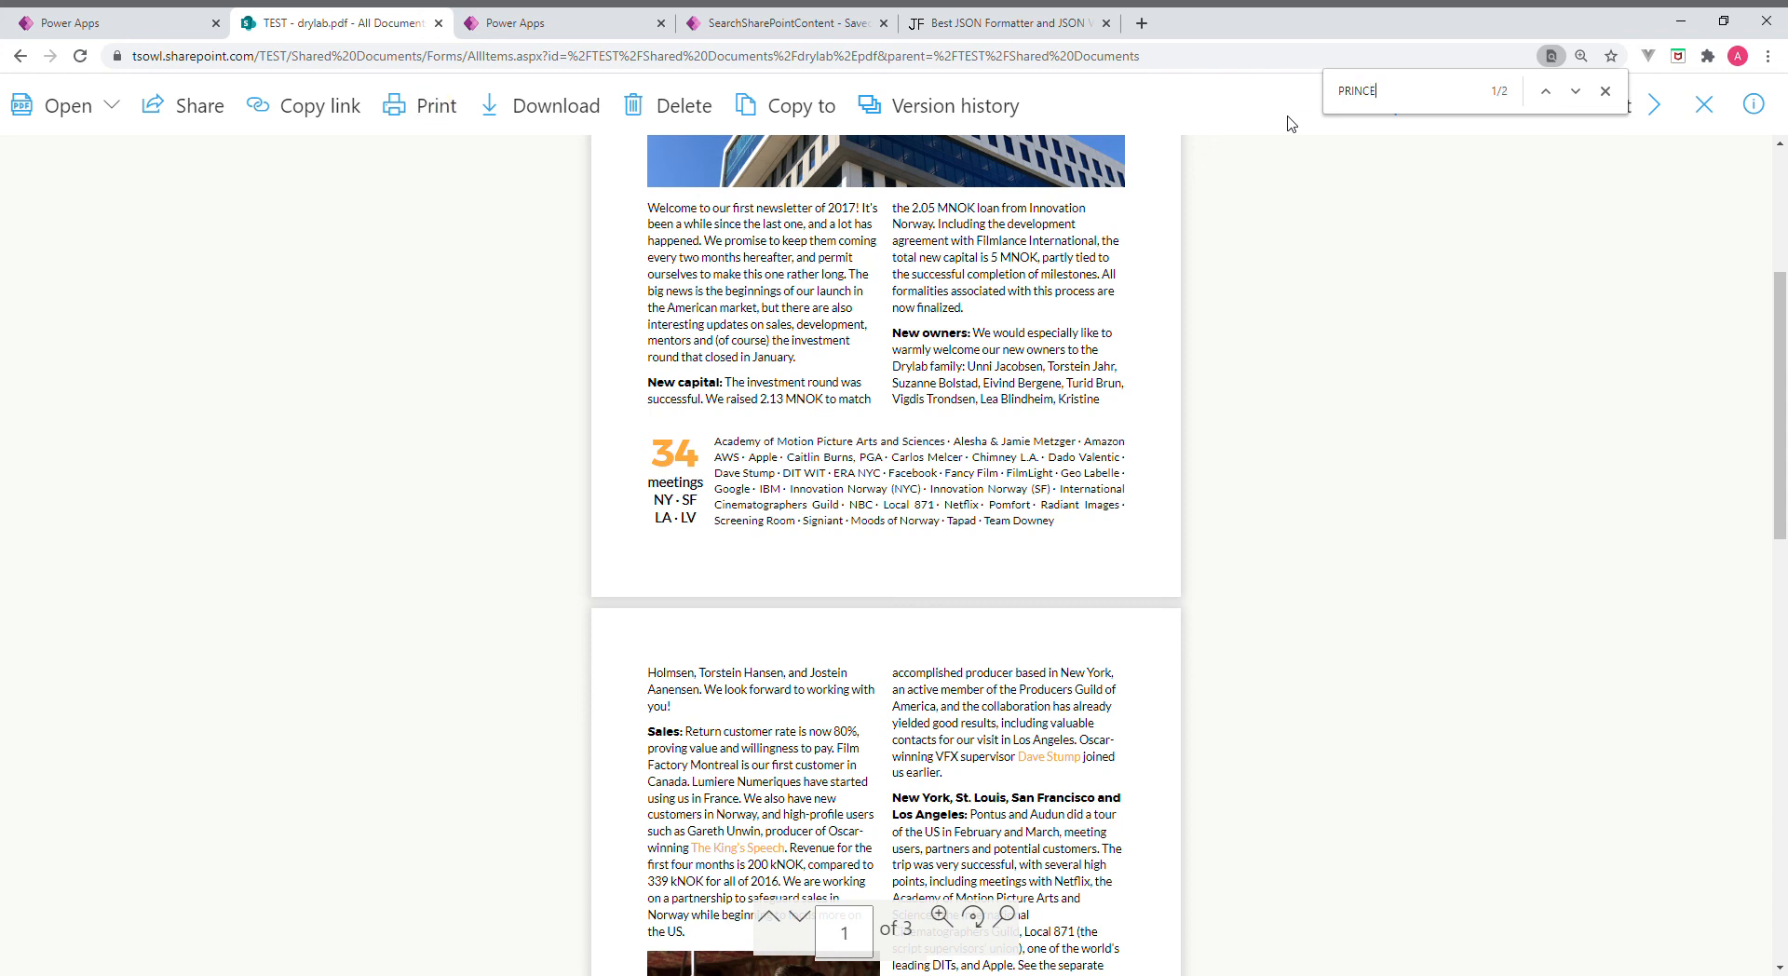
{"action": "mouse_move", "coordinate": [1333, 339]}
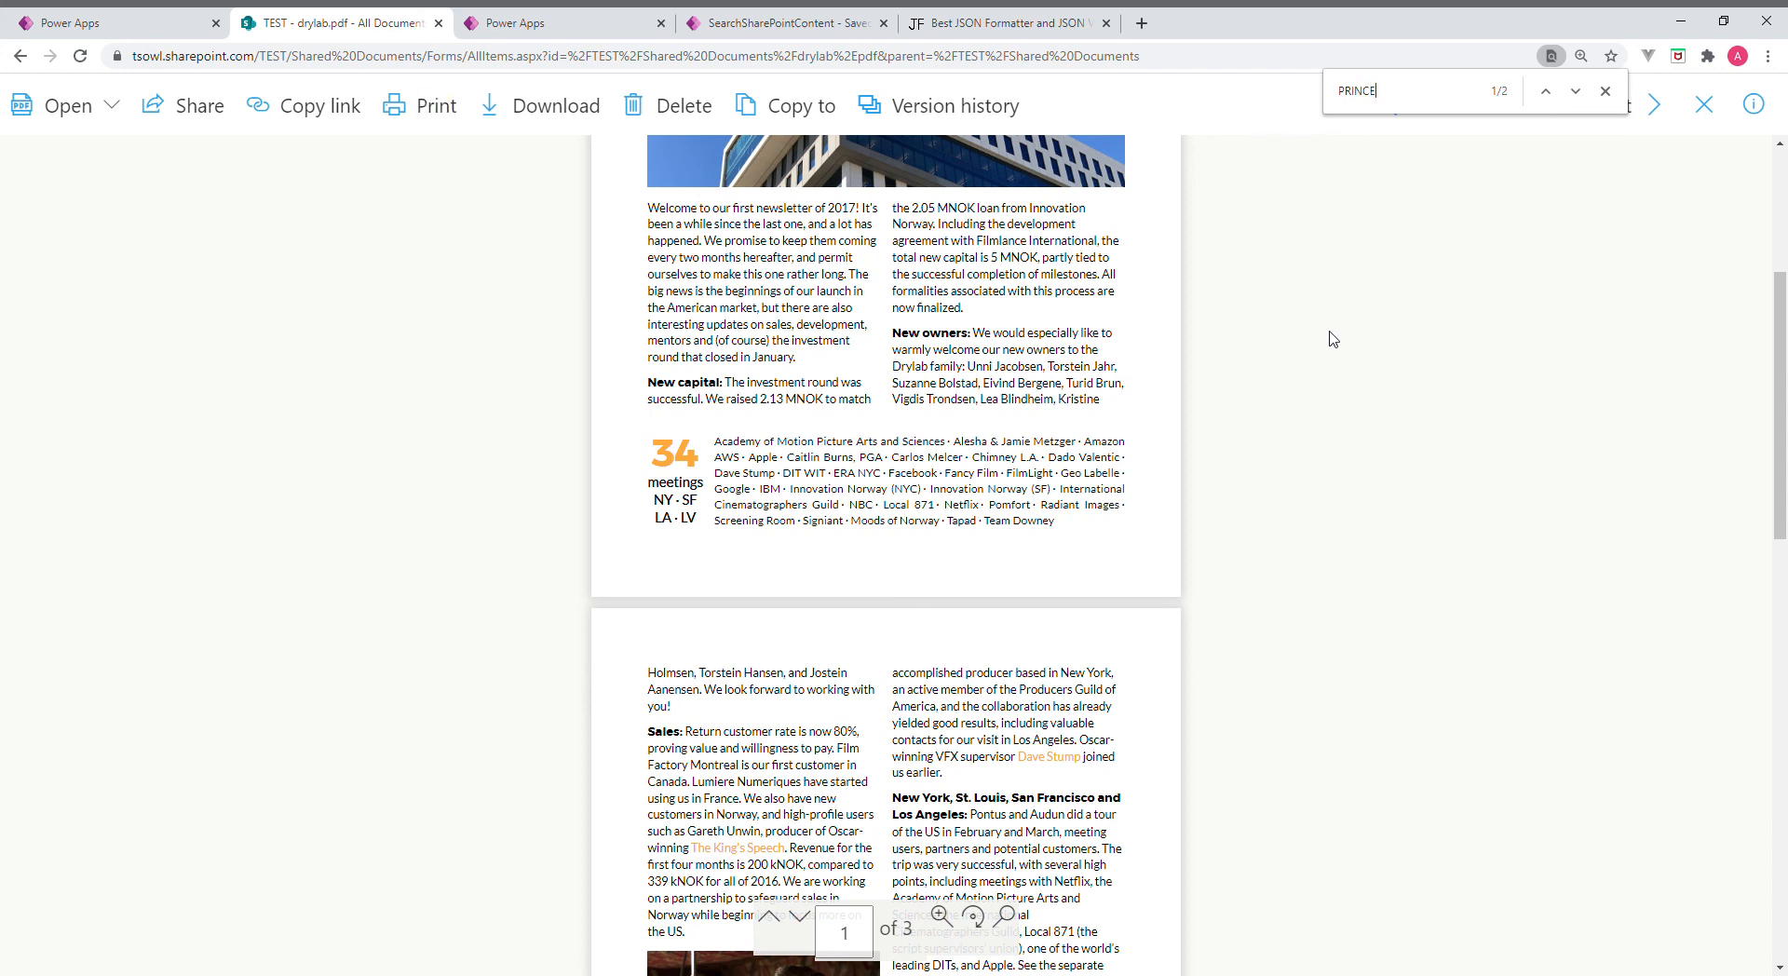
{"action": "left_click", "coordinate": [1574, 91]}
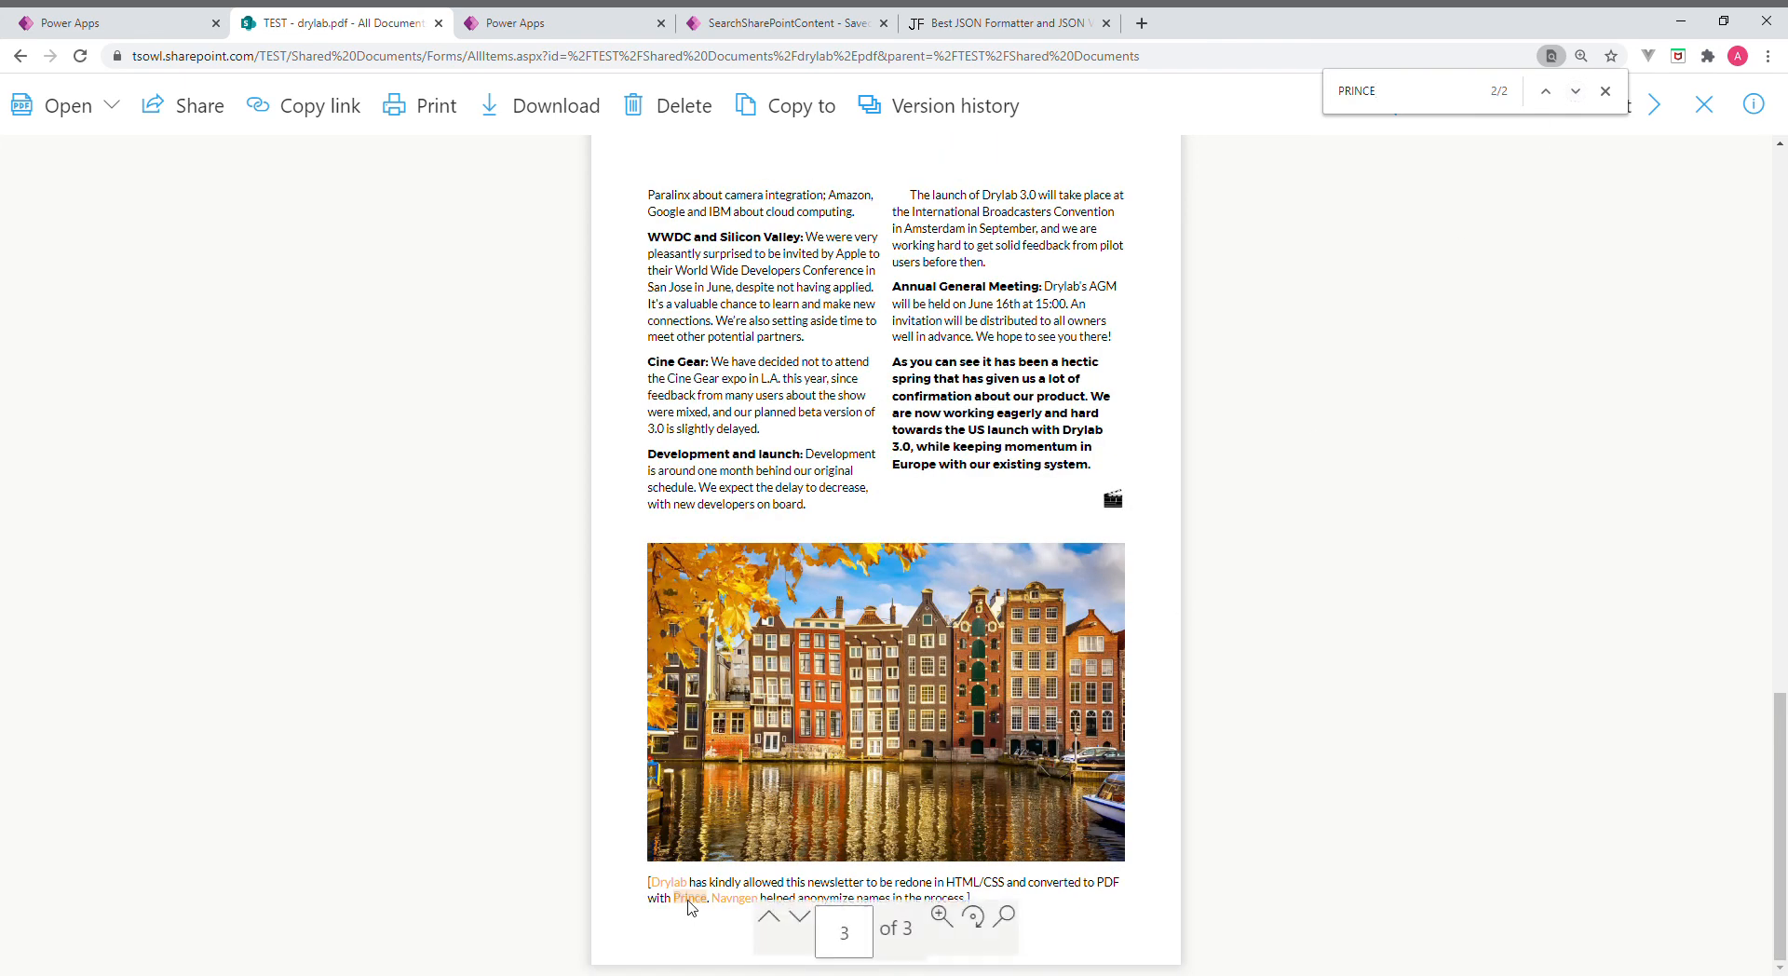
{"action": "left_click", "coordinate": [1544, 91]}
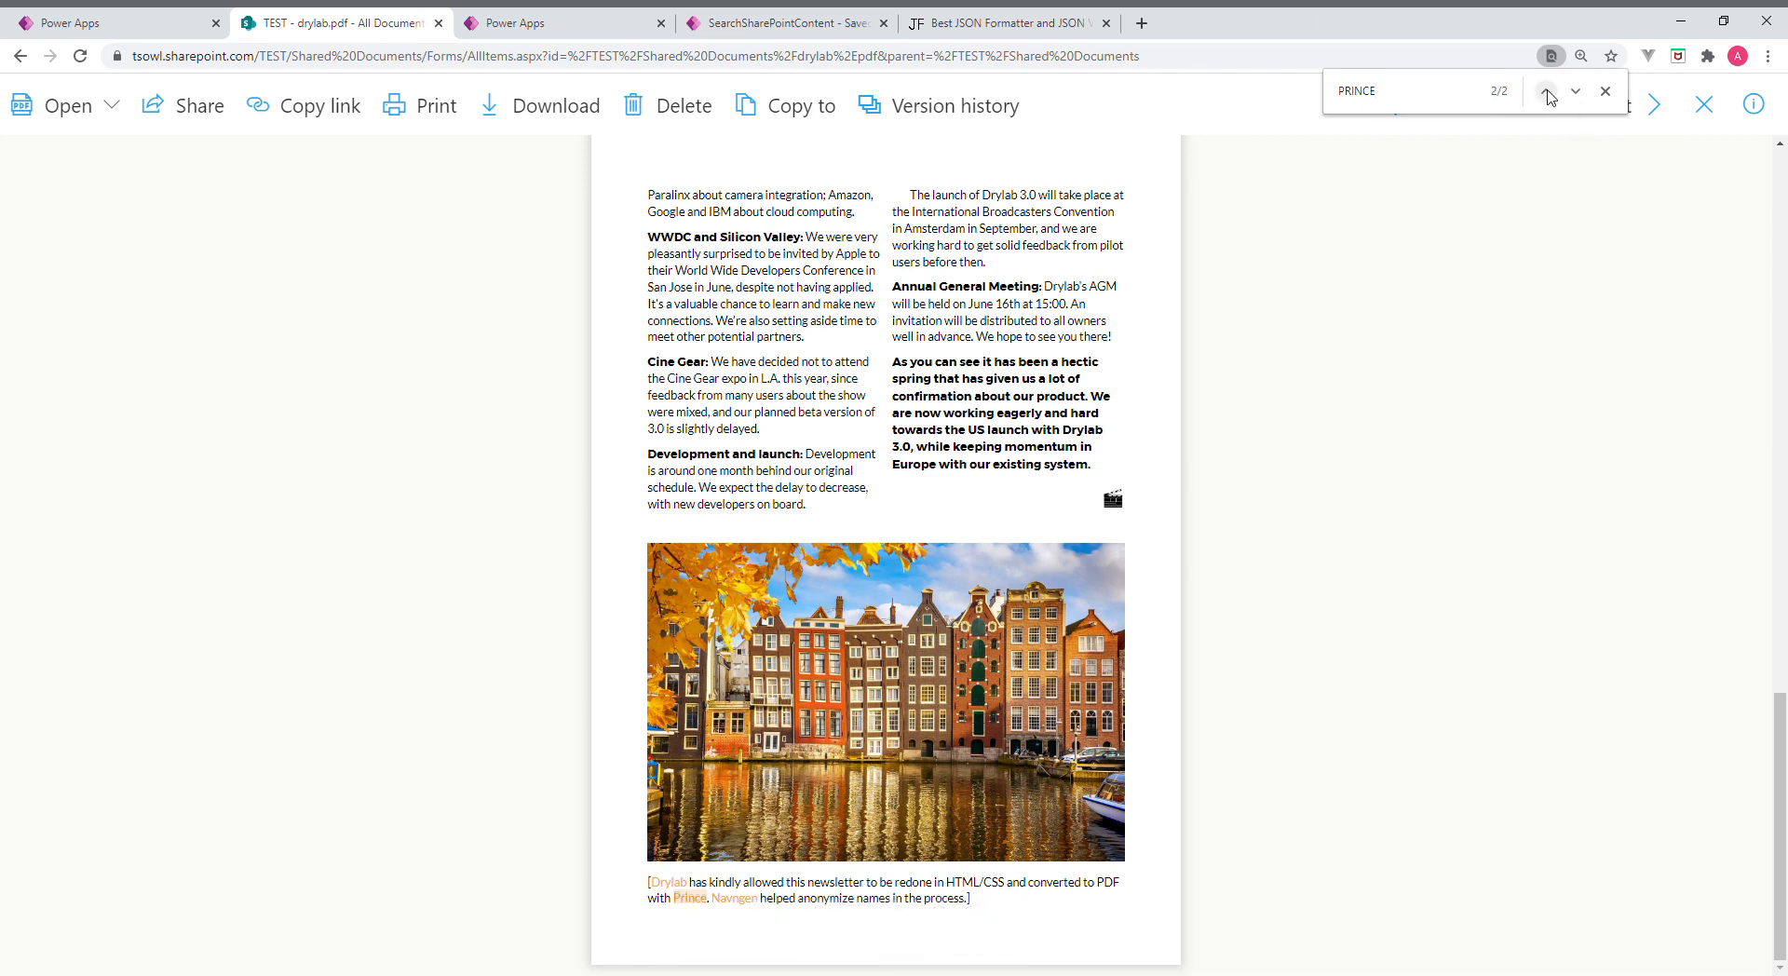
{"action": "left_click", "coordinate": [1548, 91]}
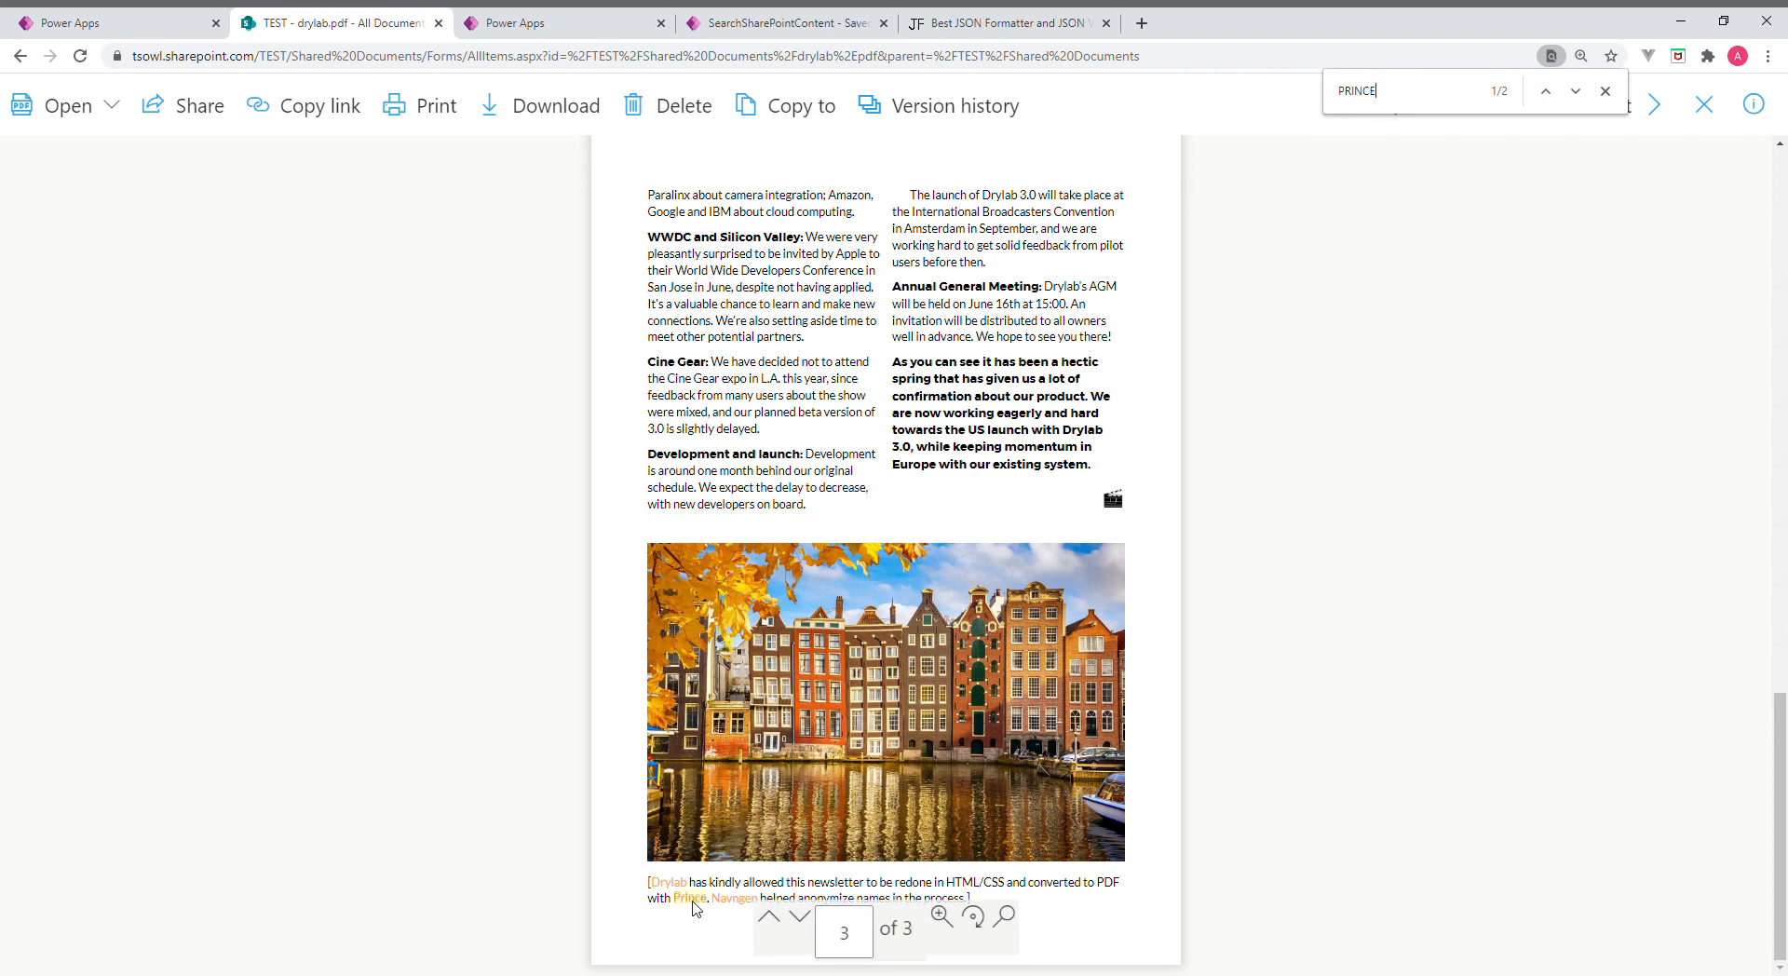
{"action": "left_click", "coordinate": [19, 55]}
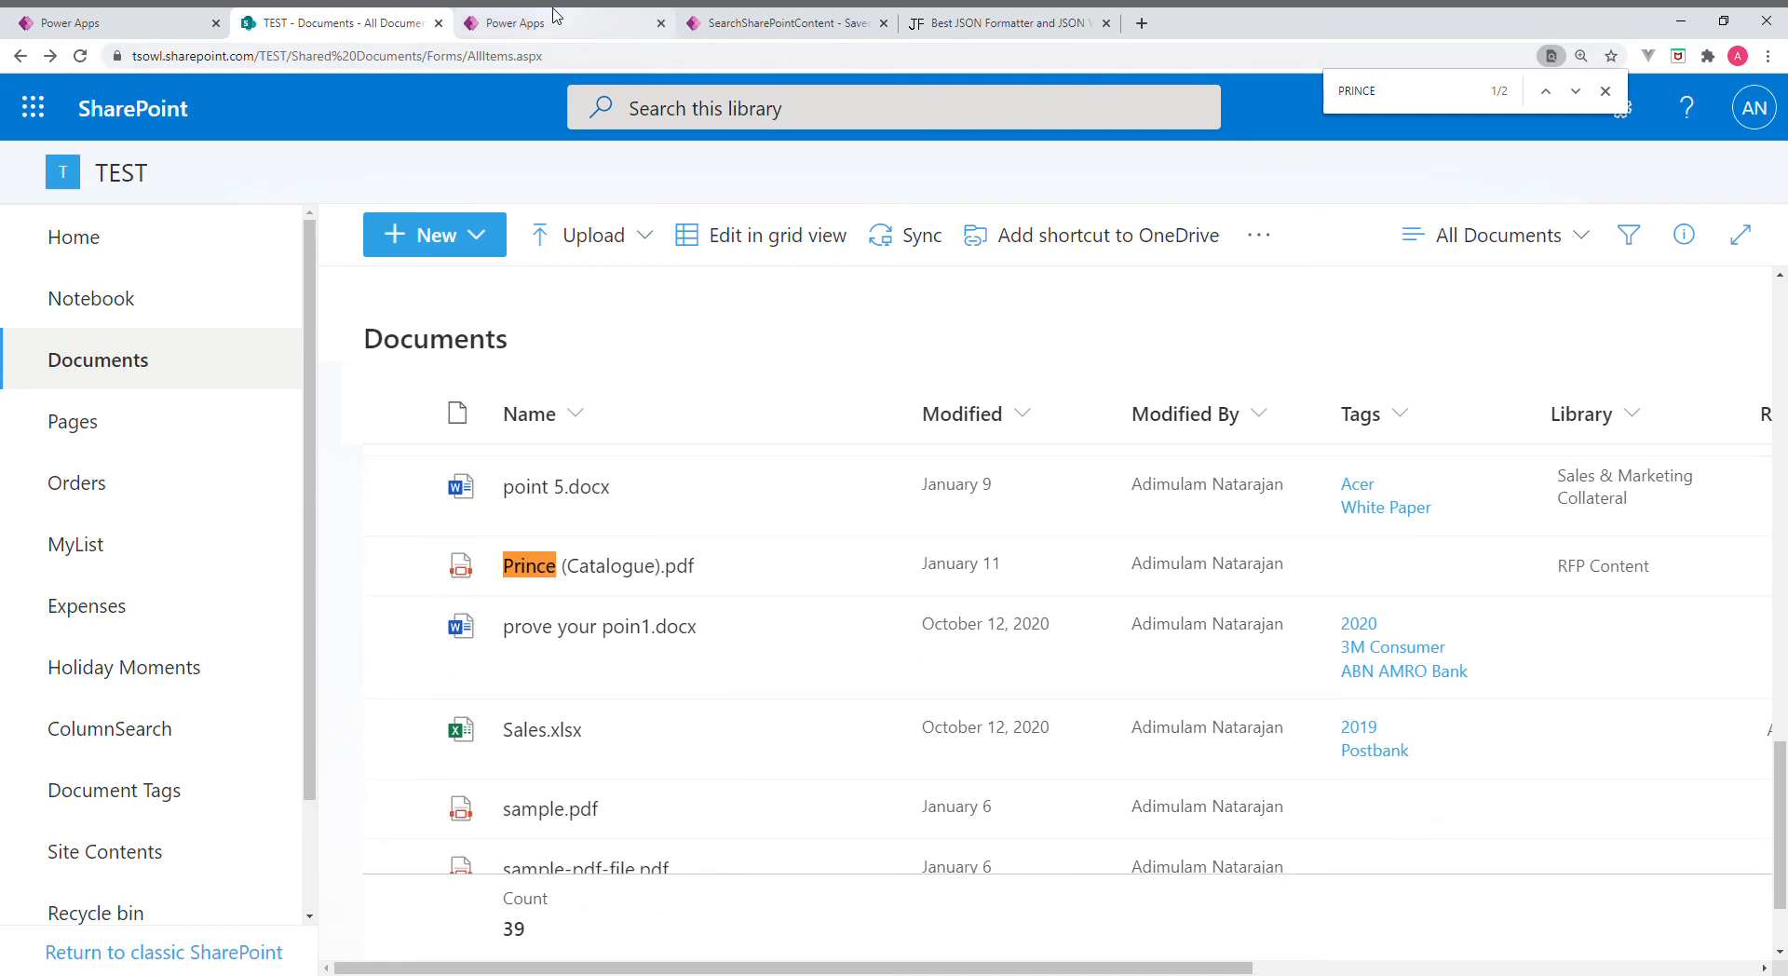
{"action": "mouse_move", "coordinate": [592, 192]}
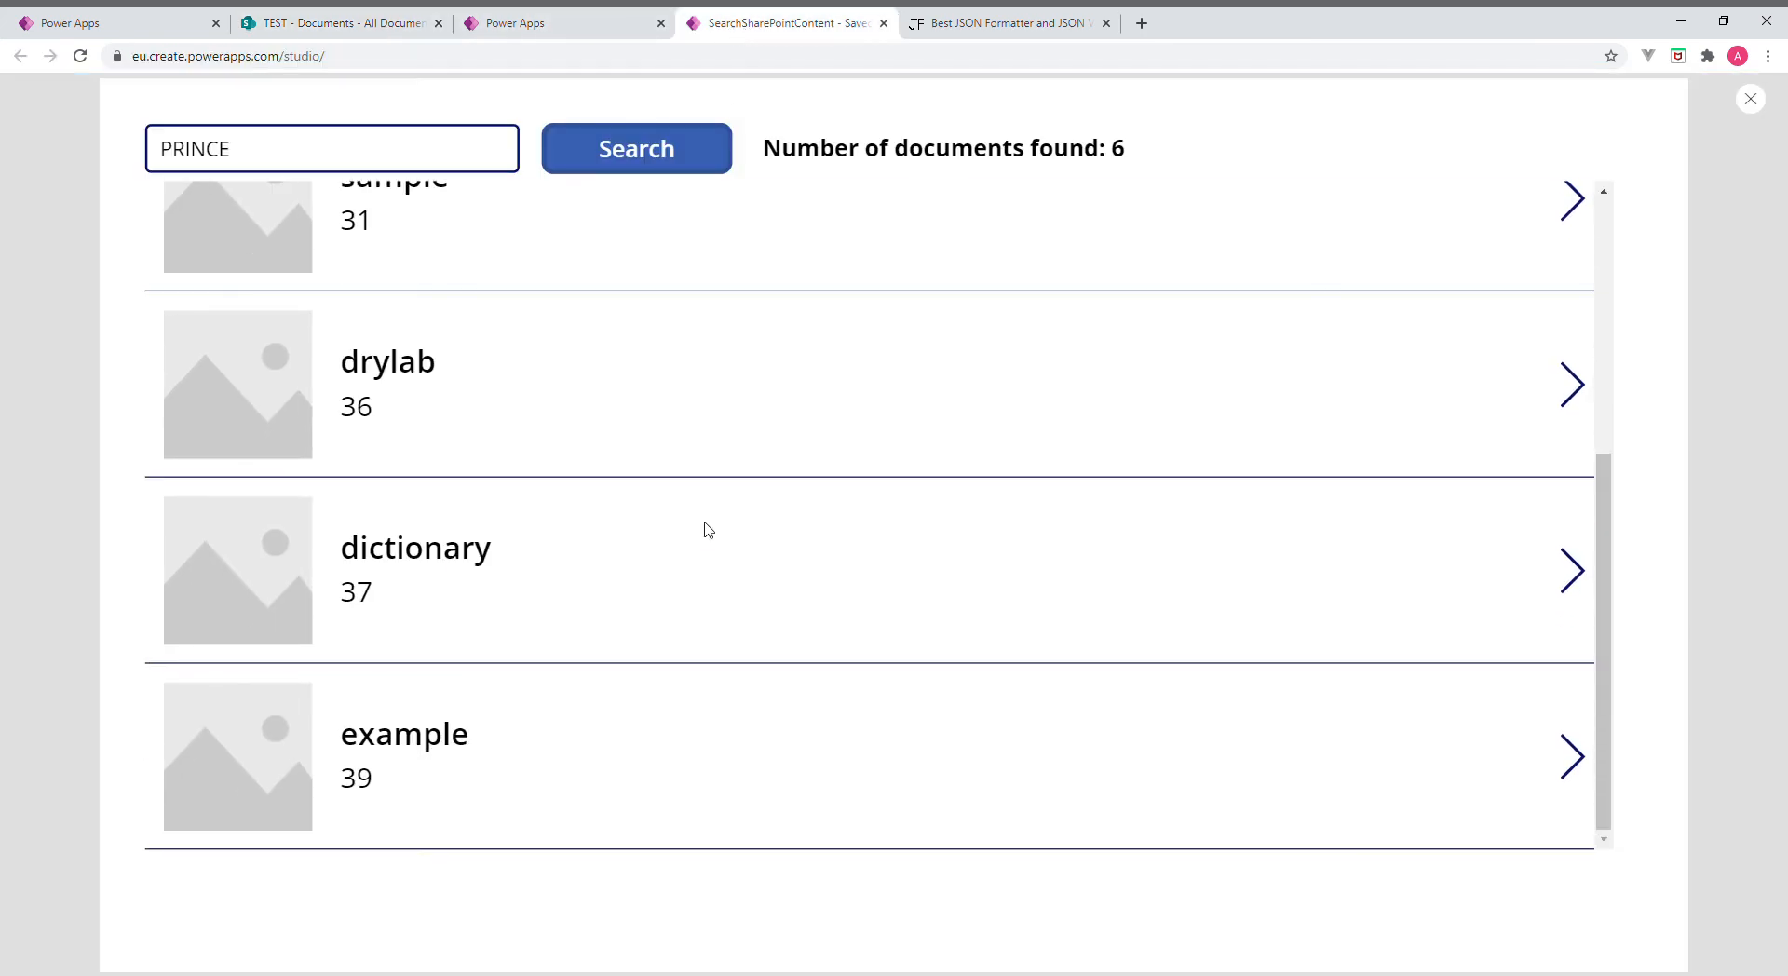
{"action": "mouse_move", "coordinate": [873, 134]}
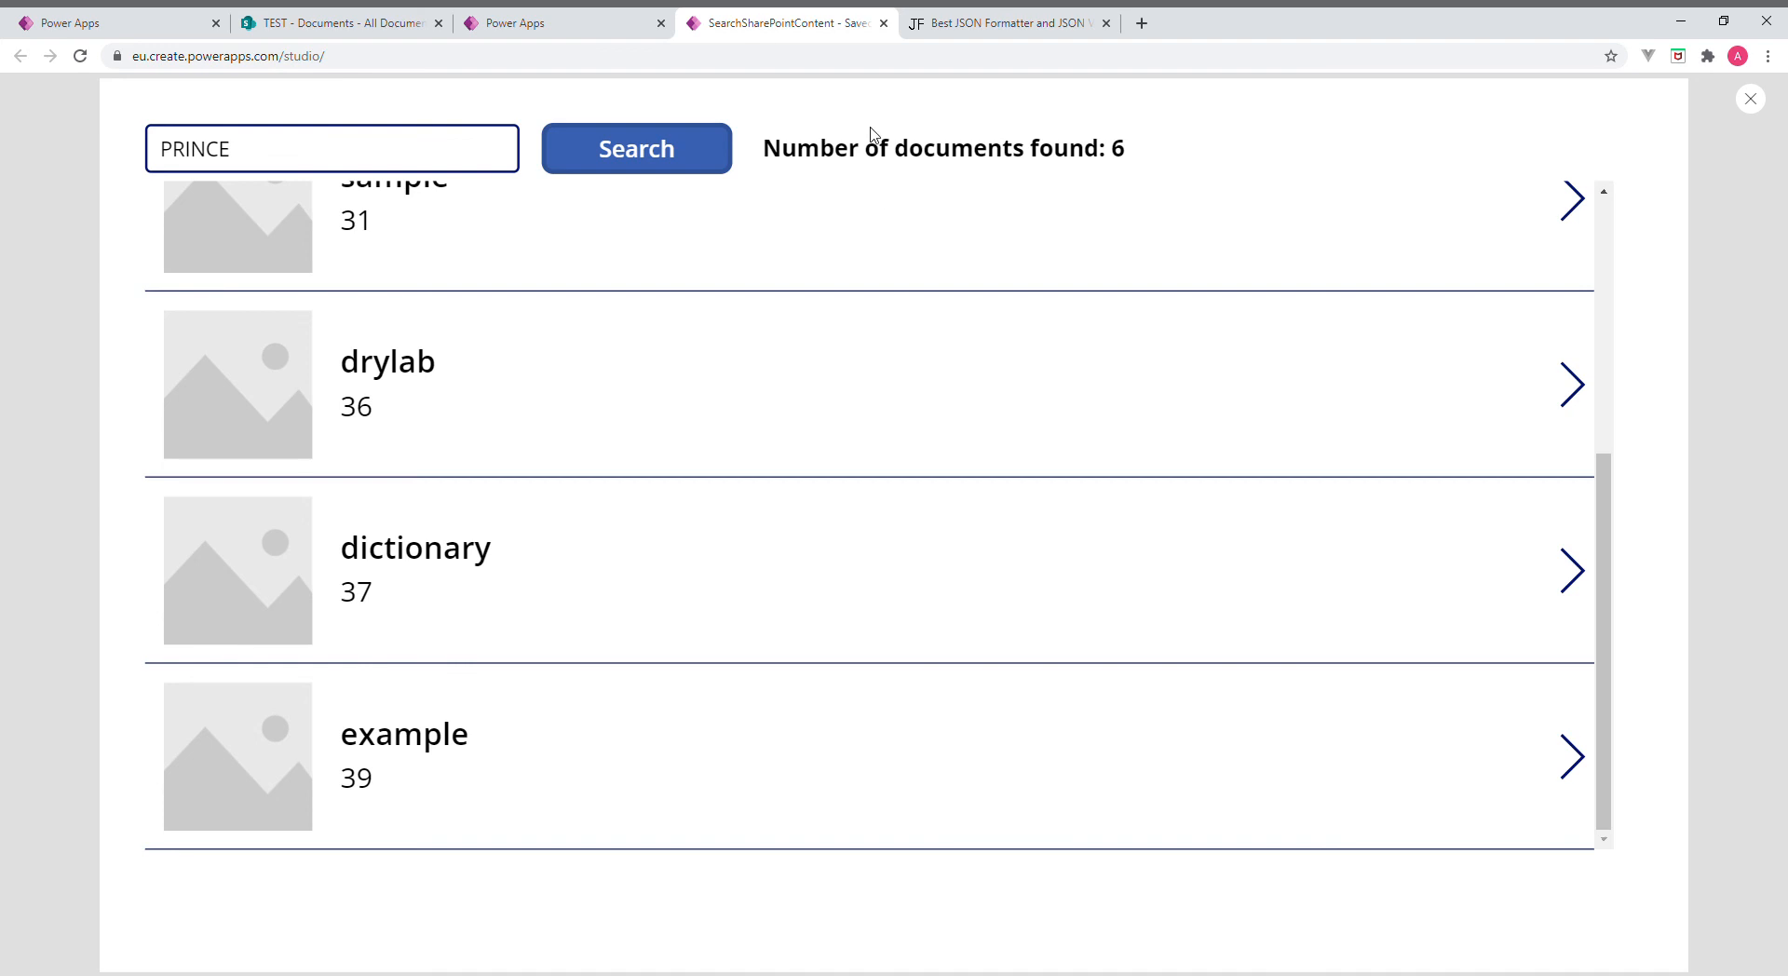
Scroll the TEST site's Documents library down to example.pdf and open it
{"action": "left_click", "coordinate": [339, 23]}
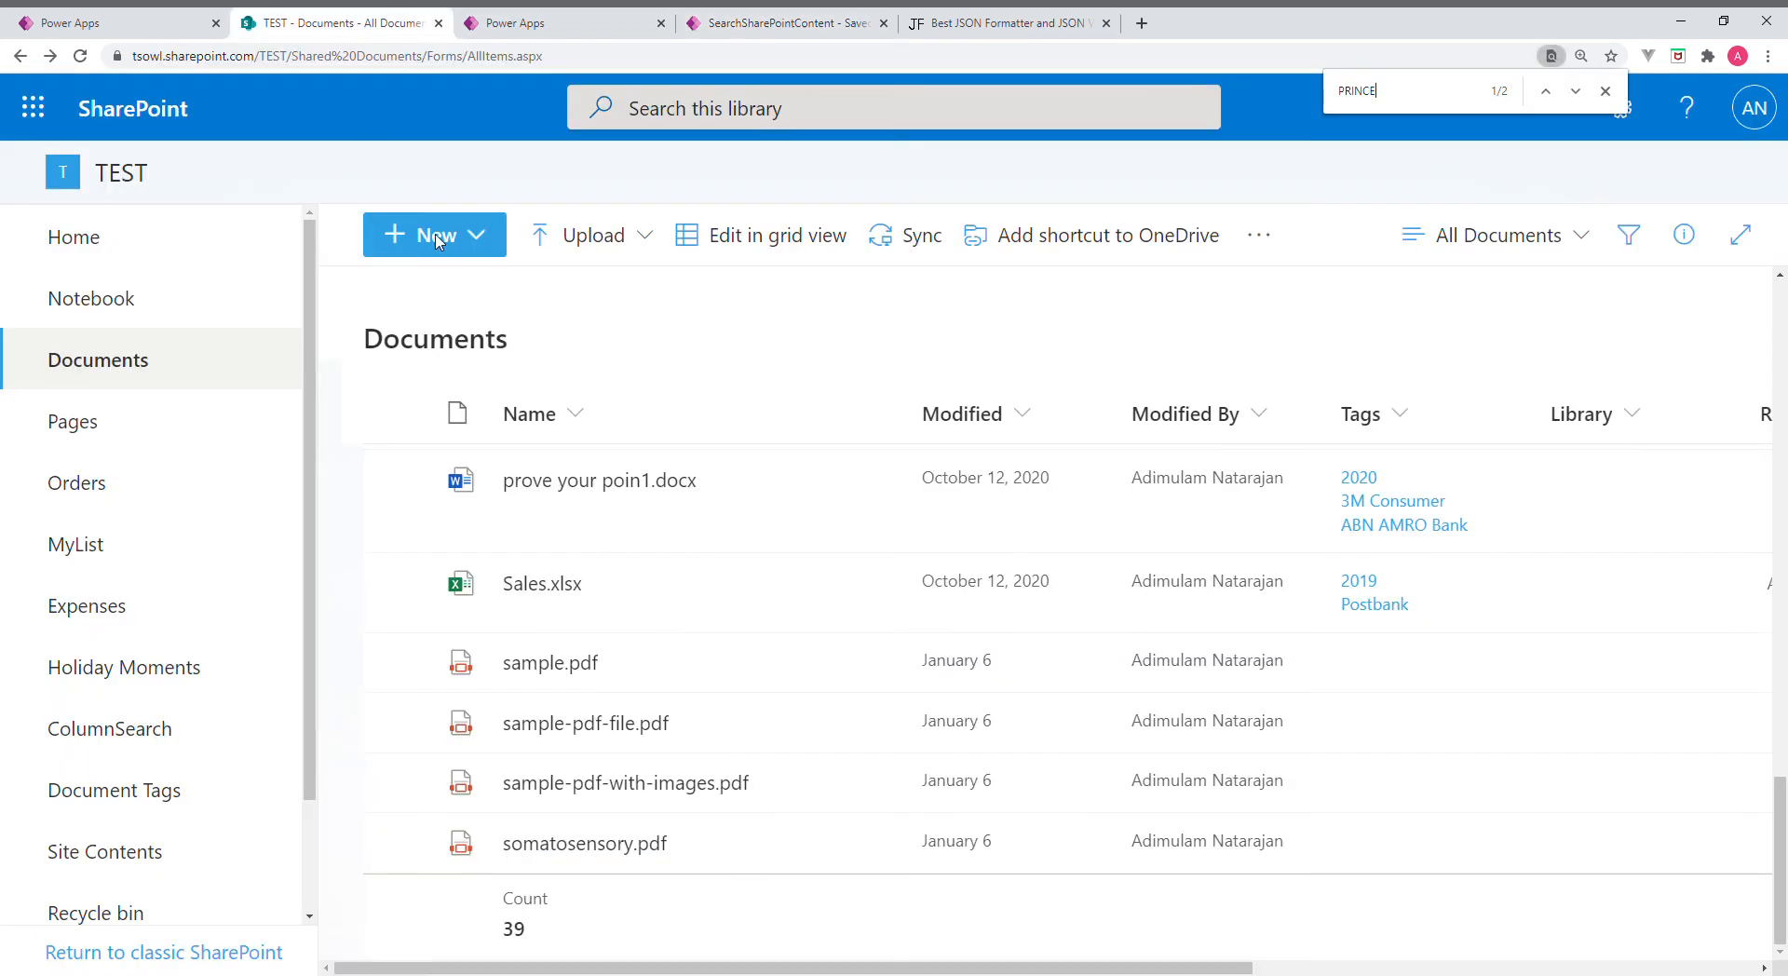
{"action": "scroll", "scroll_direction": "down", "scroll_amount": 3}
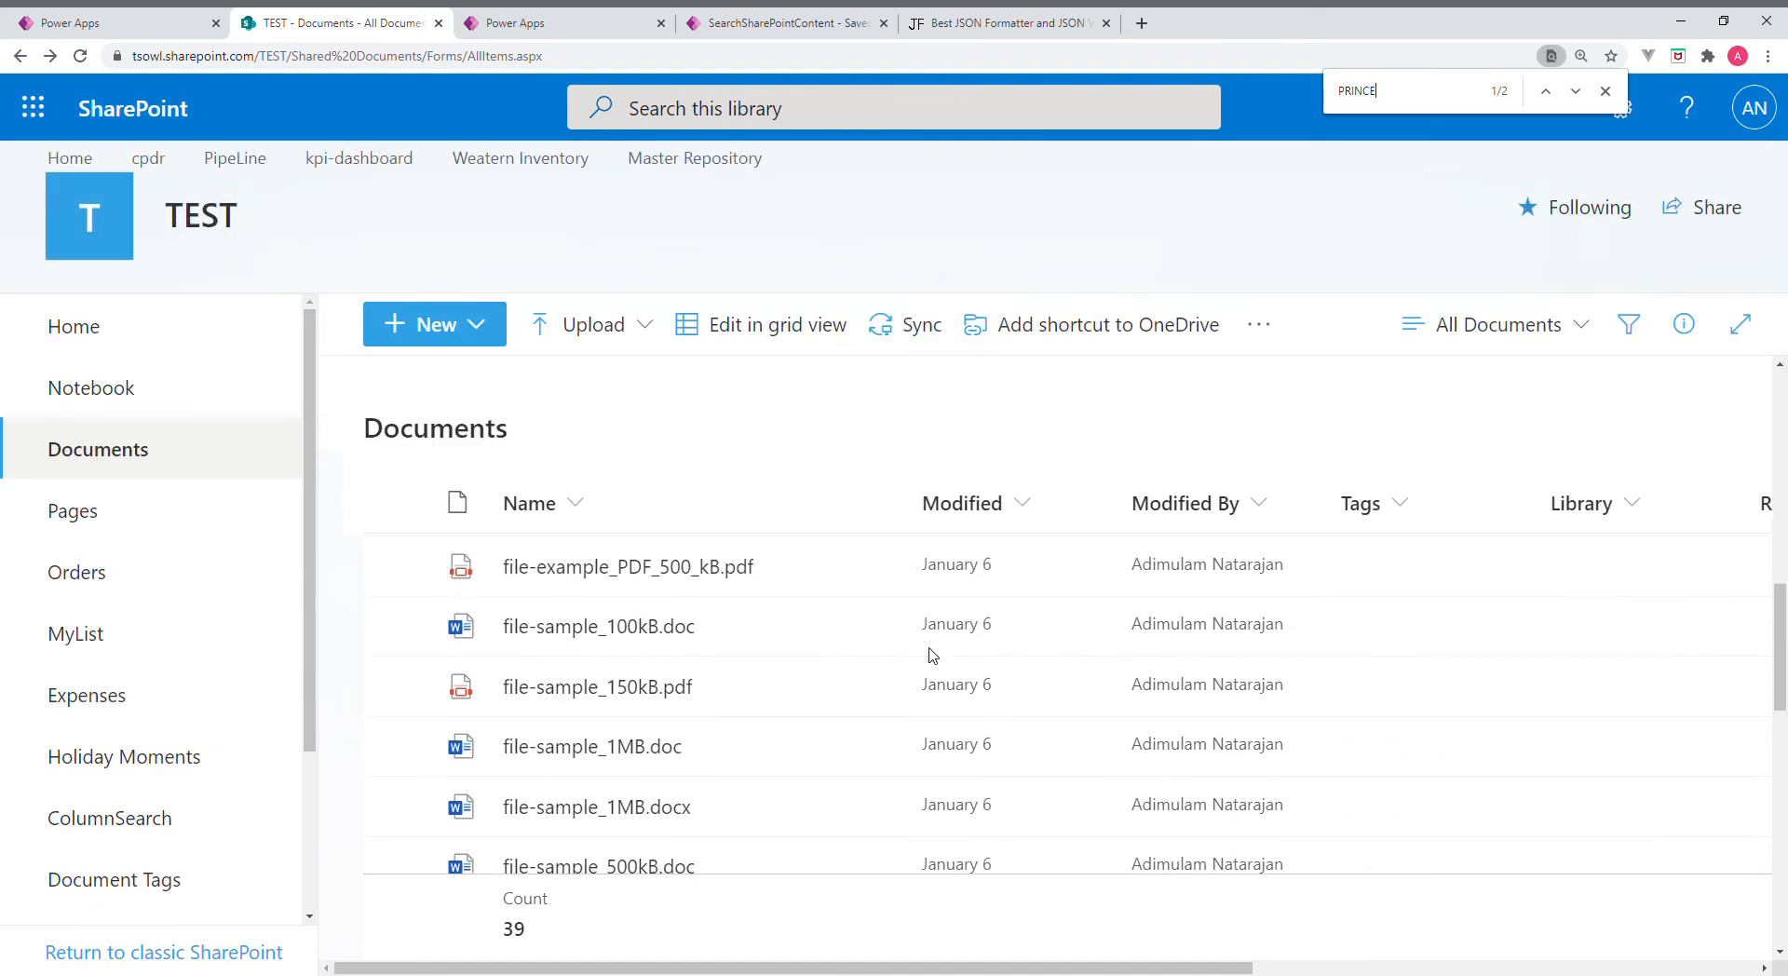
{"action": "scroll", "scroll_direction": "down", "scroll_amount": 3}
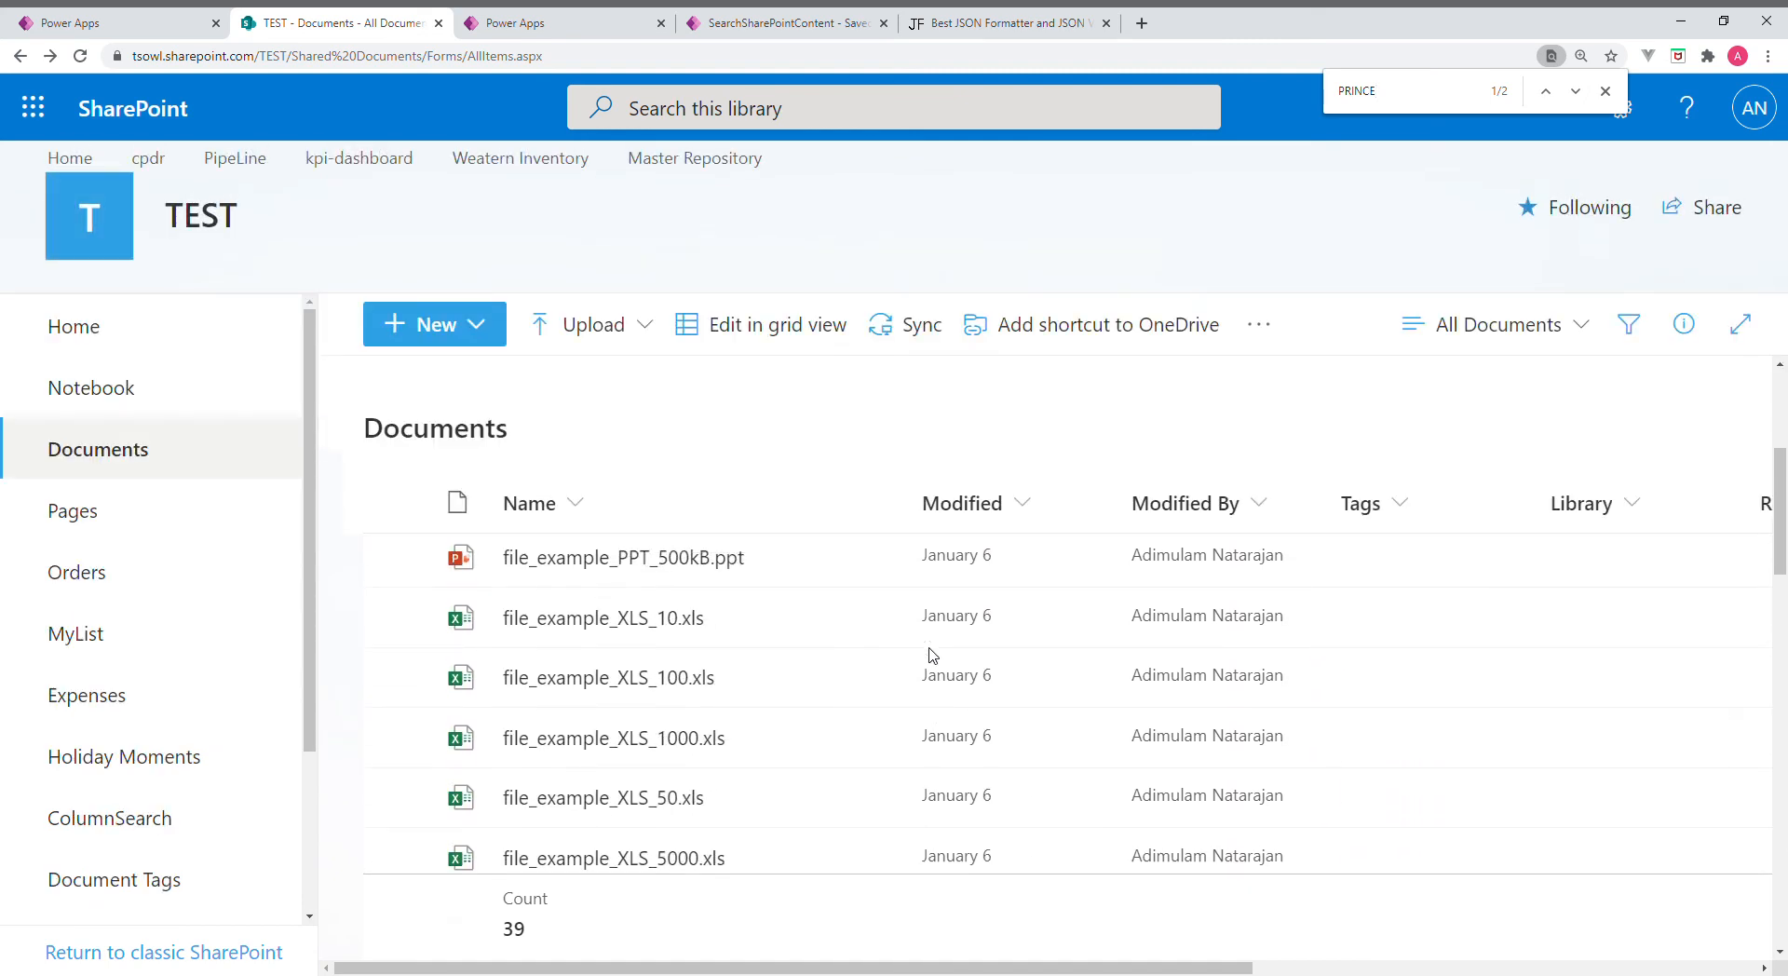
{"action": "scroll", "scroll_direction": "down", "scroll_amount": 3}
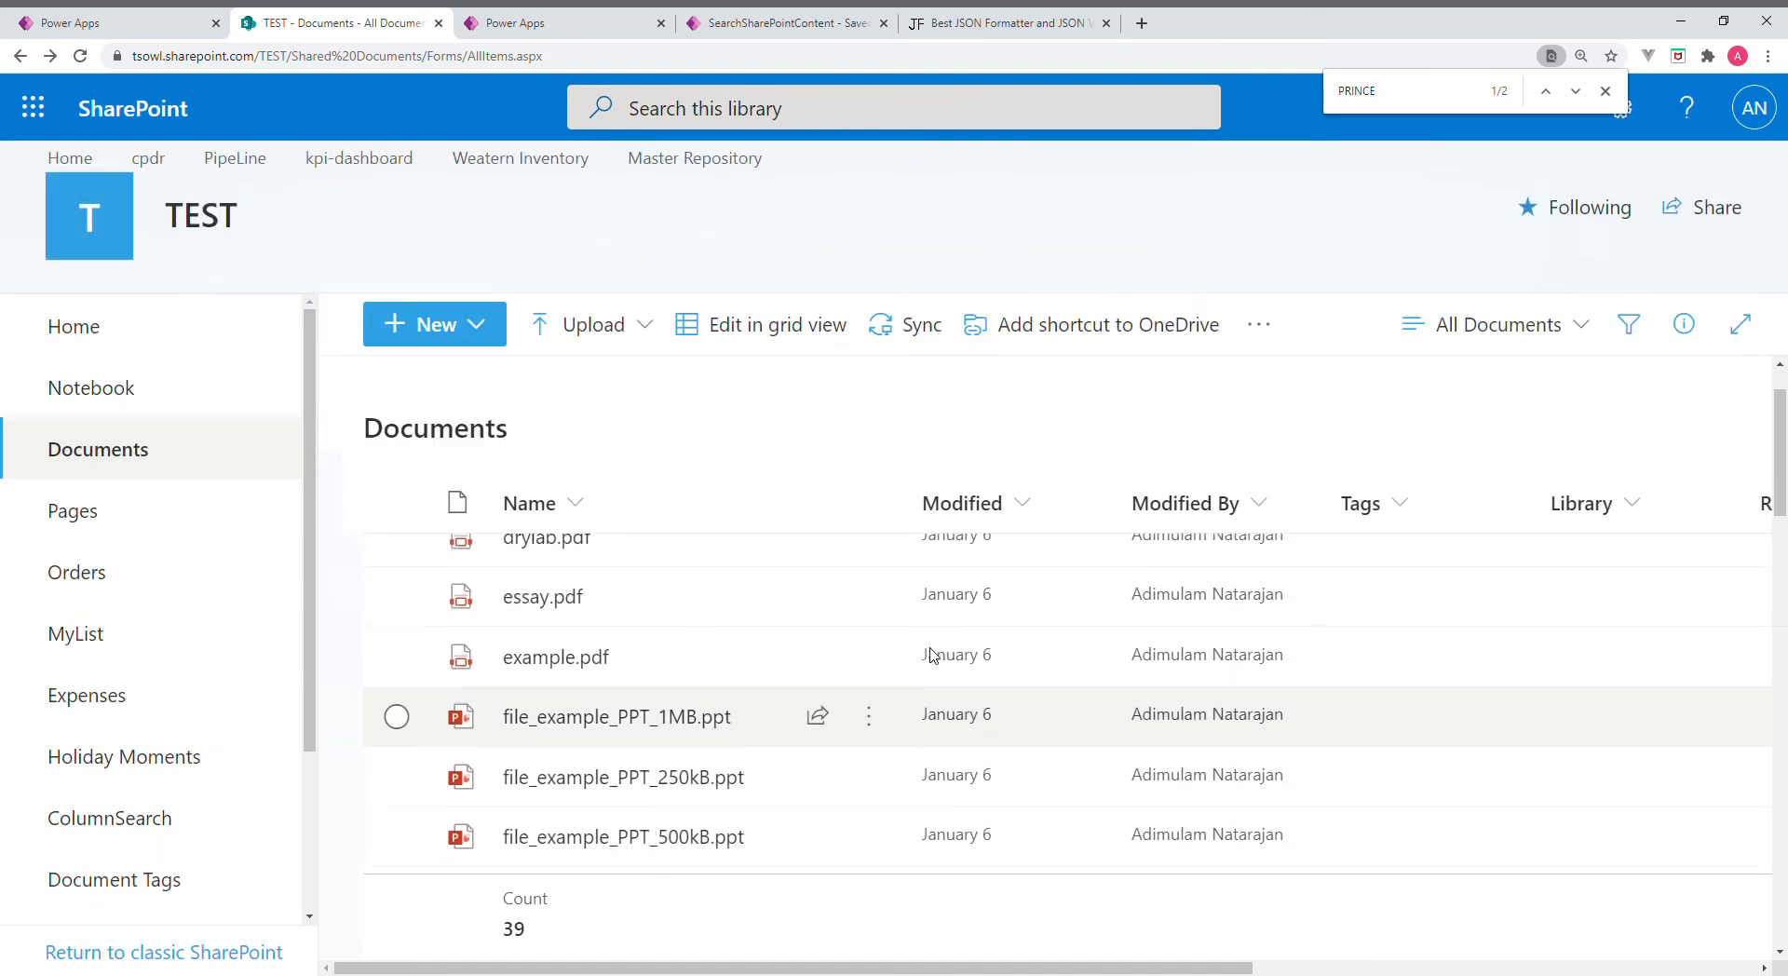
{"action": "scroll", "scroll_direction": "down", "scroll_amount": 3}
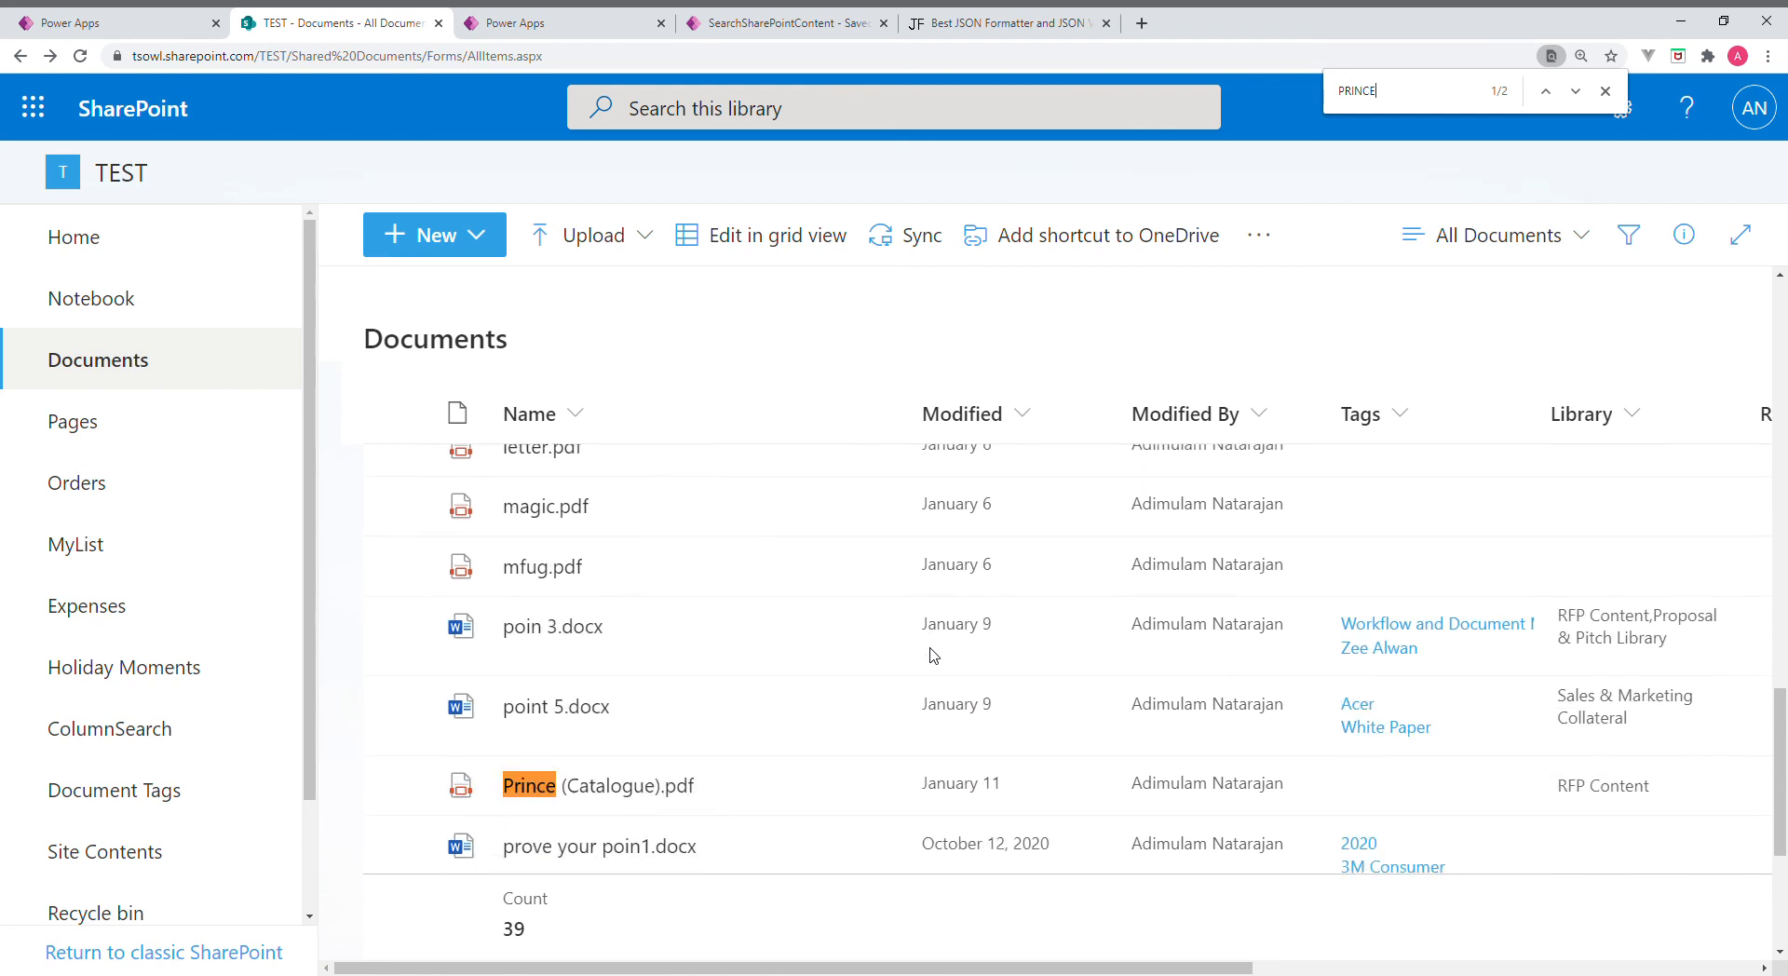
{"action": "scroll", "scroll_direction": "down", "scroll_amount": 3}
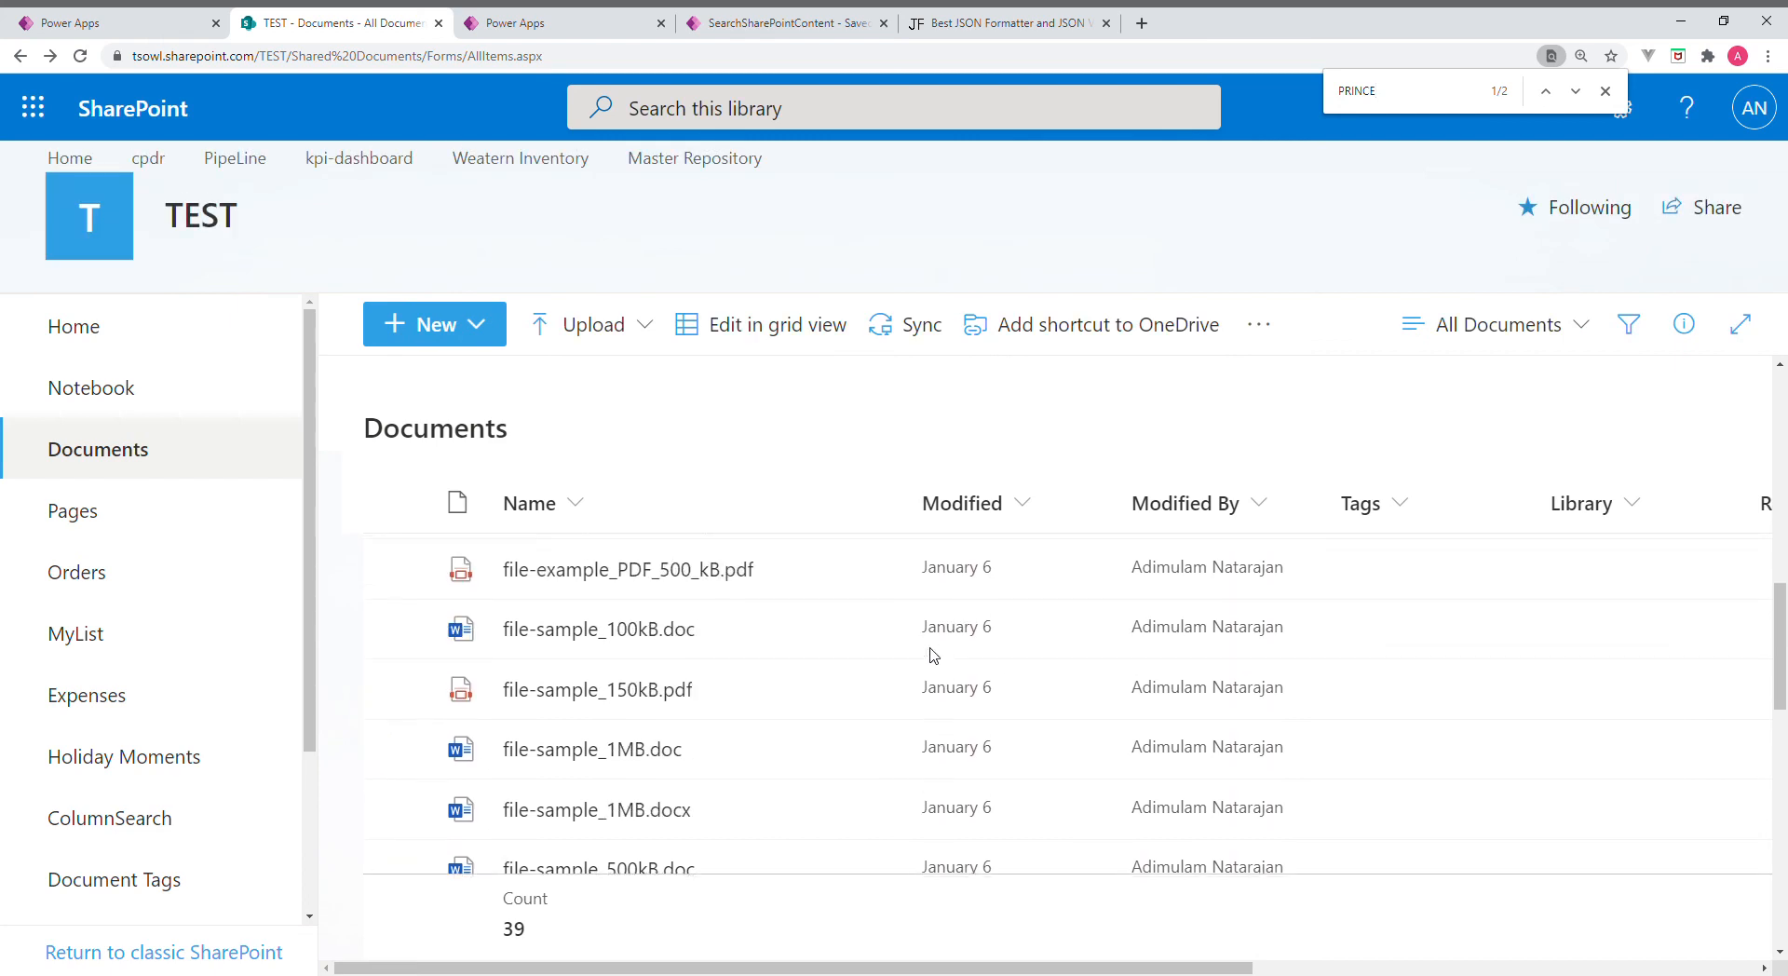
{"action": "scroll", "scroll_direction": "down", "scroll_amount": 3}
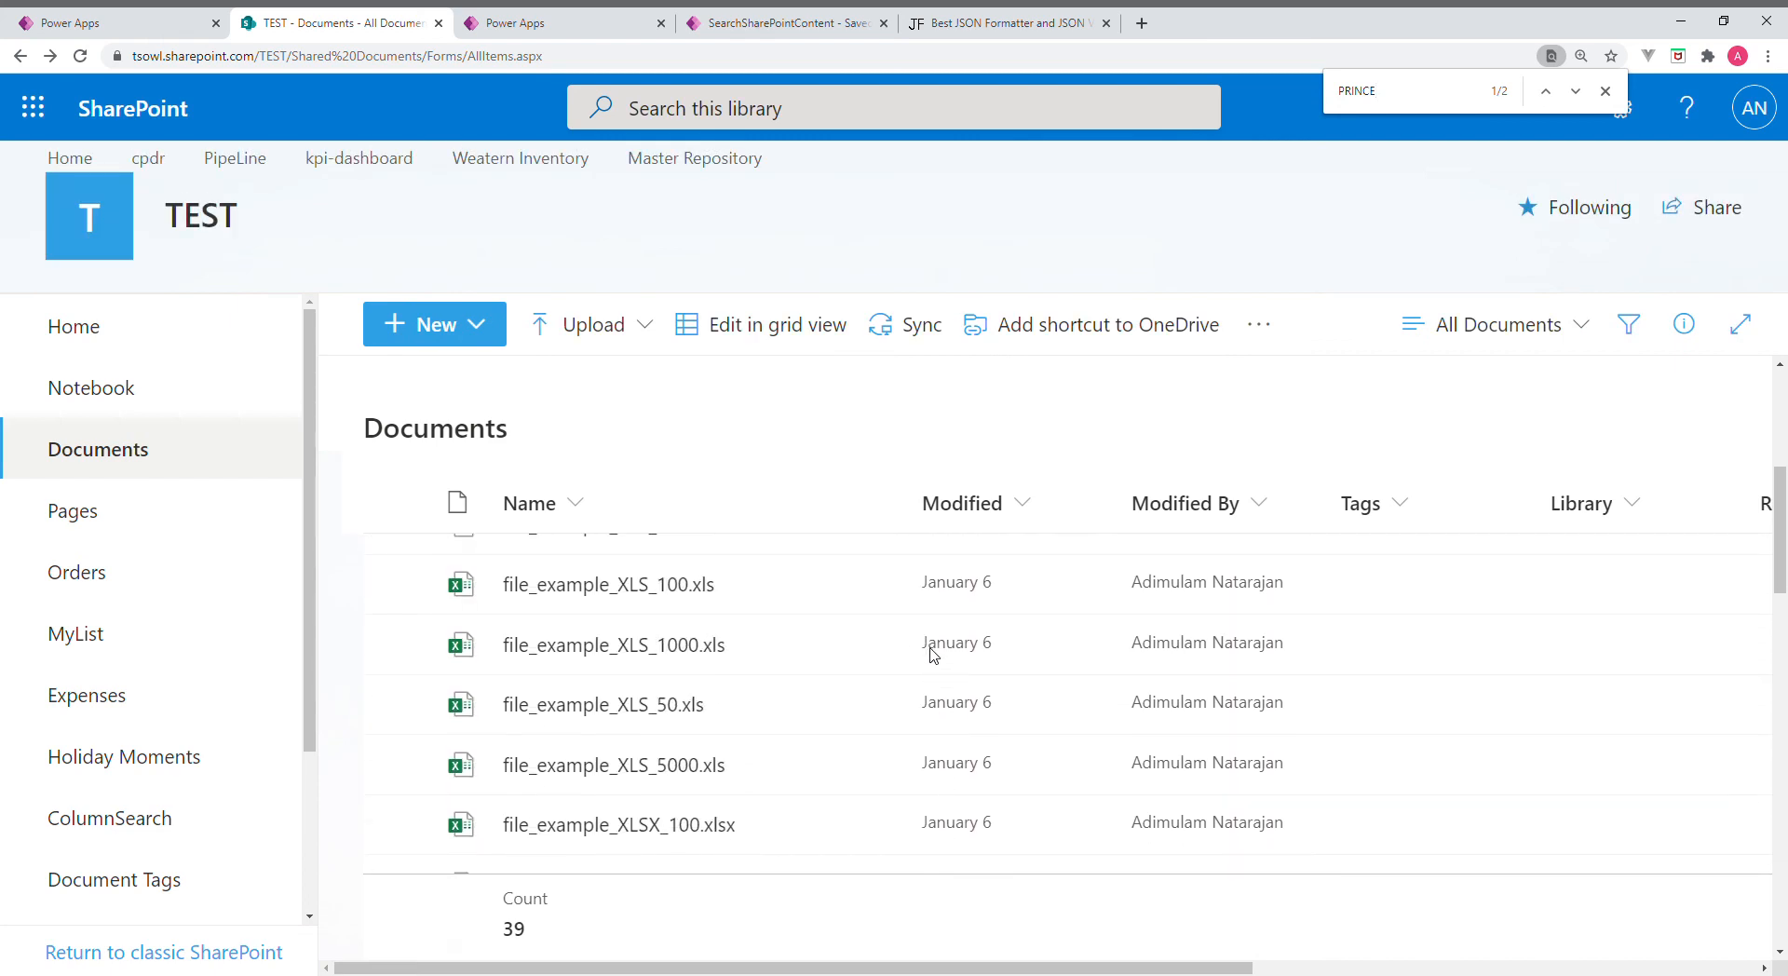
{"action": "scroll", "scroll_direction": "down", "scroll_amount": 3}
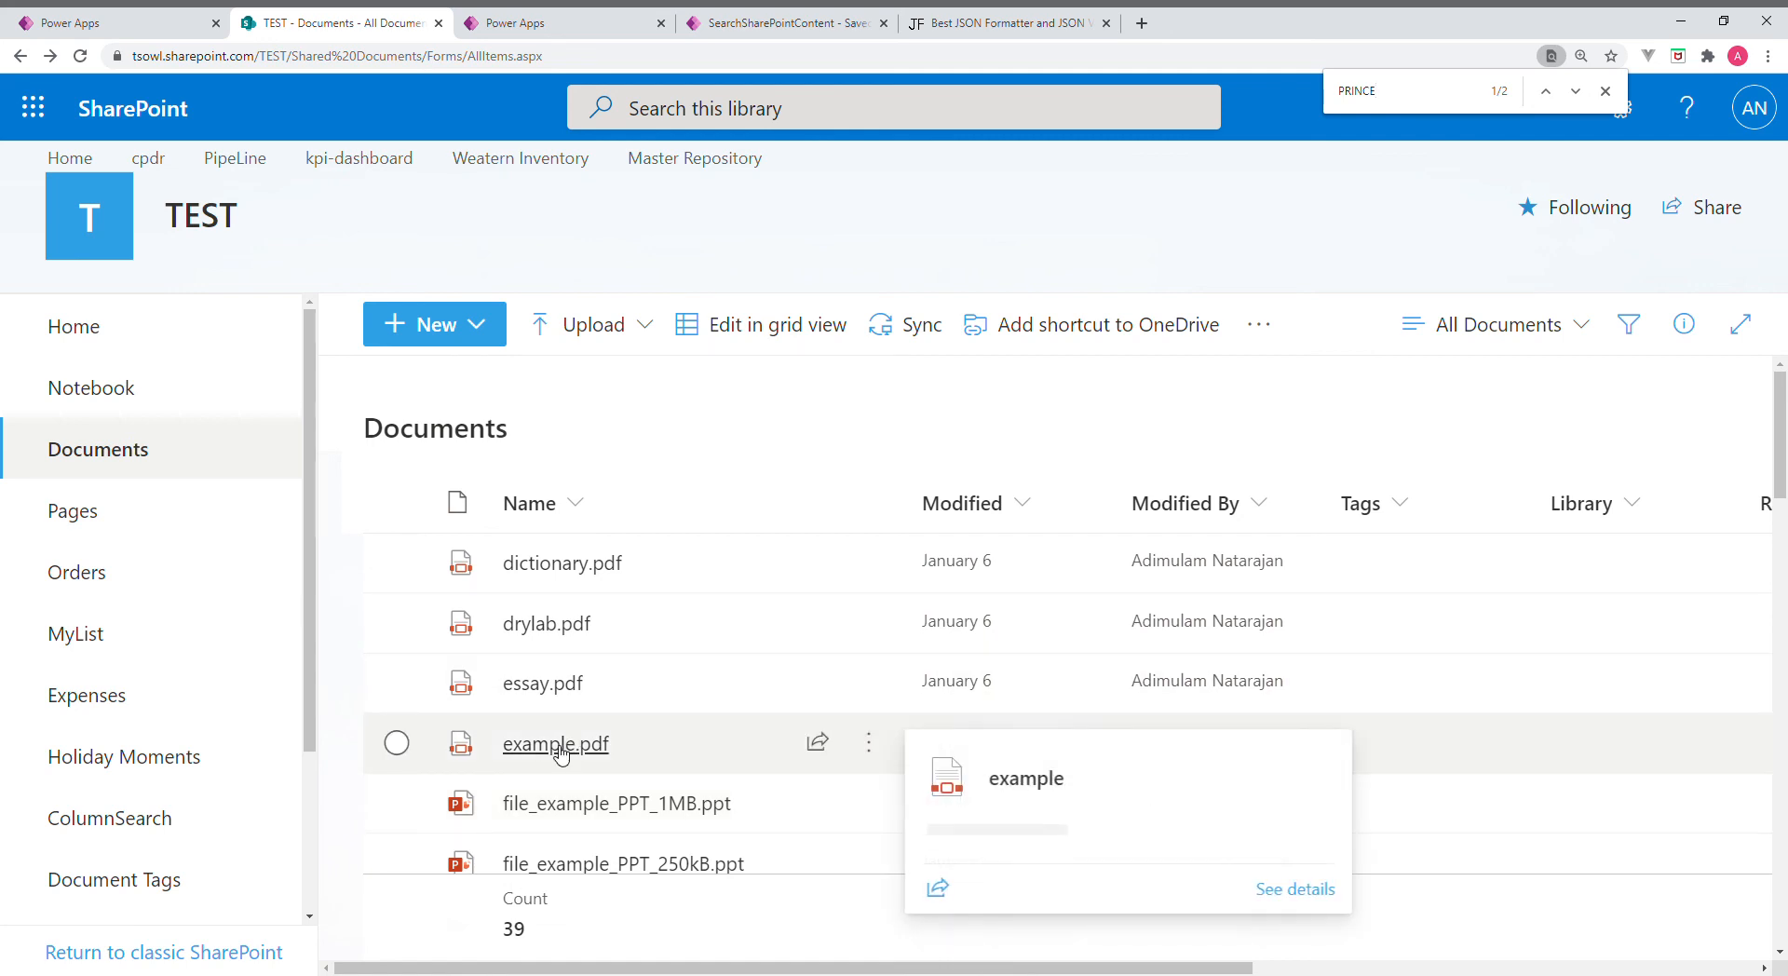
{"action": "left_click", "coordinate": [784, 22]}
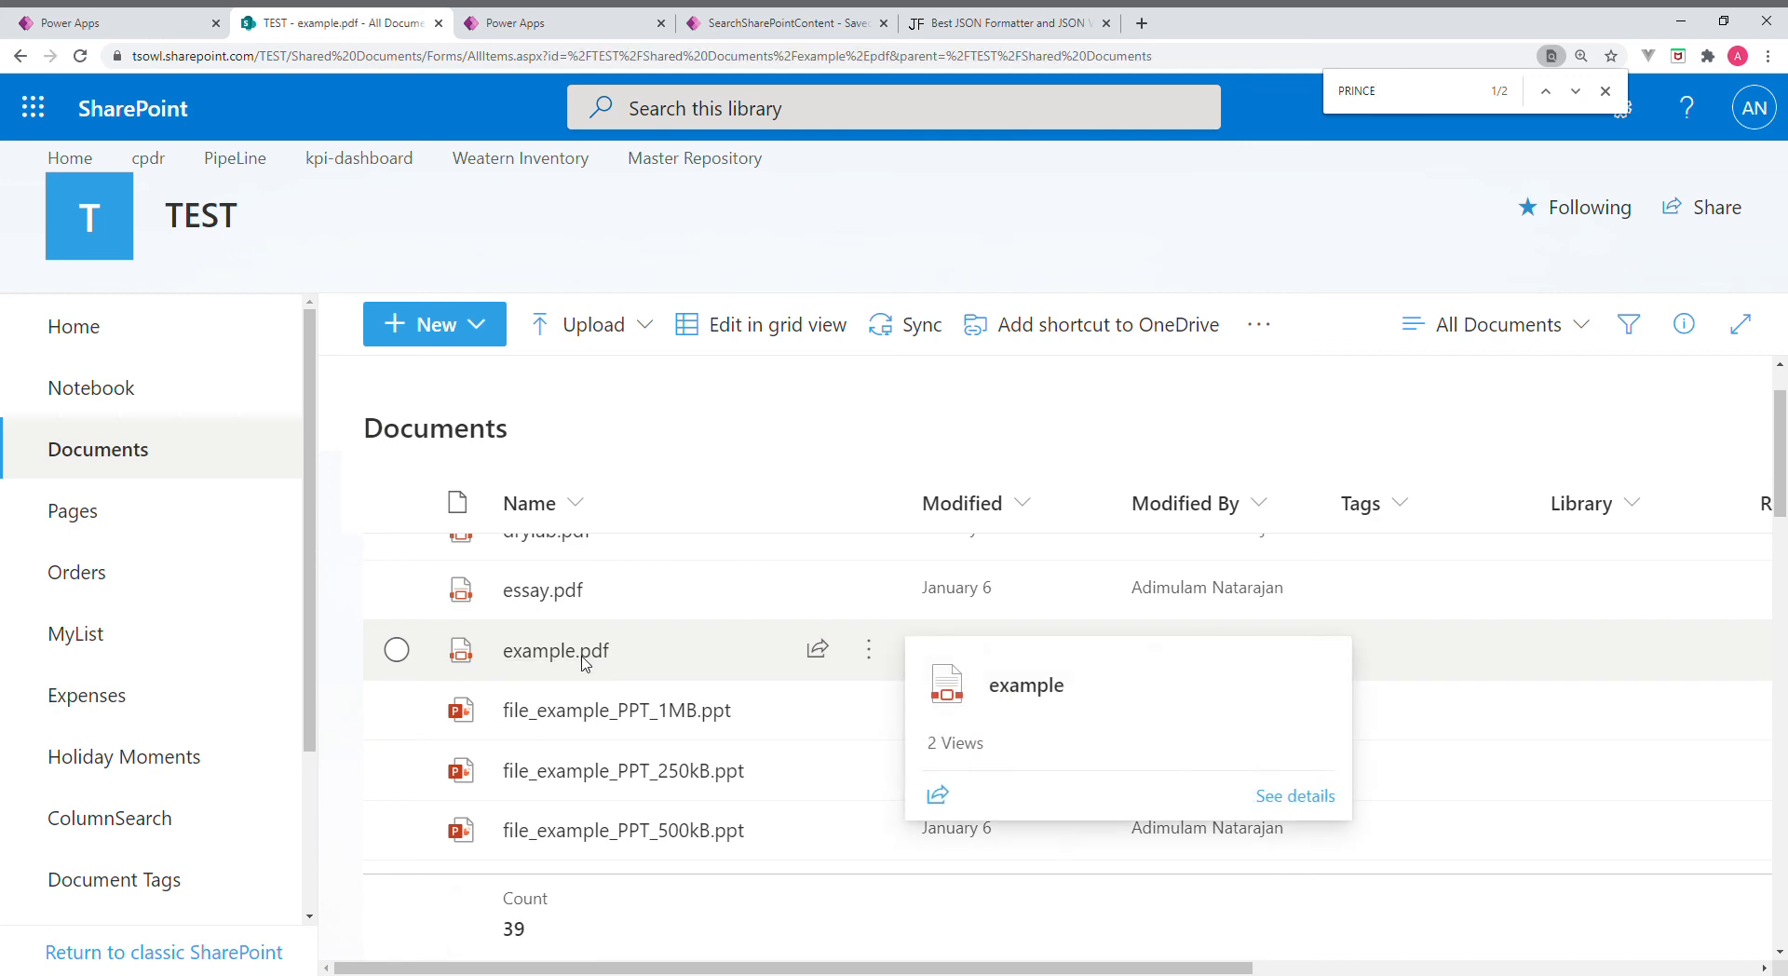
View example.pdf and cycle through its five PRINCE matches
{"action": "left_click", "coordinate": [555, 649]}
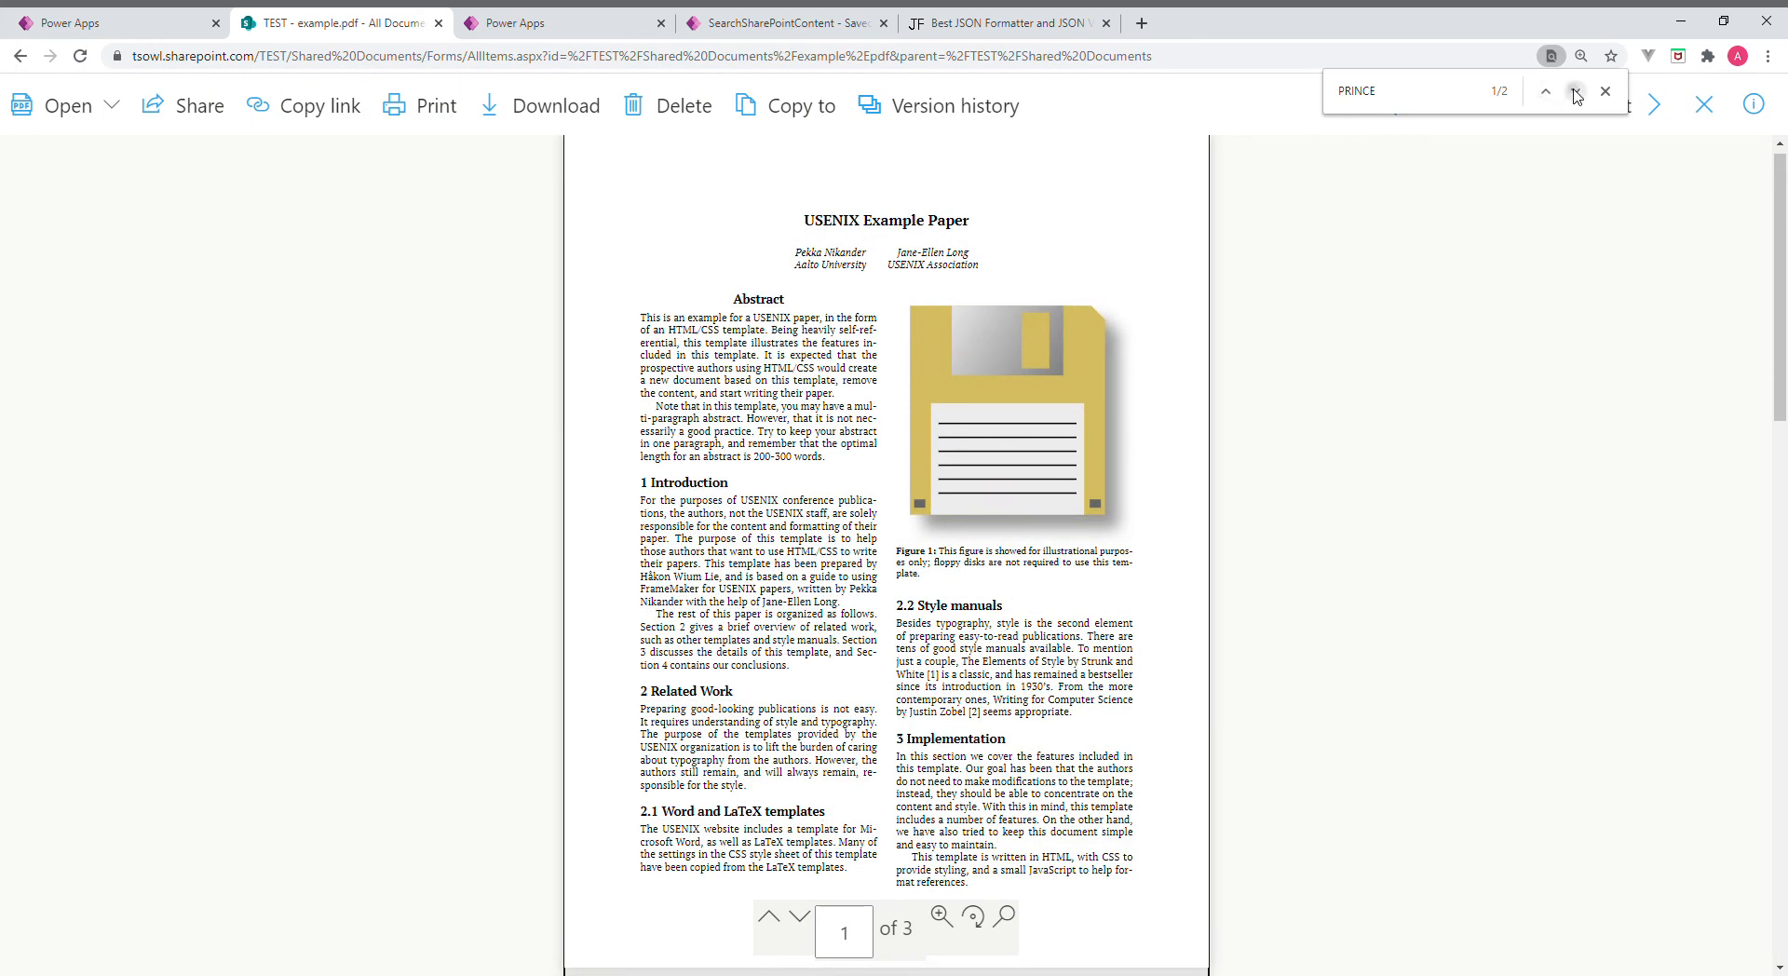
{"action": "left_click", "coordinate": [1574, 92]}
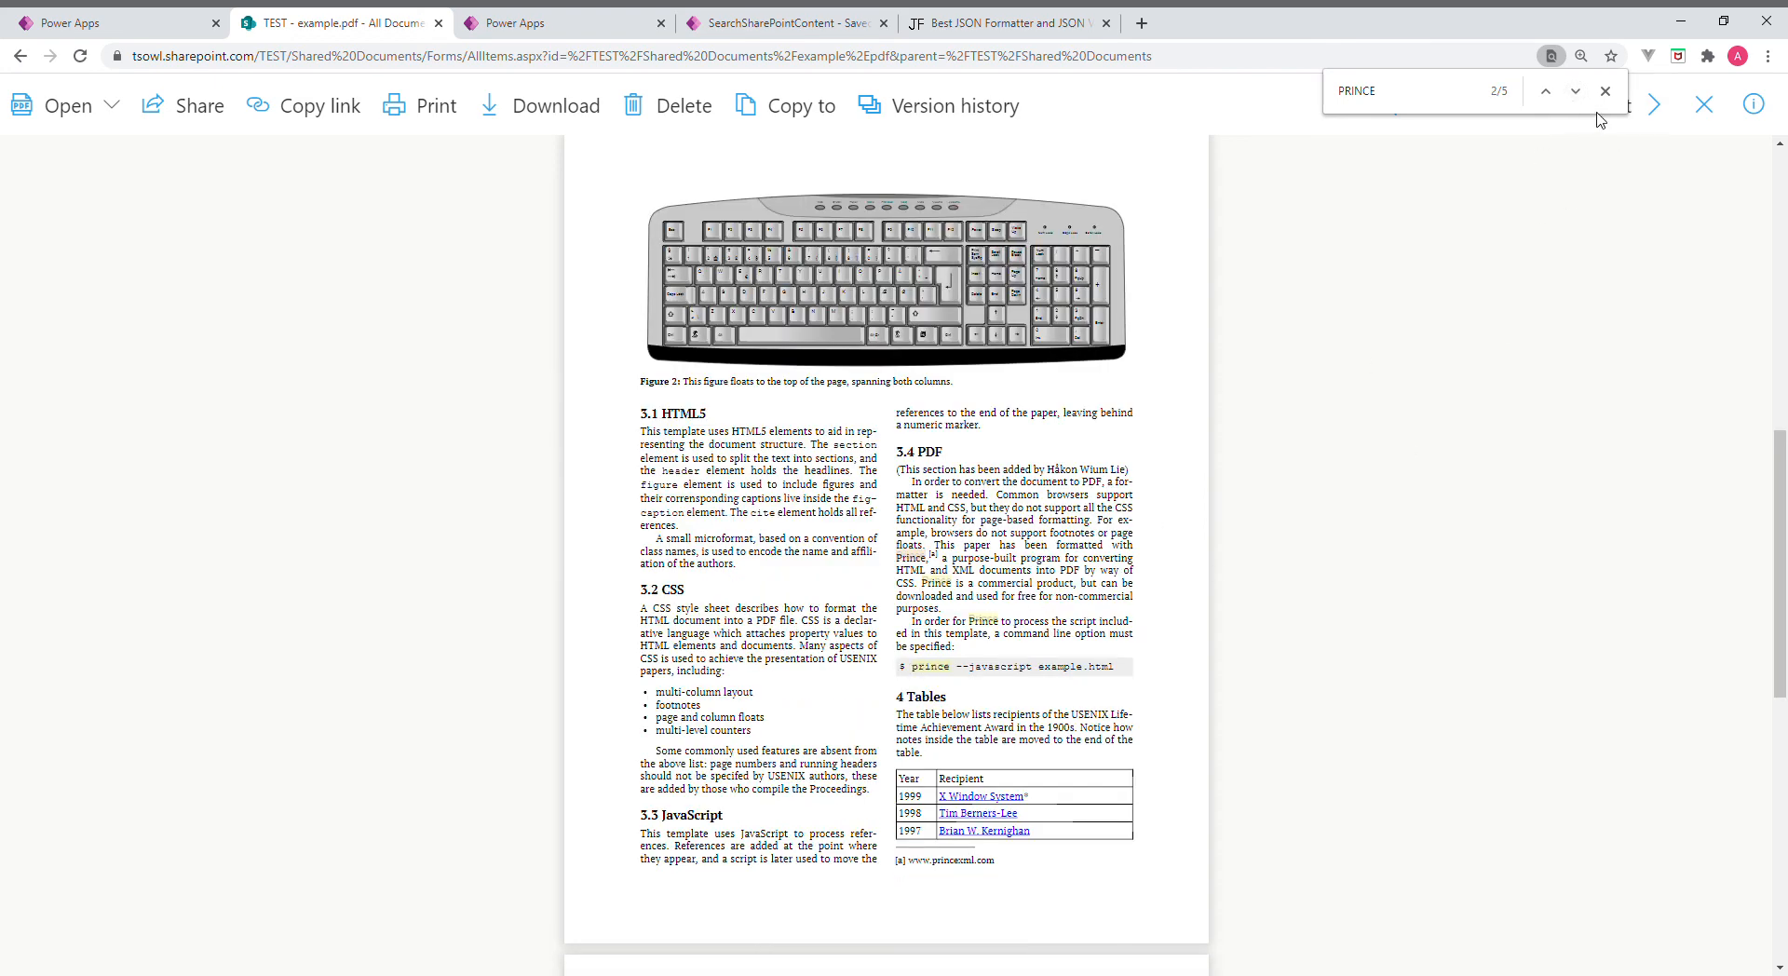
{"action": "left_click", "coordinate": [1575, 91]}
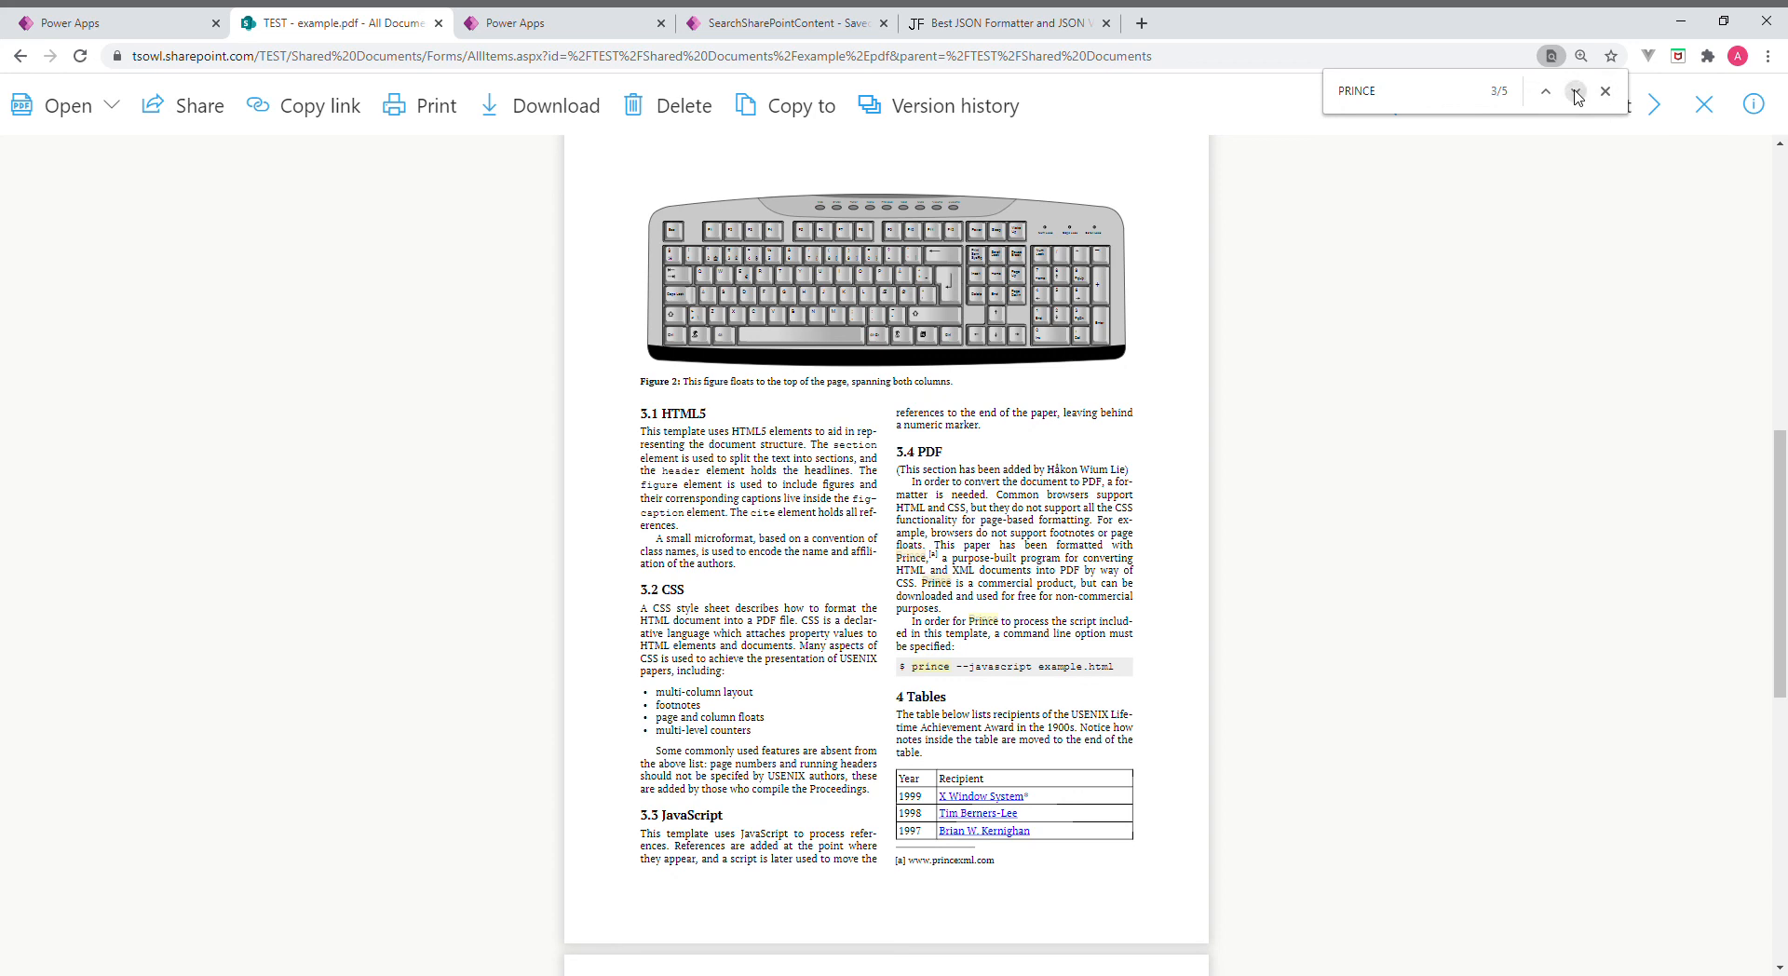
{"action": "left_click", "coordinate": [1544, 91]}
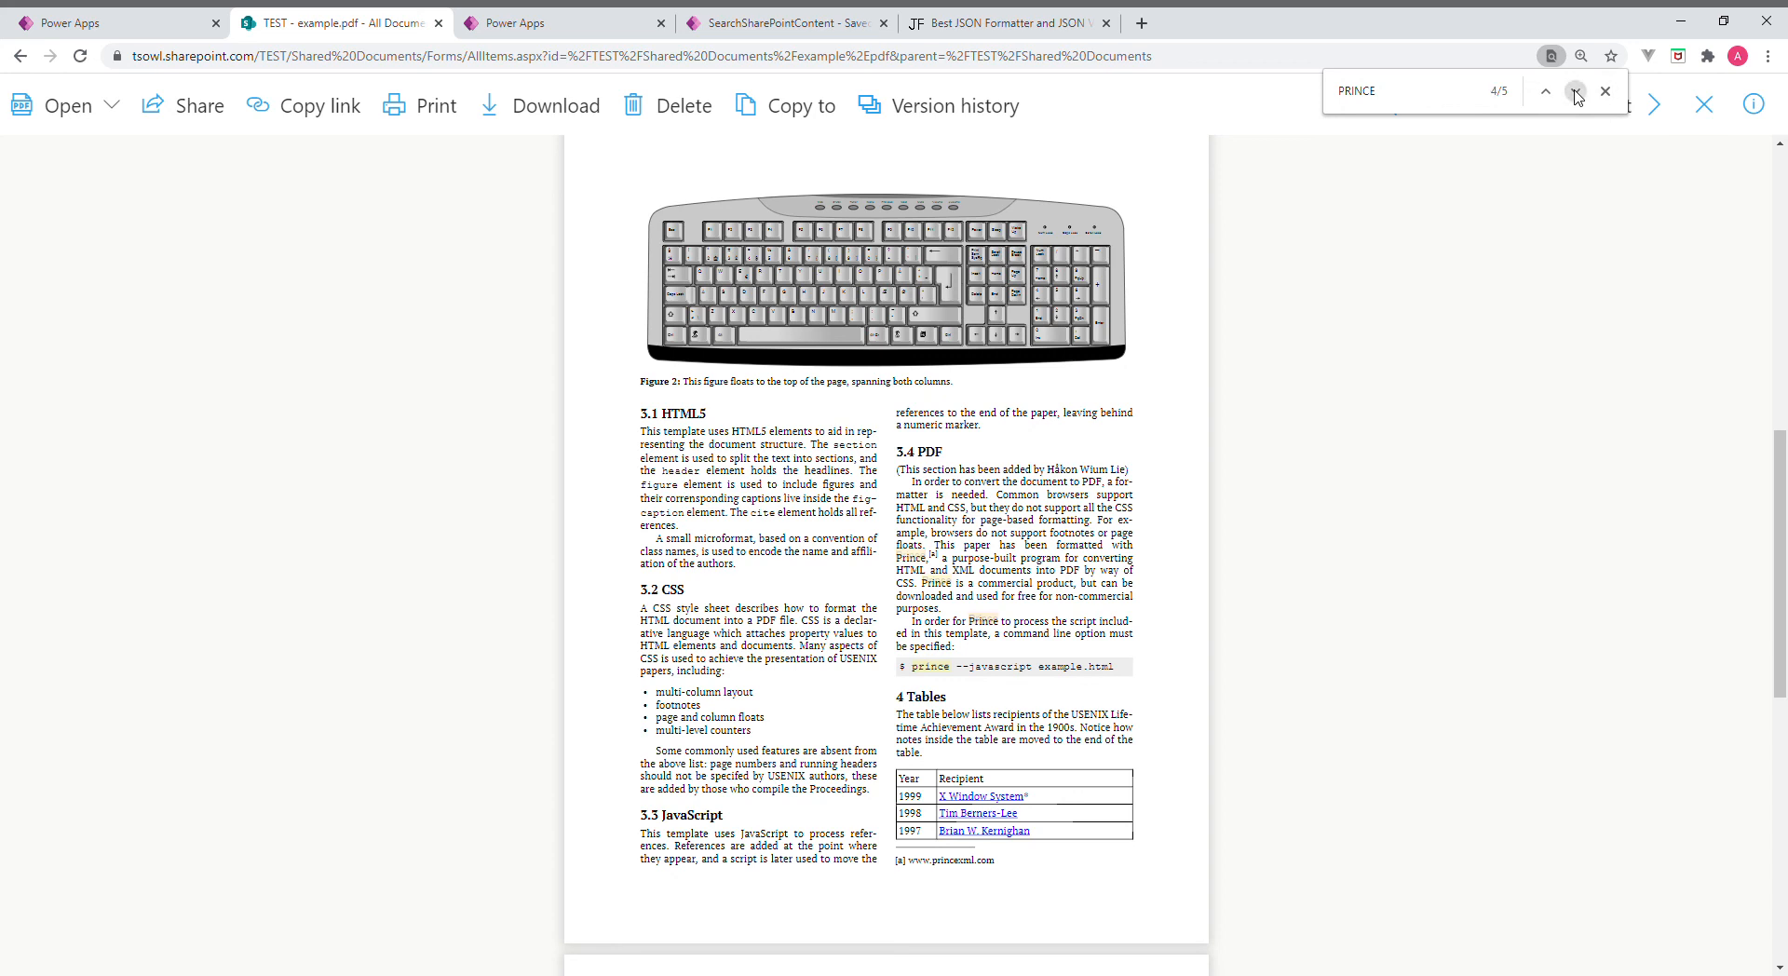
{"action": "left_click", "coordinate": [1545, 92]}
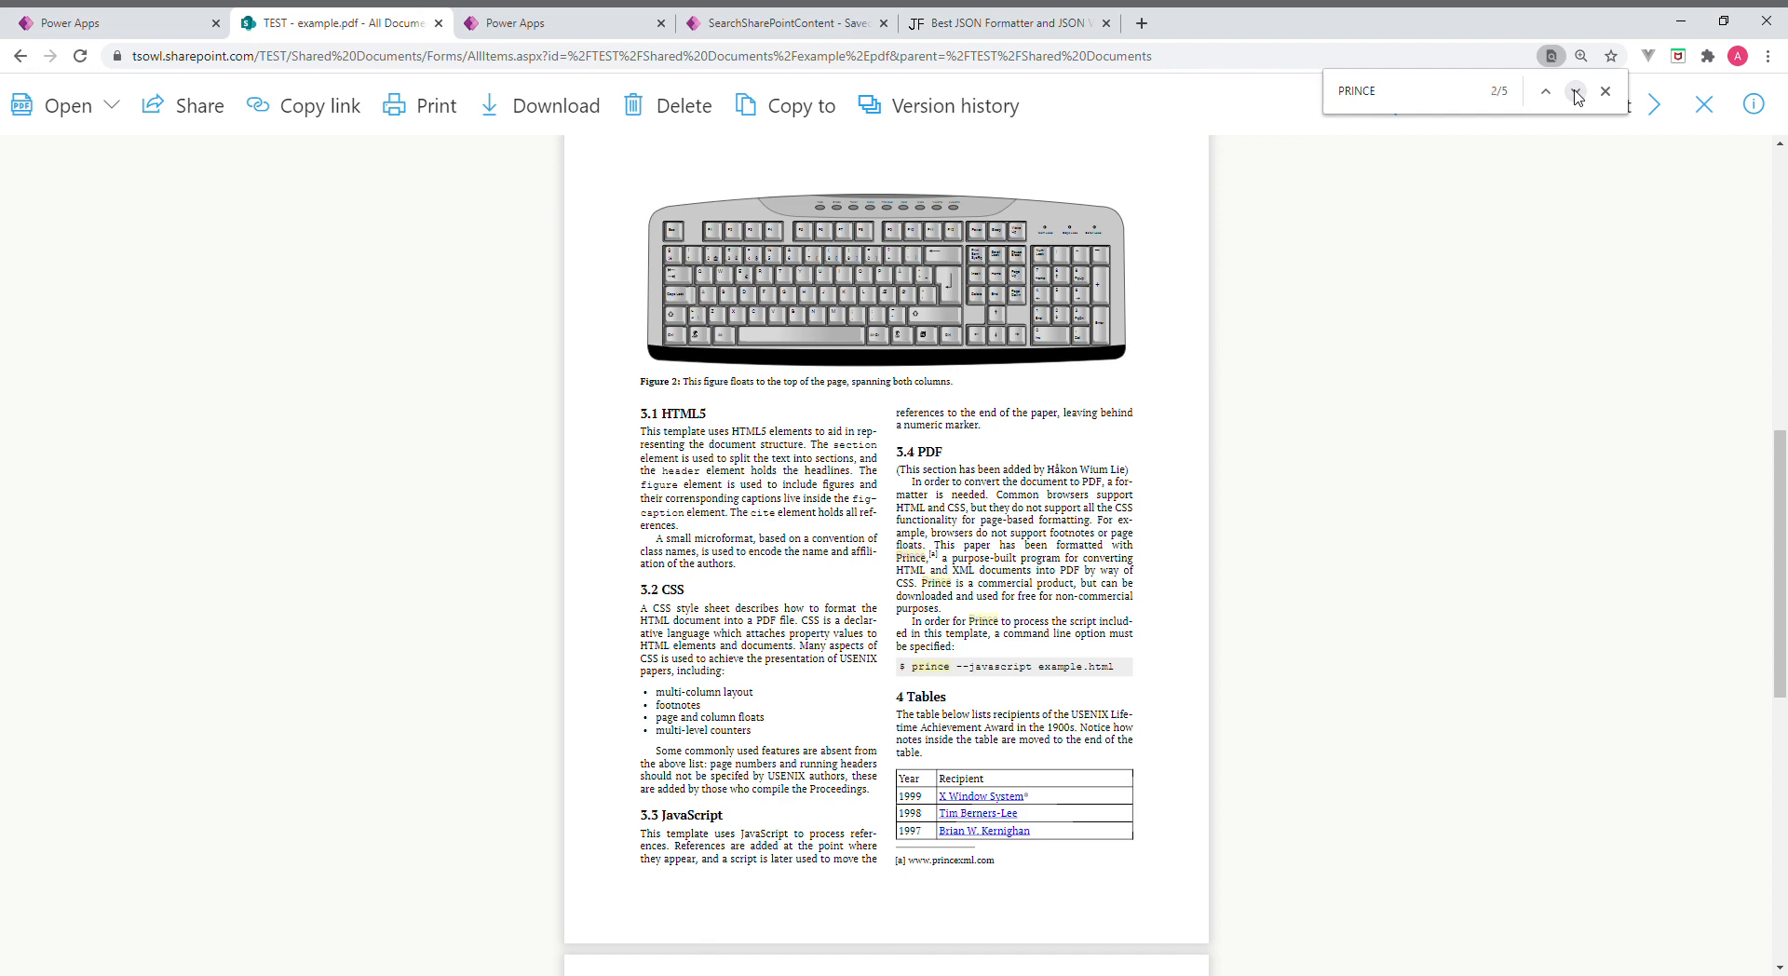
{"action": "left_click", "coordinate": [1544, 92]}
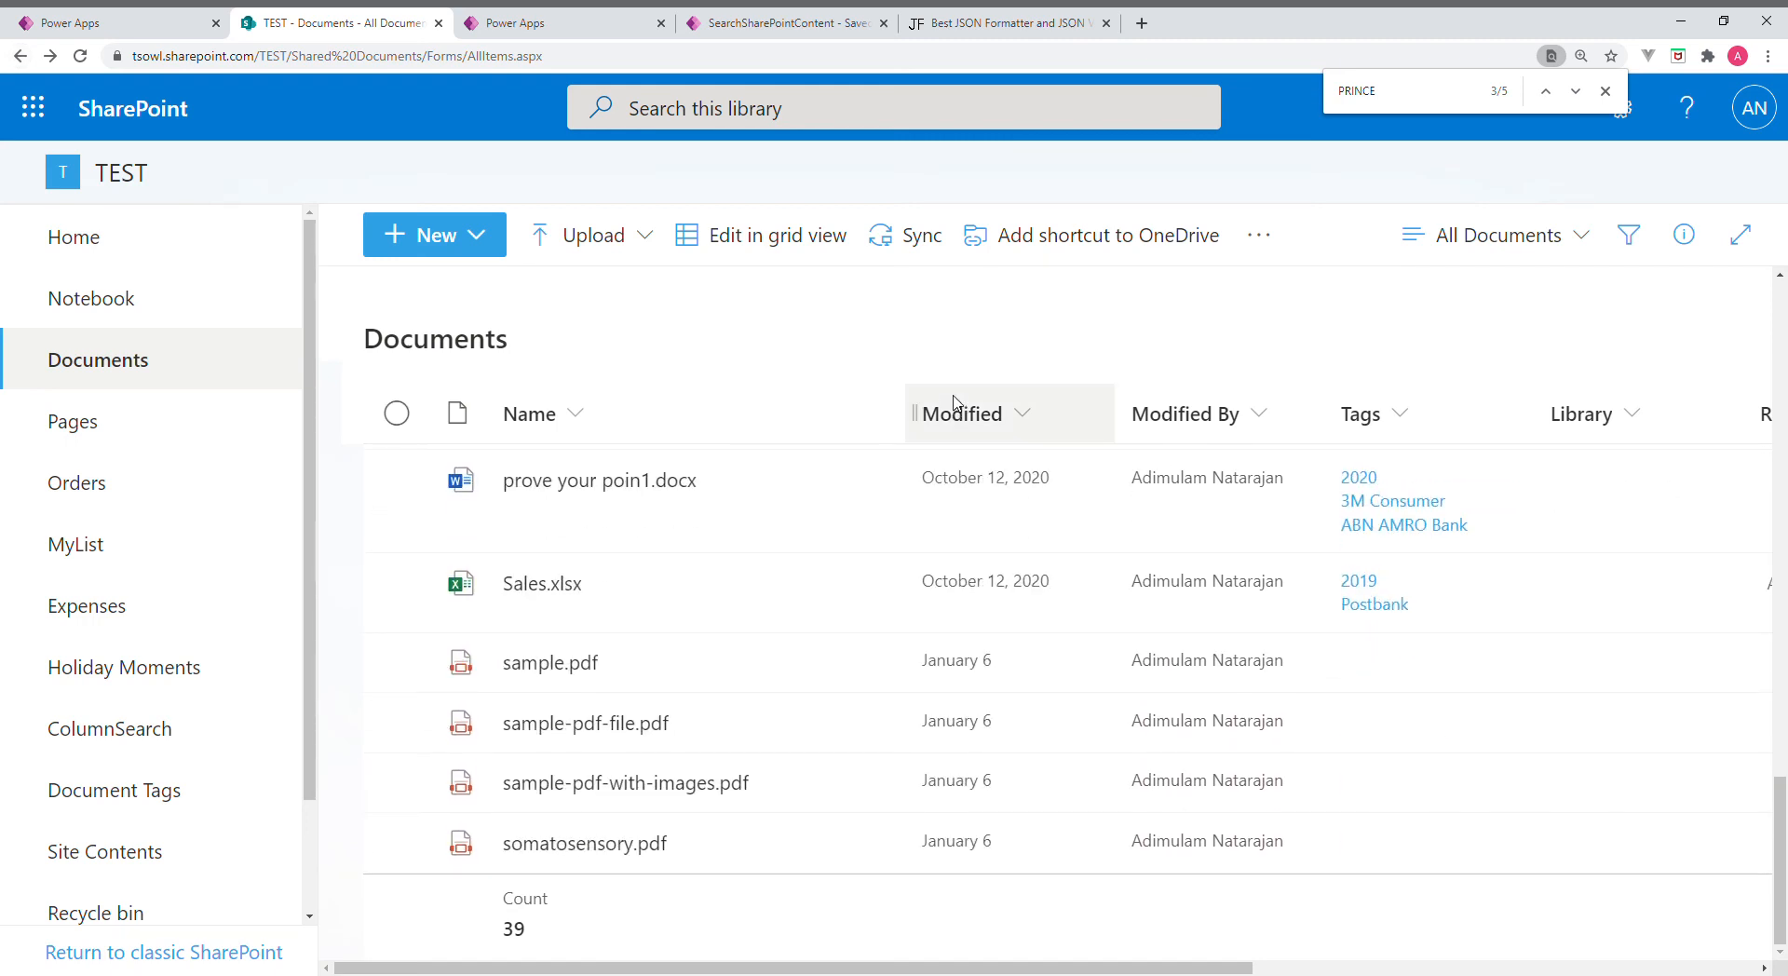
Scroll the app's six PRINCE results, revisit the Apps list, then view the JSON output
{"action": "scroll", "scroll_direction": "down", "scroll_amount": 3}
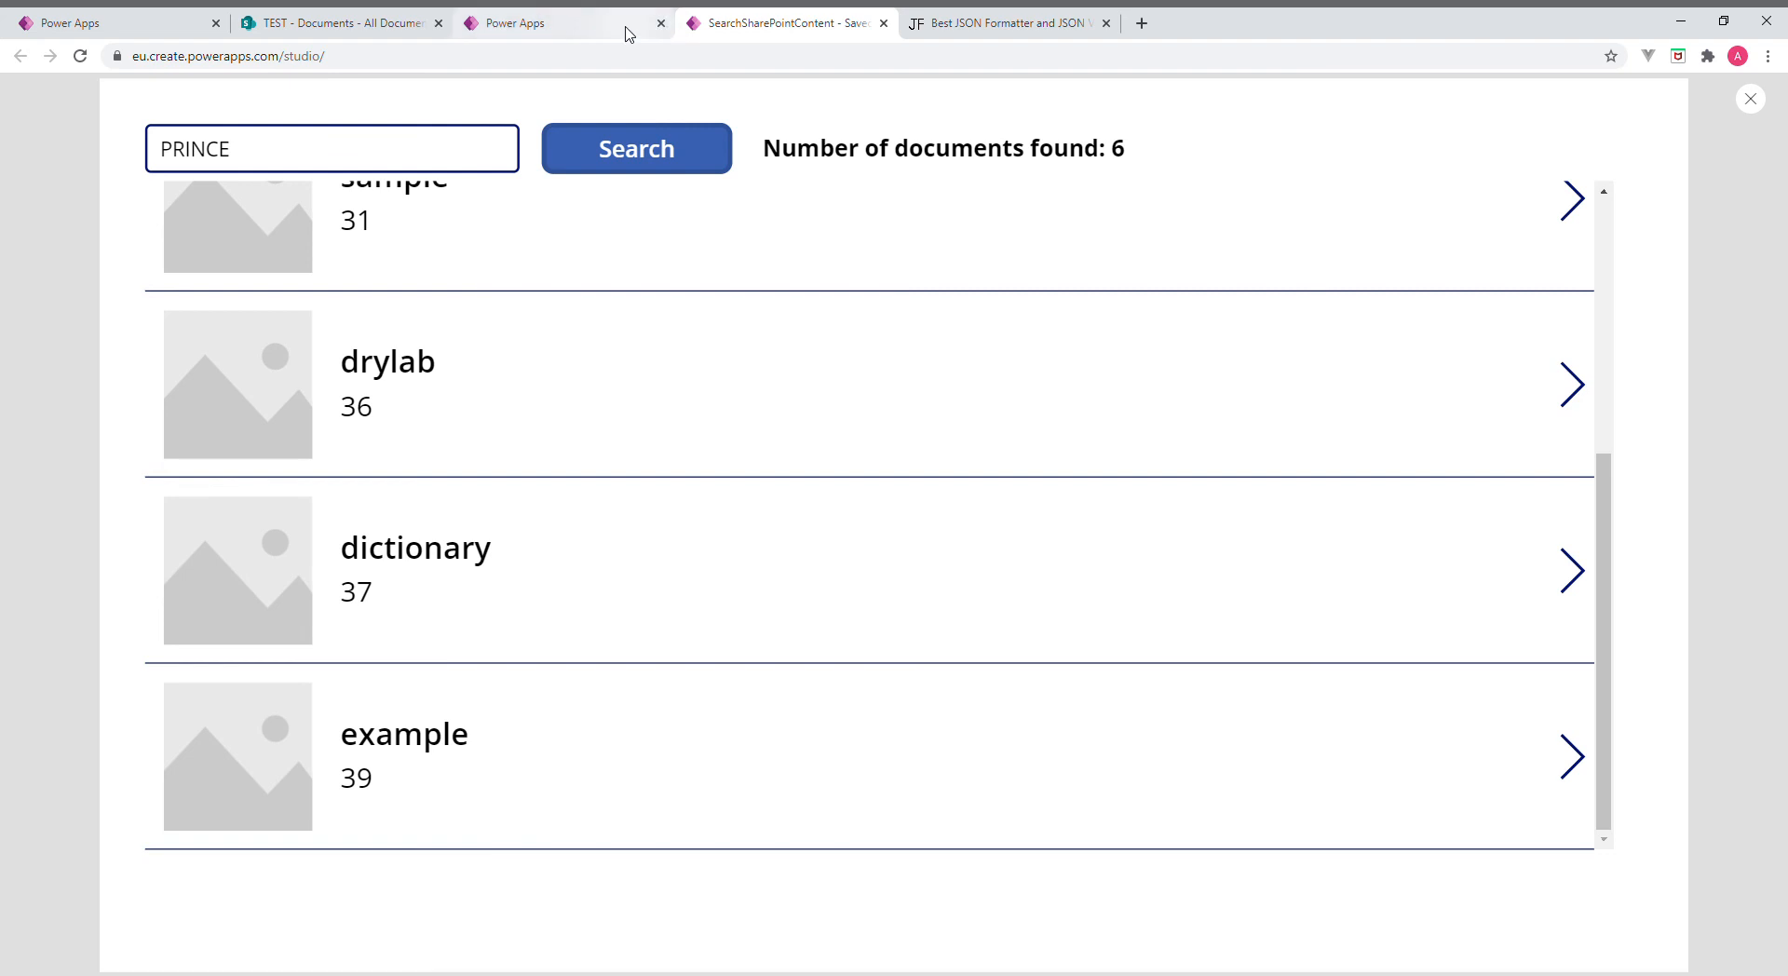
{"action": "mouse_move", "coordinate": [738, 337]}
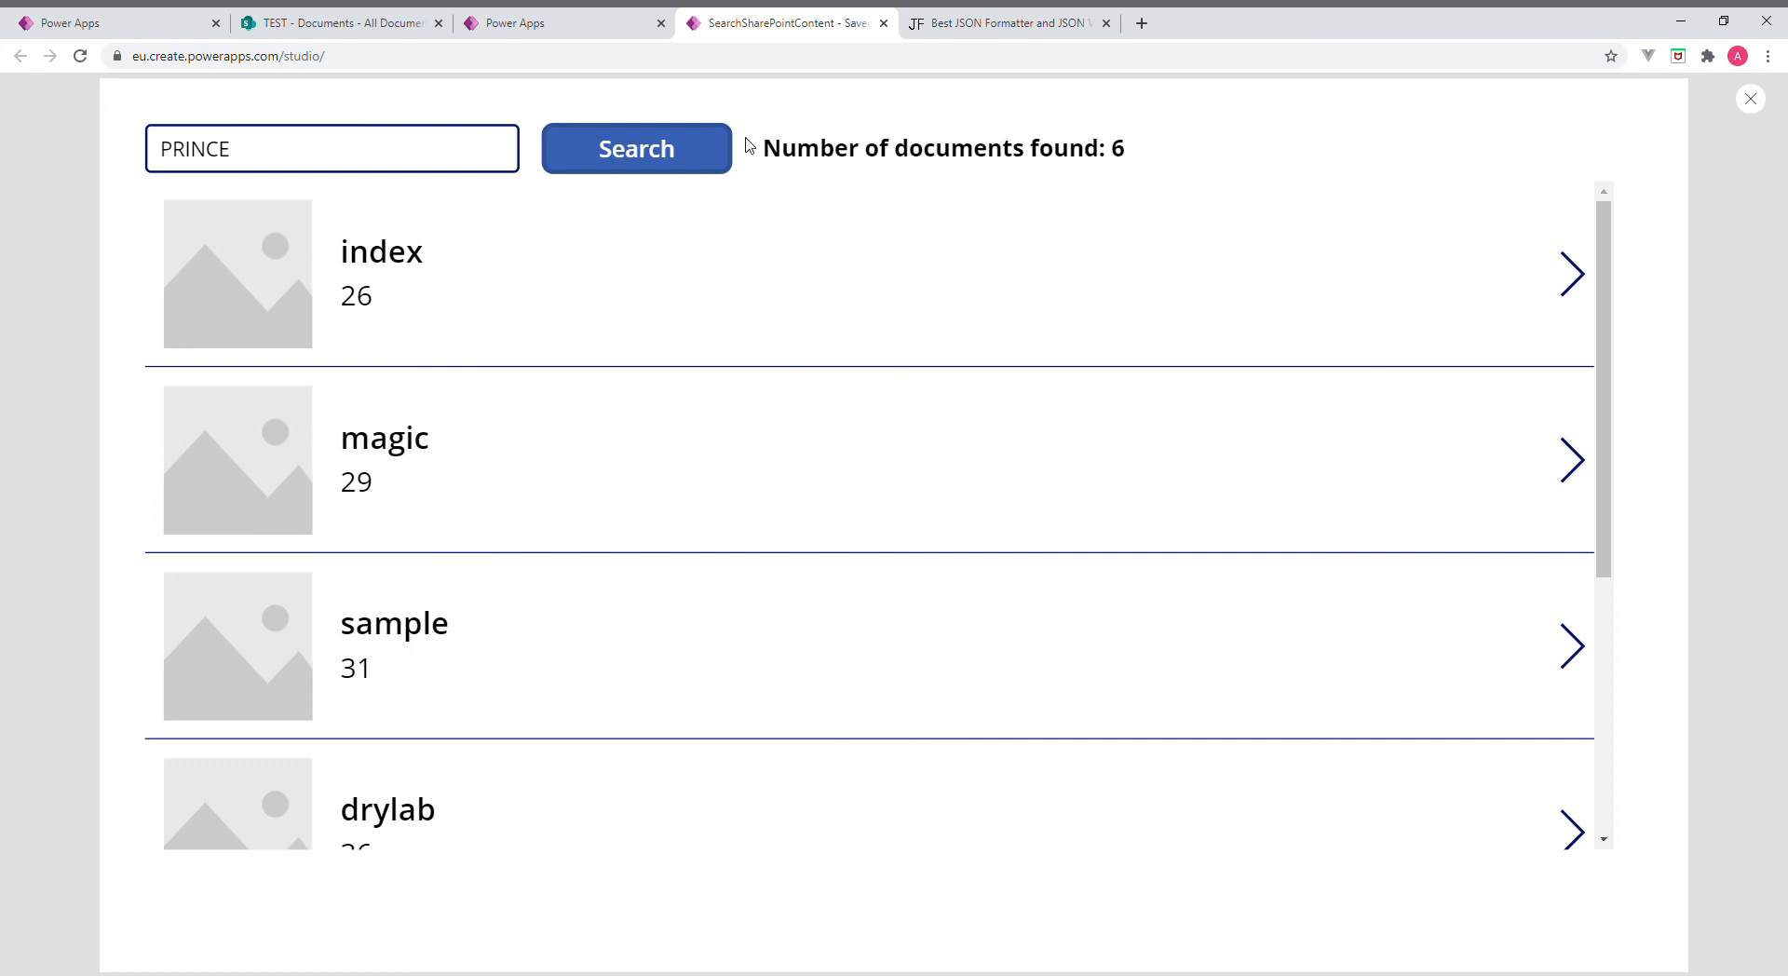
{"action": "left_click", "coordinate": [330, 148]}
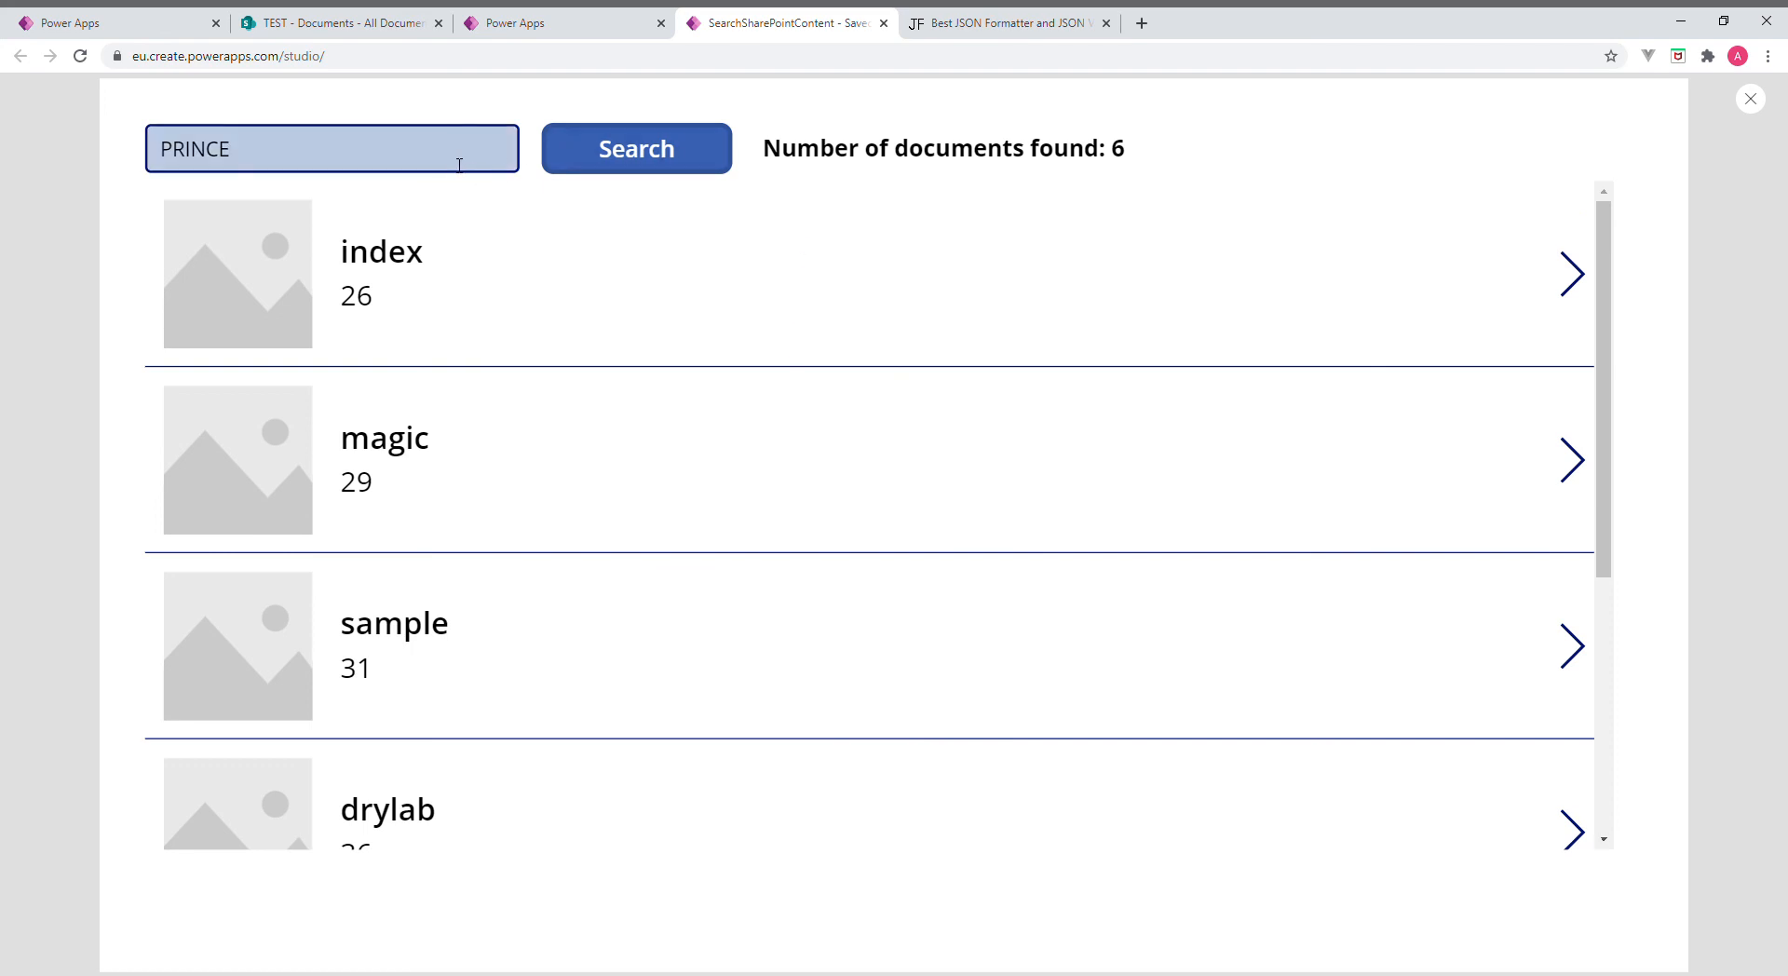
{"action": "left_click", "coordinate": [563, 23]}
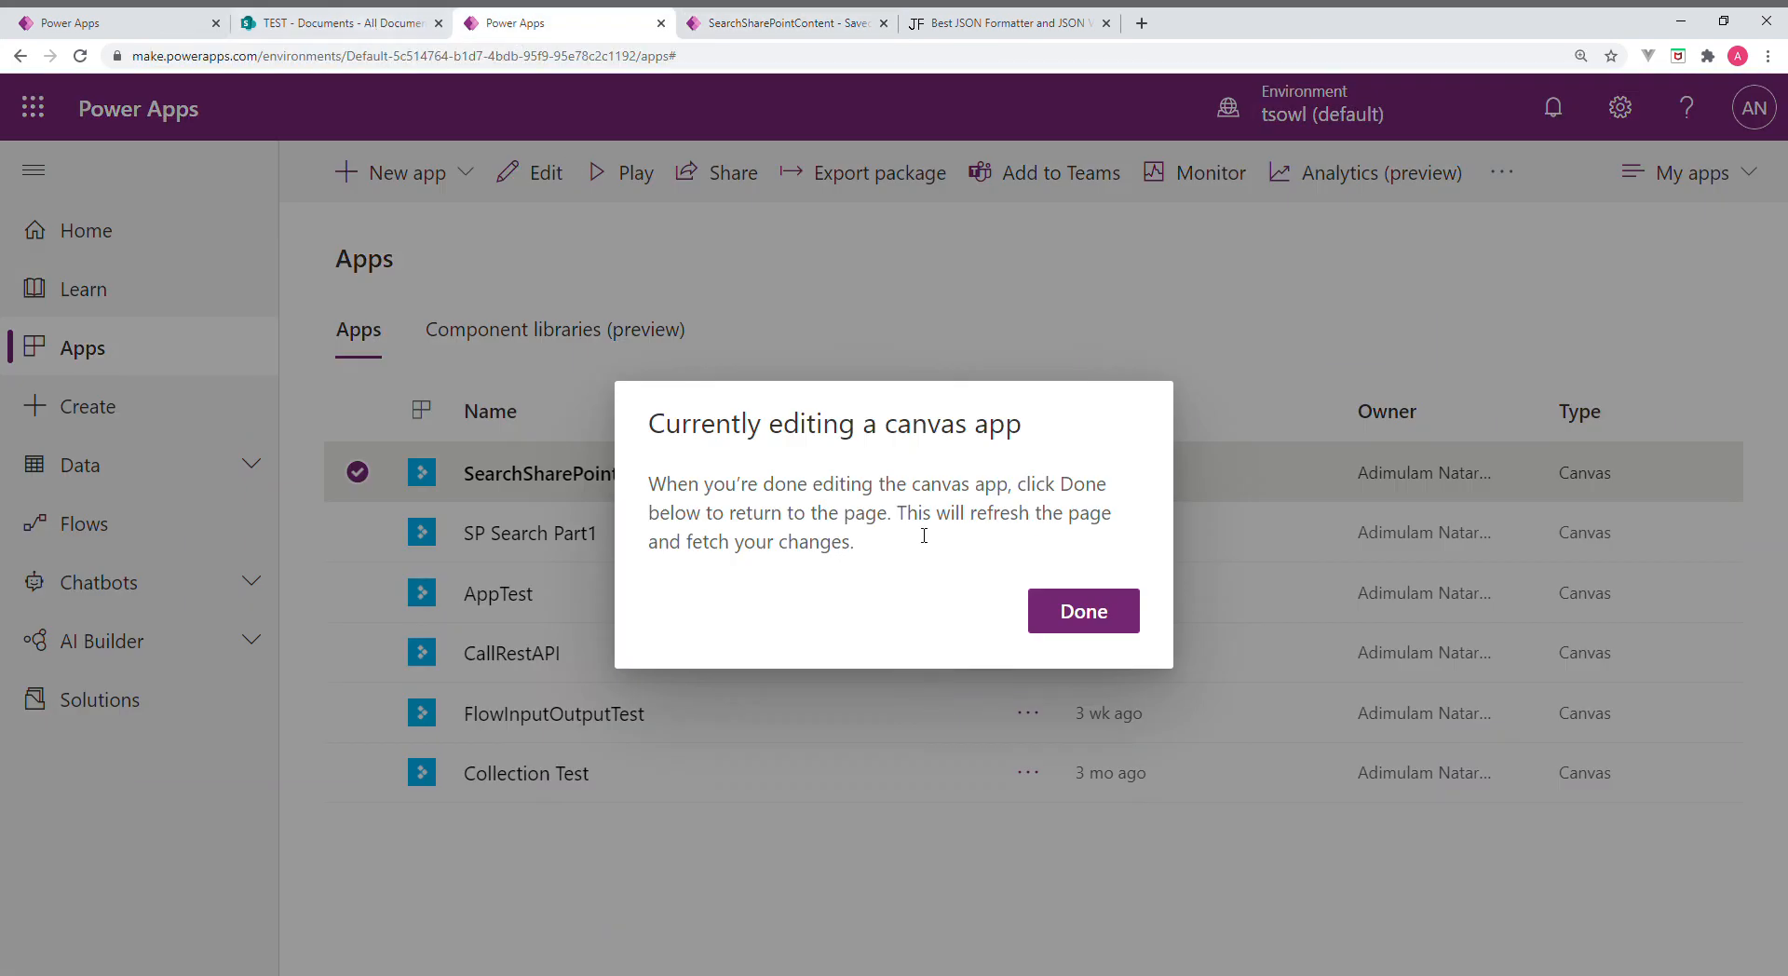
{"action": "left_click", "coordinate": [1081, 610]}
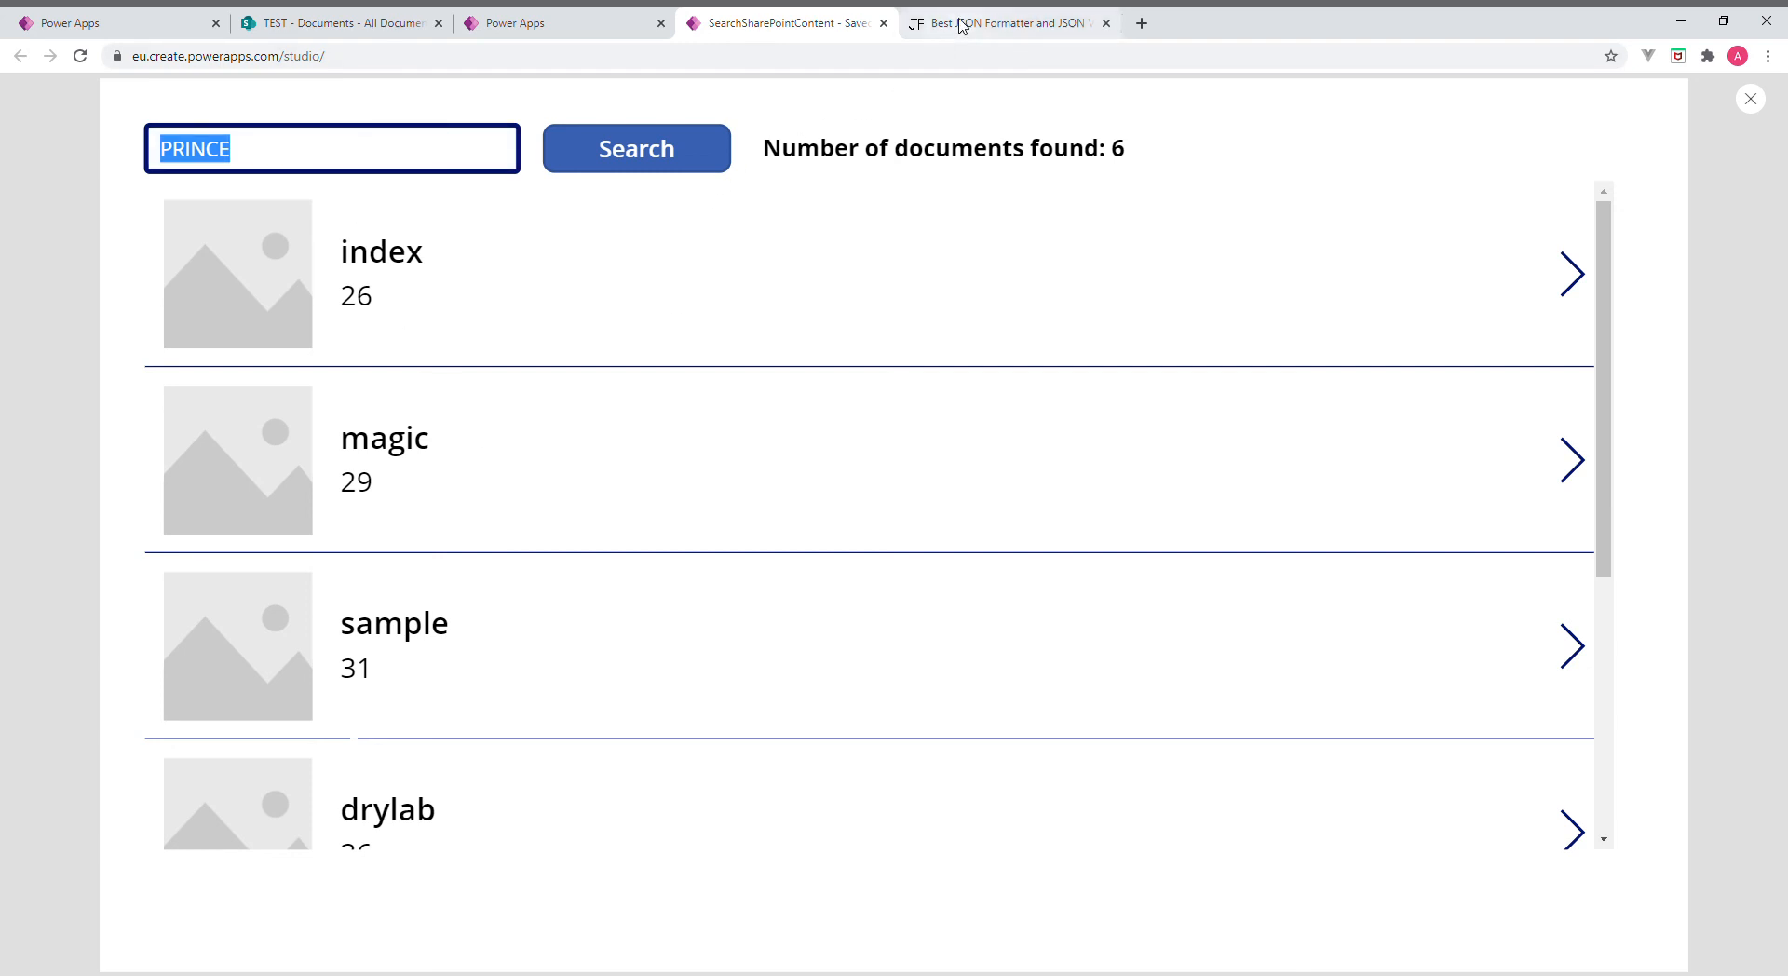
{"action": "left_click", "coordinate": [1007, 22]}
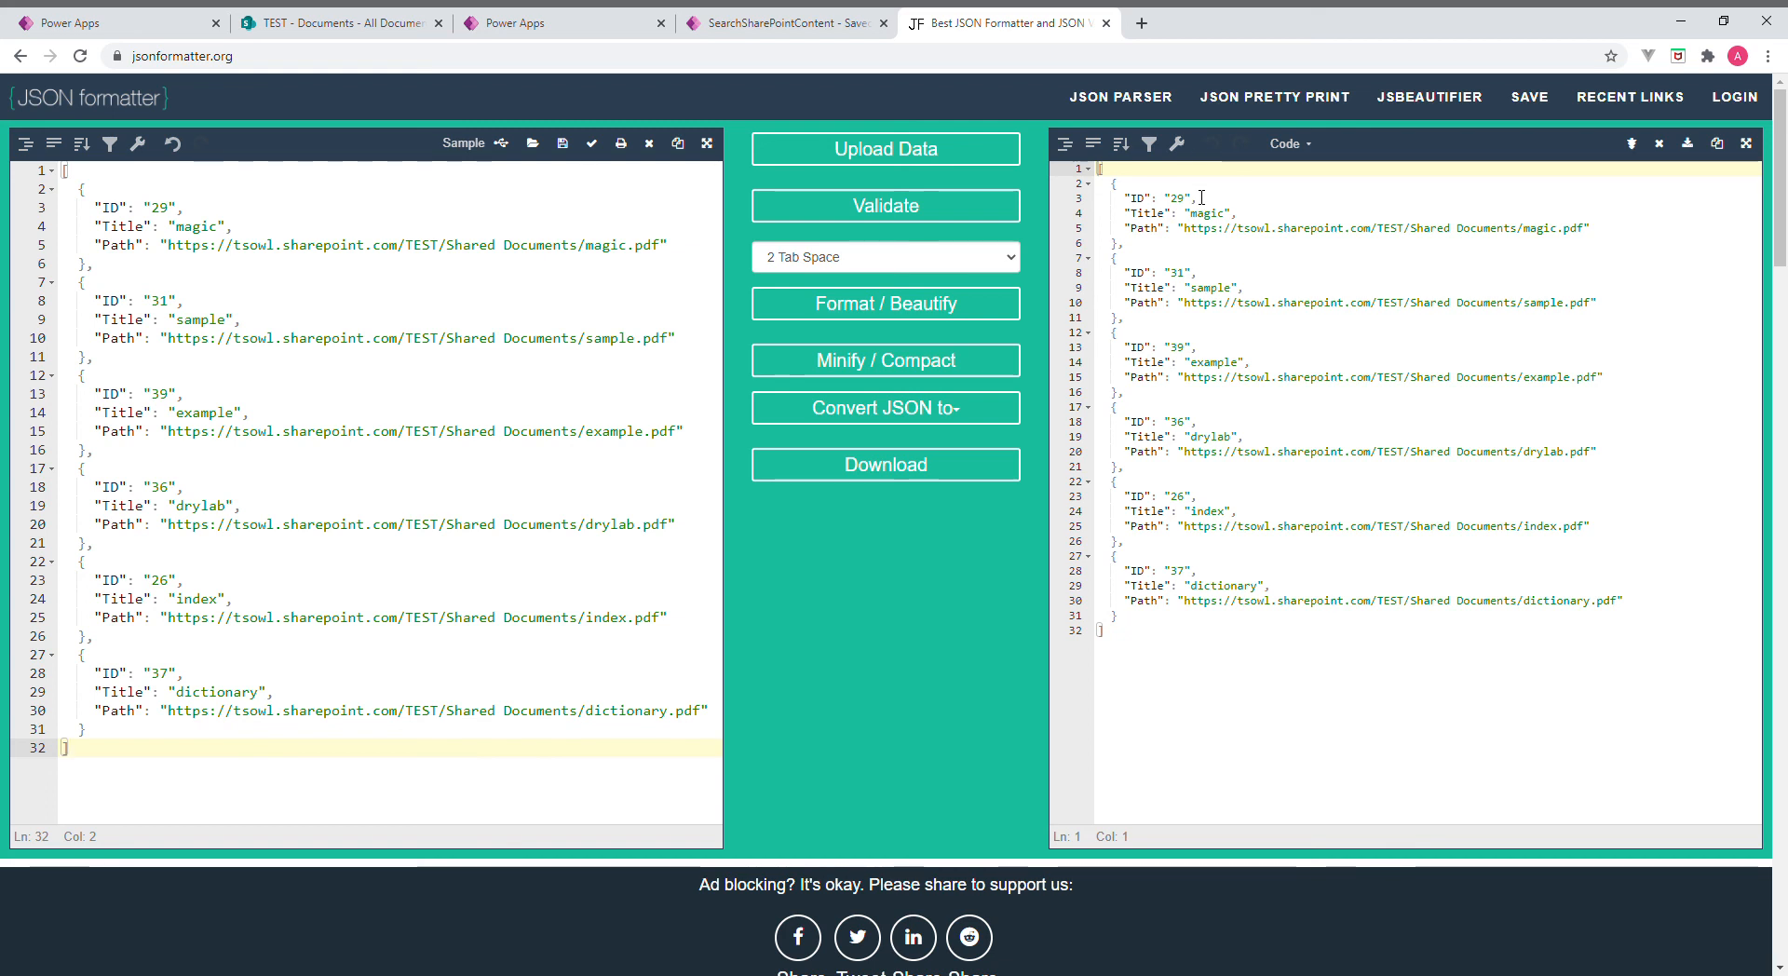
{"action": "mouse_move", "coordinate": [1058, 14]}
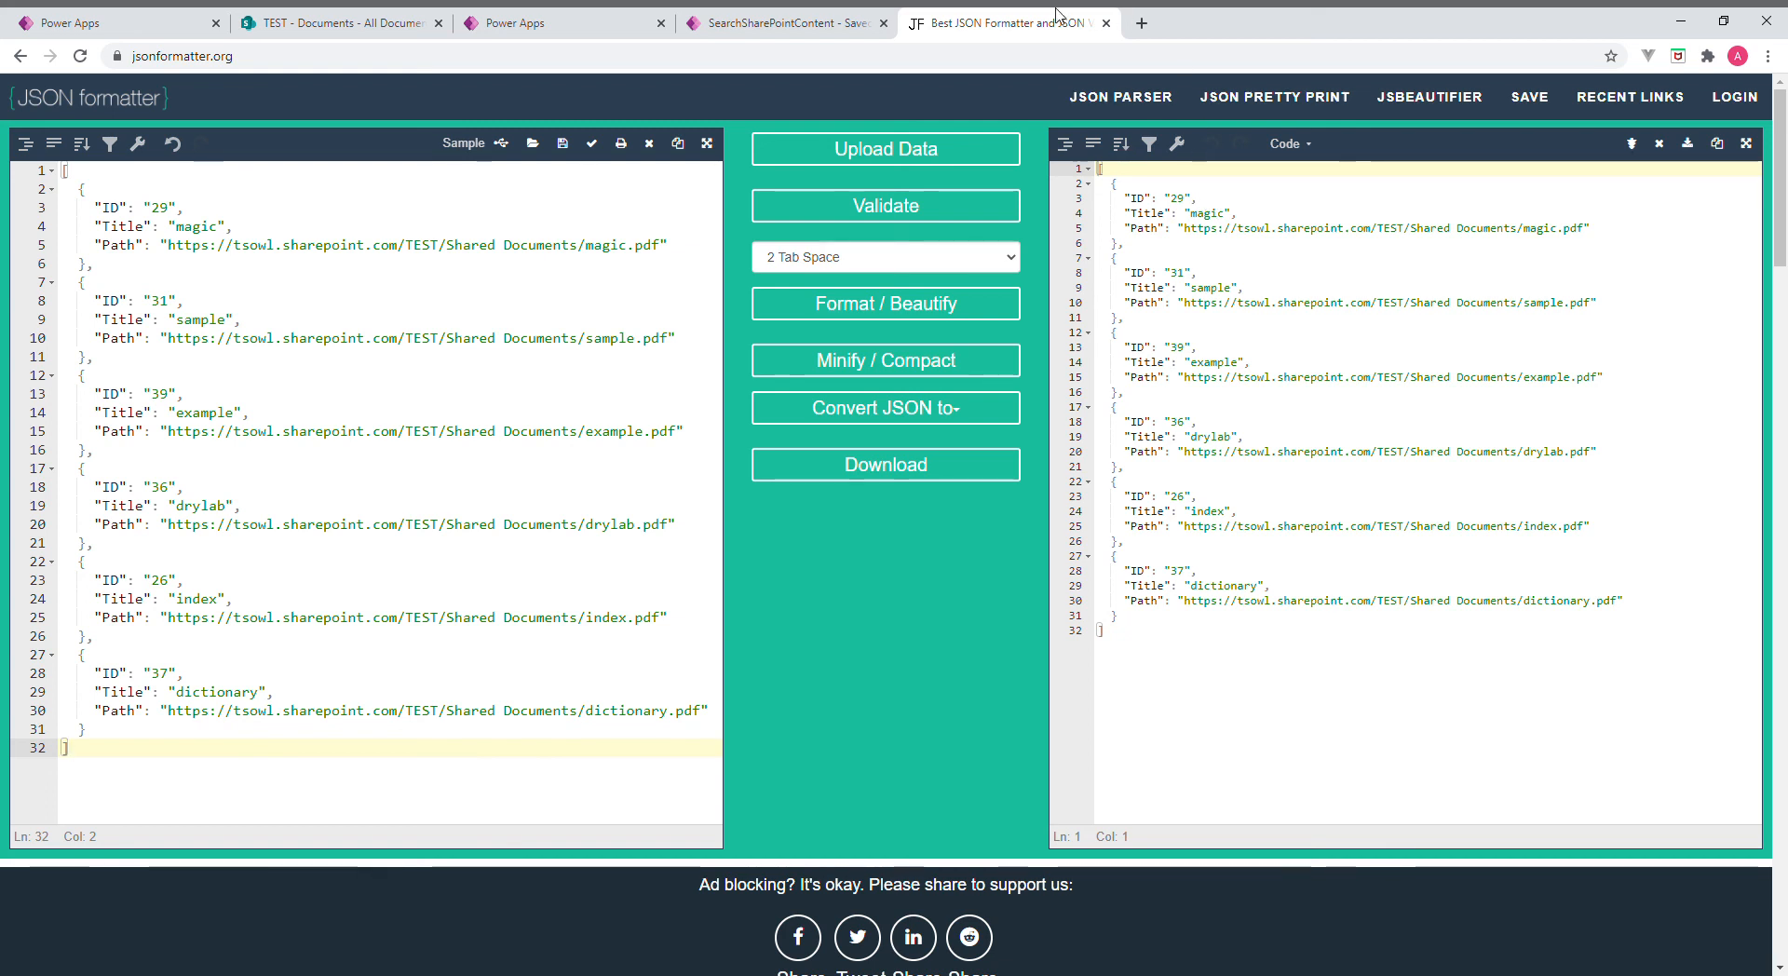
Compare the six document IDs and titles in the JSON, then return to the app
{"action": "left_click", "coordinate": [782, 23]}
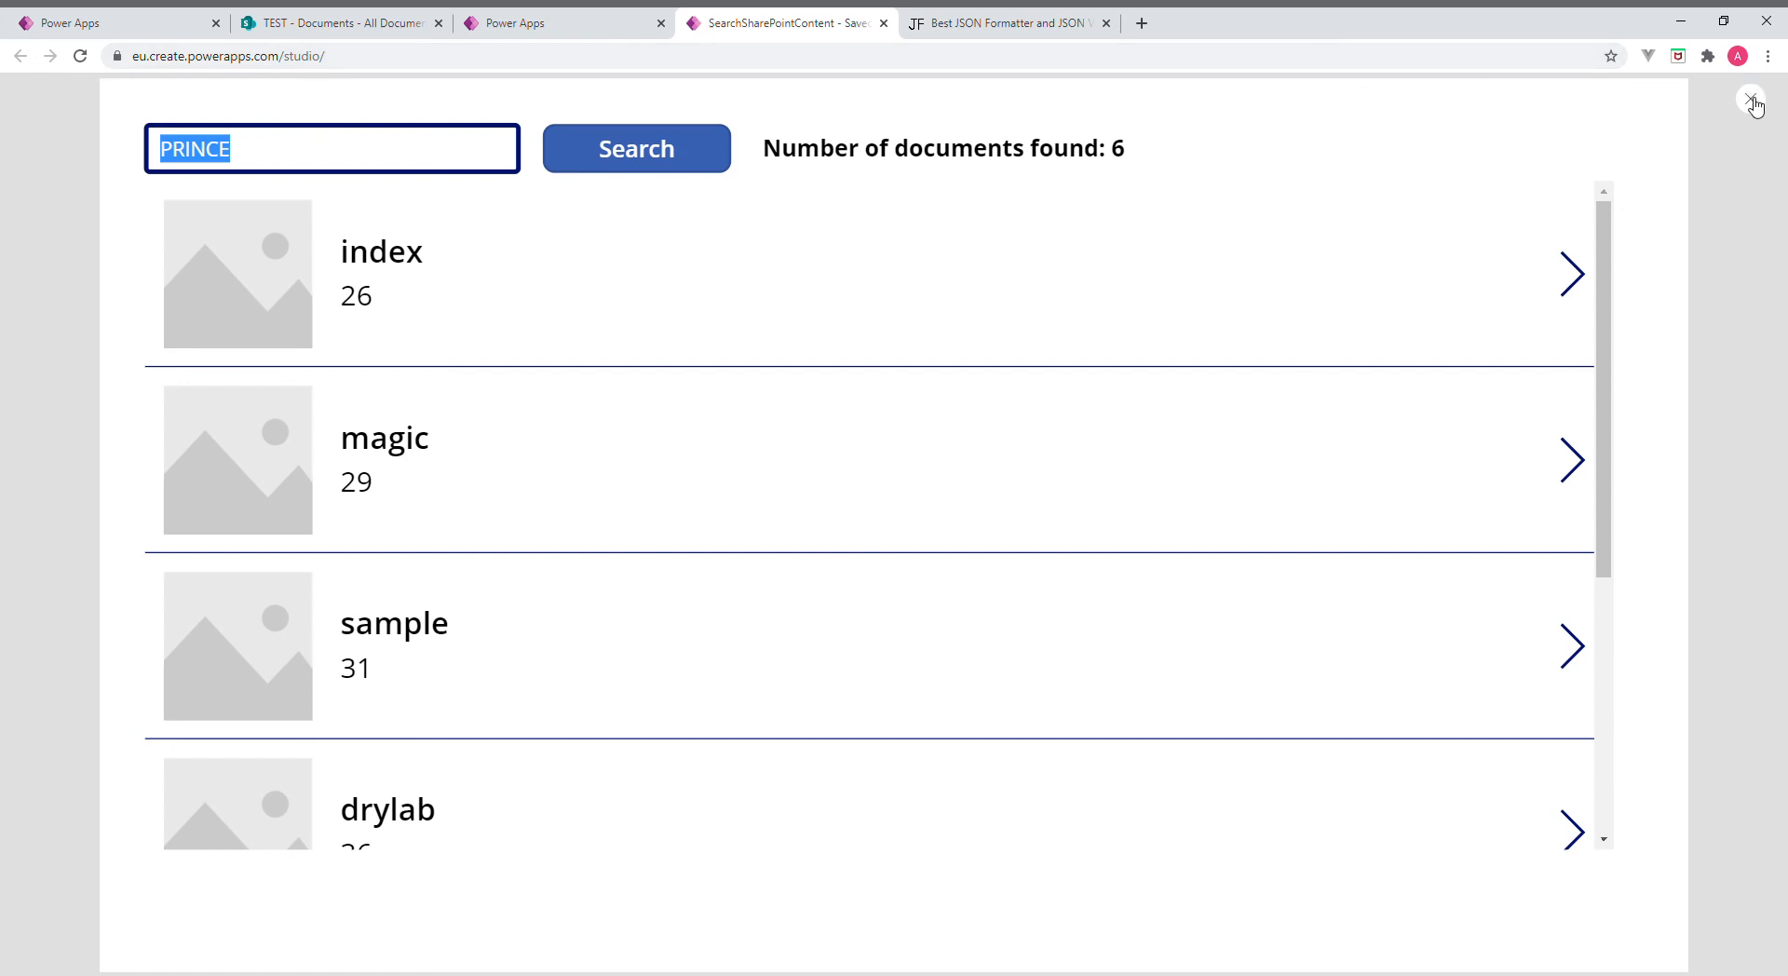
Close the app preview to return to the Power Apps Studio editor
{"action": "left_click", "coordinate": [1753, 101]}
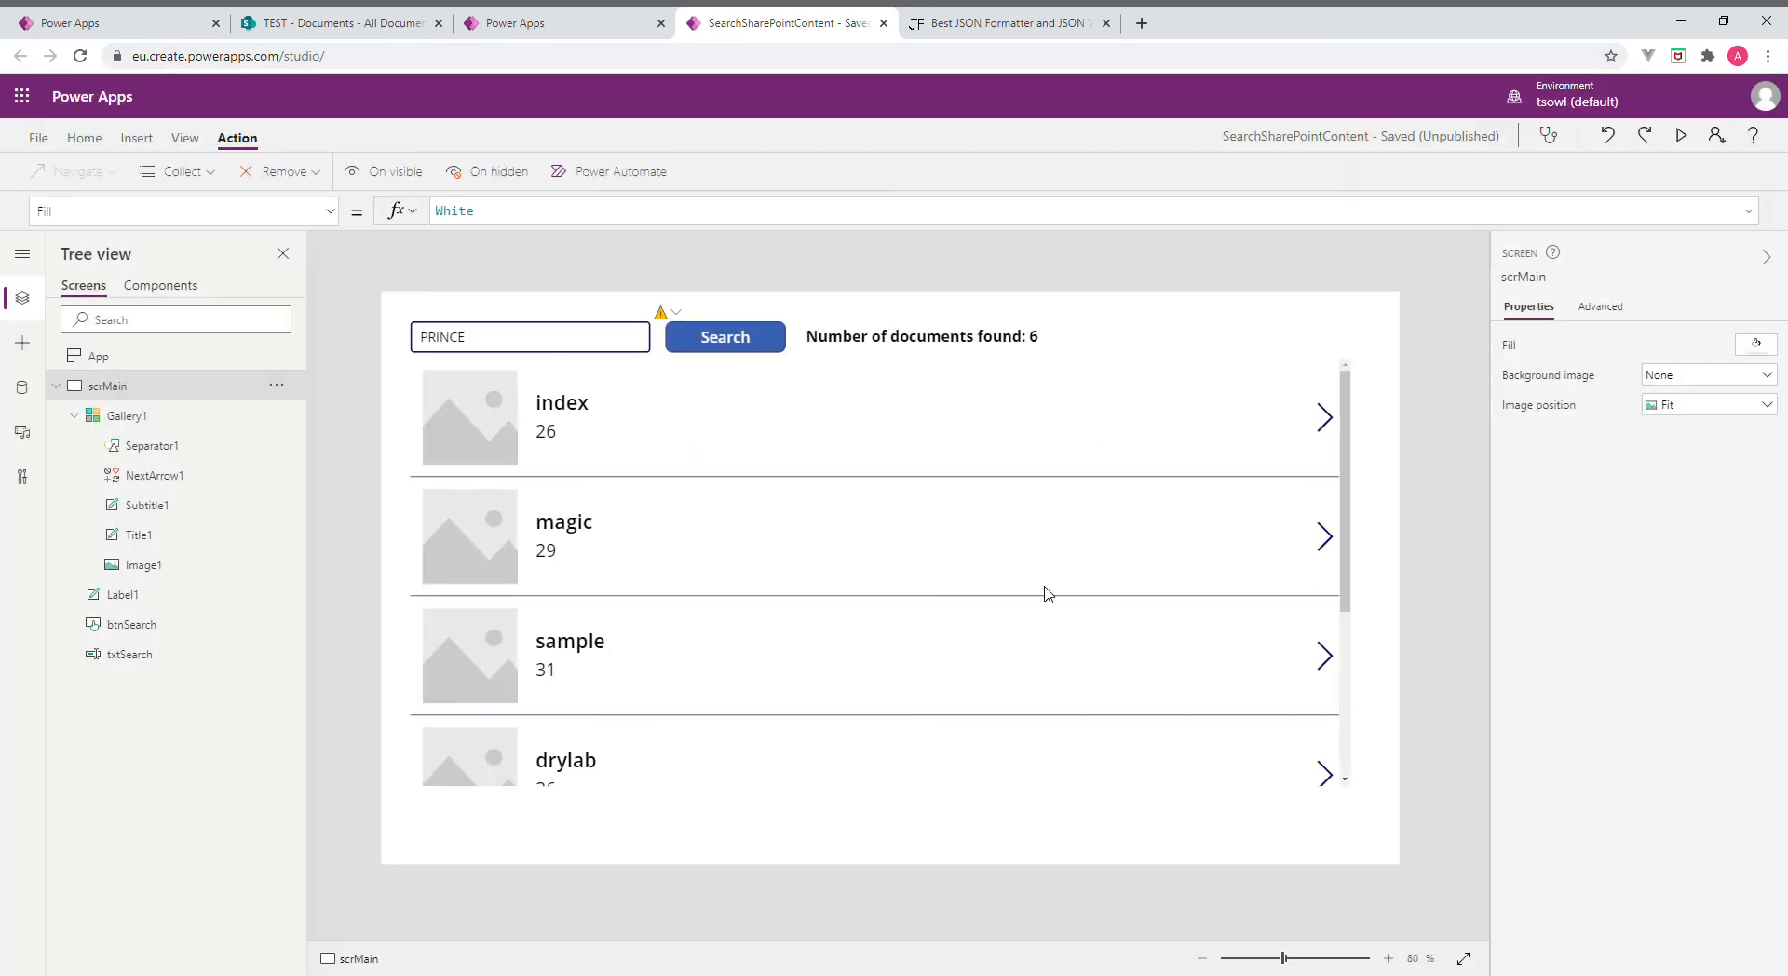
{"action": "mouse_move", "coordinate": [1014, 378]}
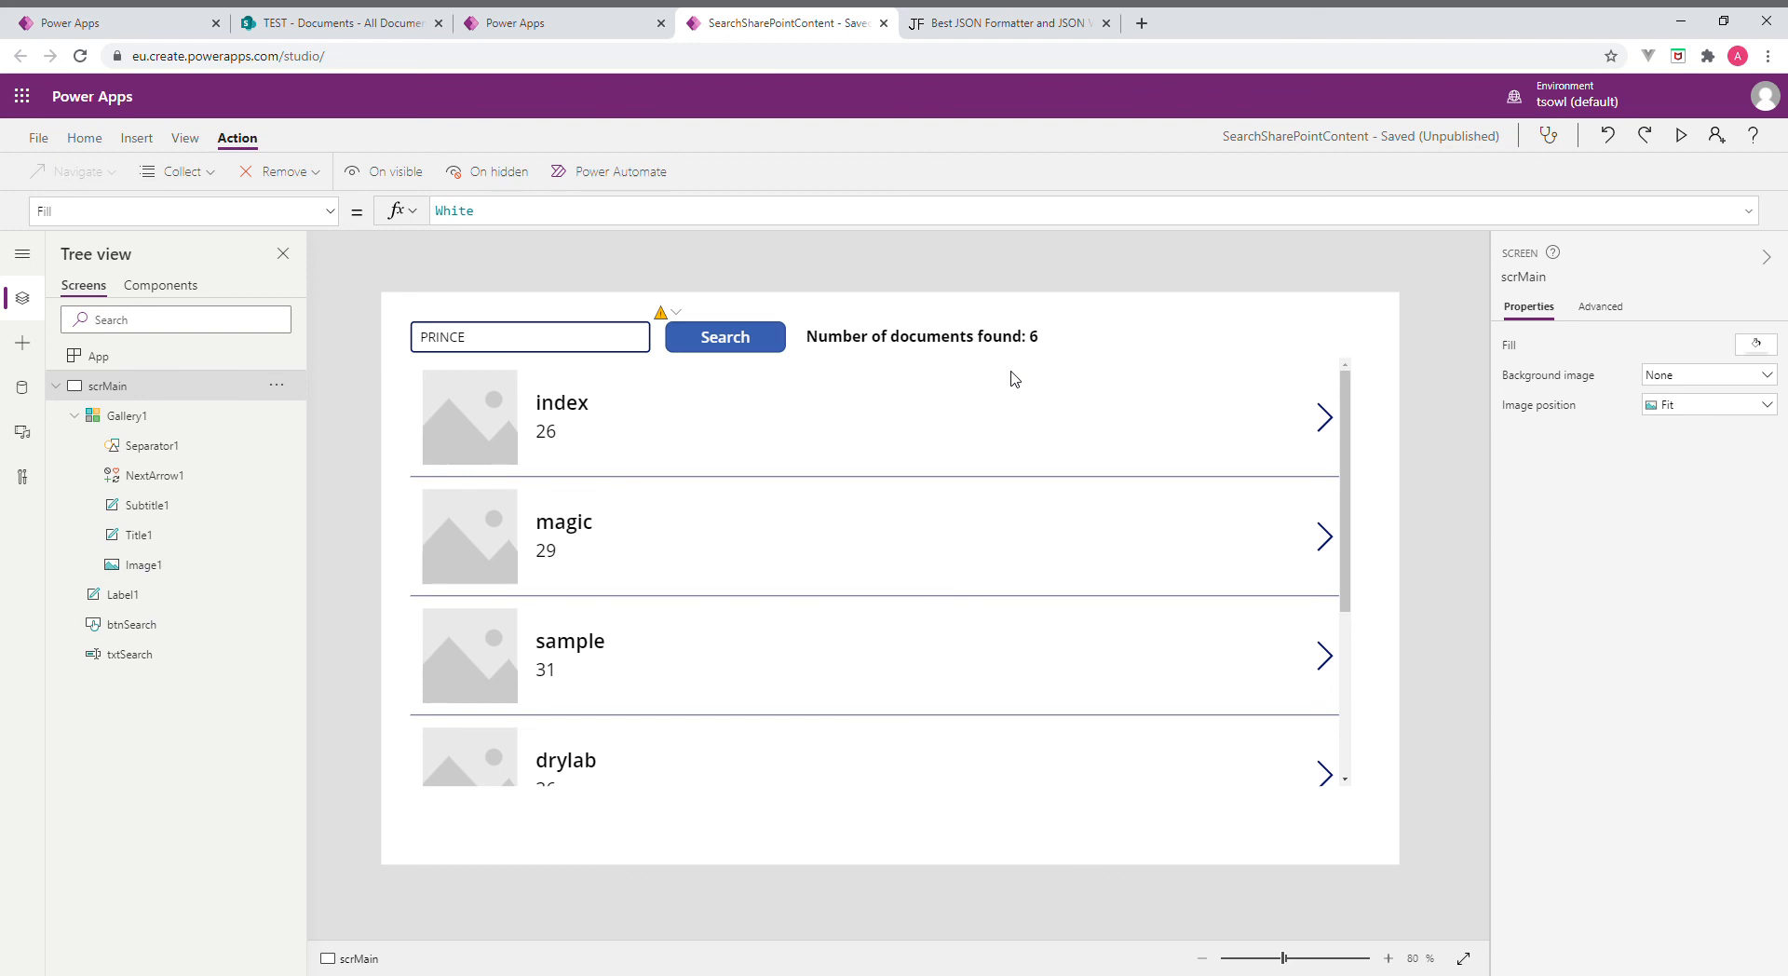
{"action": "mouse_move", "coordinate": [1545, 276]}
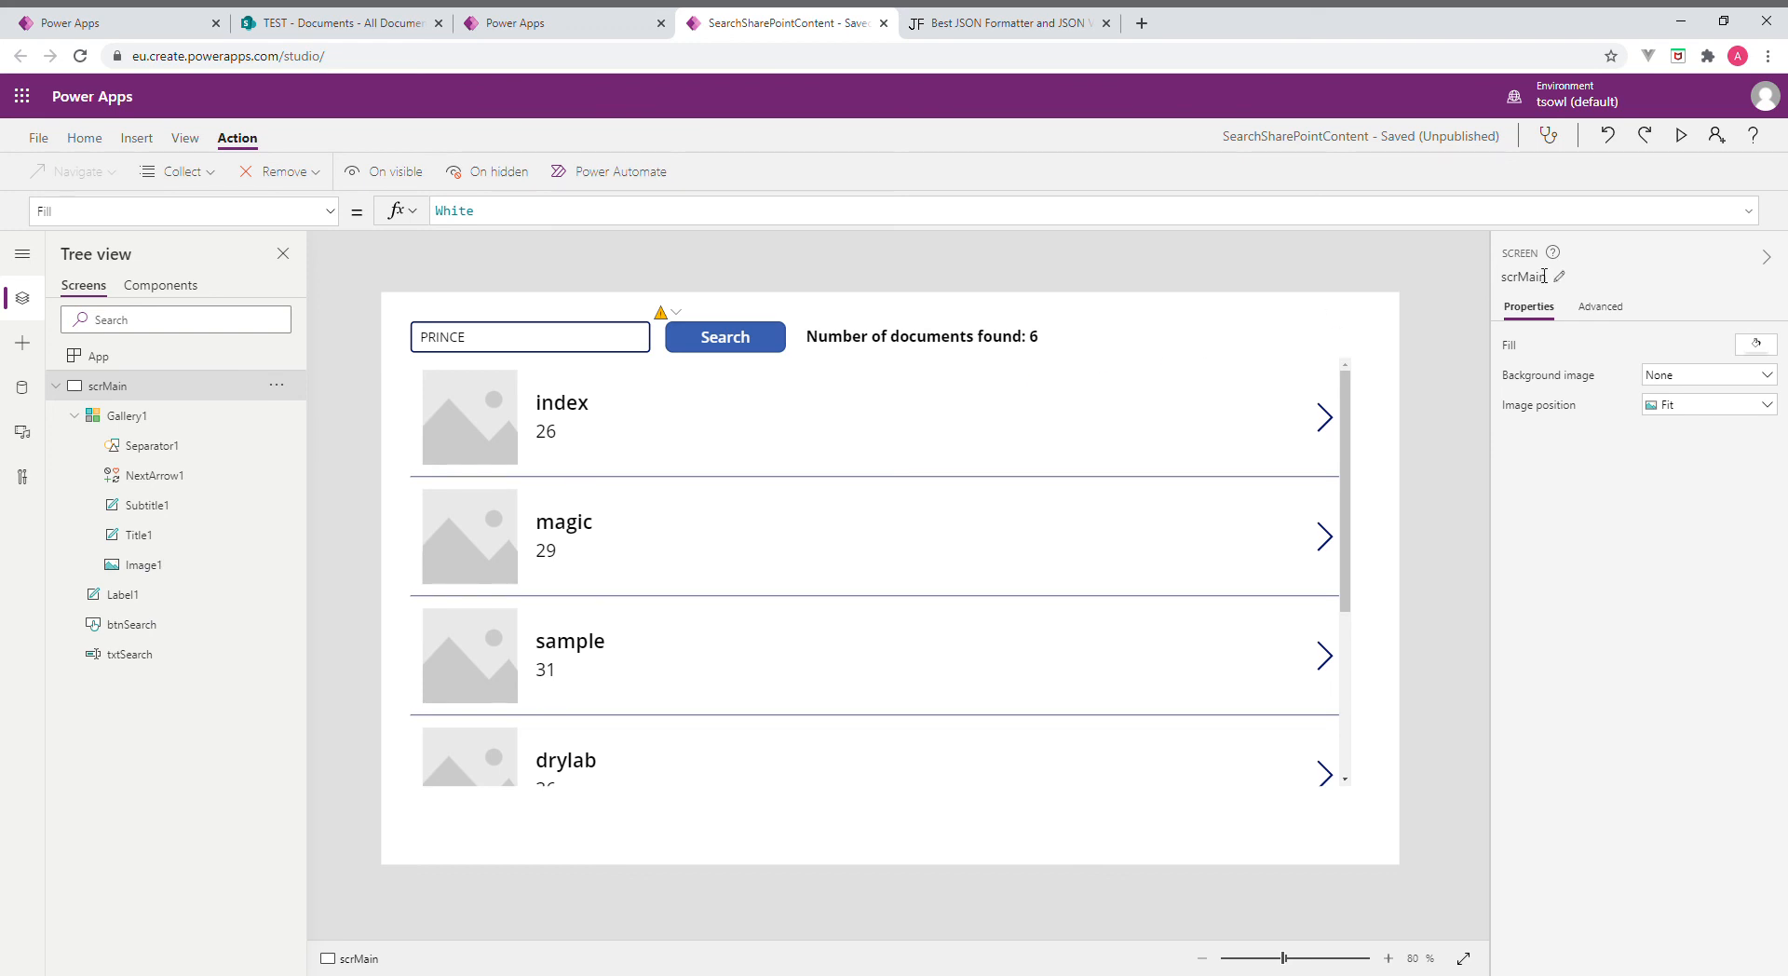
{"action": "mouse_move", "coordinate": [1698, 167]}
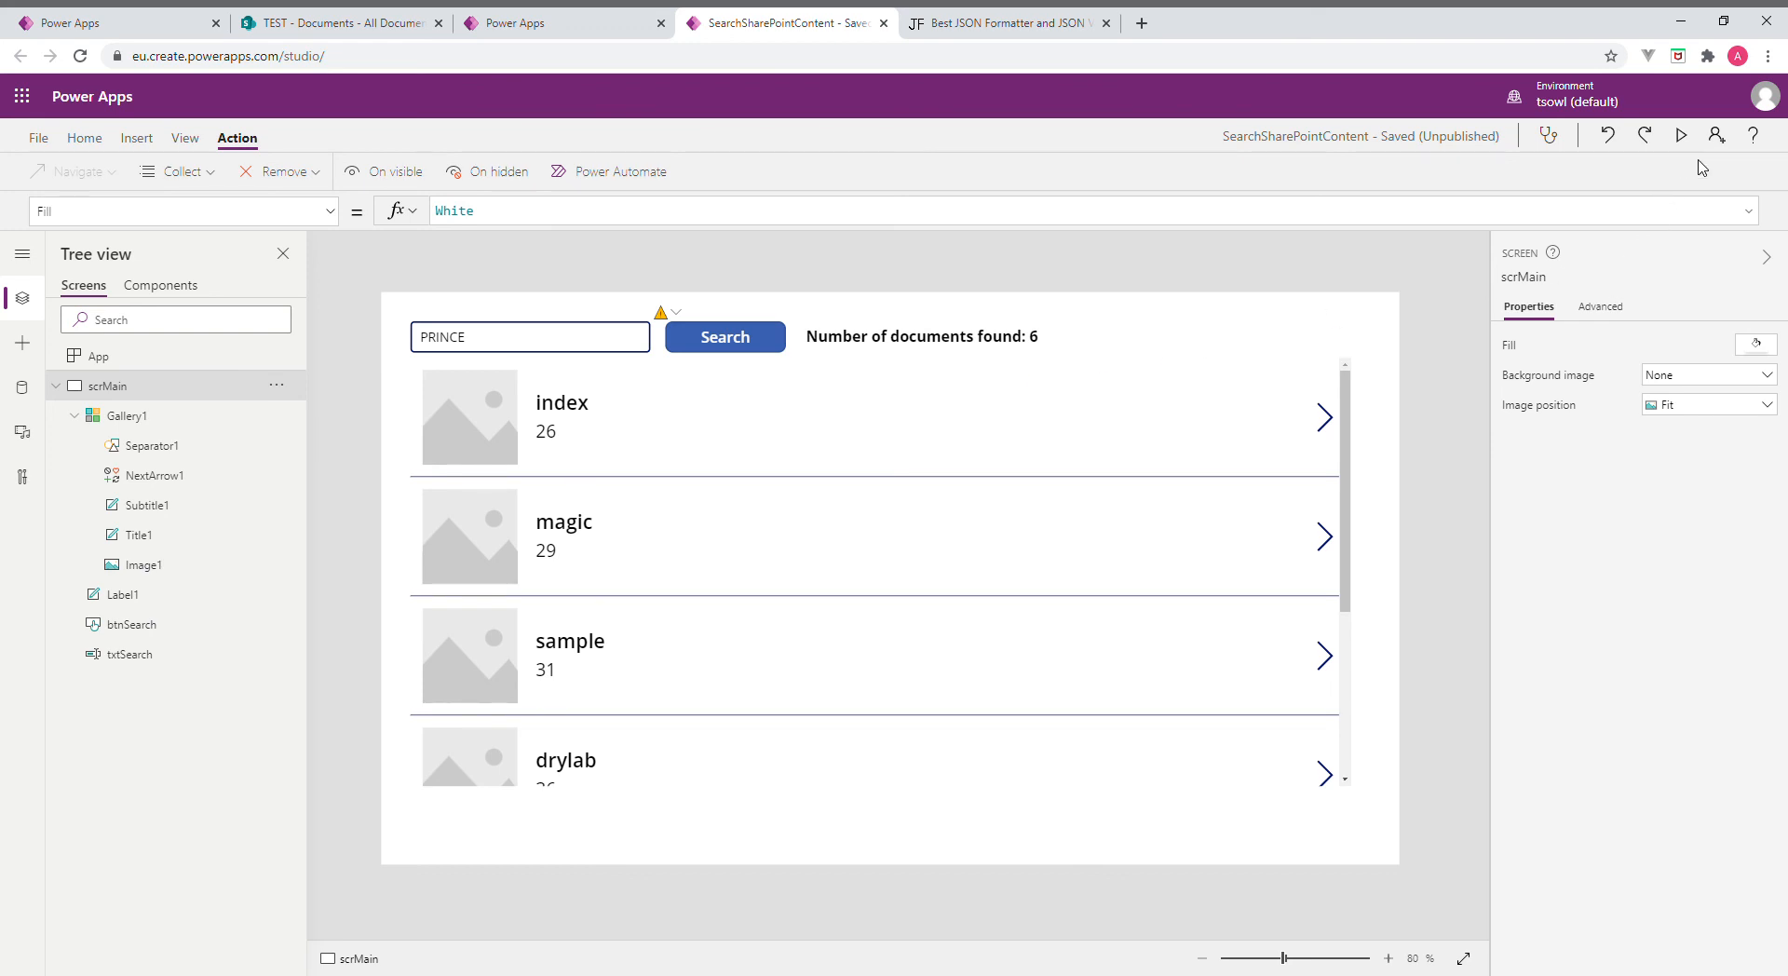